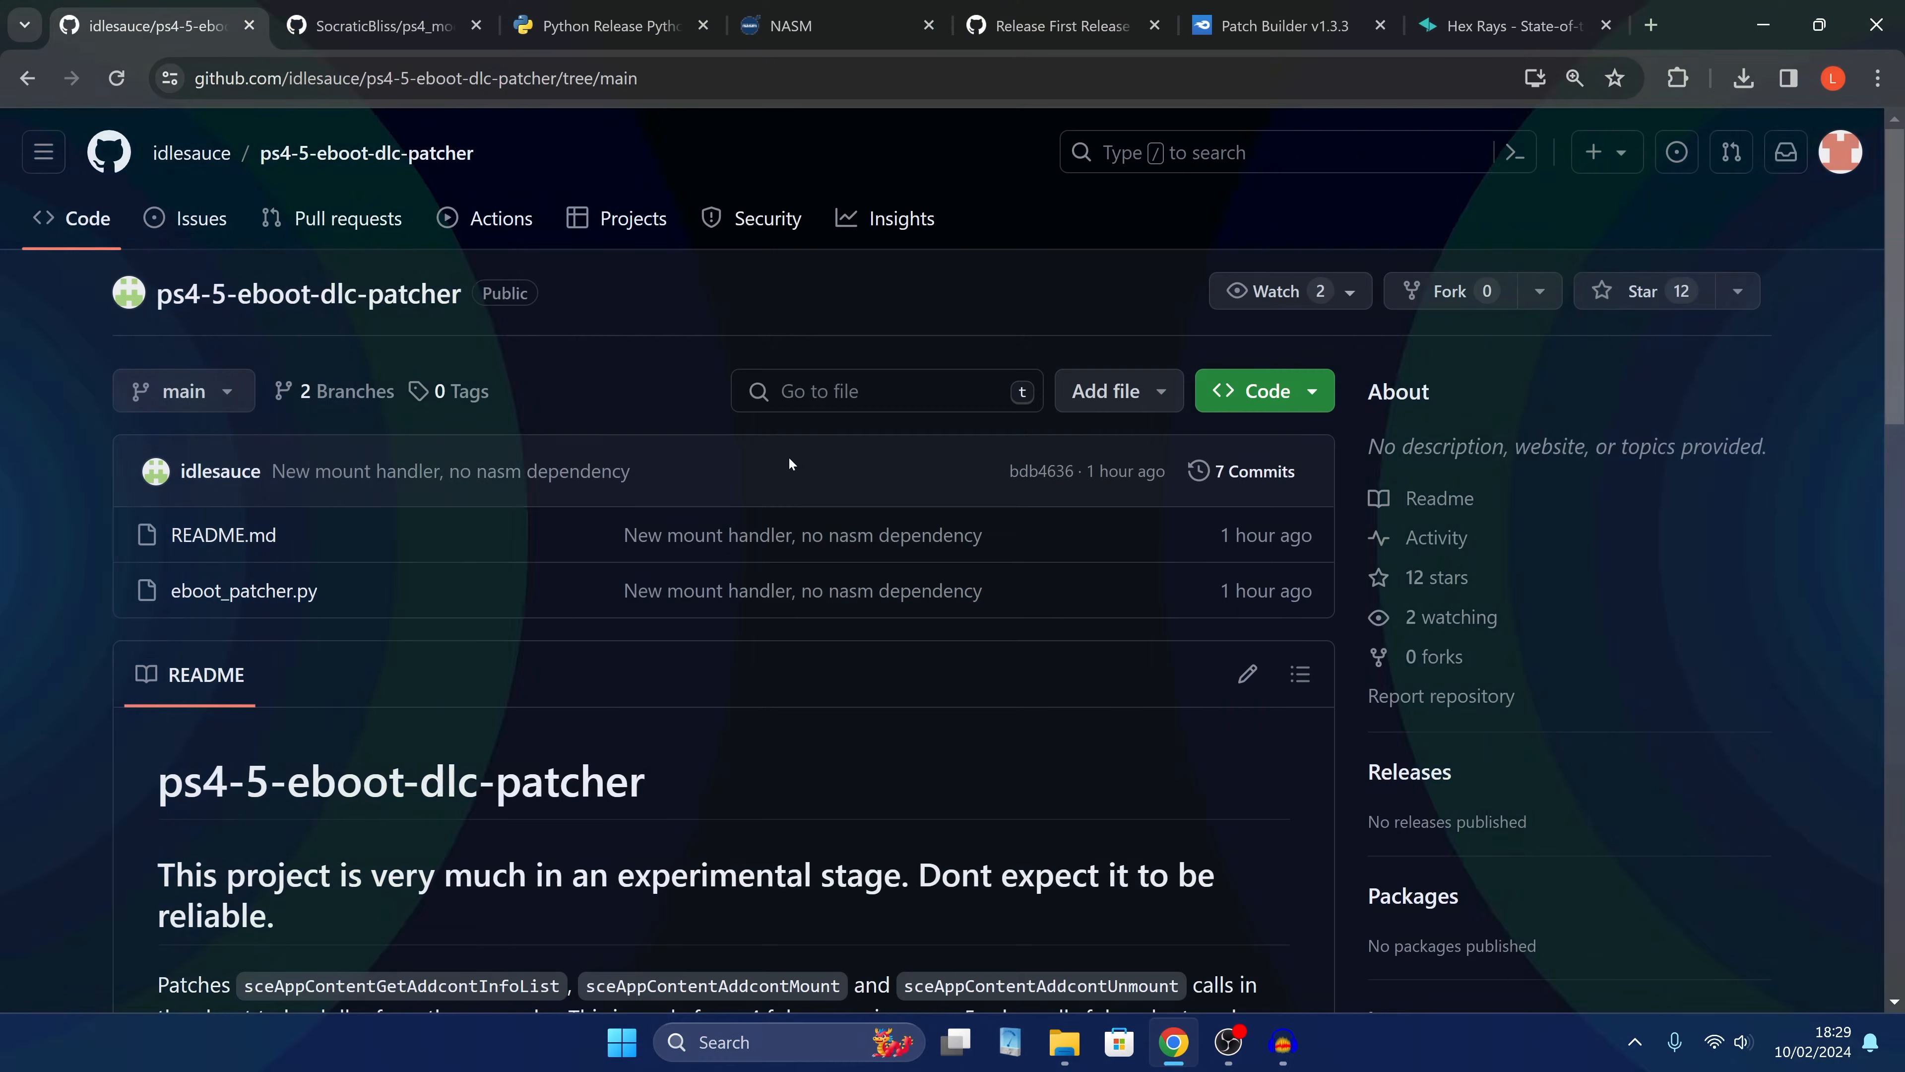
mouse_move(764, 479)
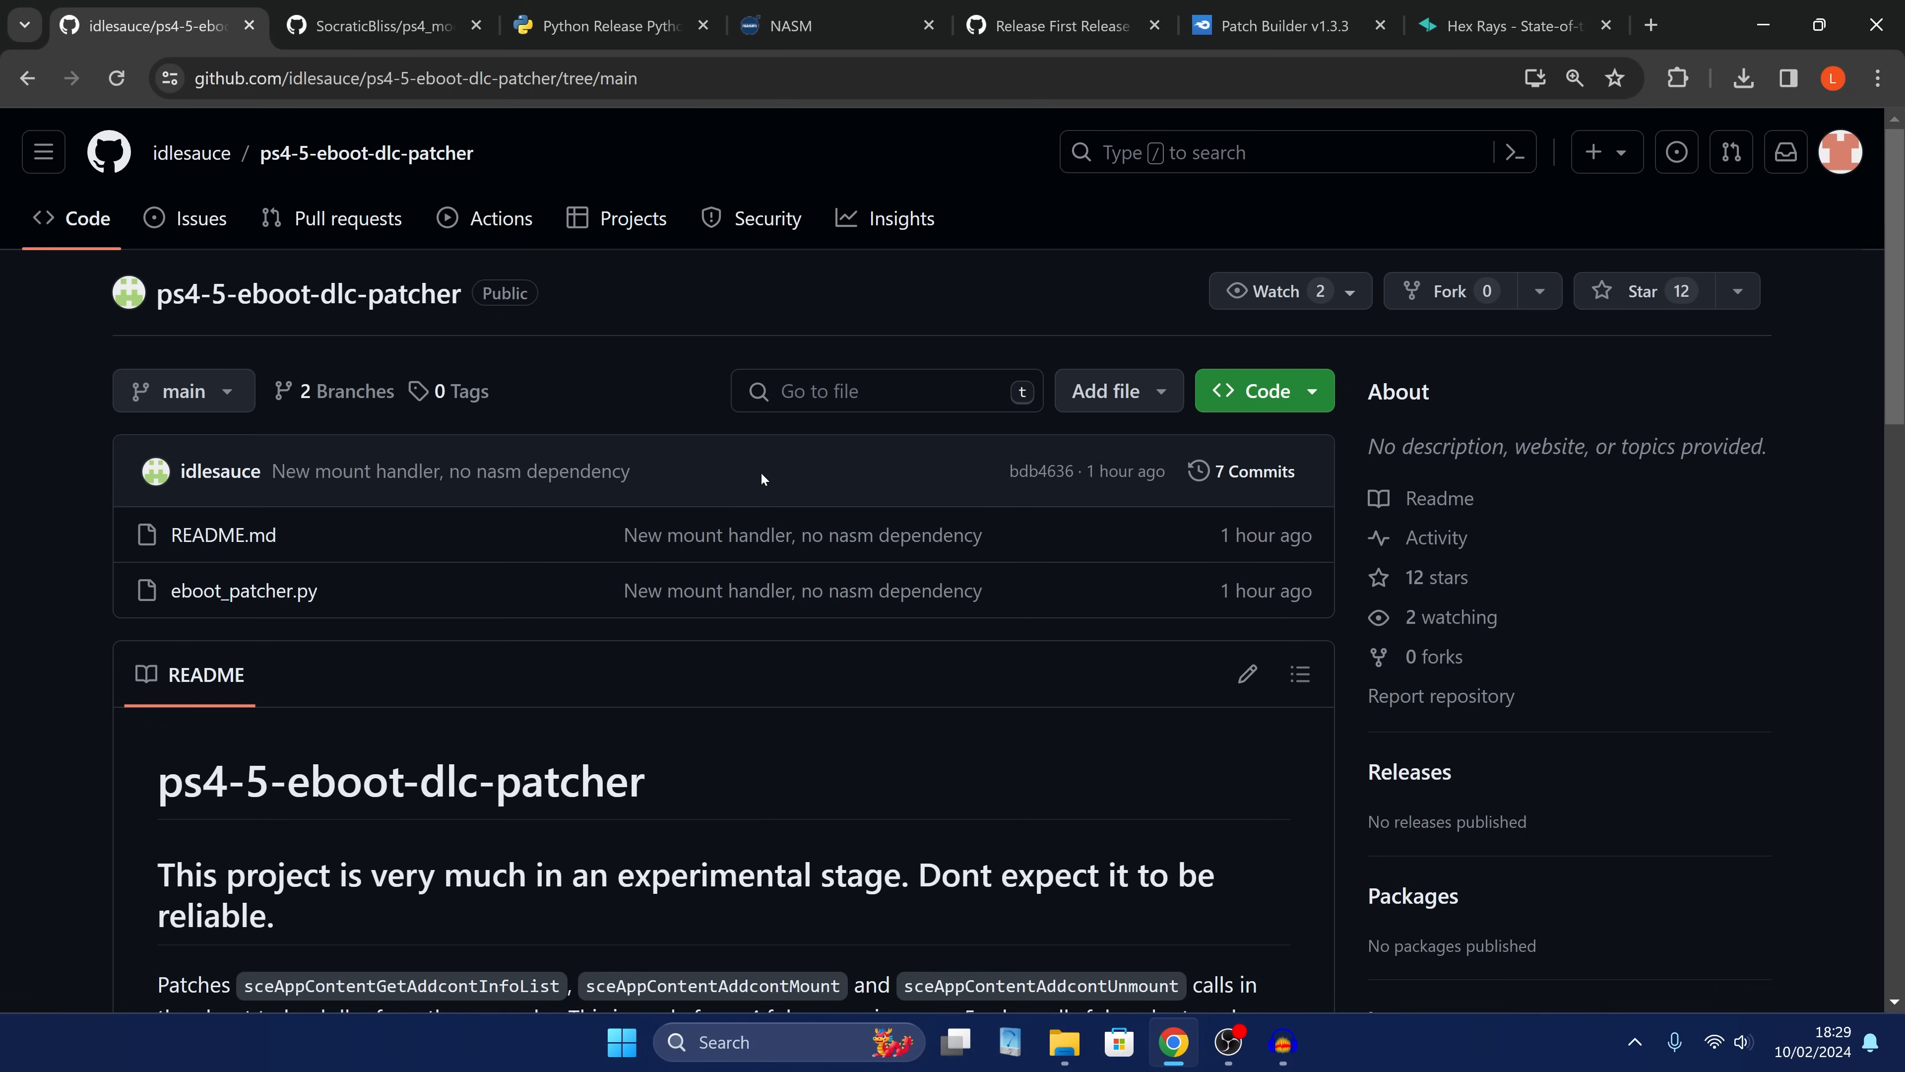
mouse_move(754, 483)
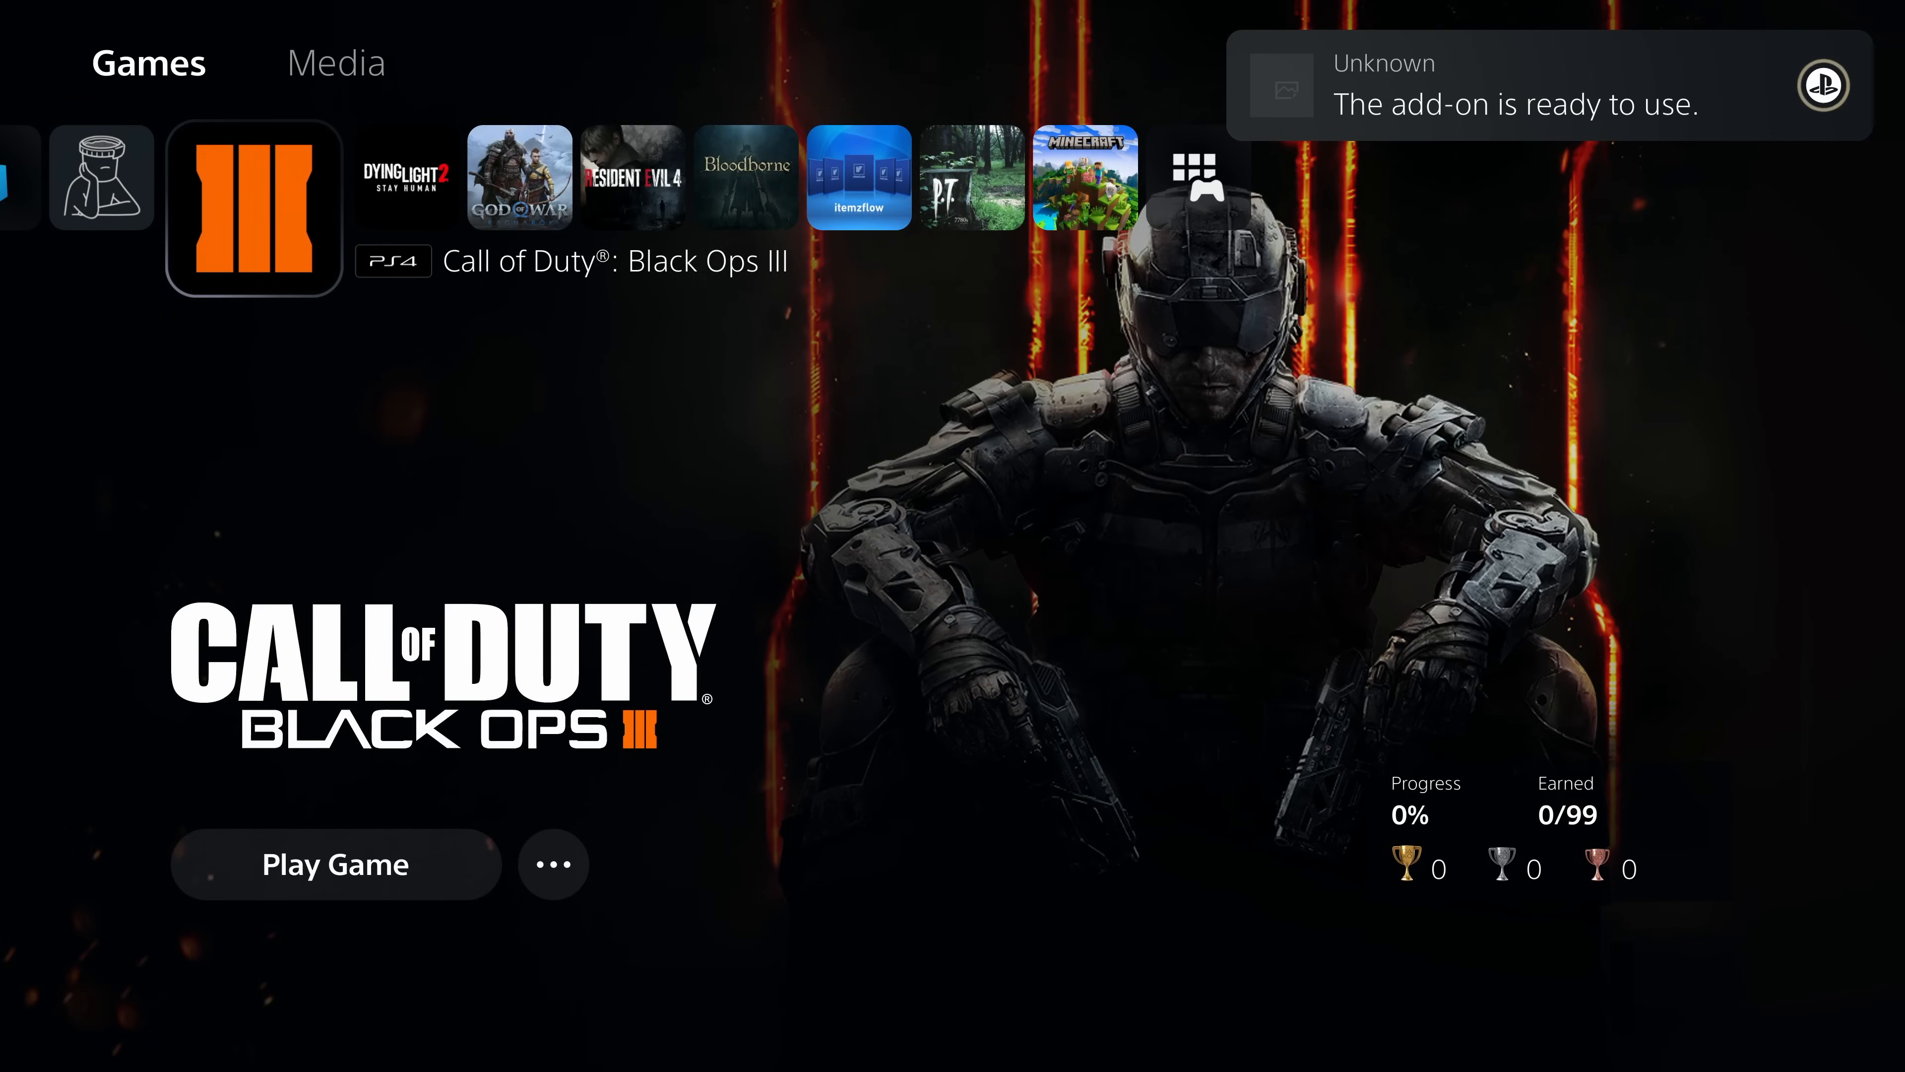
Bring up the PS5 options menu for Call of Duty: Black Ops III, then return to the patcher GitHub page.
left_click(553, 863)
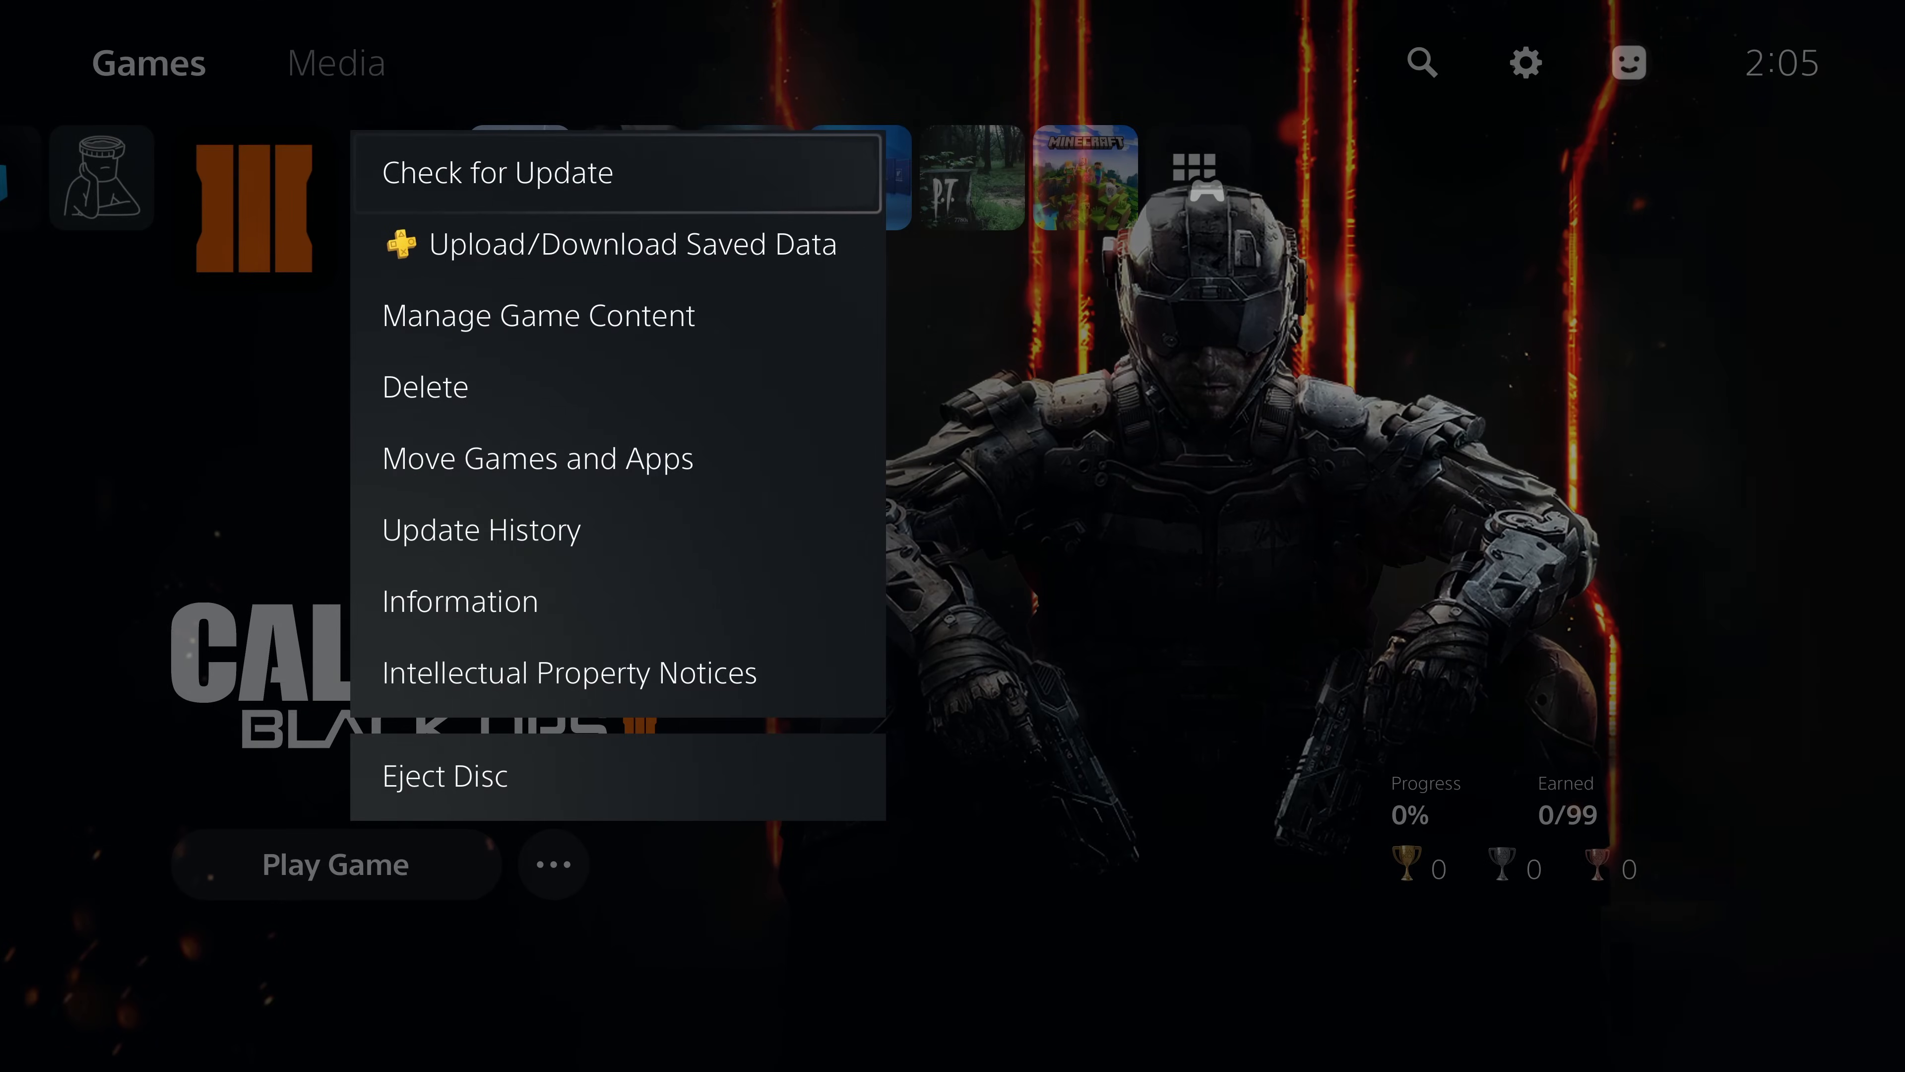
left_click(538, 314)
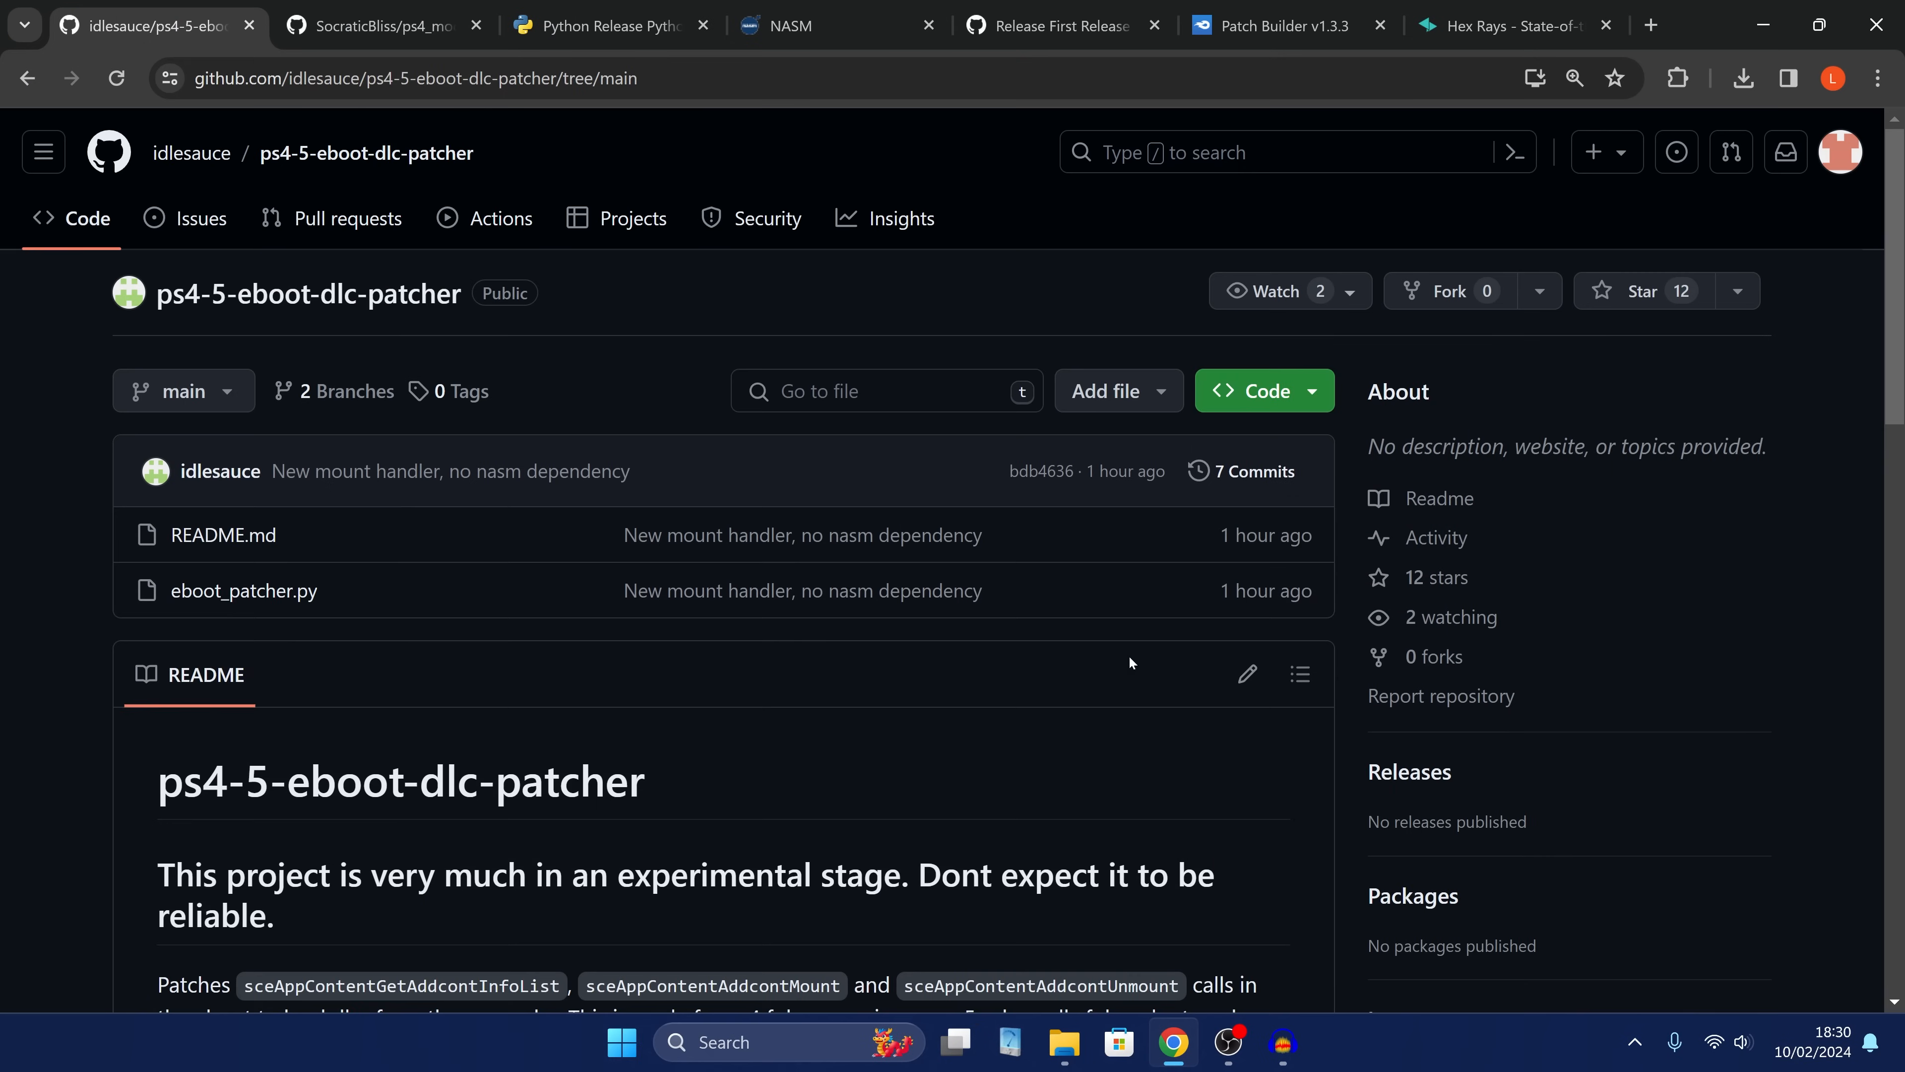
mouse_move(1069, 599)
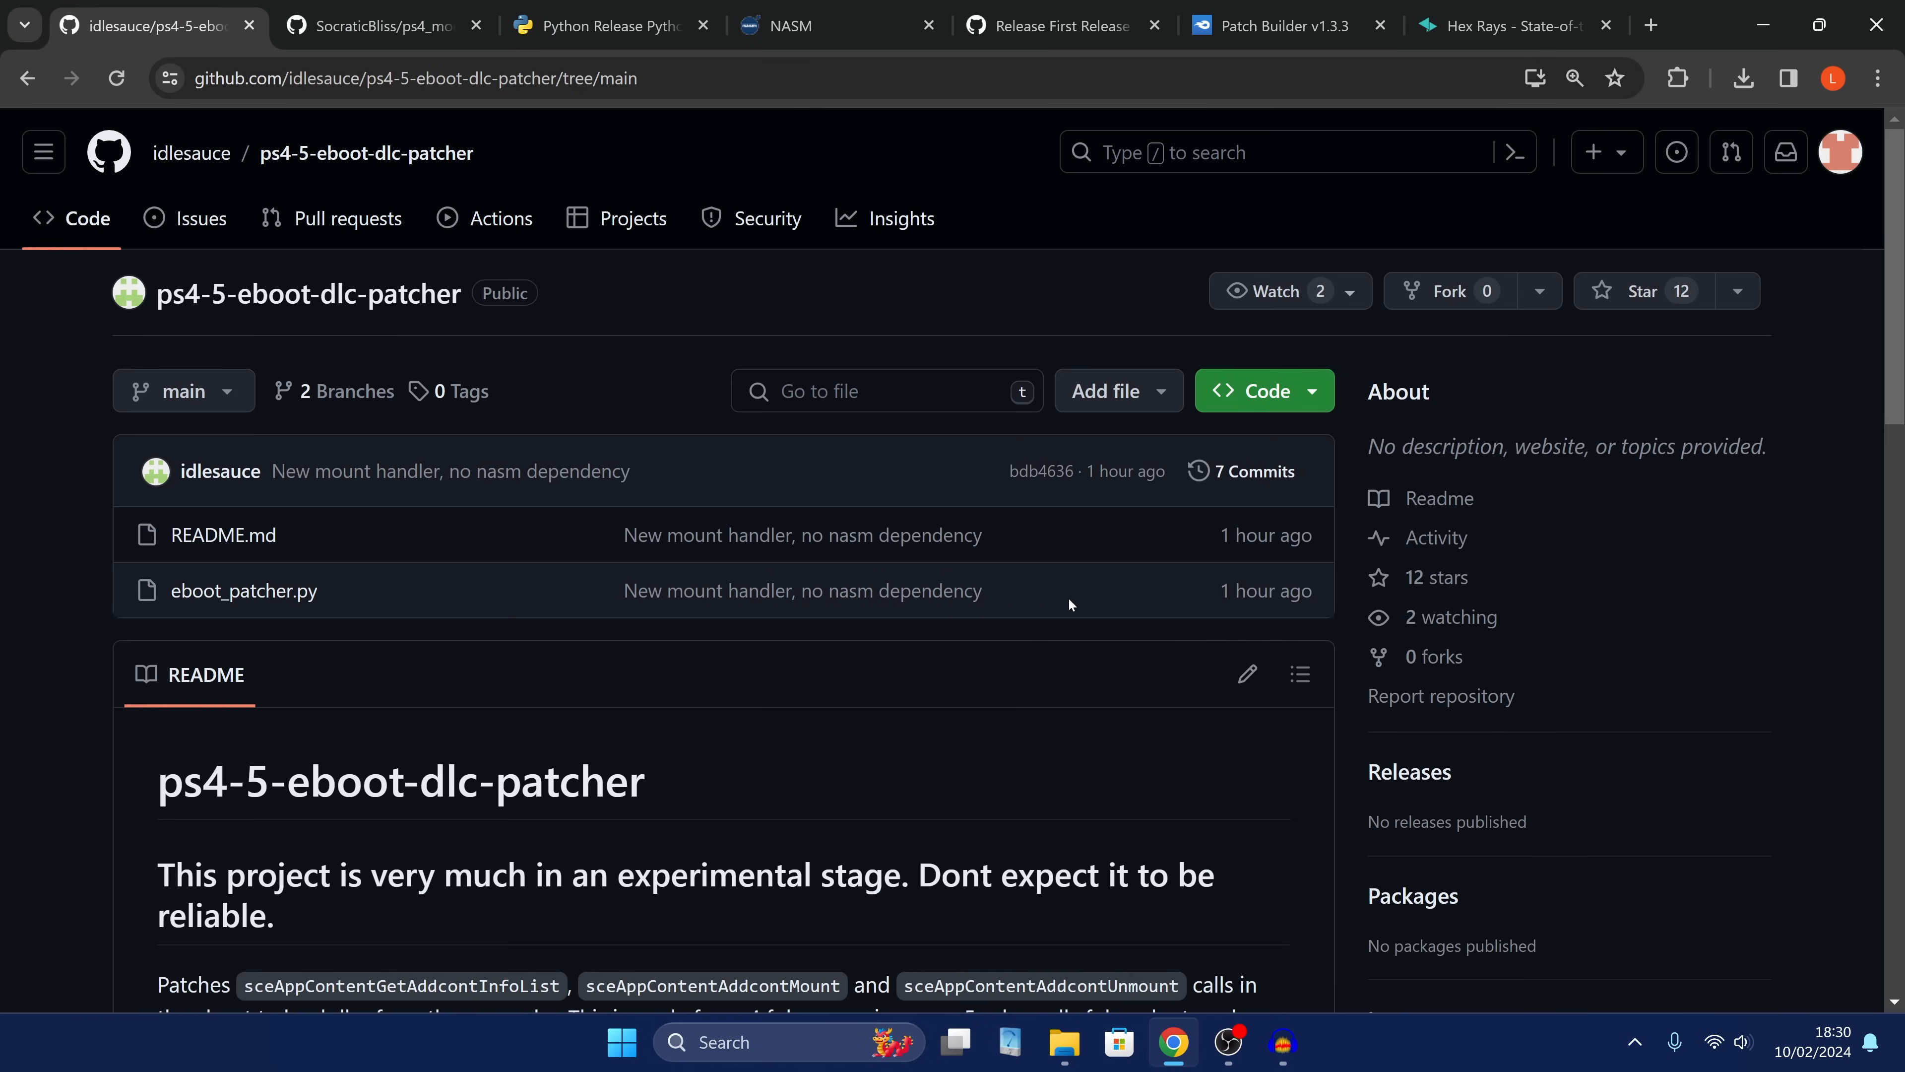
mouse_move(1069, 605)
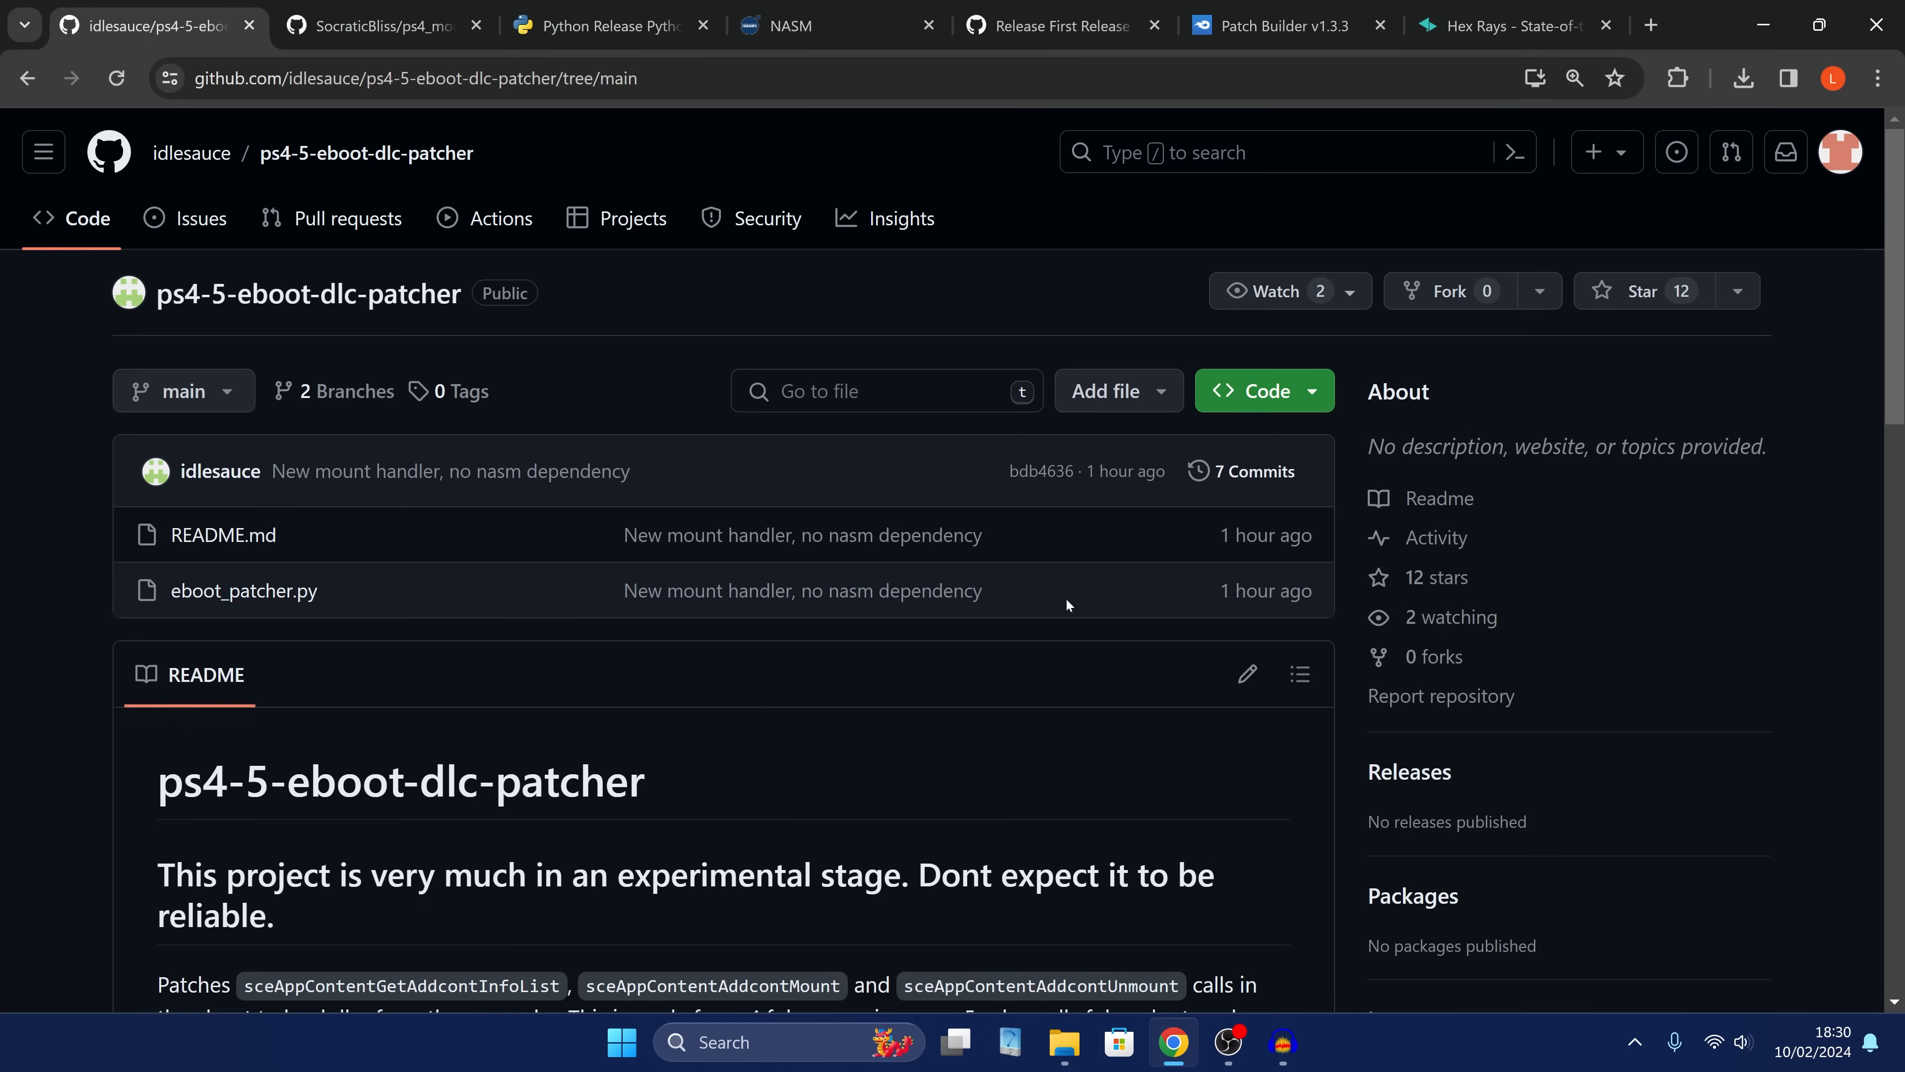
mouse_move(1052, 609)
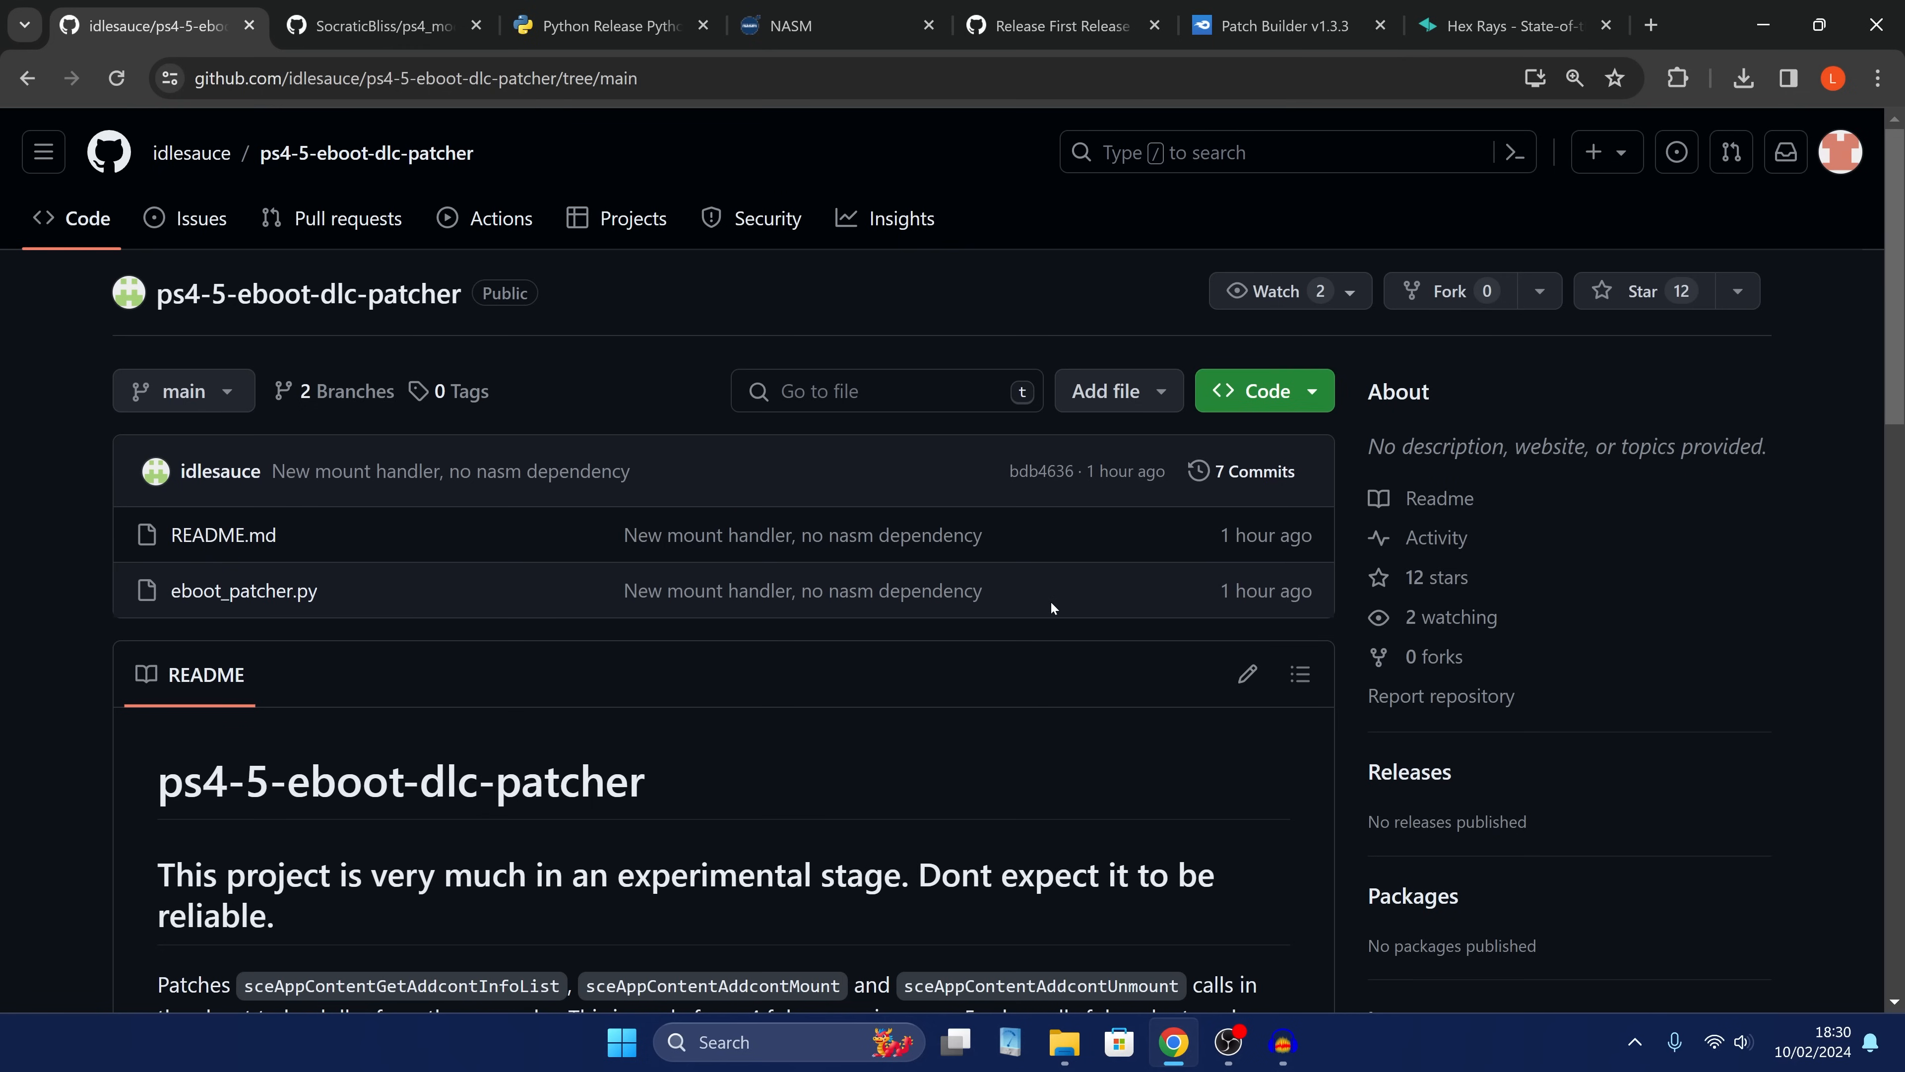
mouse_move(1038, 617)
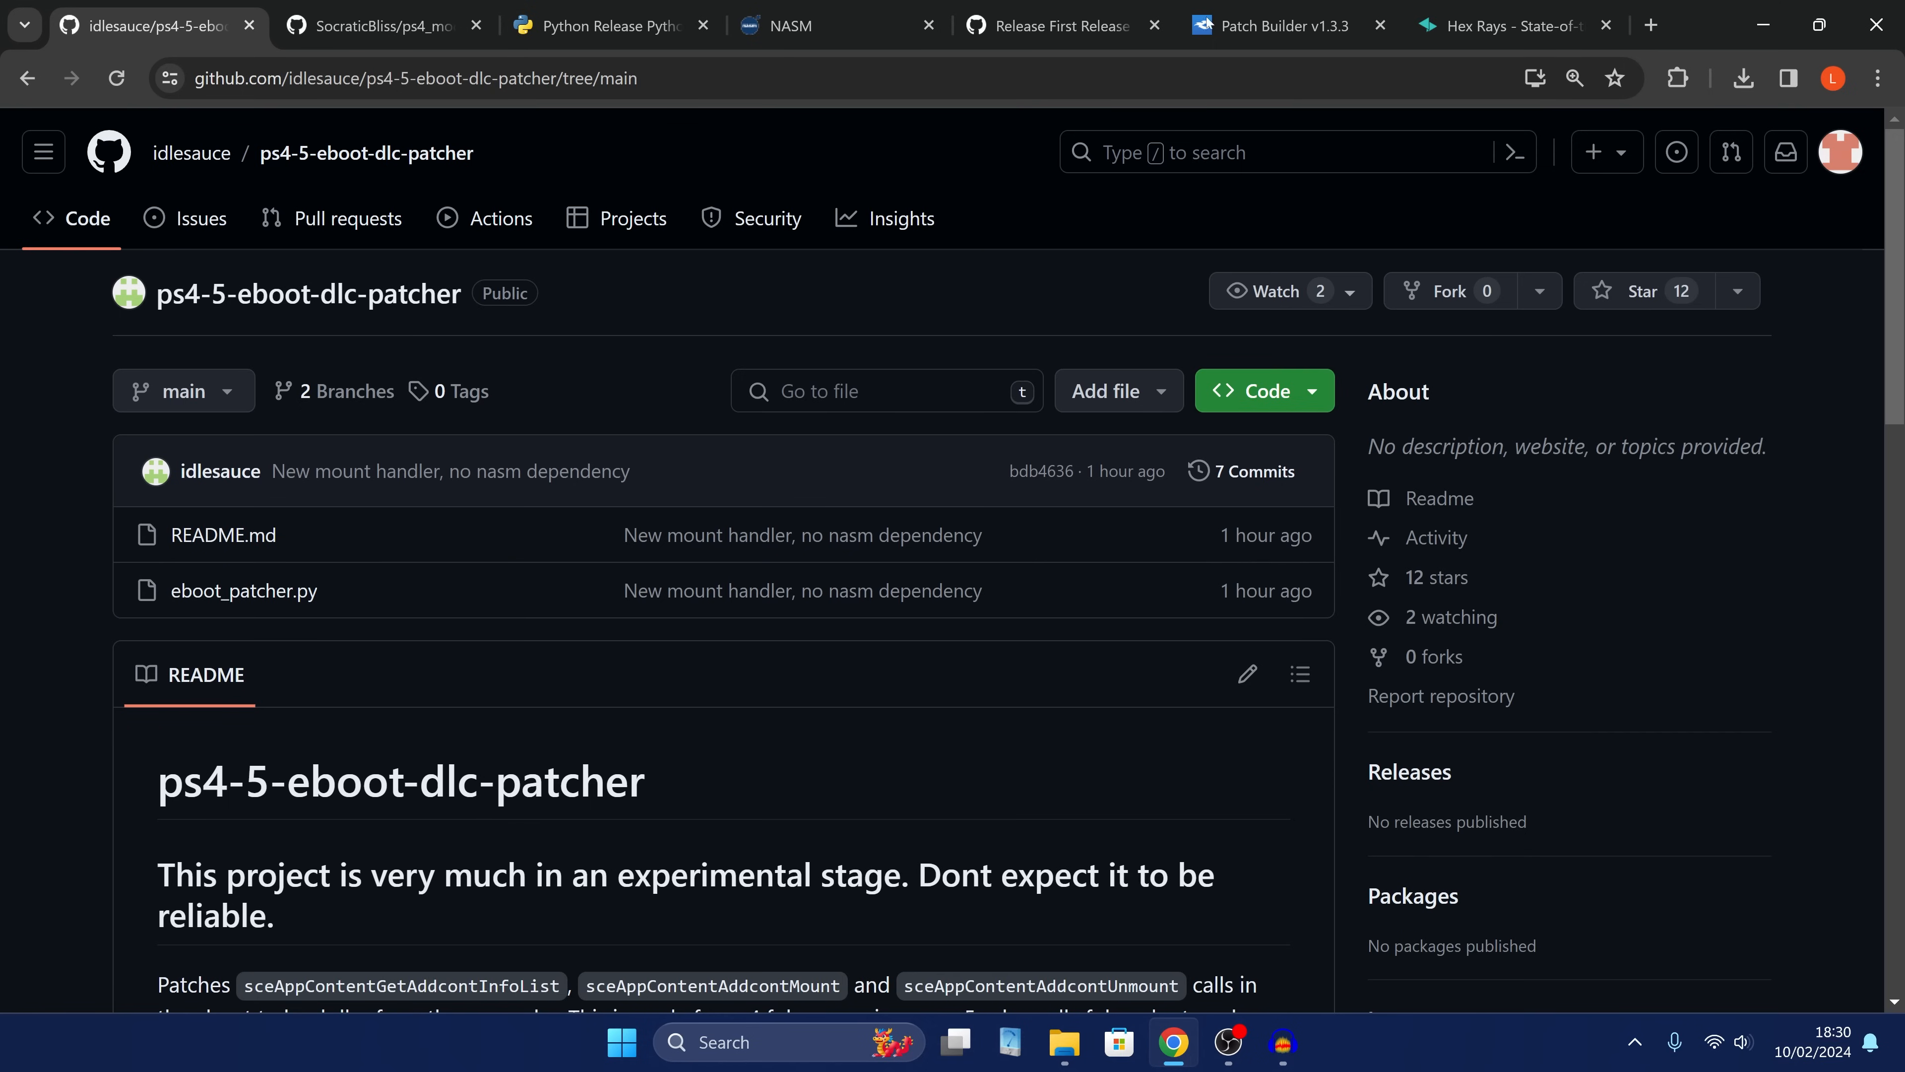
mouse_move(1530, 6)
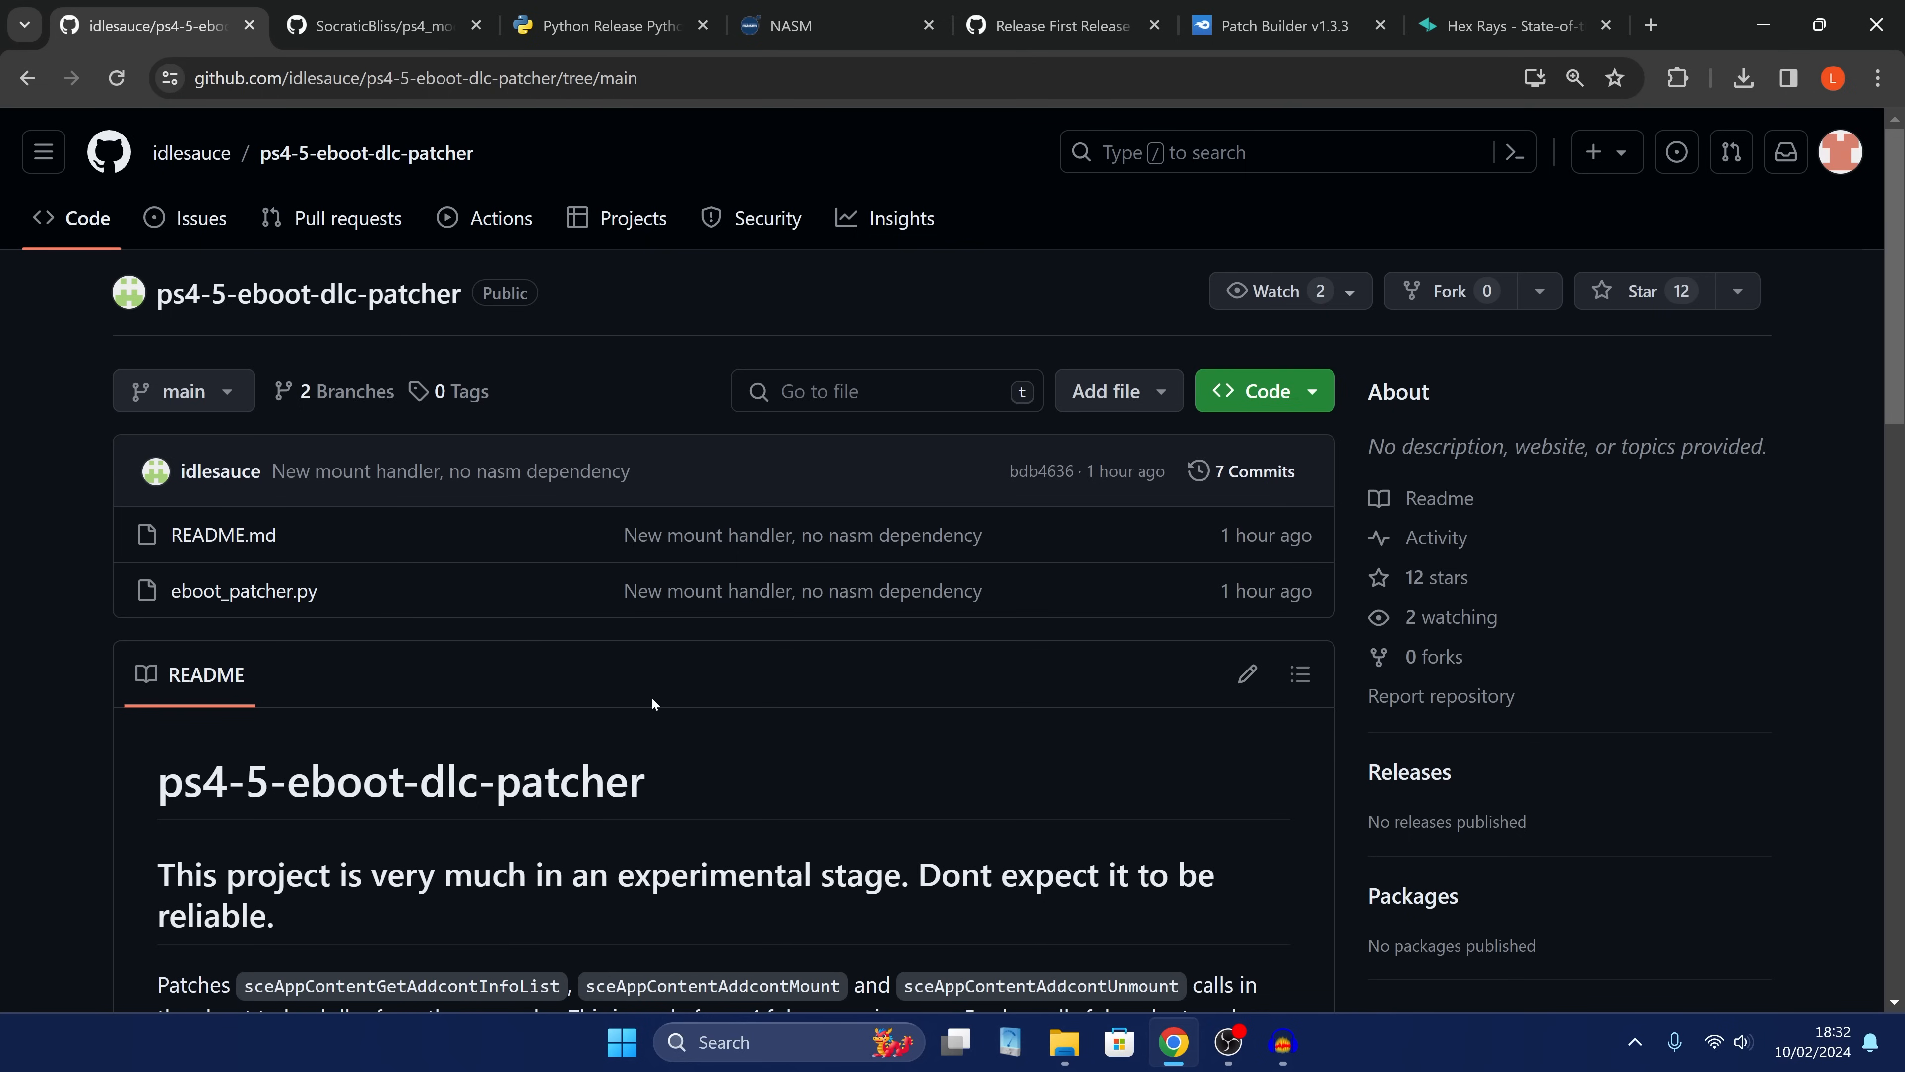
mouse_move(623, 656)
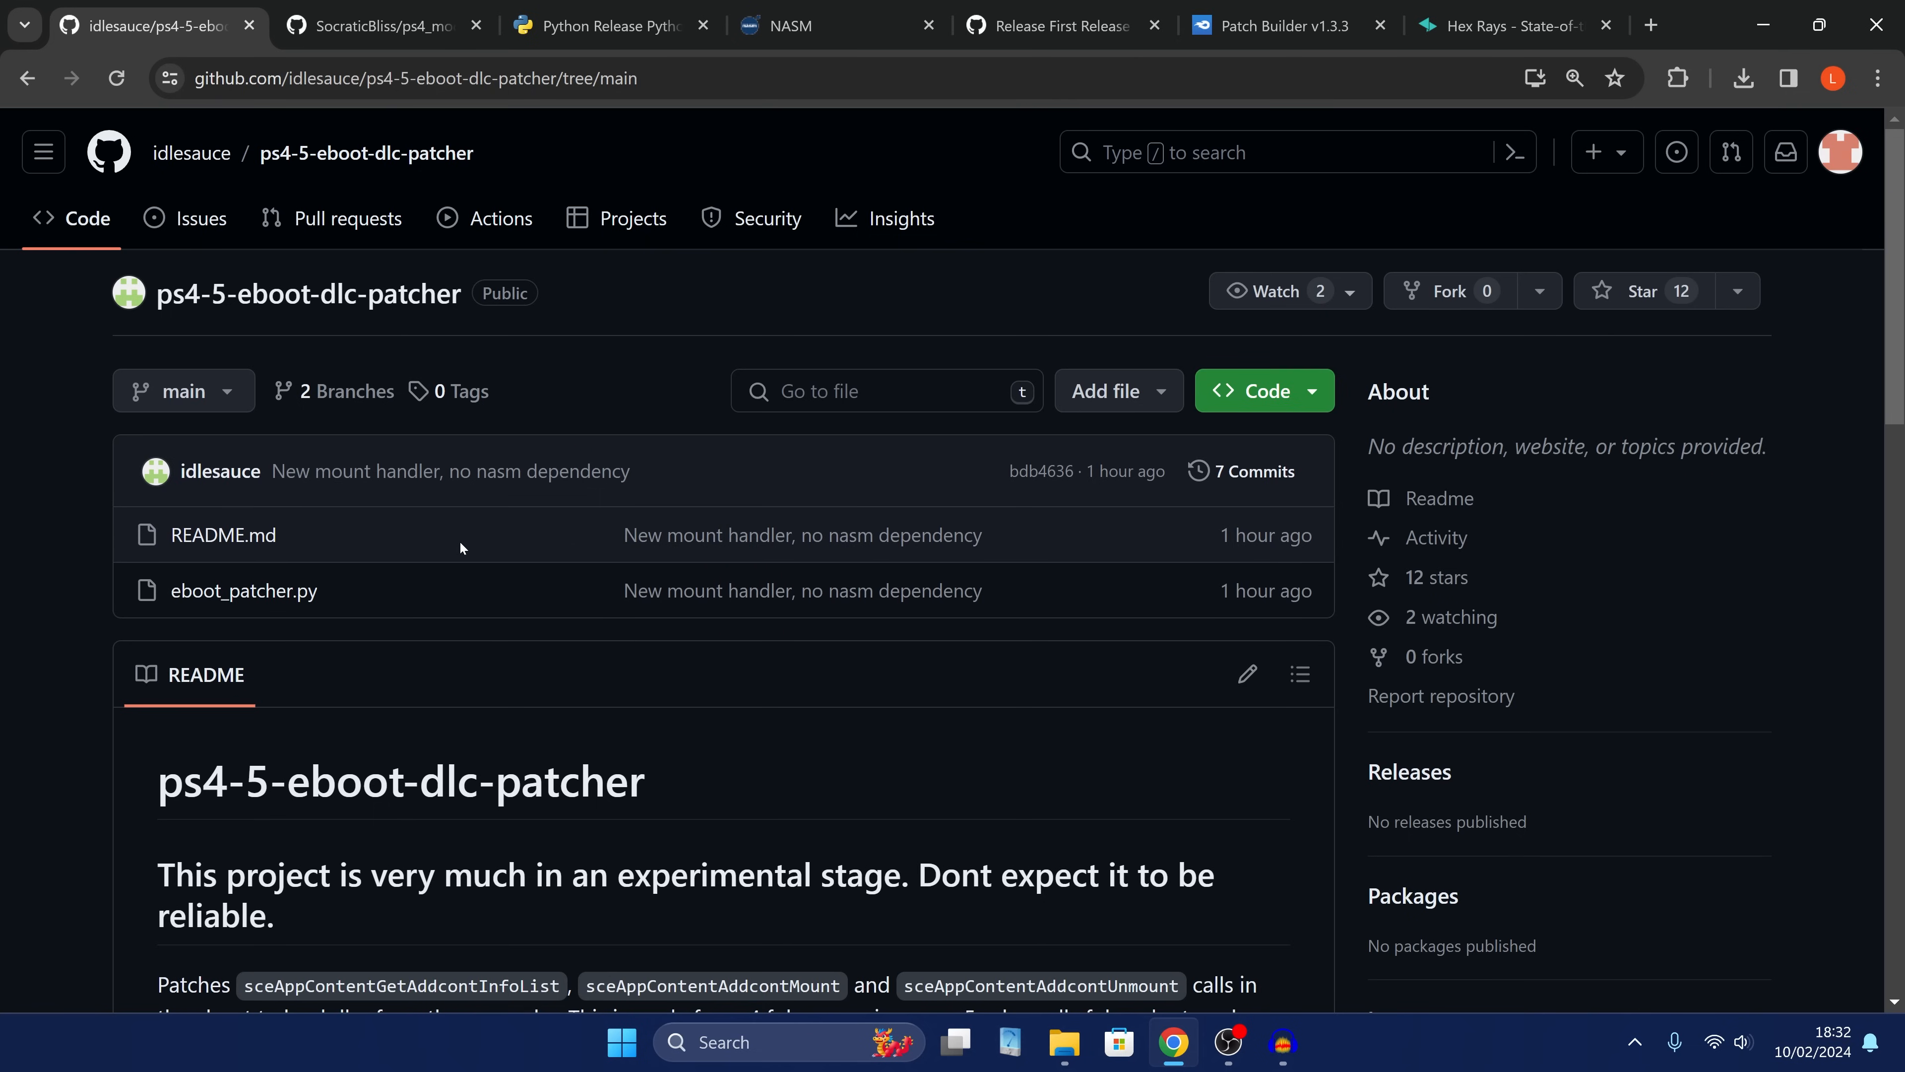
mouse_move(457, 541)
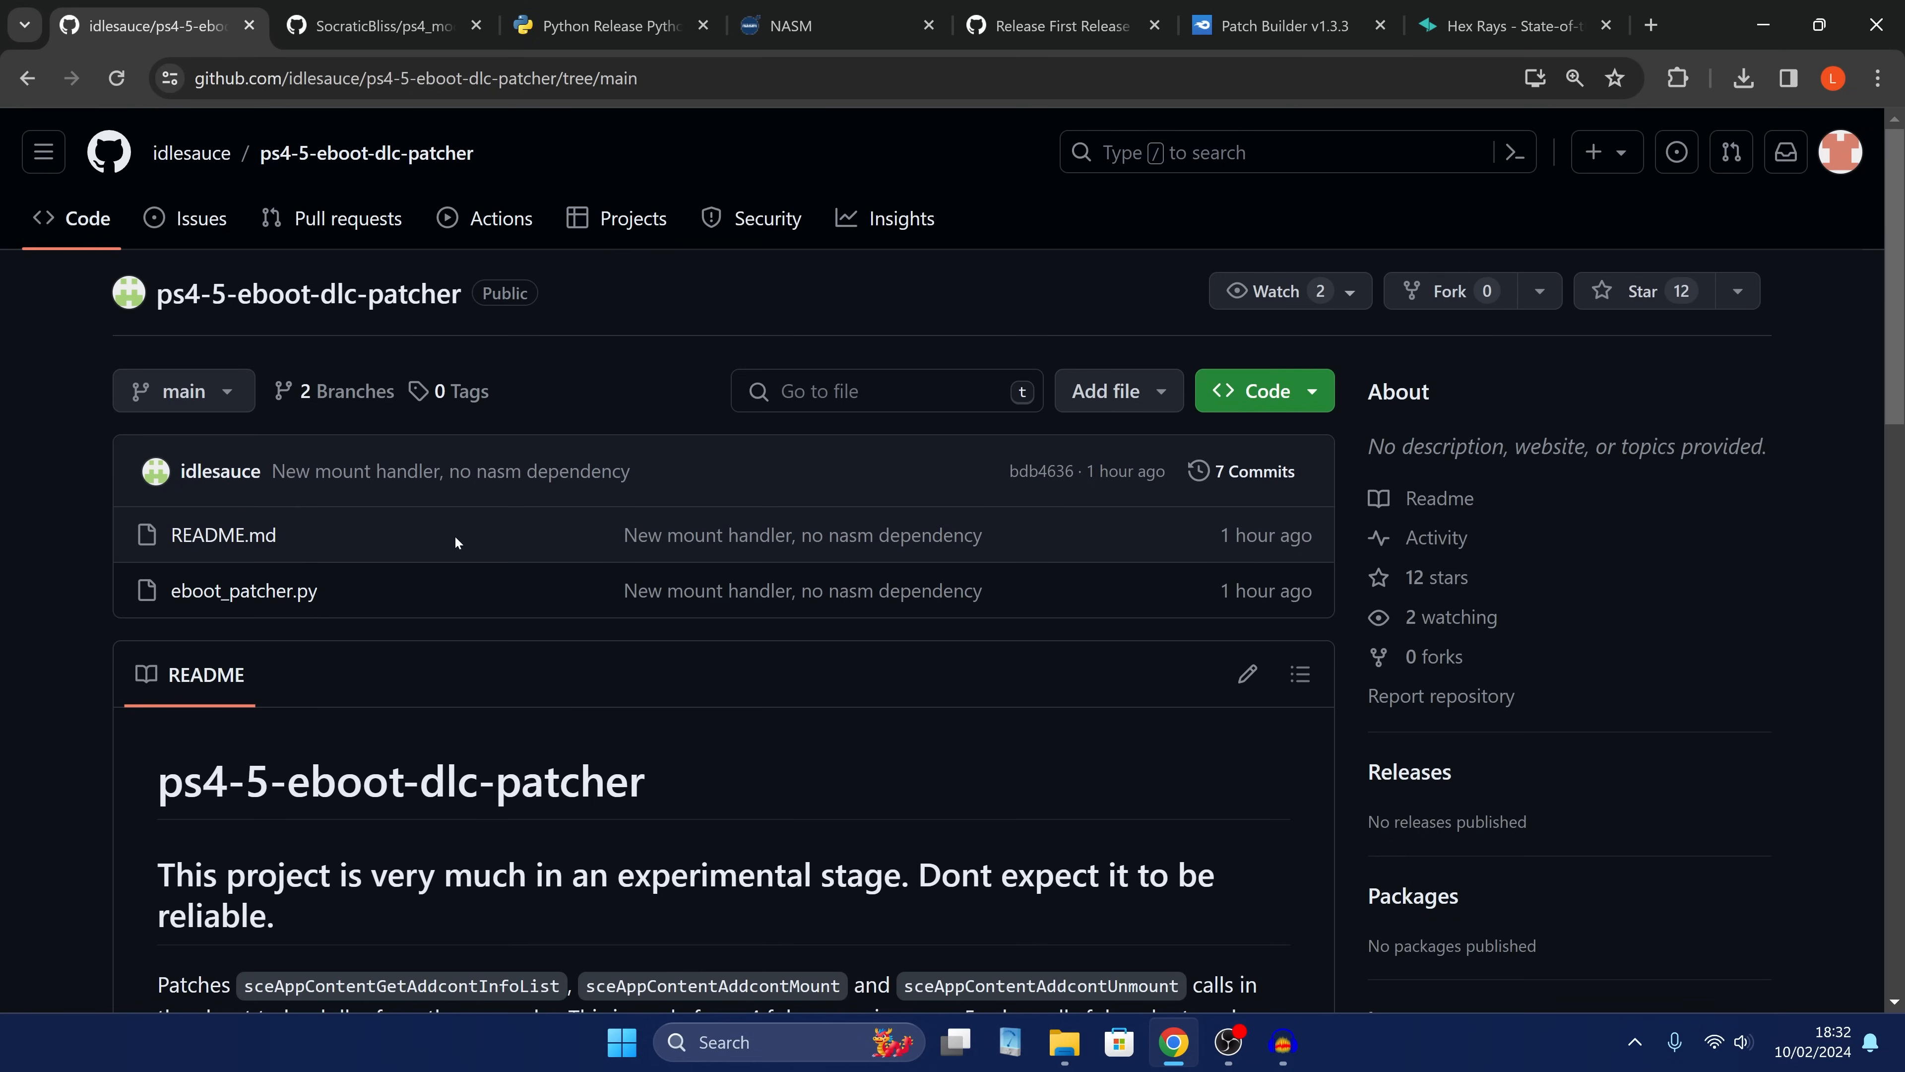
mouse_move(426, 536)
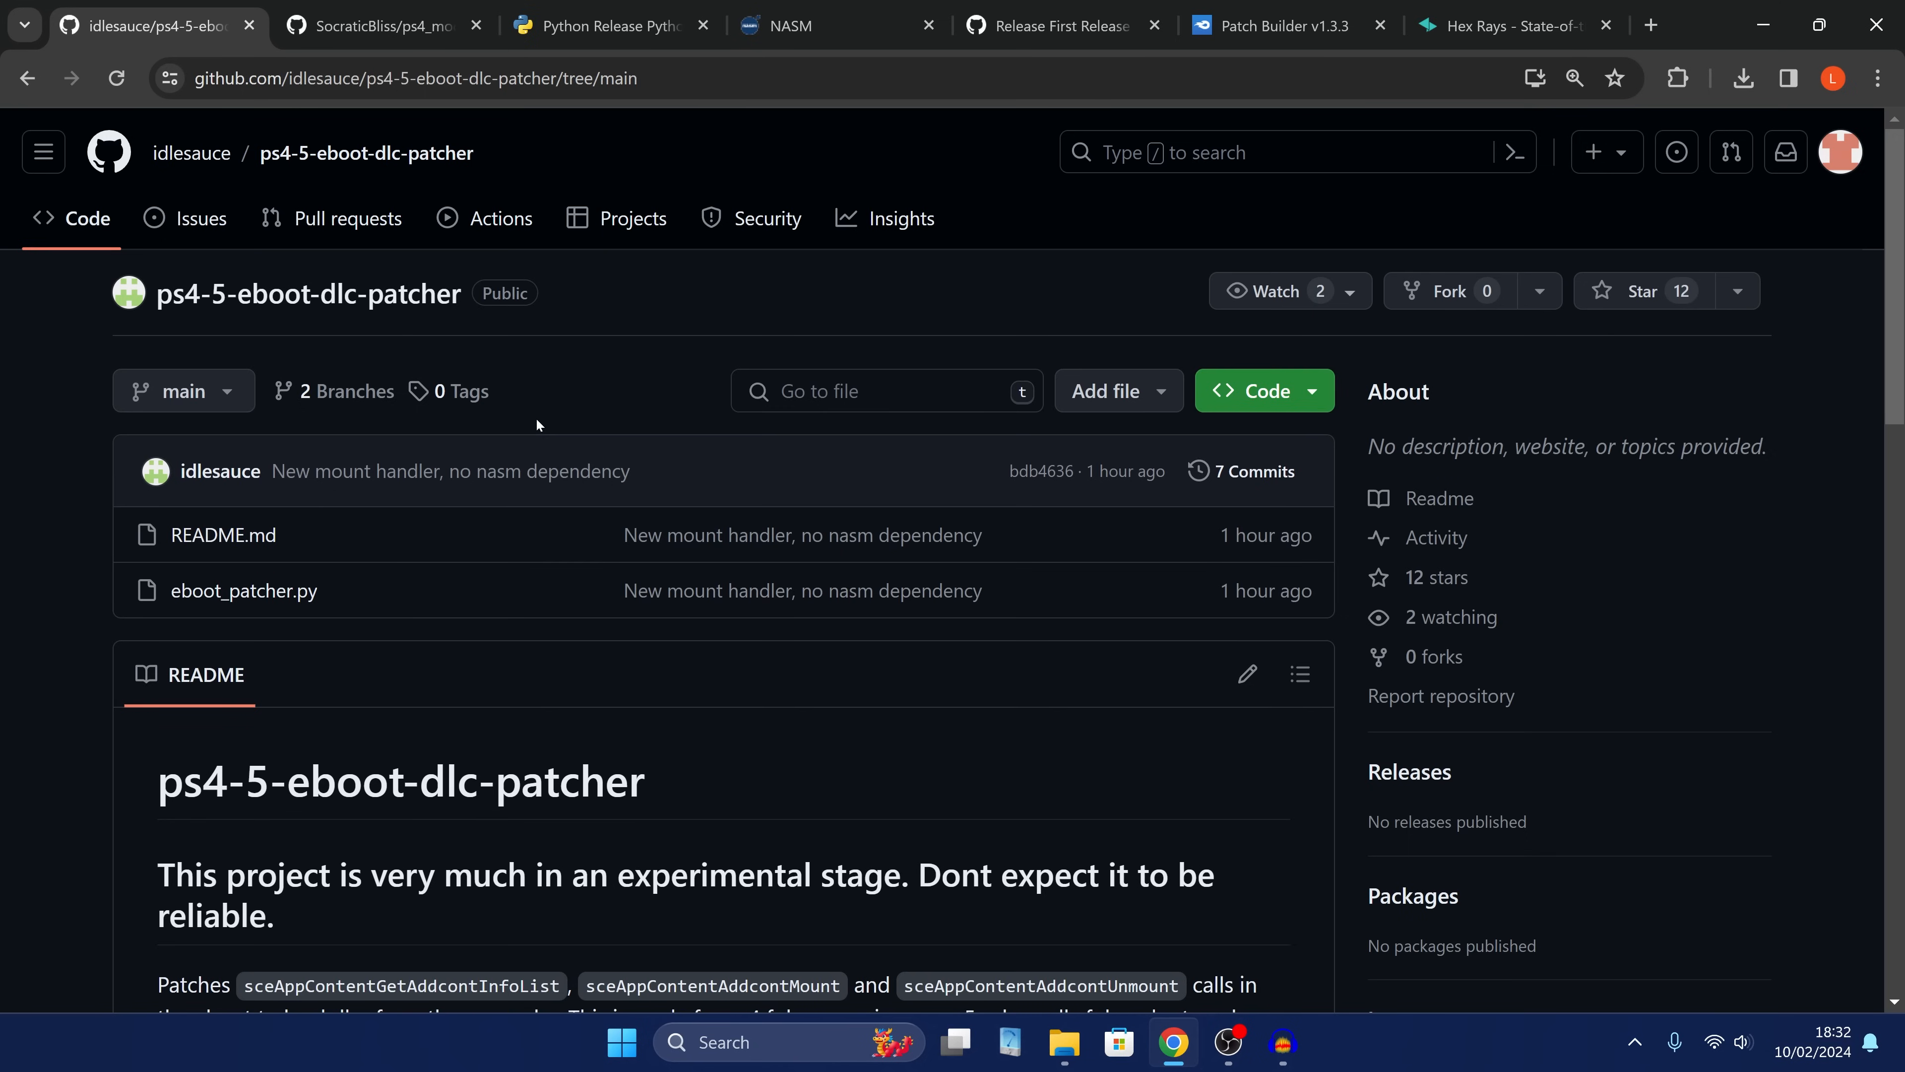
mouse_move(533, 427)
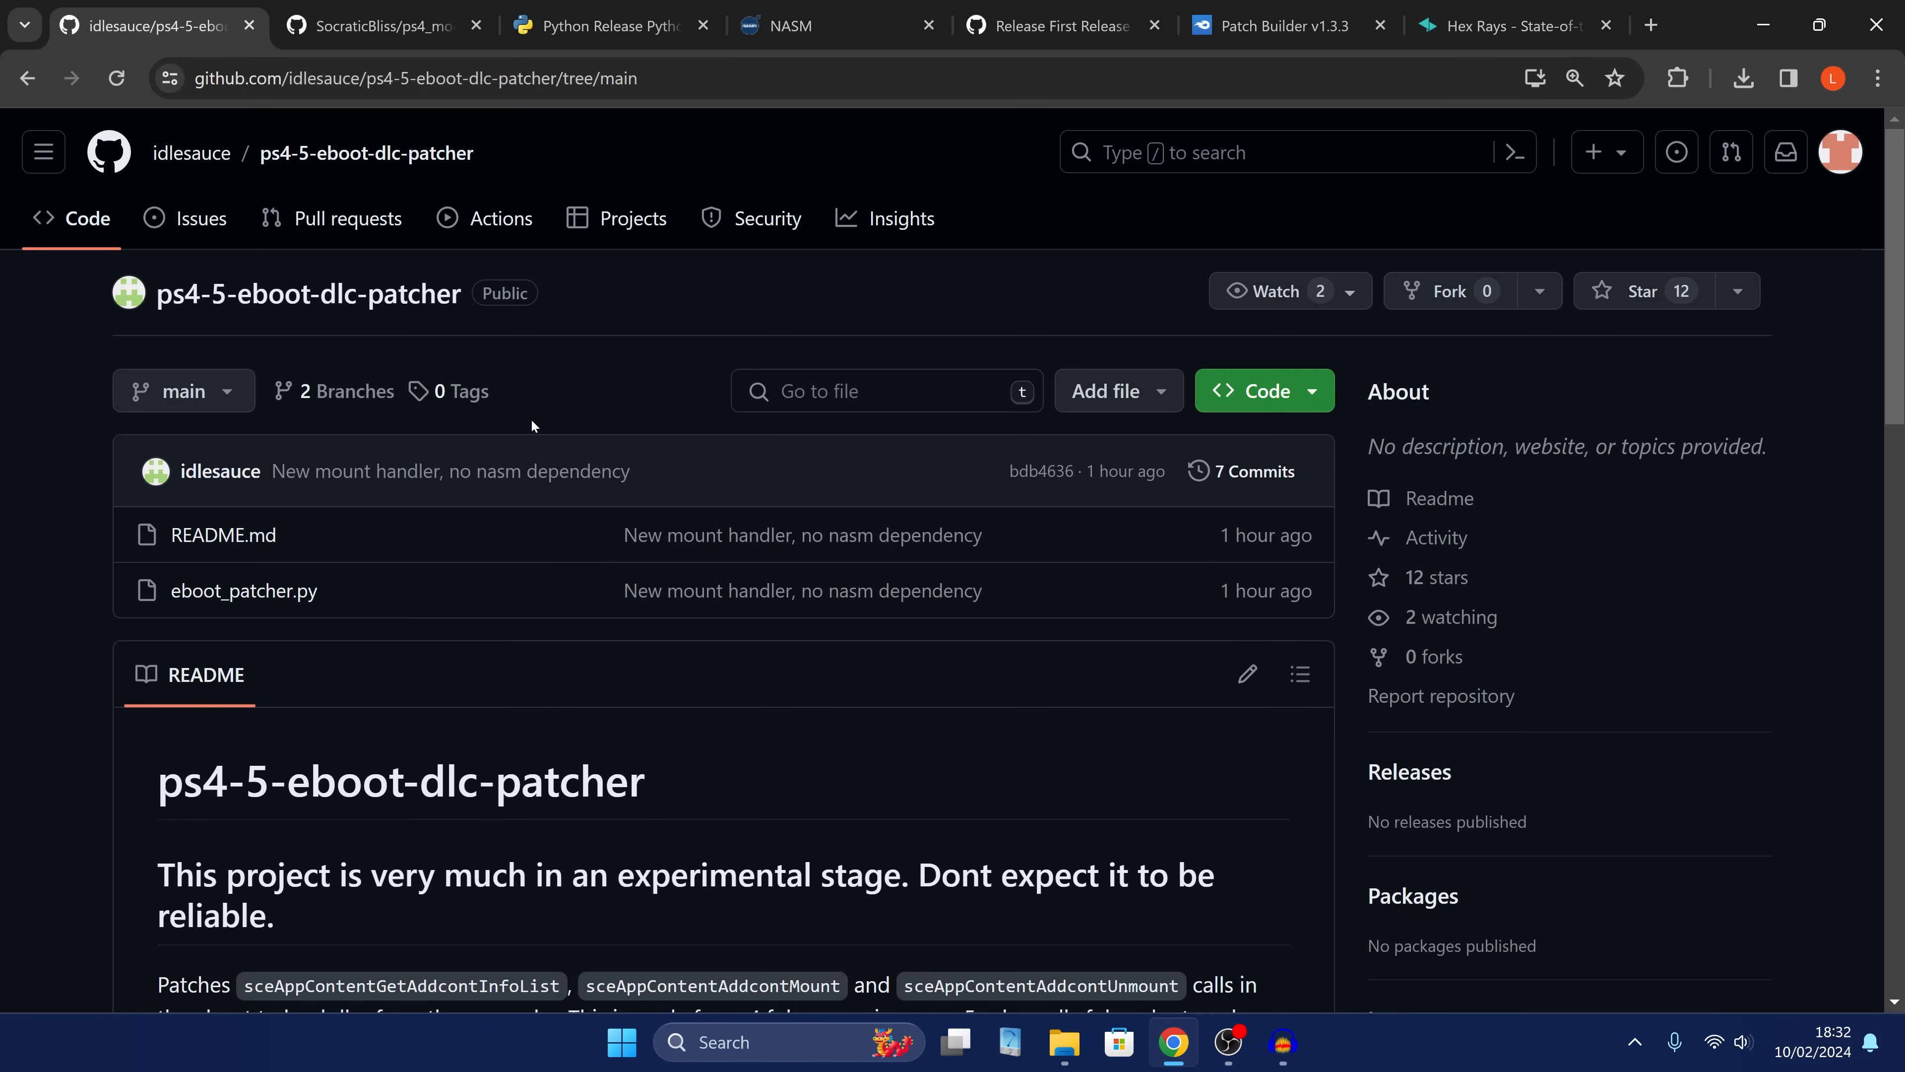
mouse_move(531, 349)
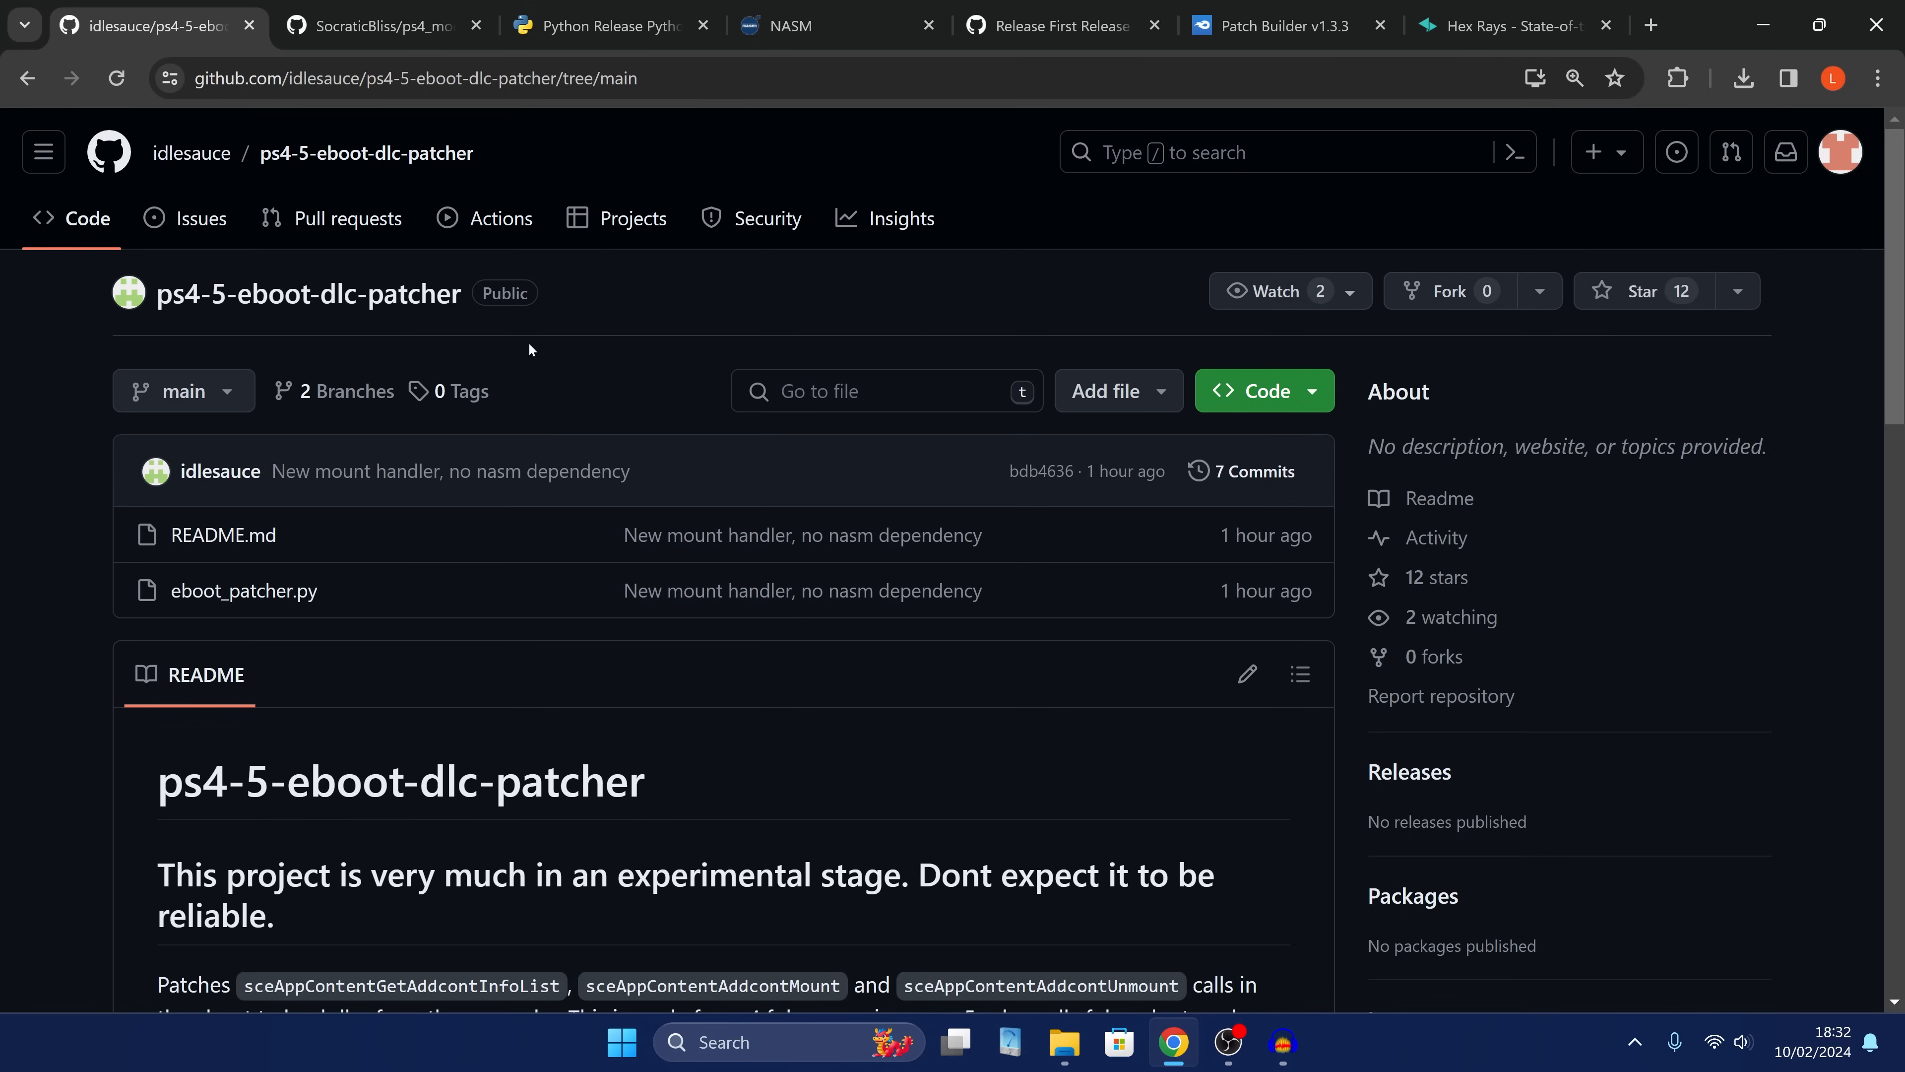
Scroll the patcher README, then switch to the Python 3.11.8 release page.
scroll("down", 3)
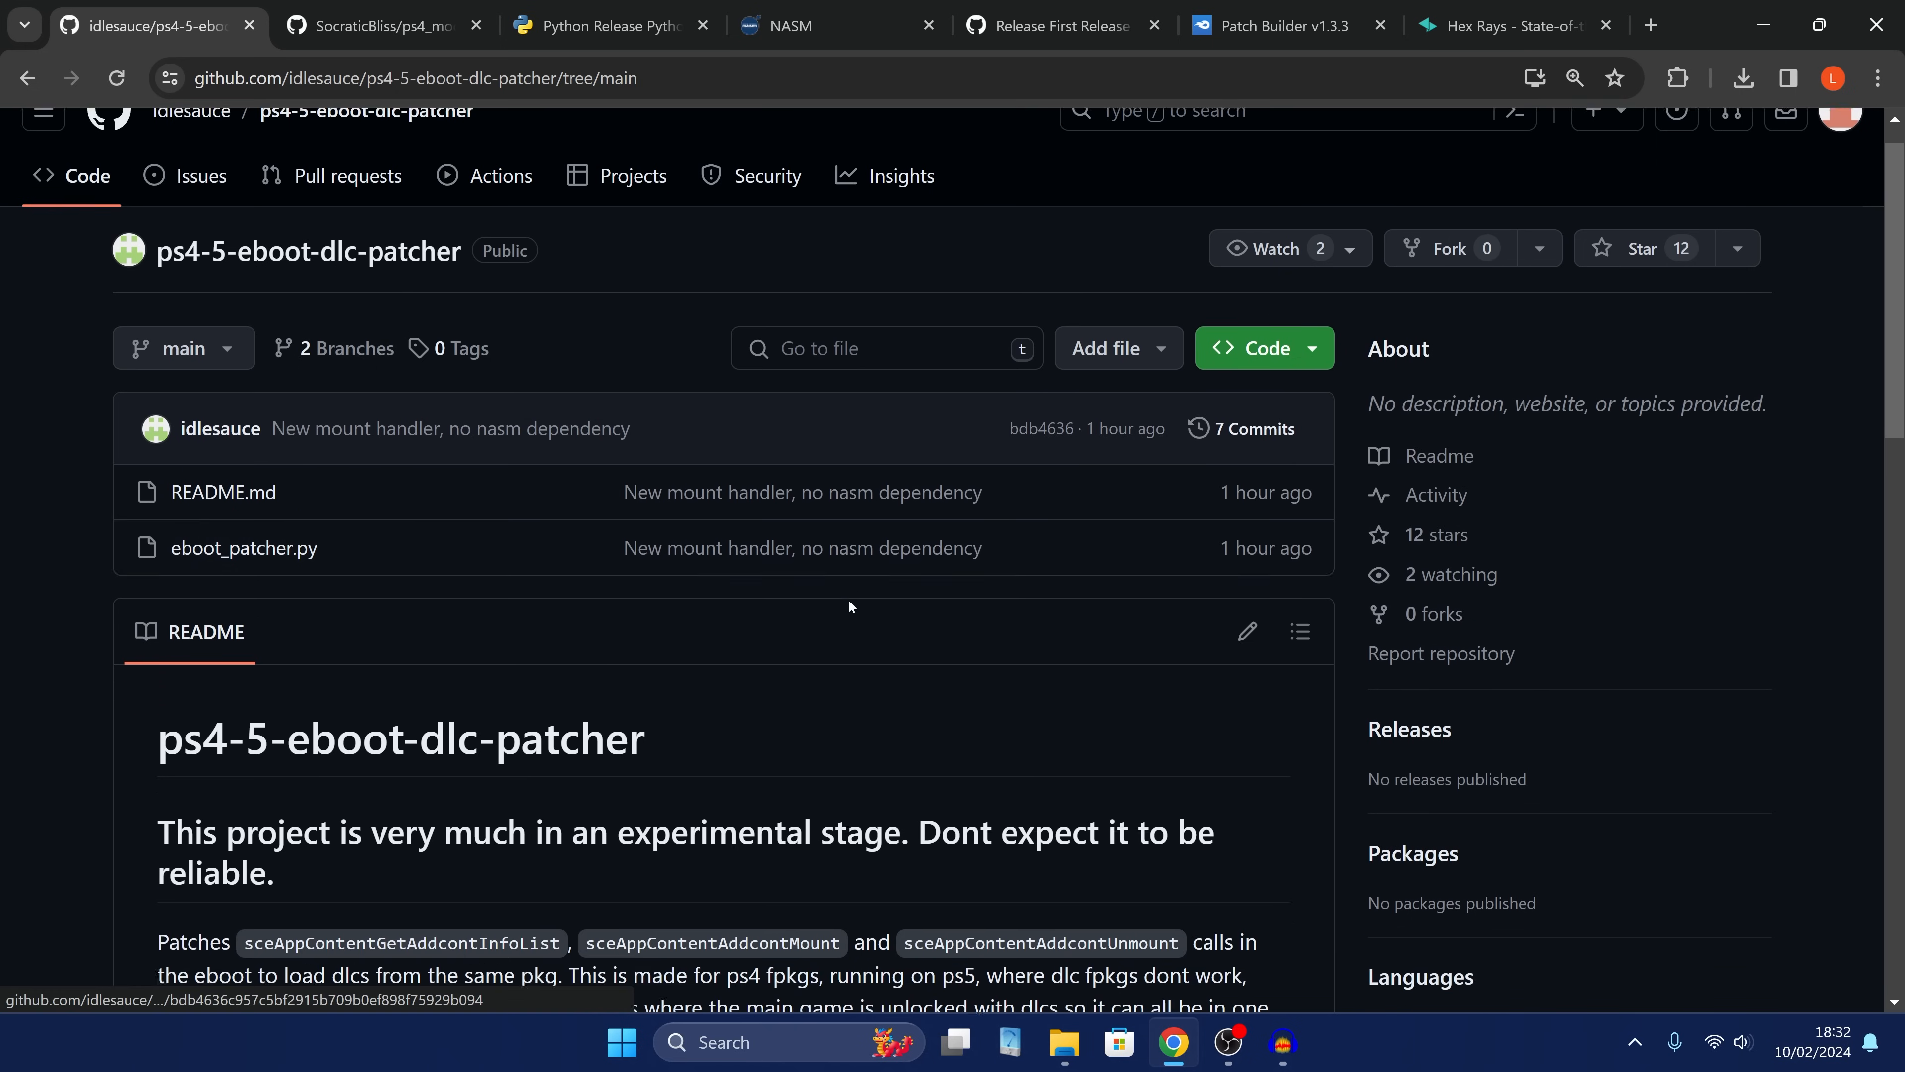
scroll("down", 3)
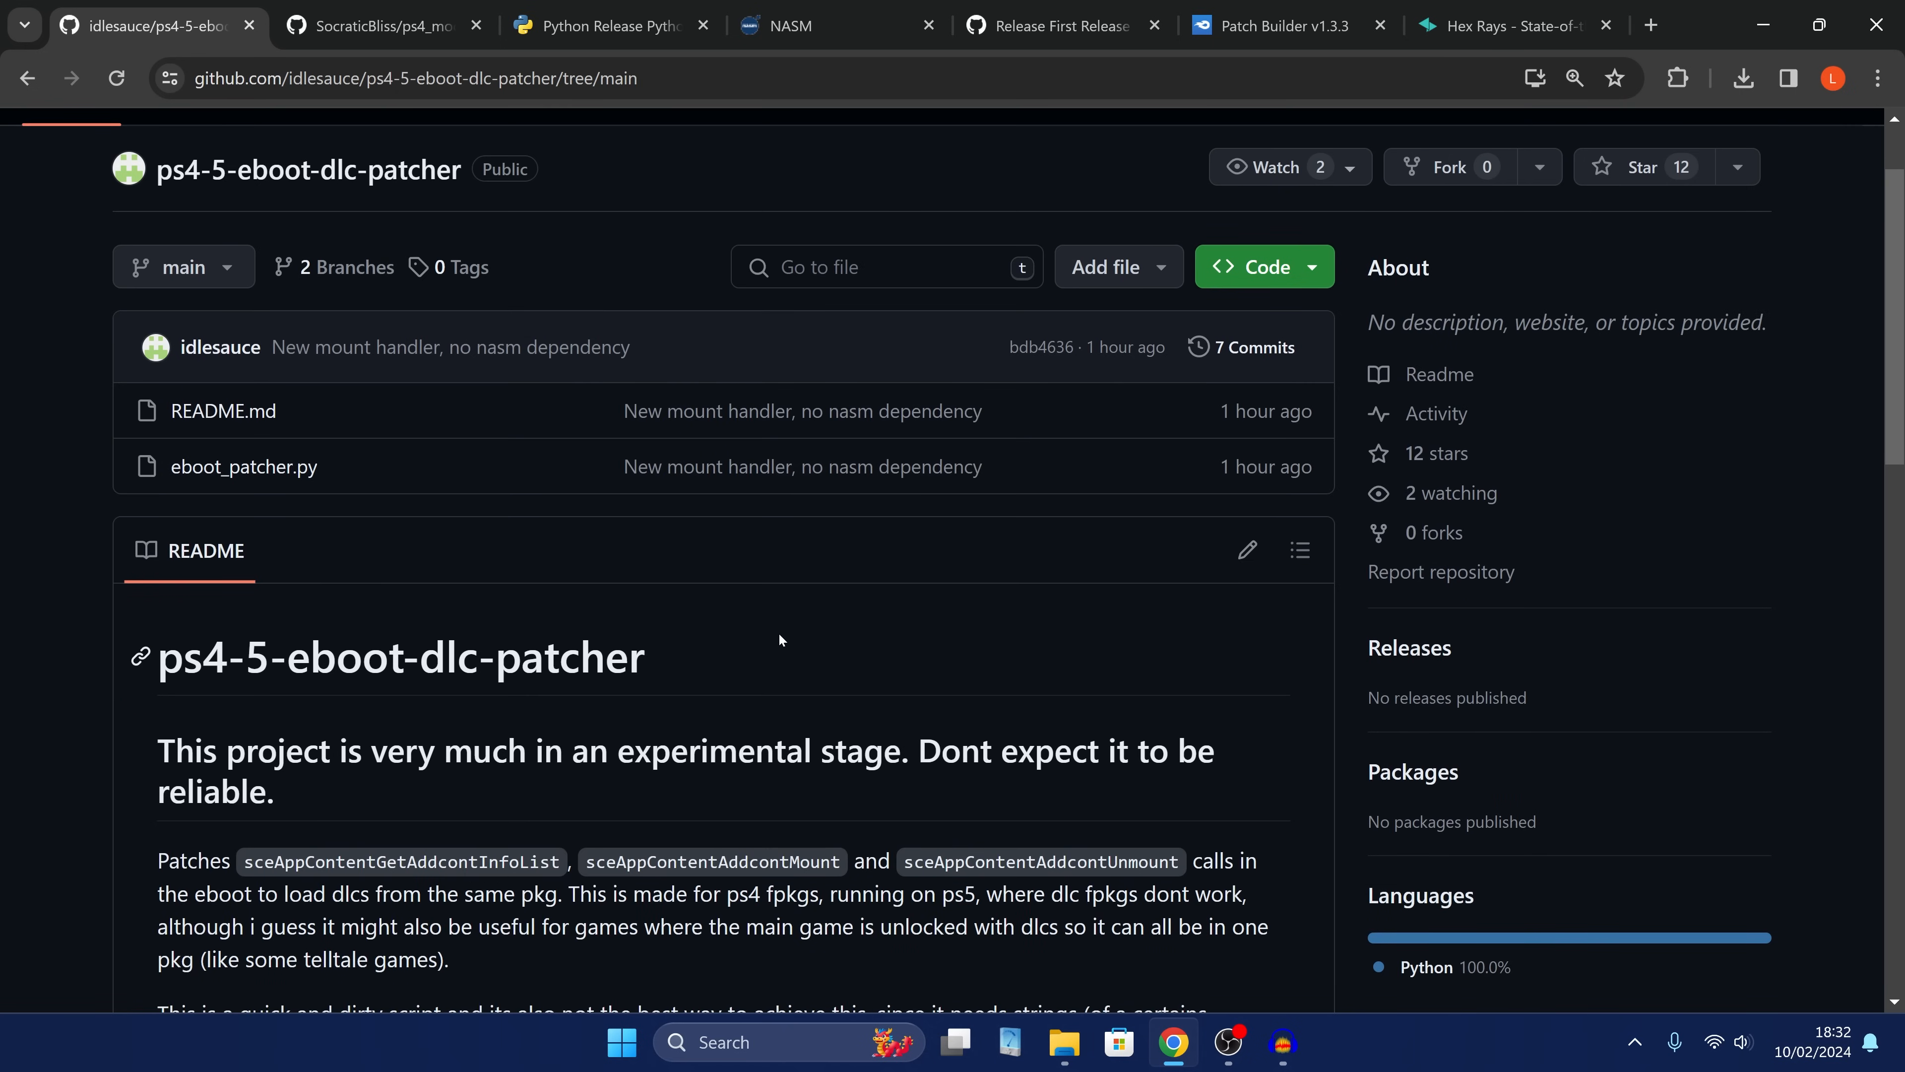
left_click(377, 26)
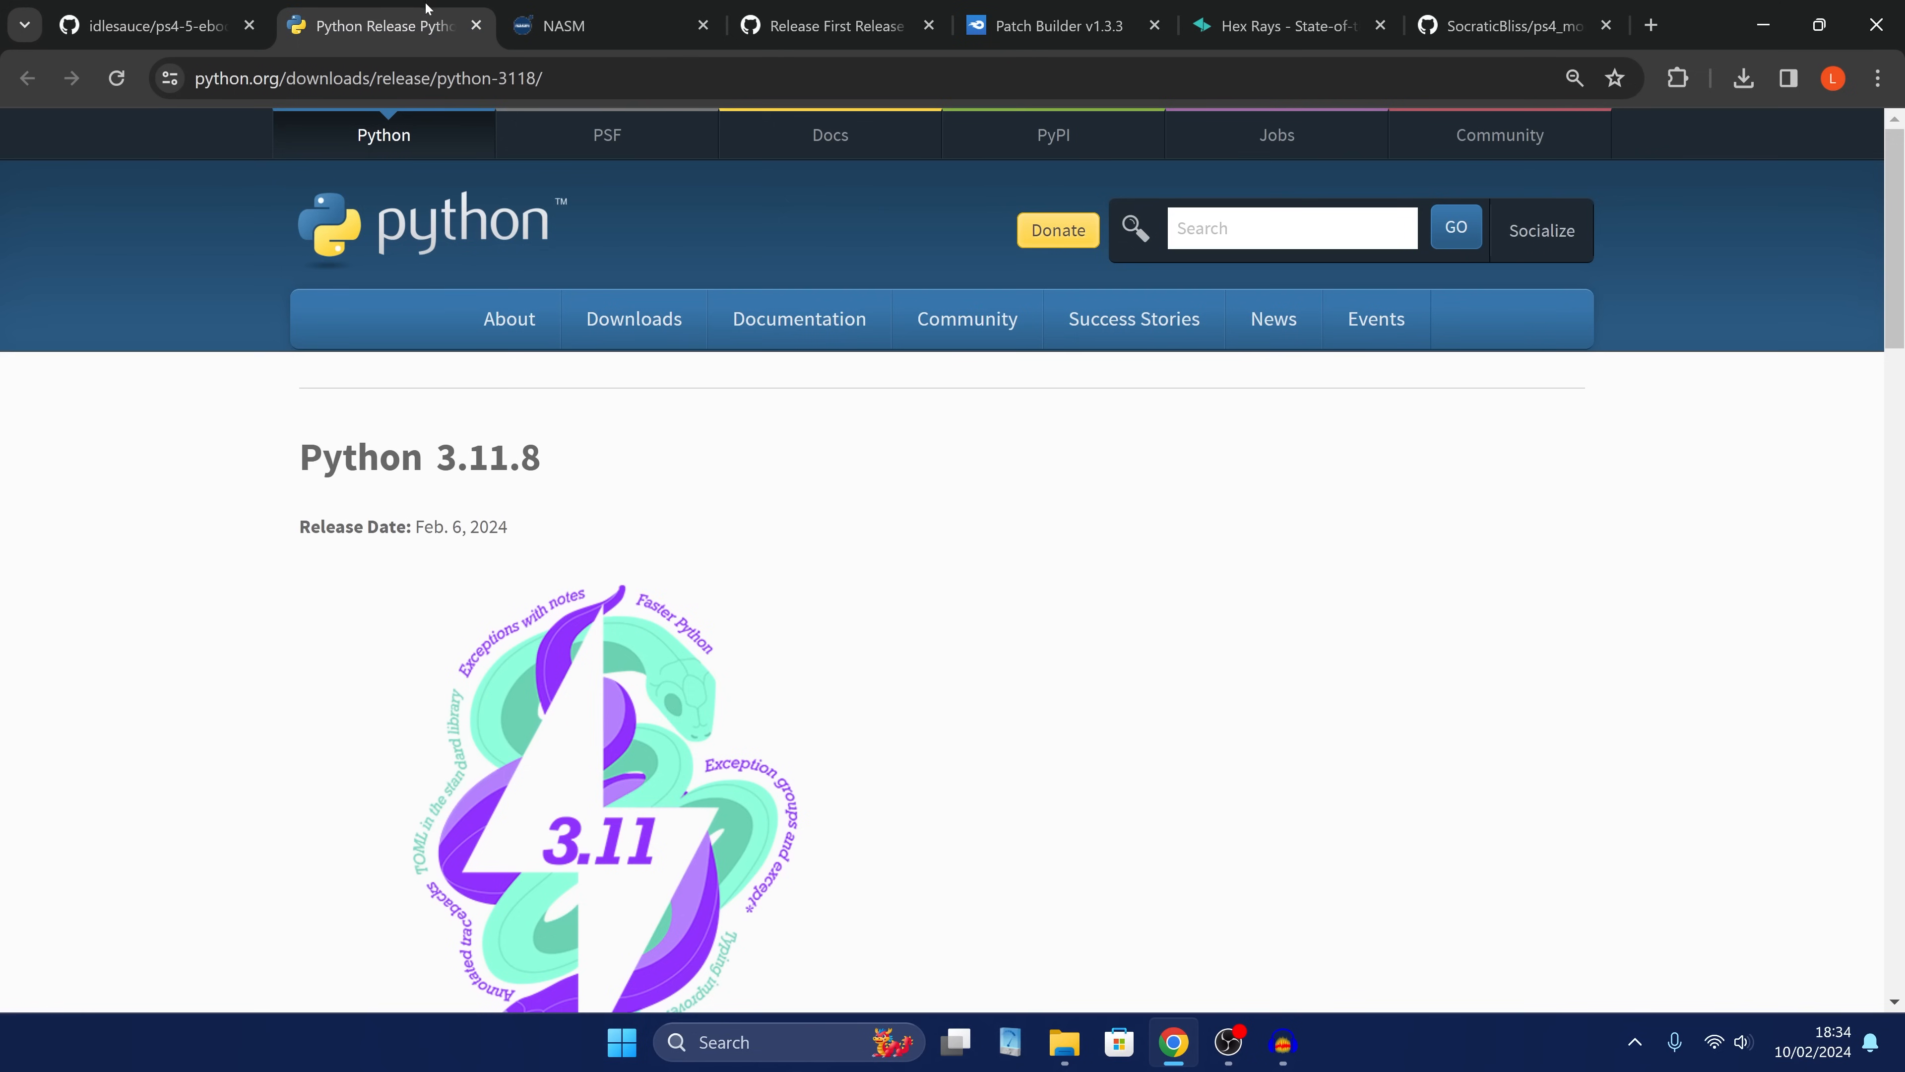
mouse_move(1053, 792)
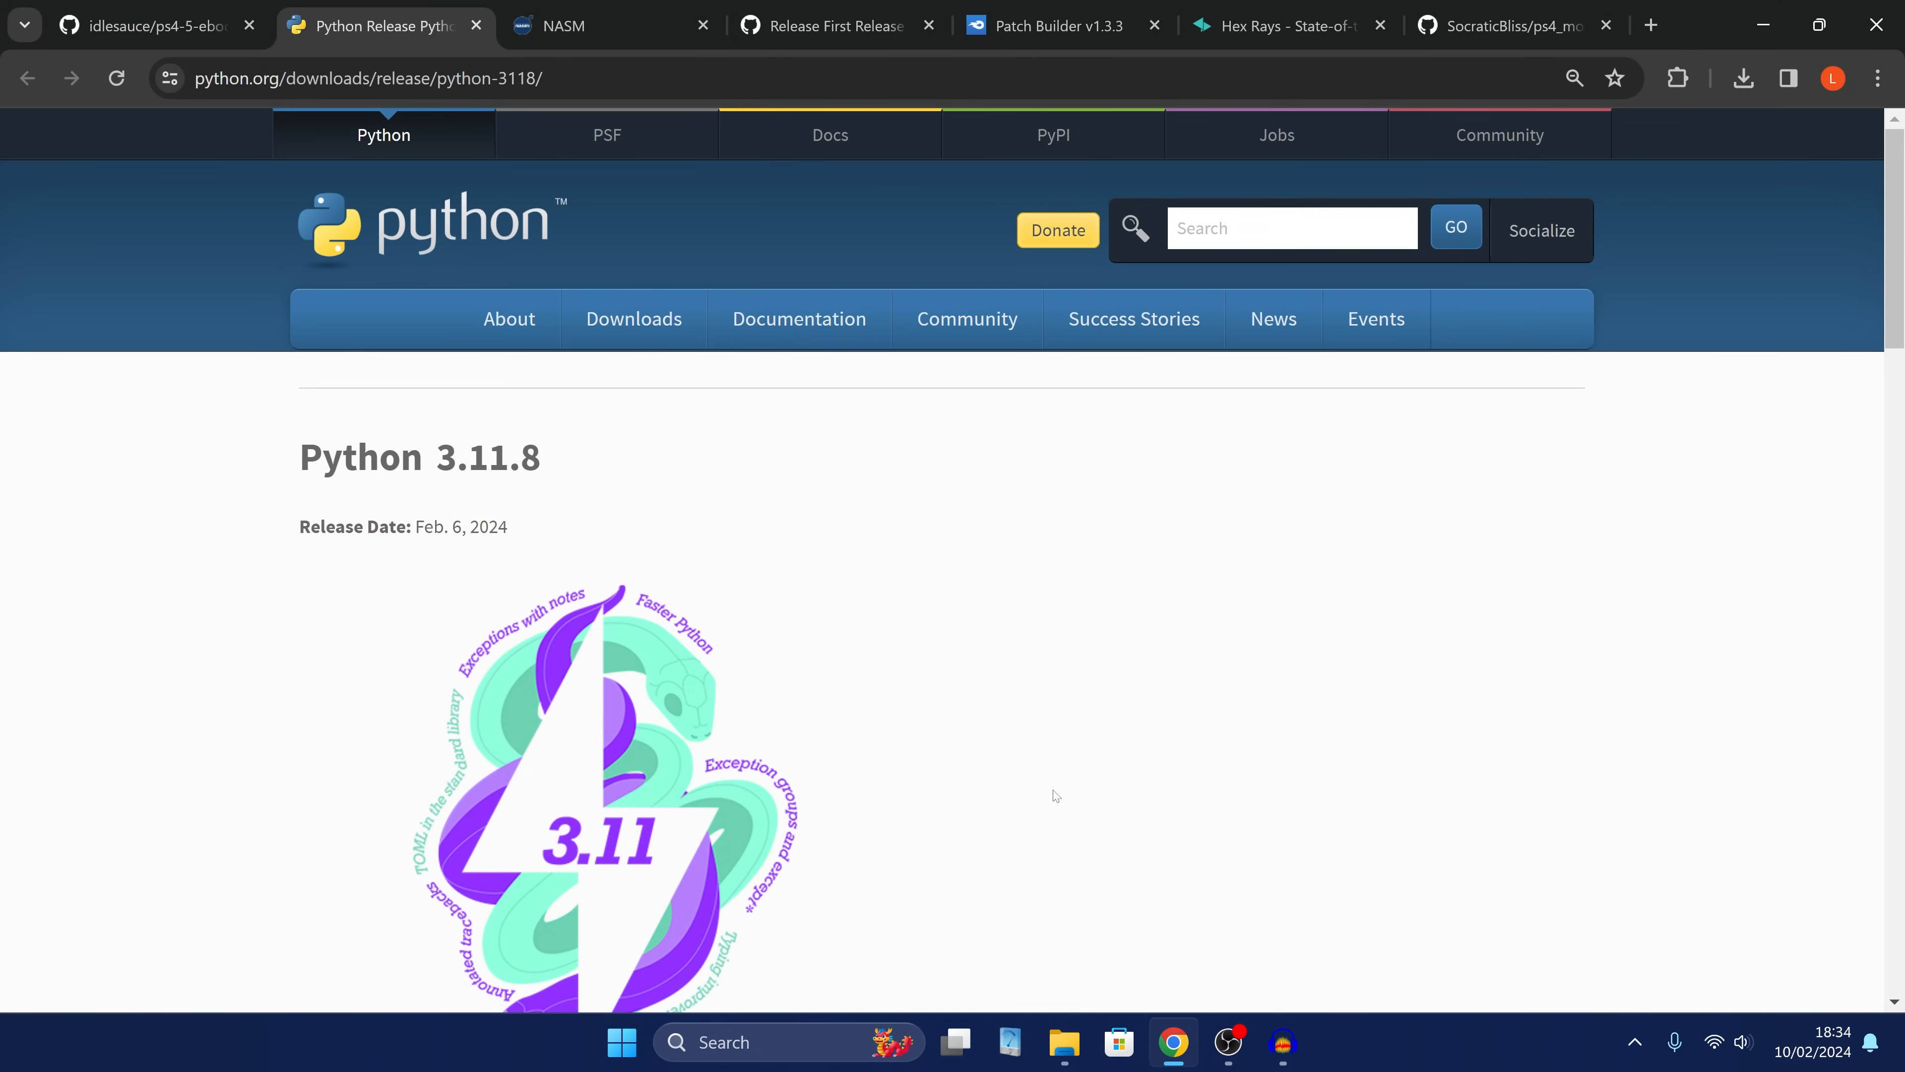
mouse_move(1051, 793)
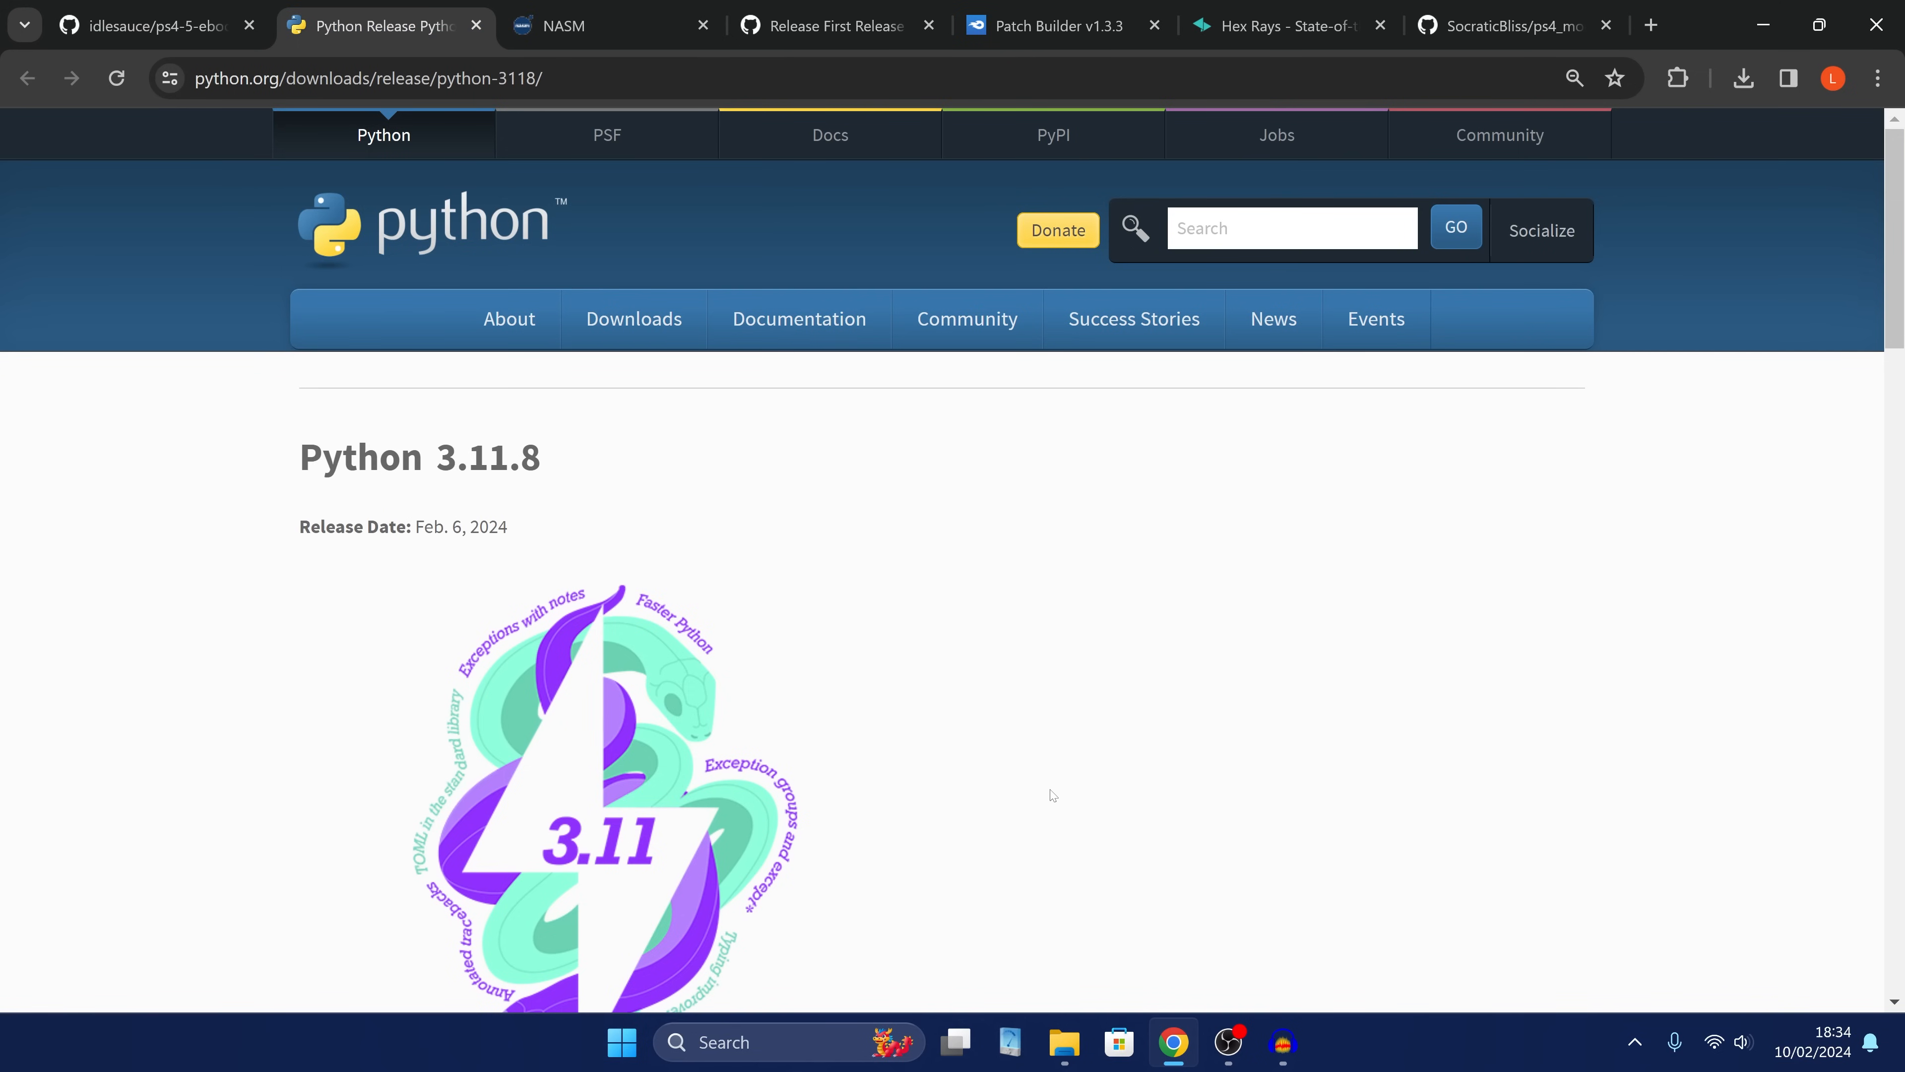
mouse_move(916, 700)
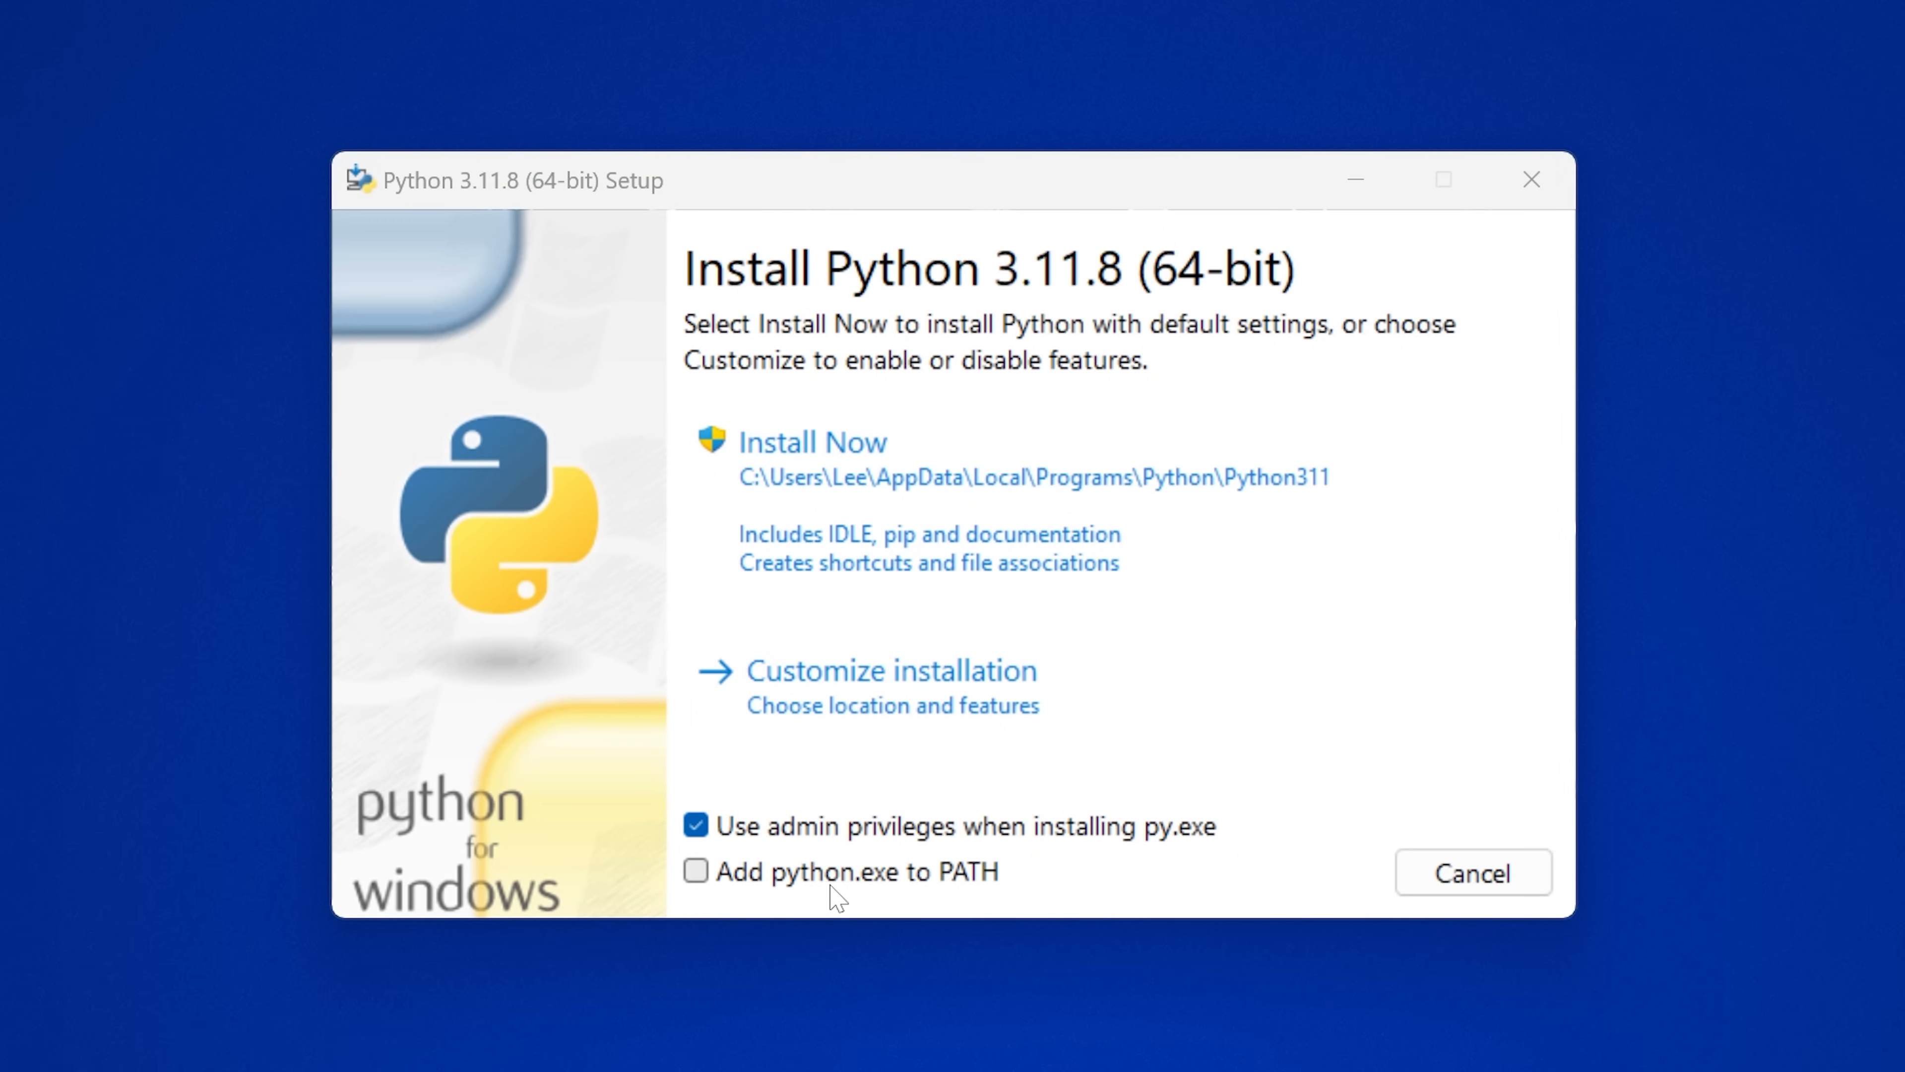
mouse_move(940, 913)
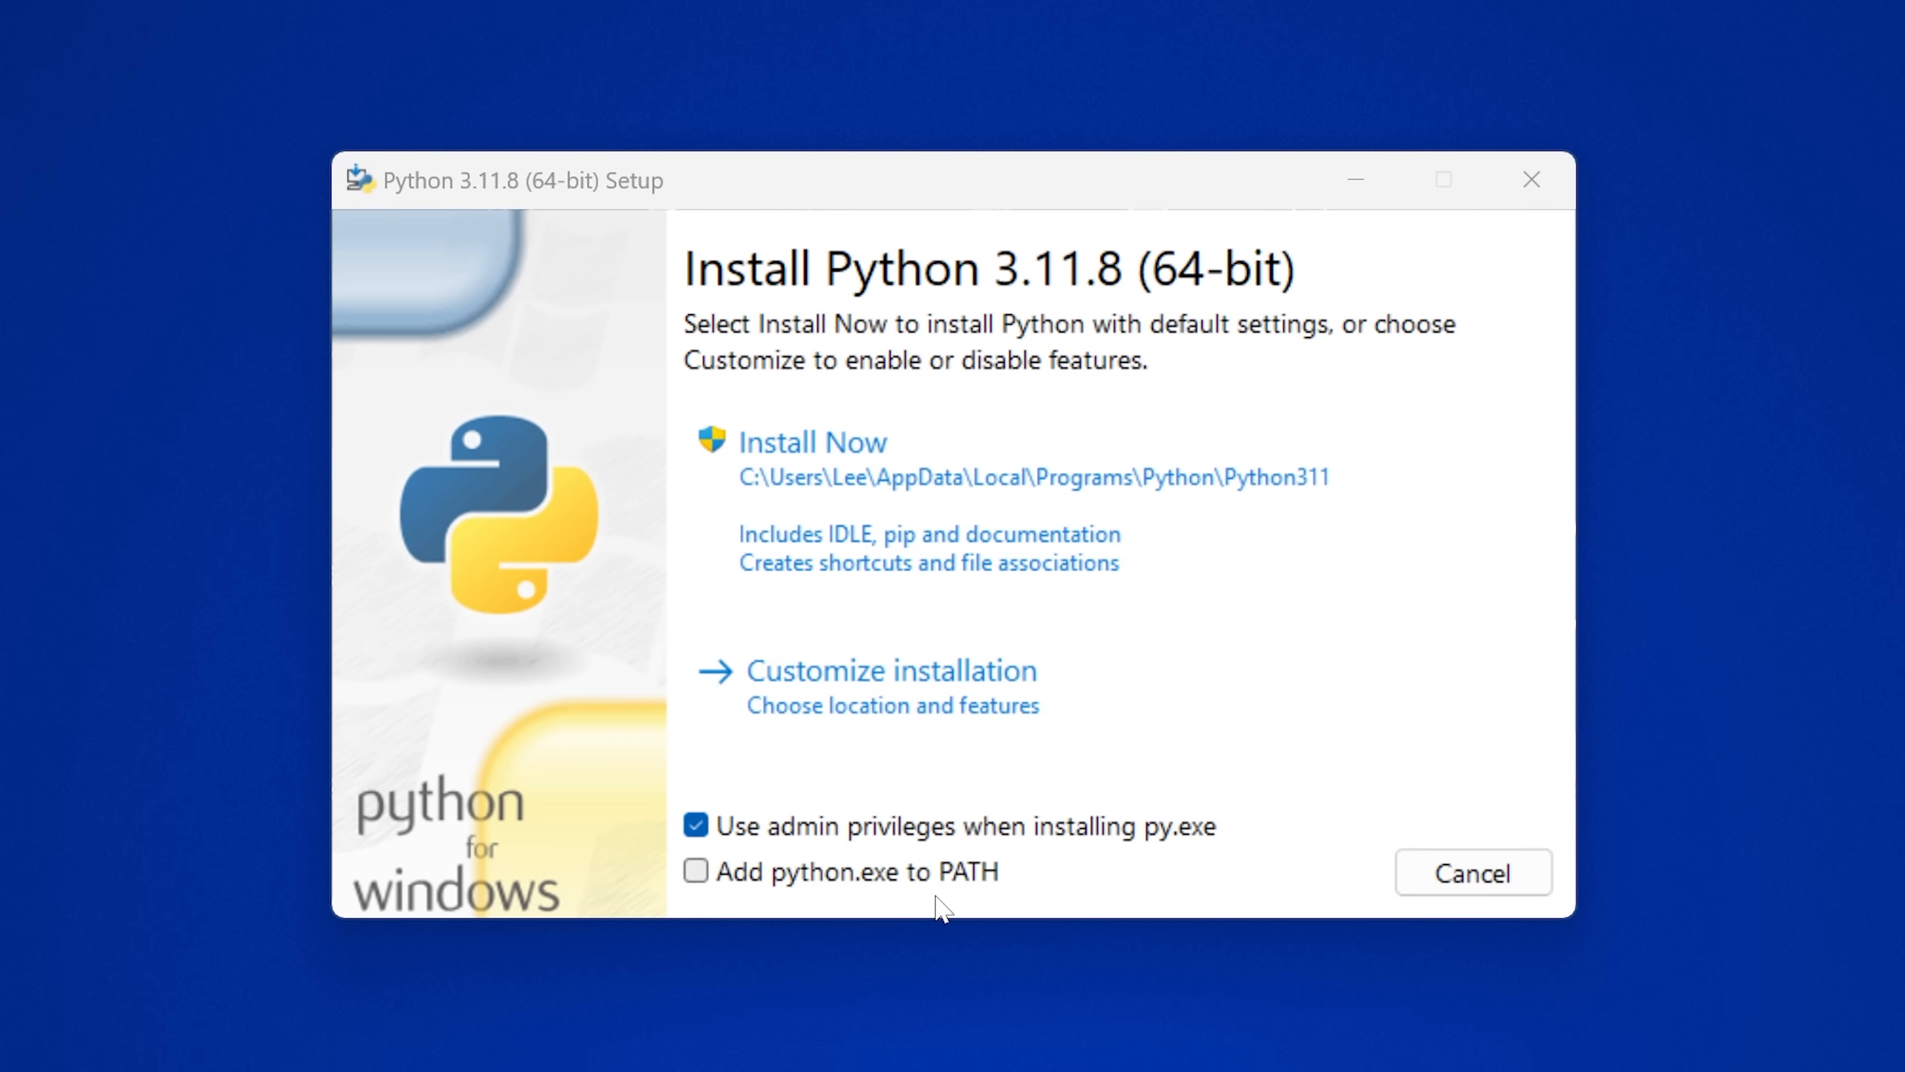
Install Python 3.11.8 with 'Add python.exe to PATH' enabled via Install Now.
left_click(696, 873)
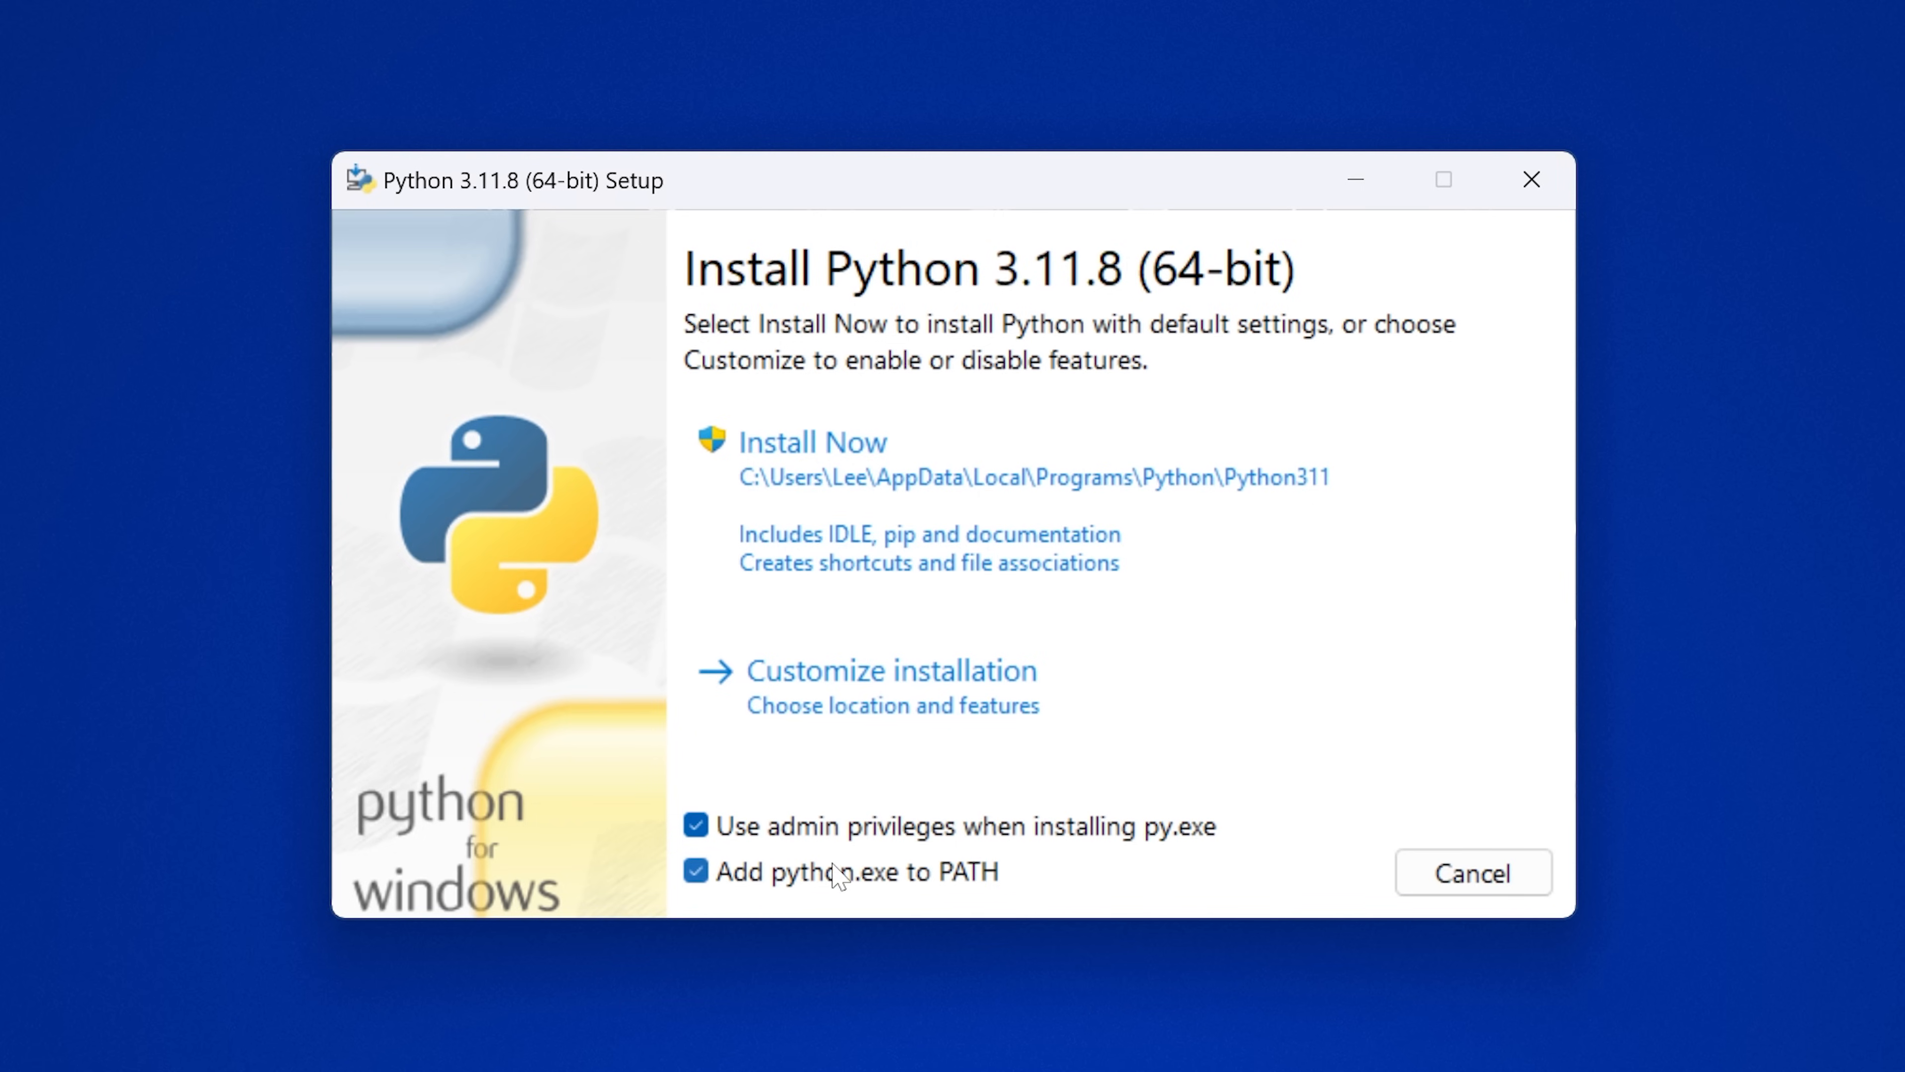
mouse_move(875, 522)
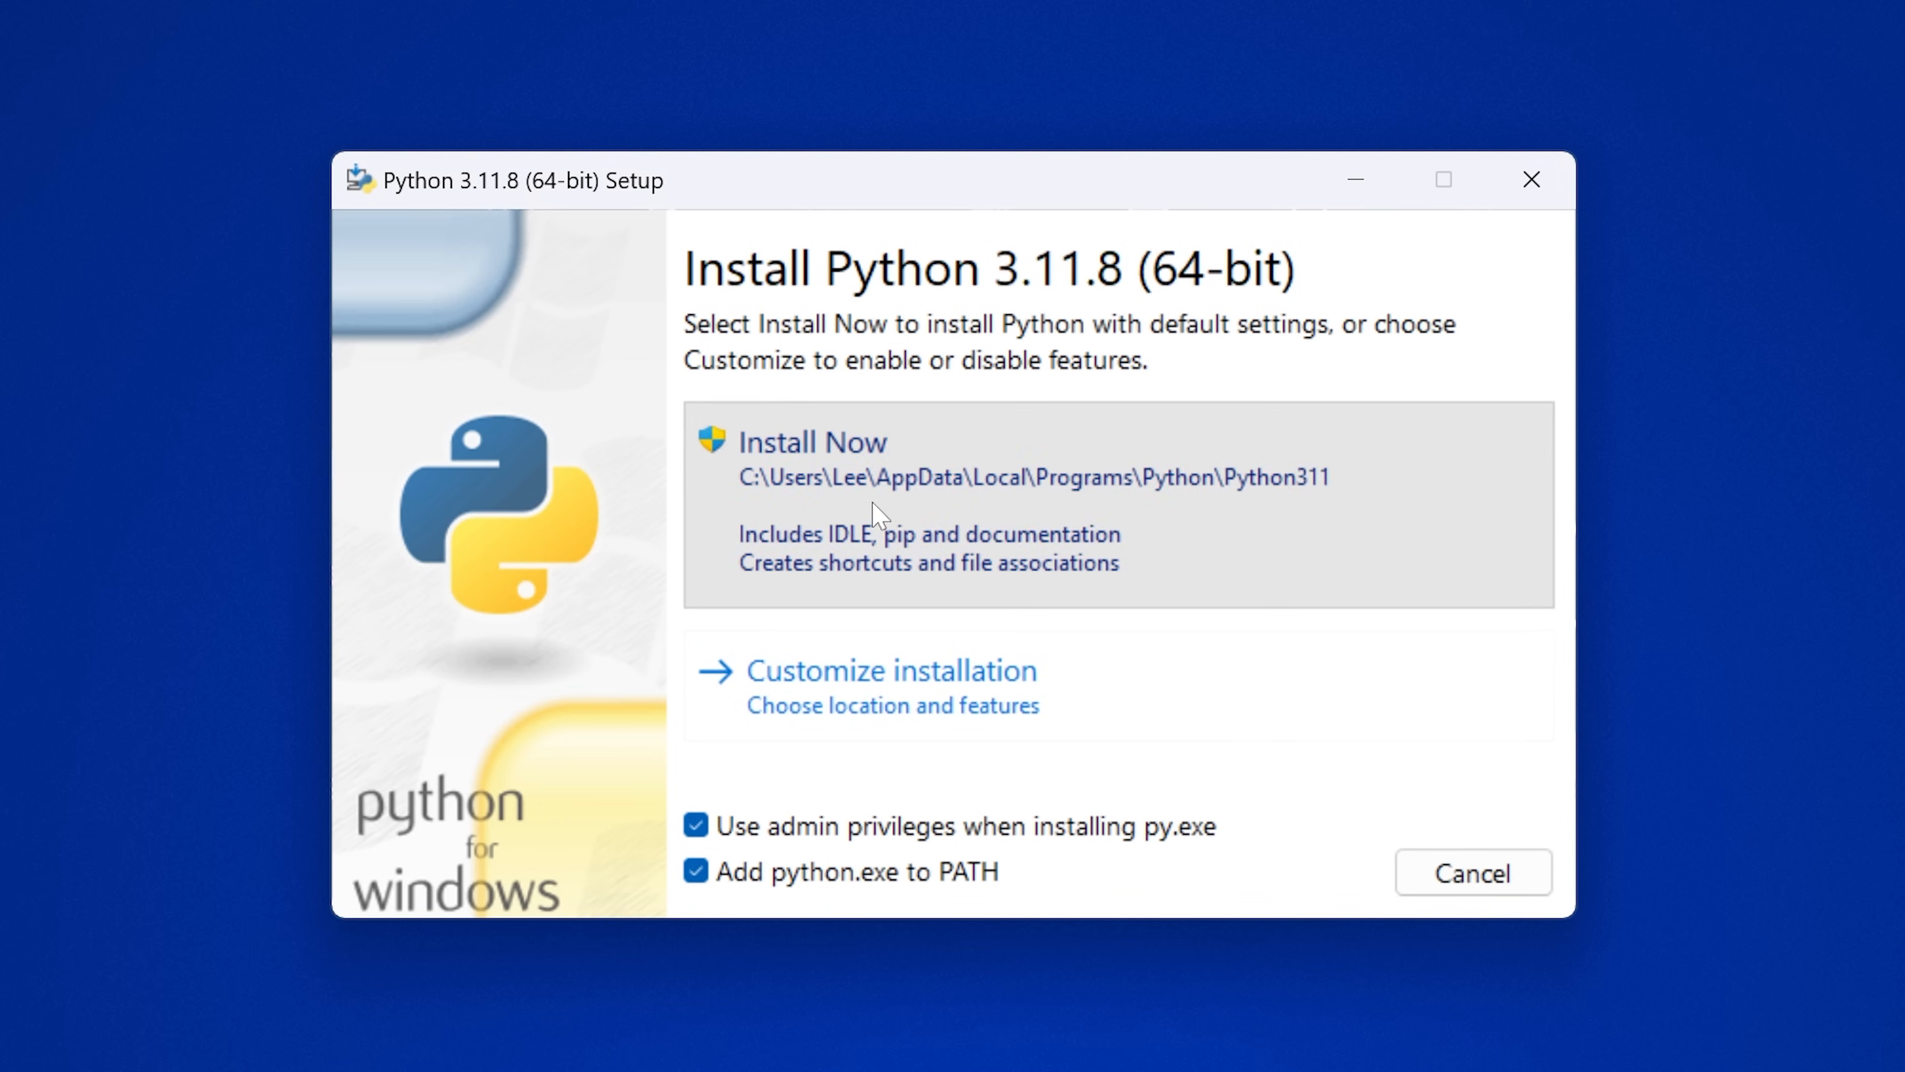
left_click(816, 441)
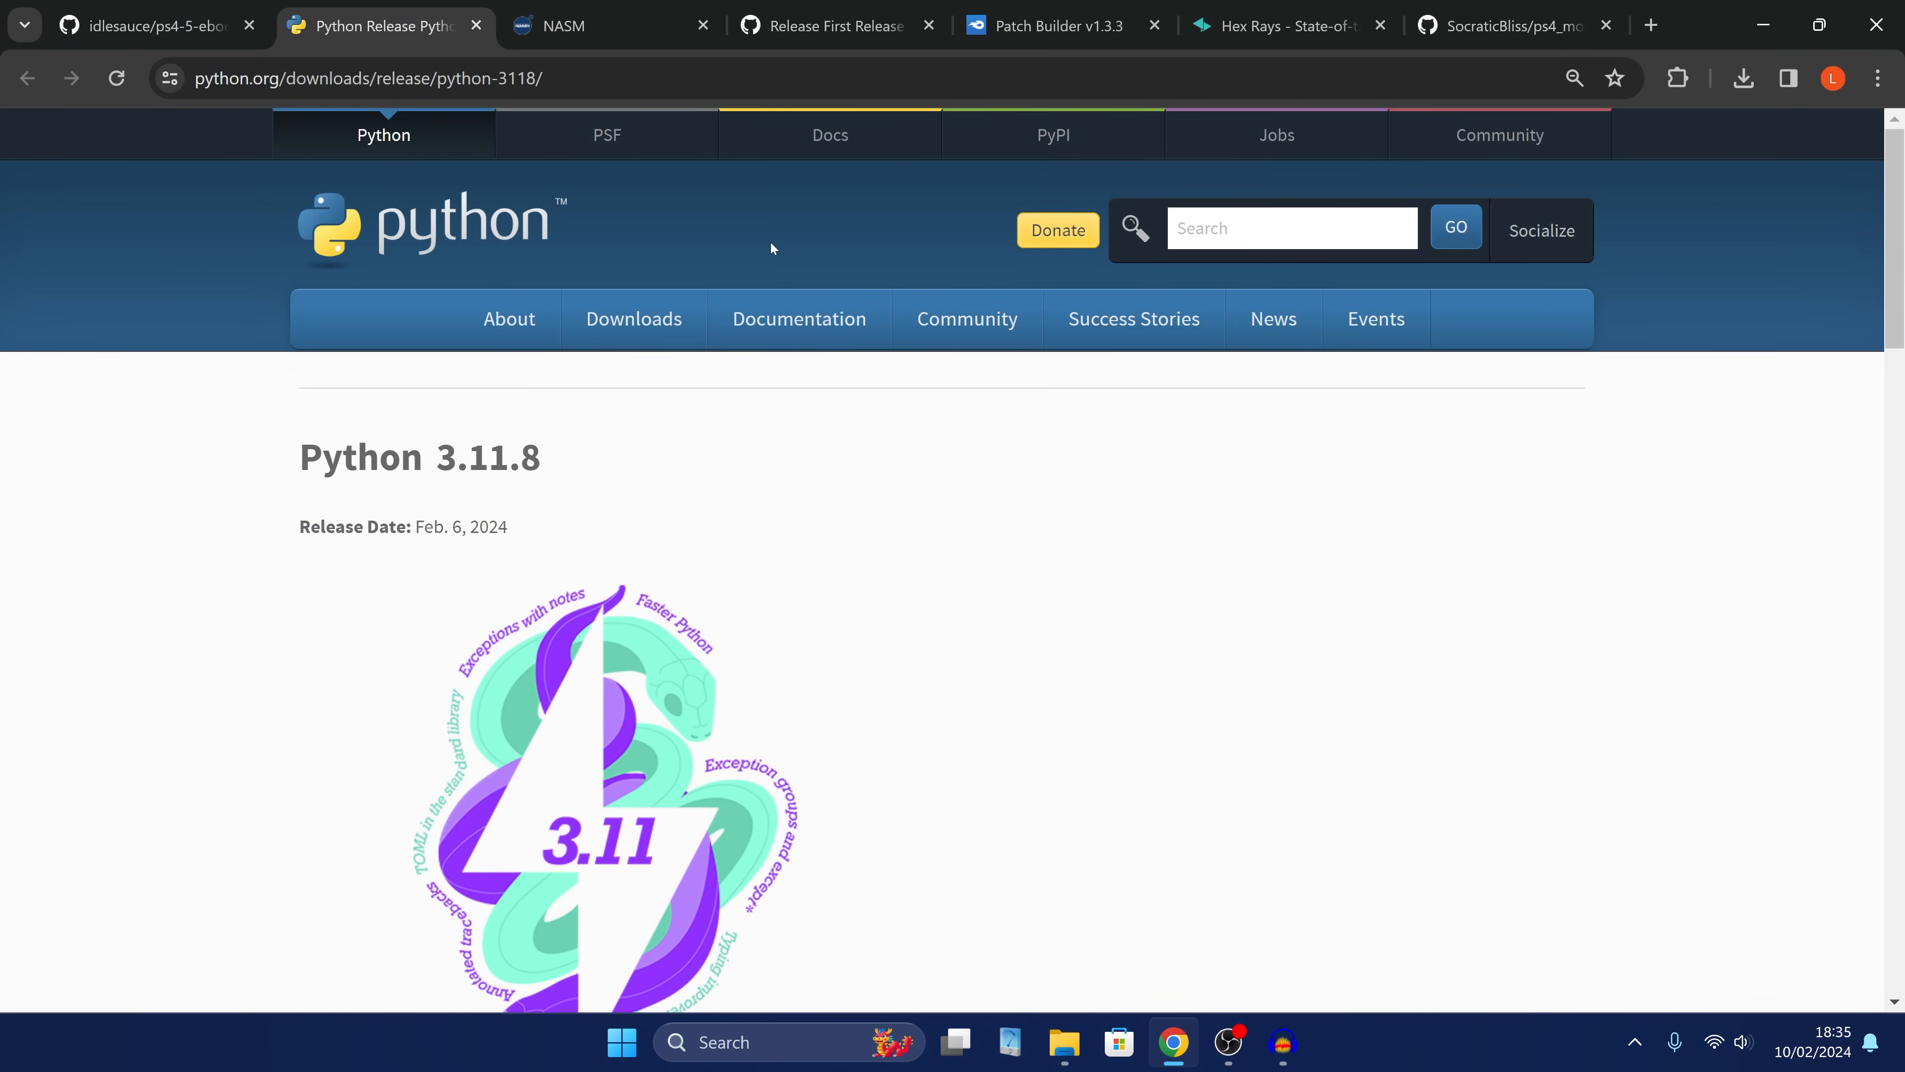
mouse_move(616, 110)
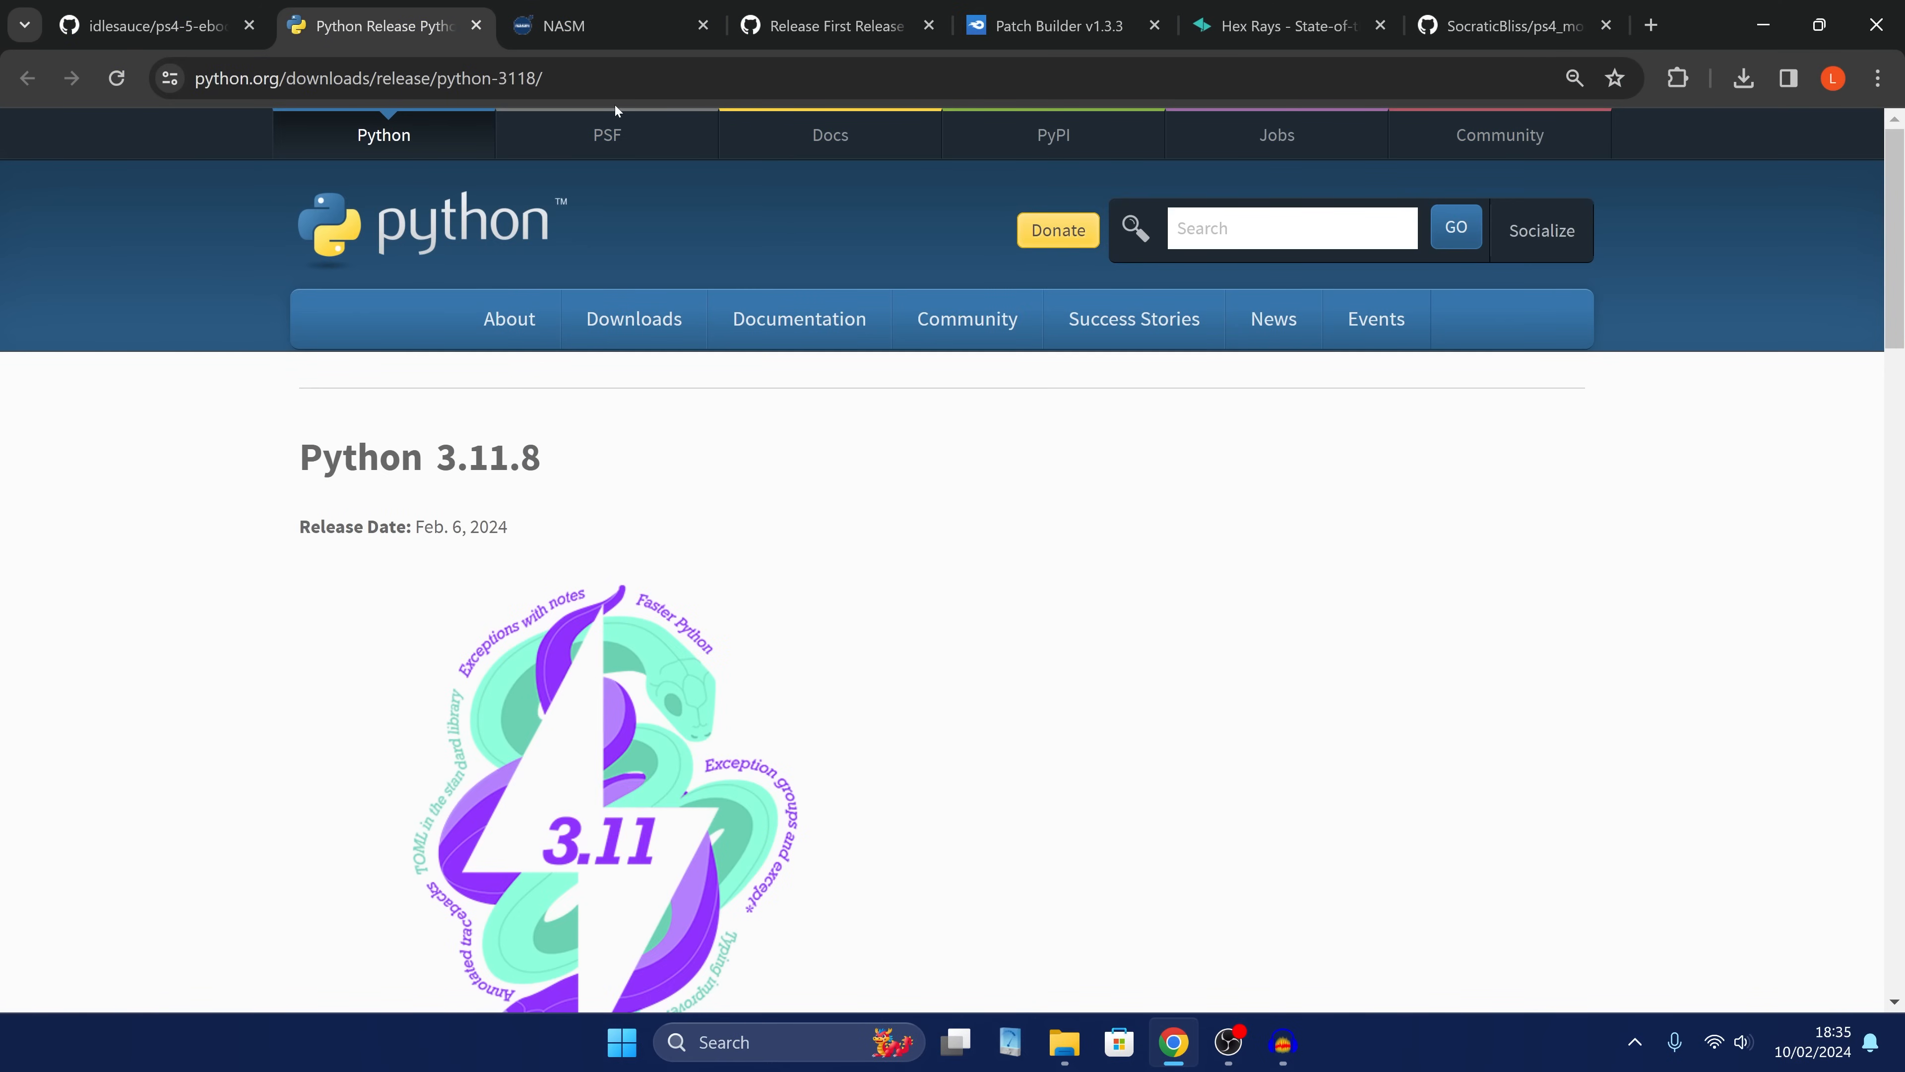
Review the SelfUtil first release, the Patch Builder v1.3.3 MediaFire download, then the Hex-Rays site.
left_click(834, 26)
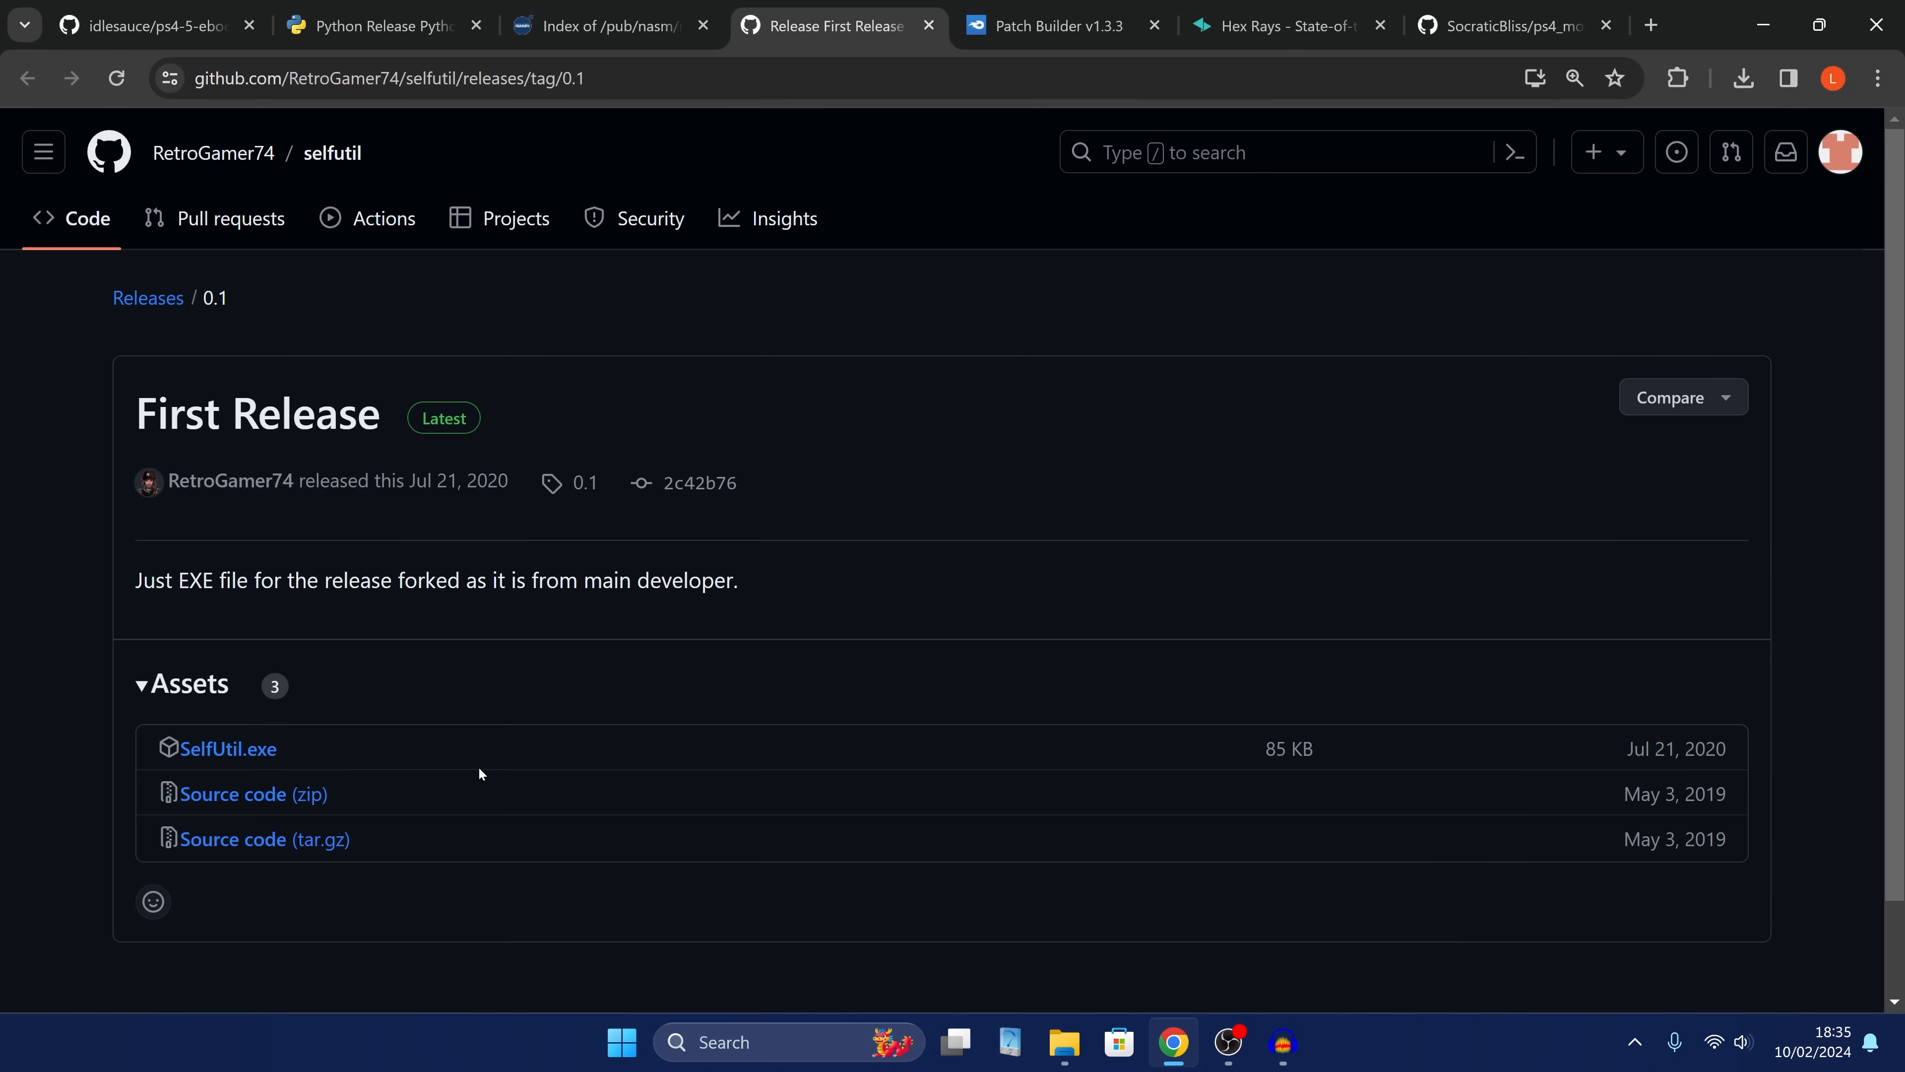
mouse_move(359, 566)
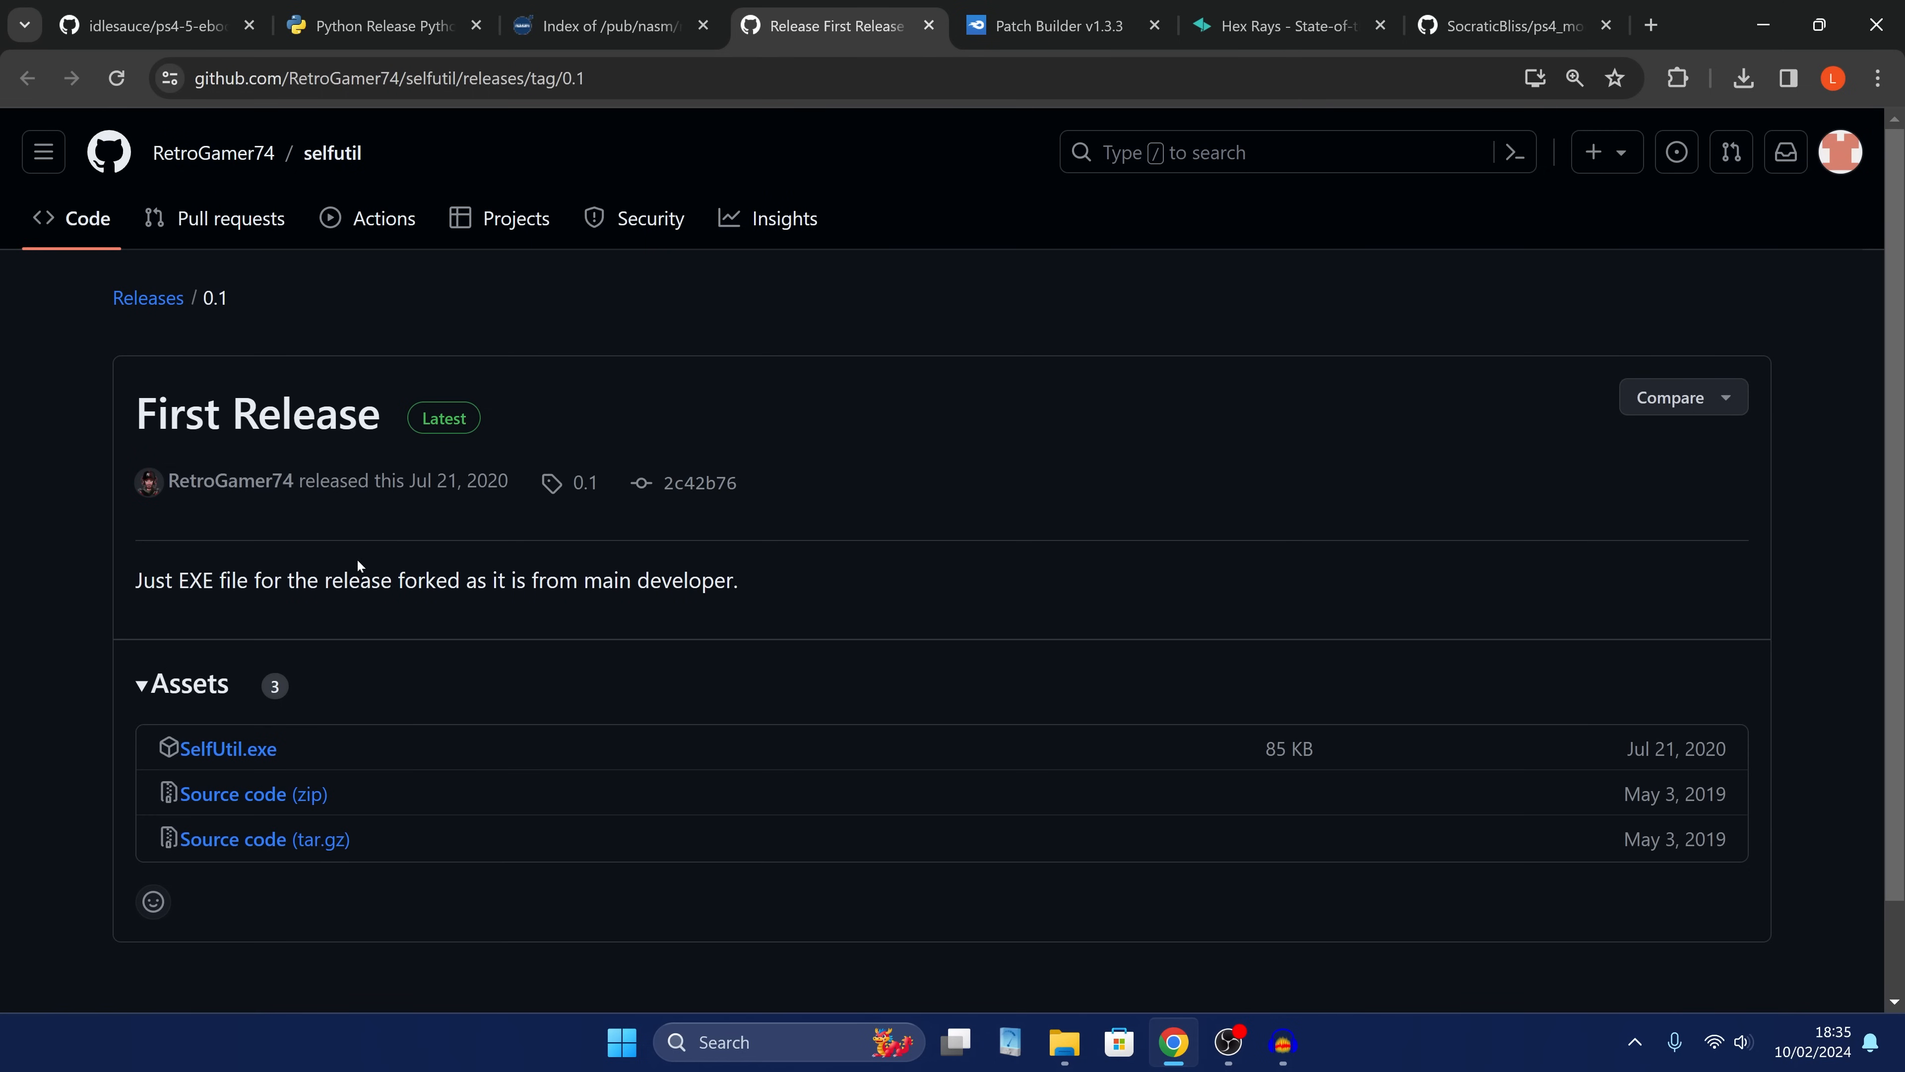
mouse_move(351, 658)
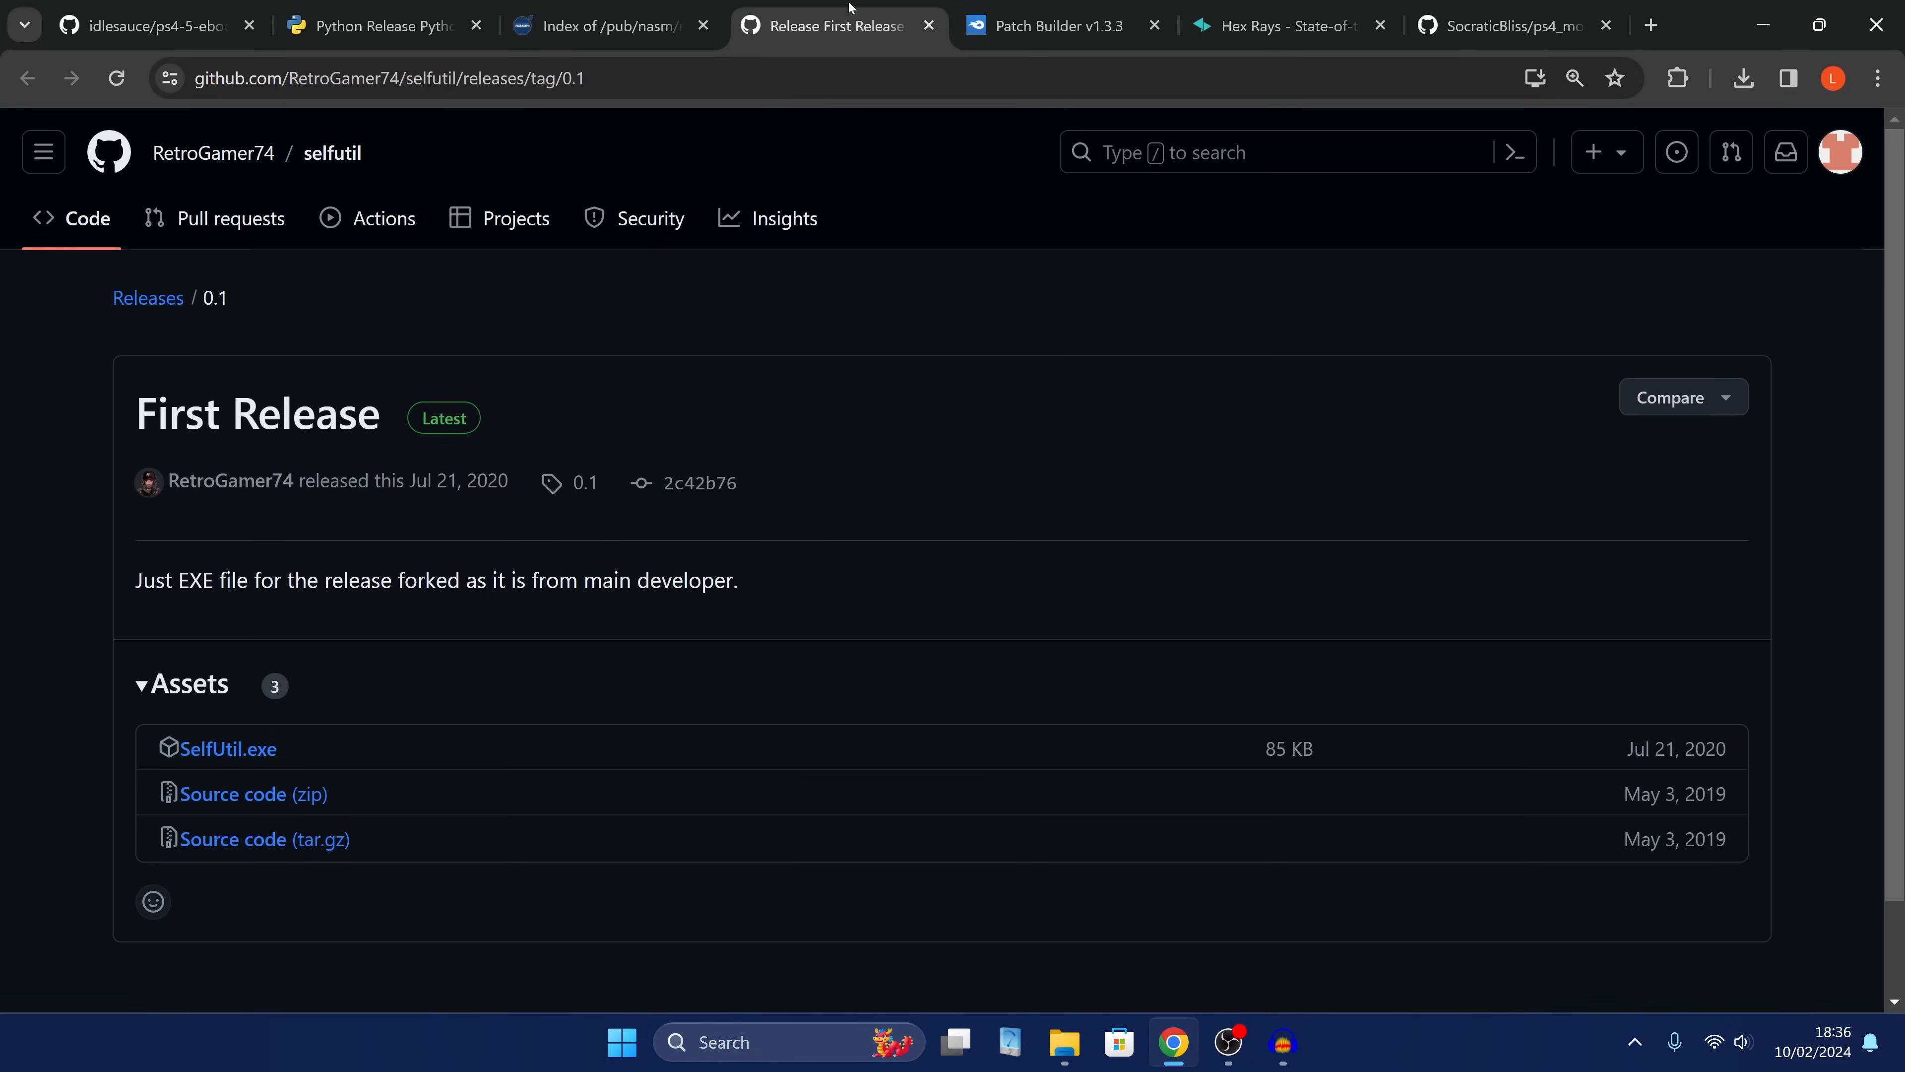
left_click(1058, 26)
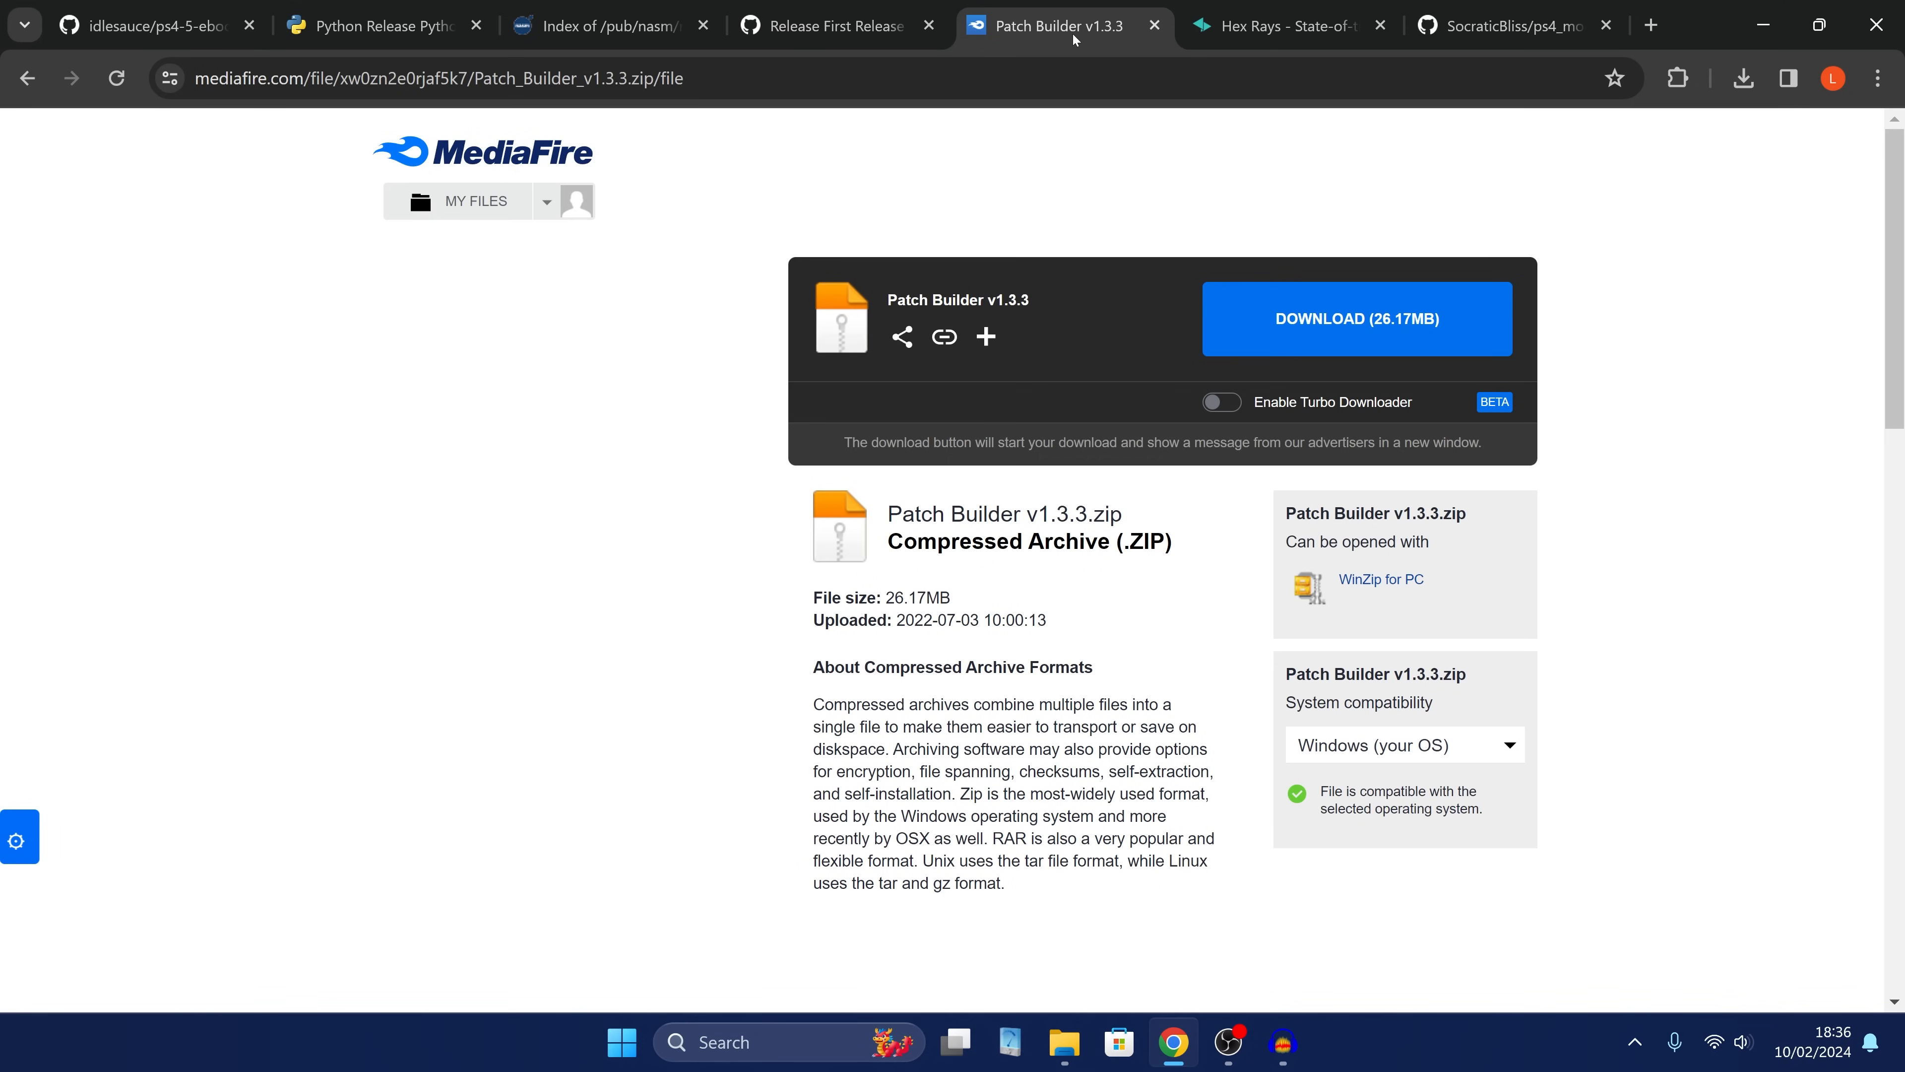
mouse_move(1053, 364)
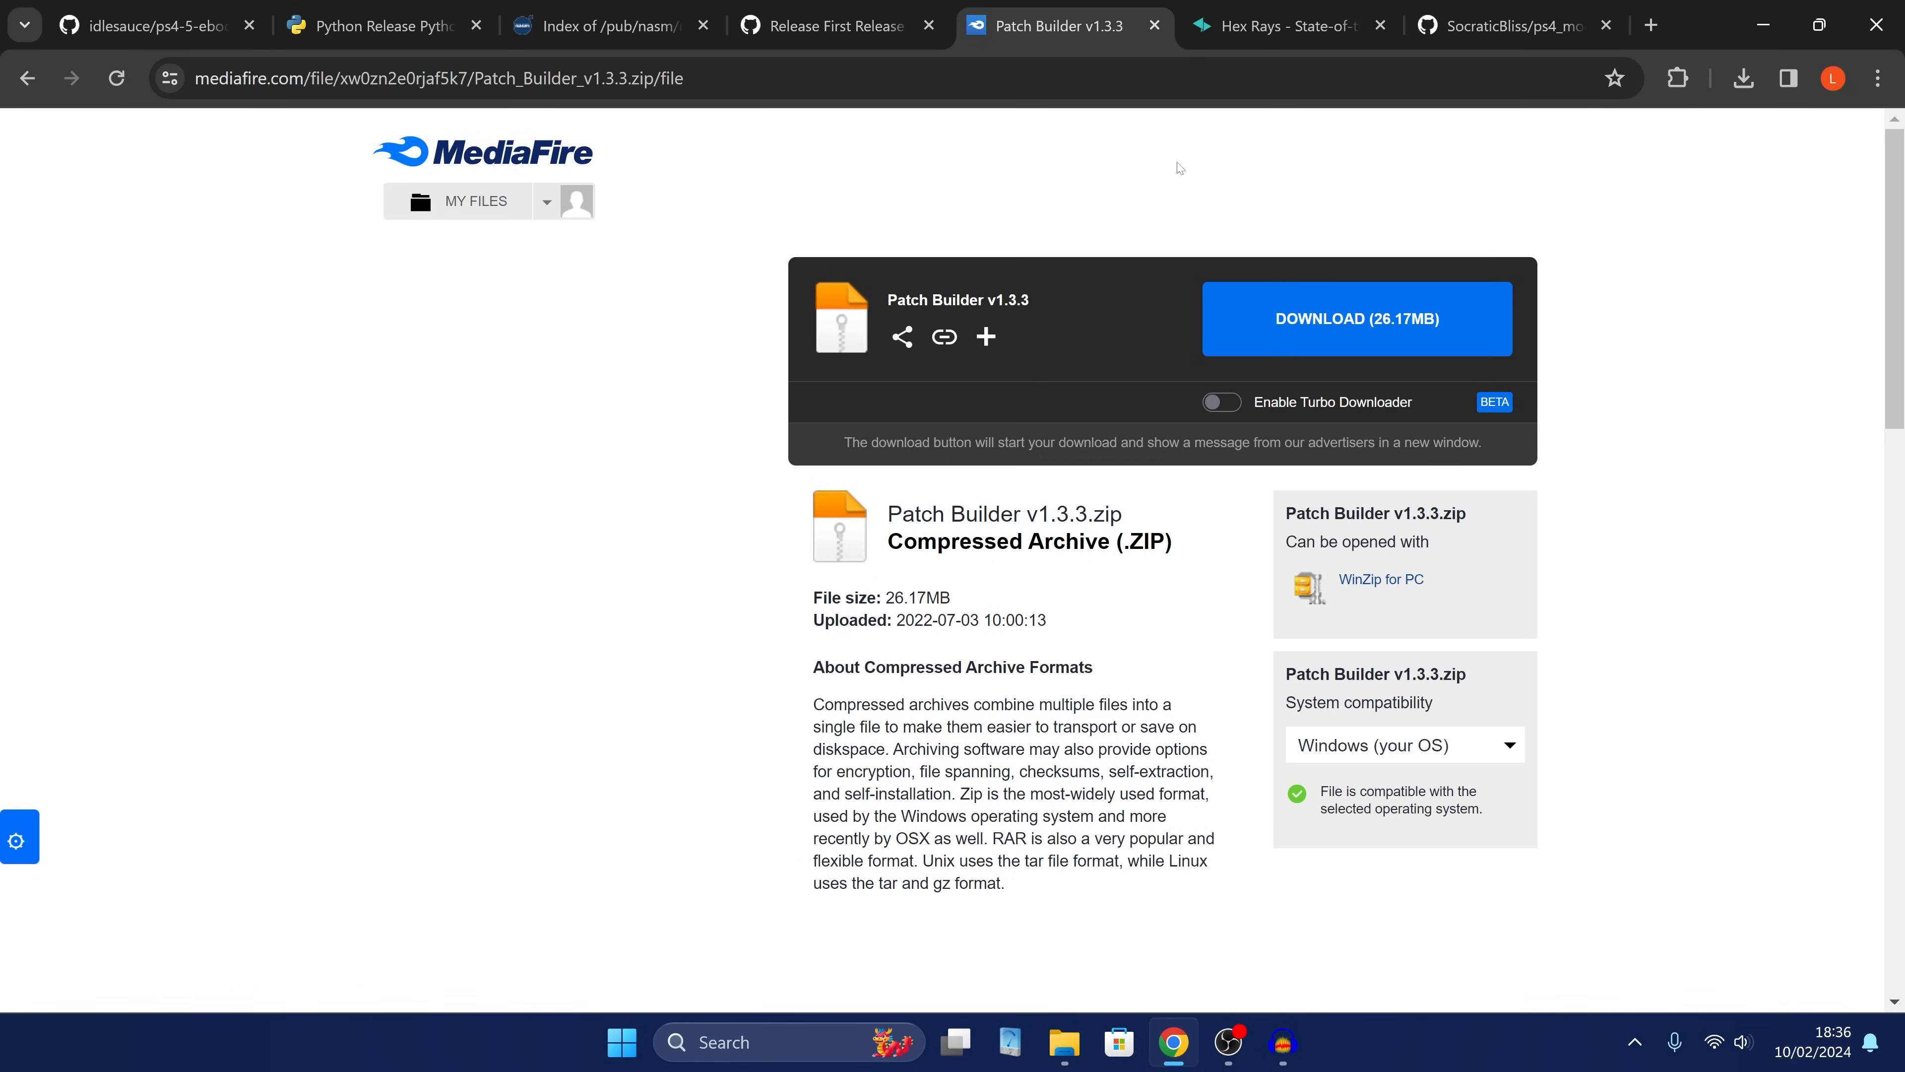
left_click(1276, 25)
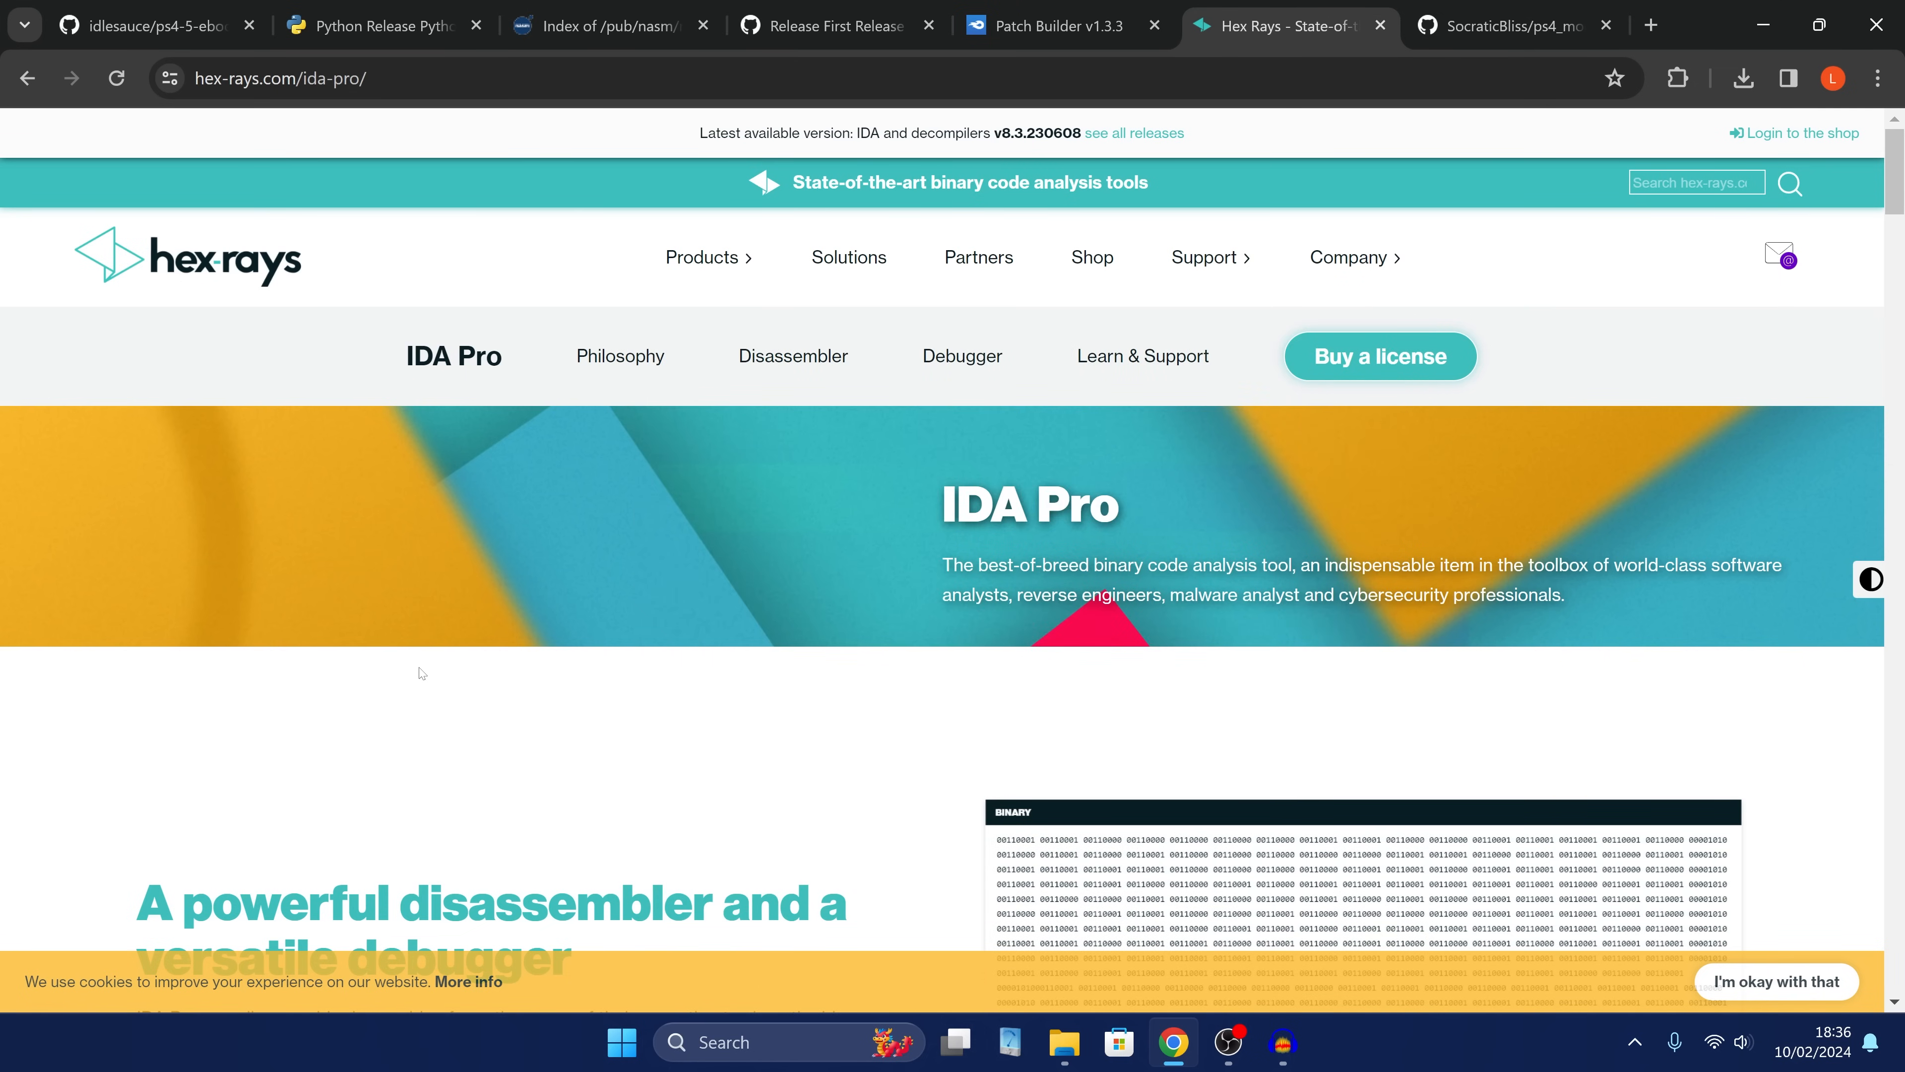
mouse_move(353, 609)
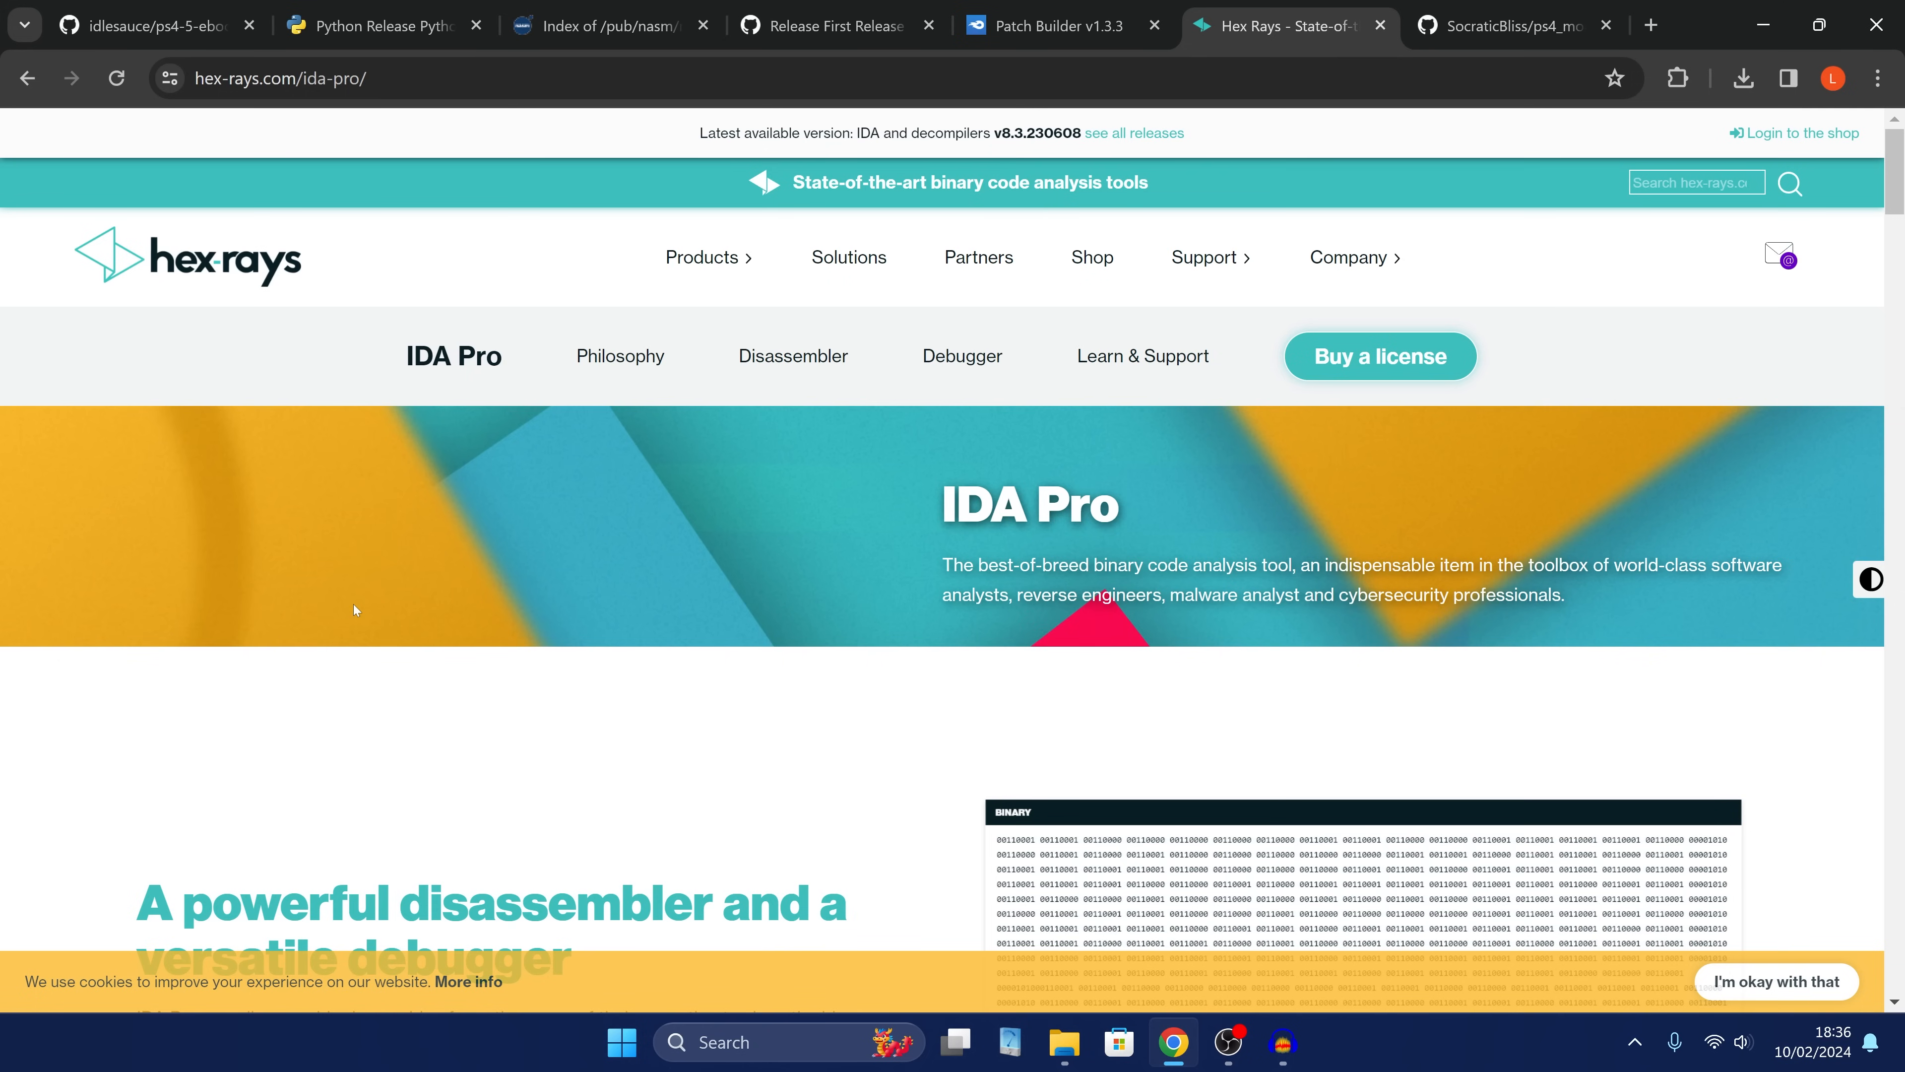
mouse_move(1668, 631)
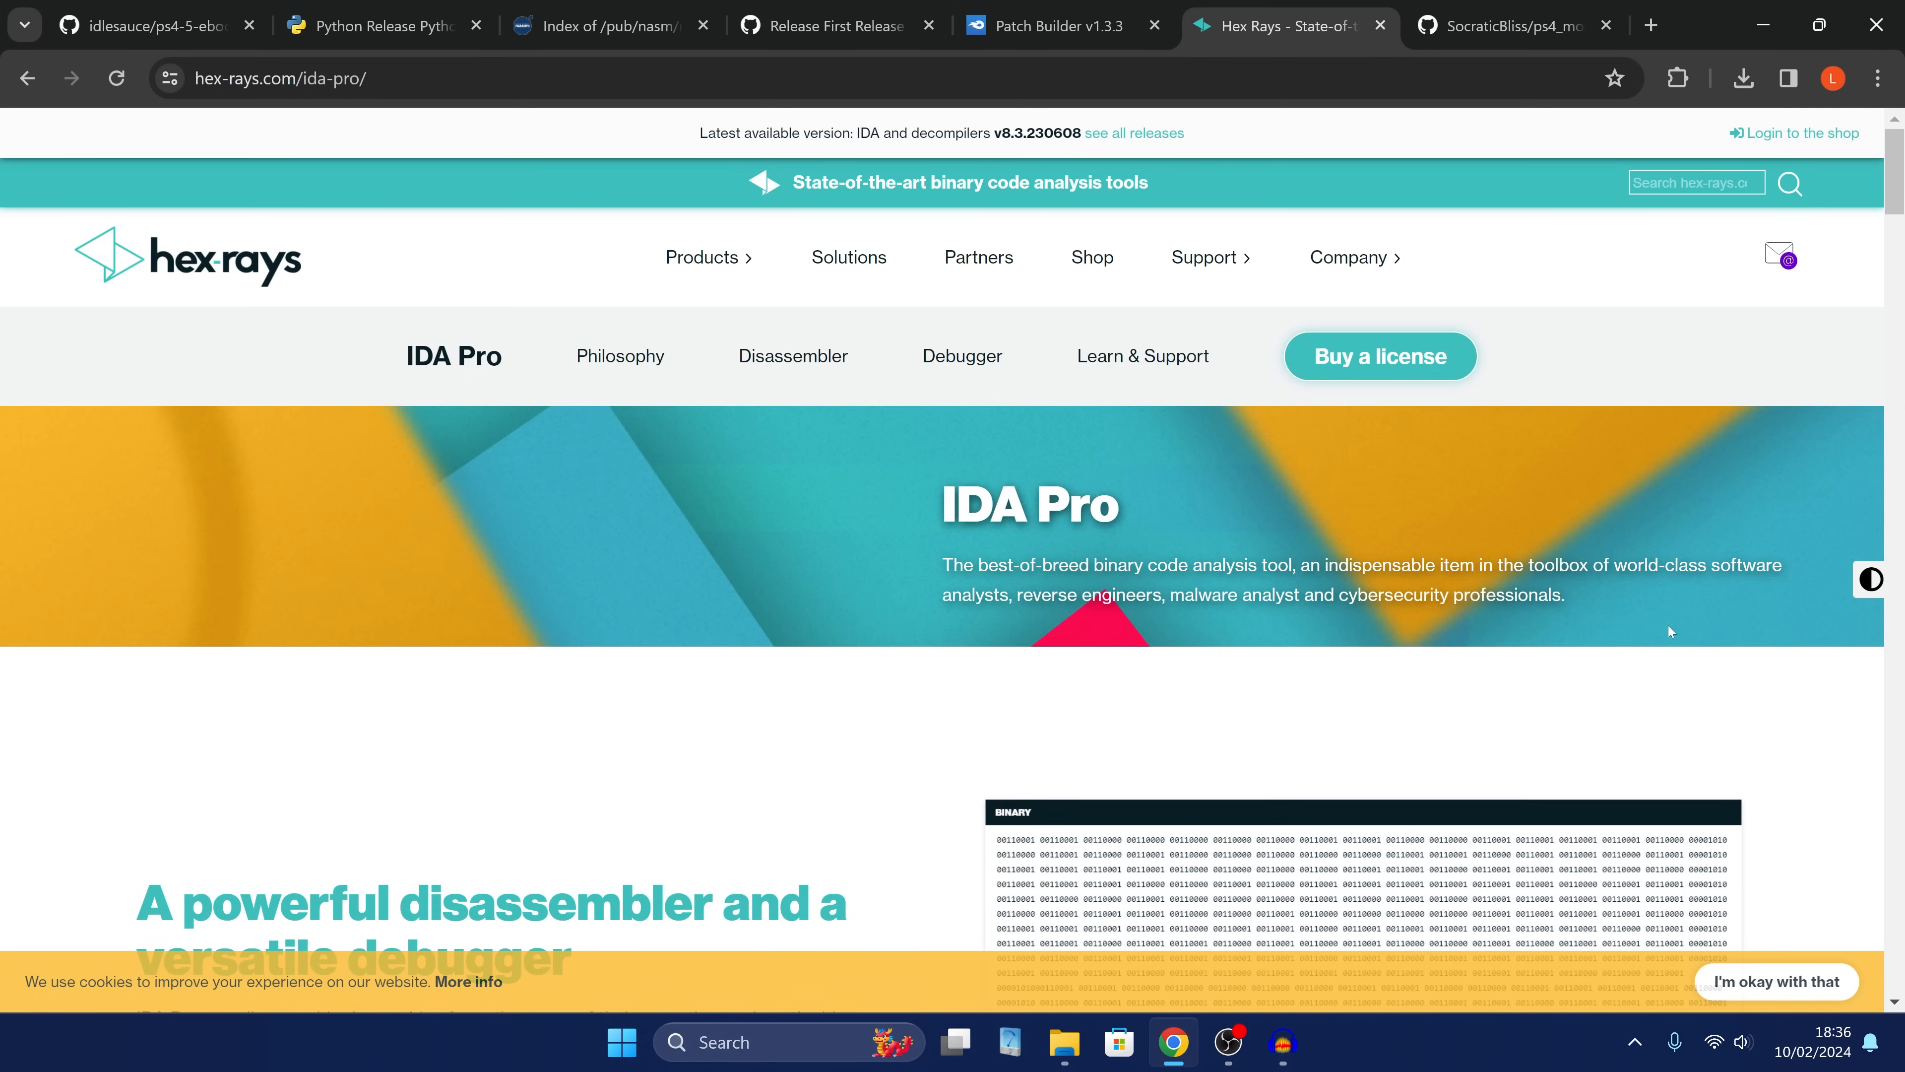
mouse_move(1432, 615)
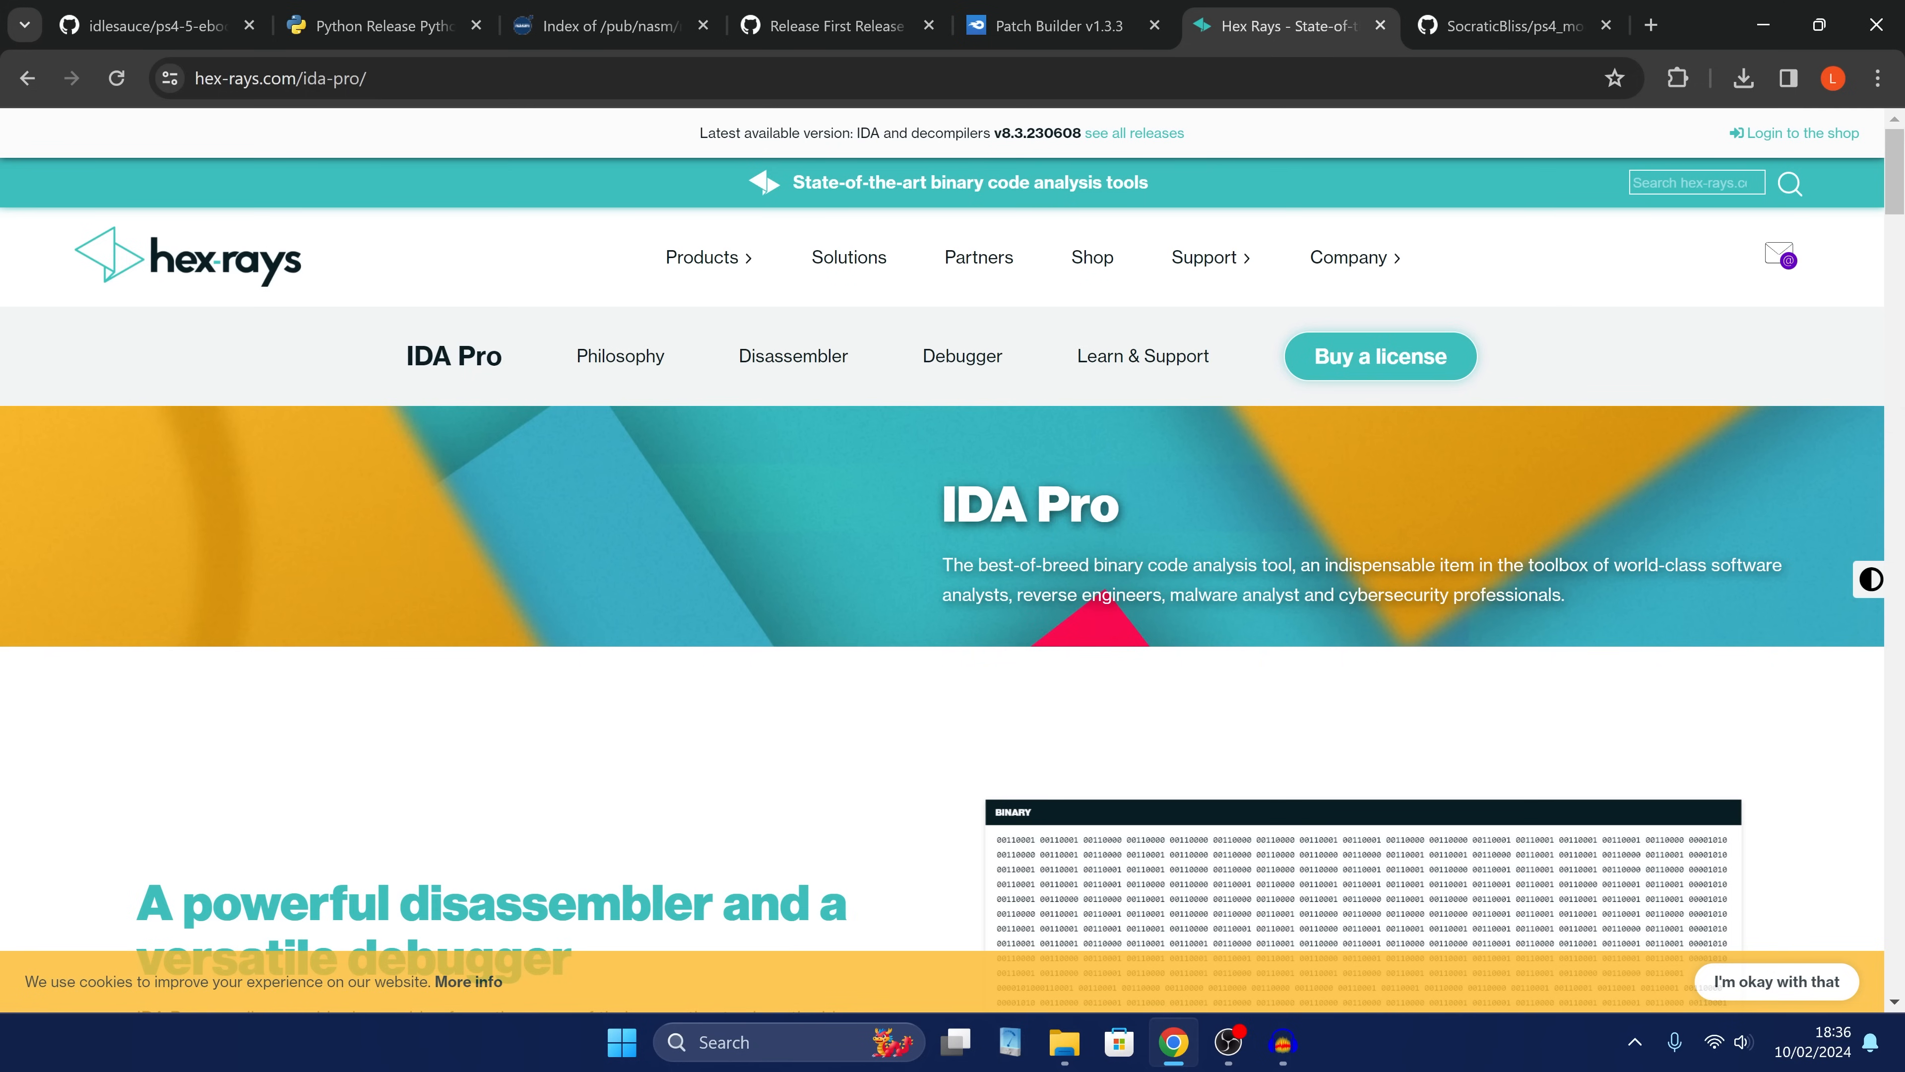
mouse_move(1125, 536)
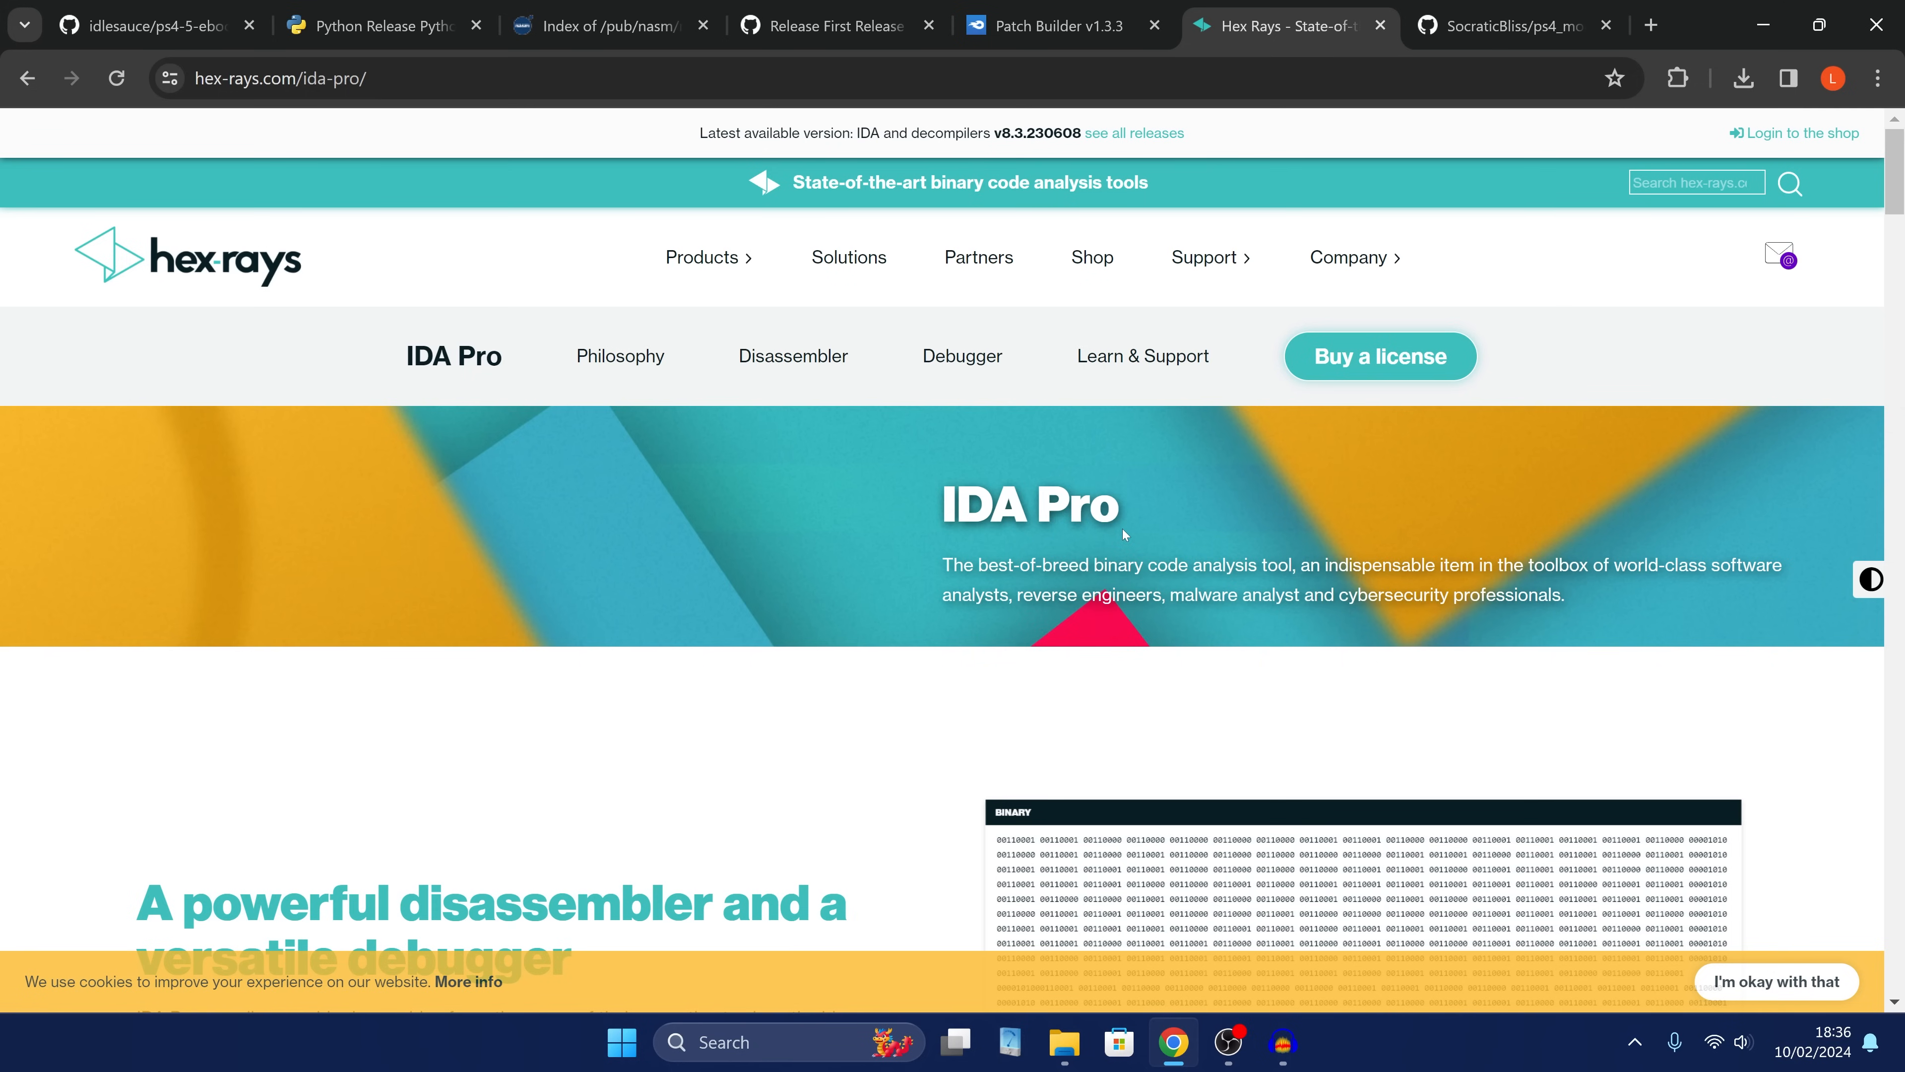
mouse_move(1322, 387)
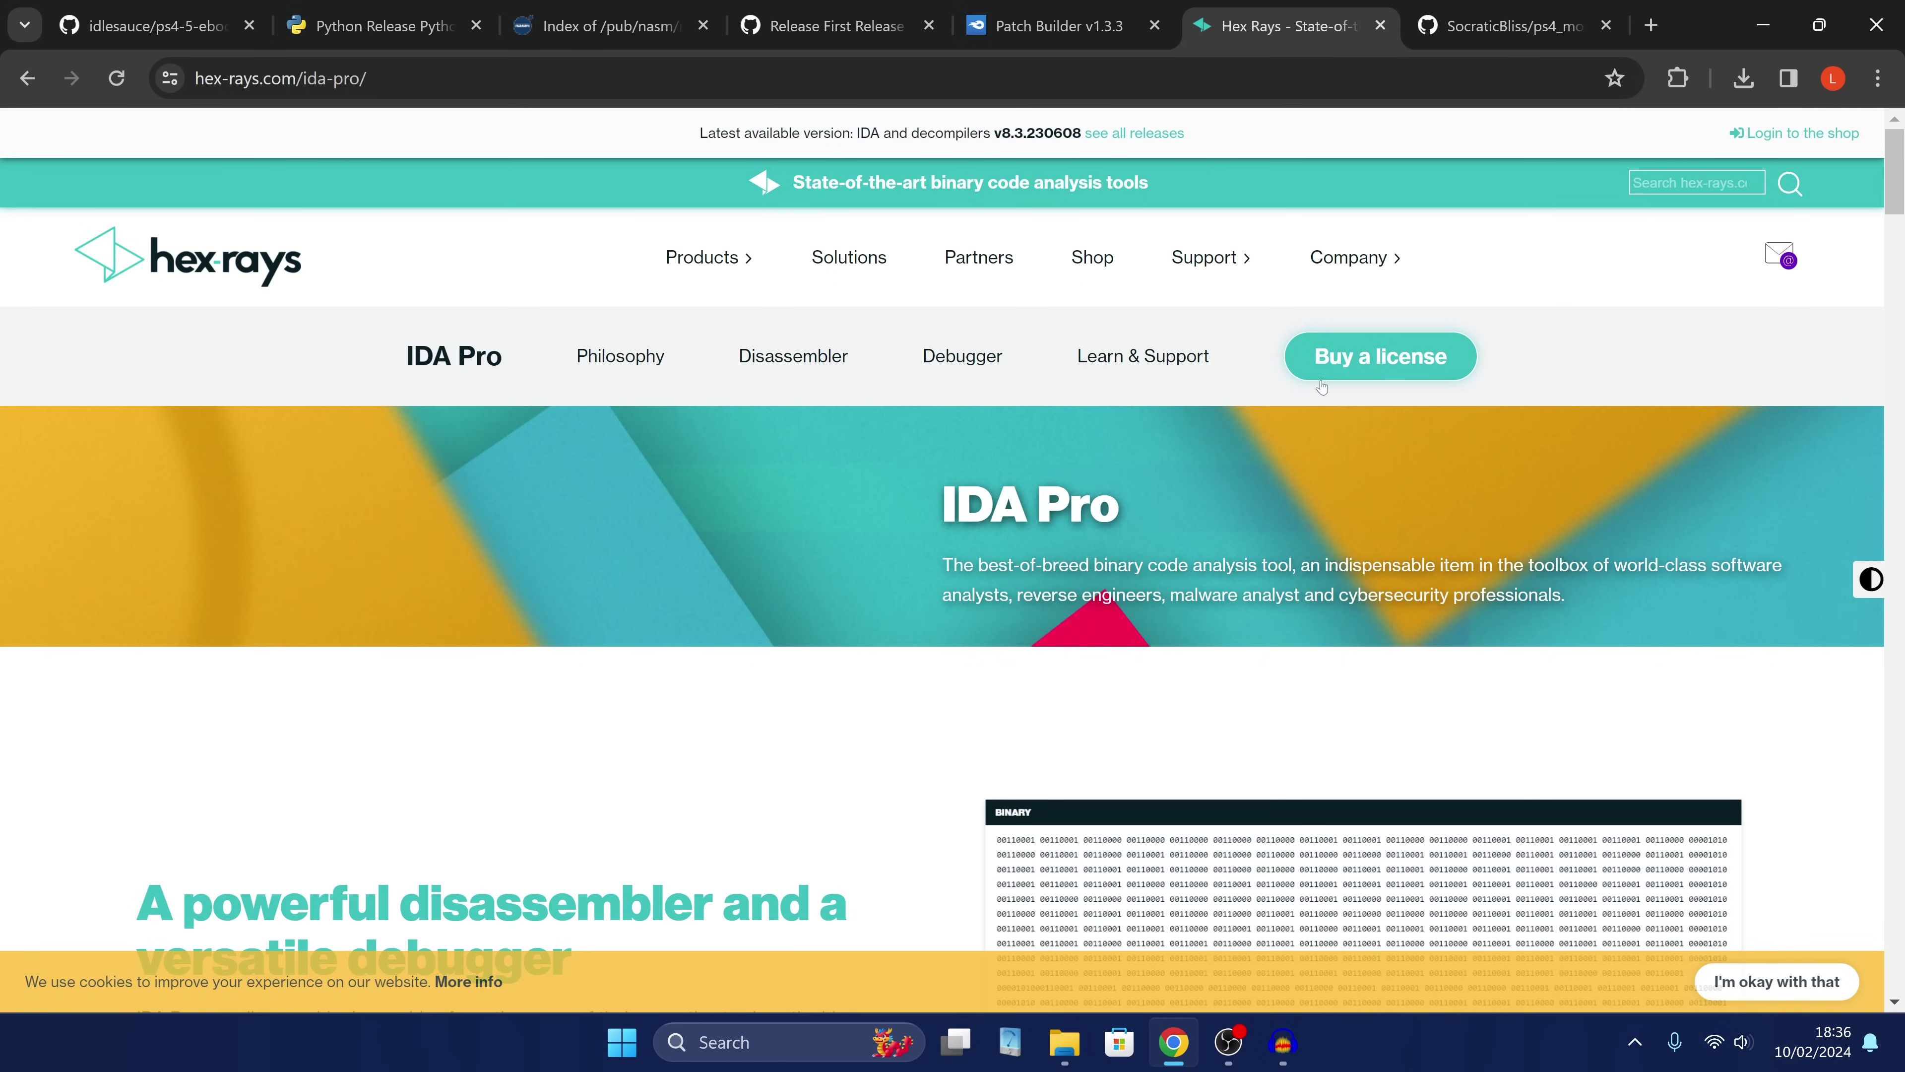
mouse_move(1317, 418)
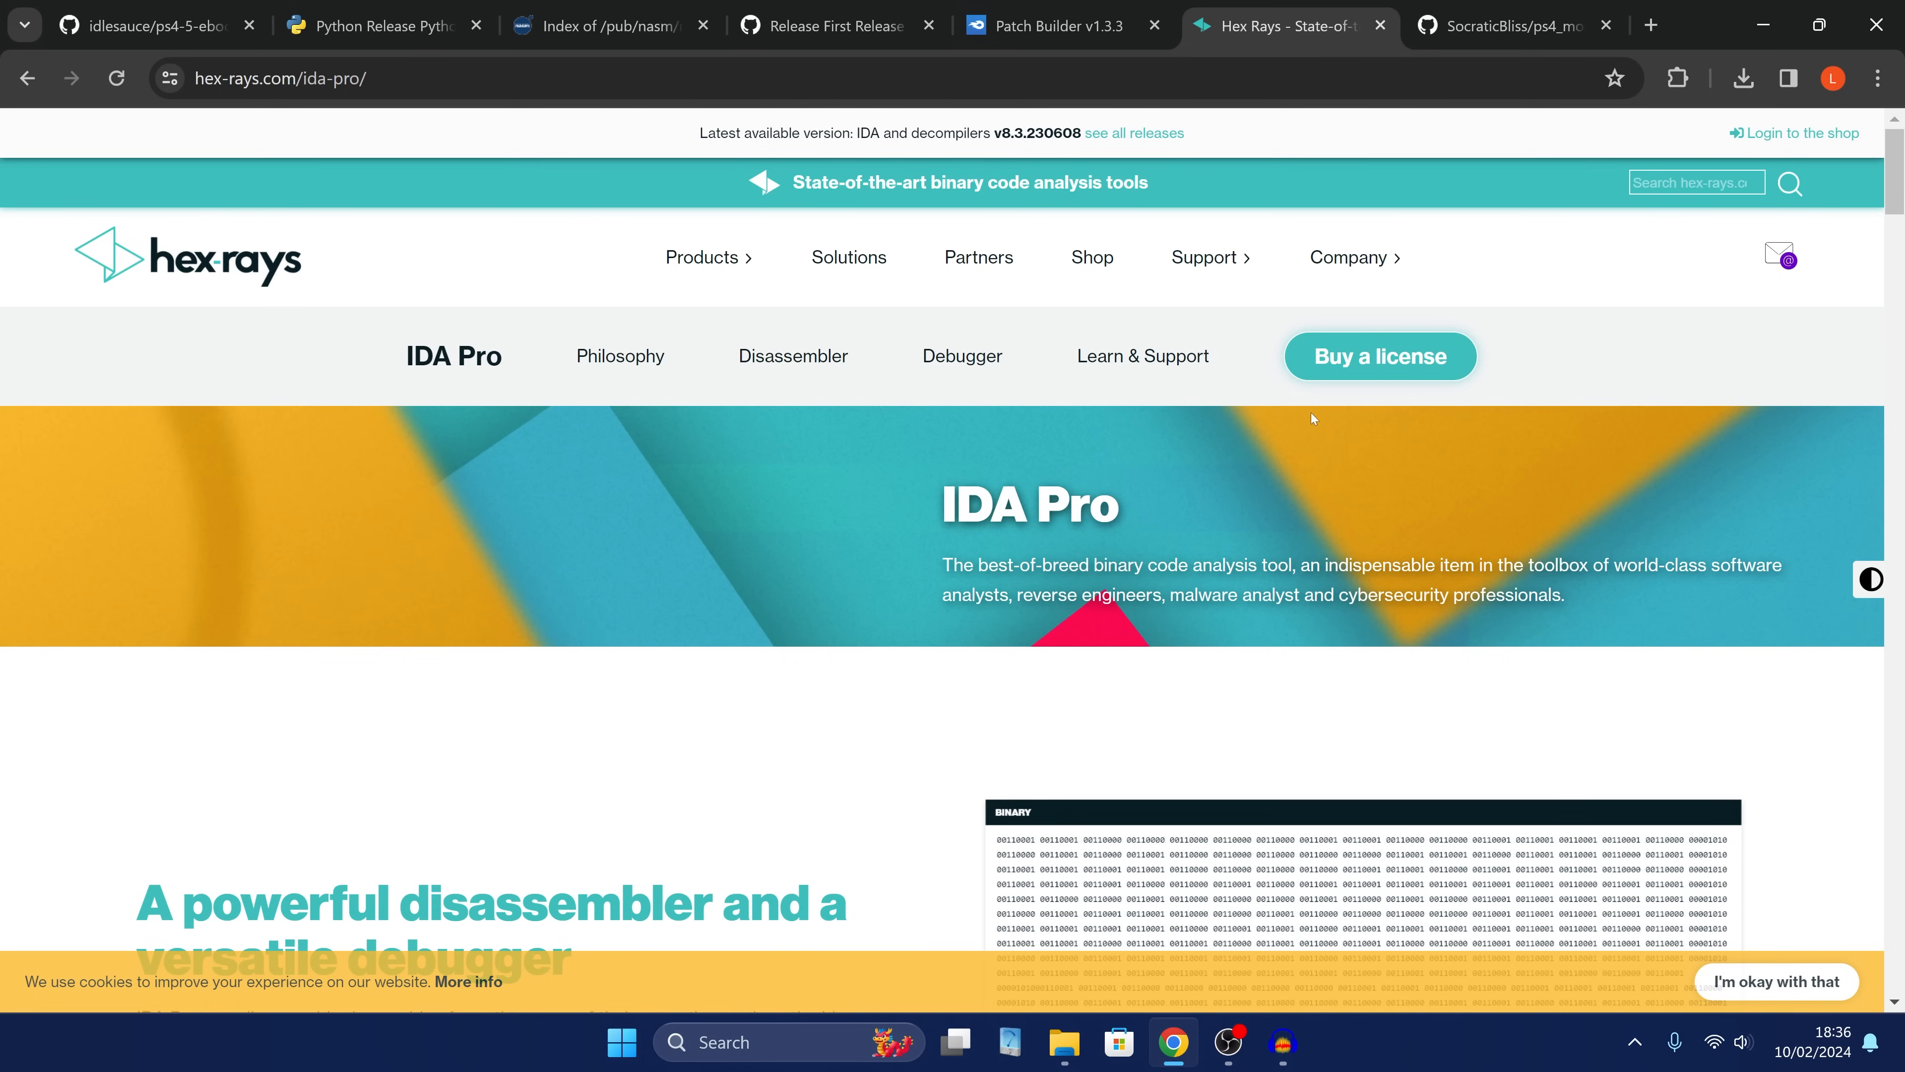
mouse_move(1291, 425)
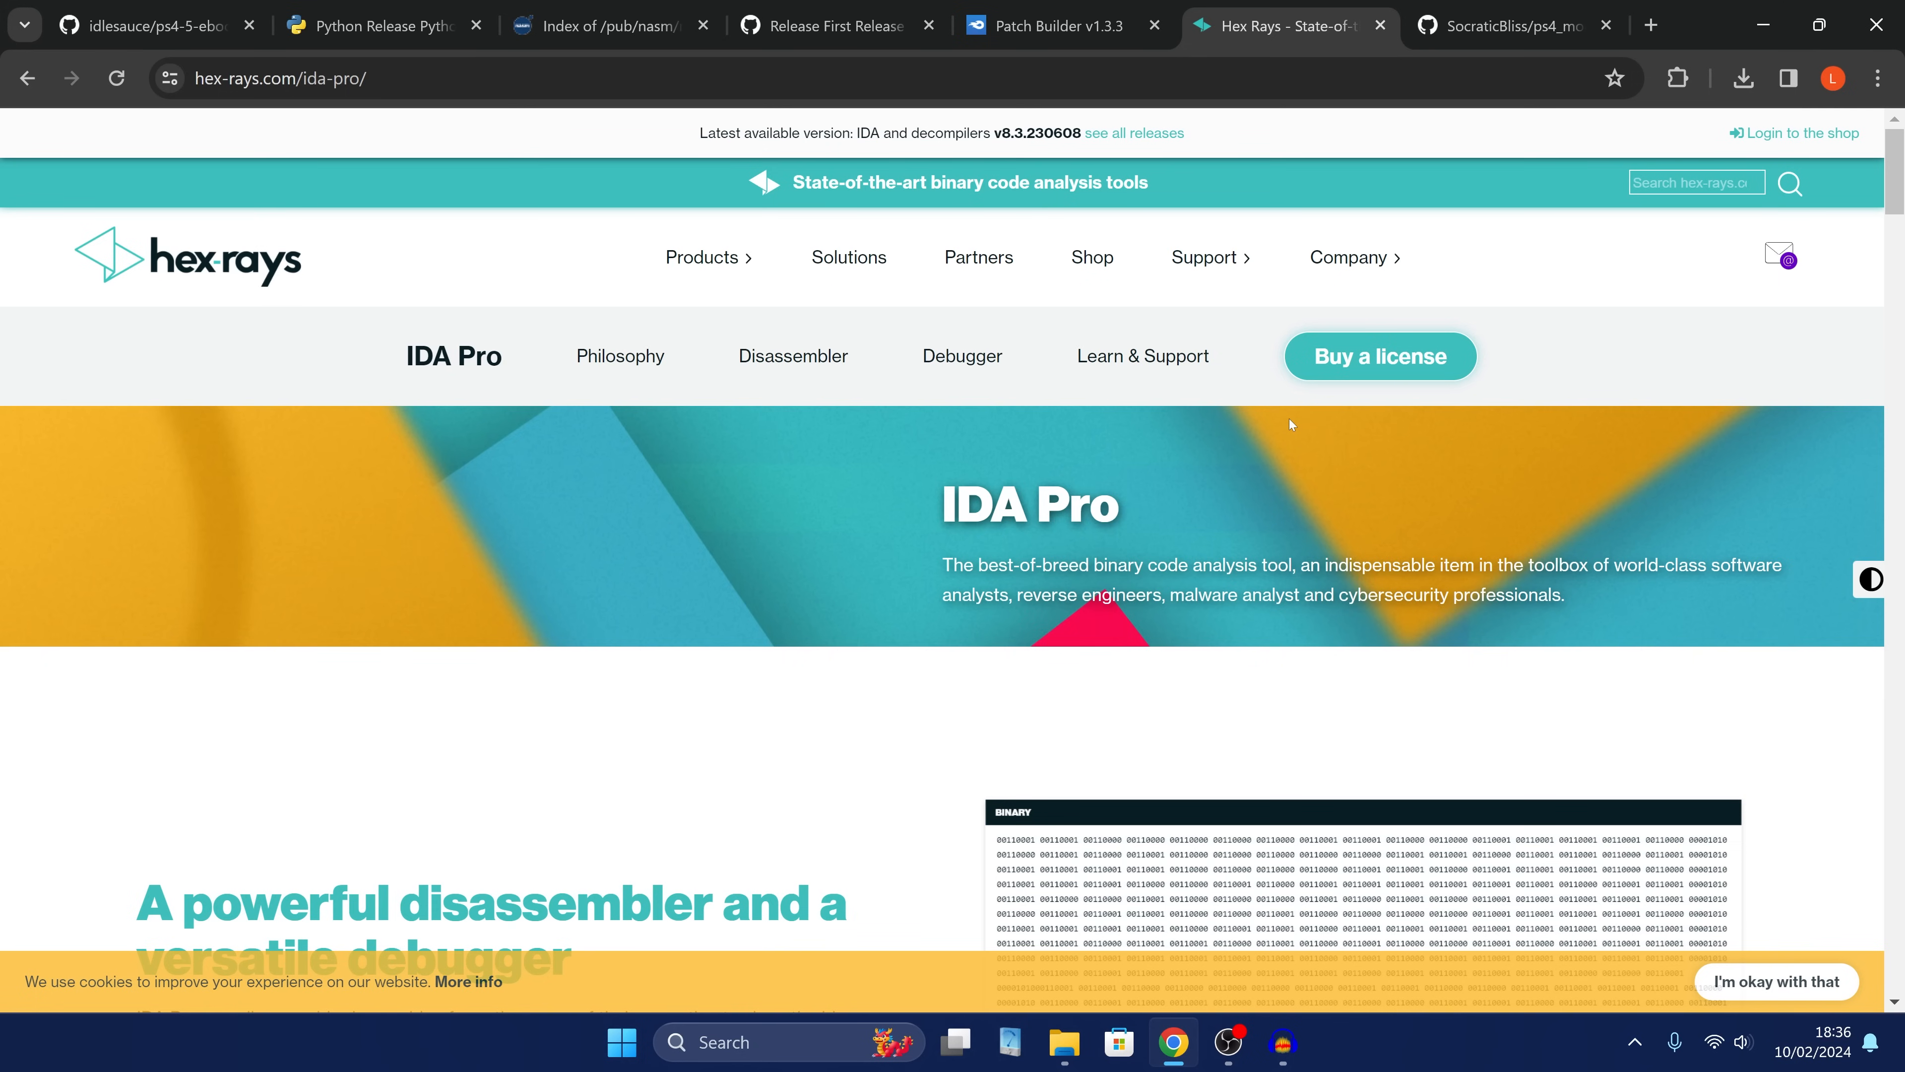
mouse_move(1282, 426)
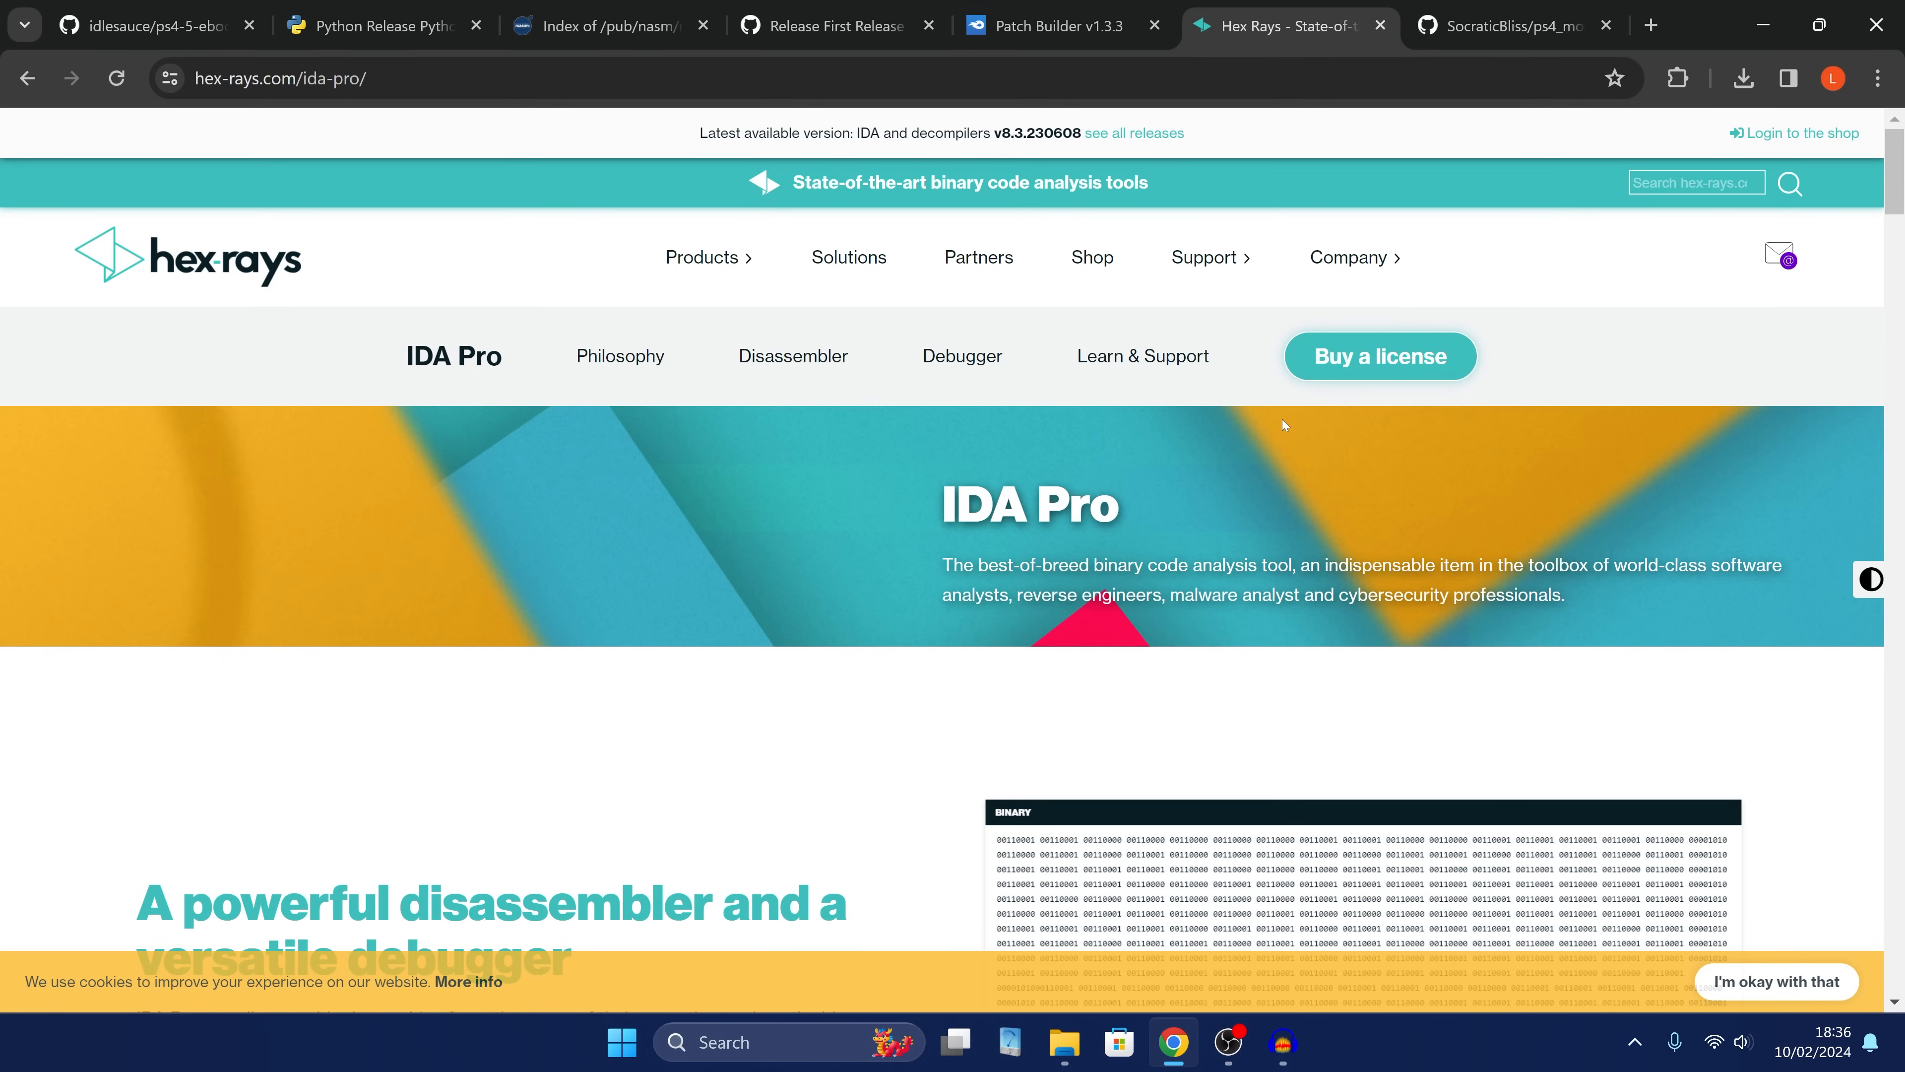
mouse_move(1289, 443)
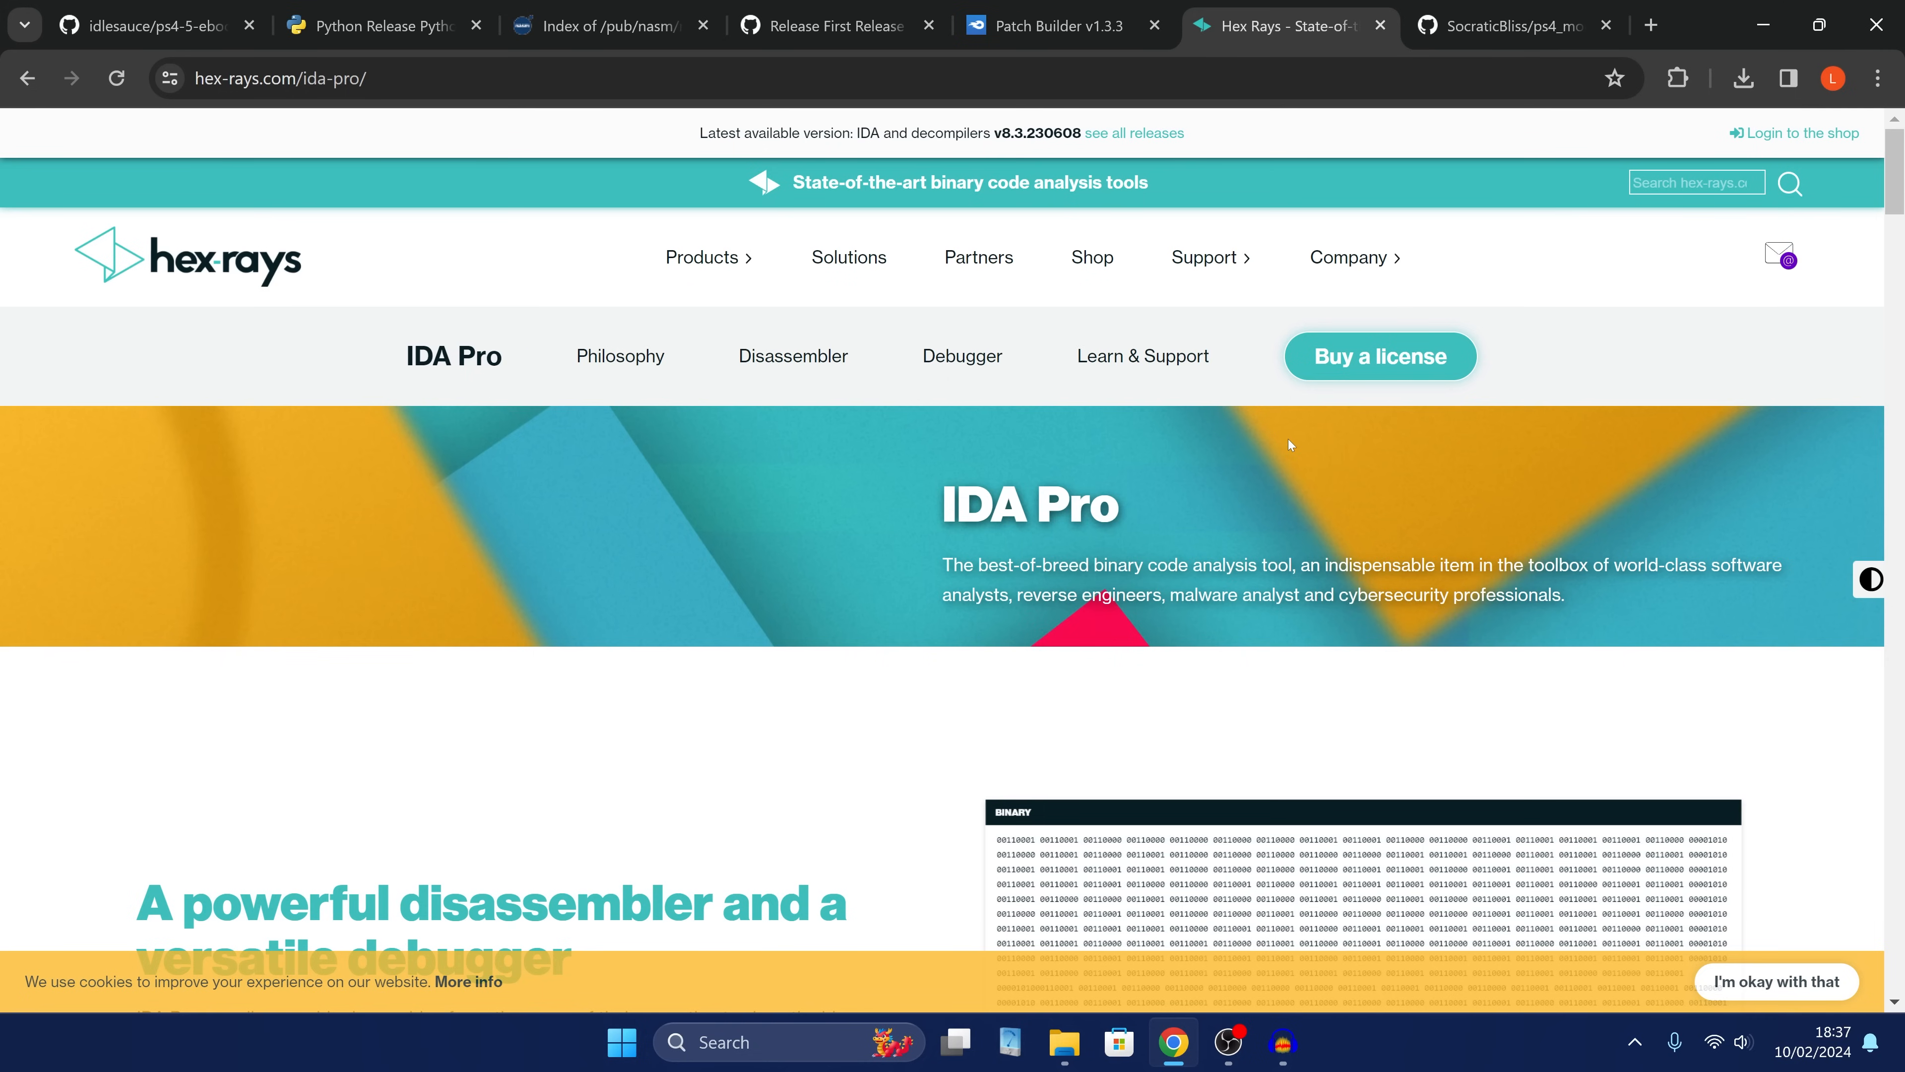
Switch to the SocraticBliss ps4_module_loader repository with its IDA zip downloads.
left_click(1518, 37)
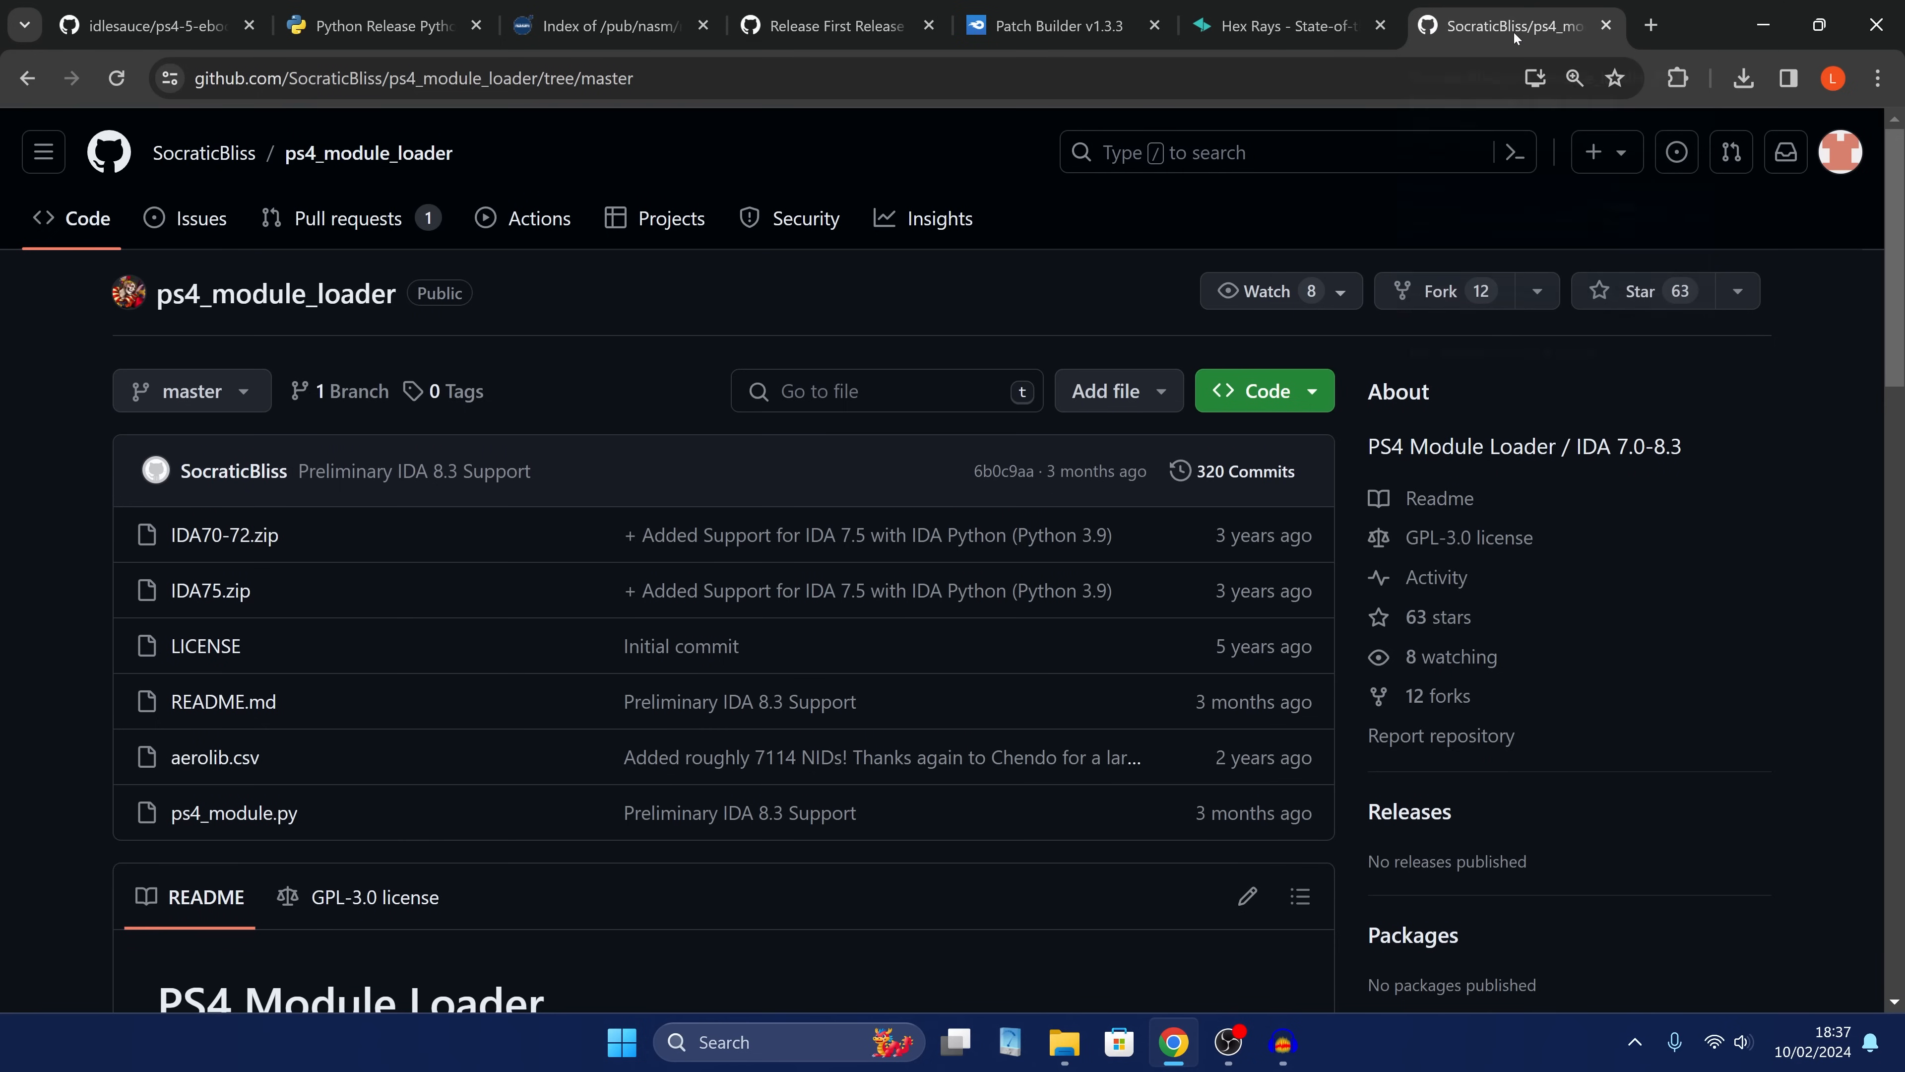
mouse_move(834, 867)
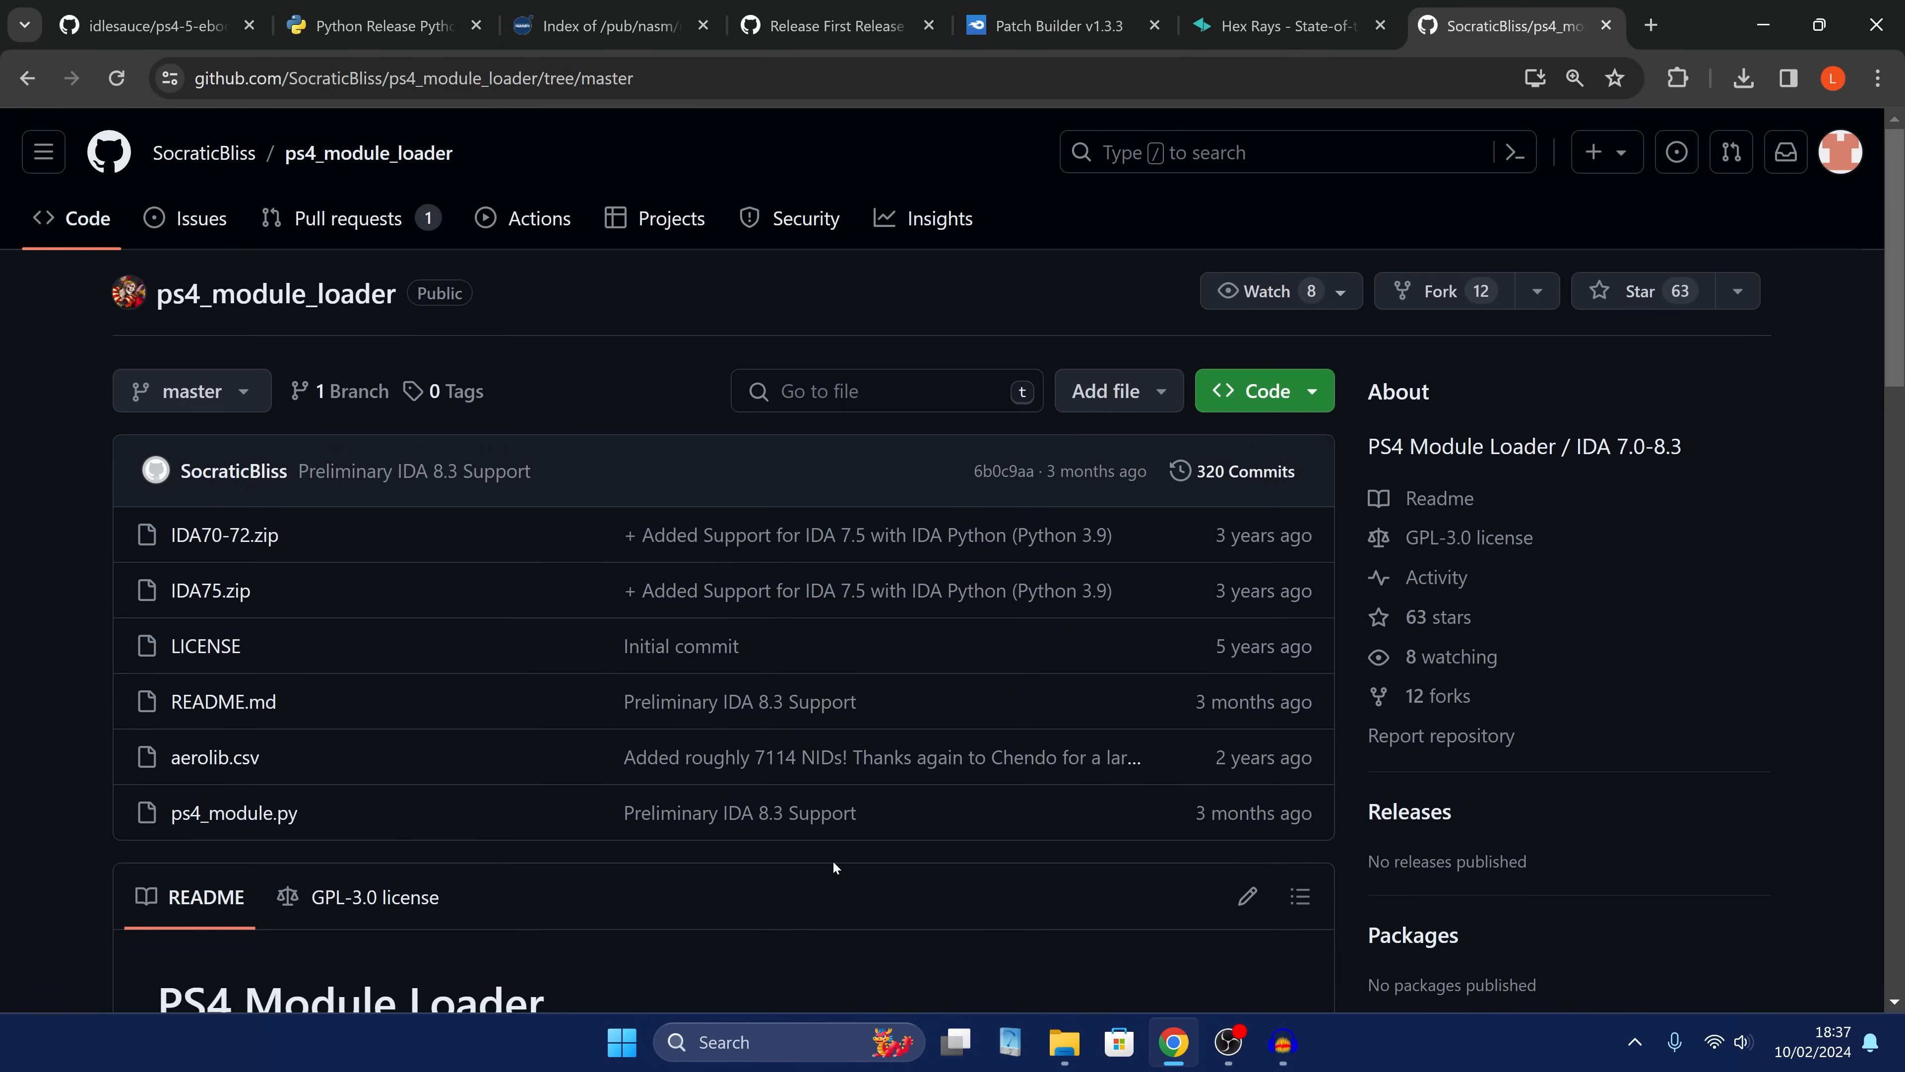
mouse_move(825, 861)
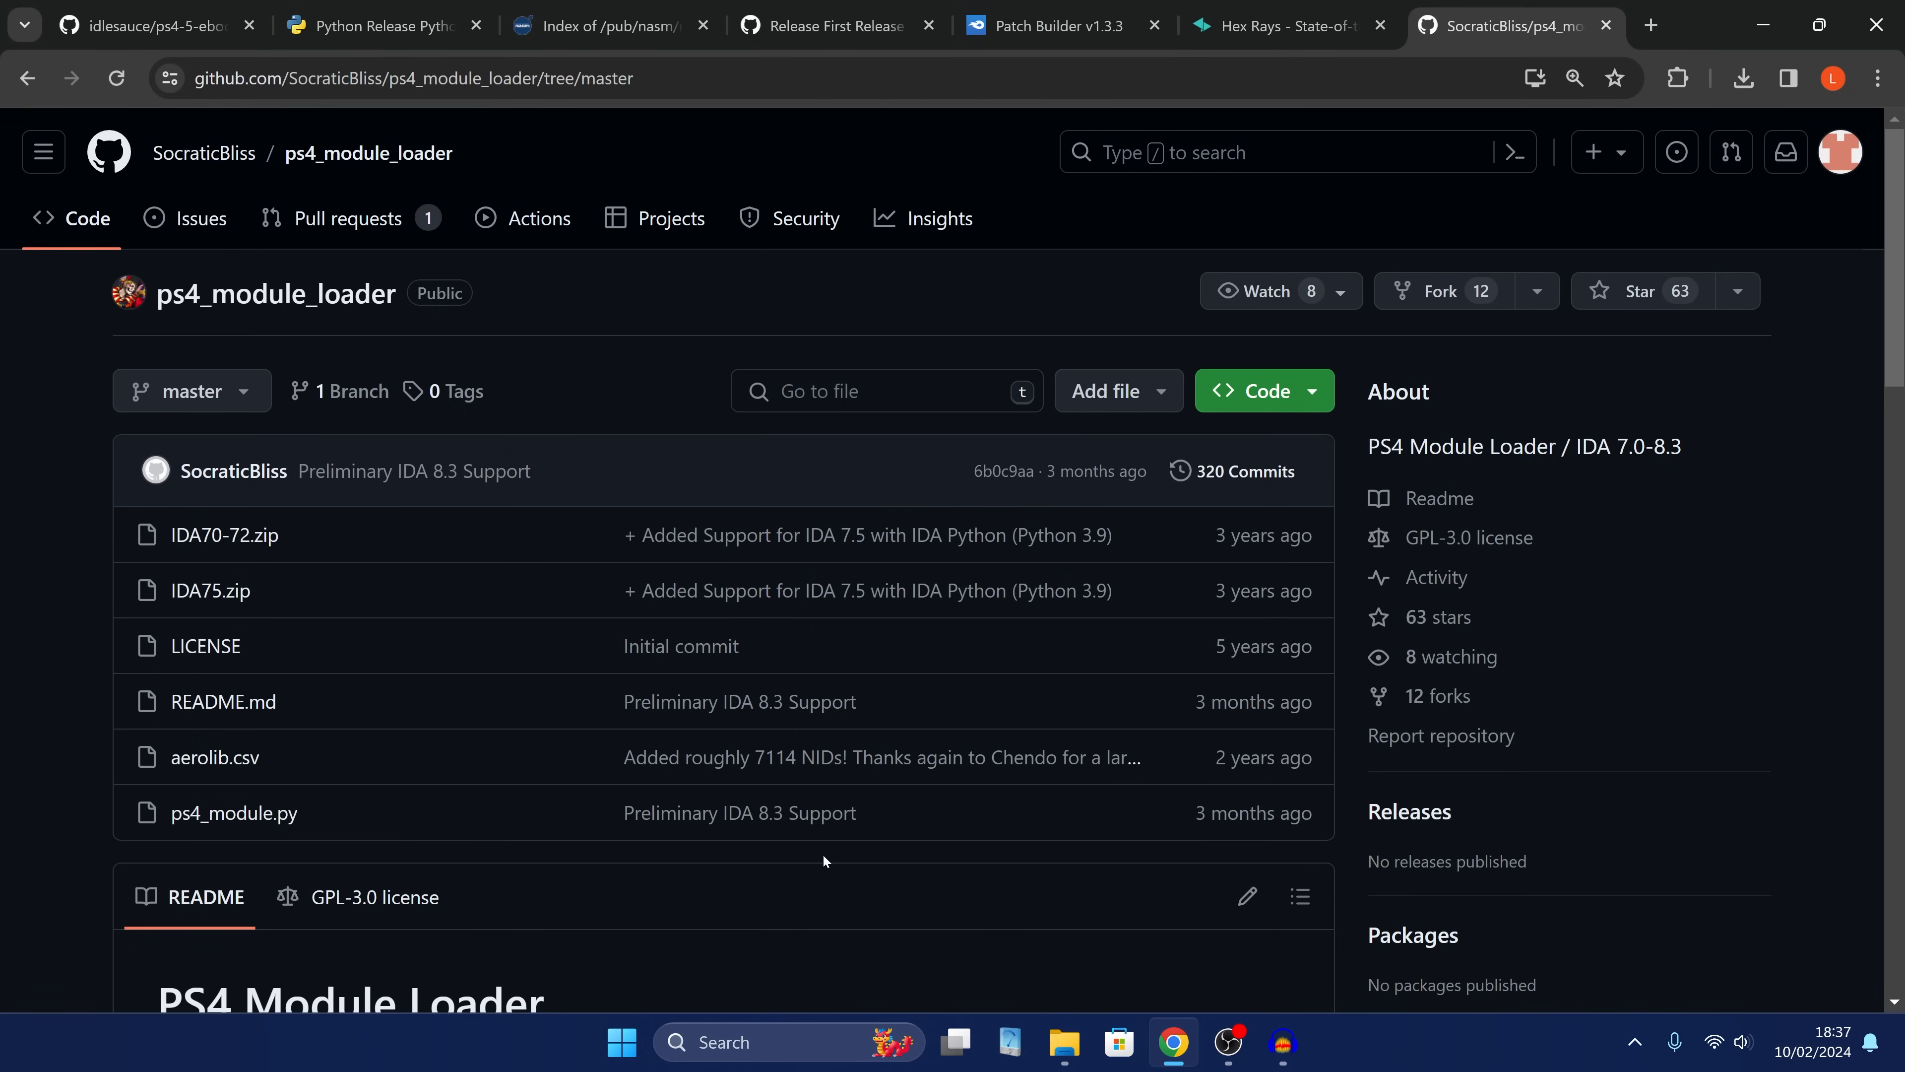
mouse_move(244, 592)
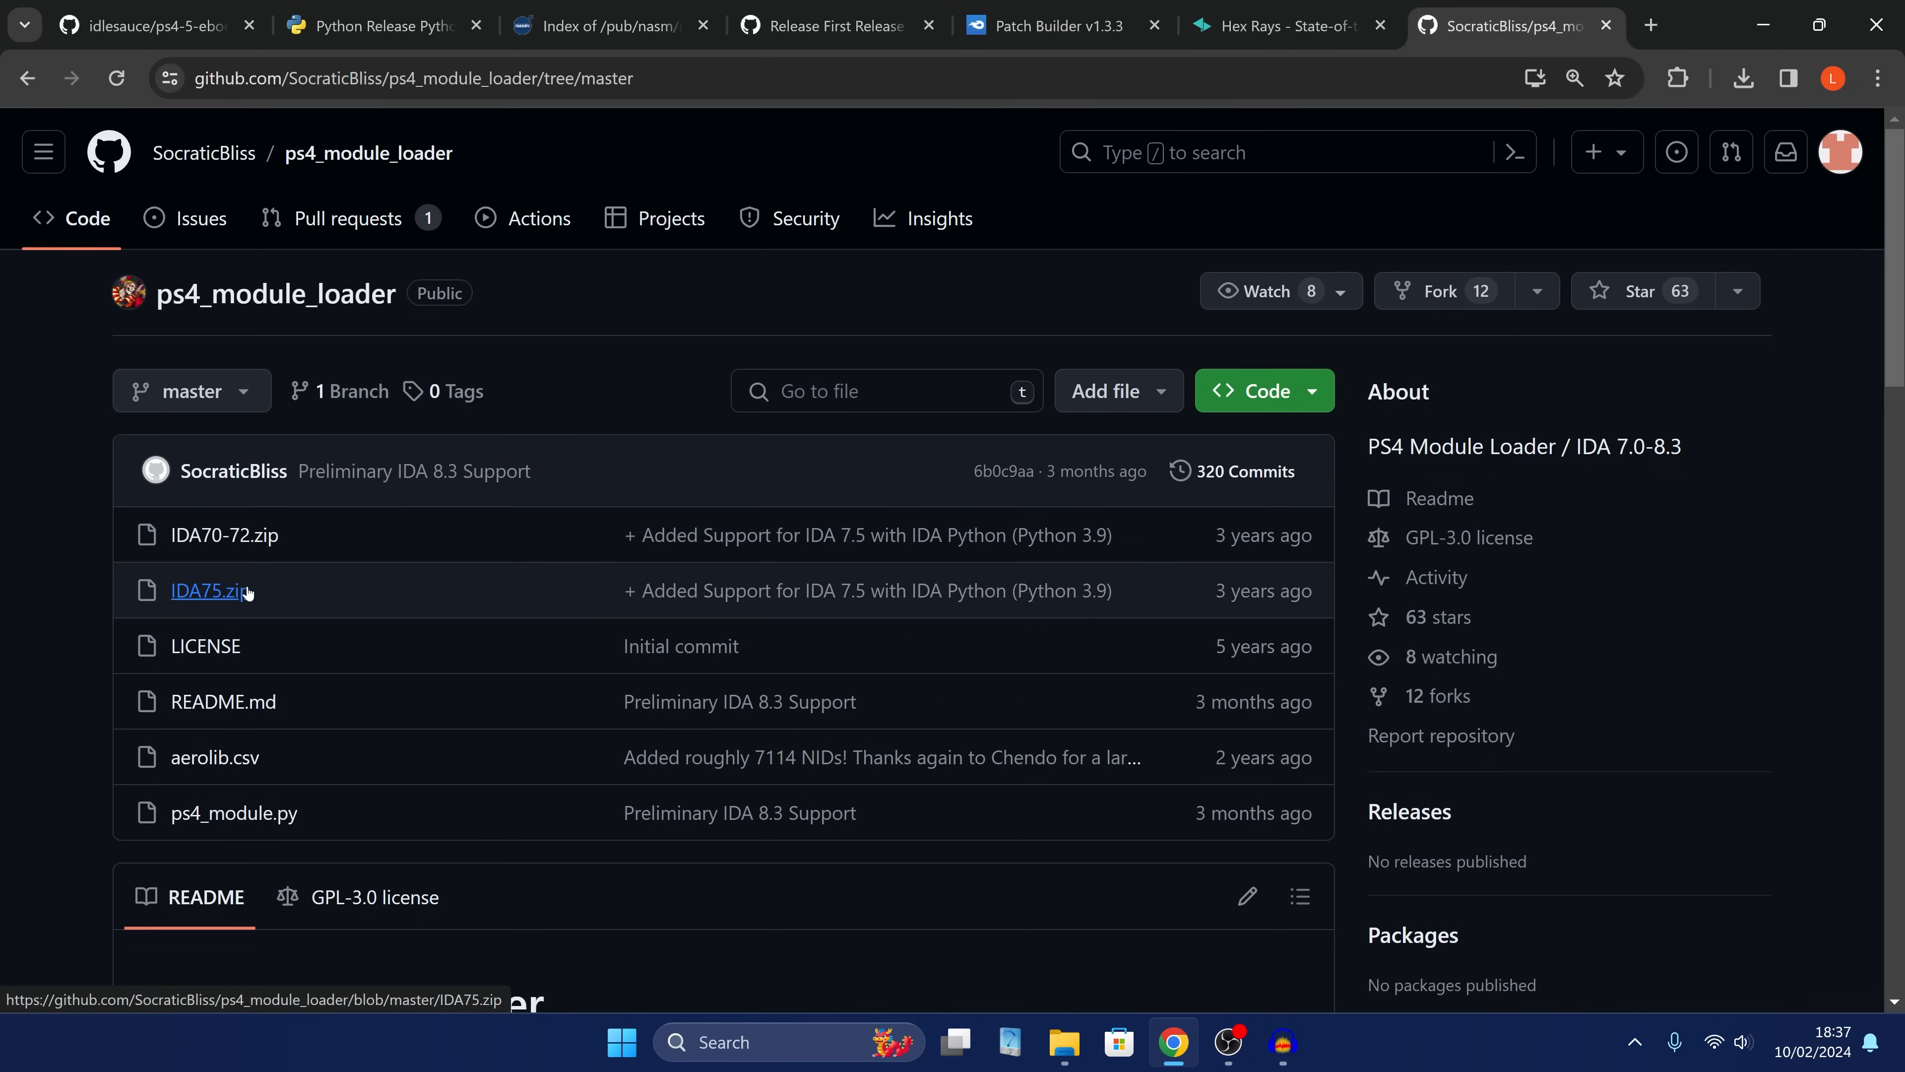
mouse_move(1162, 607)
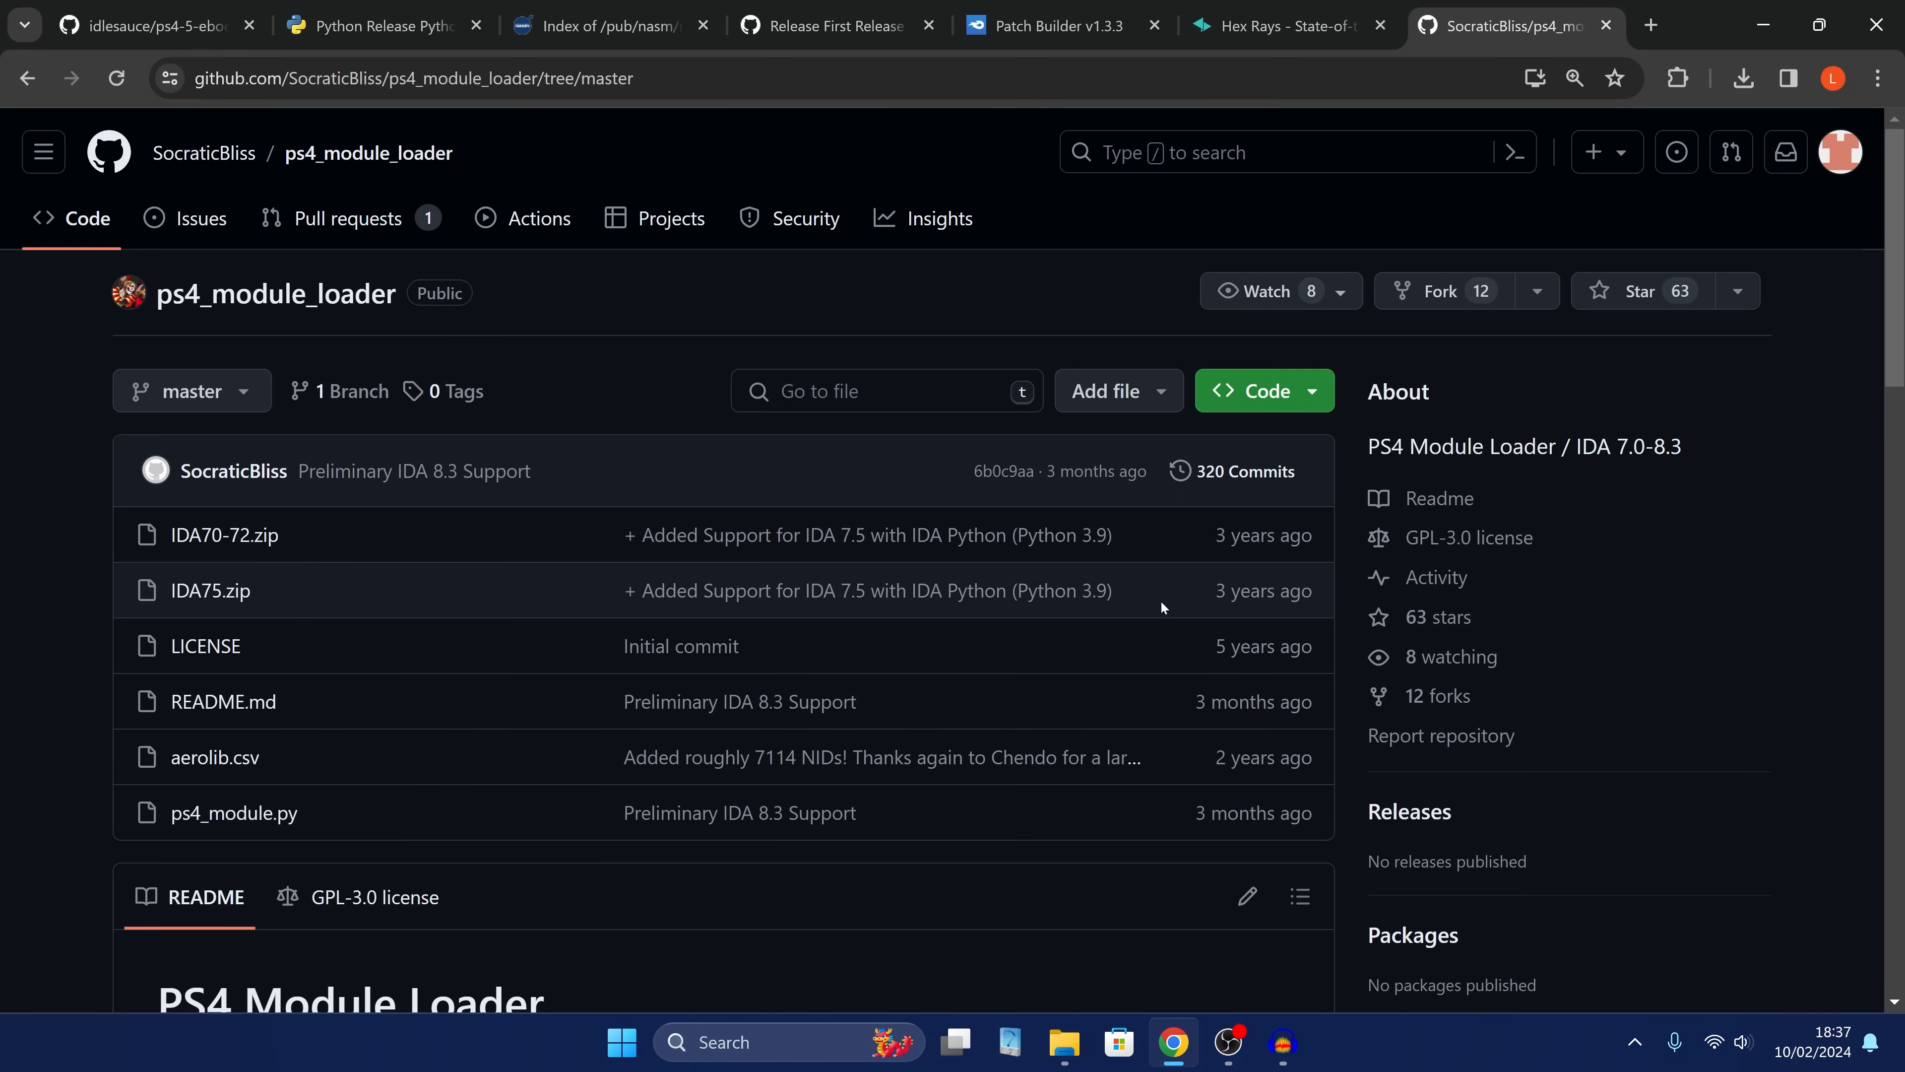
mouse_move(1575, 500)
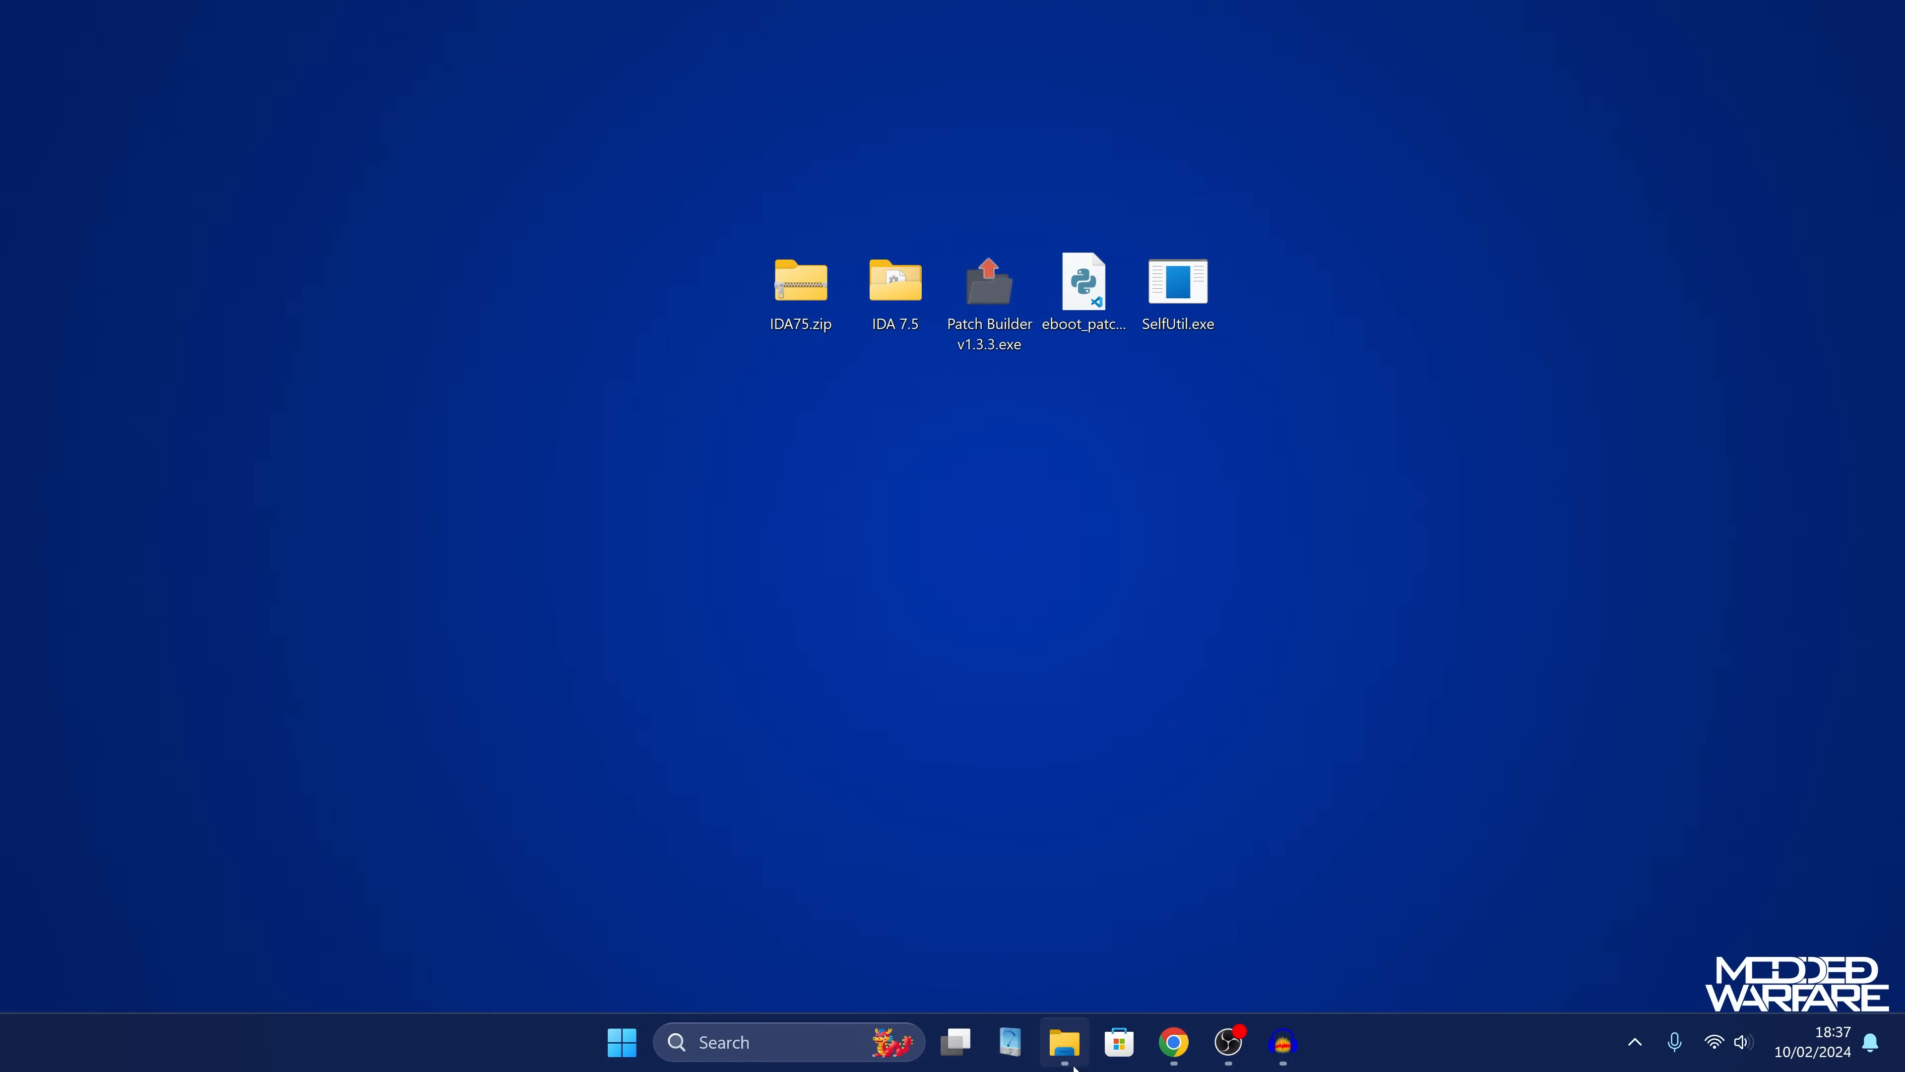
Browse USB (F:), highlight the four DLC pkgs, then select the v1.13 Patch pkg instead.
left_click(1065, 1041)
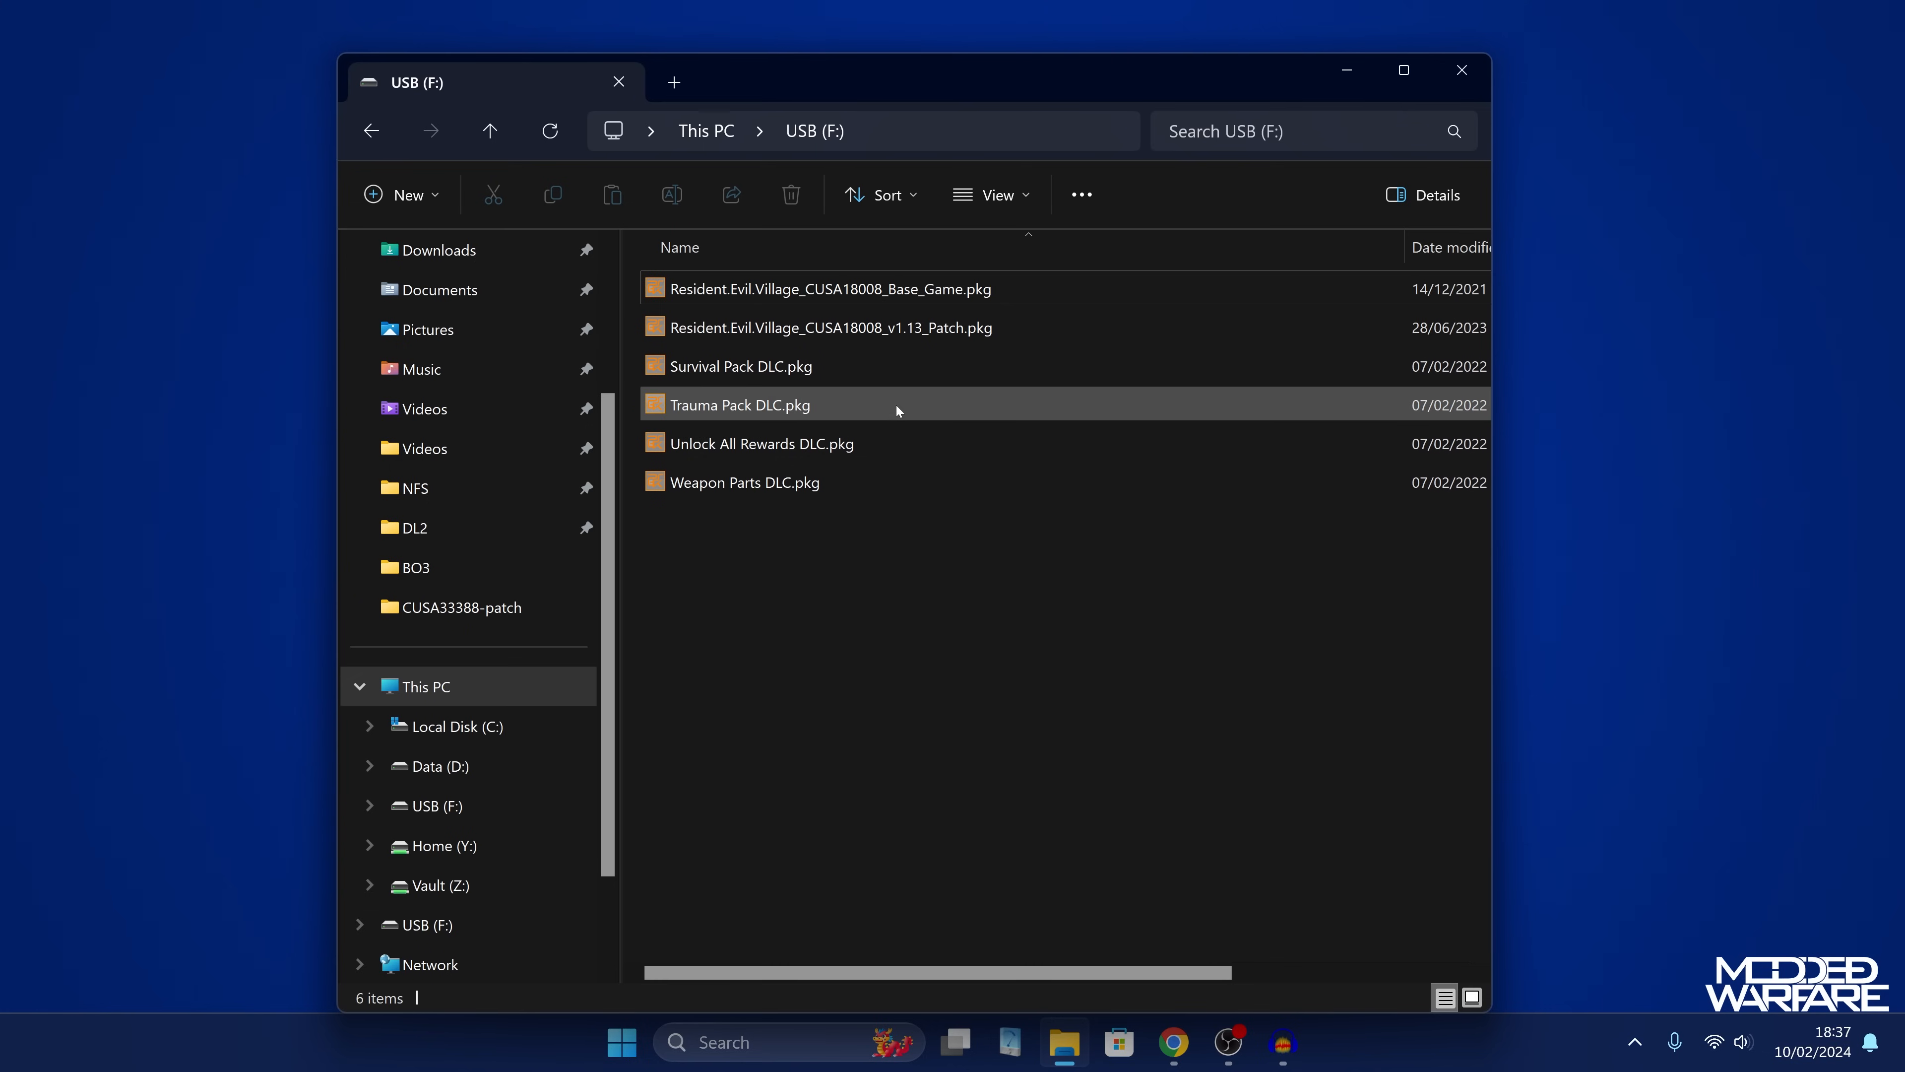
left_click(829, 288)
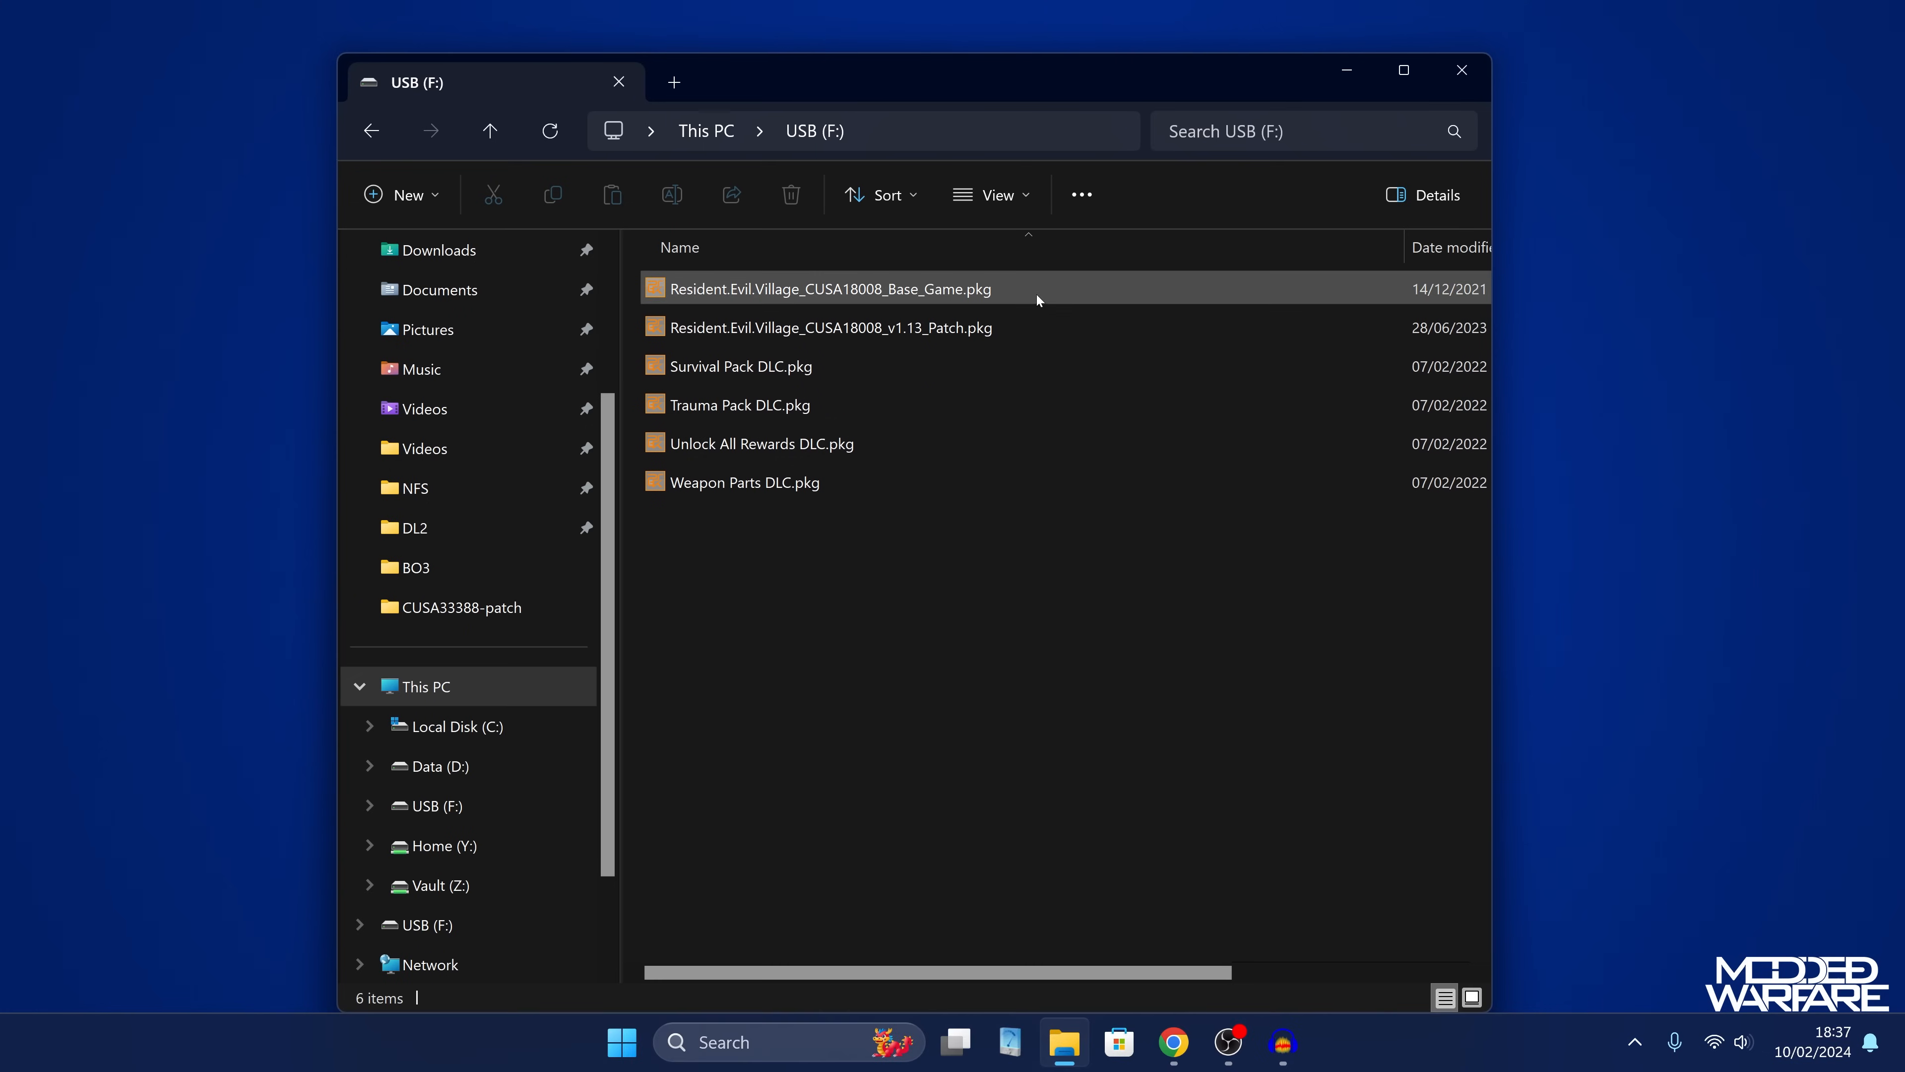
left_click(829, 327)
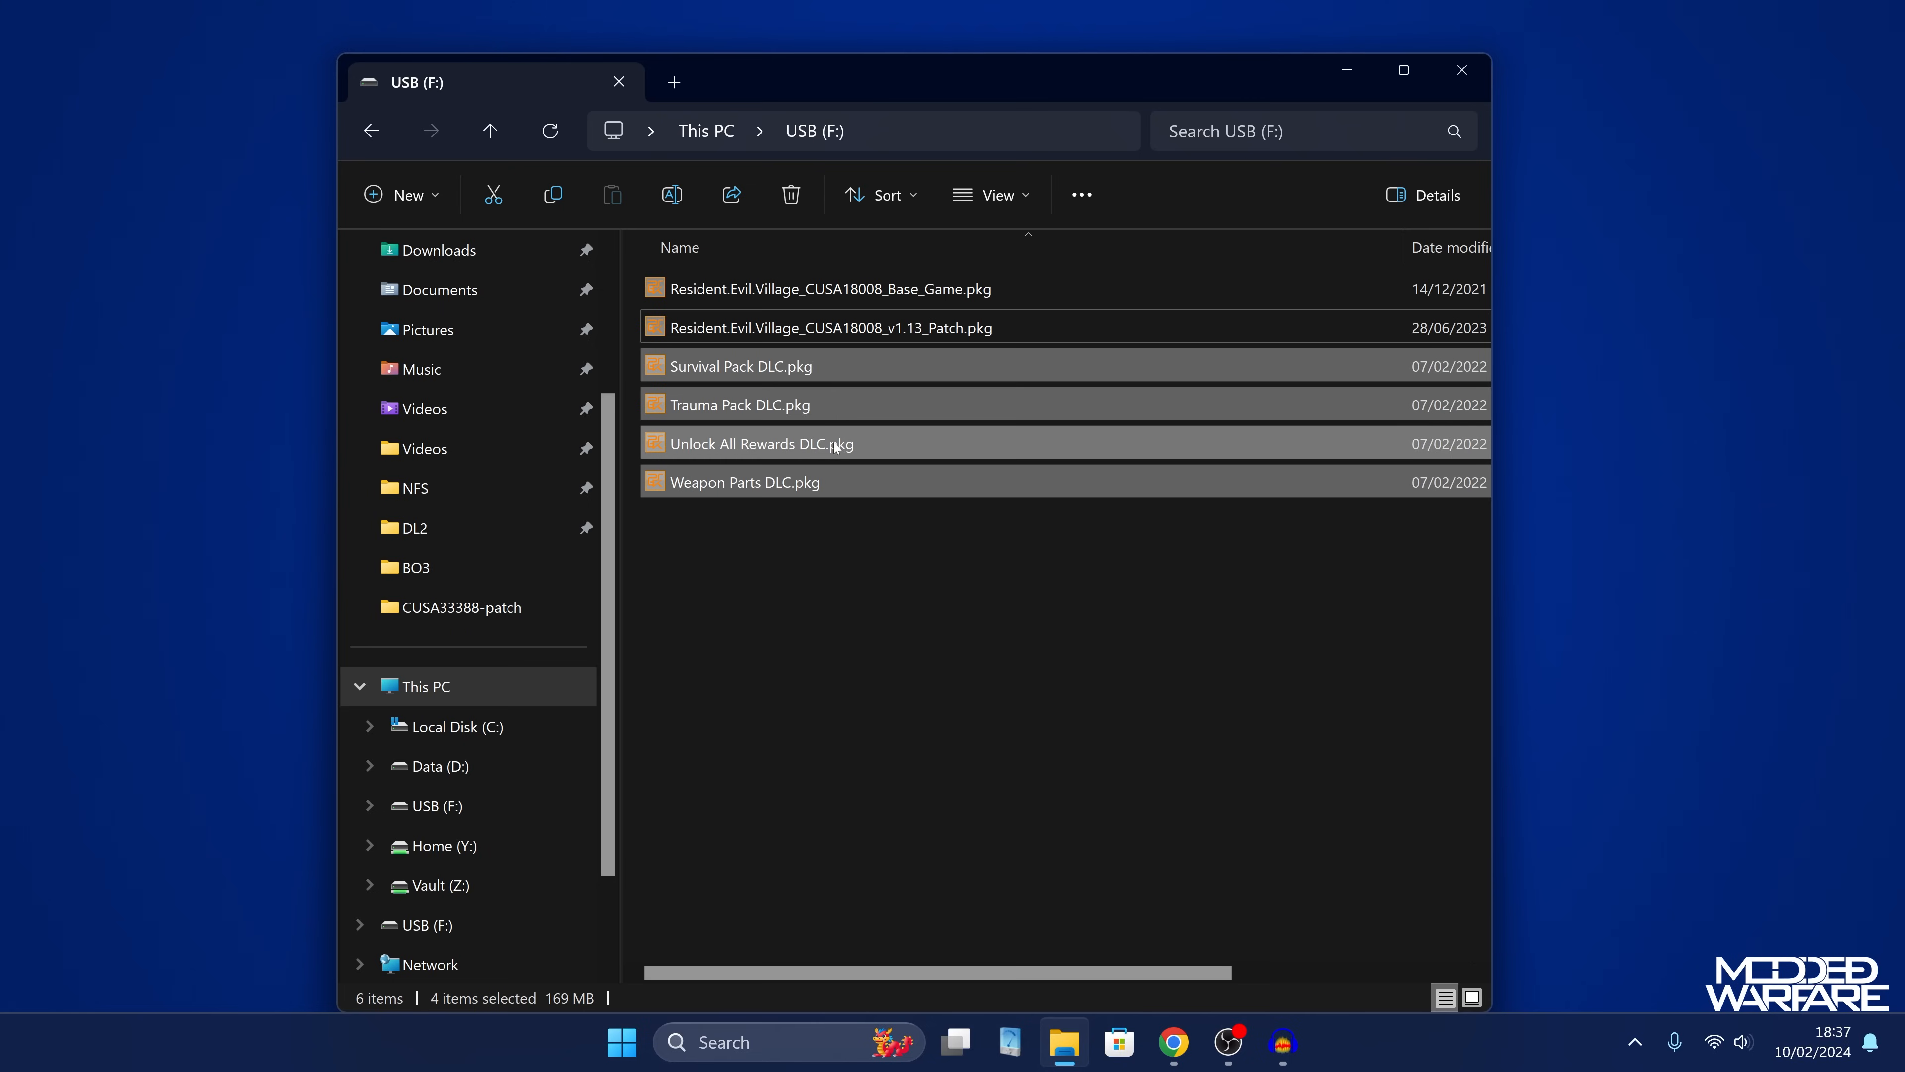
mouse_move(748, 498)
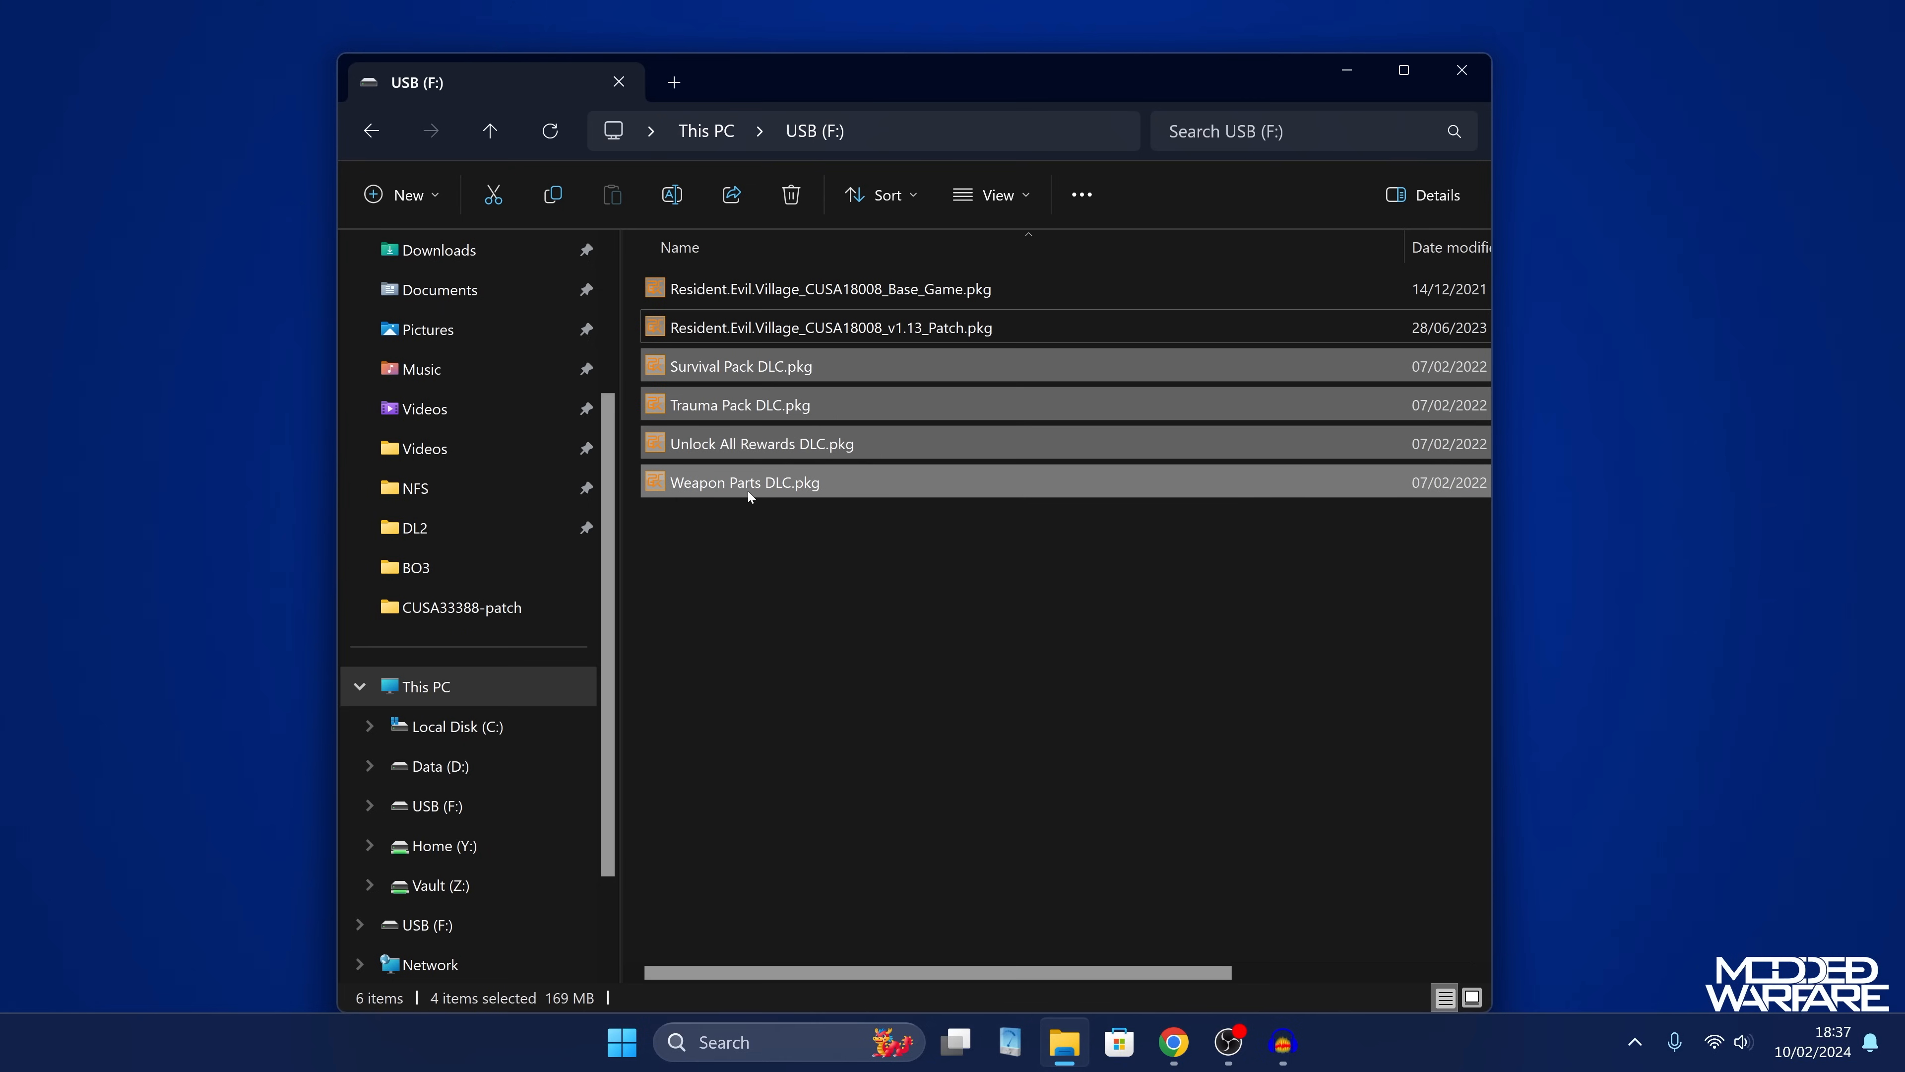
mouse_move(1104, 355)
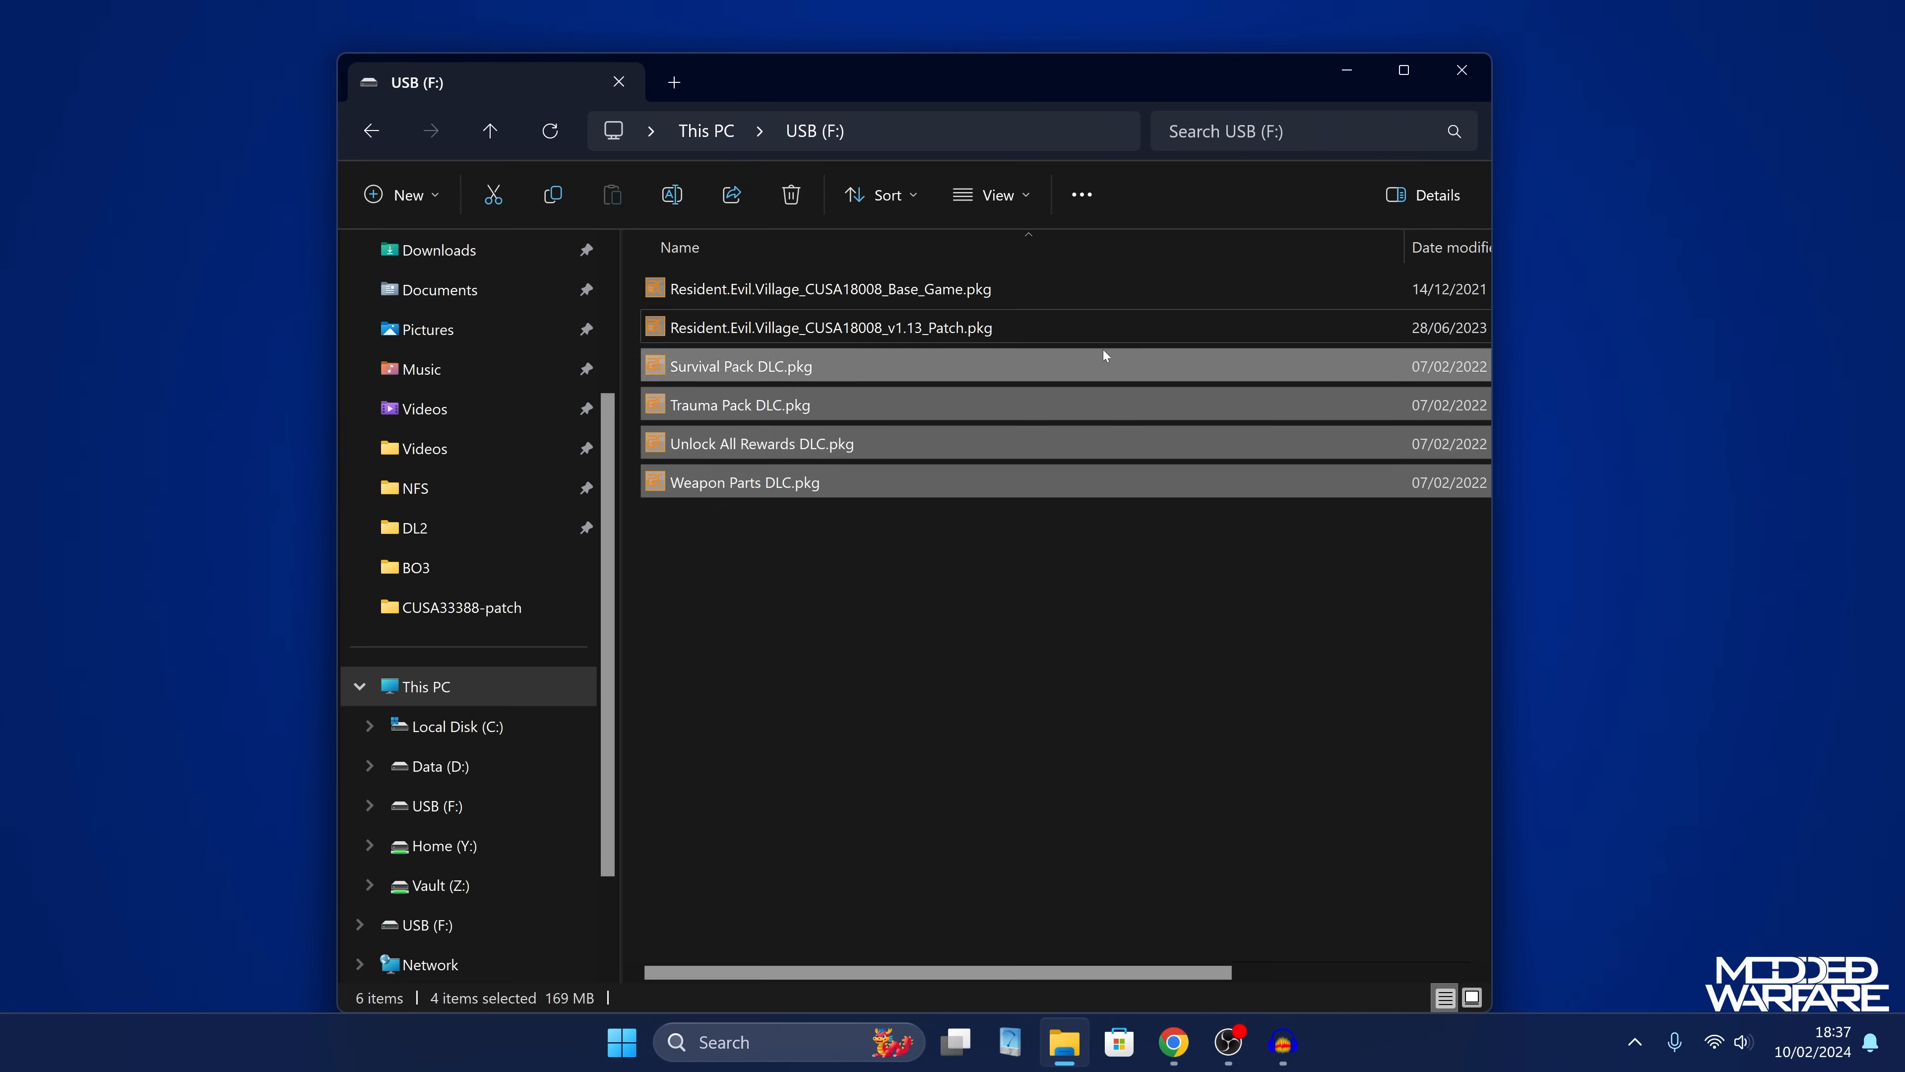
left_click(829, 289)
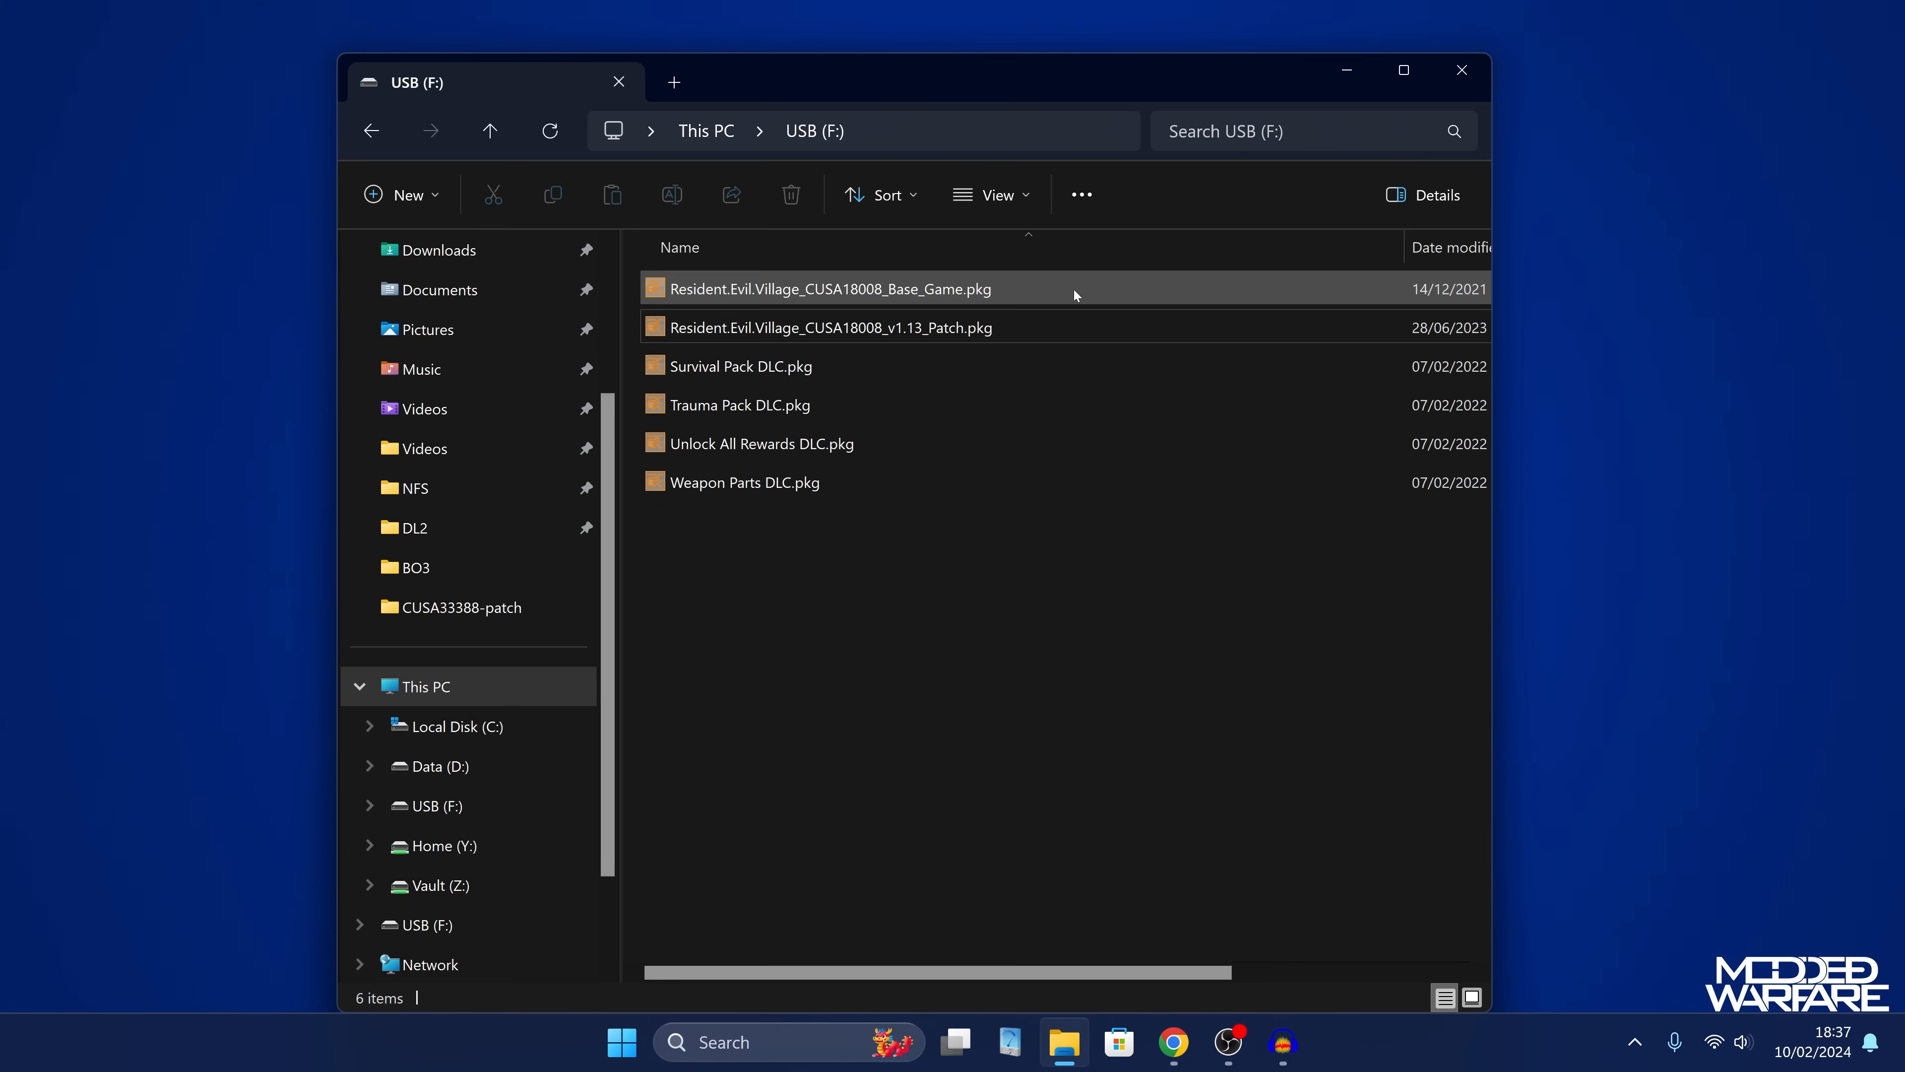
left_click(830, 328)
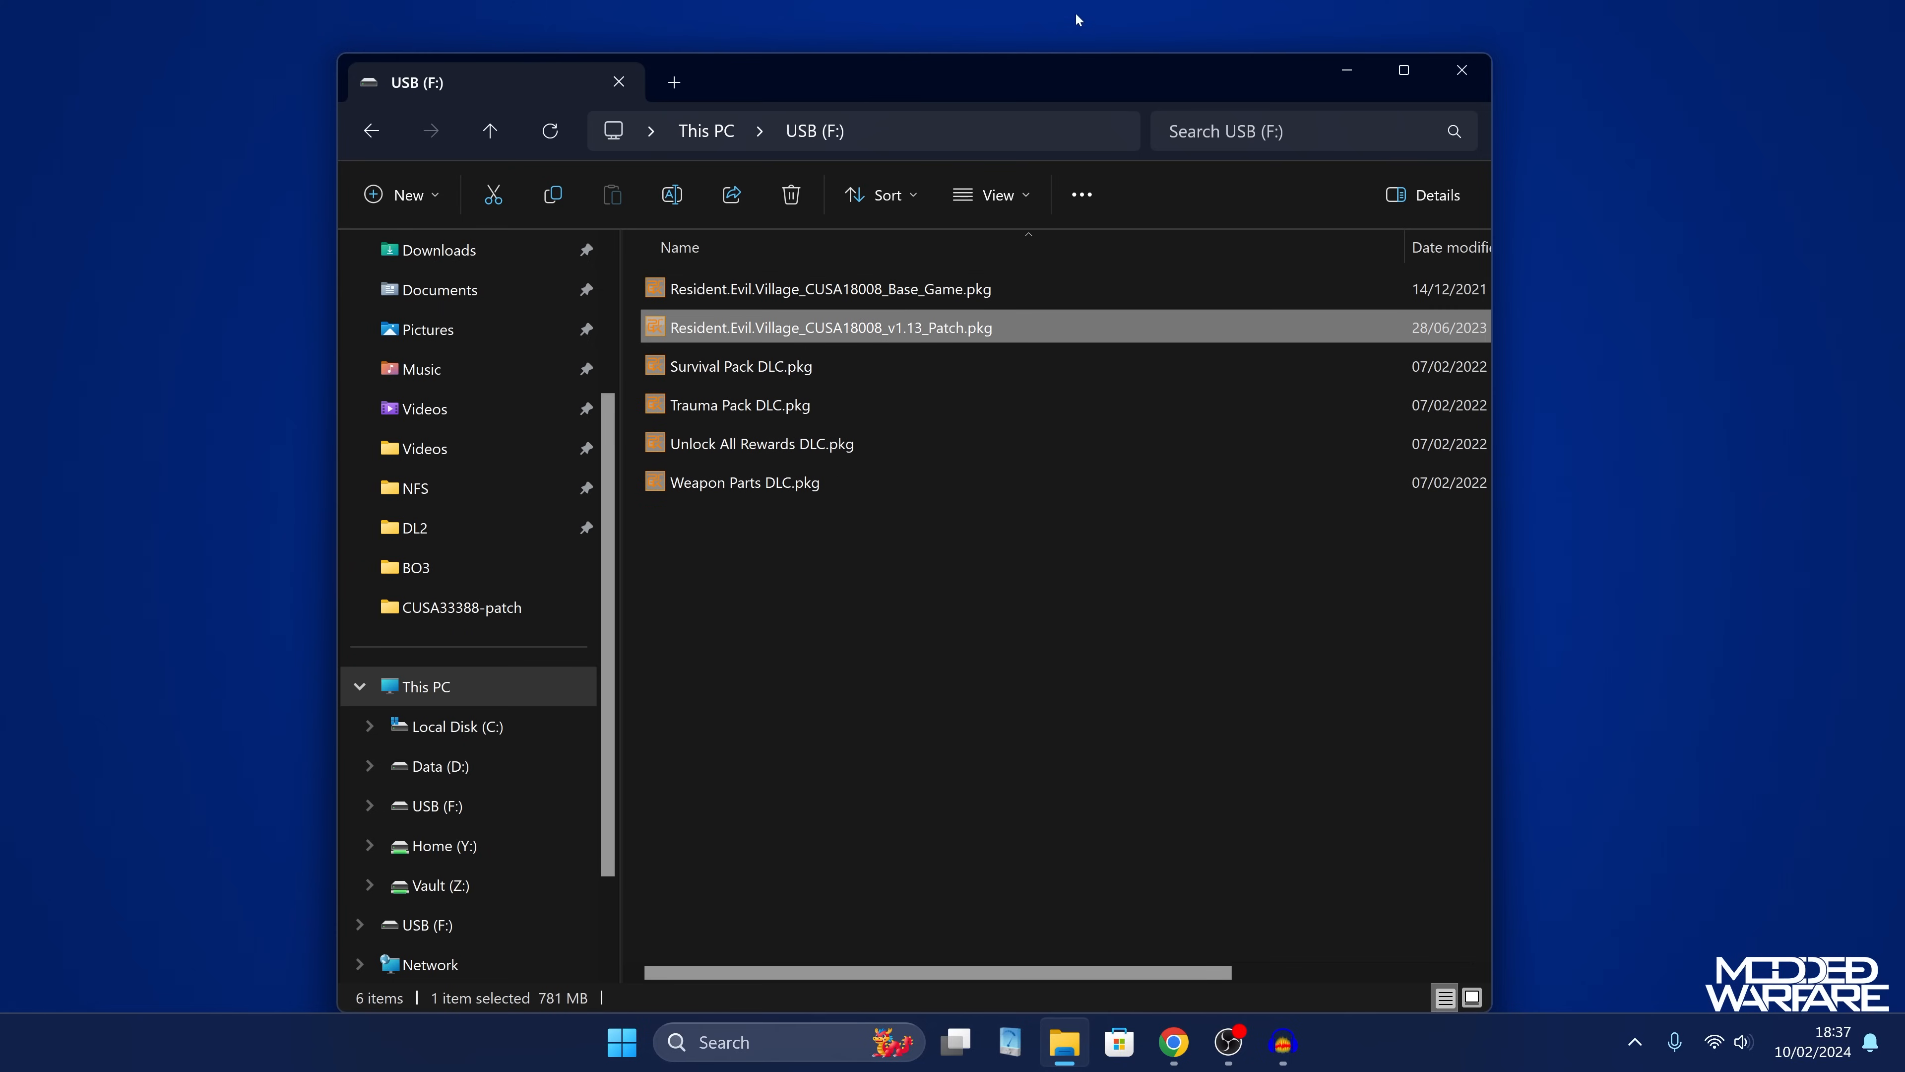
mouse_move(1032, 72)
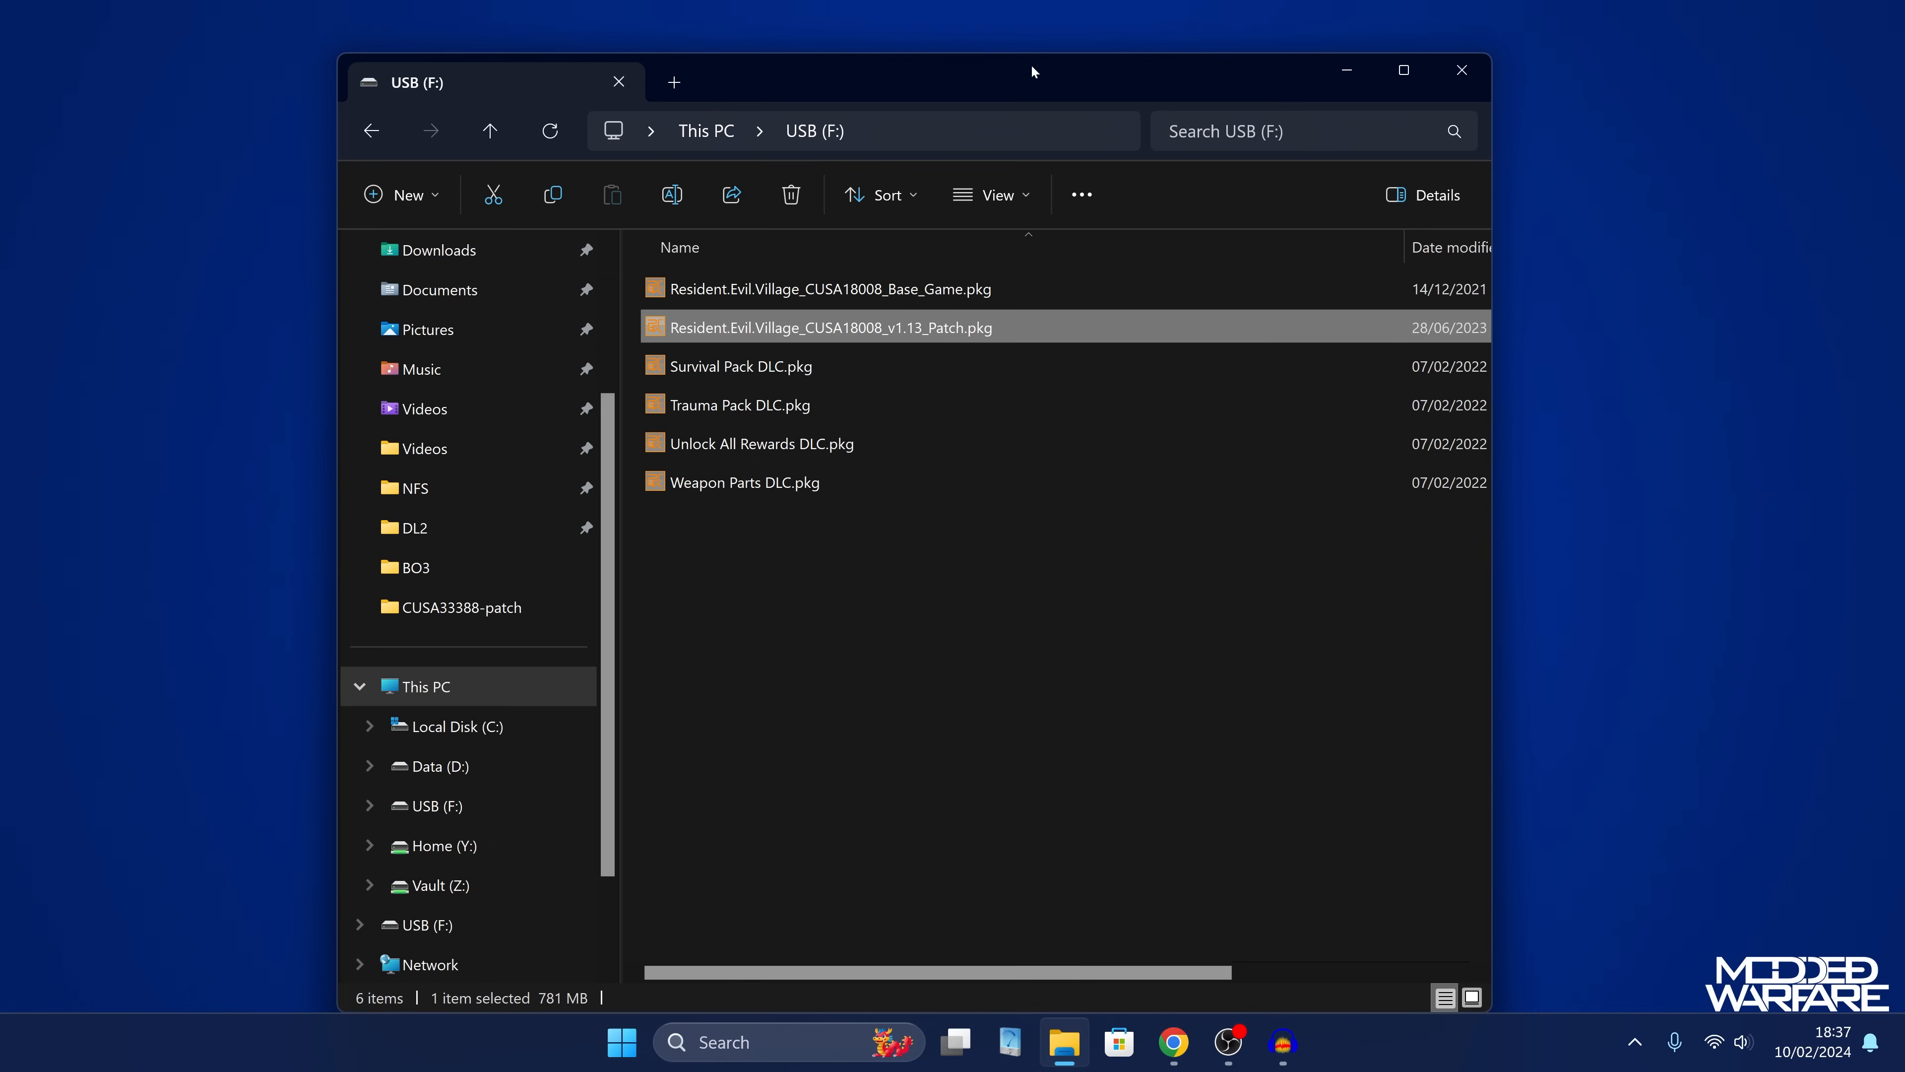
Move the Explorer window down and select the Patch Builder program on the desktop.
left_click_drag(1033, 71, 1099, 169)
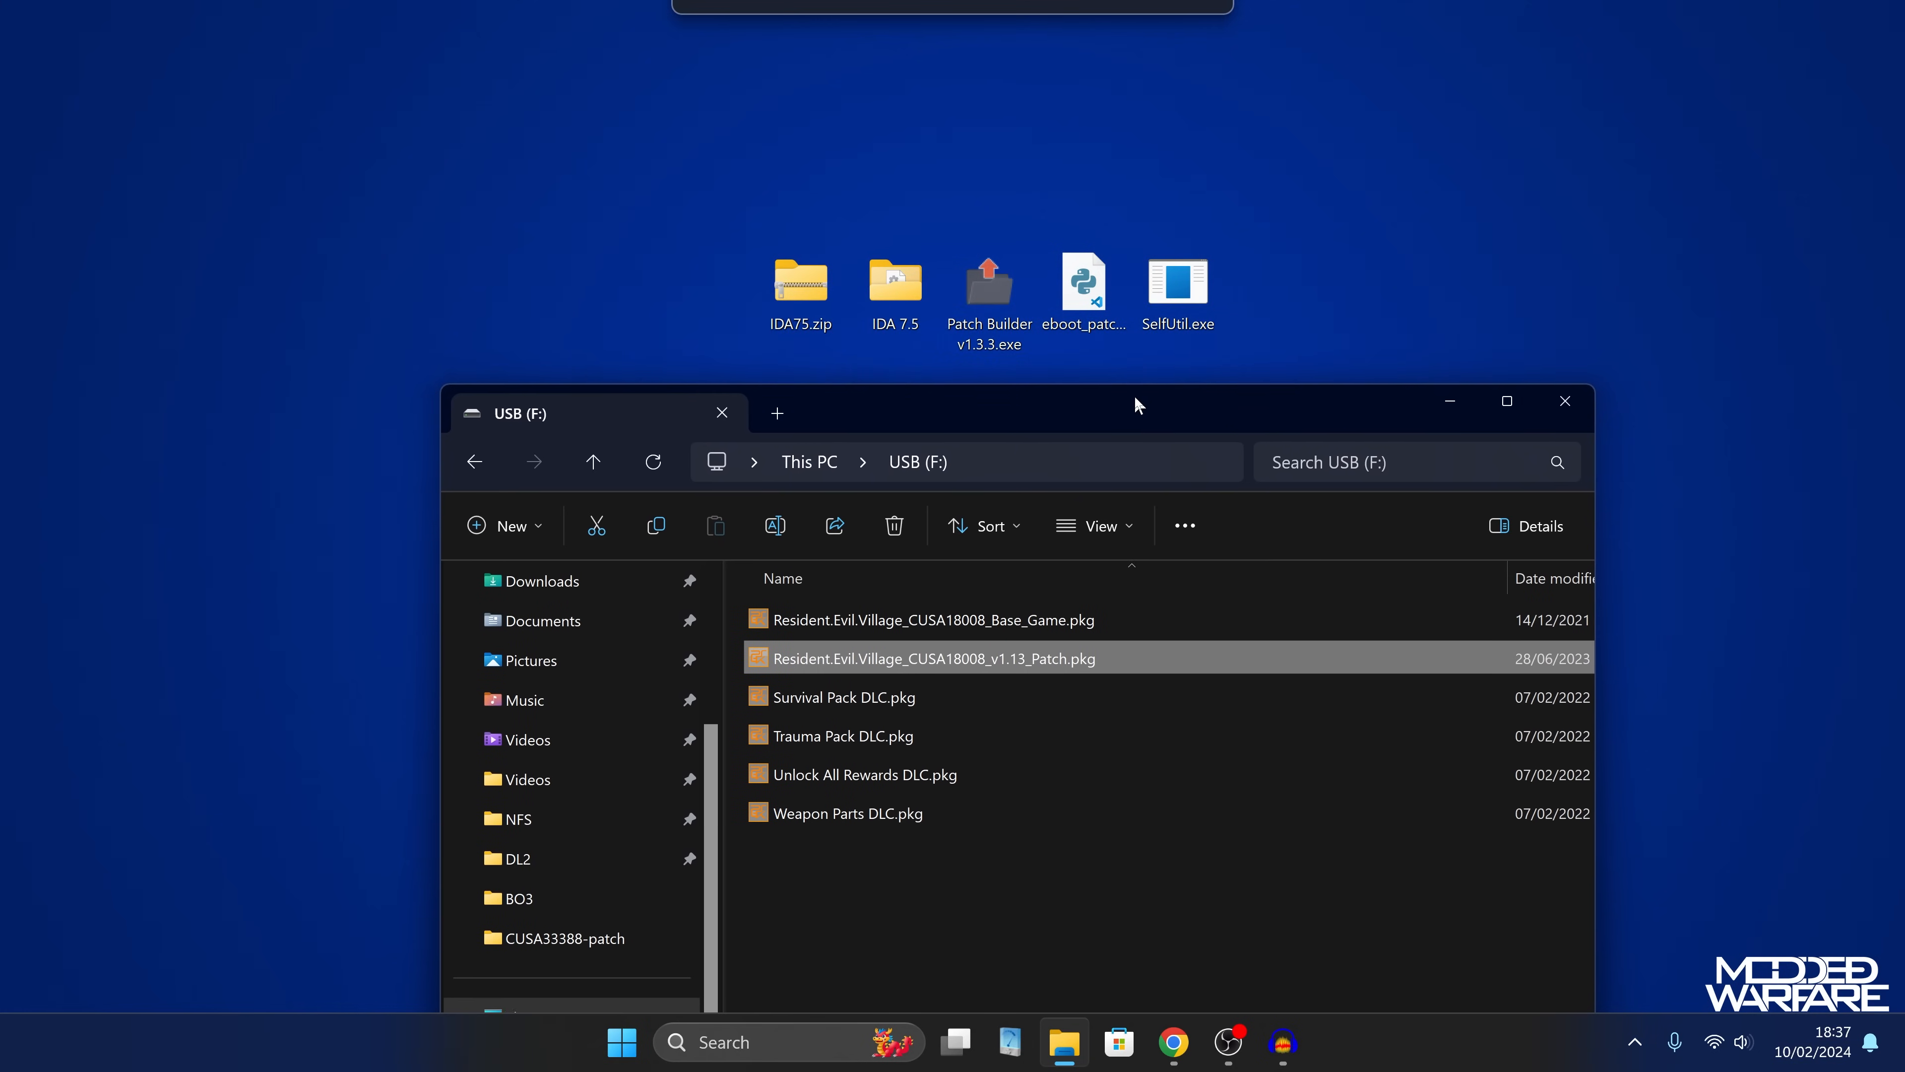
left_click(989, 283)
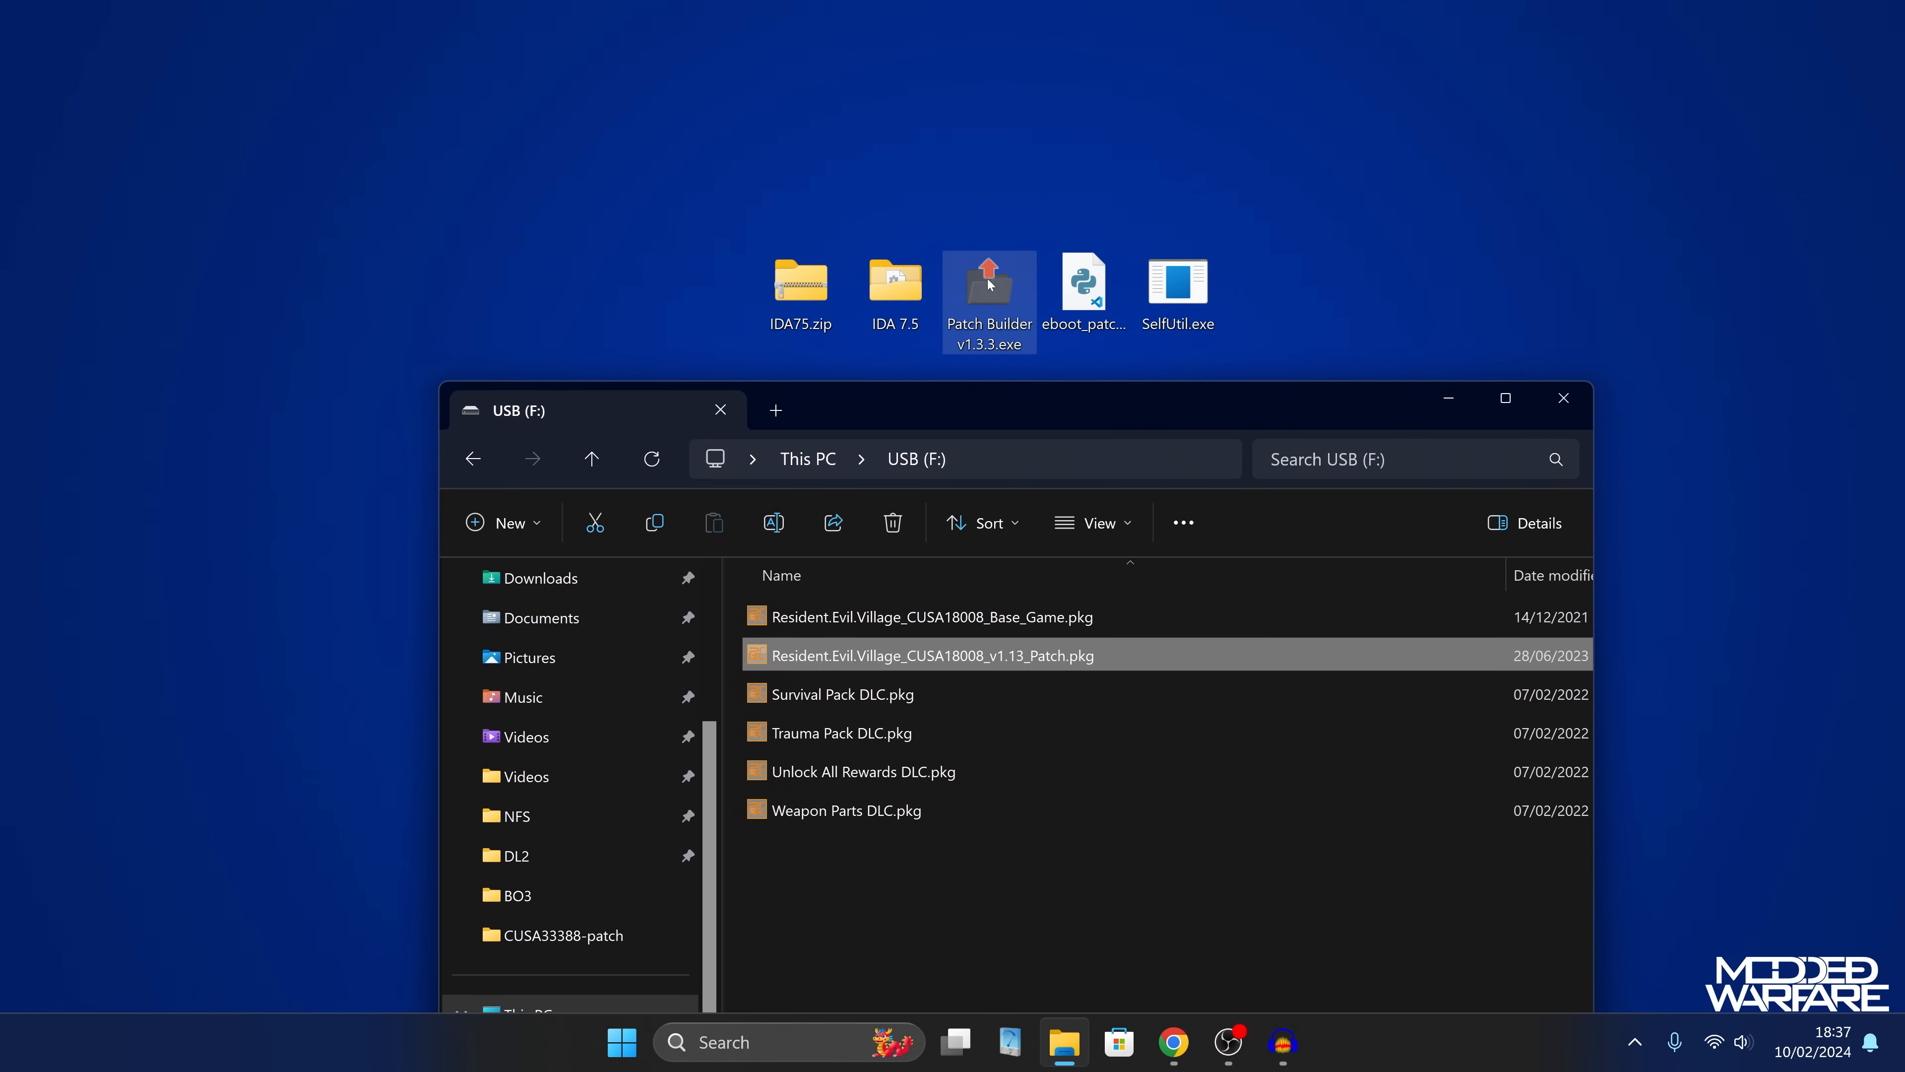
Launch Patch Builder and export all files of the v1.13 patch pkg to F:\CUSA18008-patch.
double_click(989, 286)
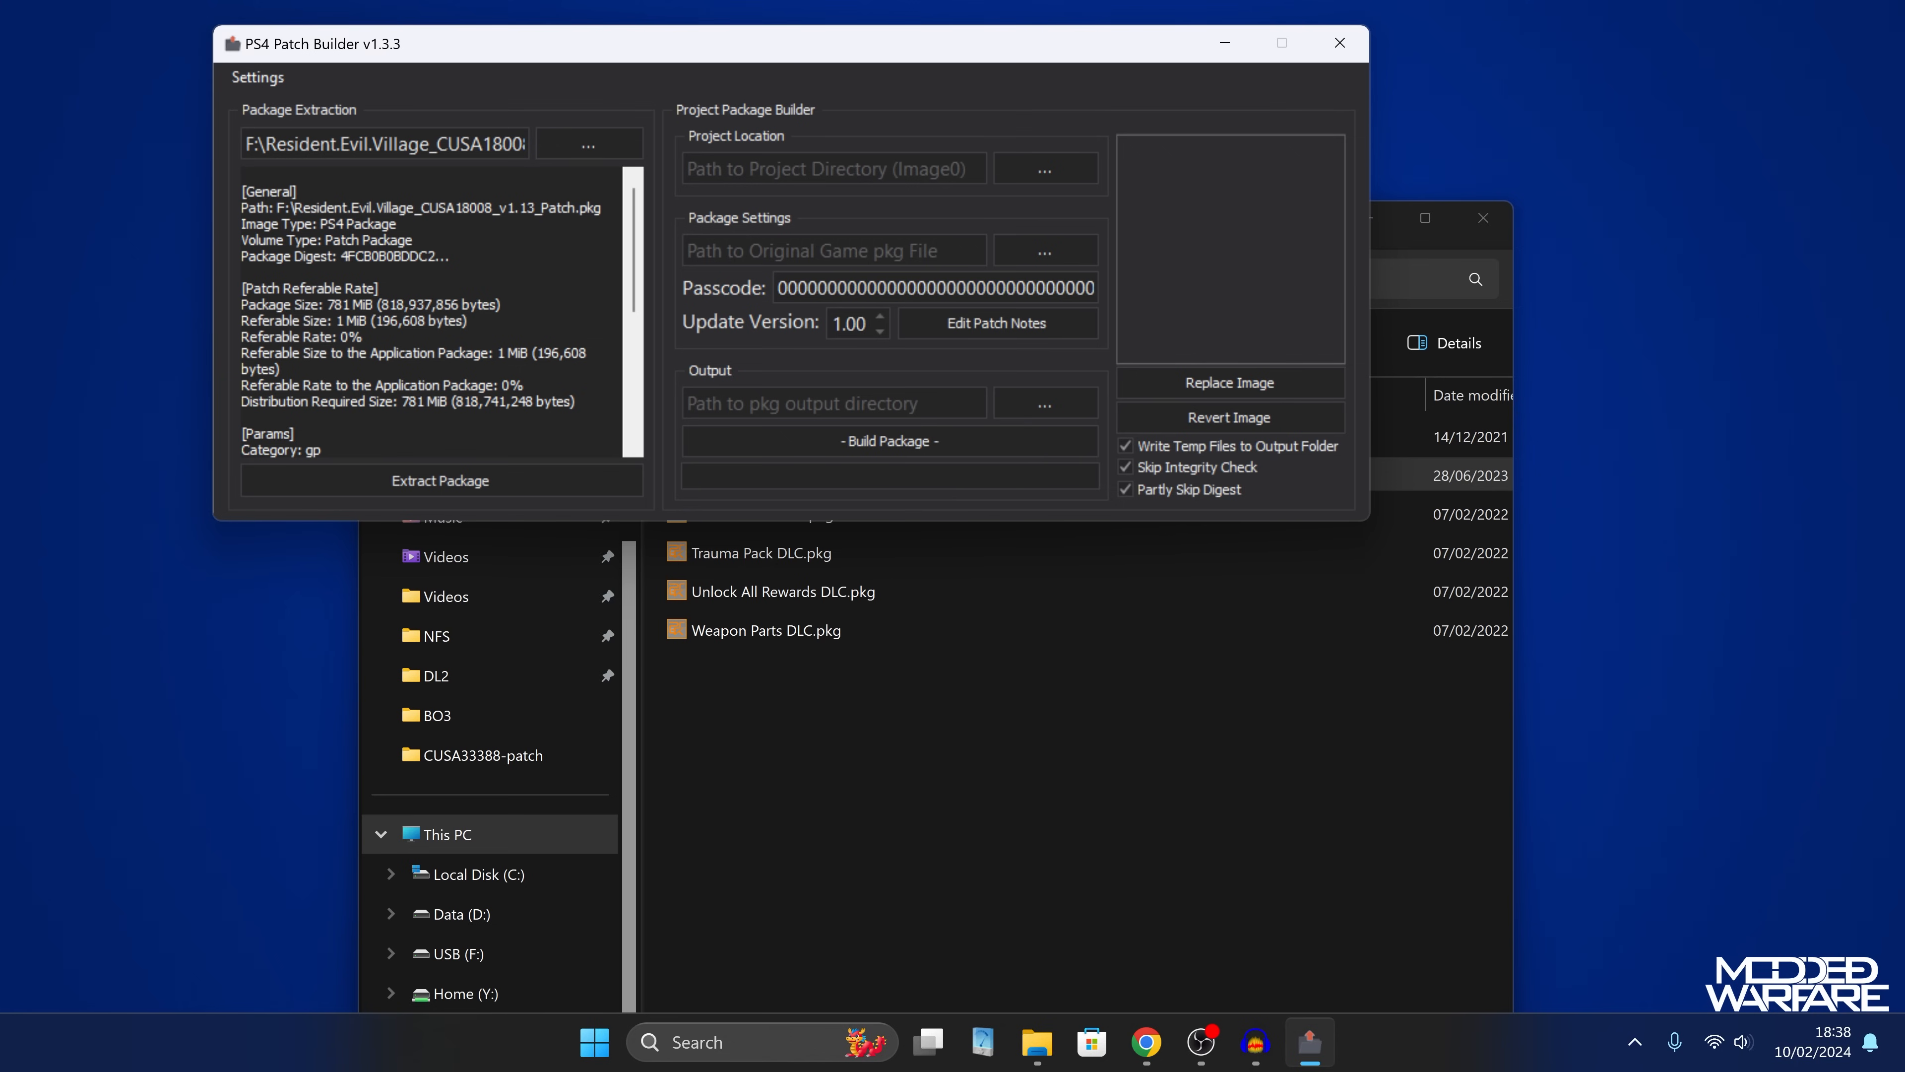
mouse_move(495, 482)
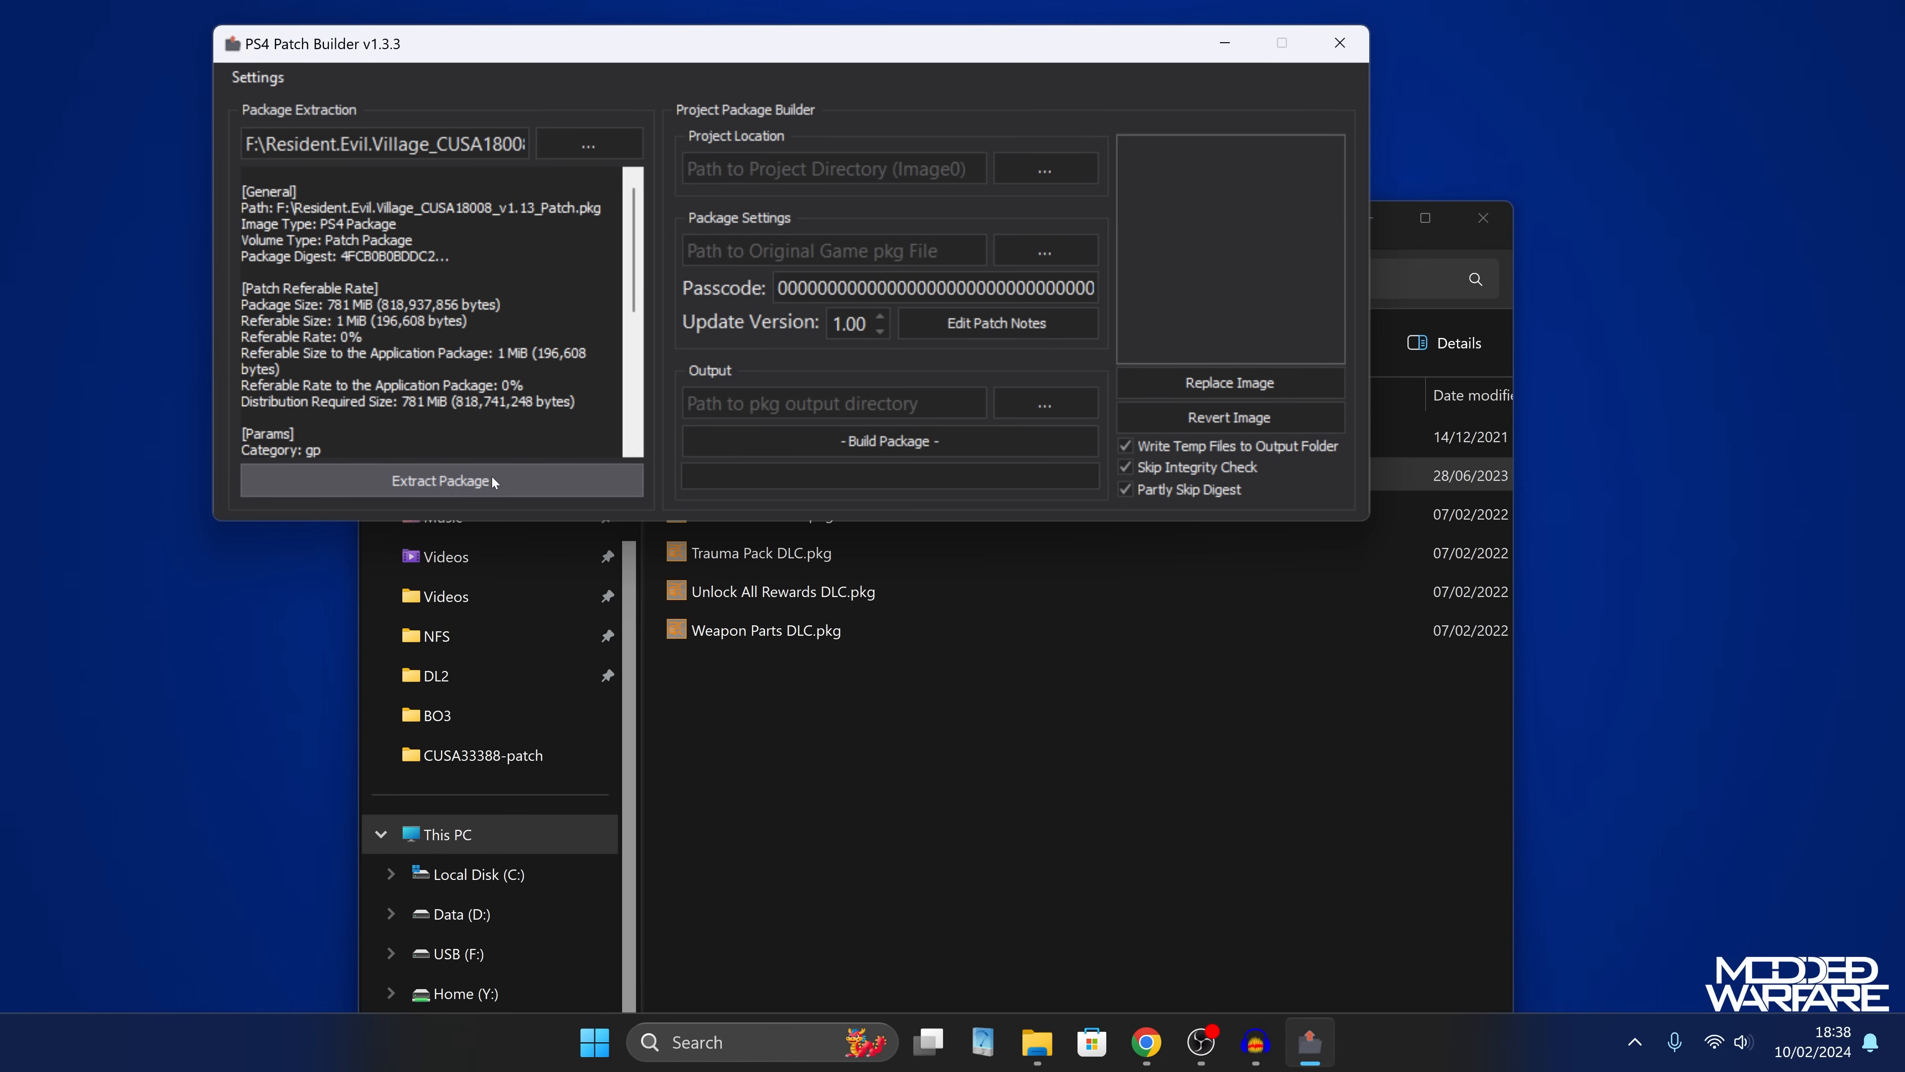
left_click(441, 480)
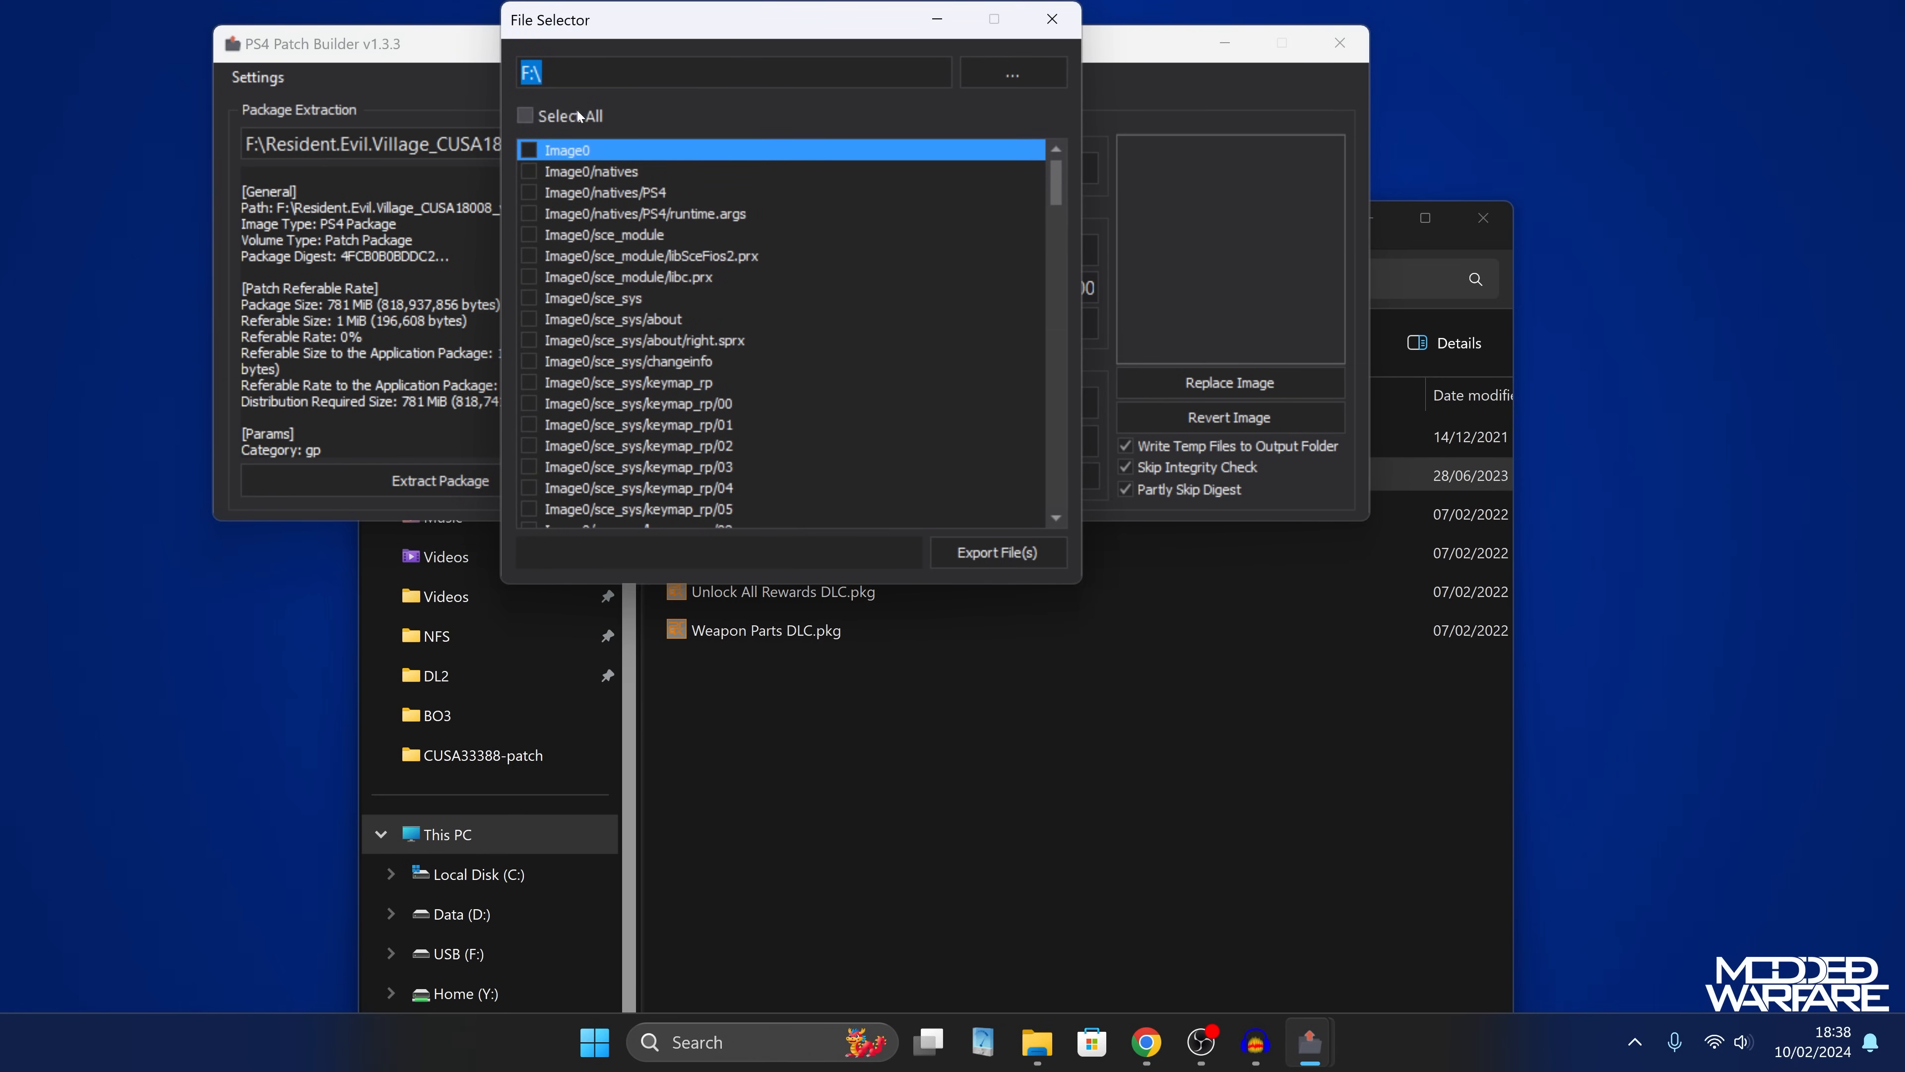
left_click(524, 116)
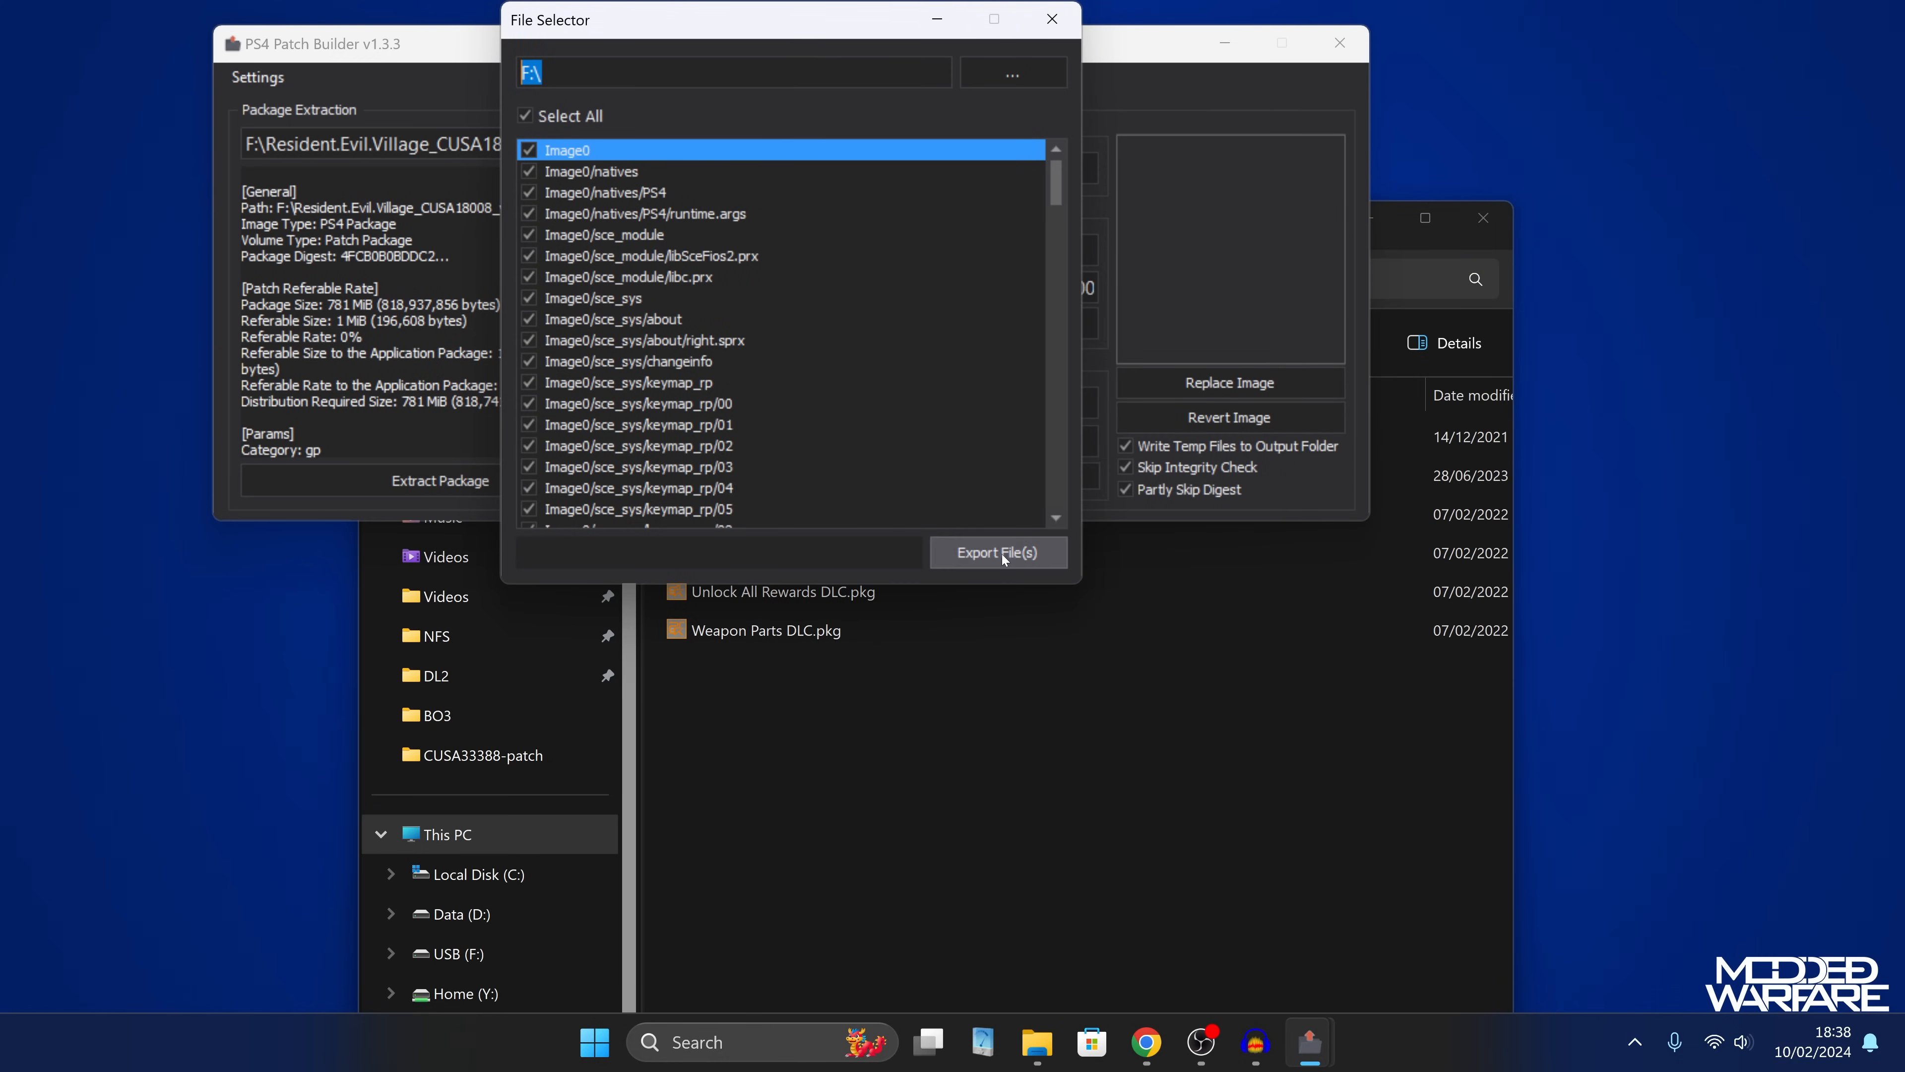
left_click(999, 552)
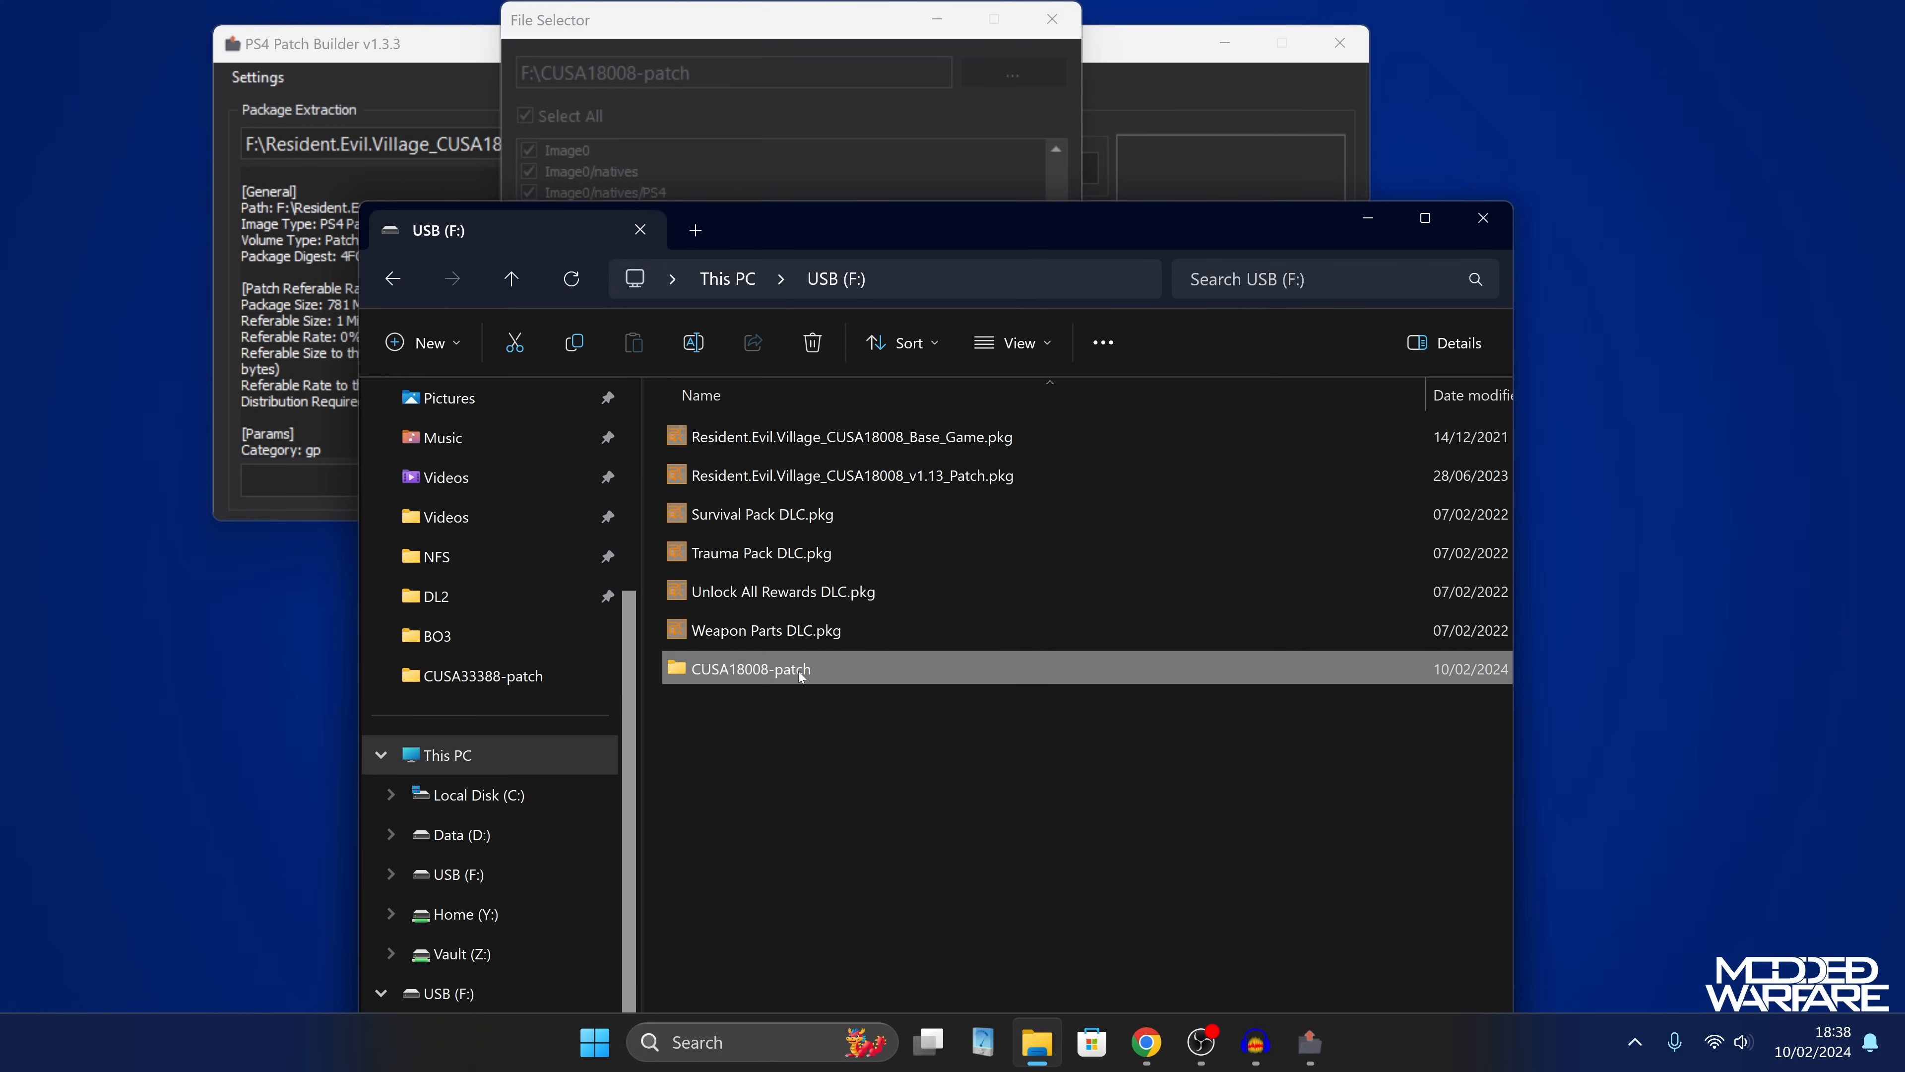
Inspect CUSA18008-patch\Image0, return to USB (F:), select Survival Pack DLC.pkg and bring Patch Builder back.
double_click(748, 669)
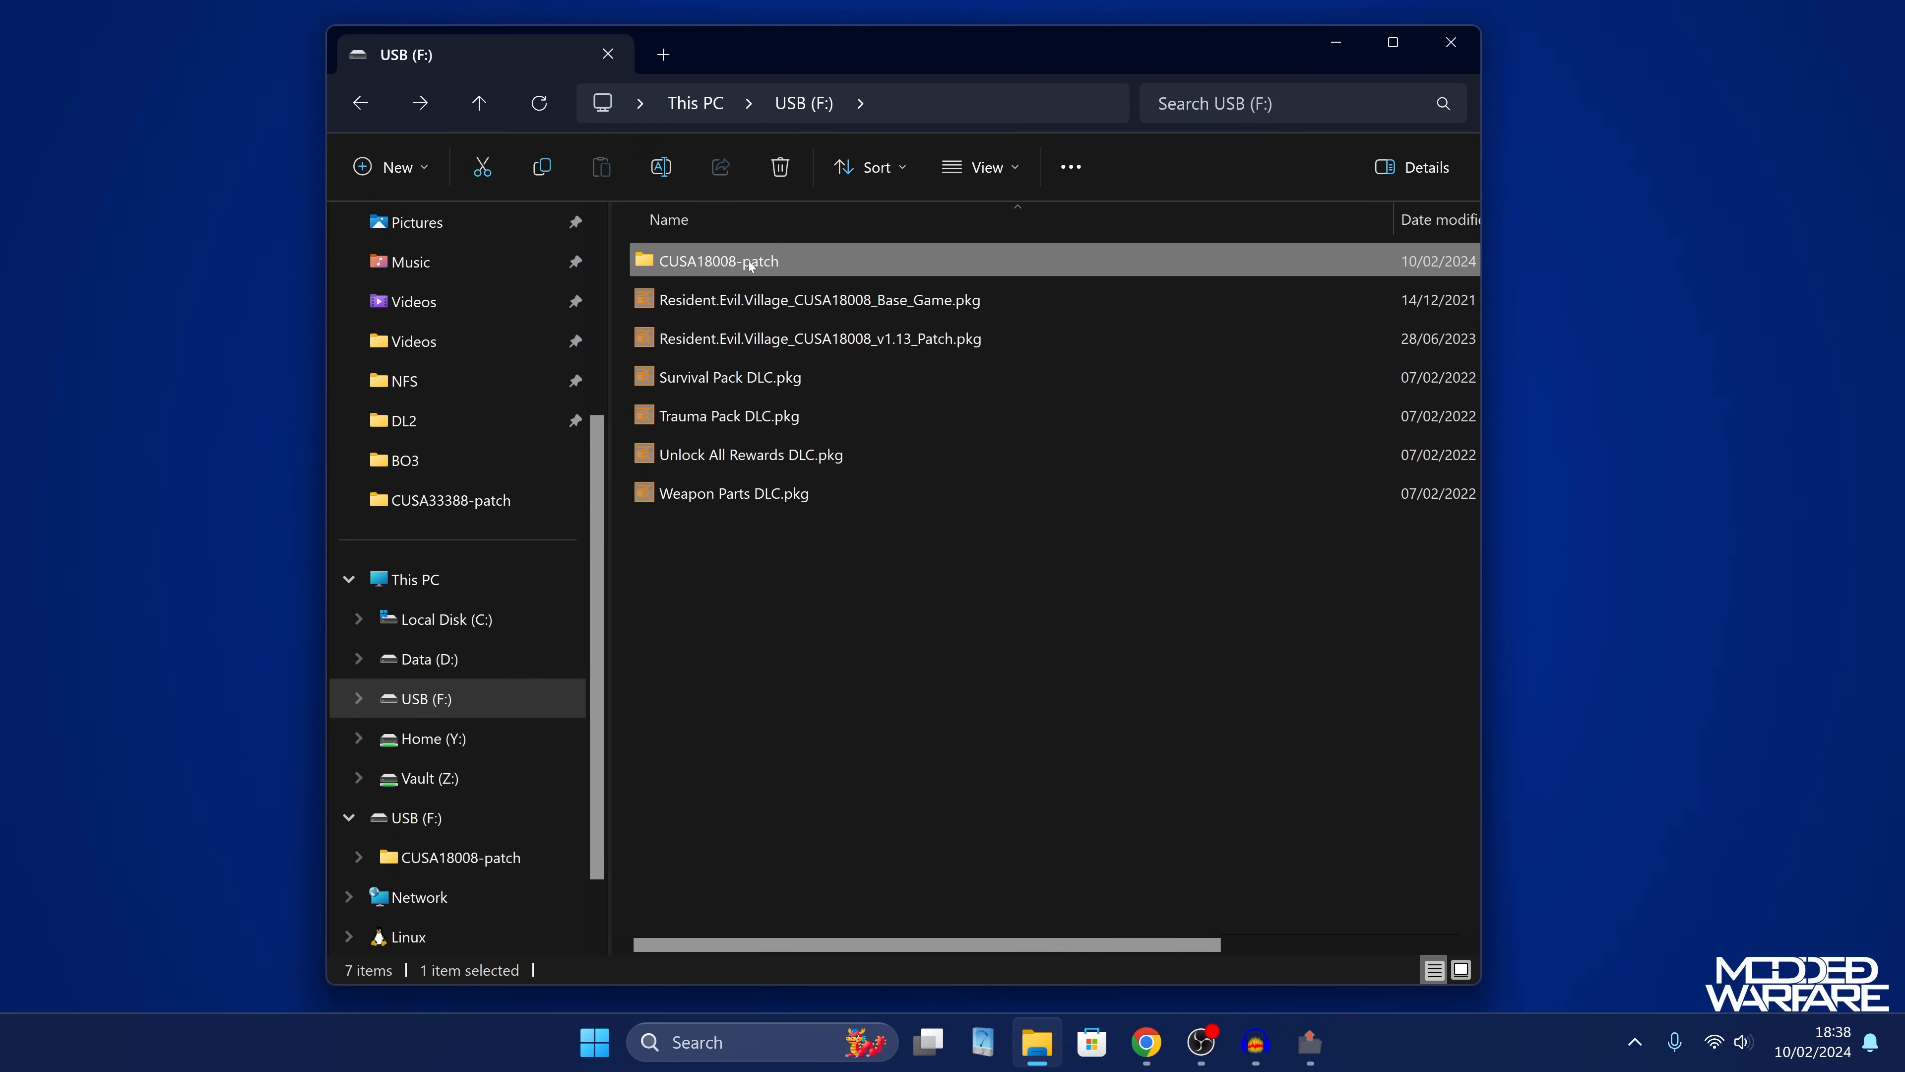
double_click(718, 260)
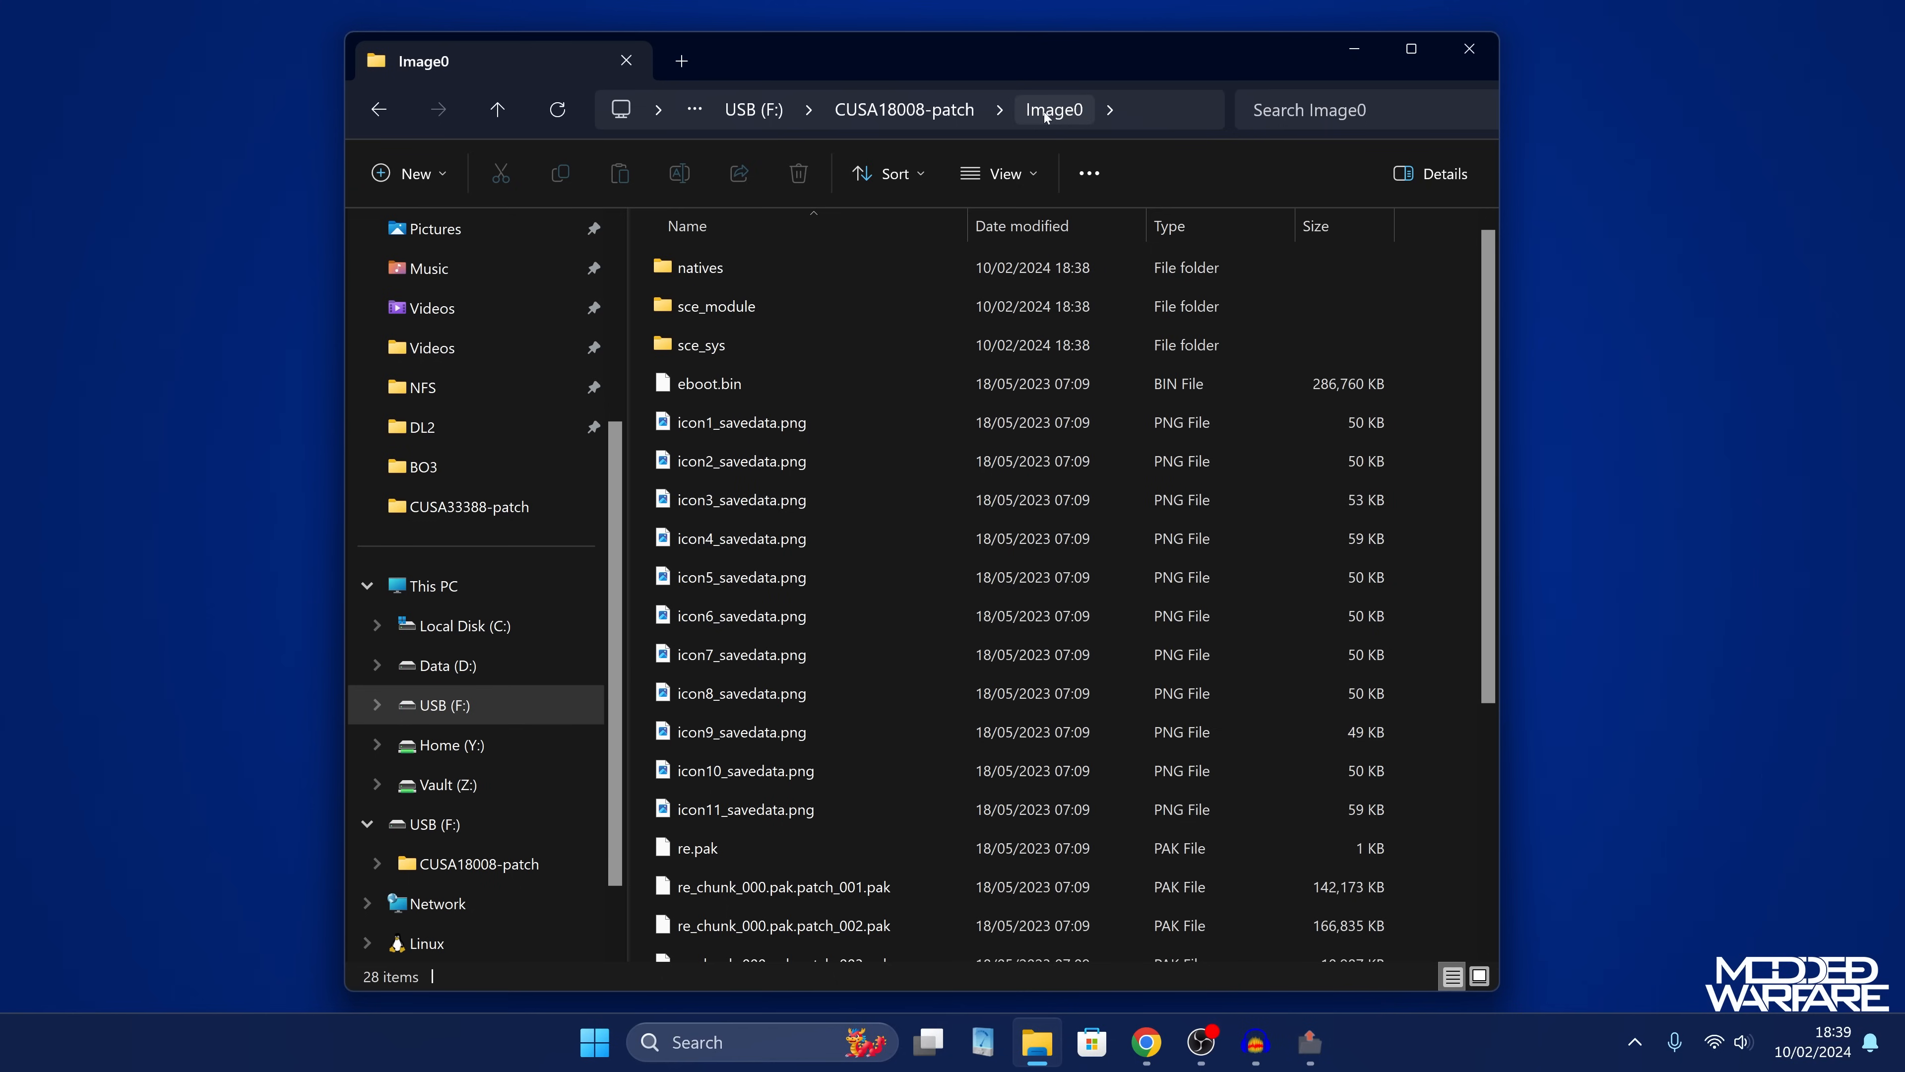
mouse_move(1119, 63)
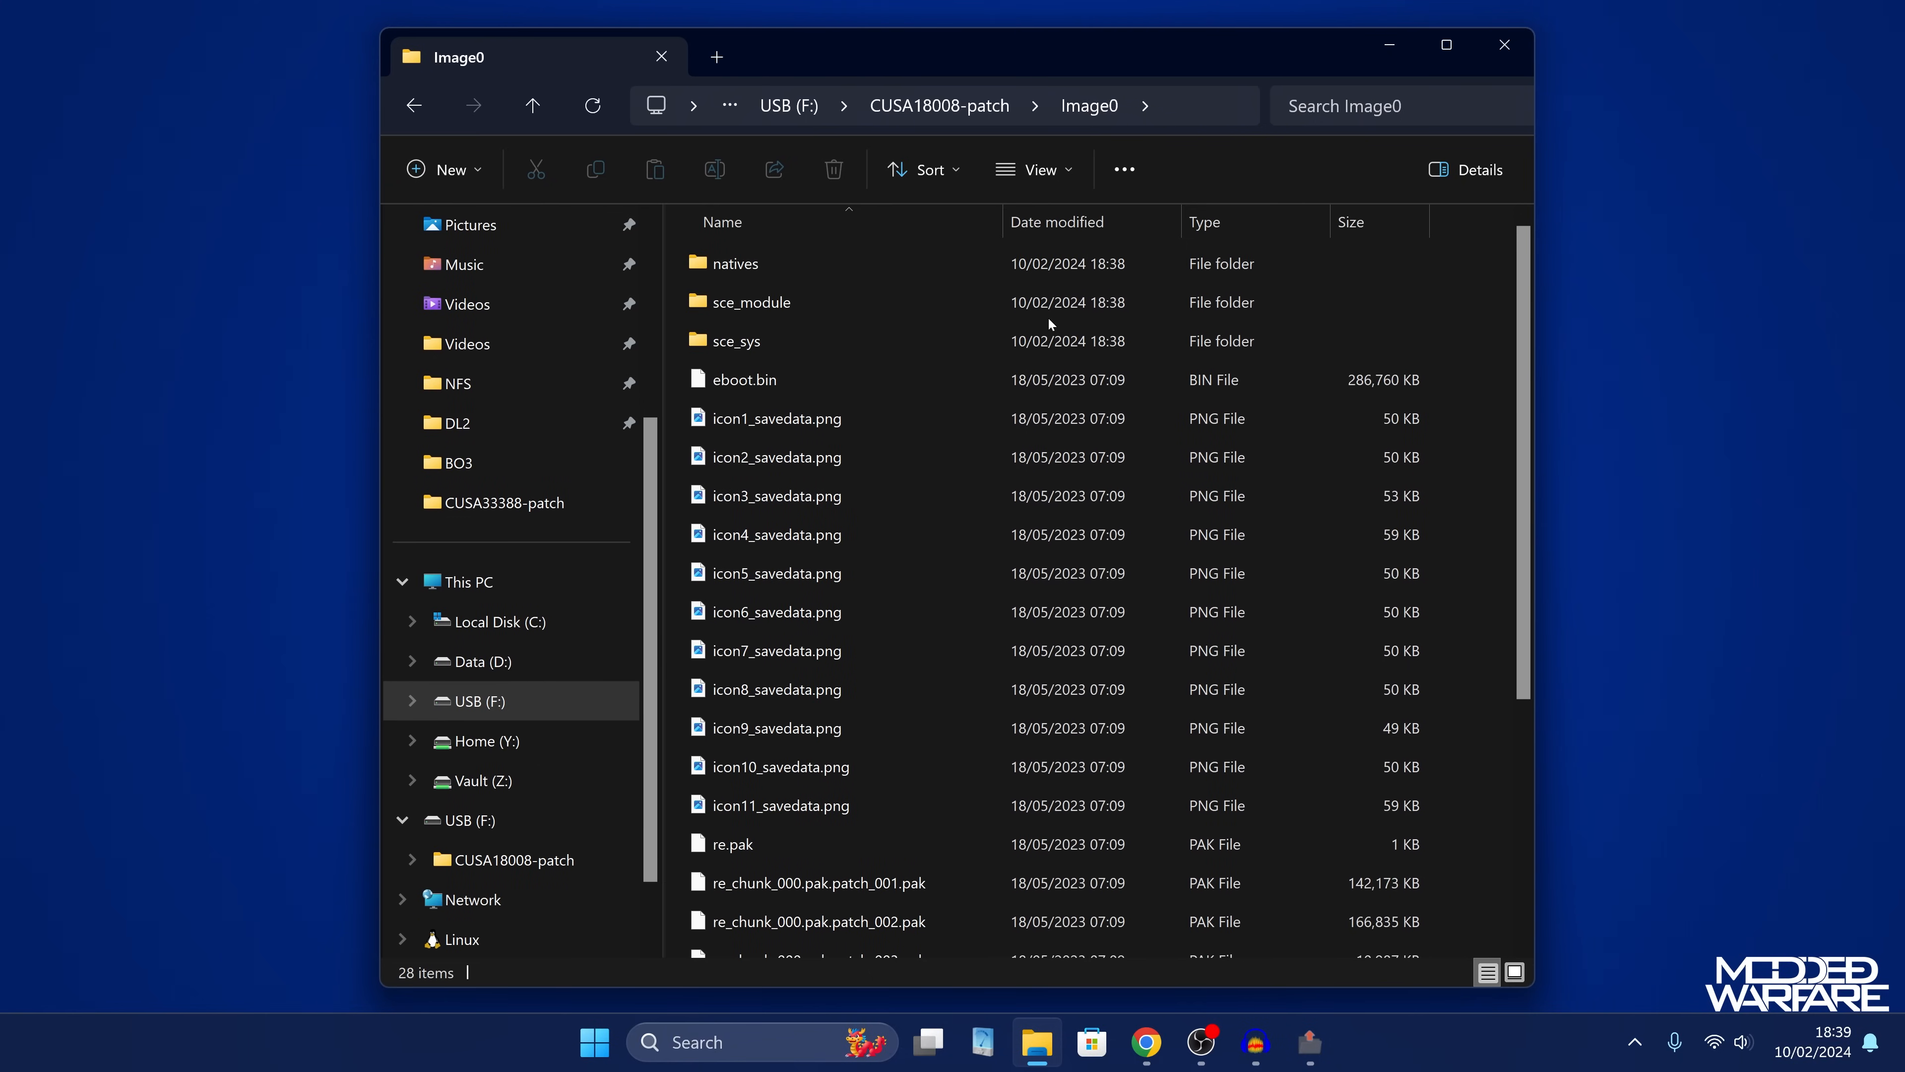
left_click(778, 417)
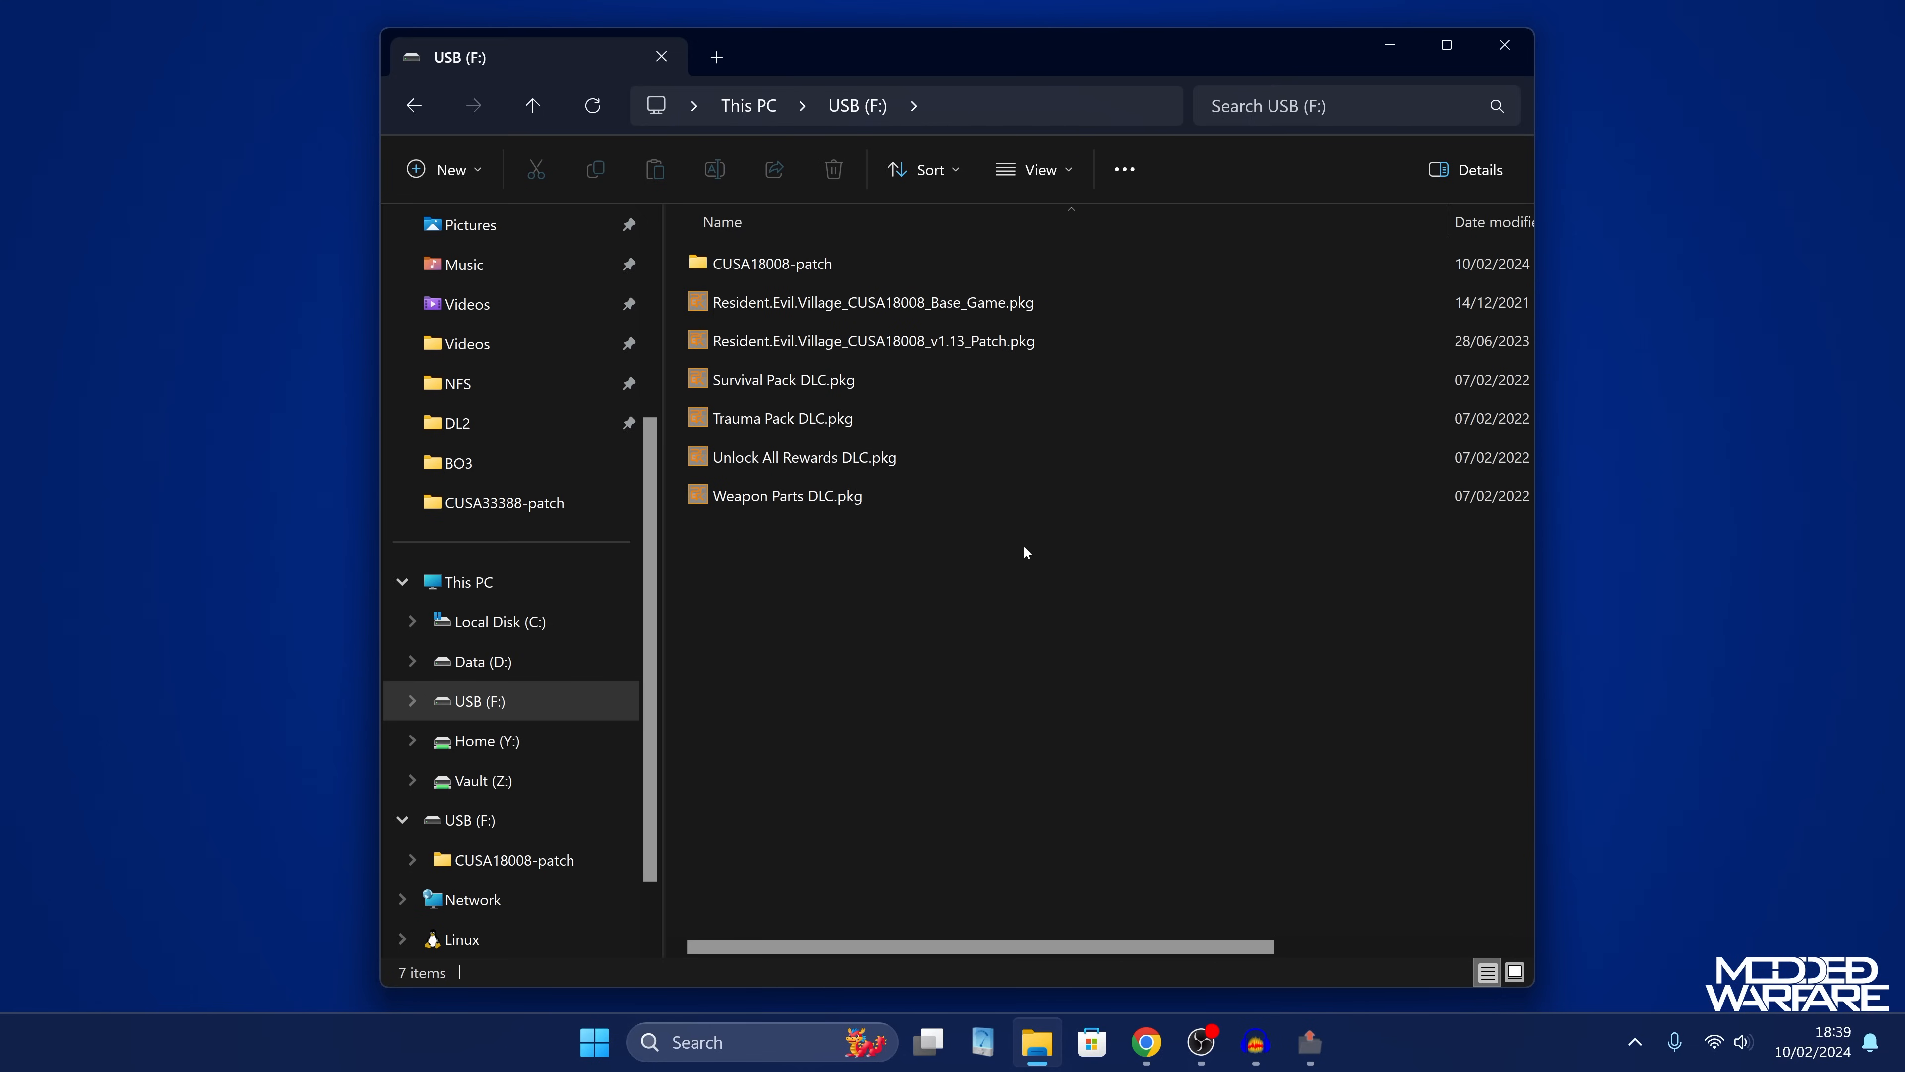
left_click(776, 380)
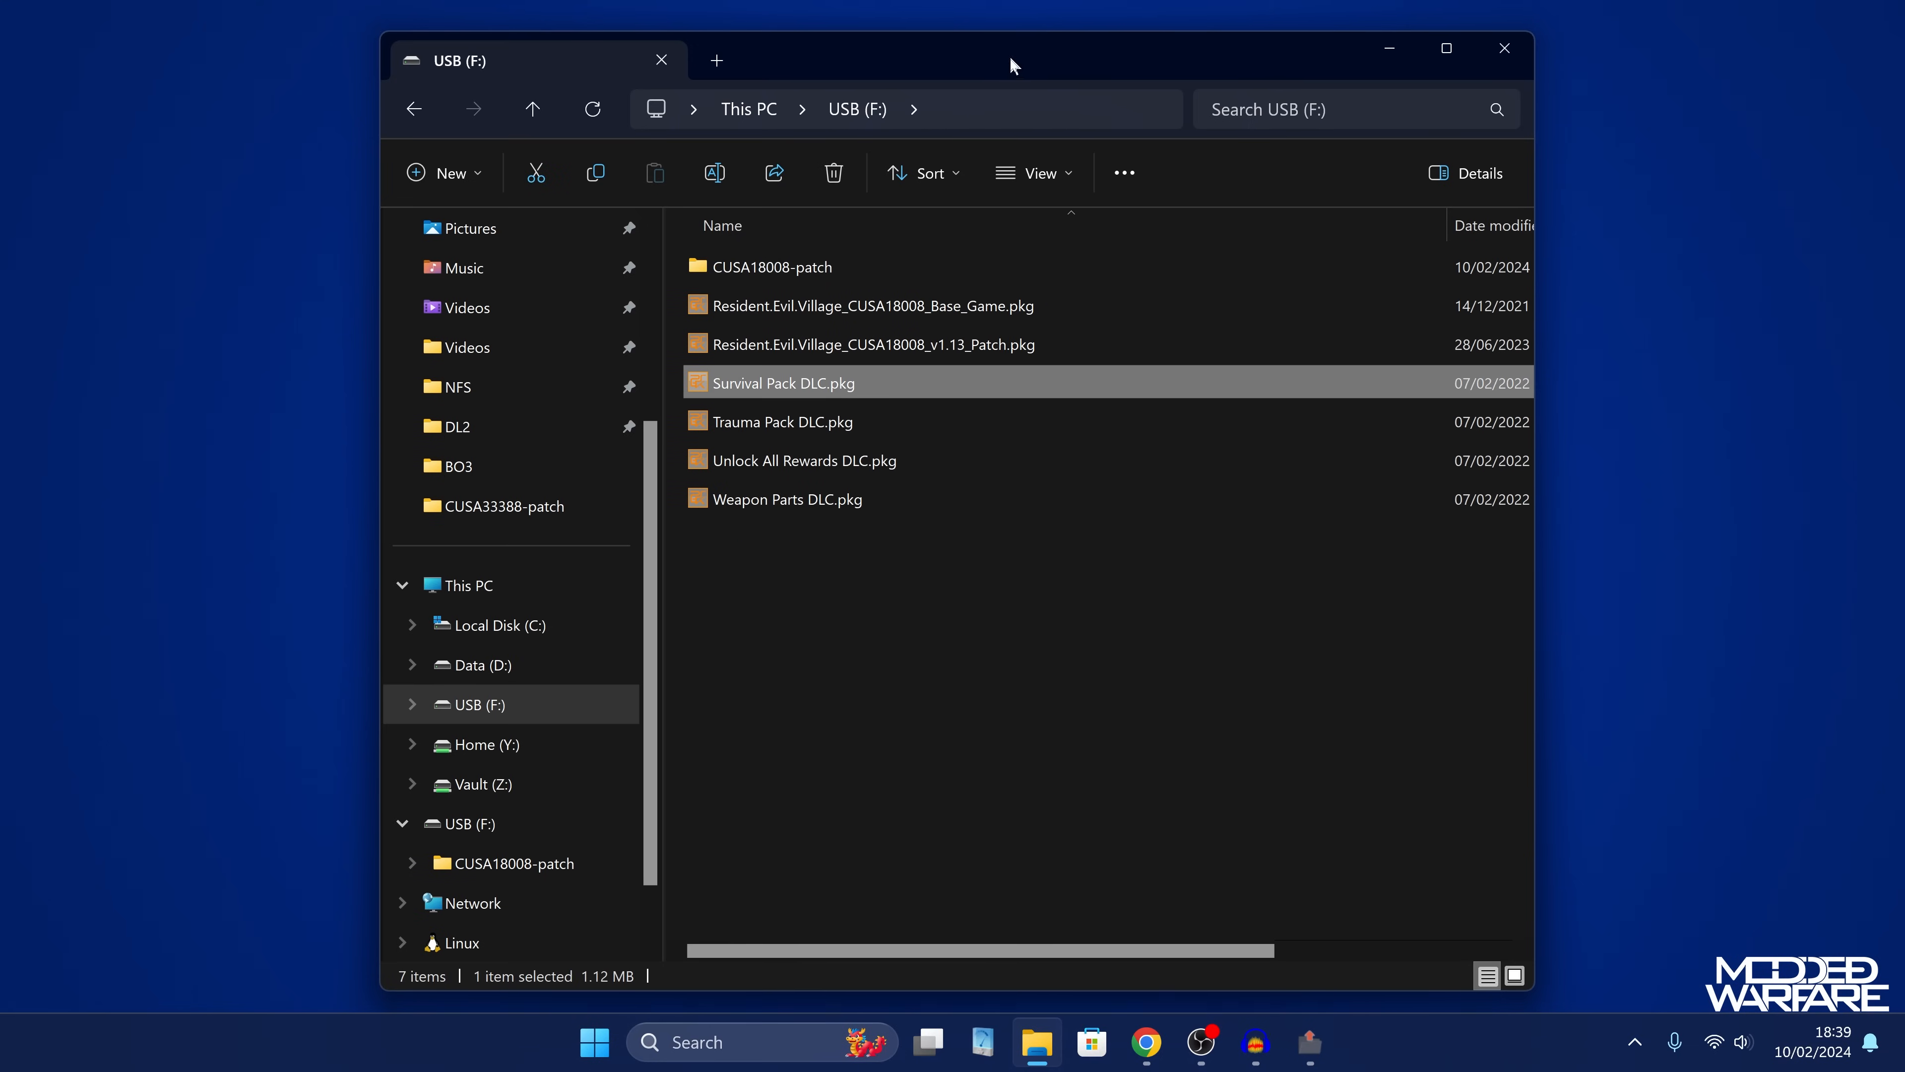
left_click(1310, 1041)
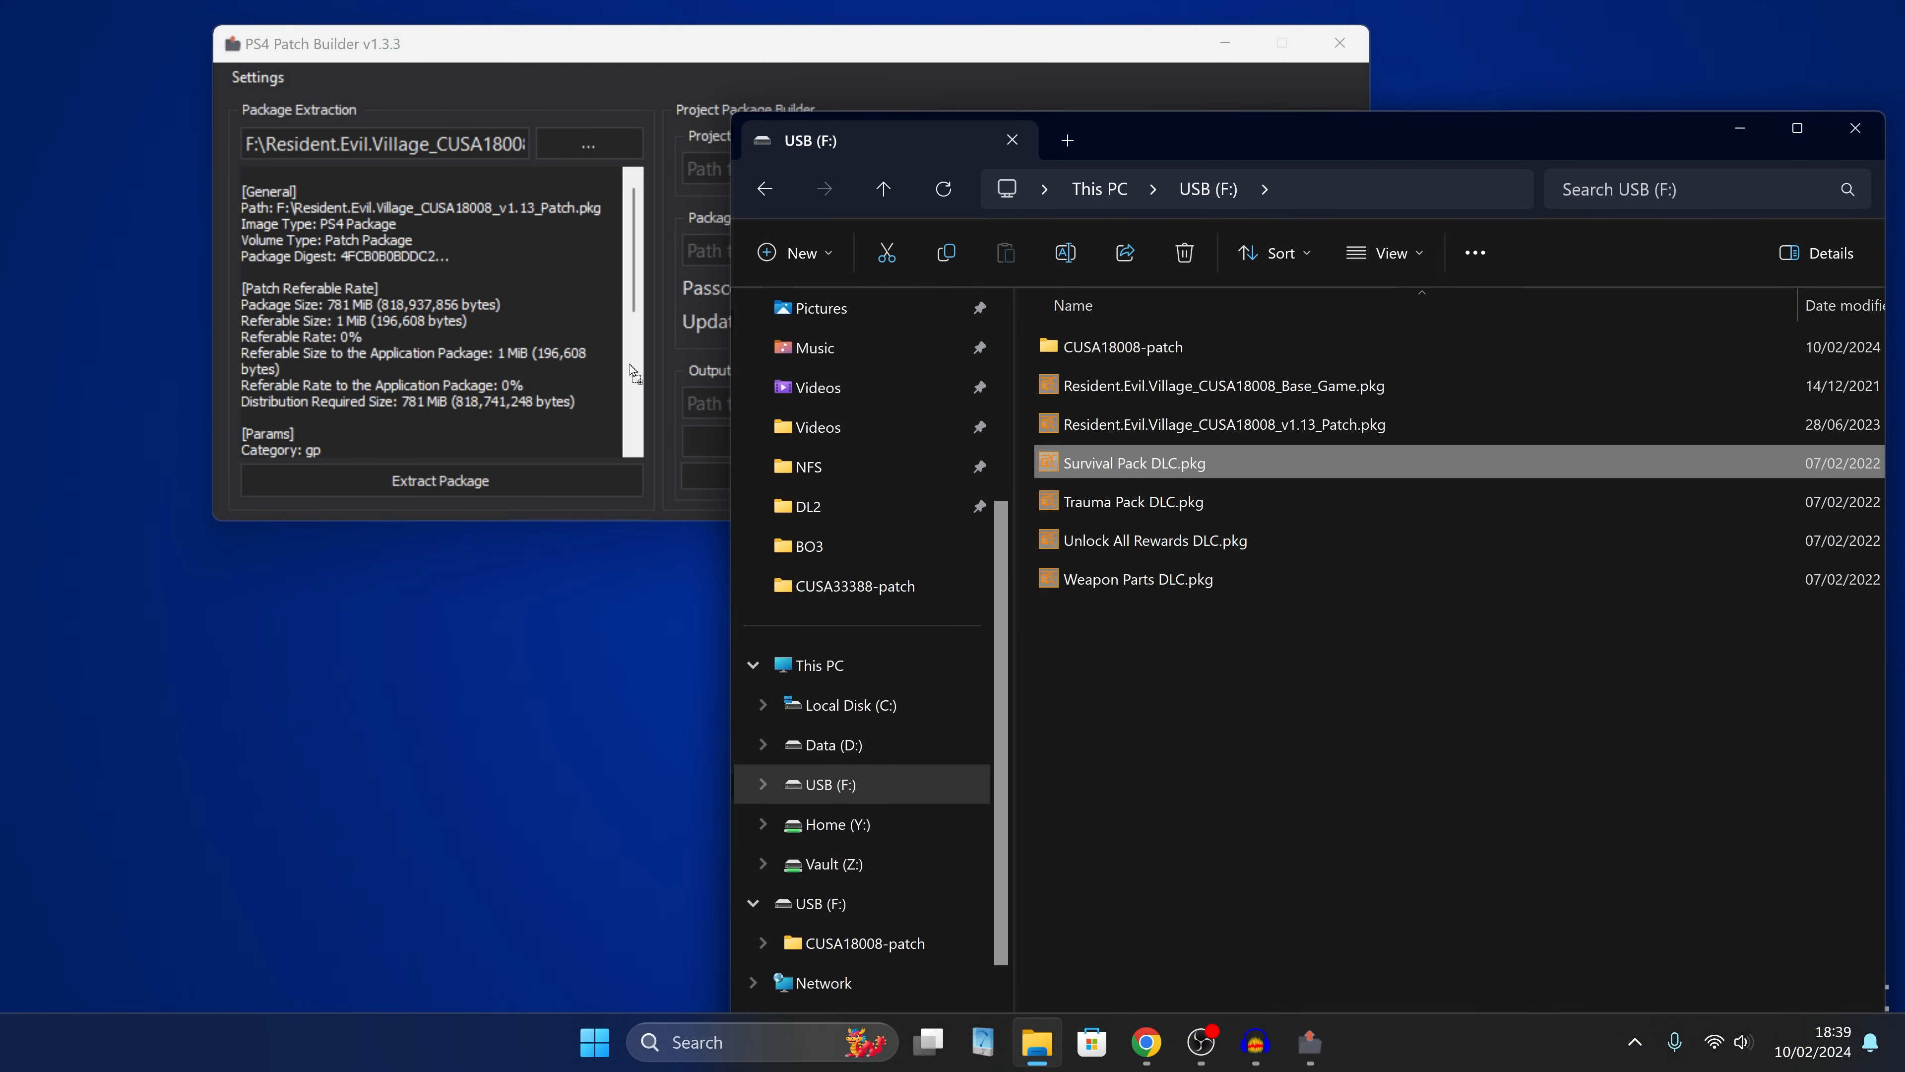
Load Survival Pack DLC.pkg and select the SURVIVALPACK0000 part of its Content ID.
double_click(1135, 463)
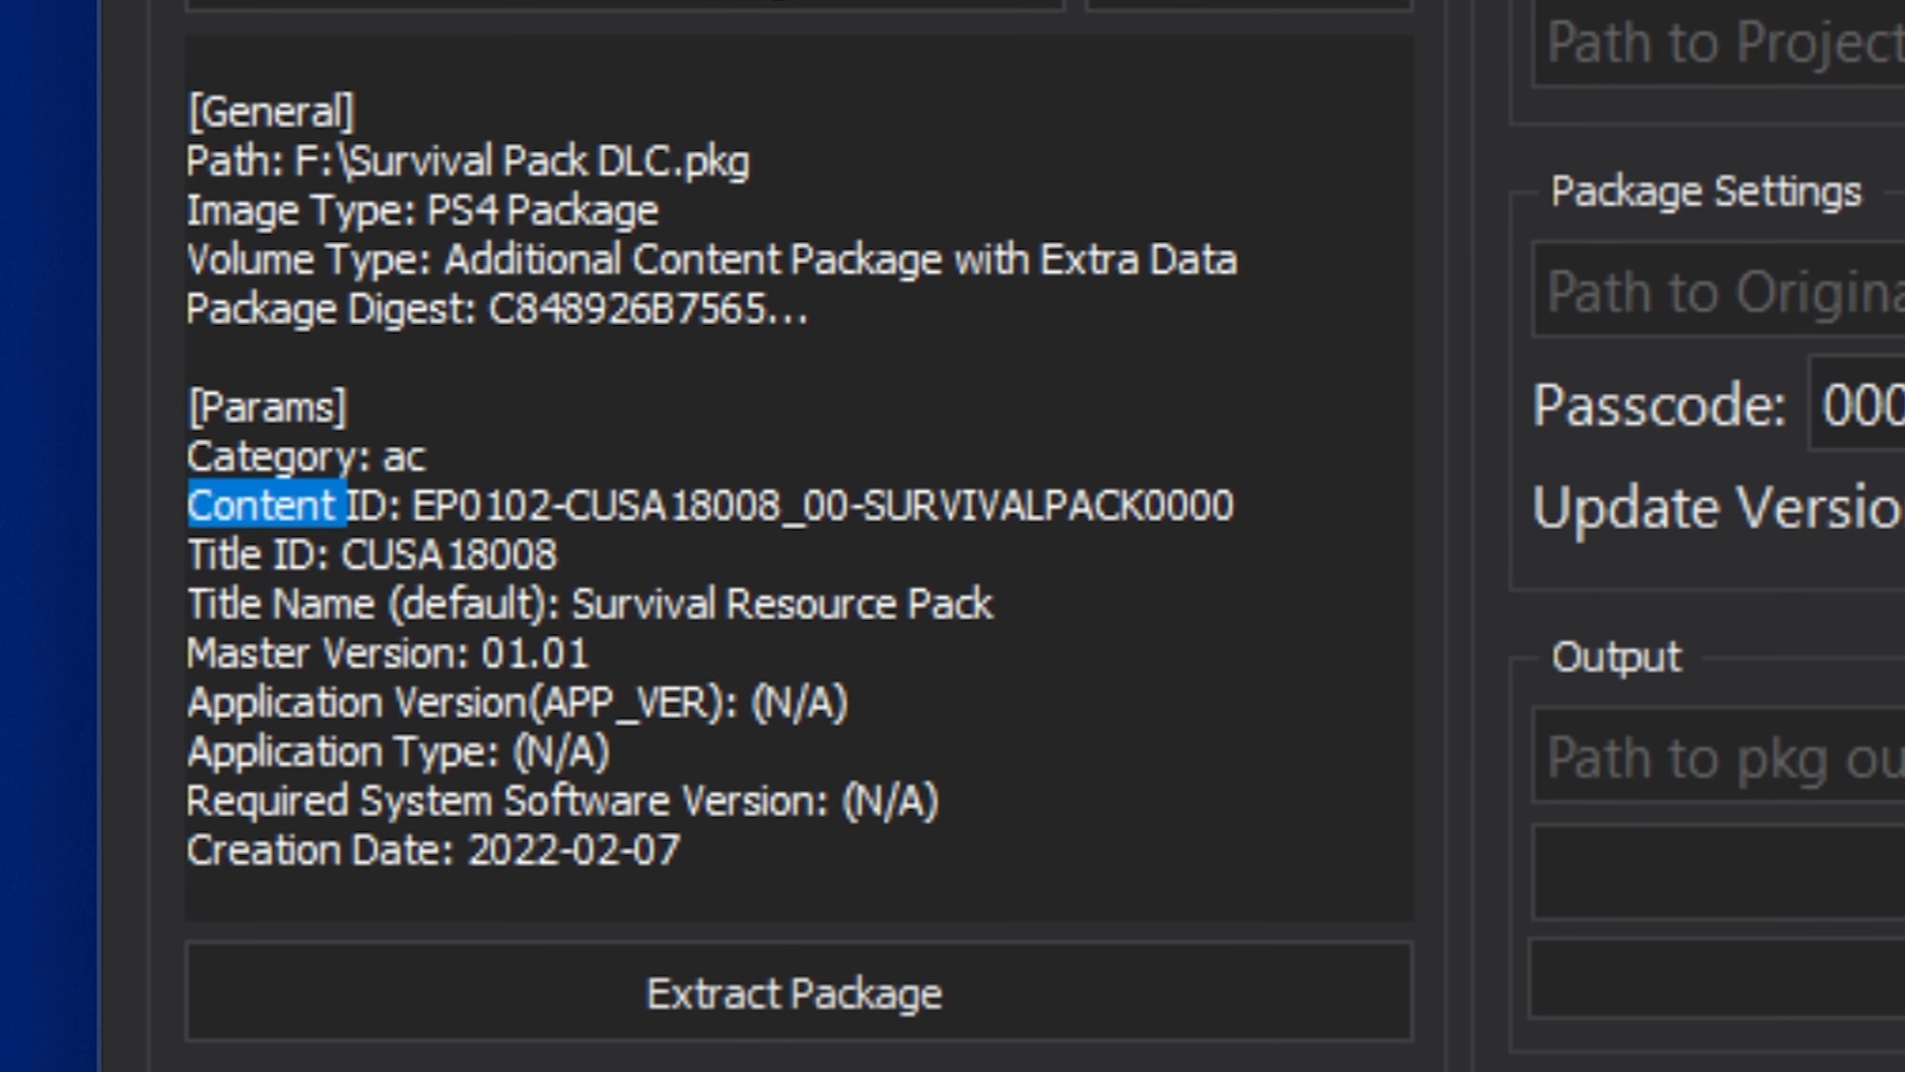
left_click(292, 504)
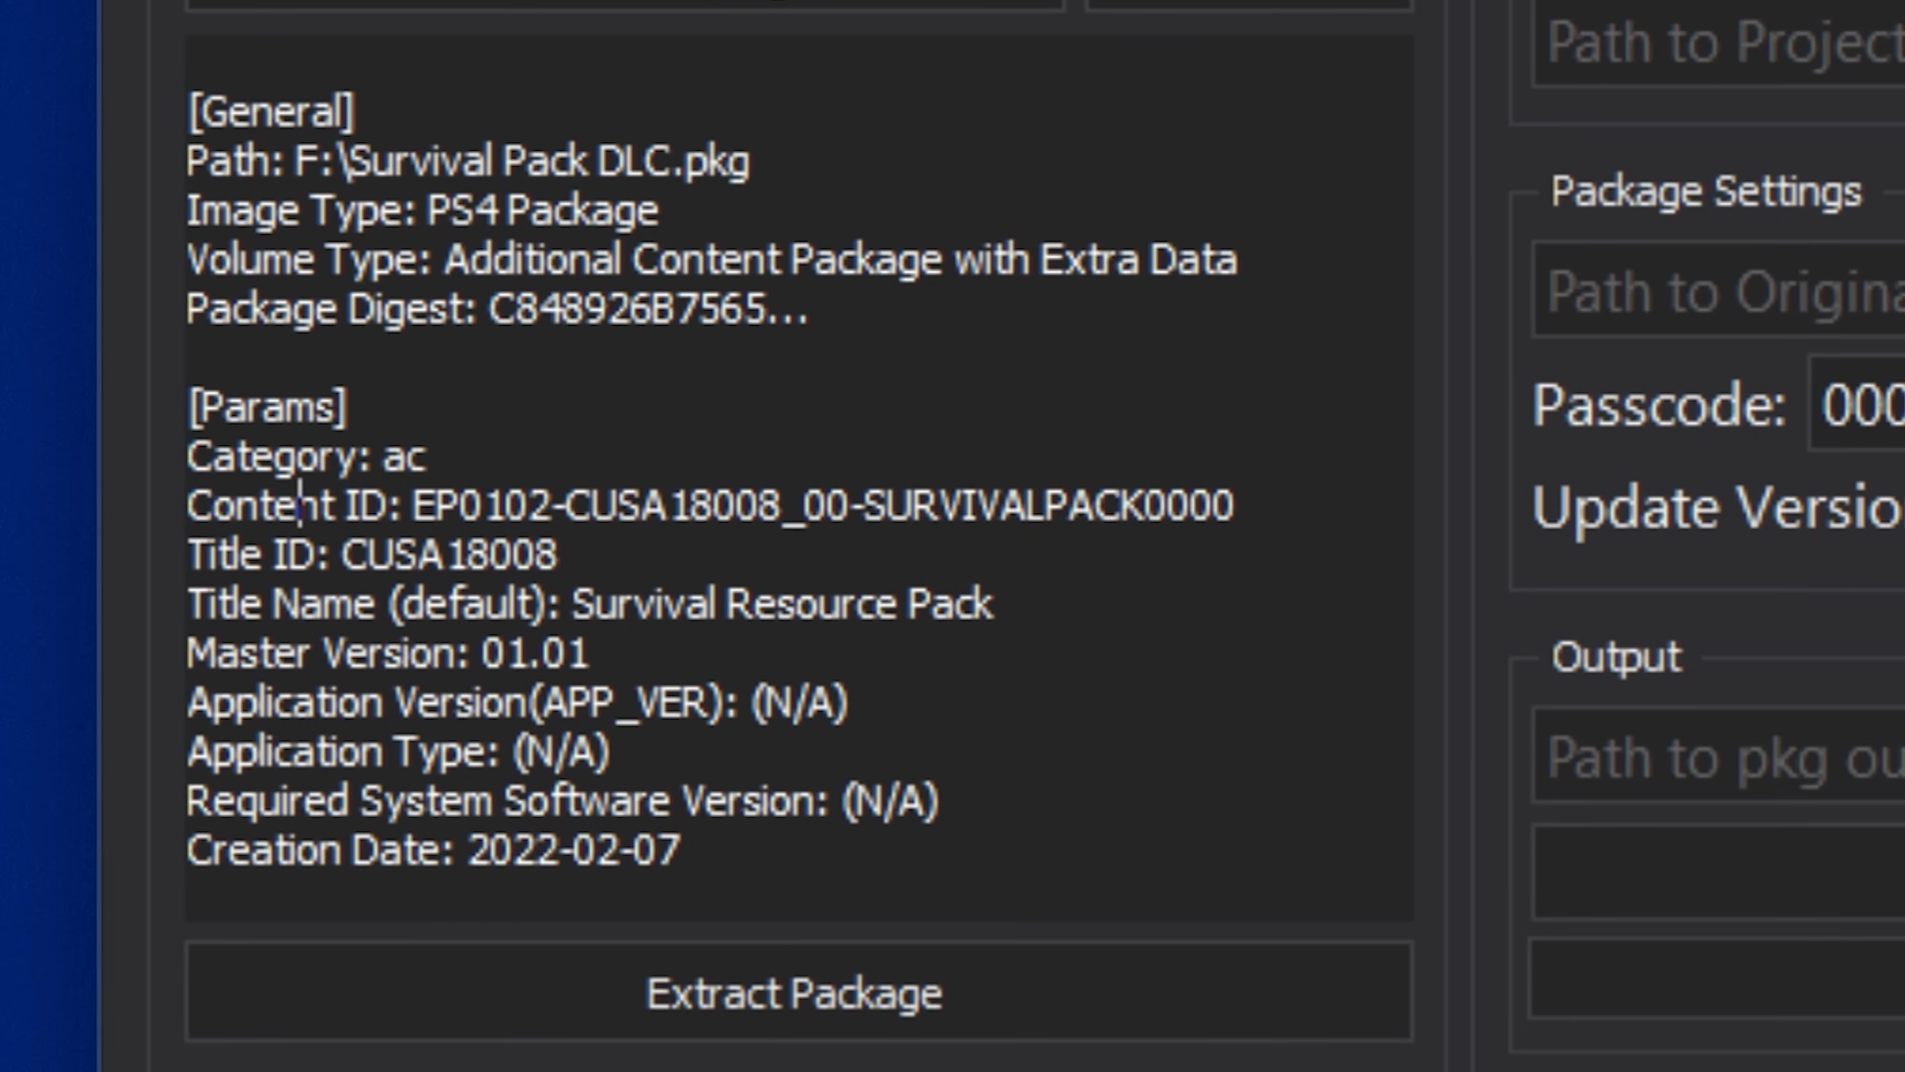
double_click(1037, 510)
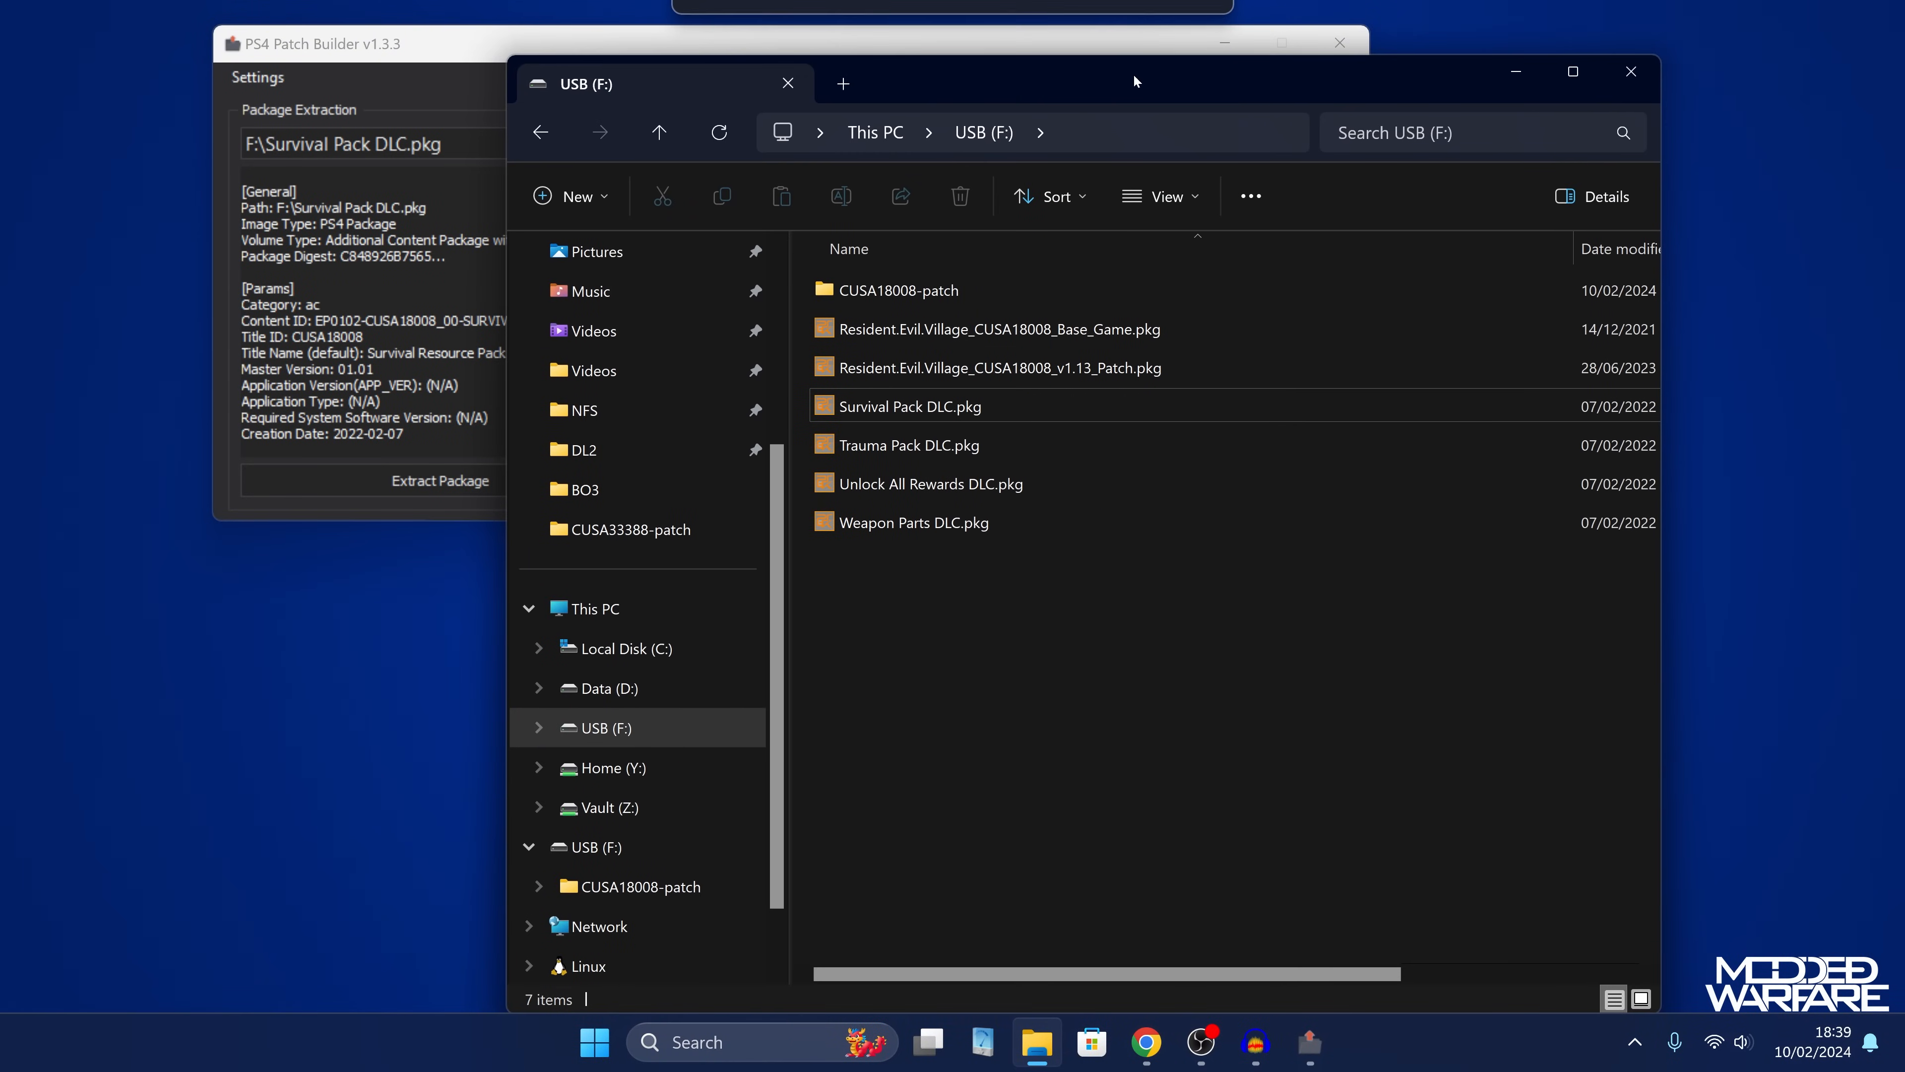
Create a SURVIVALPACK0000 folder inside the patch's Image0 folder and enter it.
double_click(899, 290)
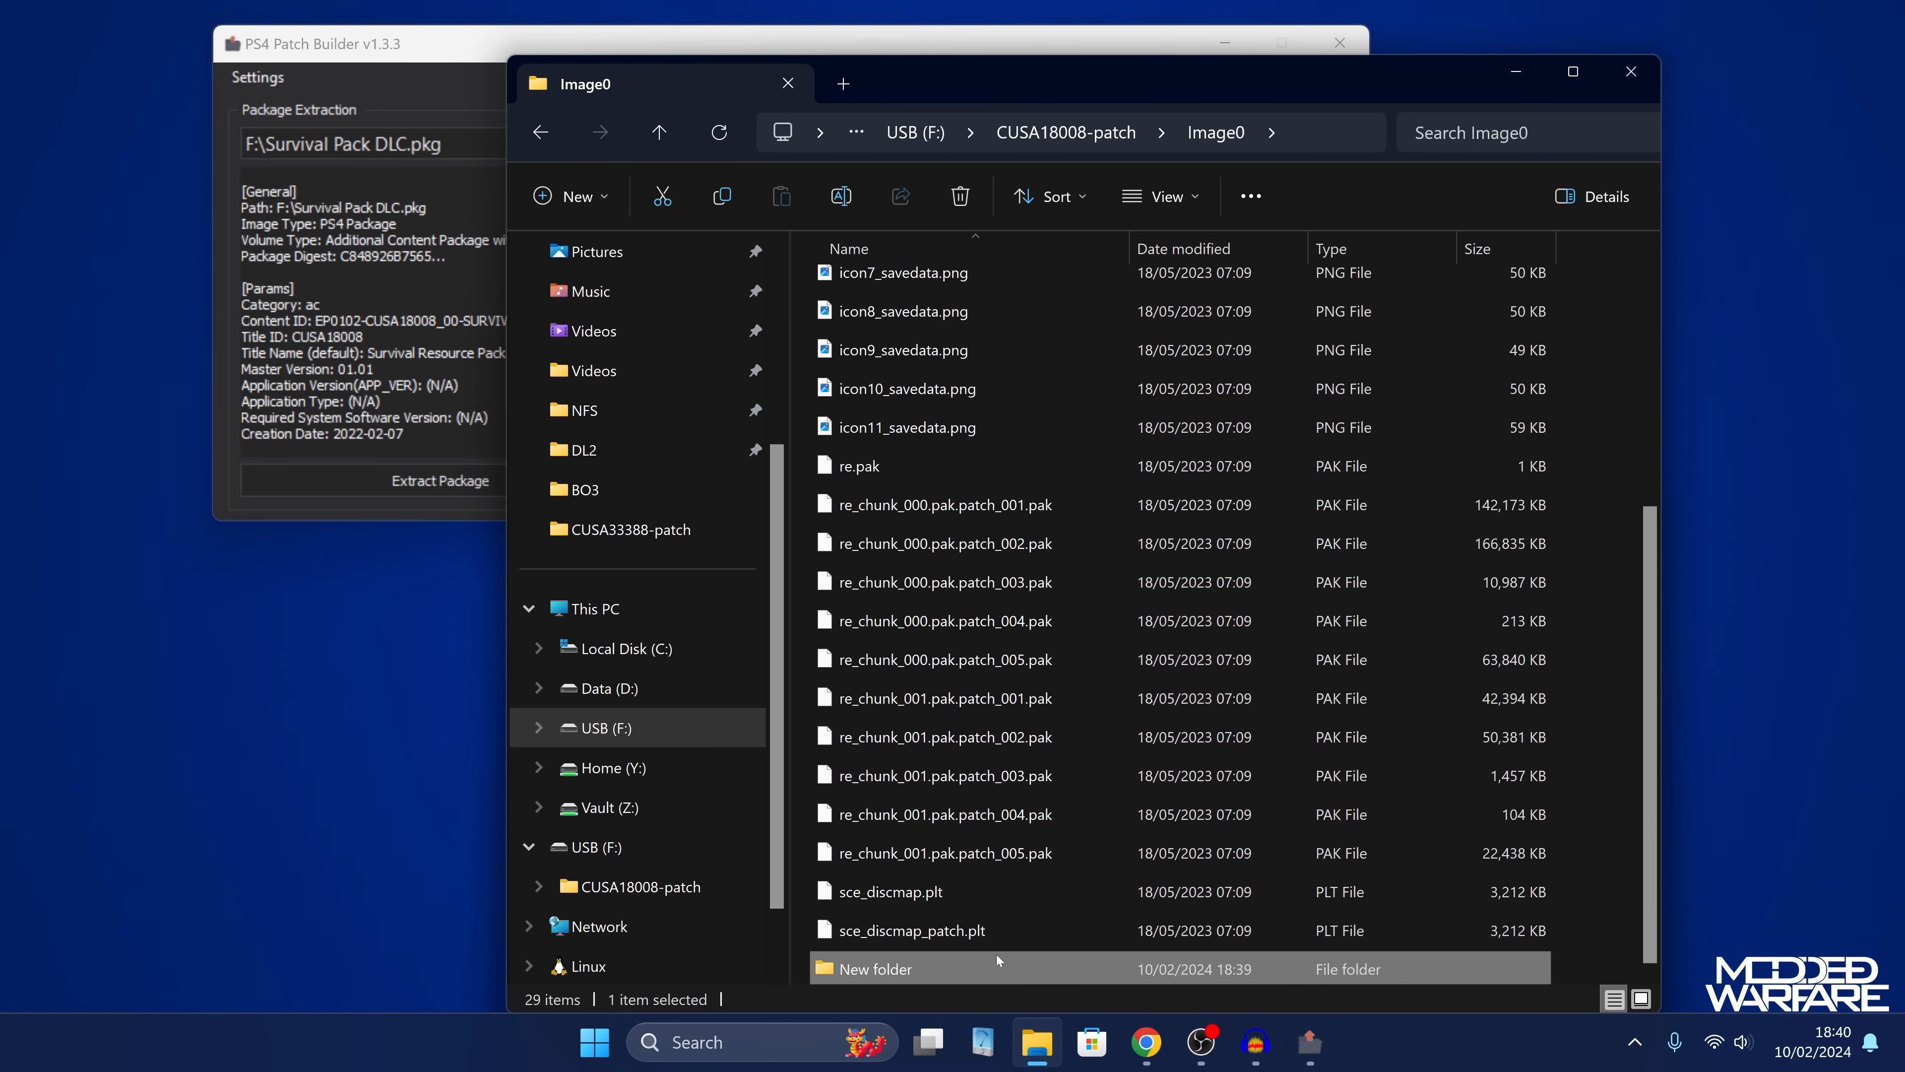
type("SURVIVALPACK0000")
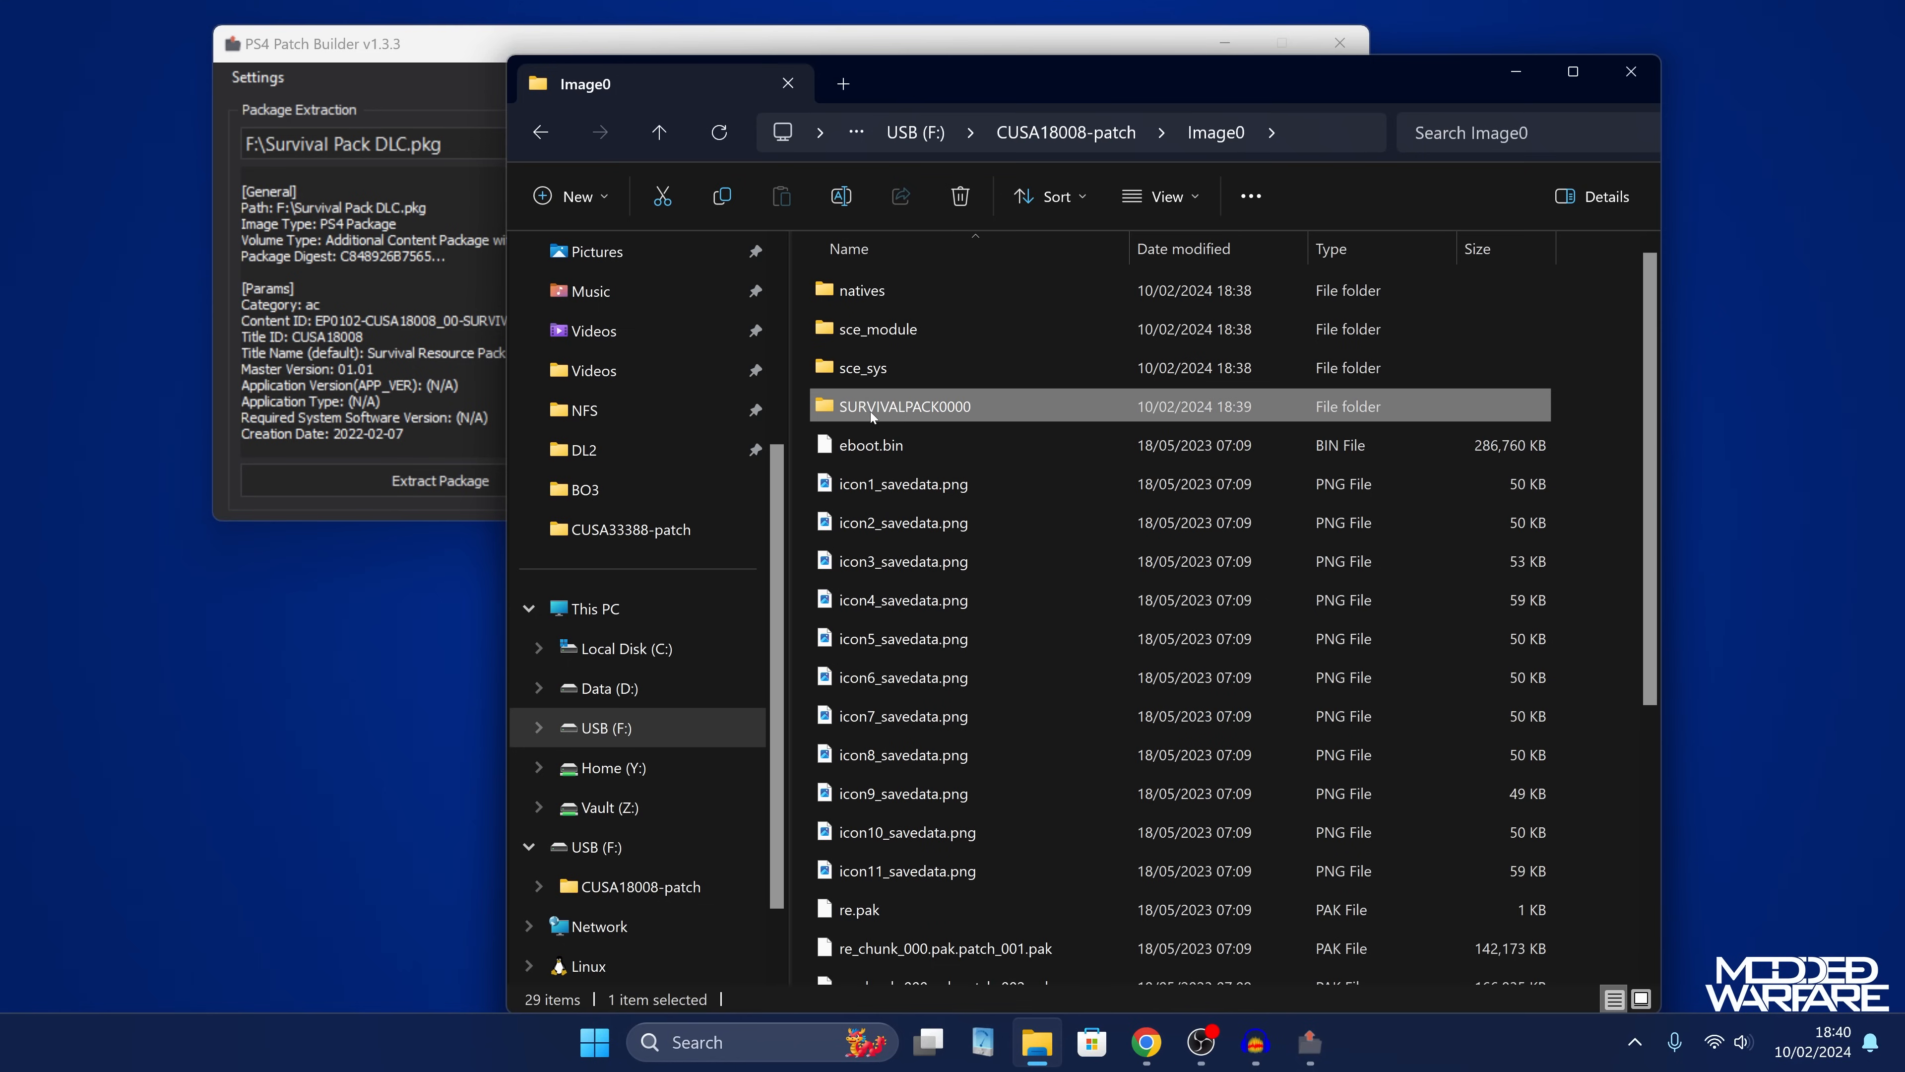
double_click(903, 406)
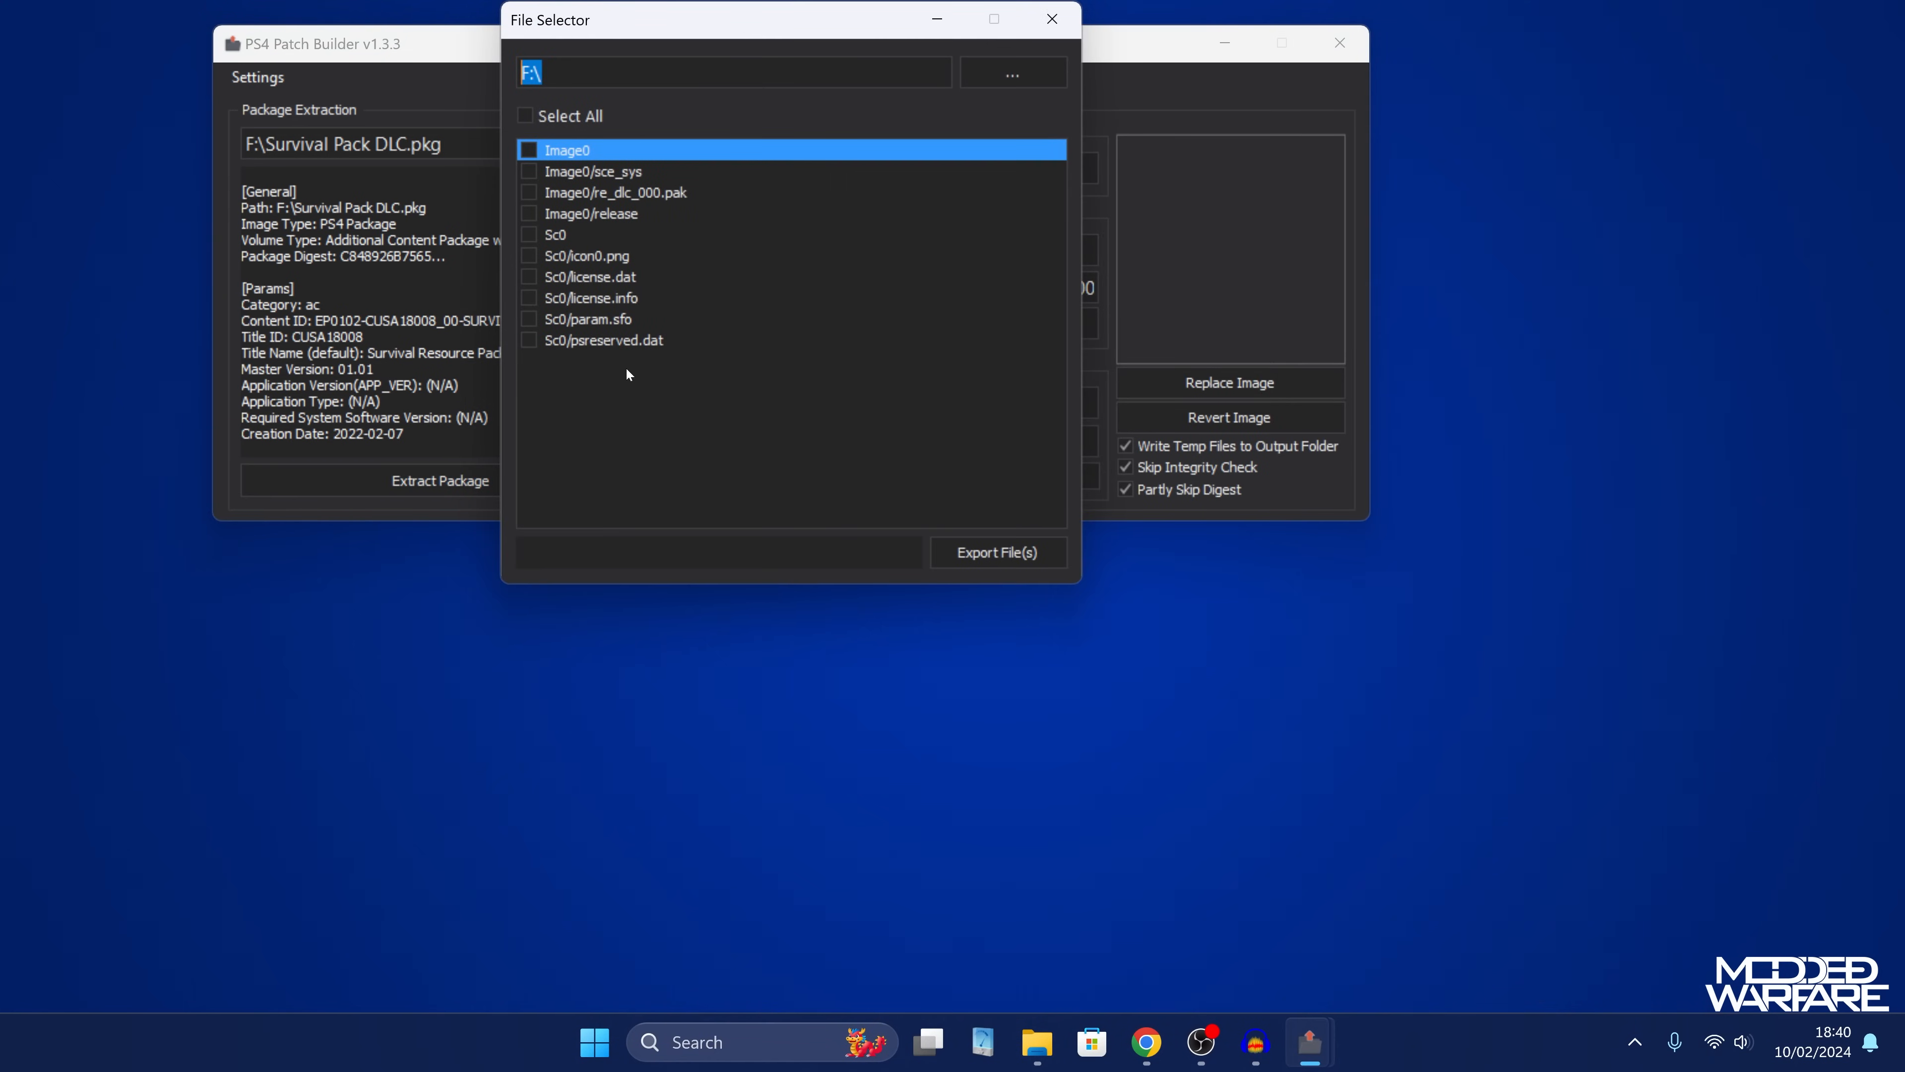
Mark all Survival Pack DLC files and export them into the SURVIVALPACK0000 folder.
left_click(525, 115)
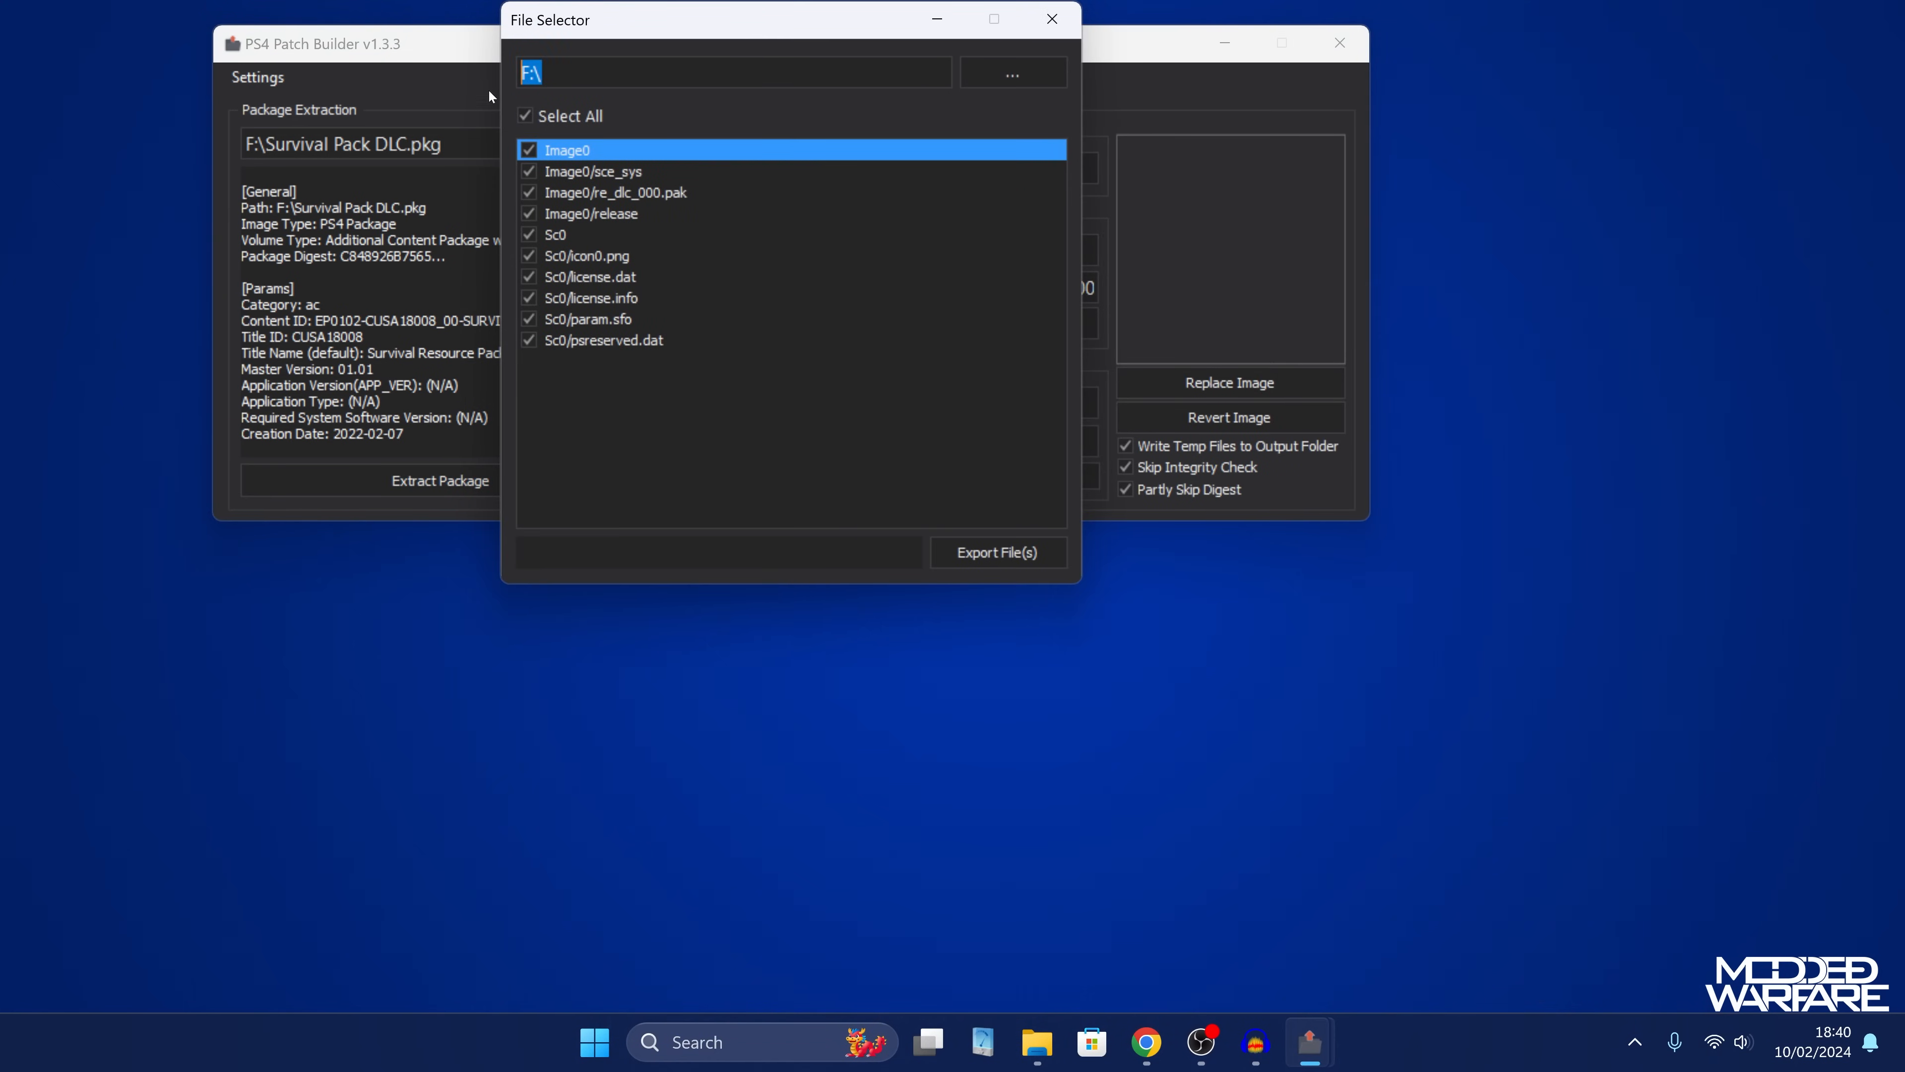
left_click(997, 552)
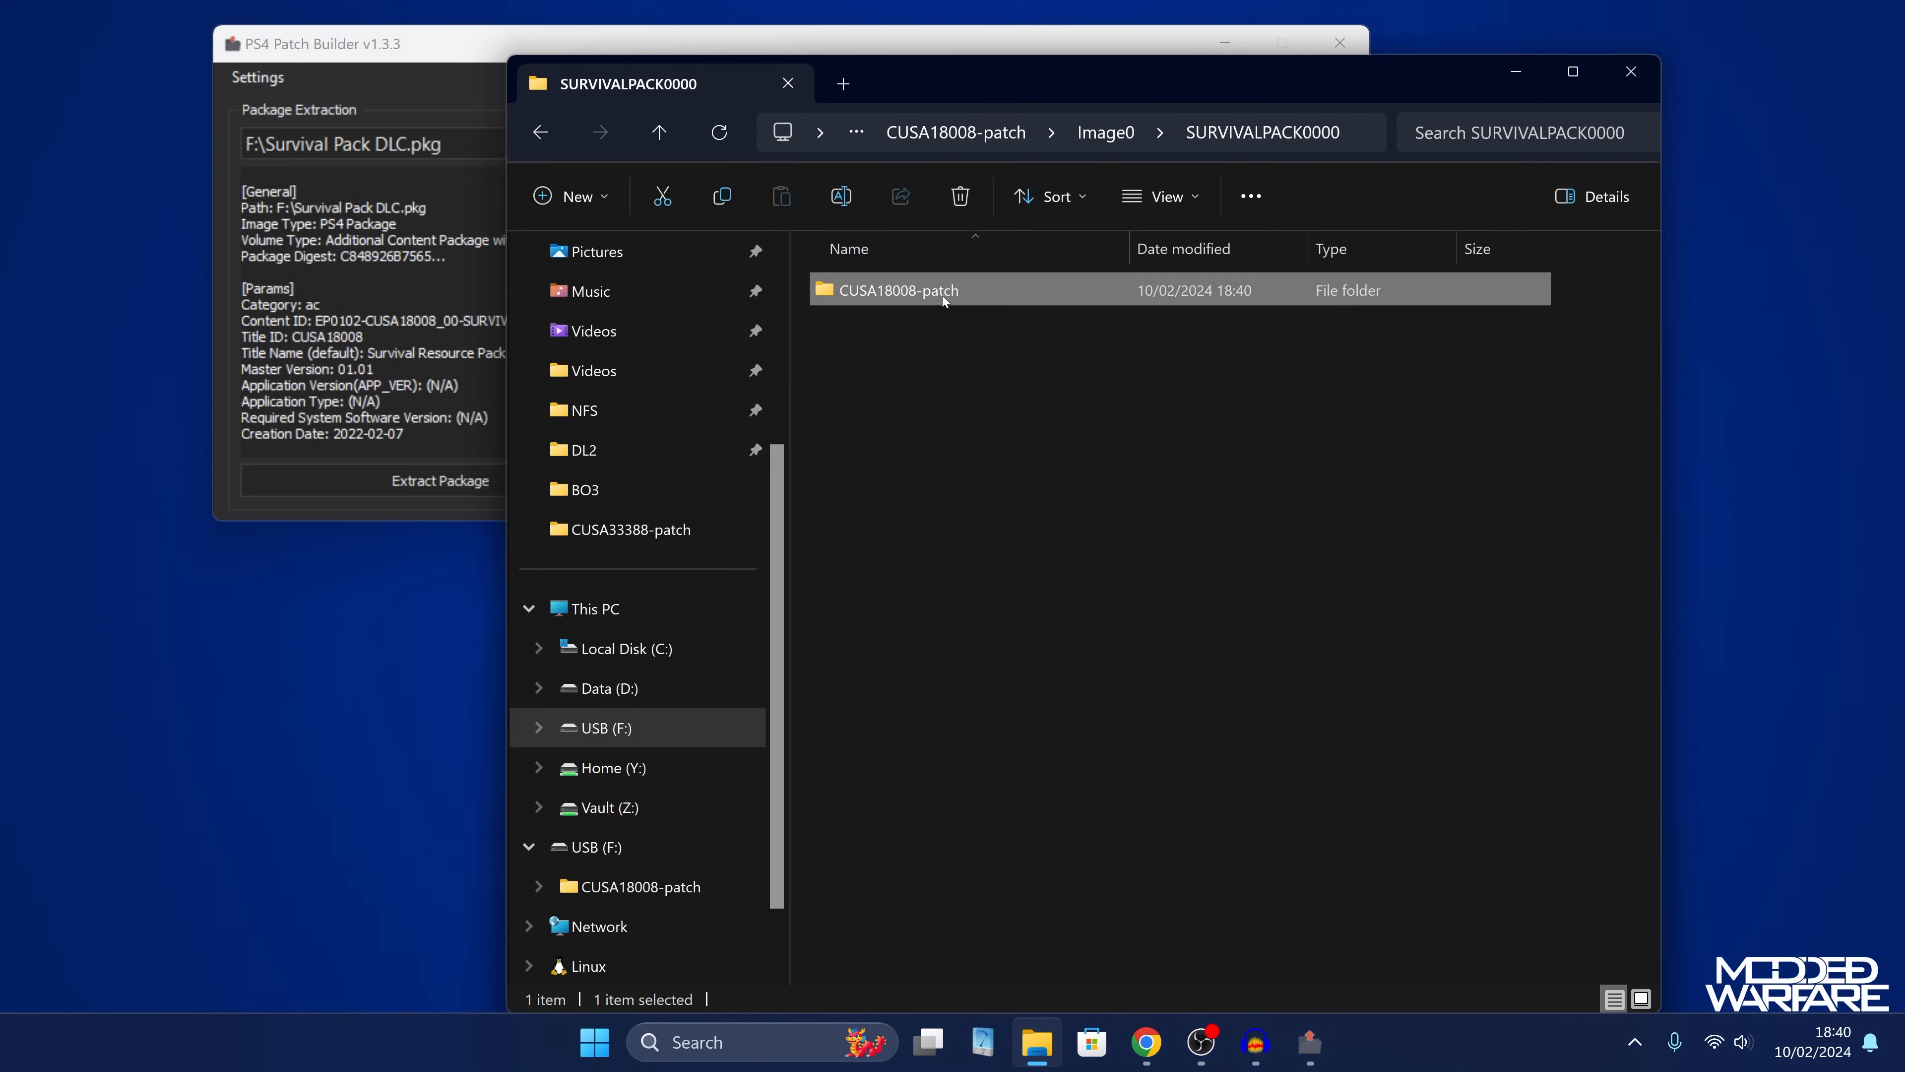
Delete the CUSA18008-patch and sce_sys folders from SURVIVALPACK0000 and return to USB (F:).
left_click(1106, 133)
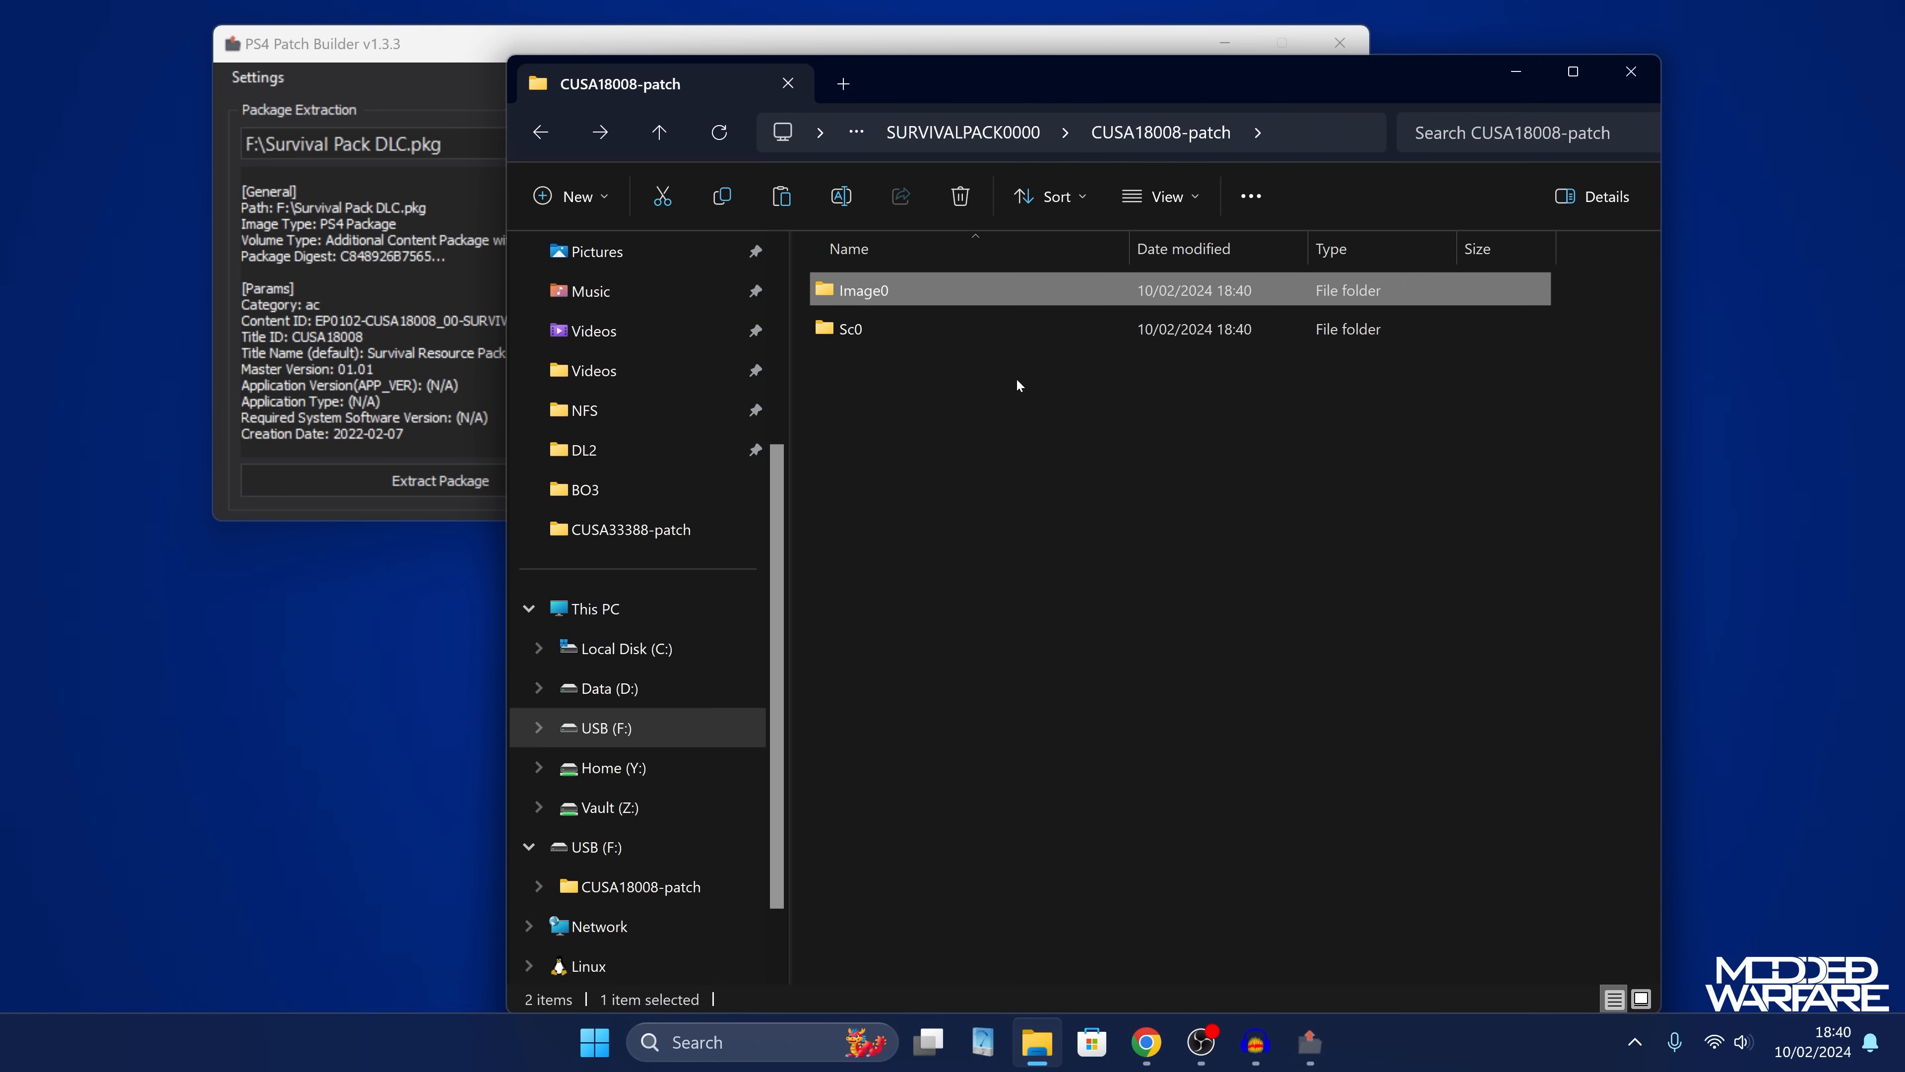
double_click(863, 289)
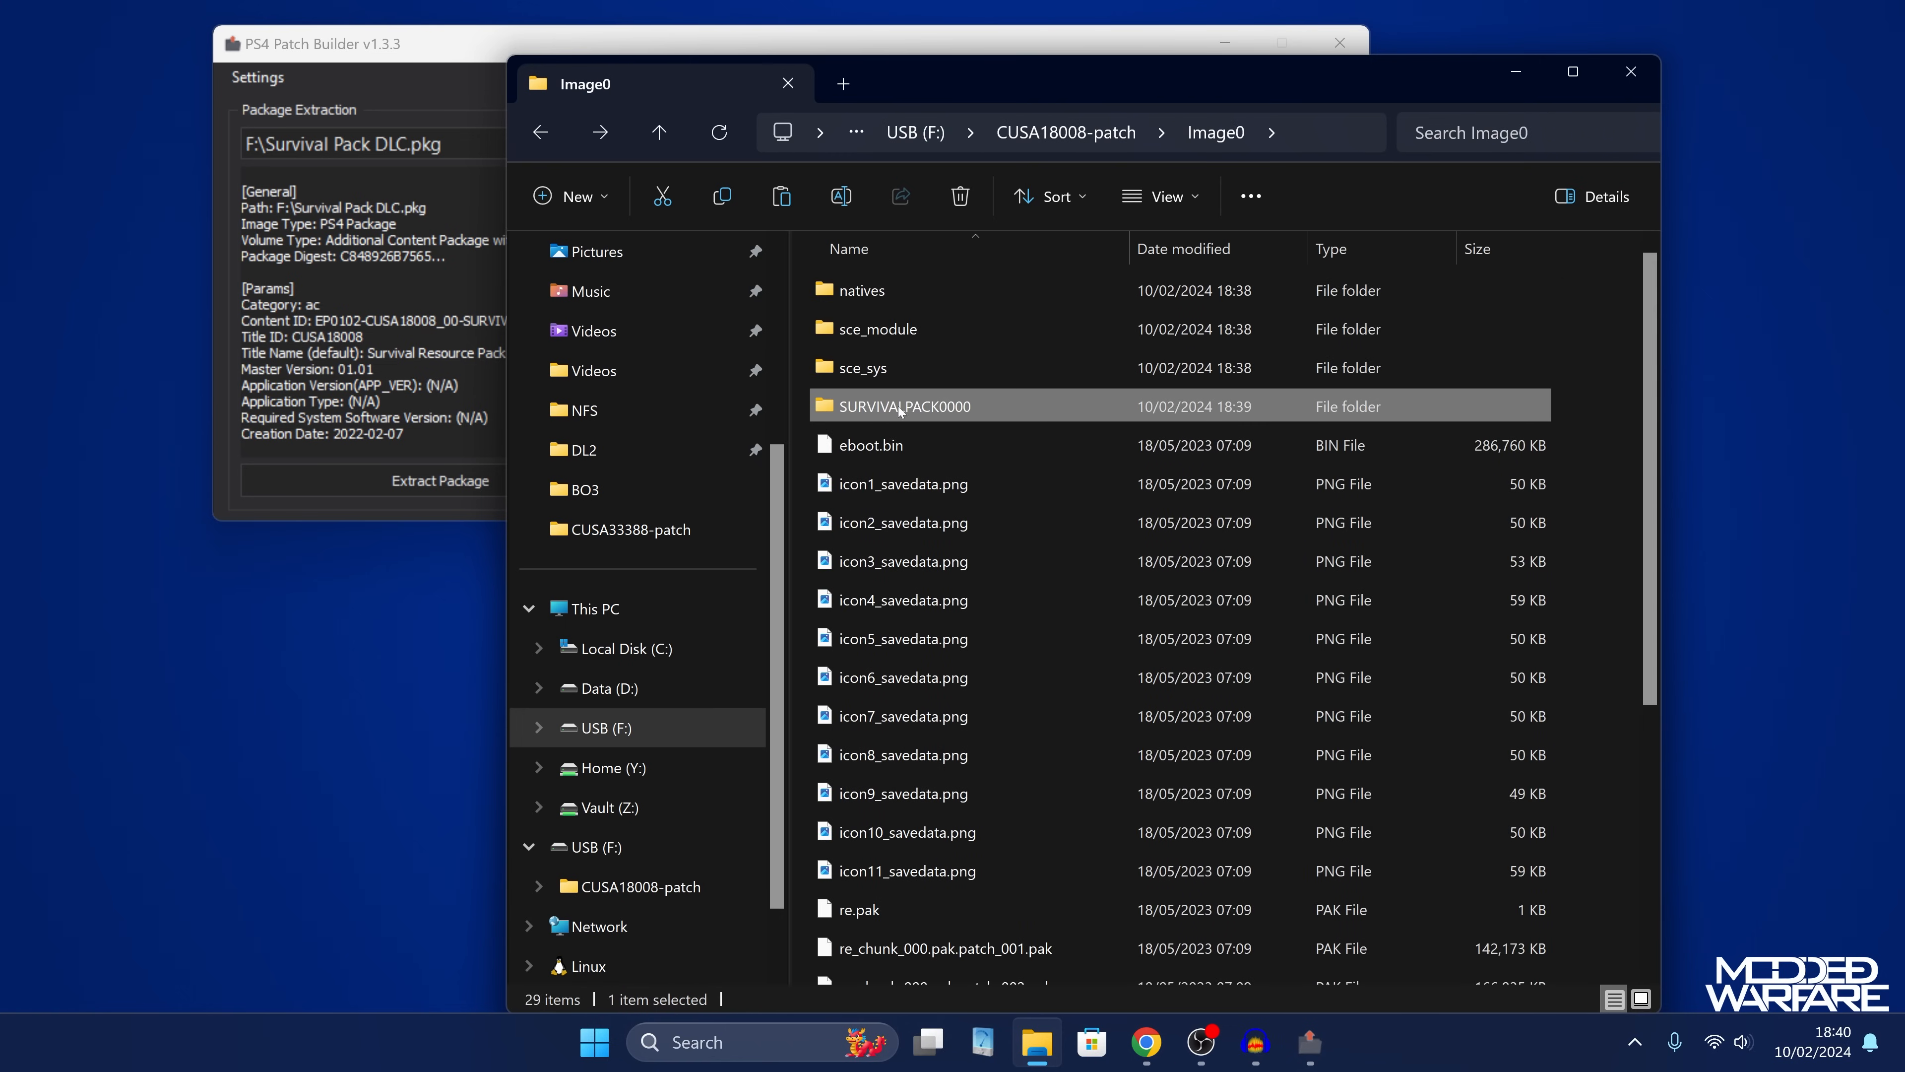
mouse_move(931, 415)
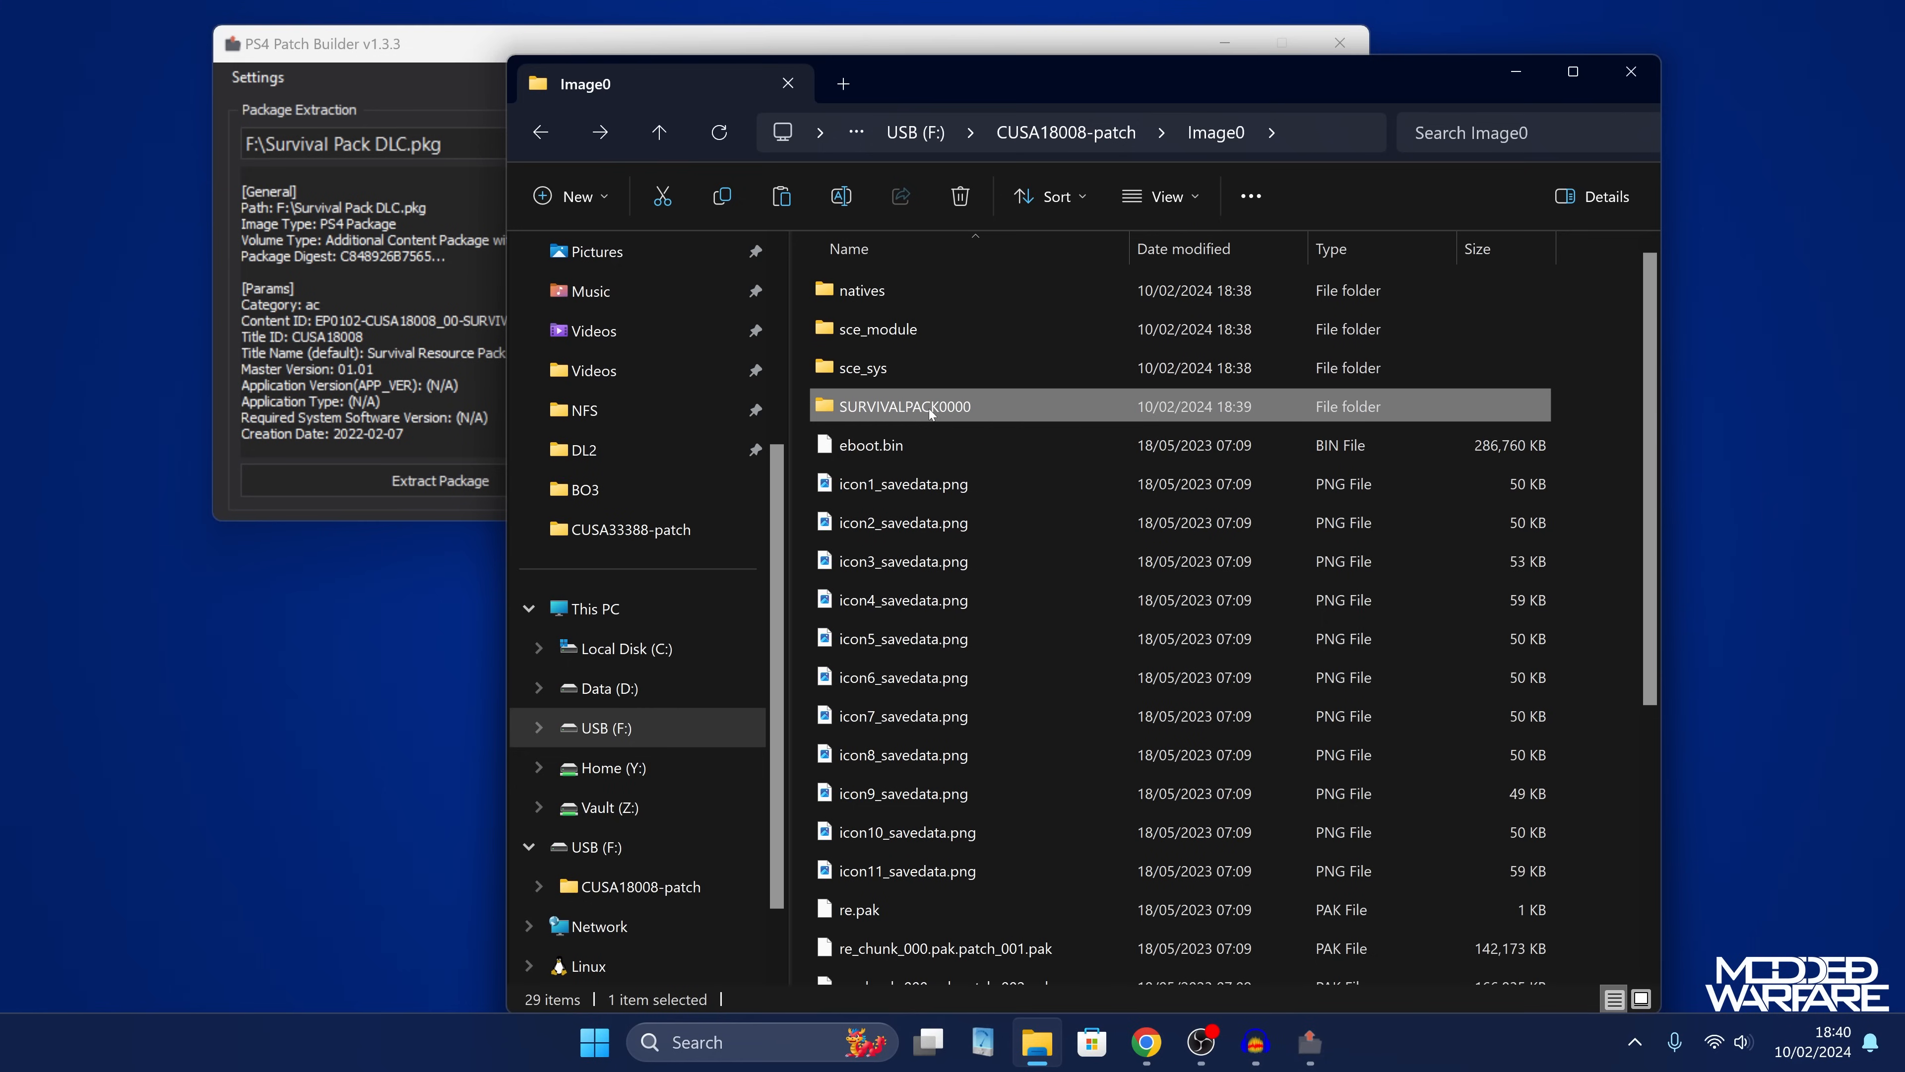
double_click(903, 406)
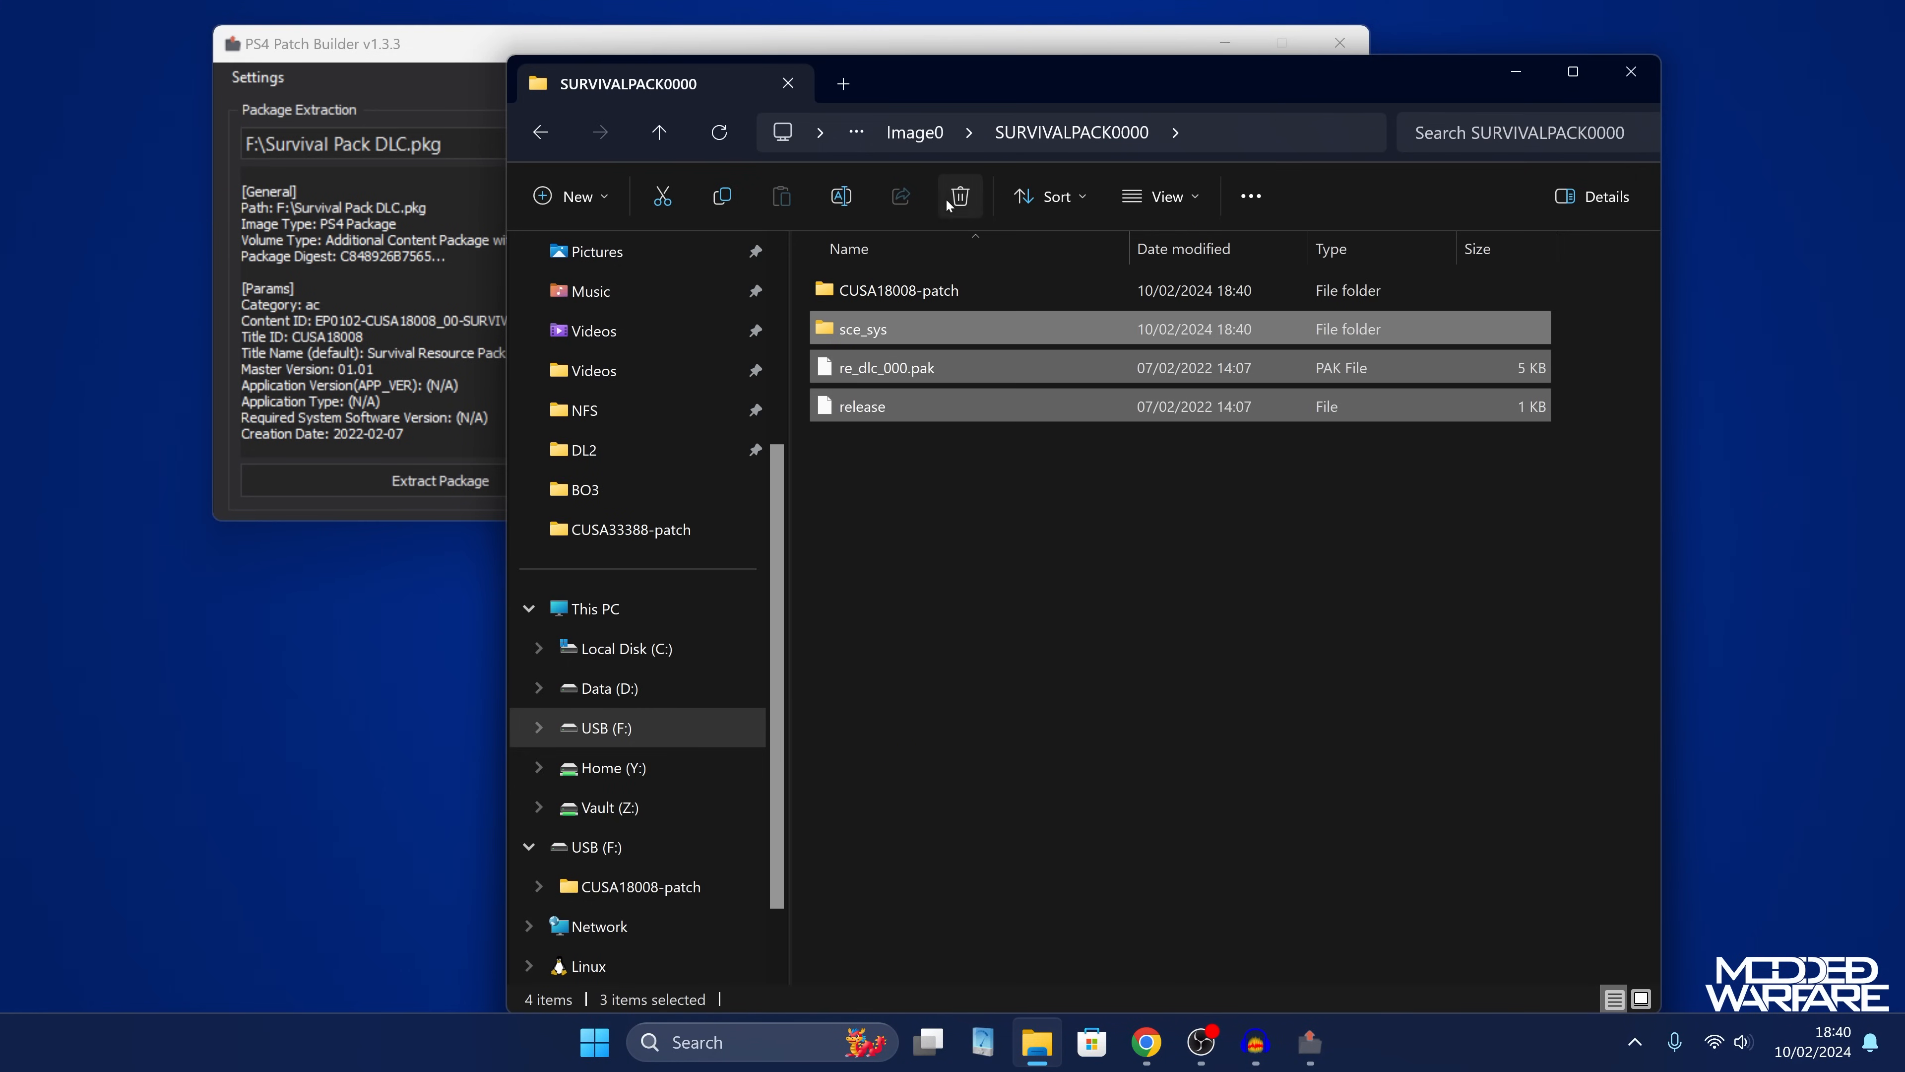
left_click(960, 197)
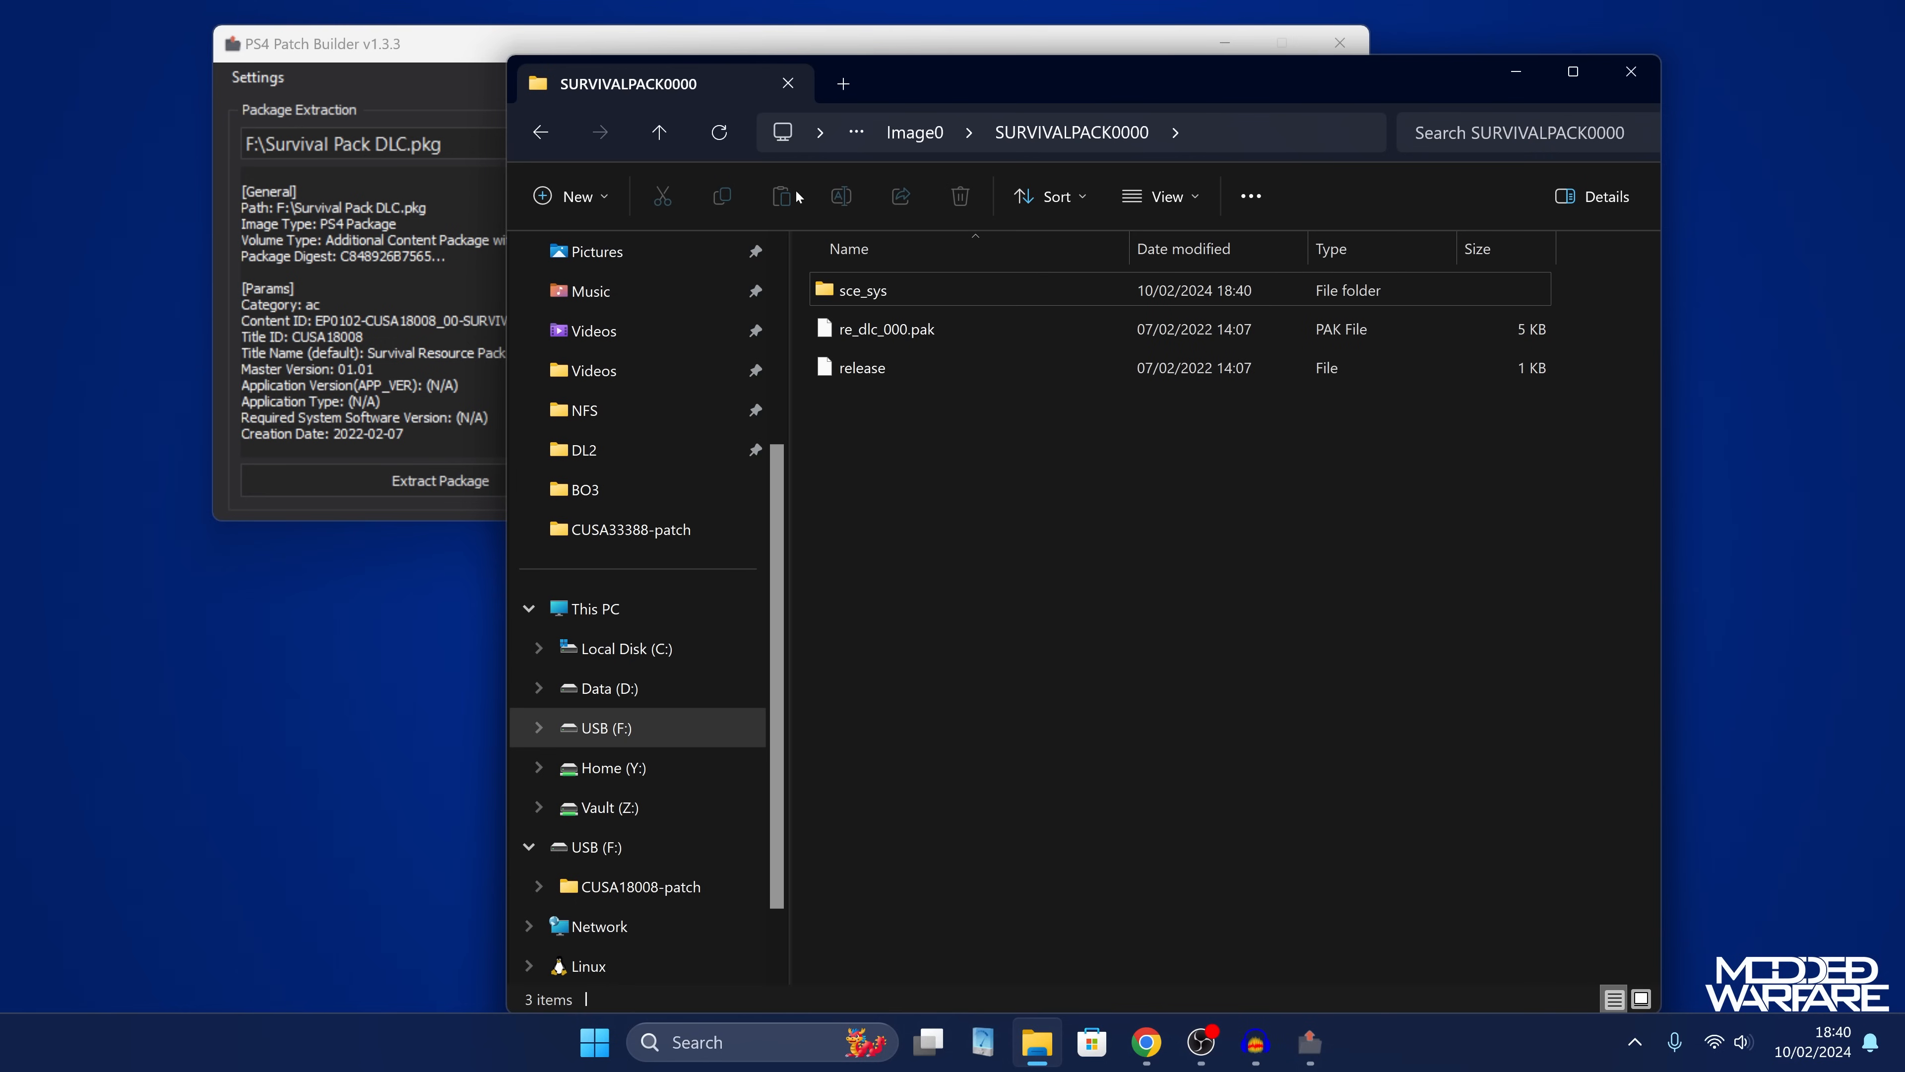
left_click(863, 289)
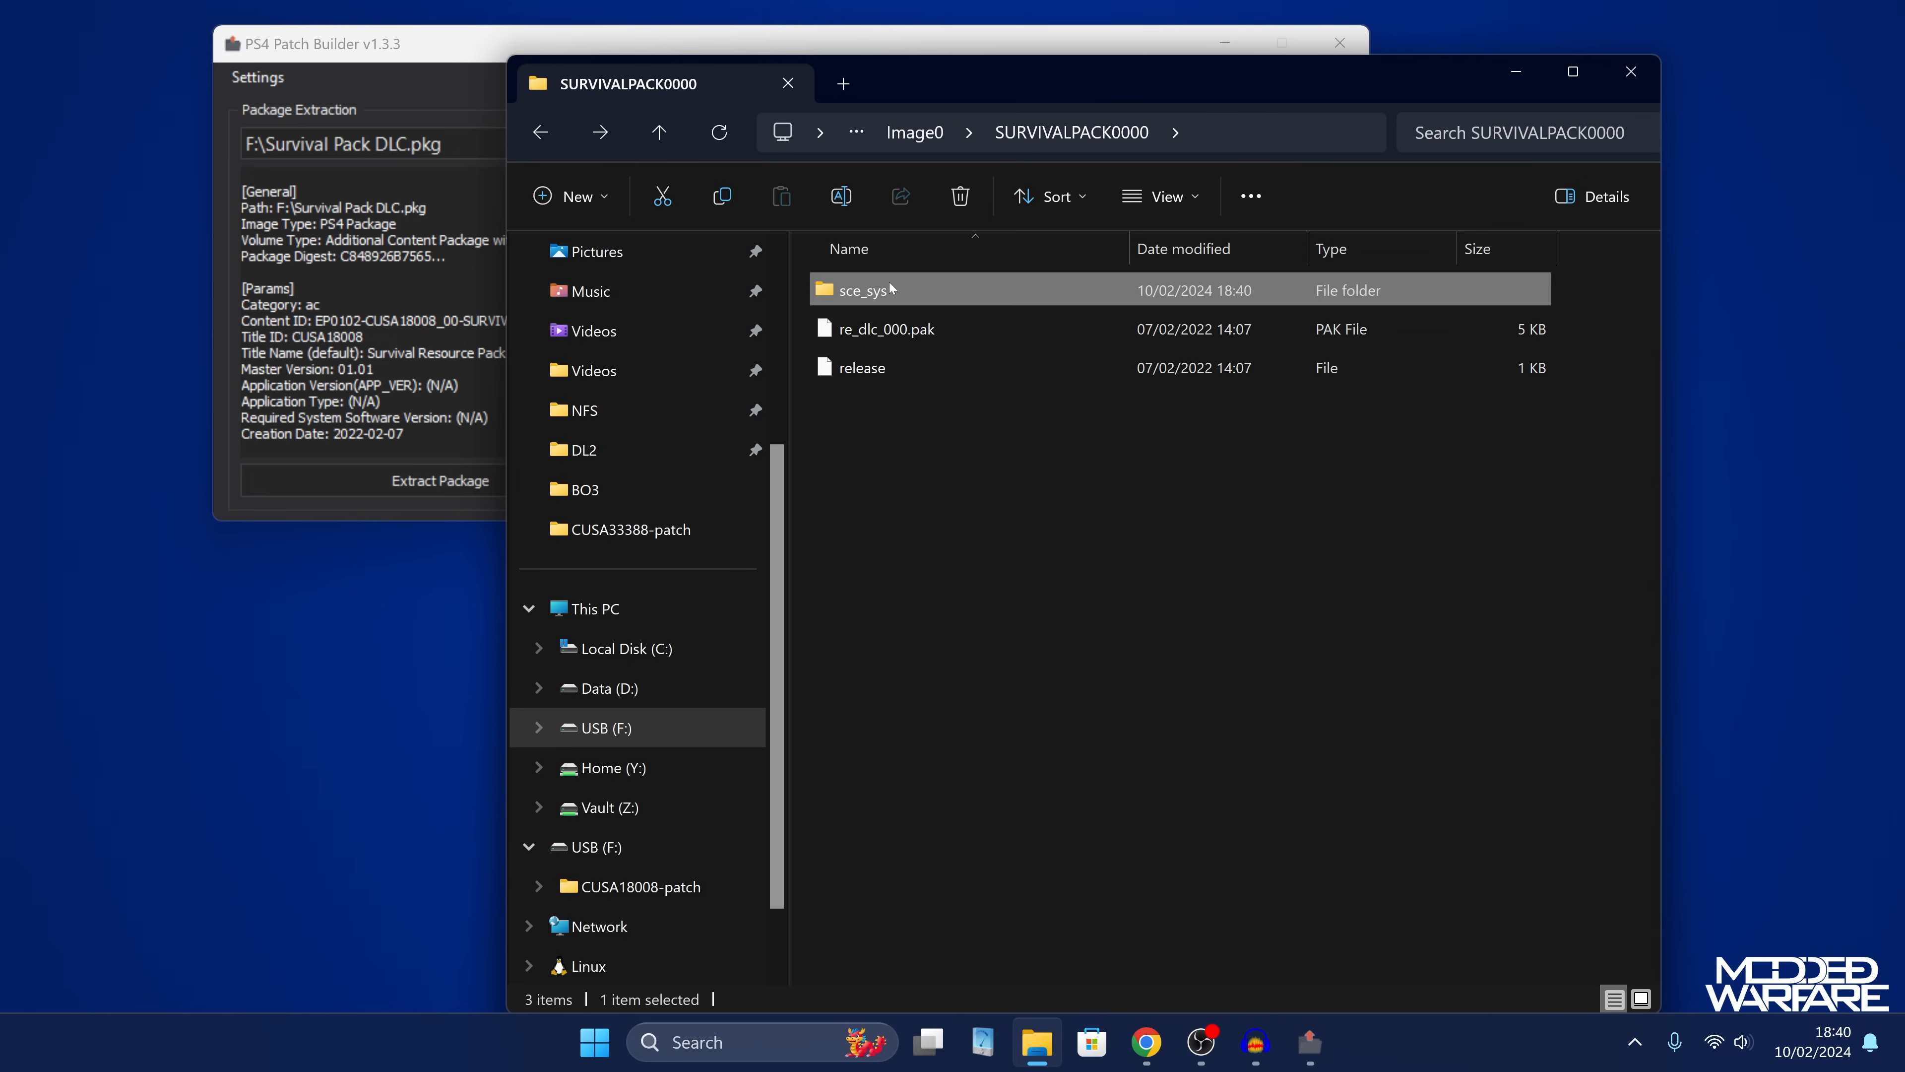
mouse_move(891, 288)
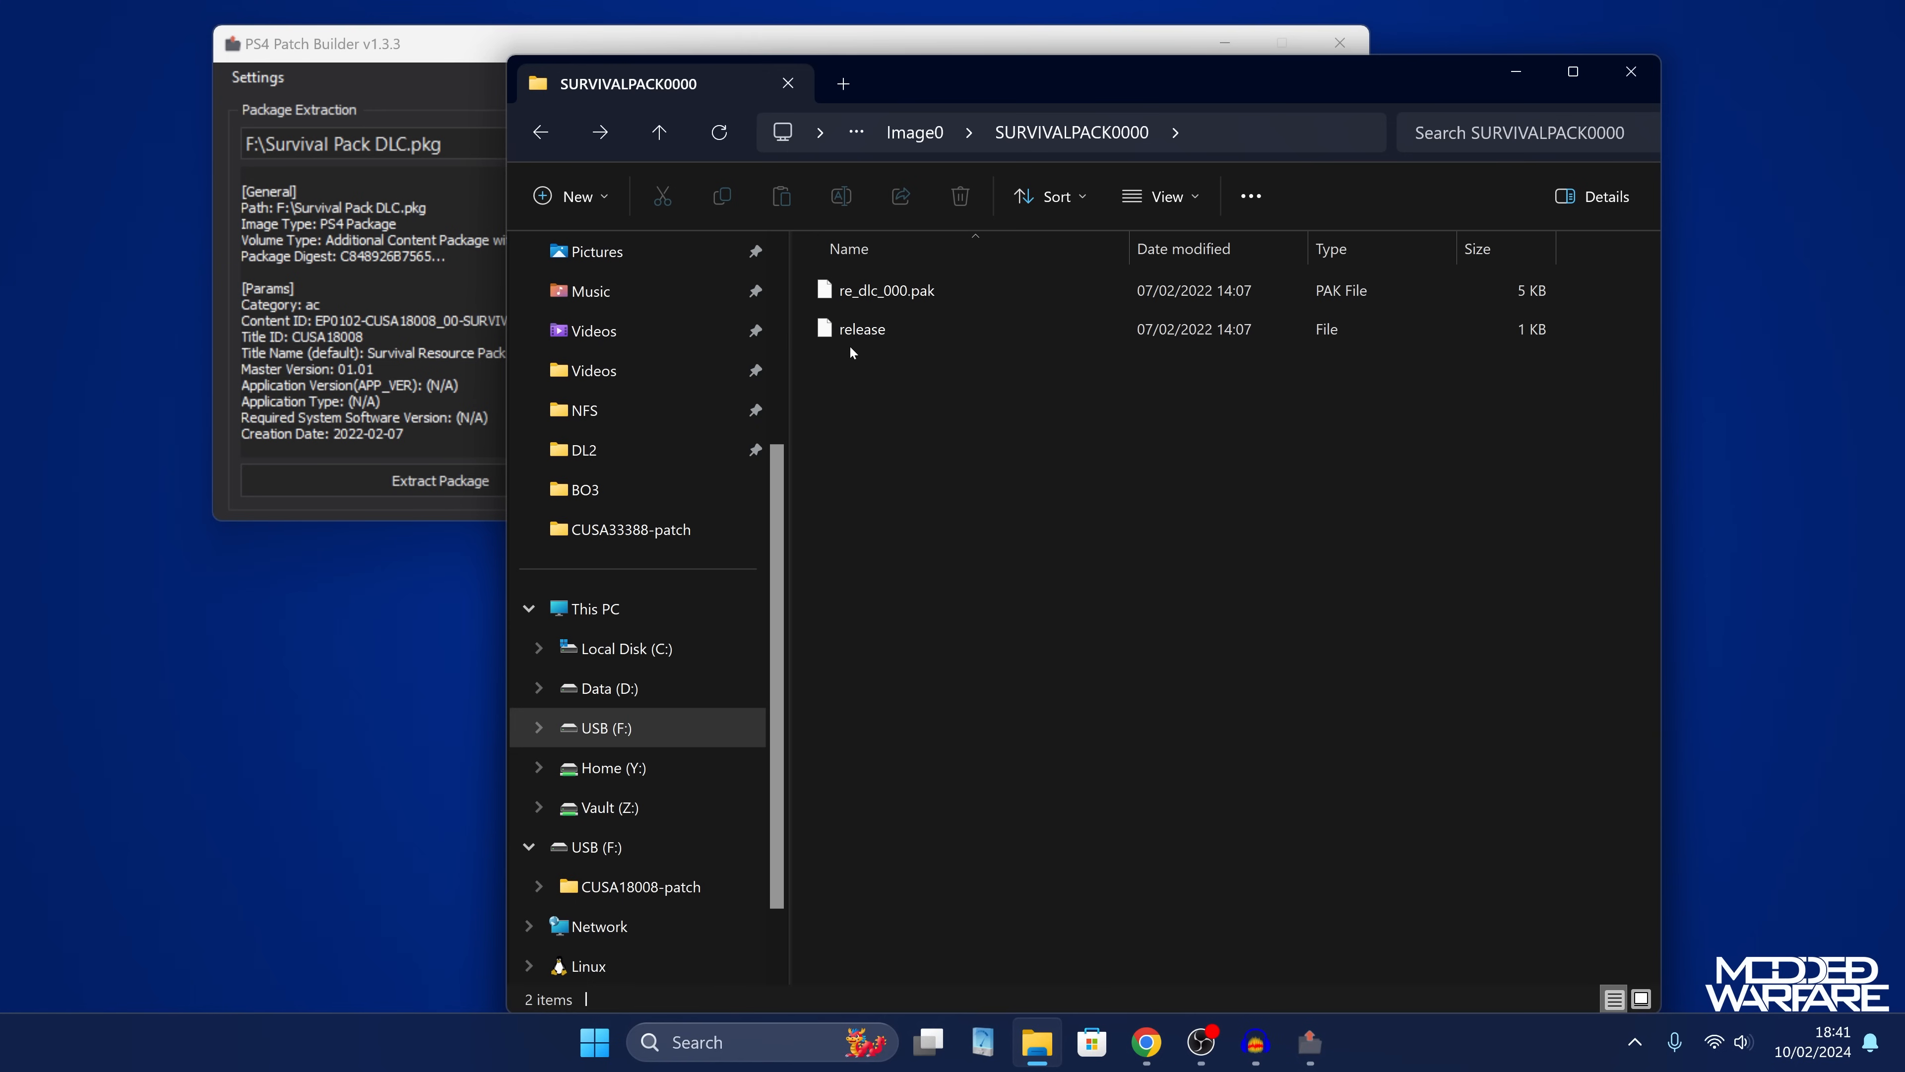
mouse_move(1038, 385)
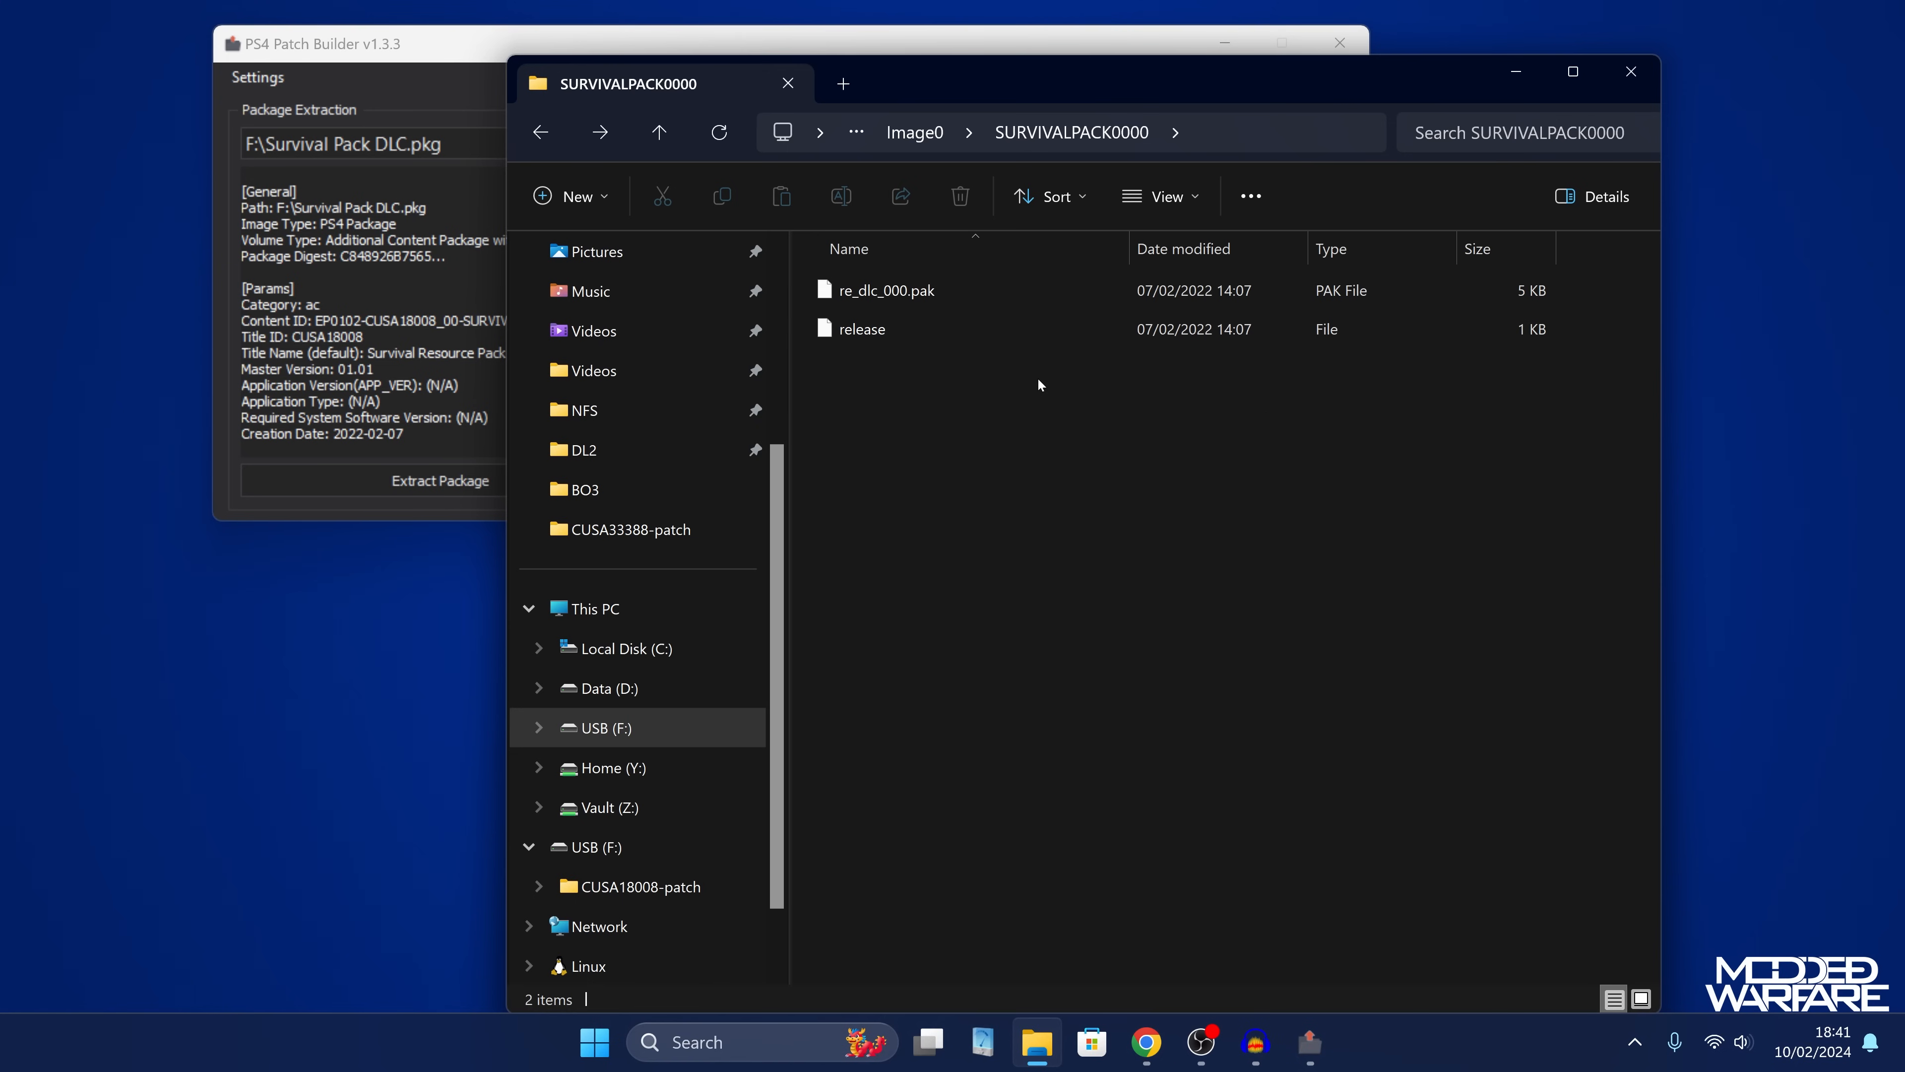
left_click(658, 132)
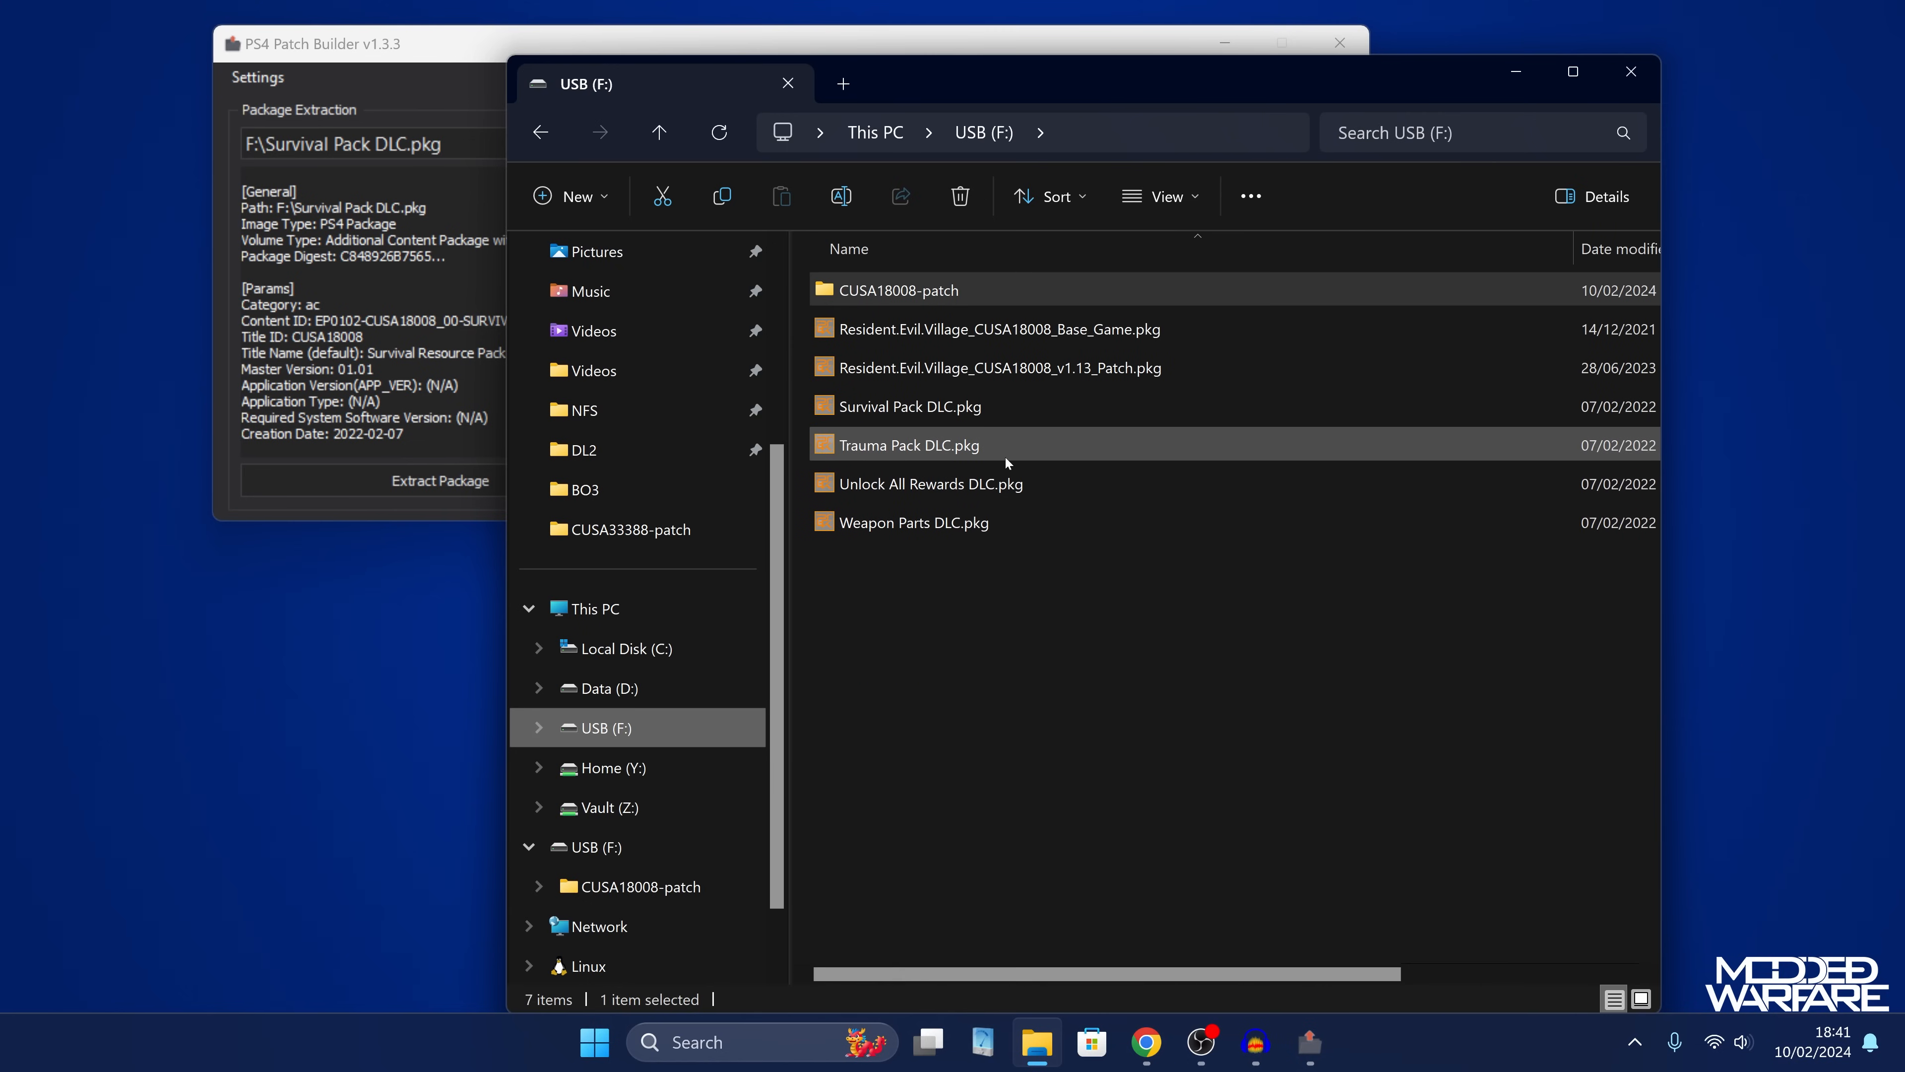
Export the Trauma Pack, Unlock All Rewards and Weapon Parts DLC packages into new Image0 folders.
left_click(925, 485)
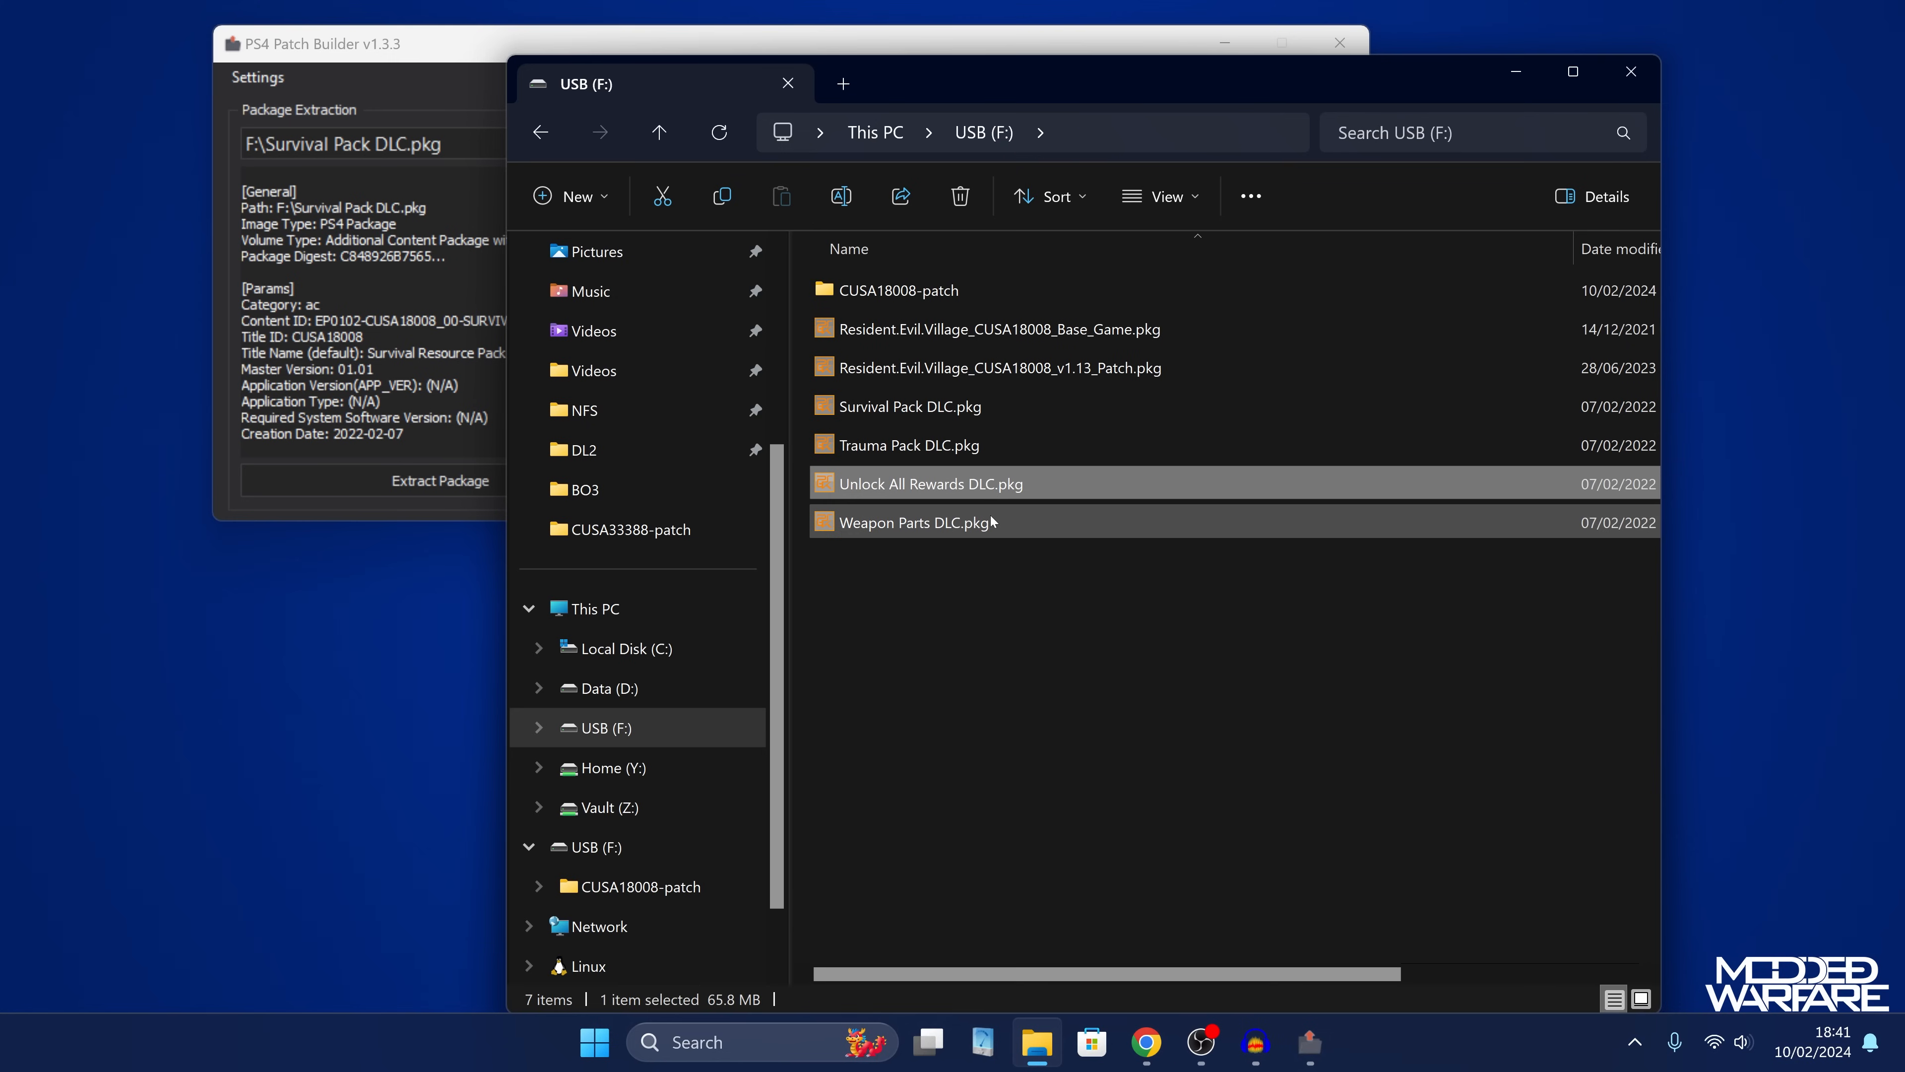
left_click(911, 522)
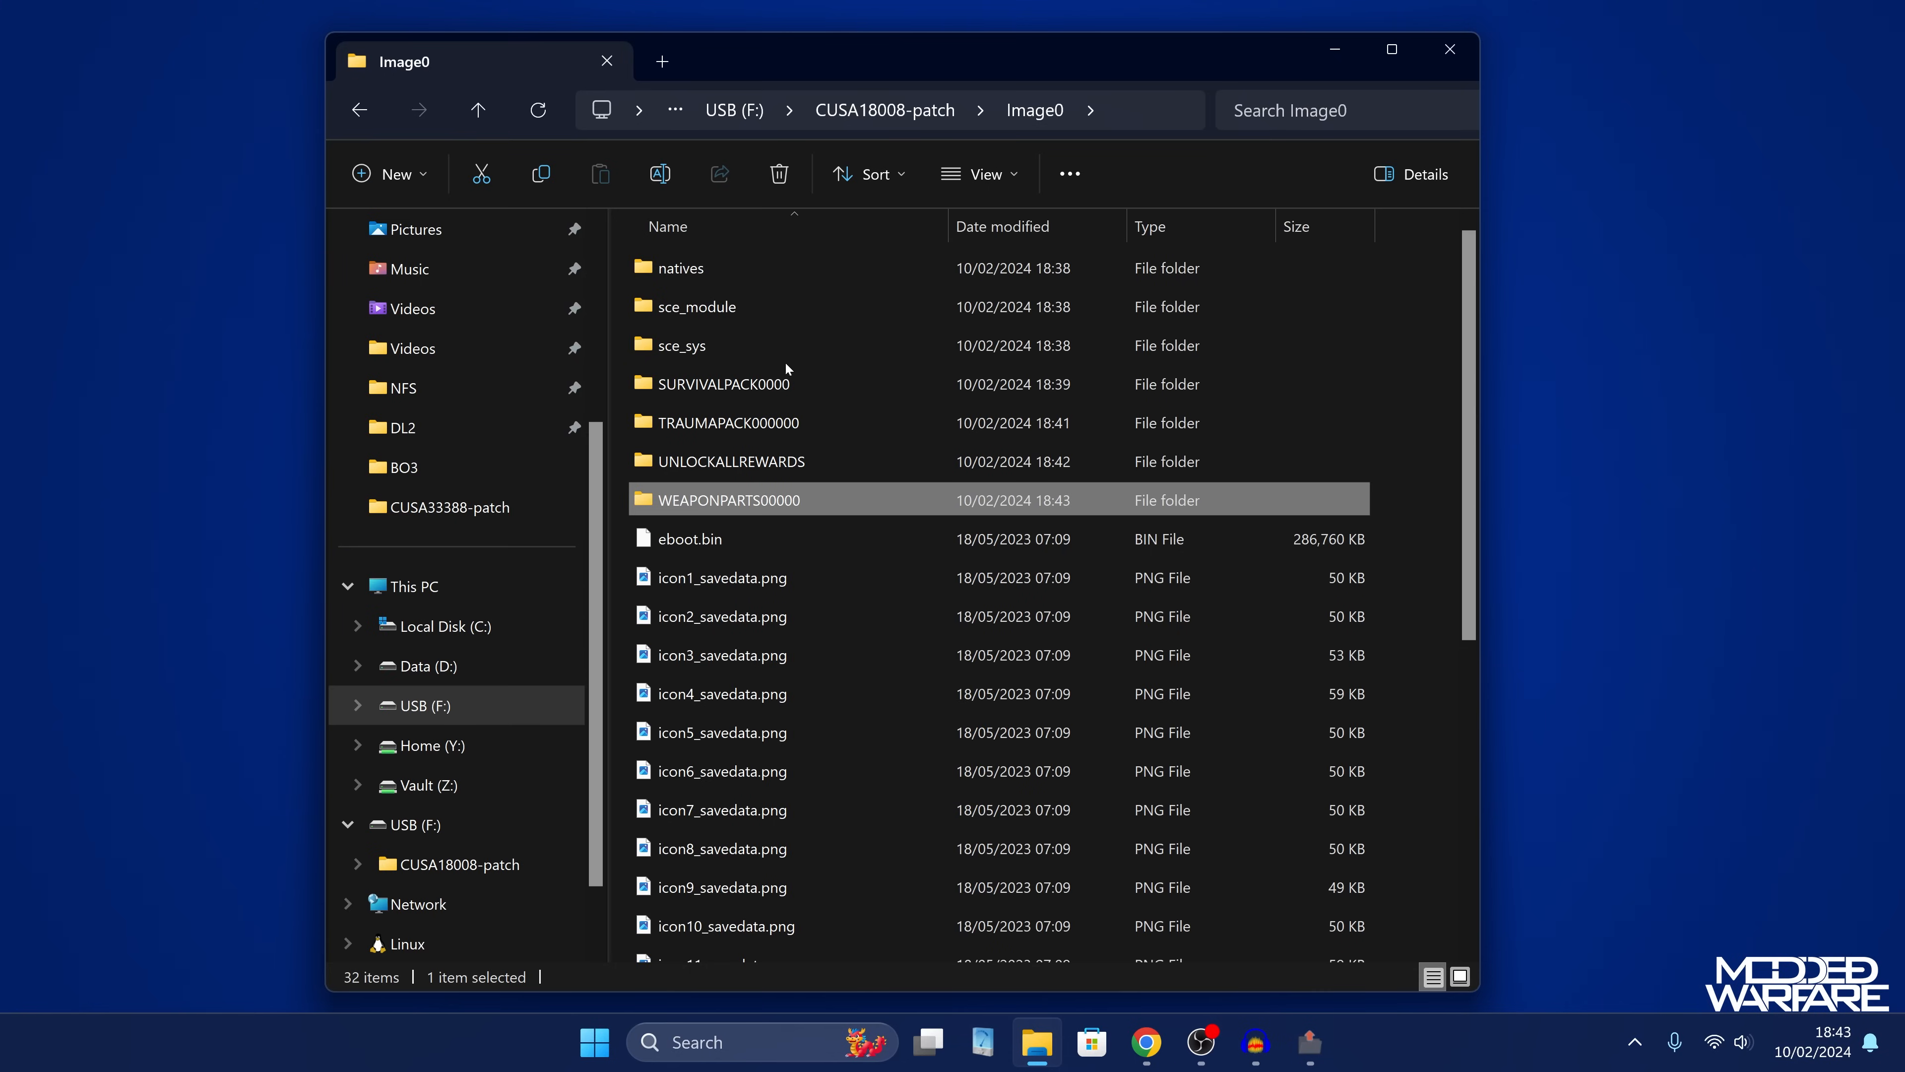
double_click(724, 384)
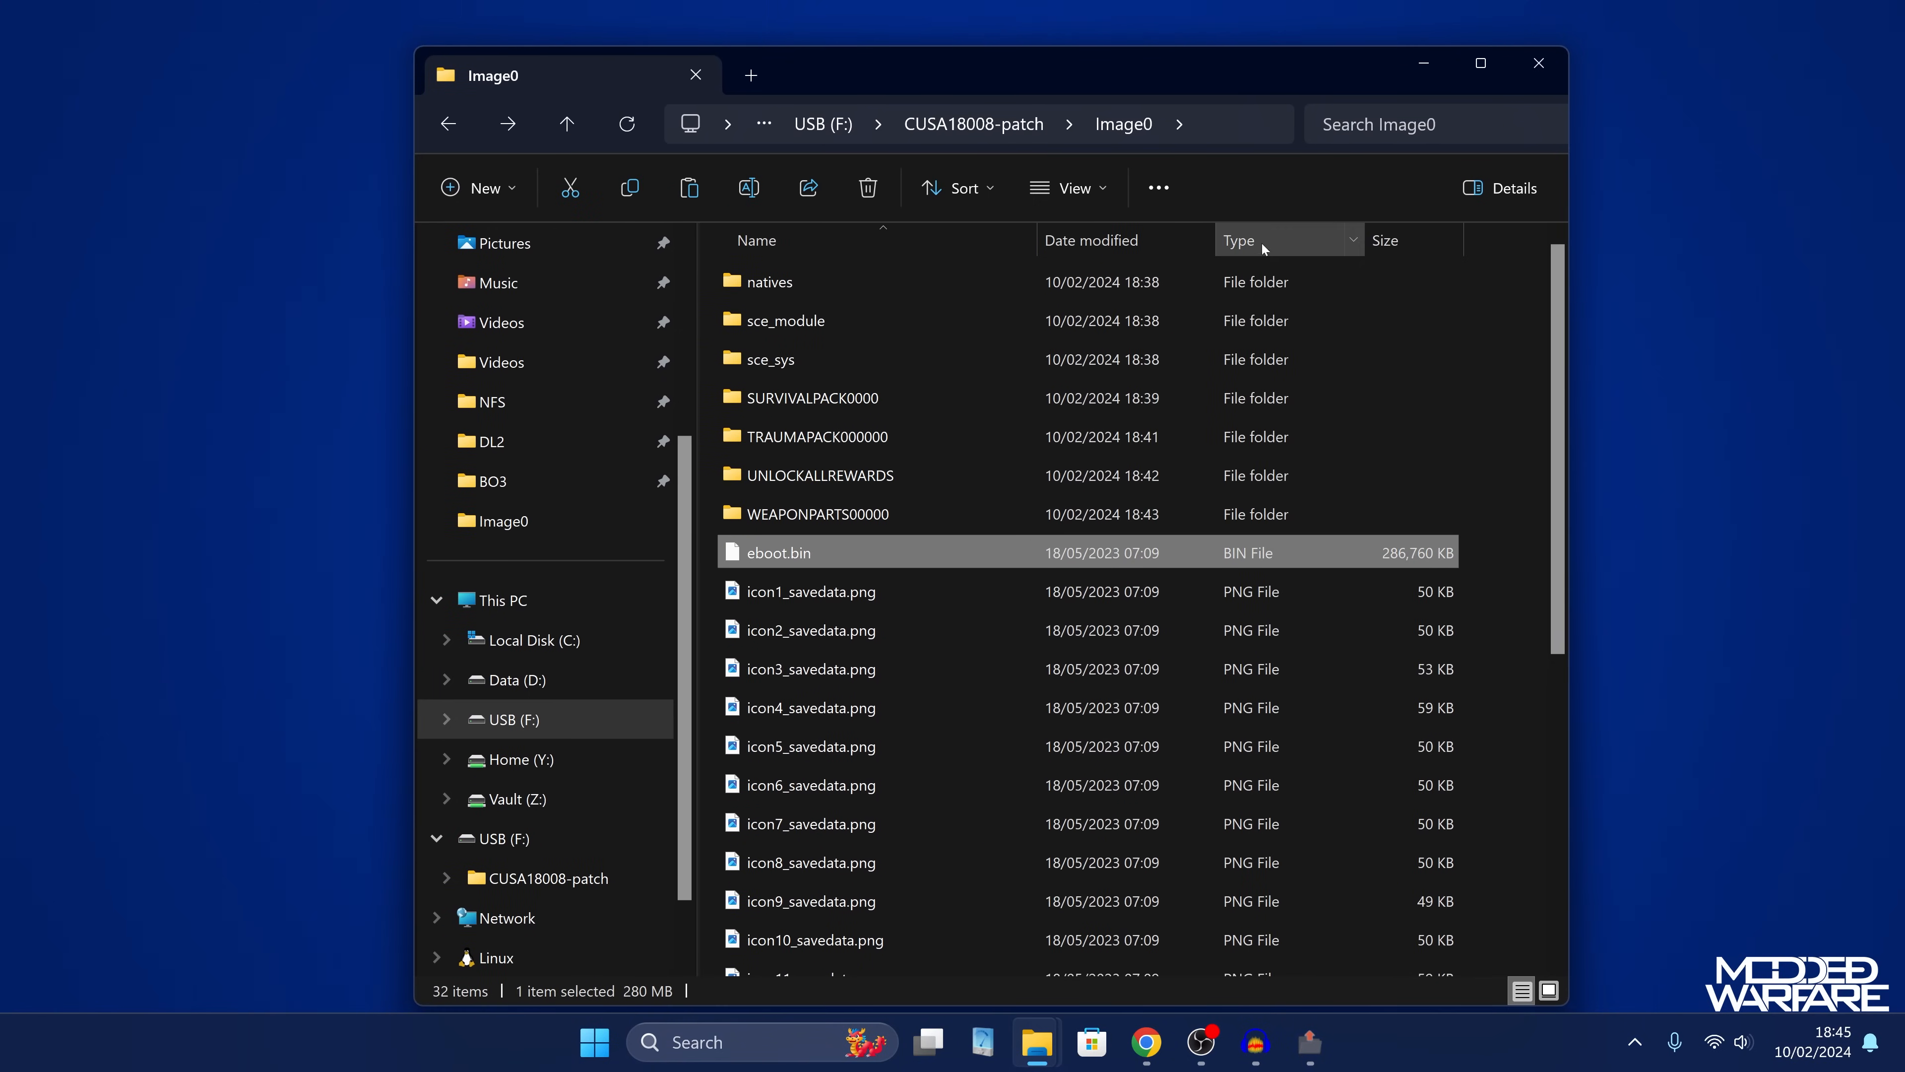
mouse_move(790, 561)
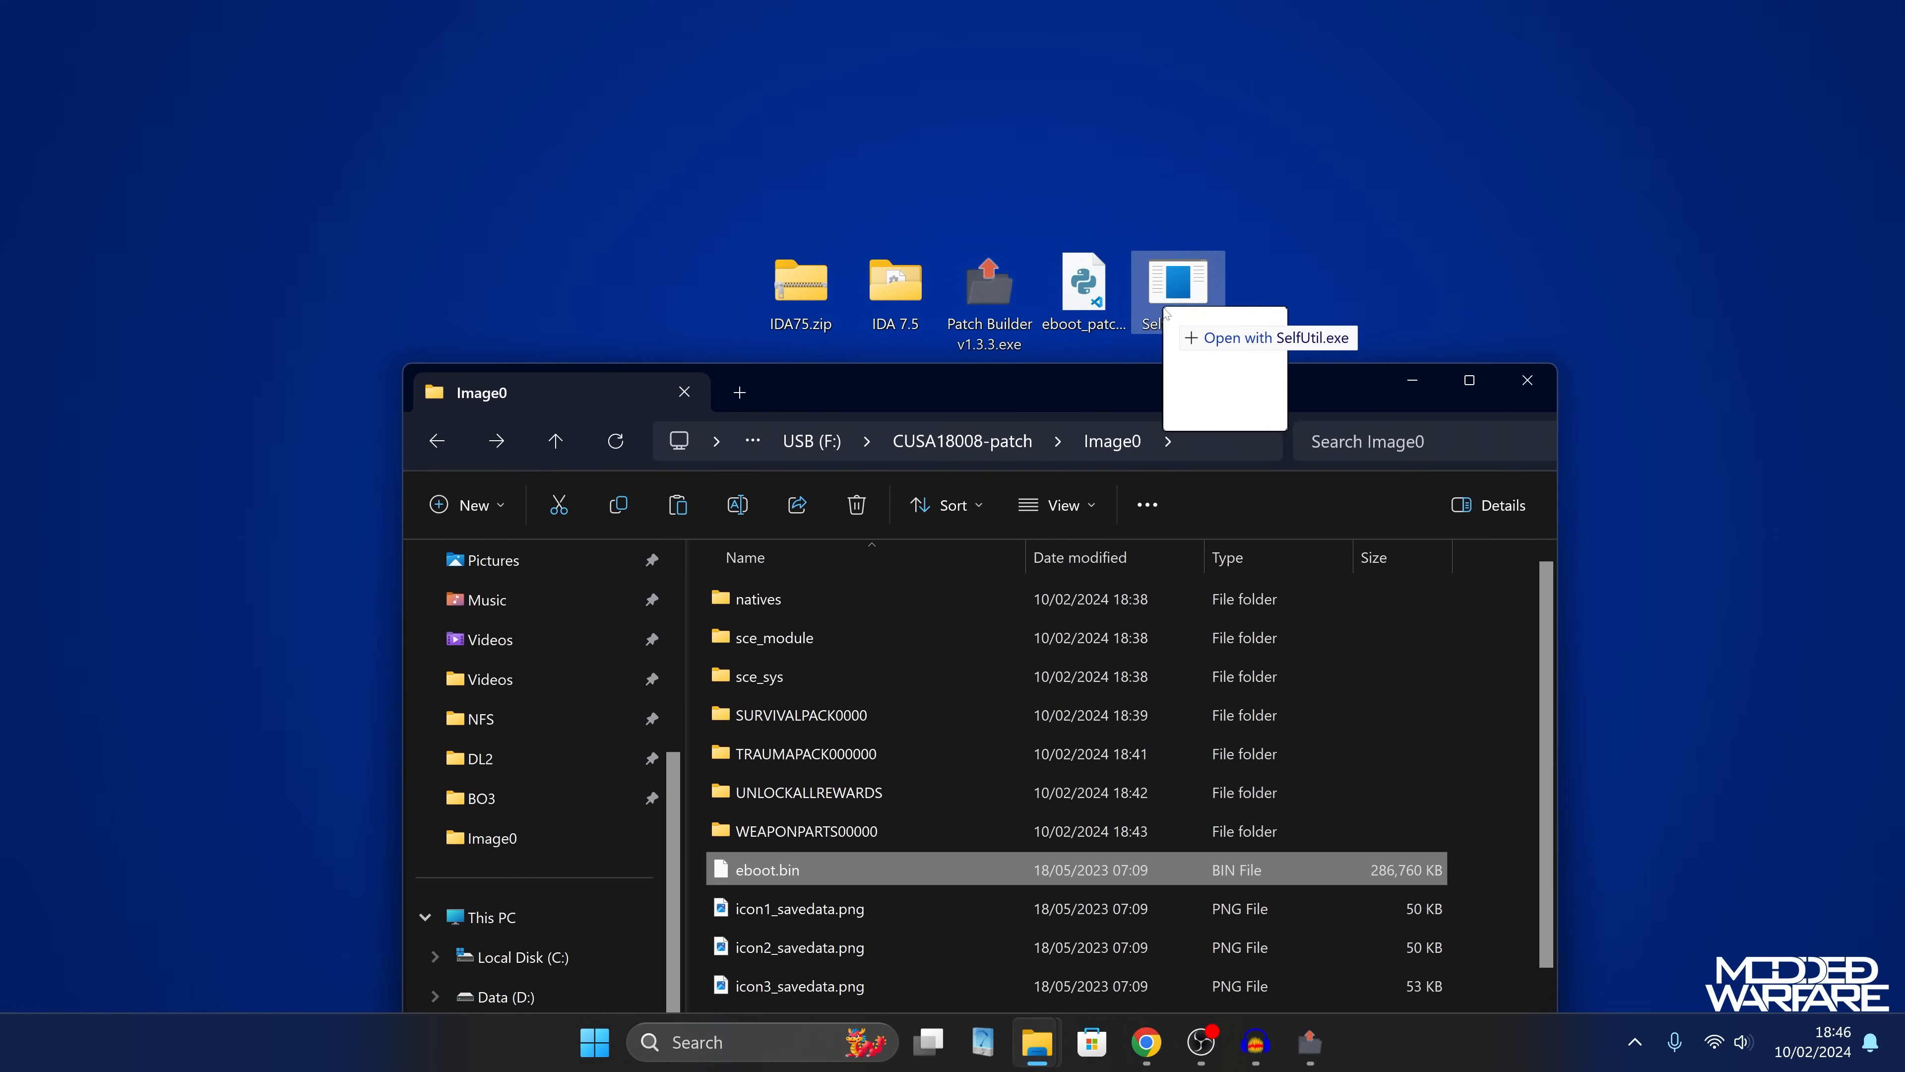
Convert eboot.bin into eboot.elf with SelfUtil and close its console window.
left_click(1268, 337)
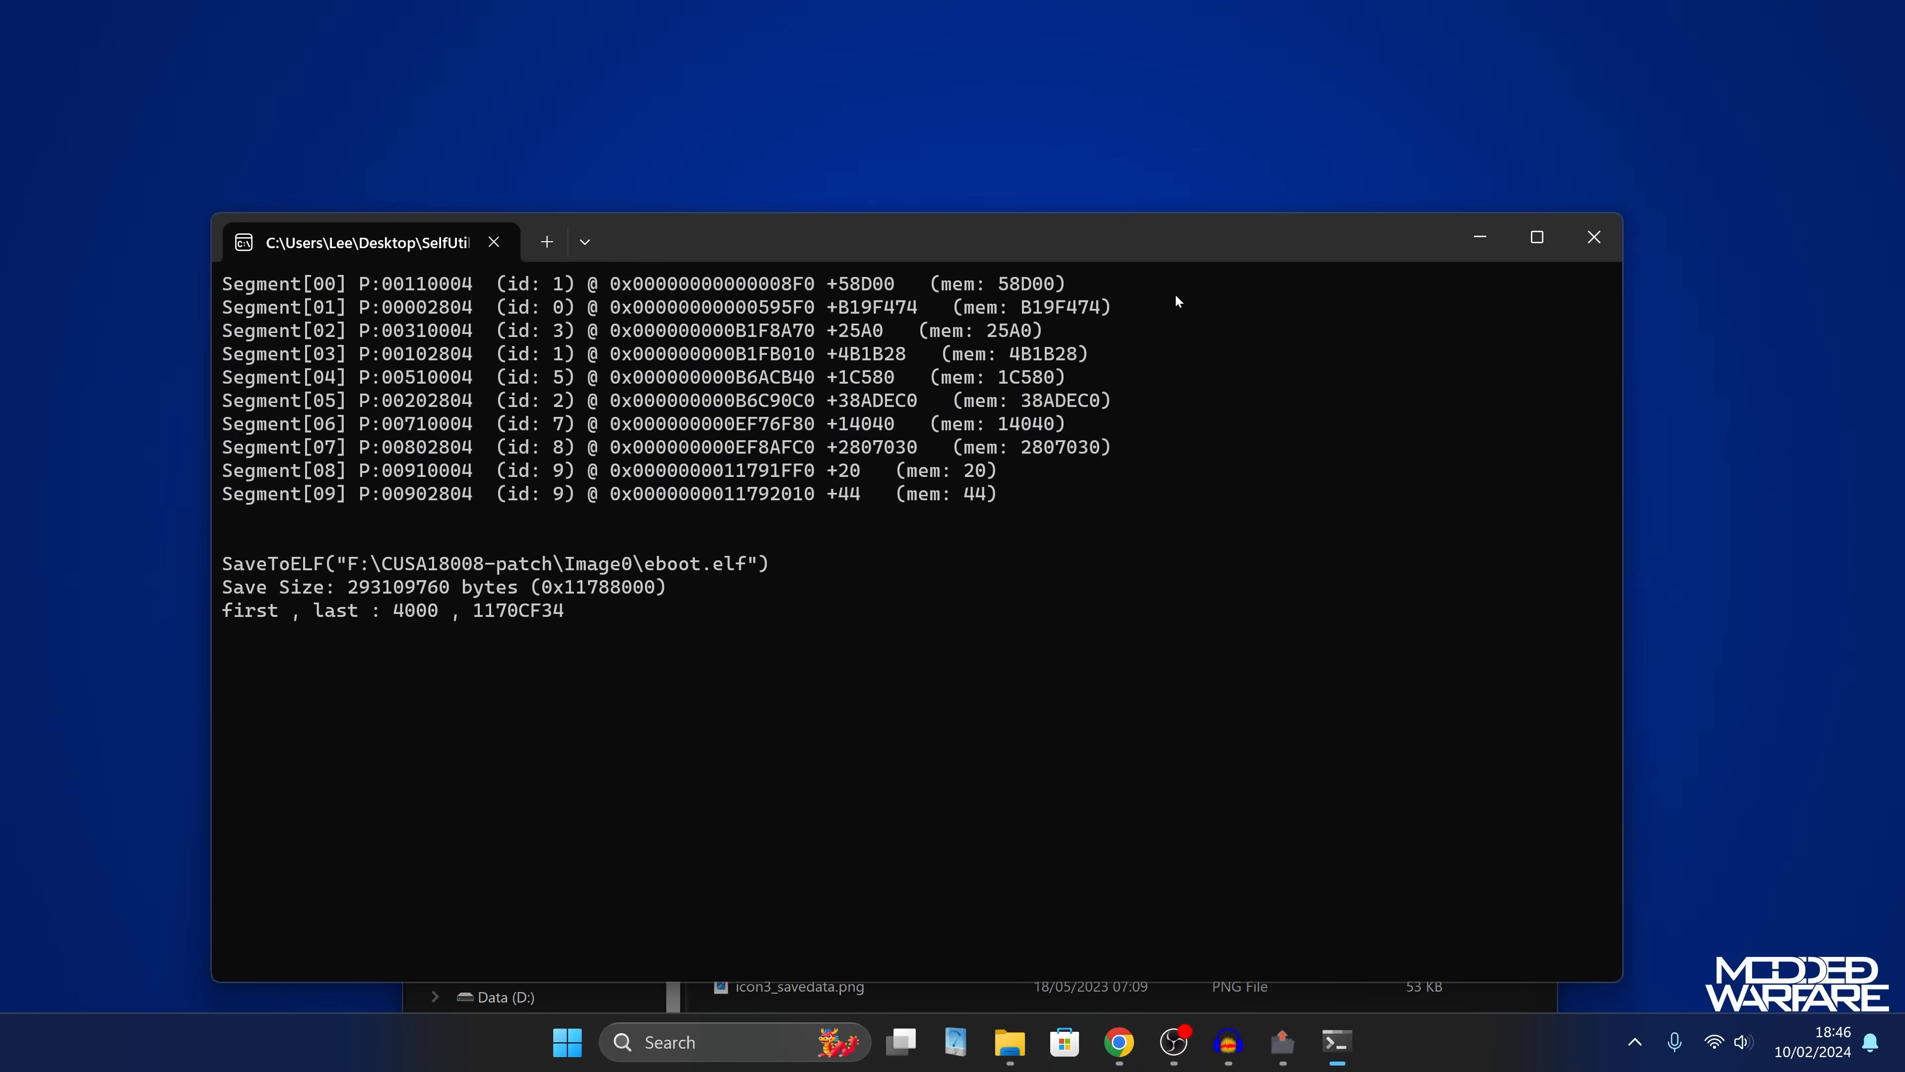
left_click(1010, 1043)
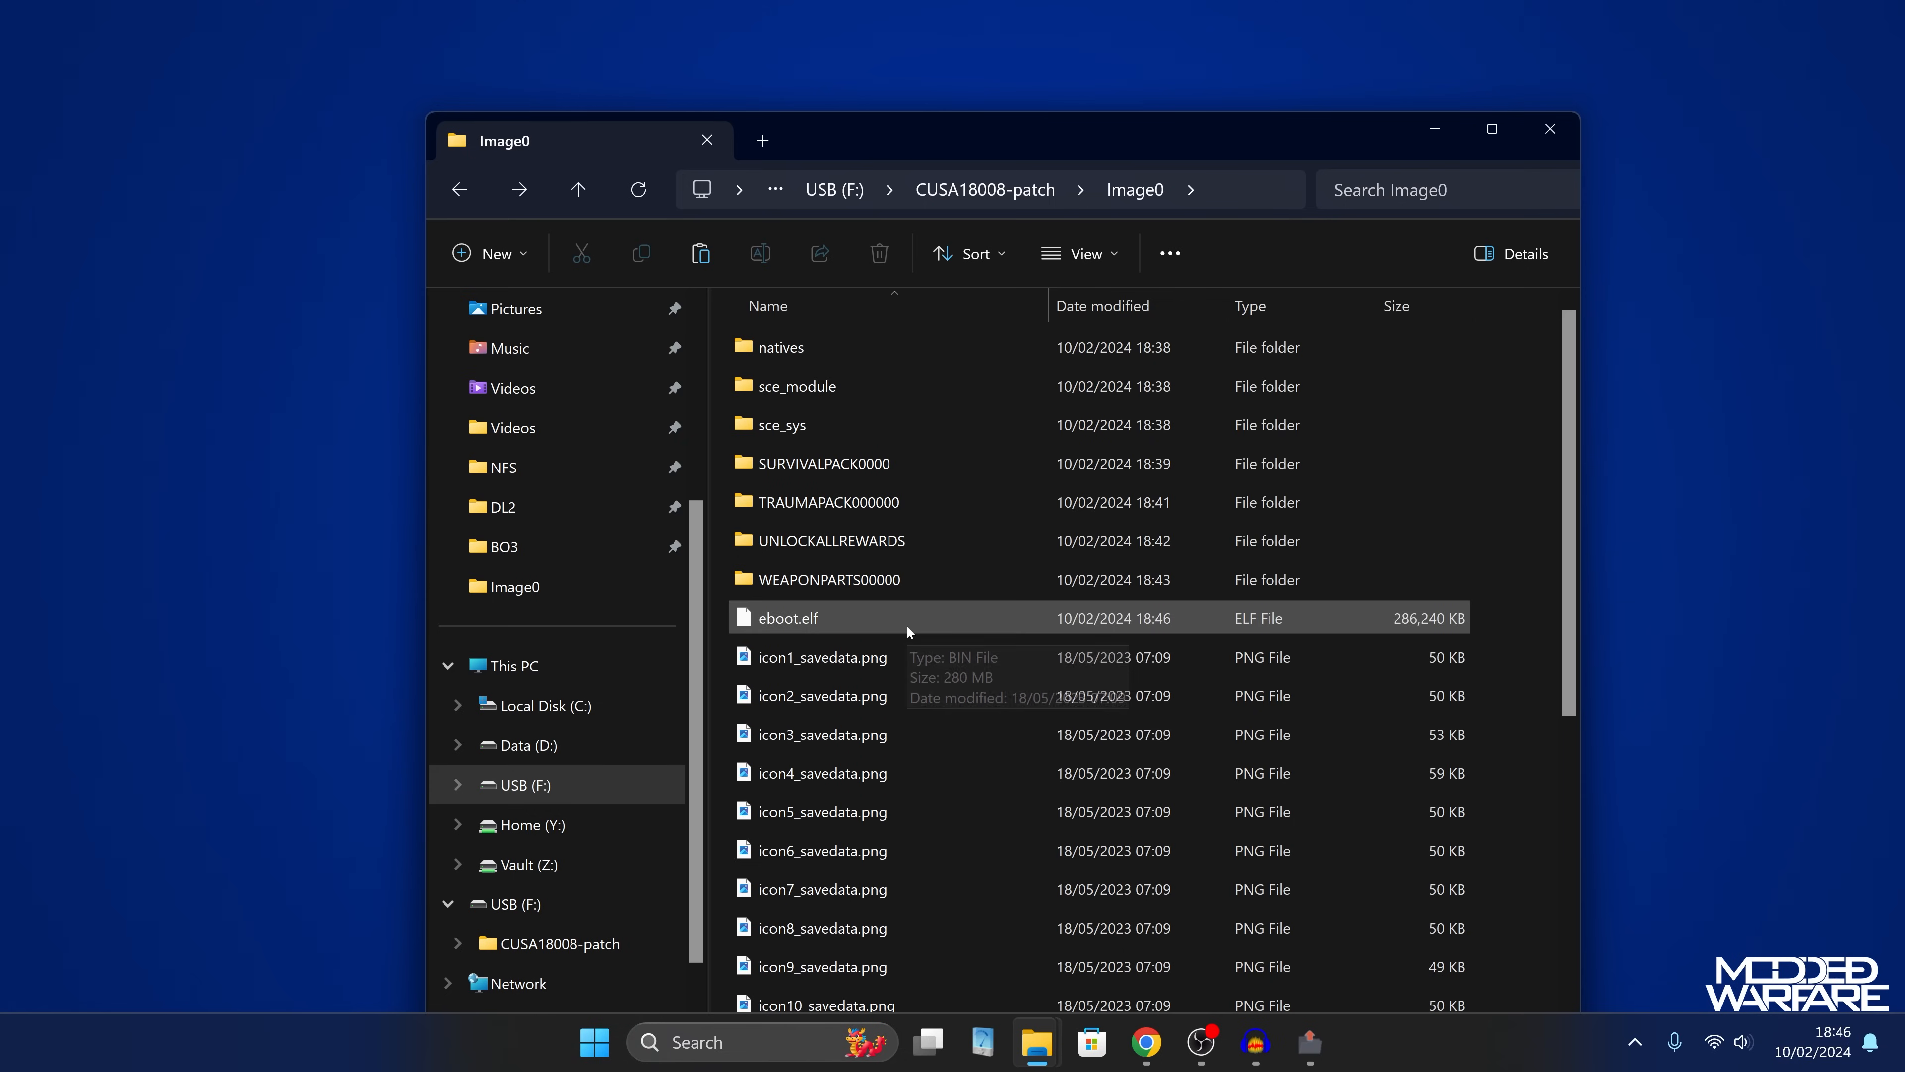
mouse_move(832, 624)
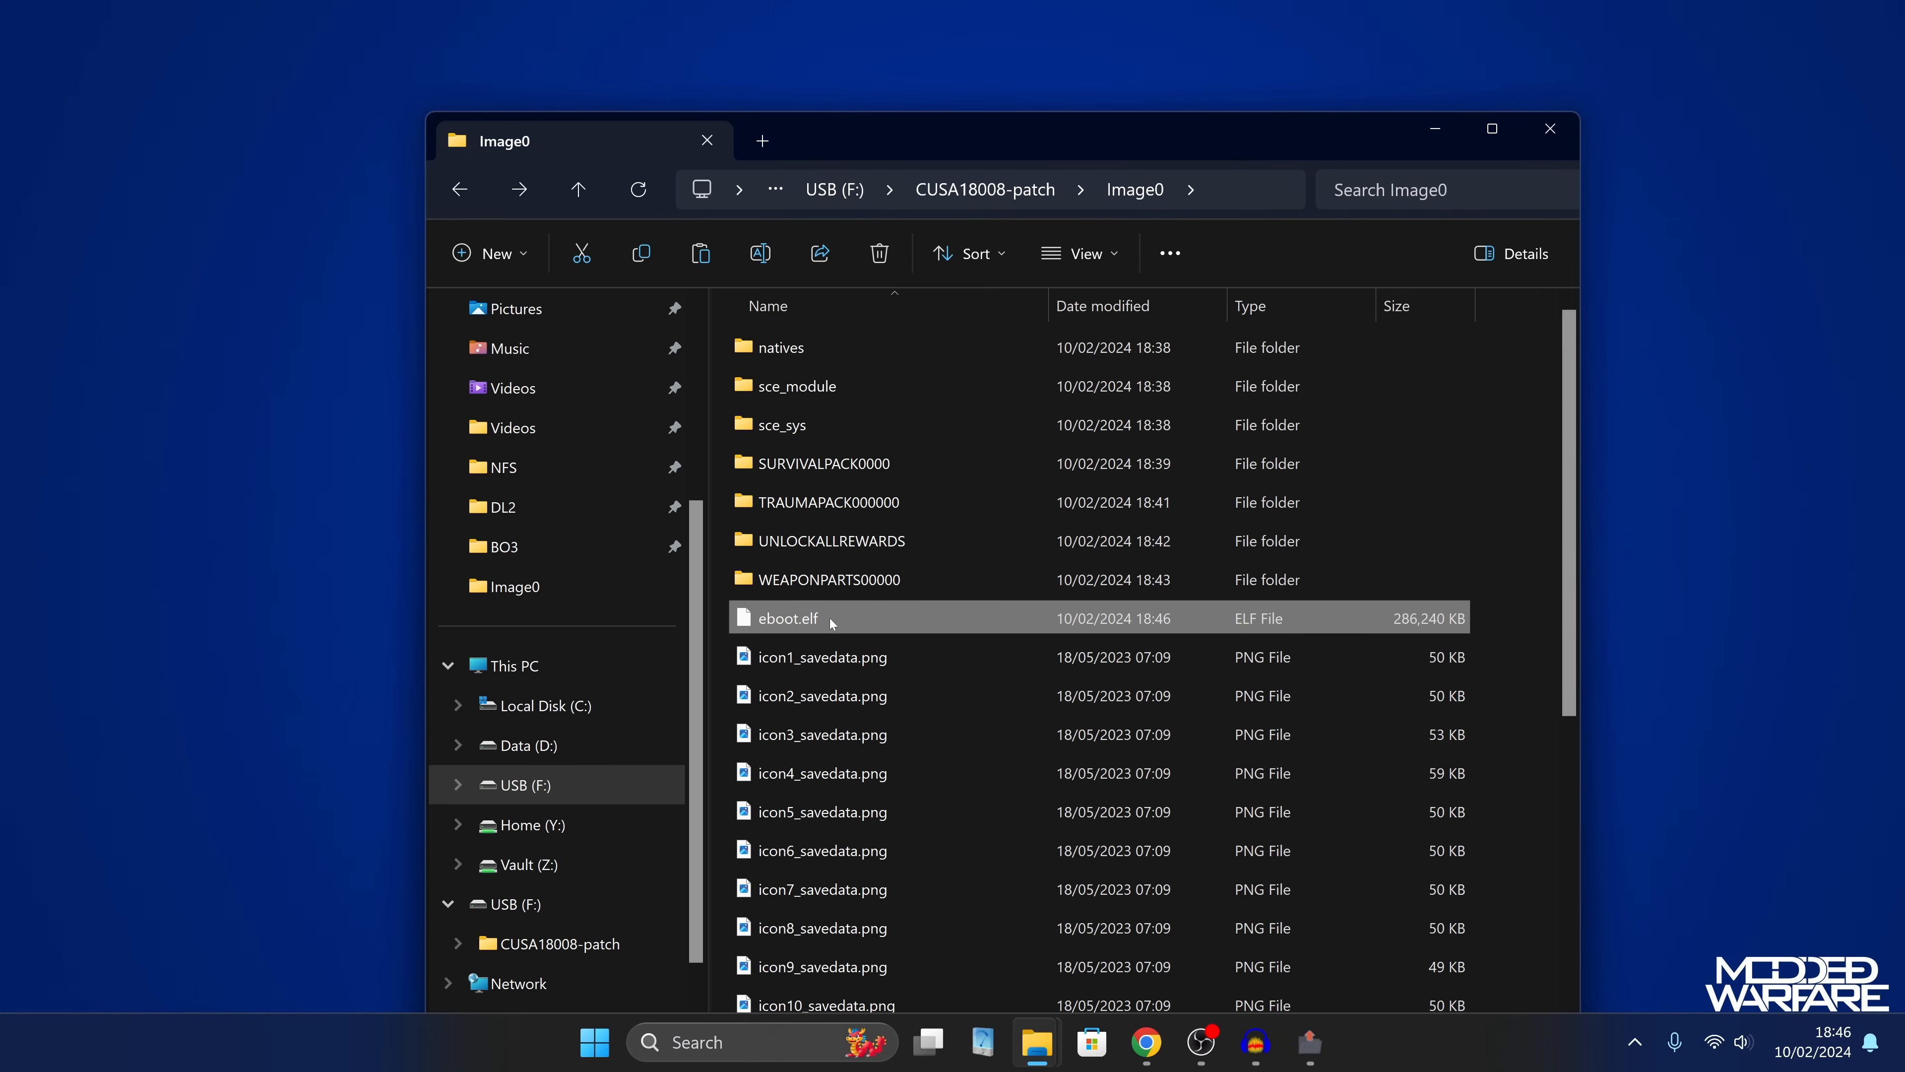
mouse_move(842, 619)
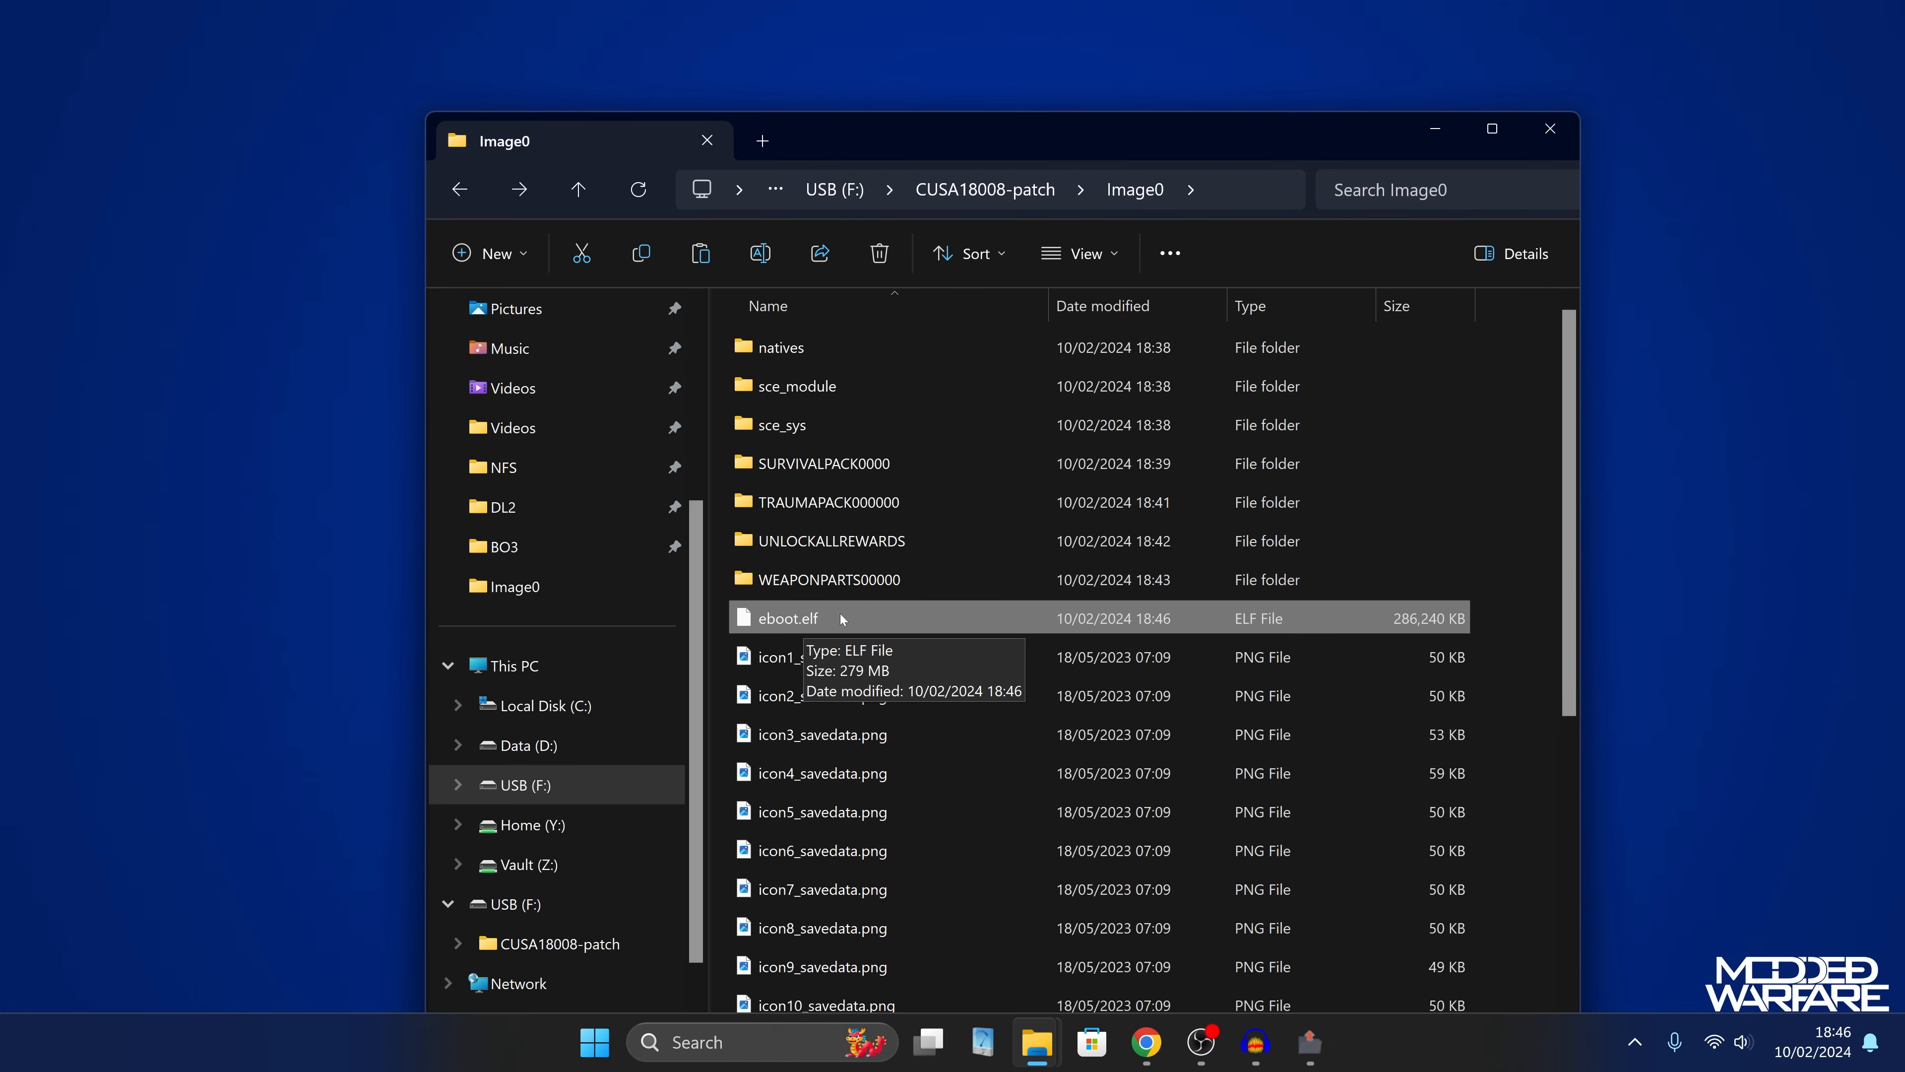
Copy eboot.elf from Image0 onto the desktop and close the Explorer window.
left_click_drag(838, 617, 850, 568)
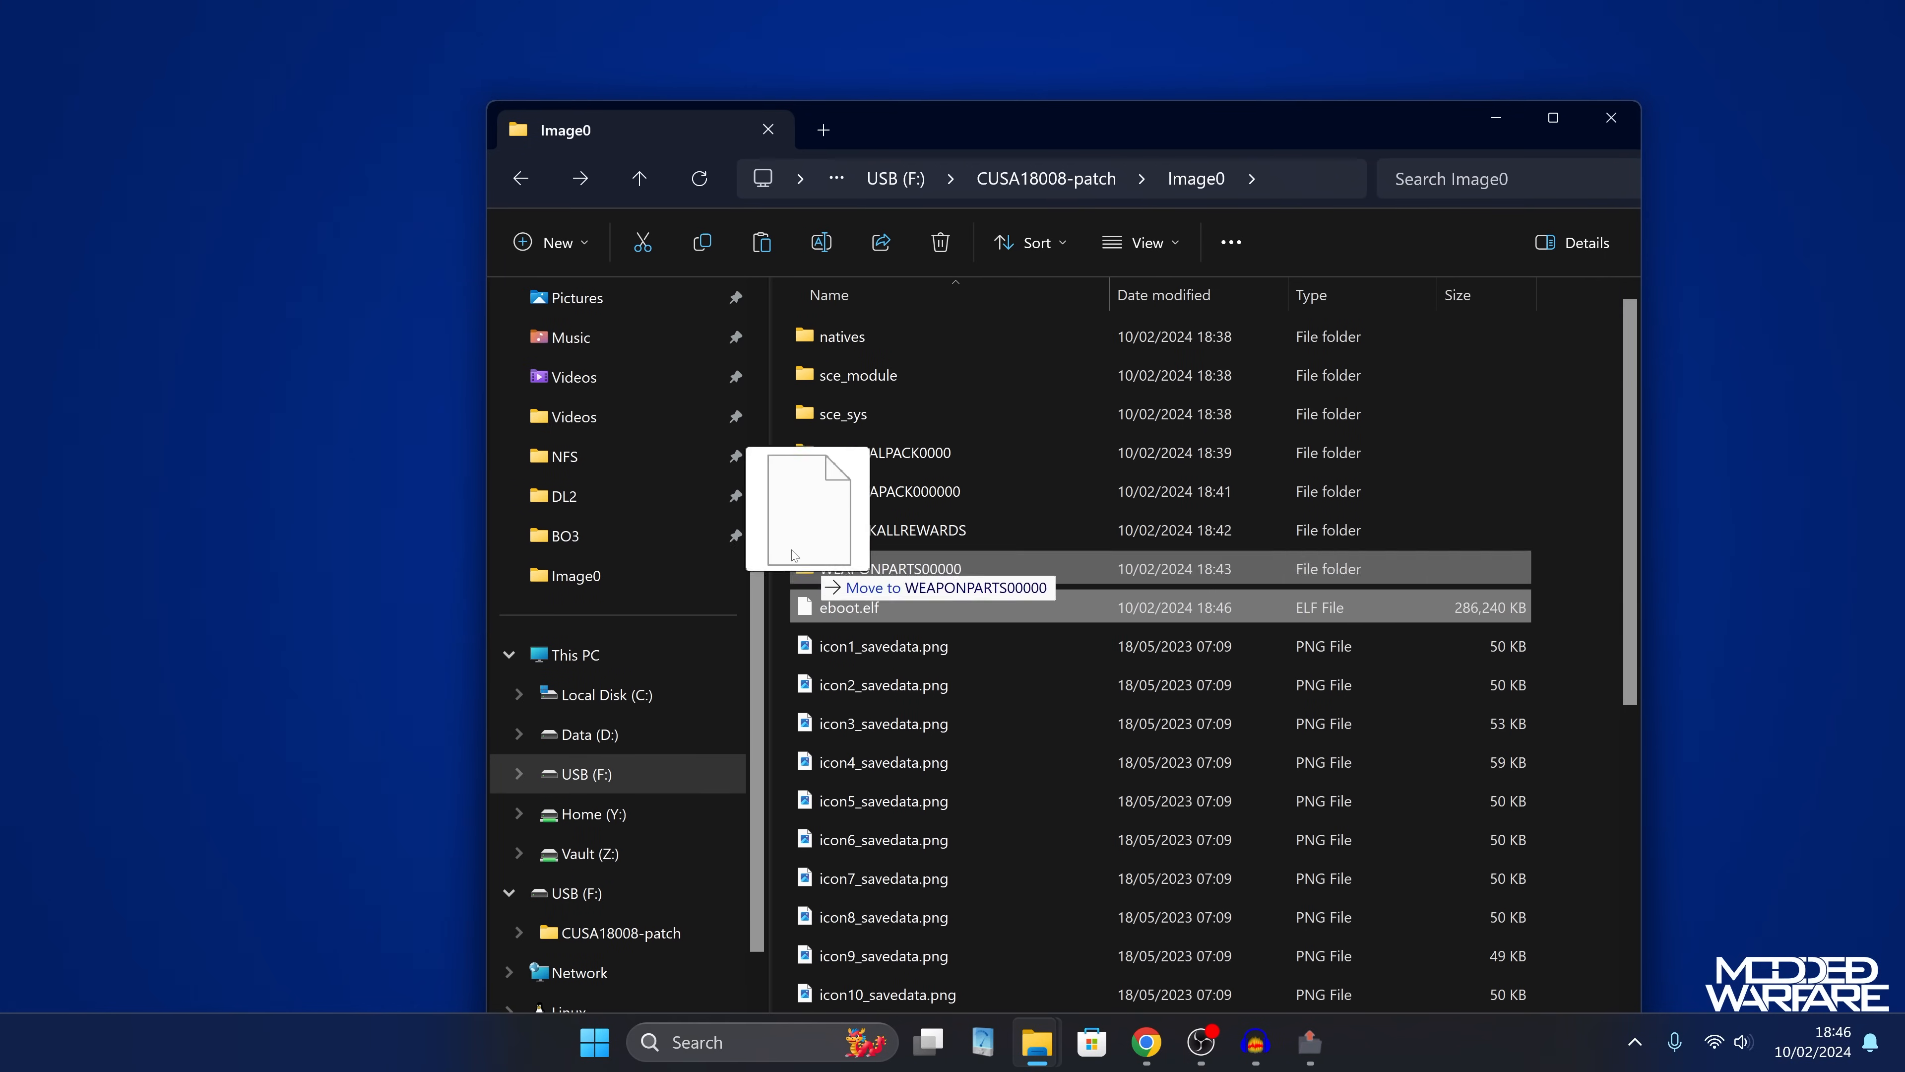
left_click_drag(806, 507, 422, 168)
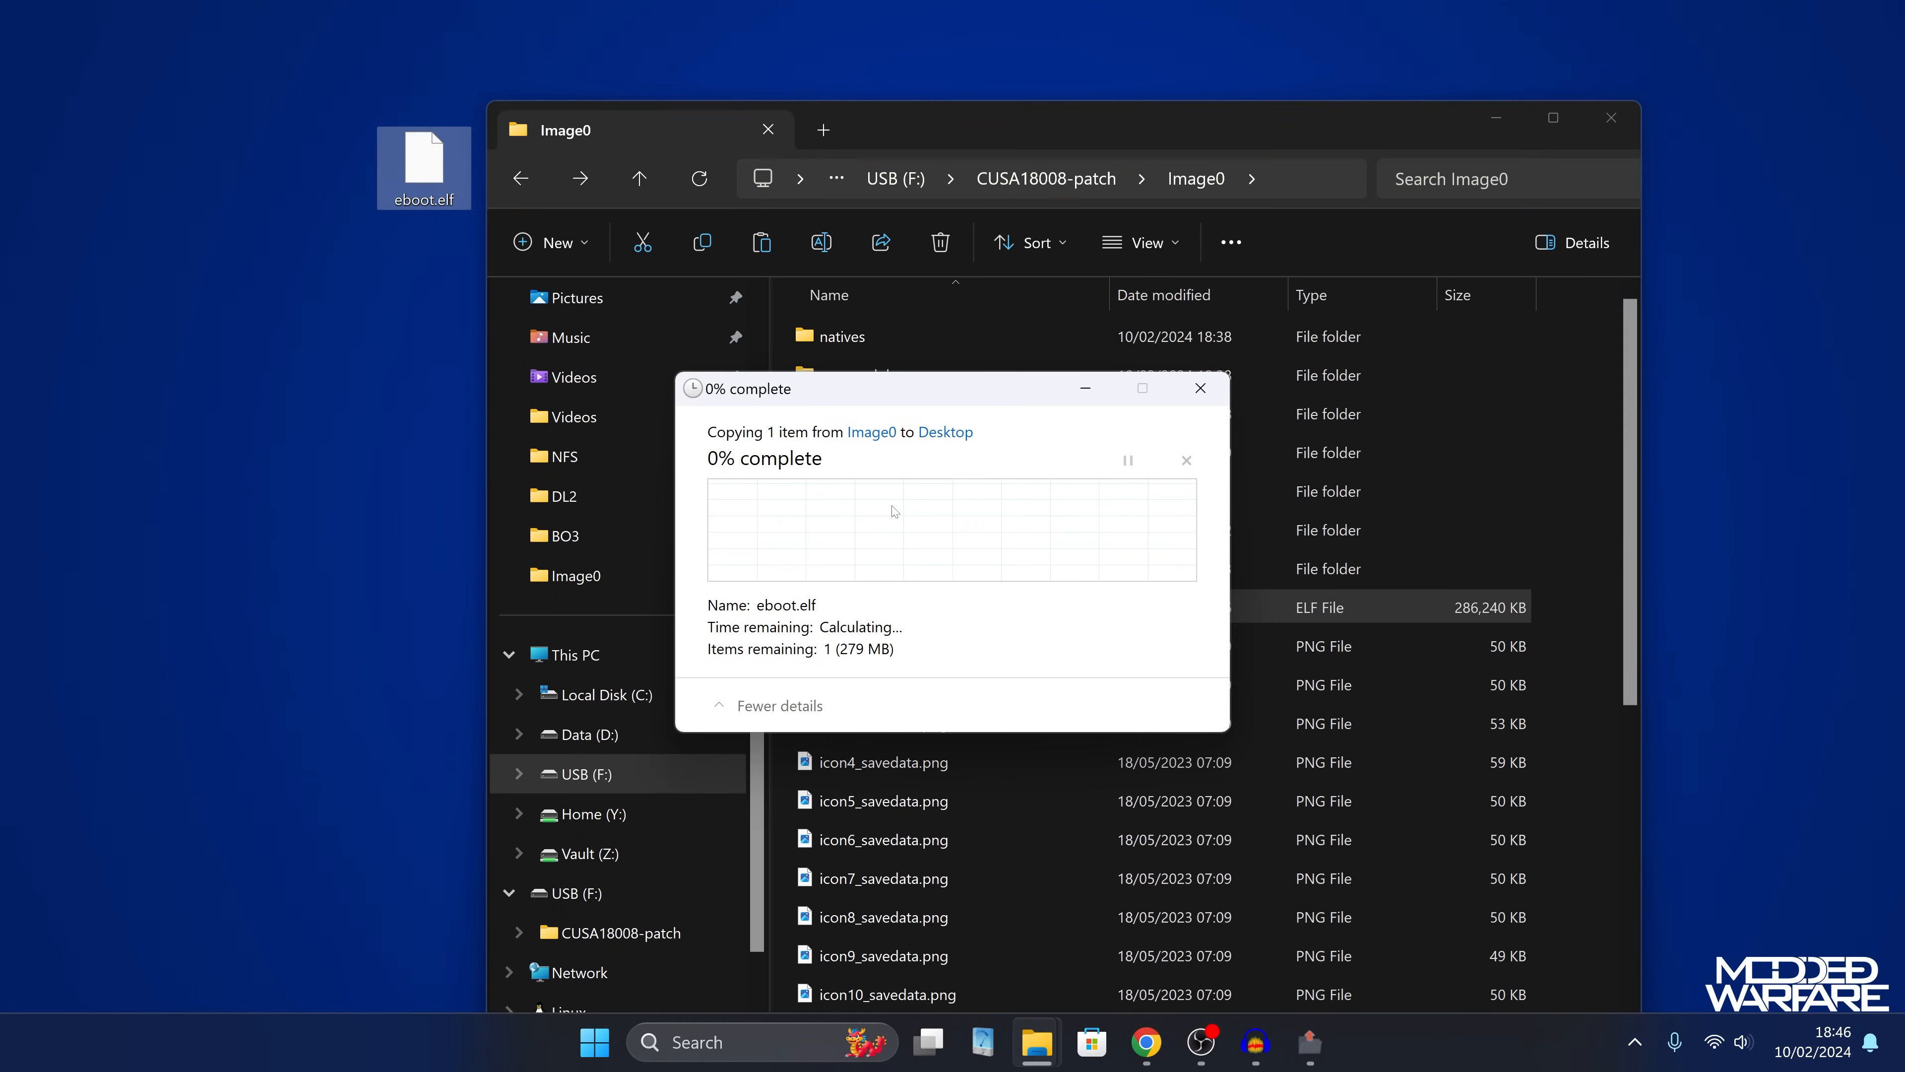
left_click(1495, 118)
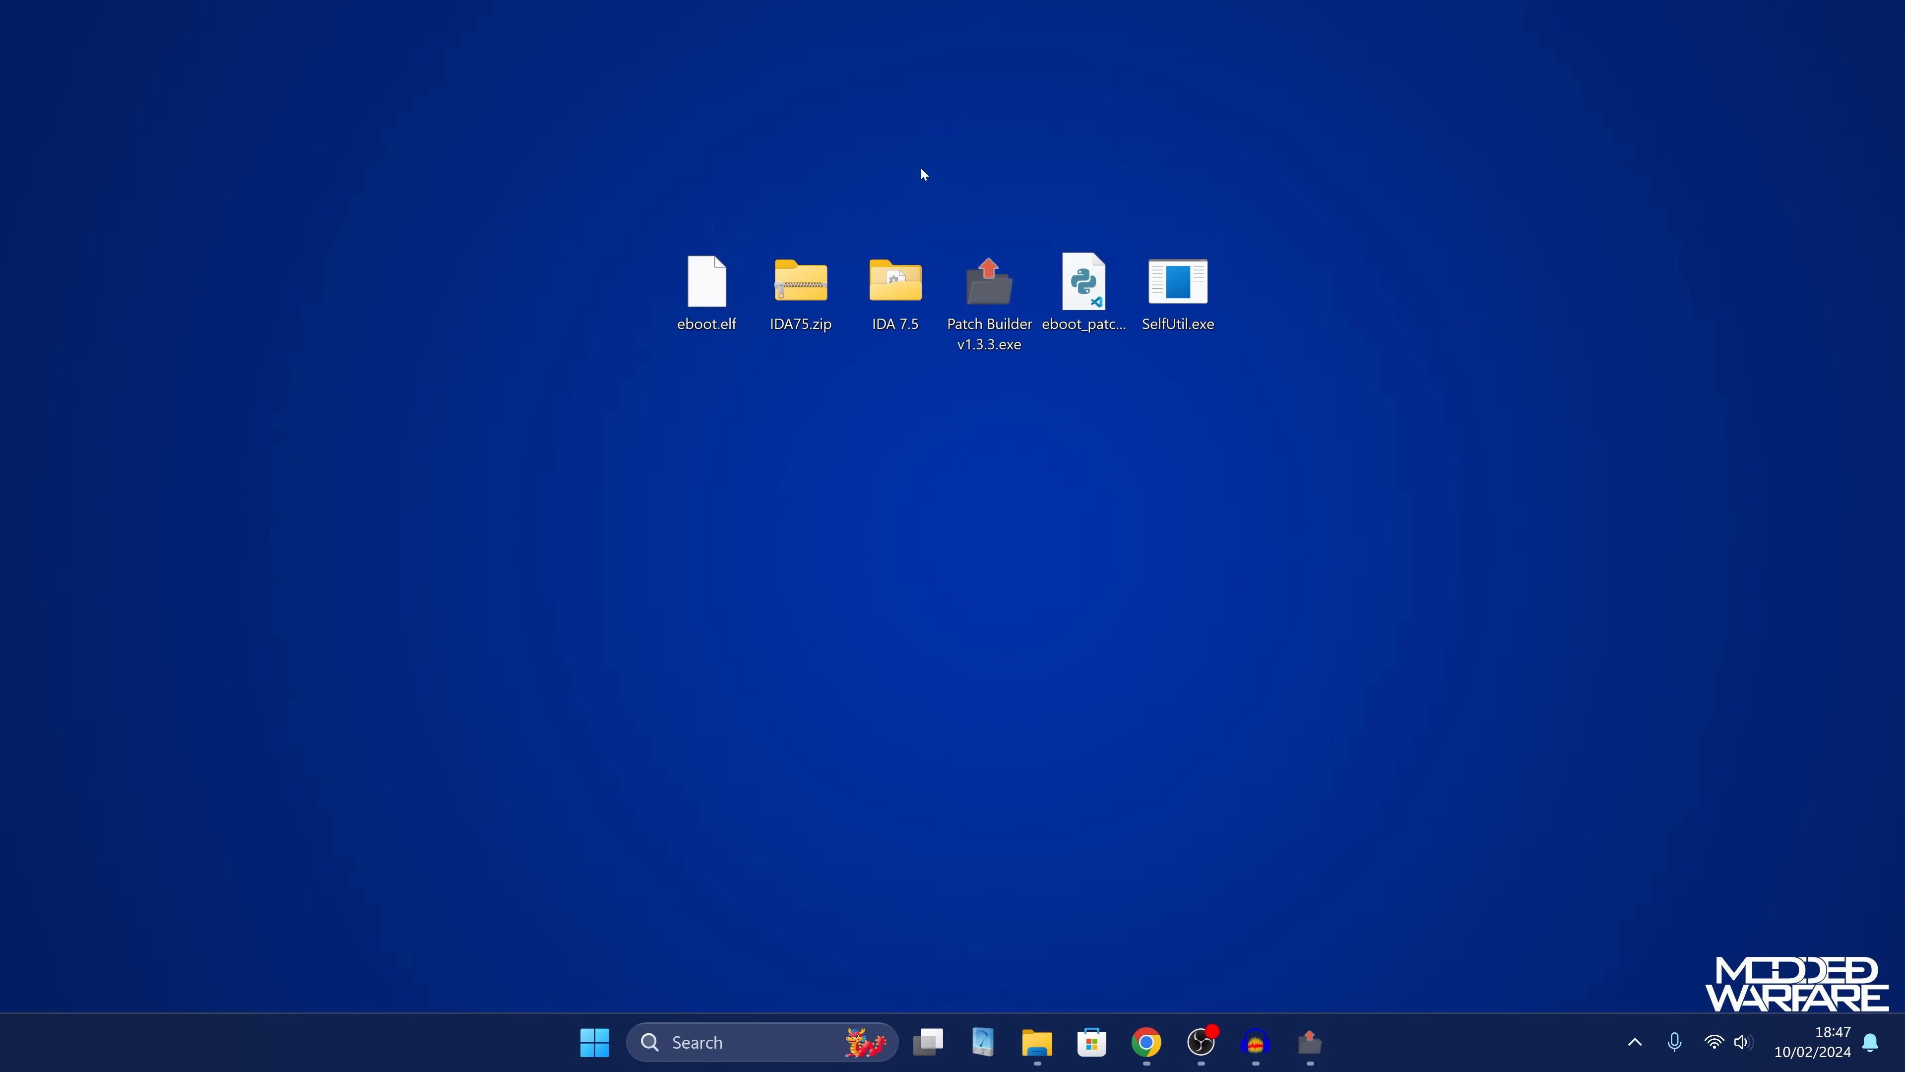
Open the IDA 7.5 folder from the desktop and look inside its IDA75.zip archive.
left_click(706, 282)
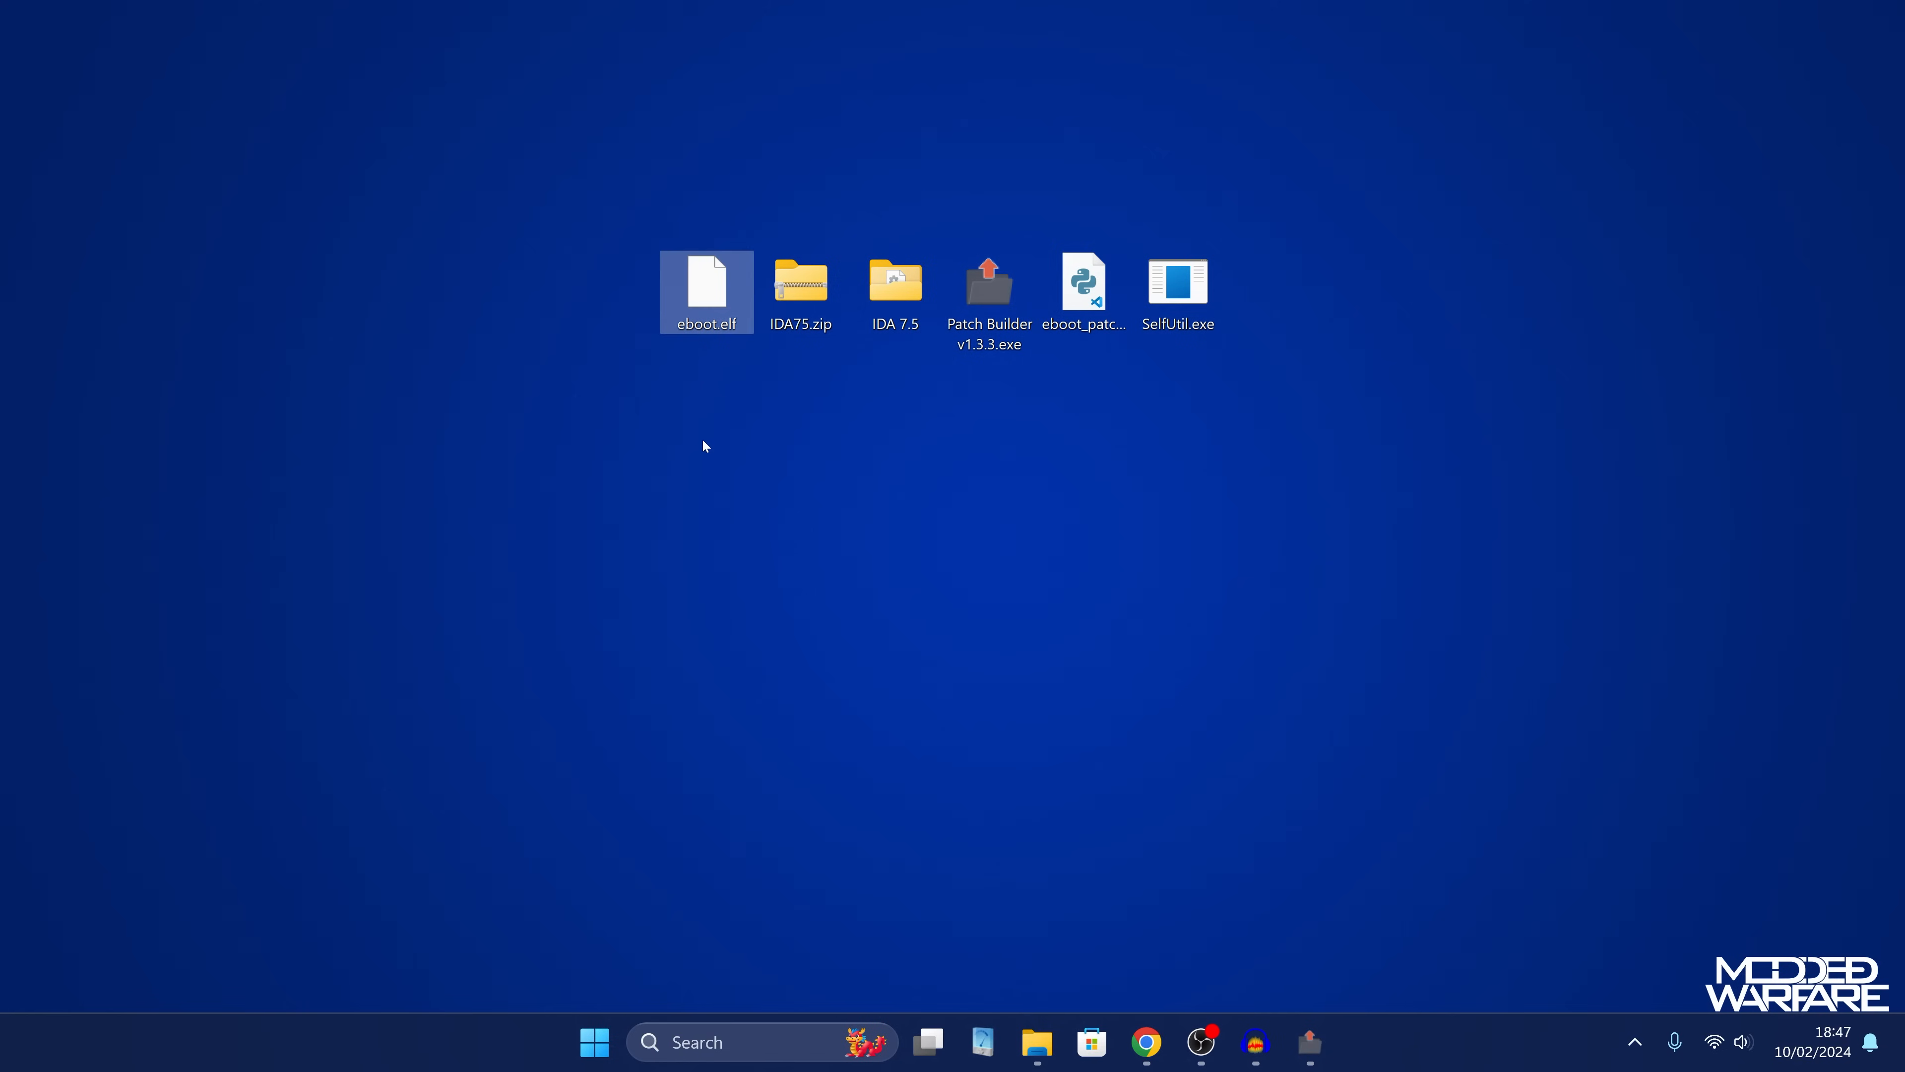
left_click(895, 286)
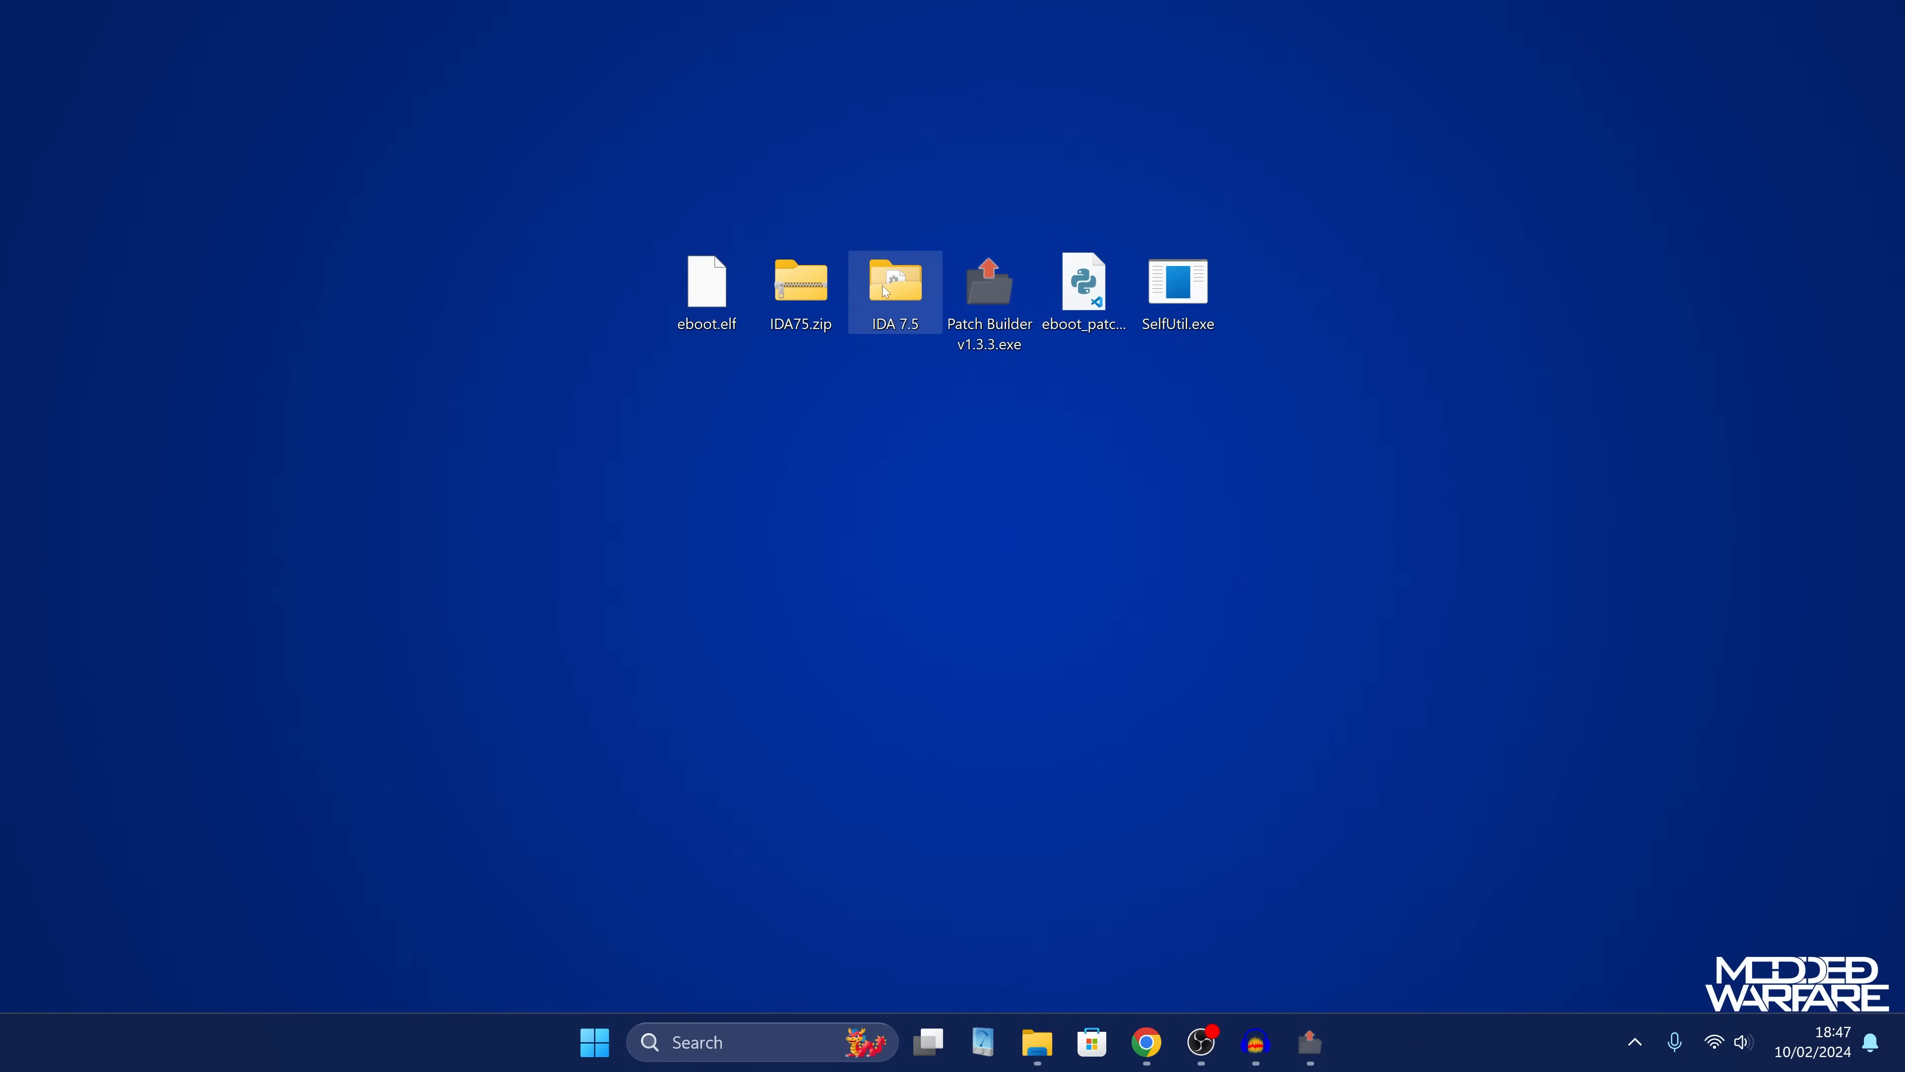
double_click(895, 281)
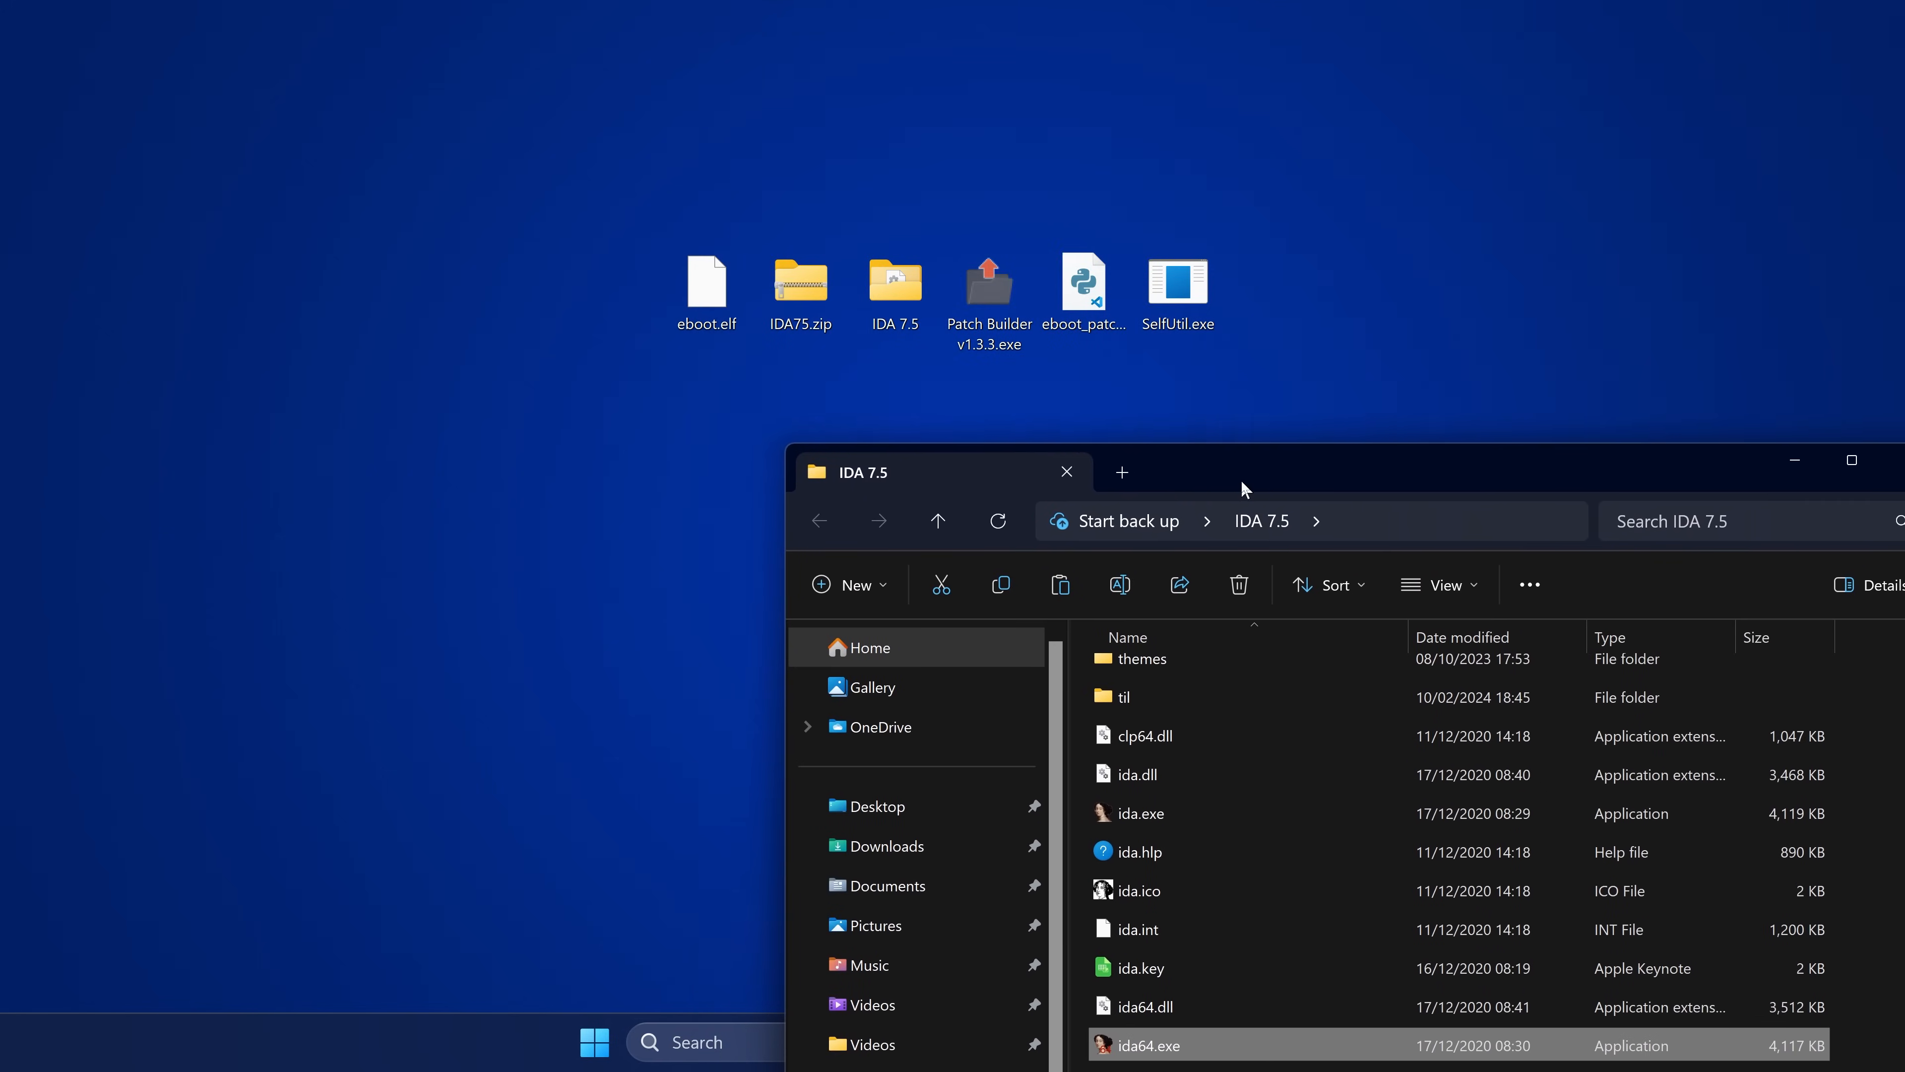
left_click(801, 282)
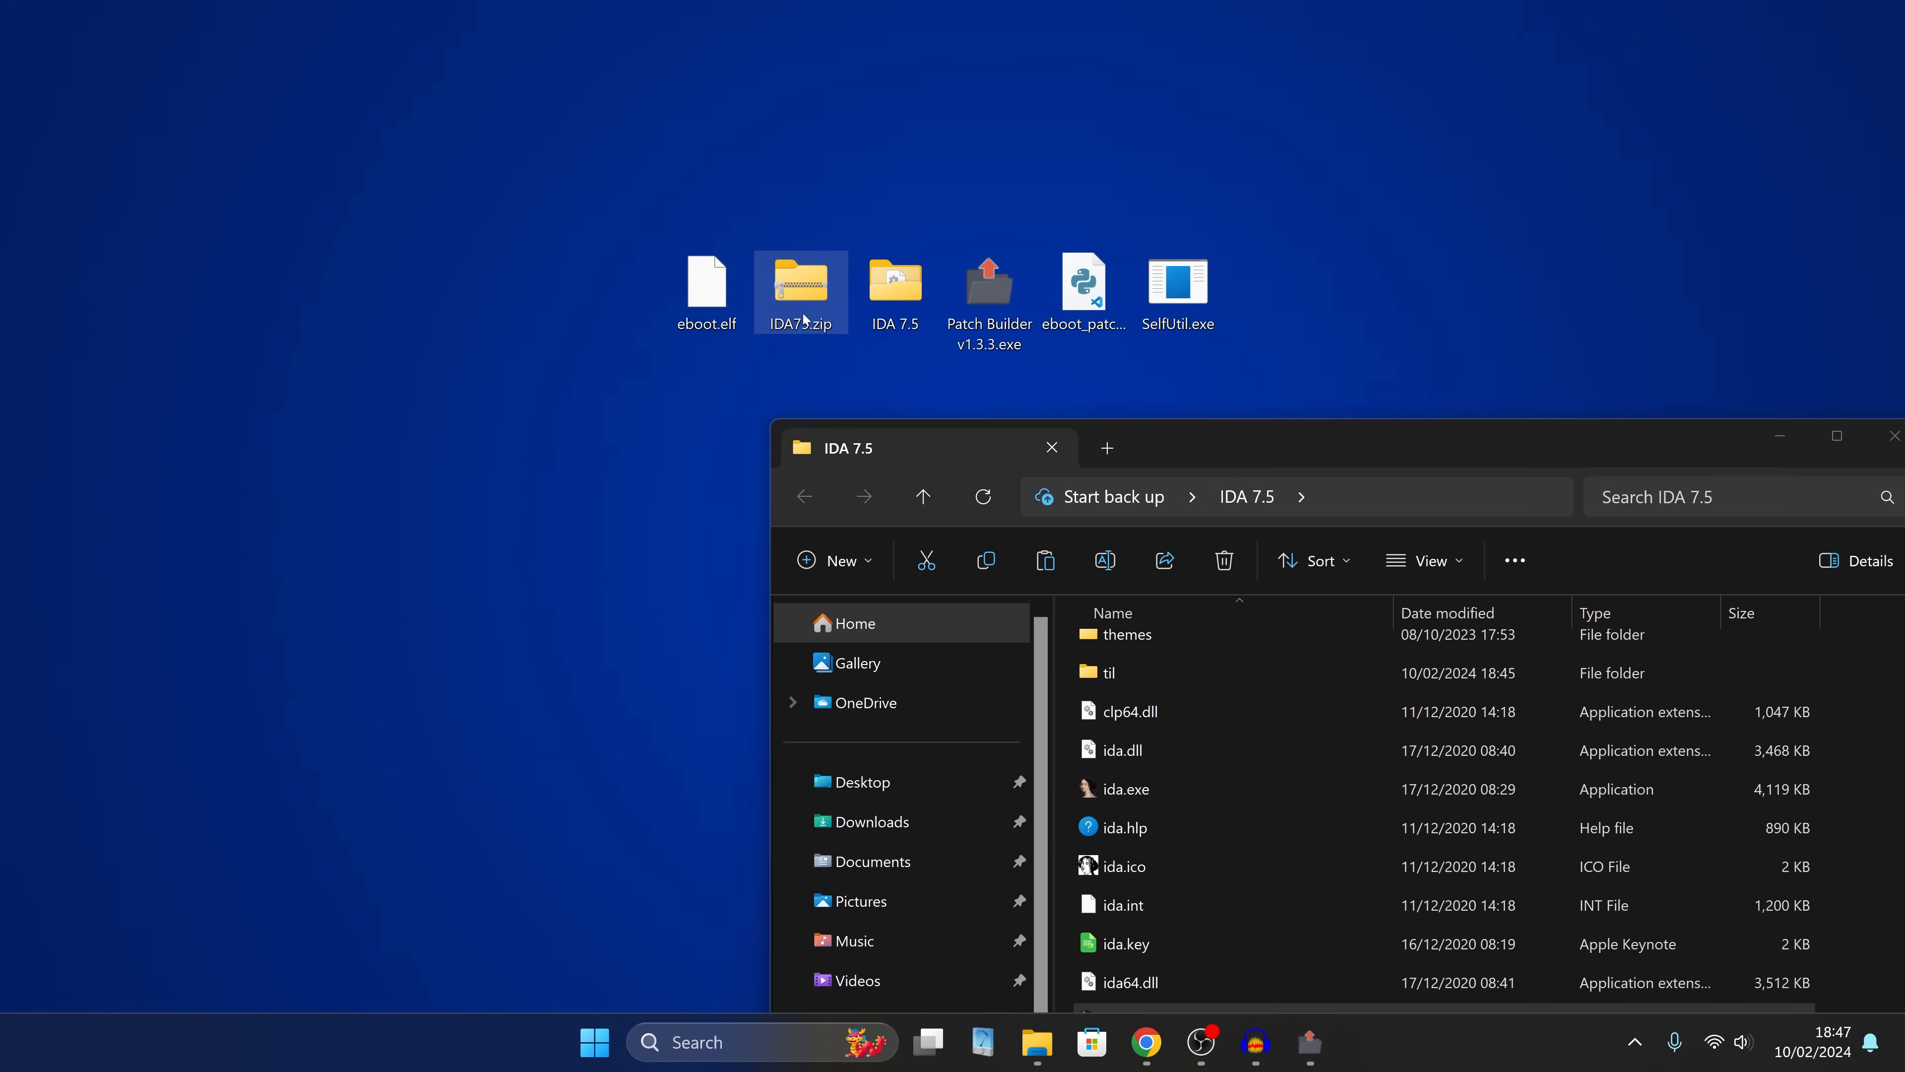
double_click(800, 282)
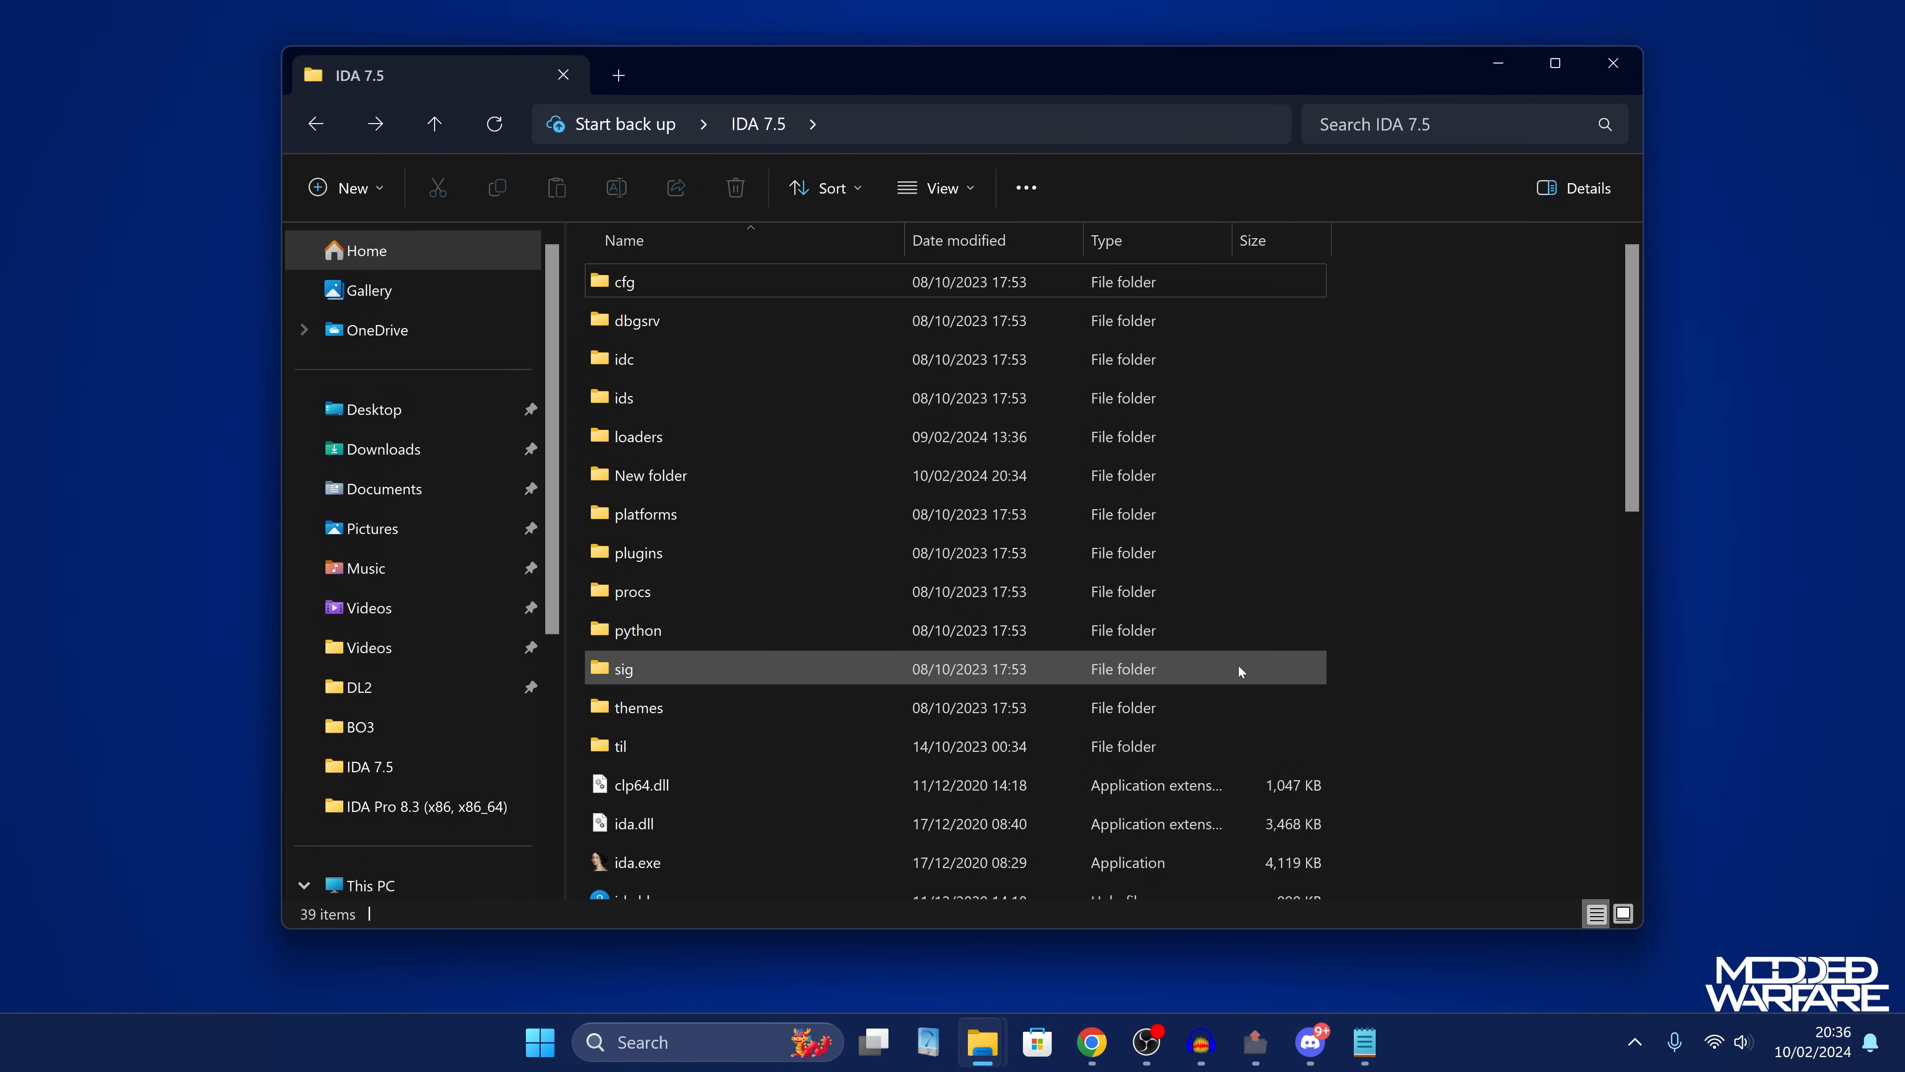
Download ida75sp3_python39_win.zip from the Hex-Rays Python 3.9 support page.
left_click(1091, 1041)
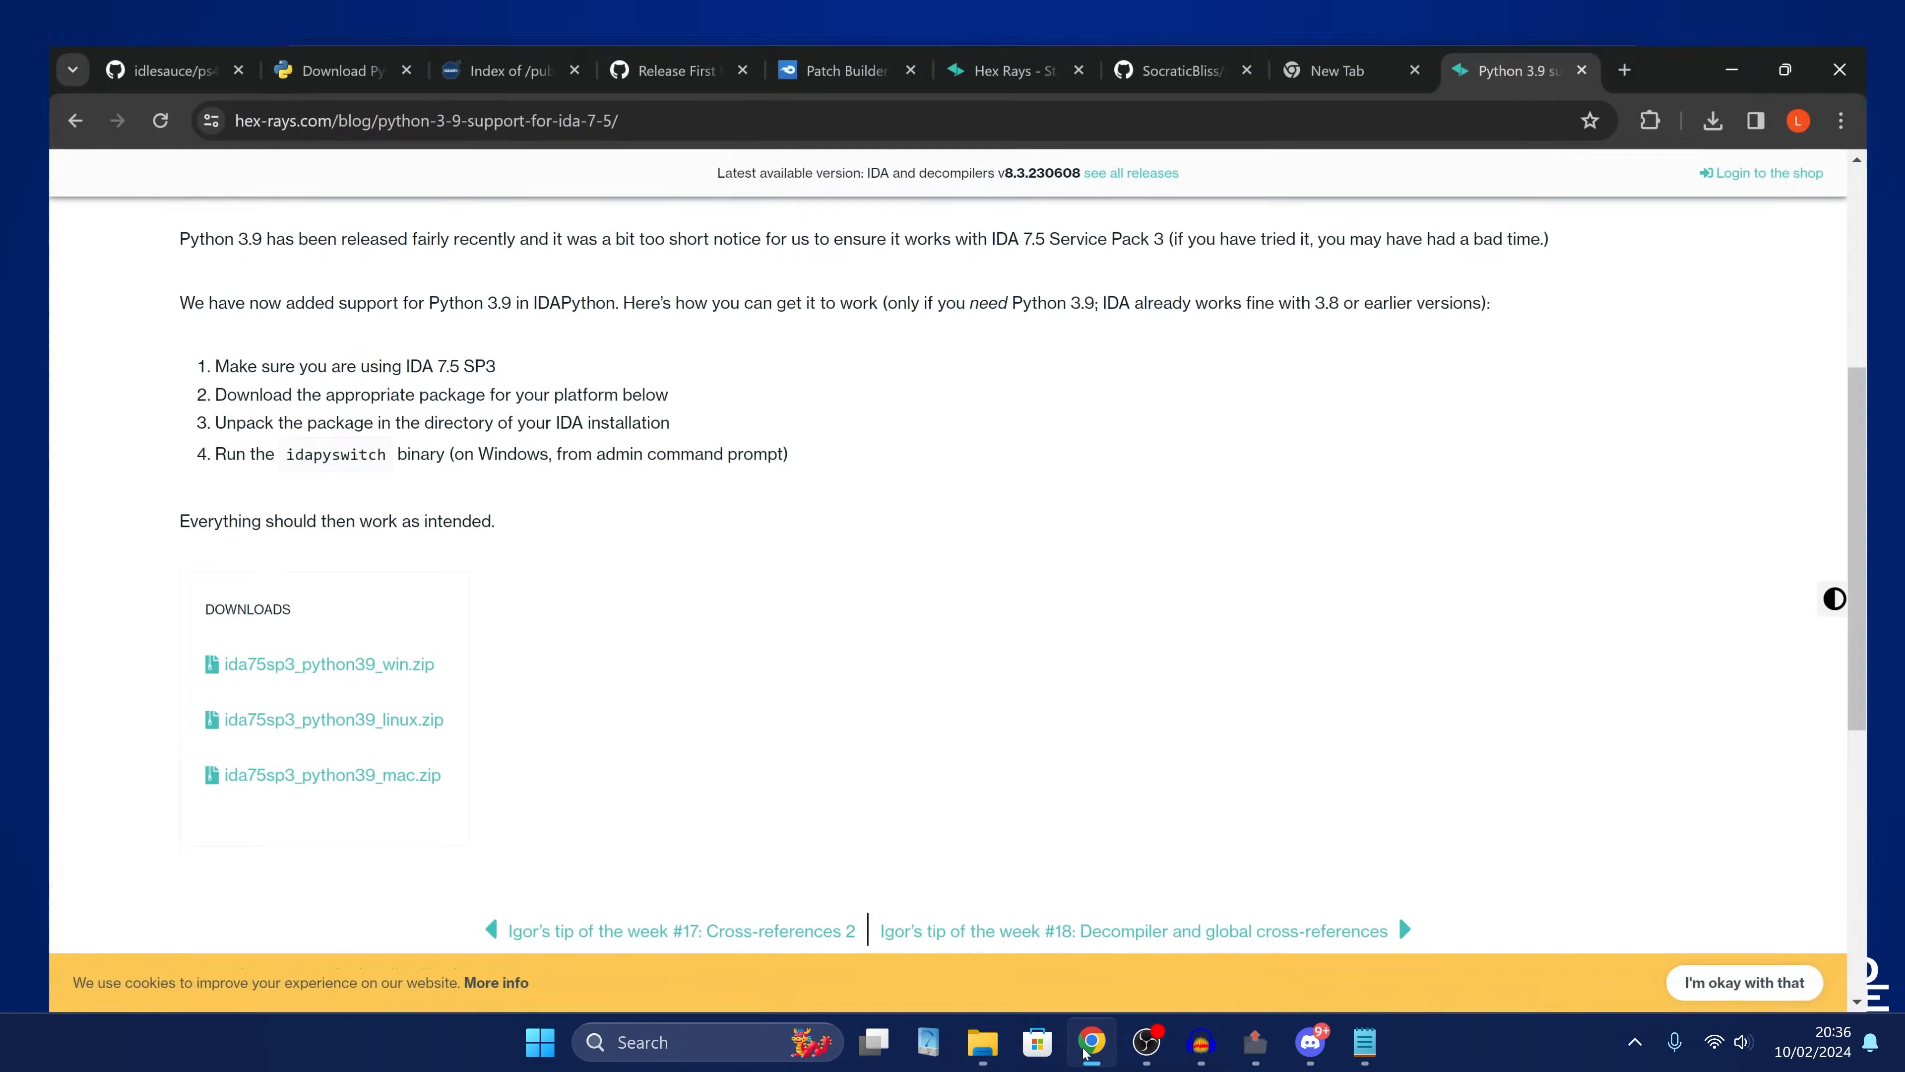
mouse_move(254, 665)
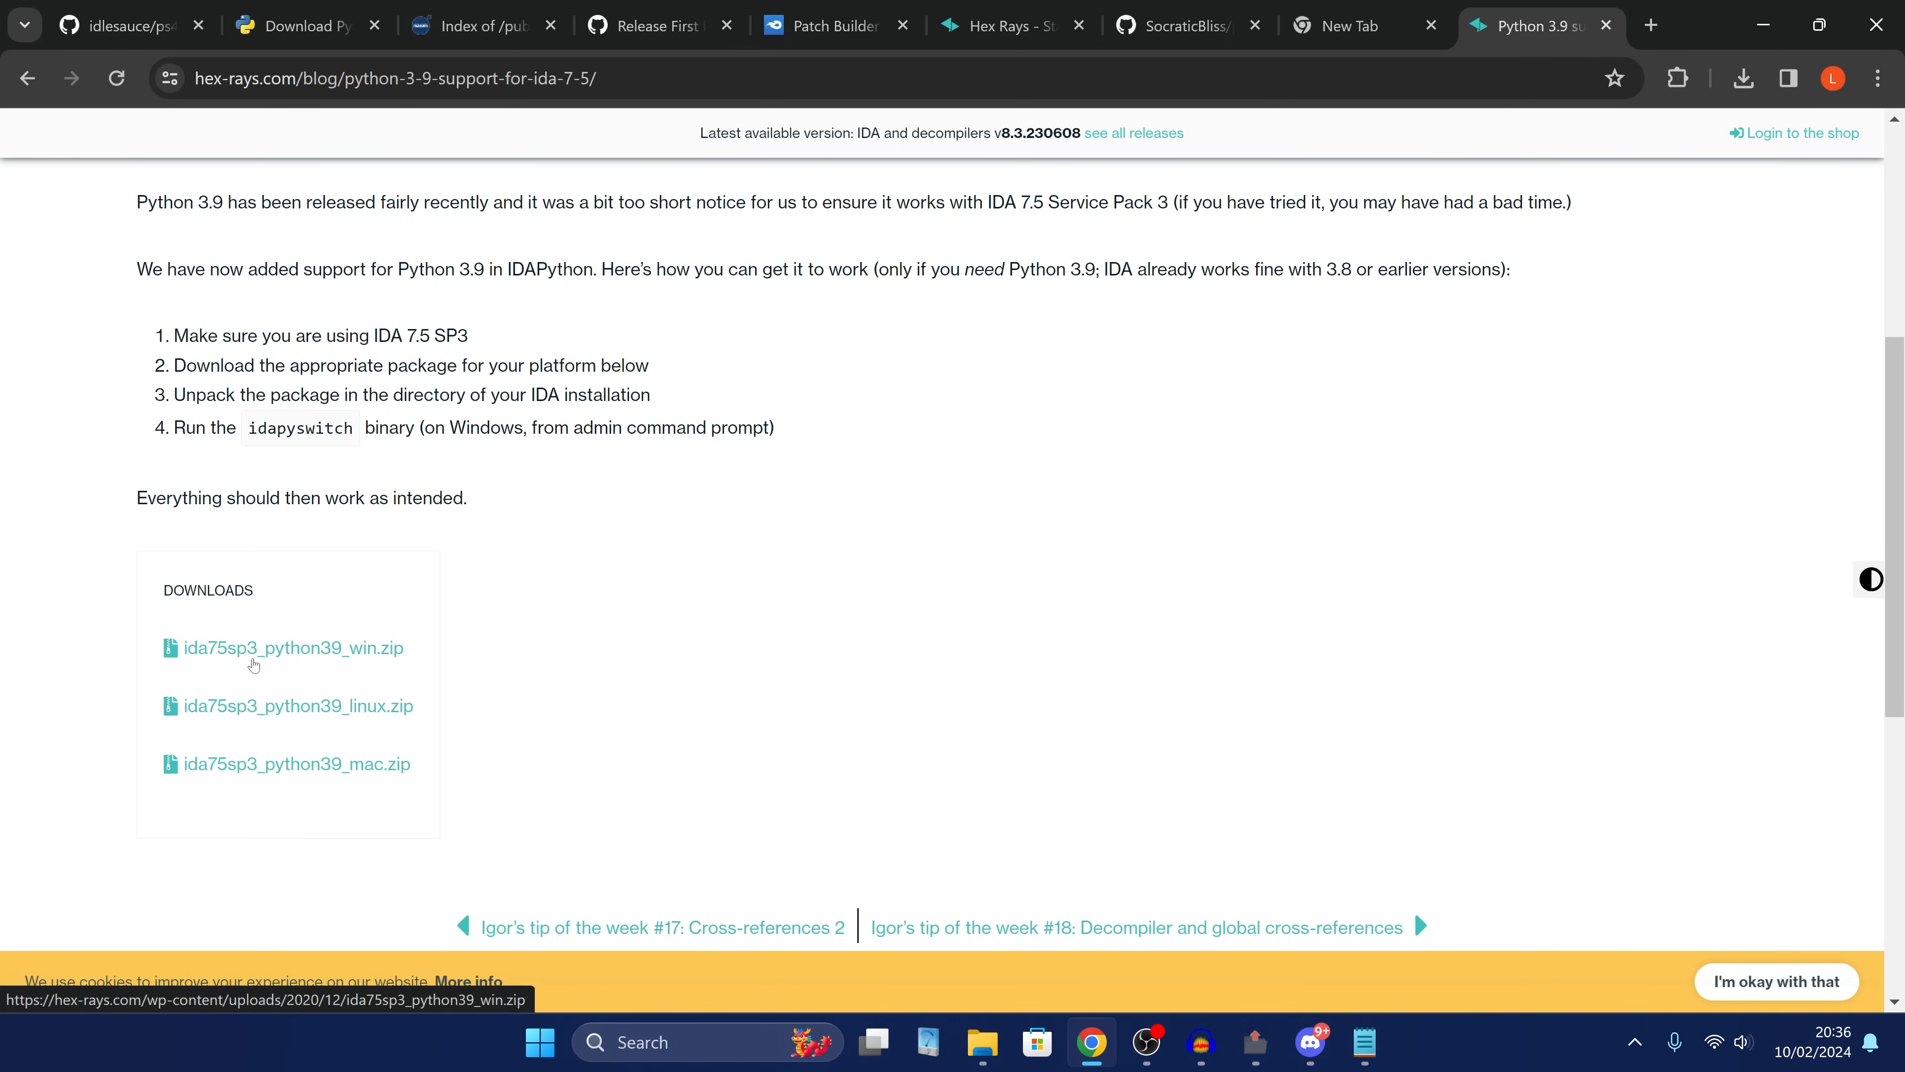
mouse_move(265, 665)
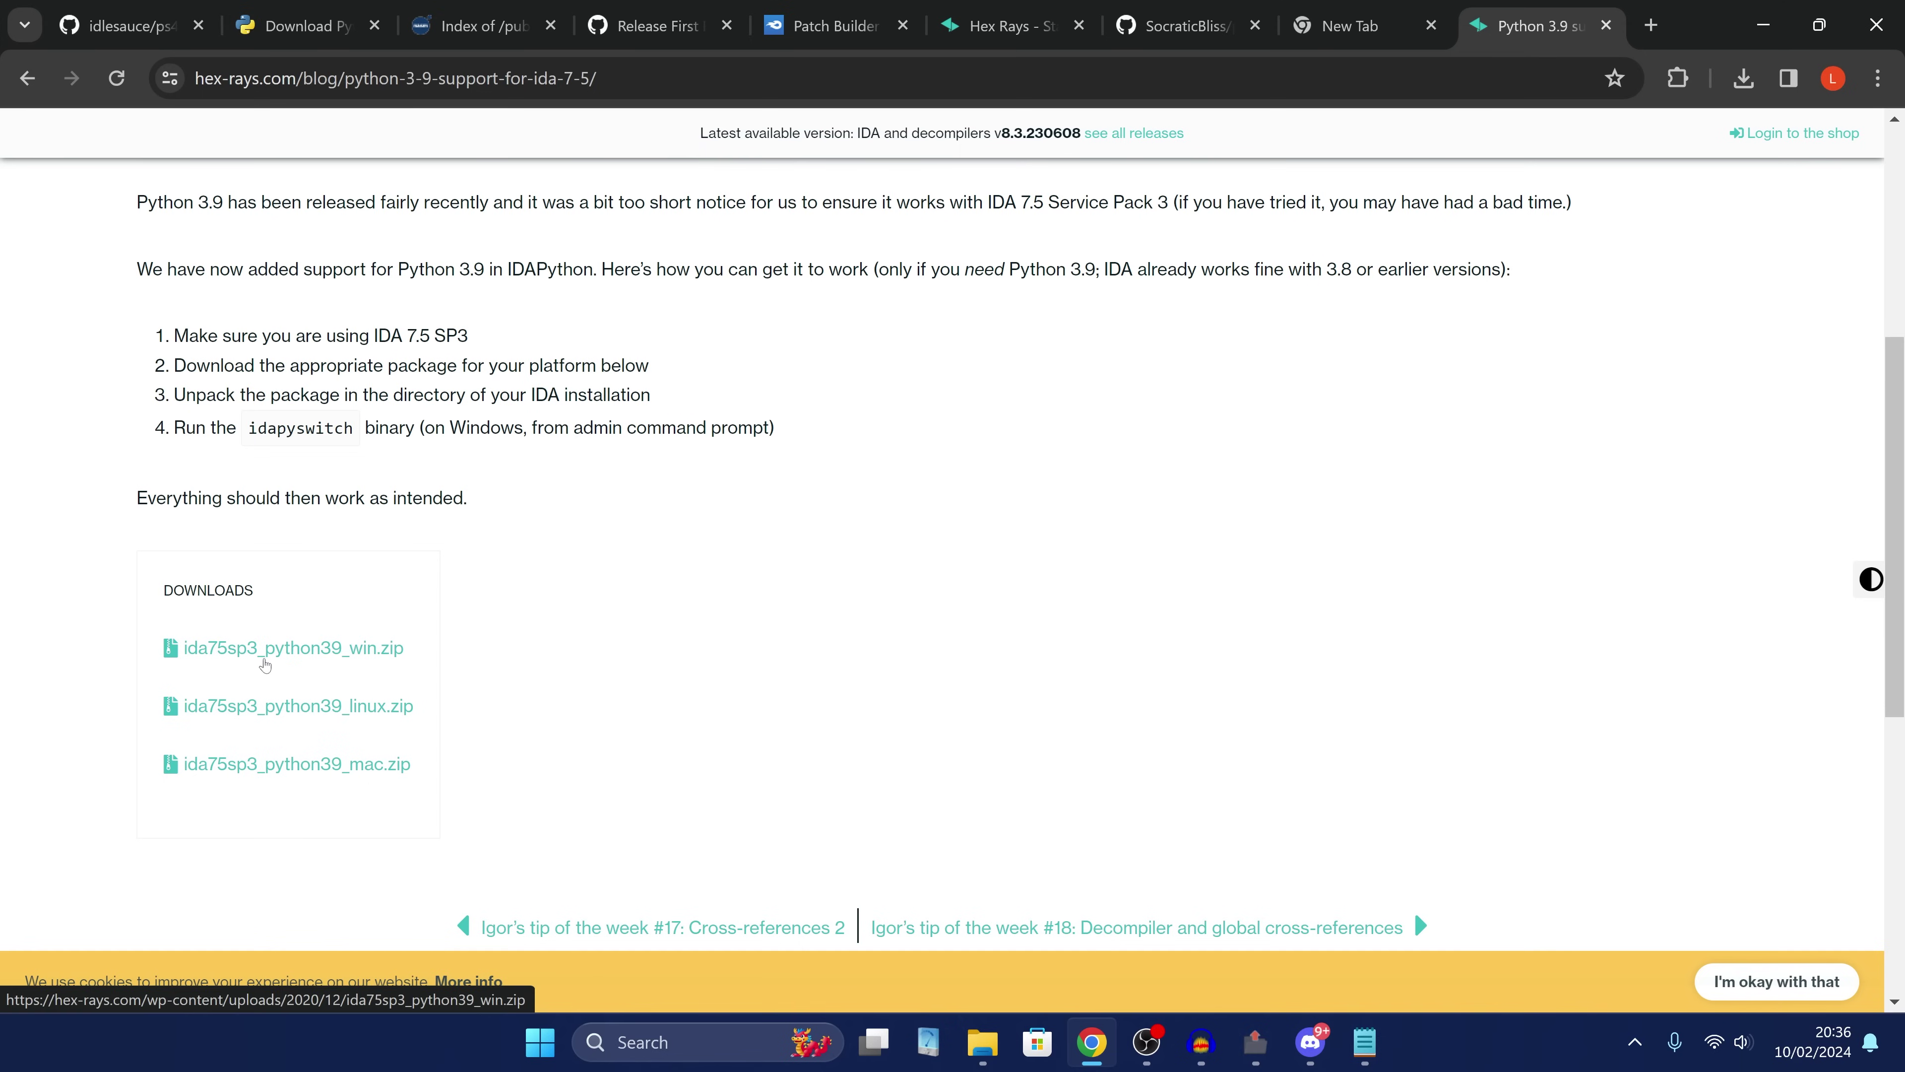
mouse_move(382, 659)
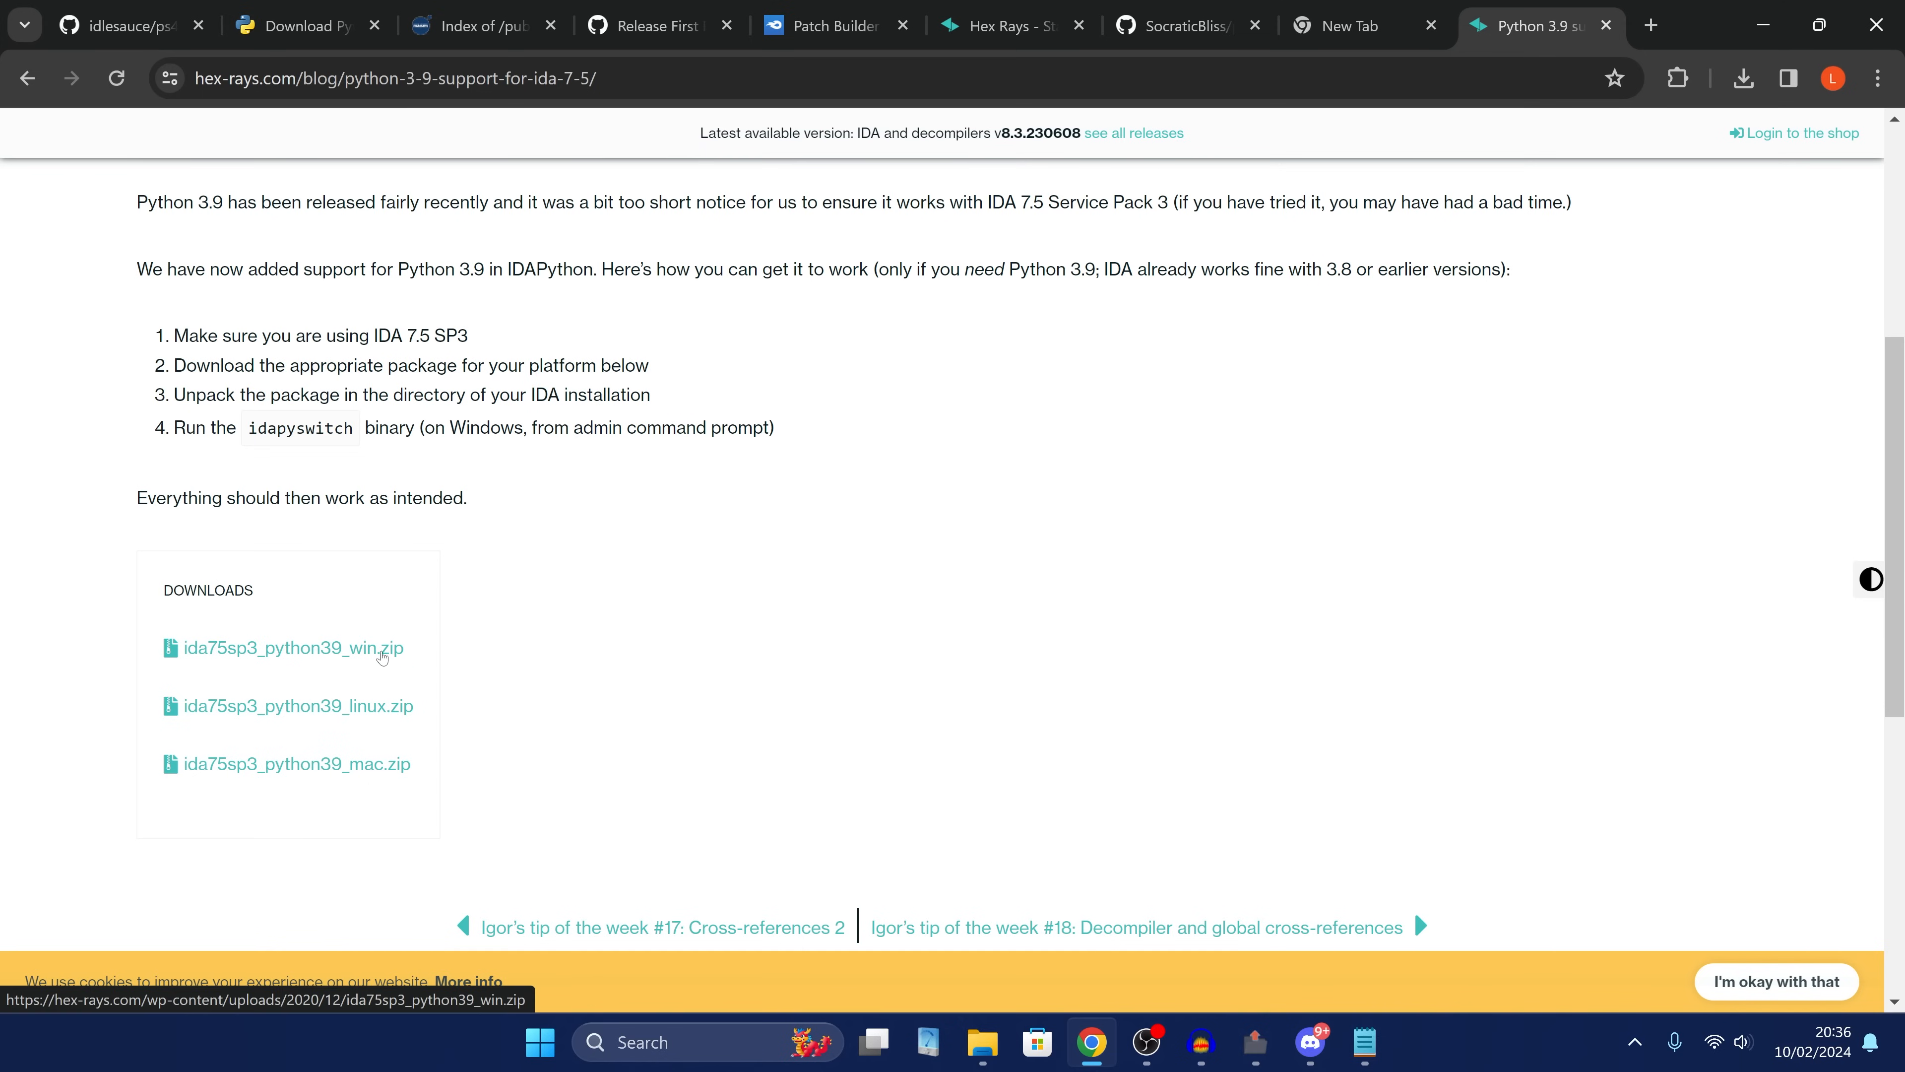
left_click(293, 648)
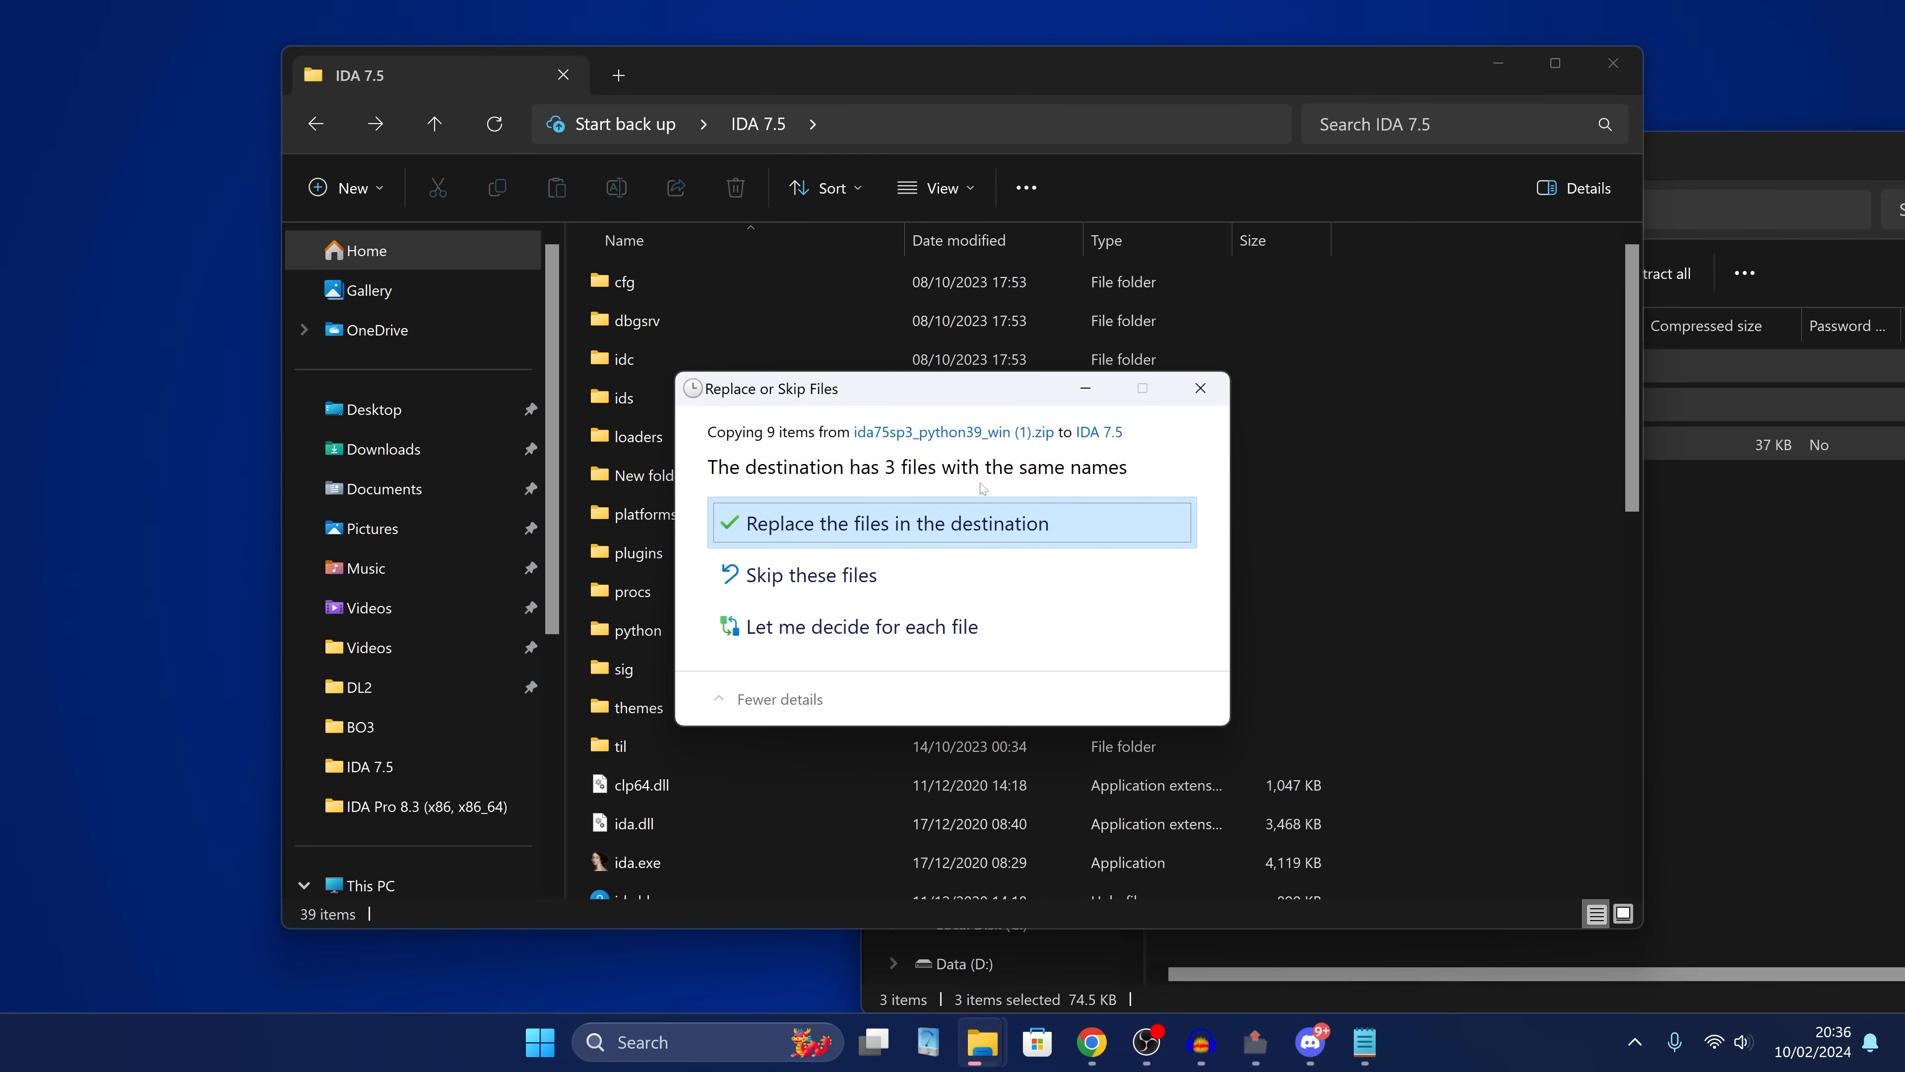
Replace the duplicate files in IDA 7.5 with the package contents and select ida64.exe.
left_click(911, 524)
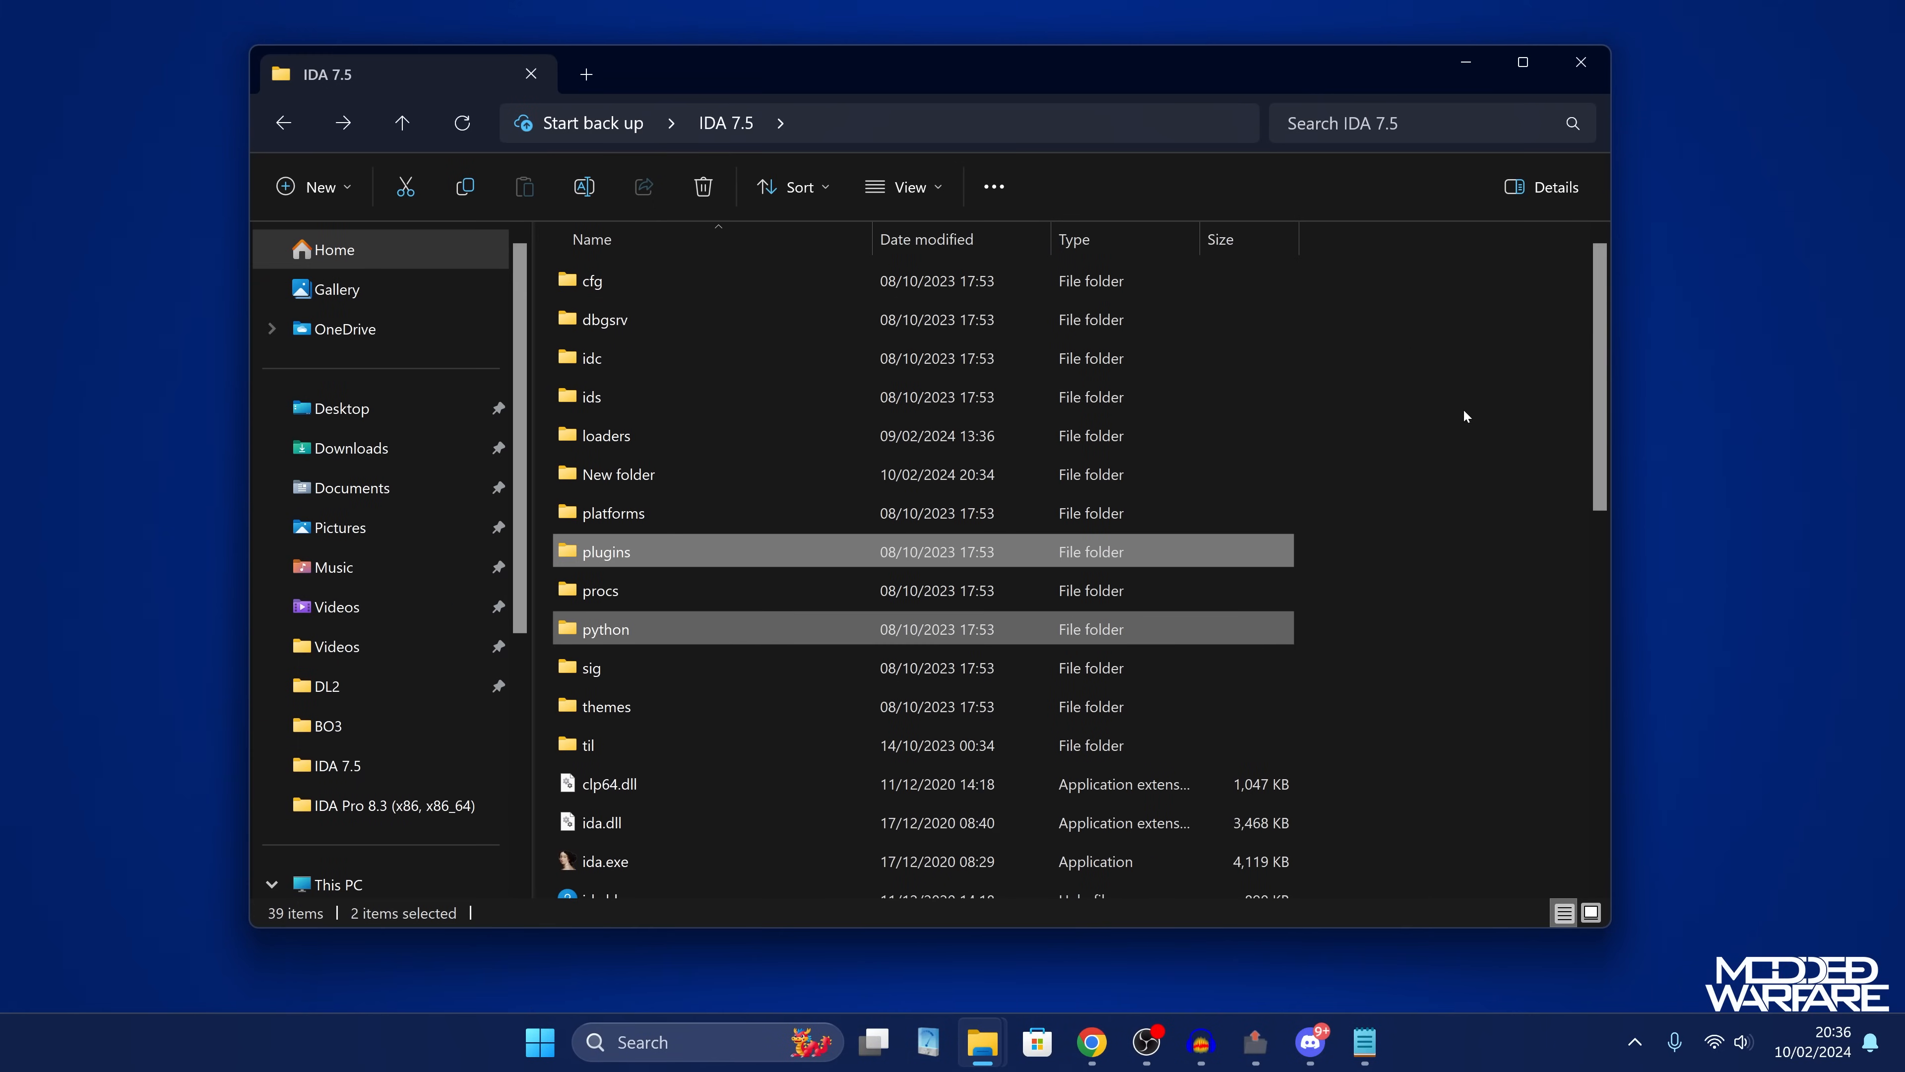
left_click(1469, 470)
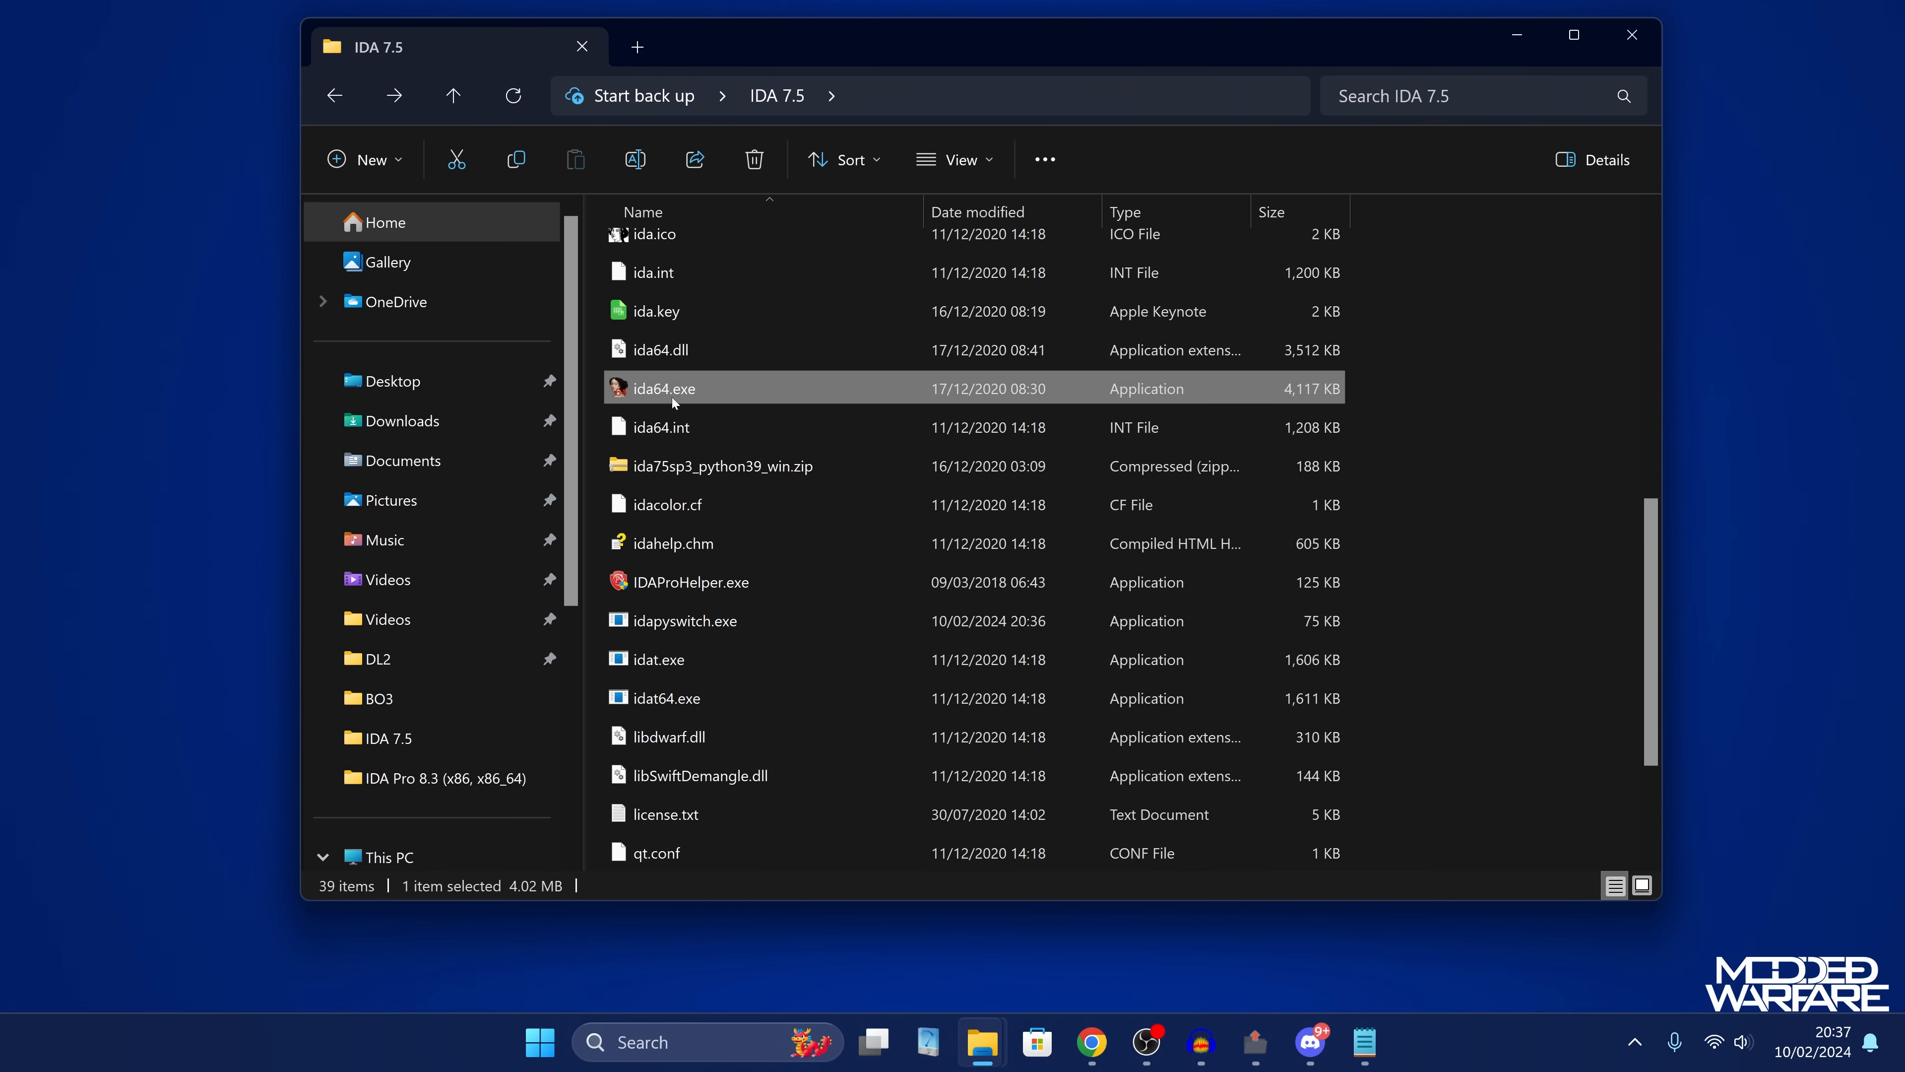
mouse_move(643, 397)
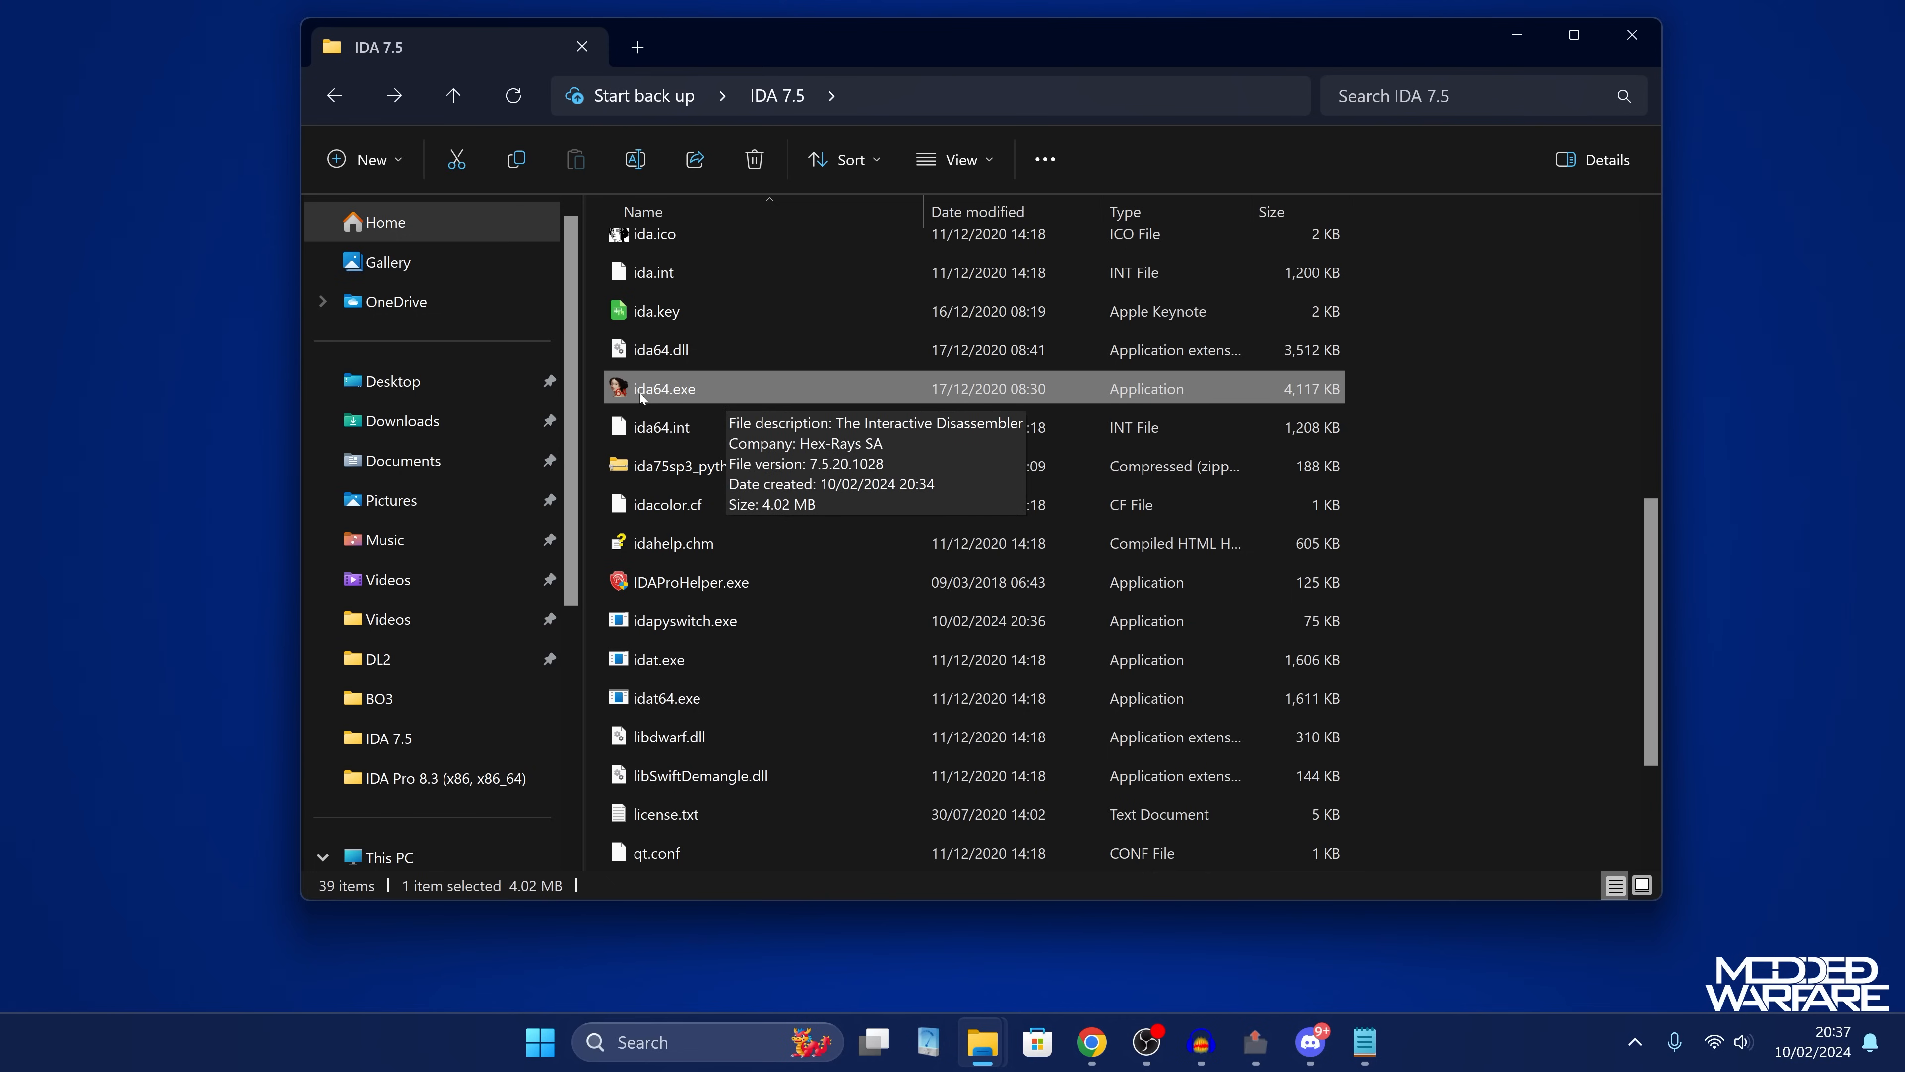
mouse_move(768, 386)
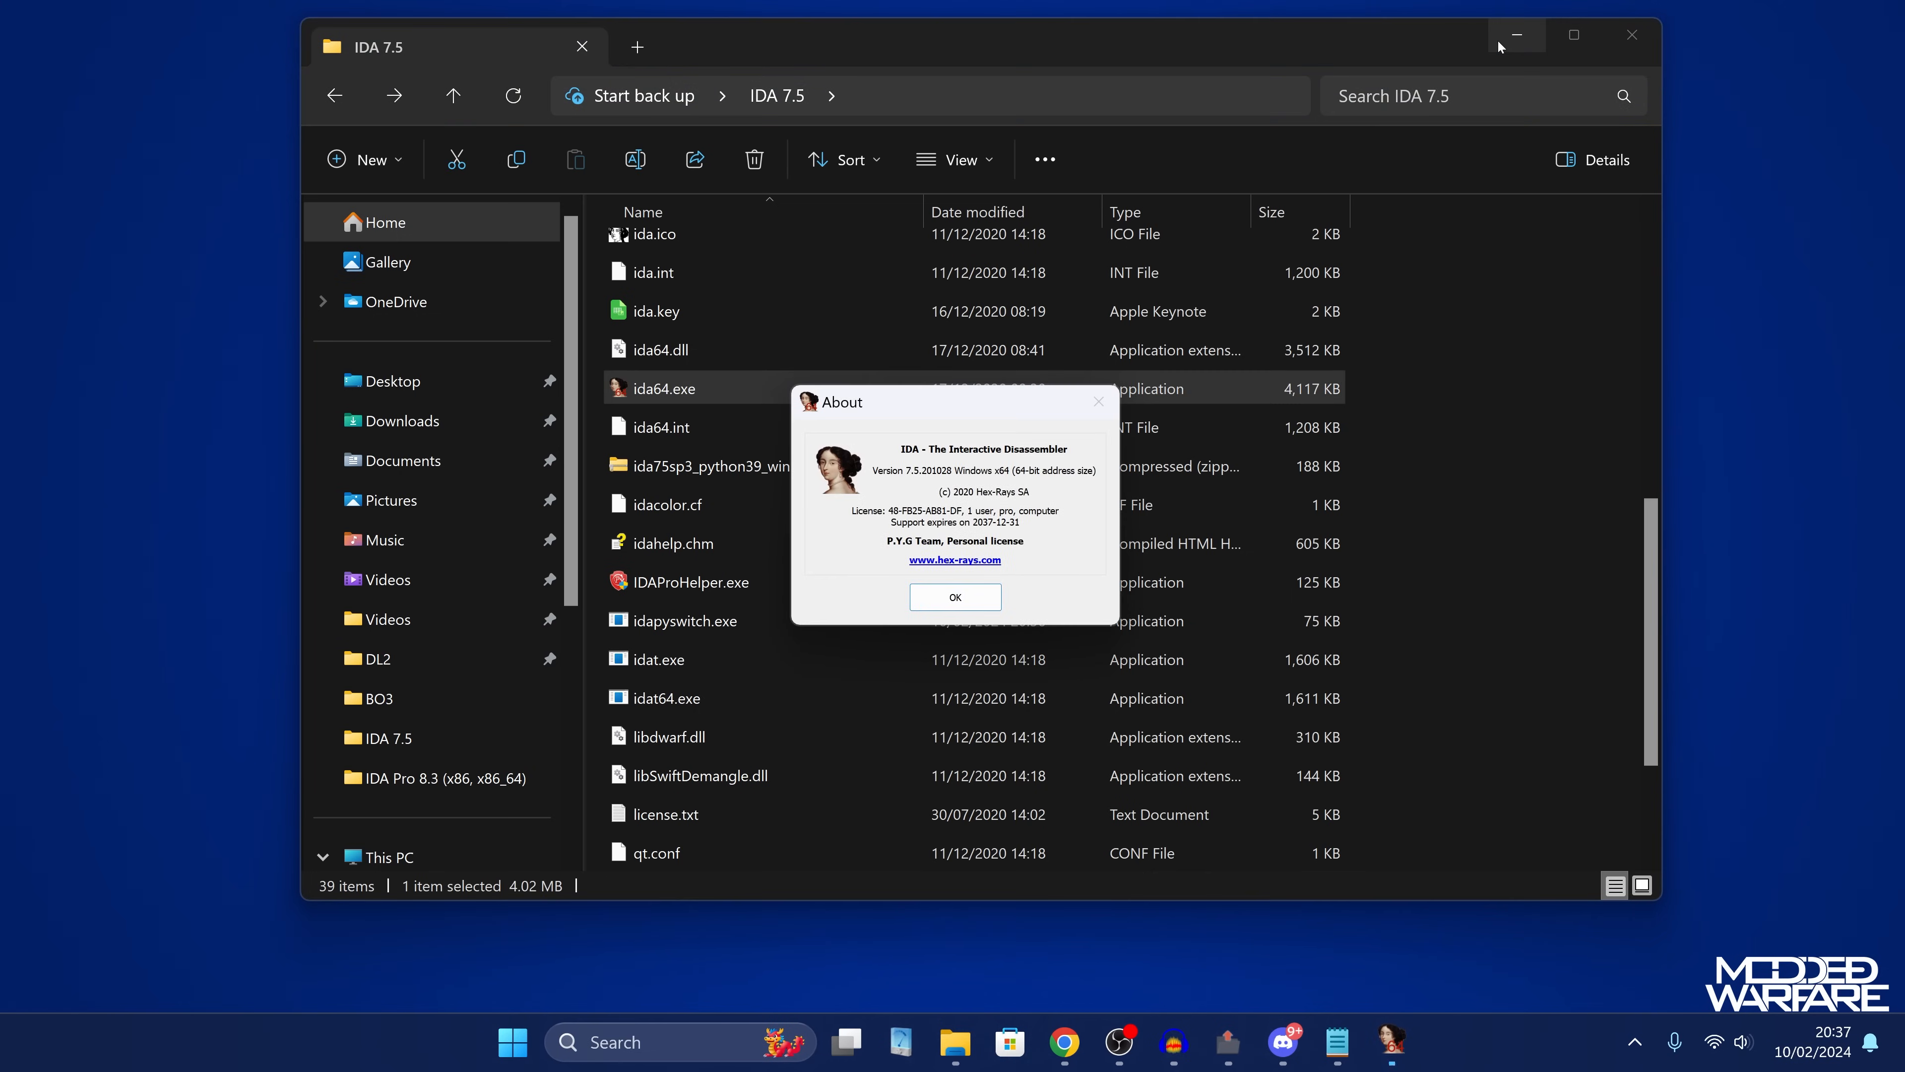
Attempt to load eboot.elf in IDA, dismiss the ps4_module loader error and cancel the load.
left_click(955, 596)
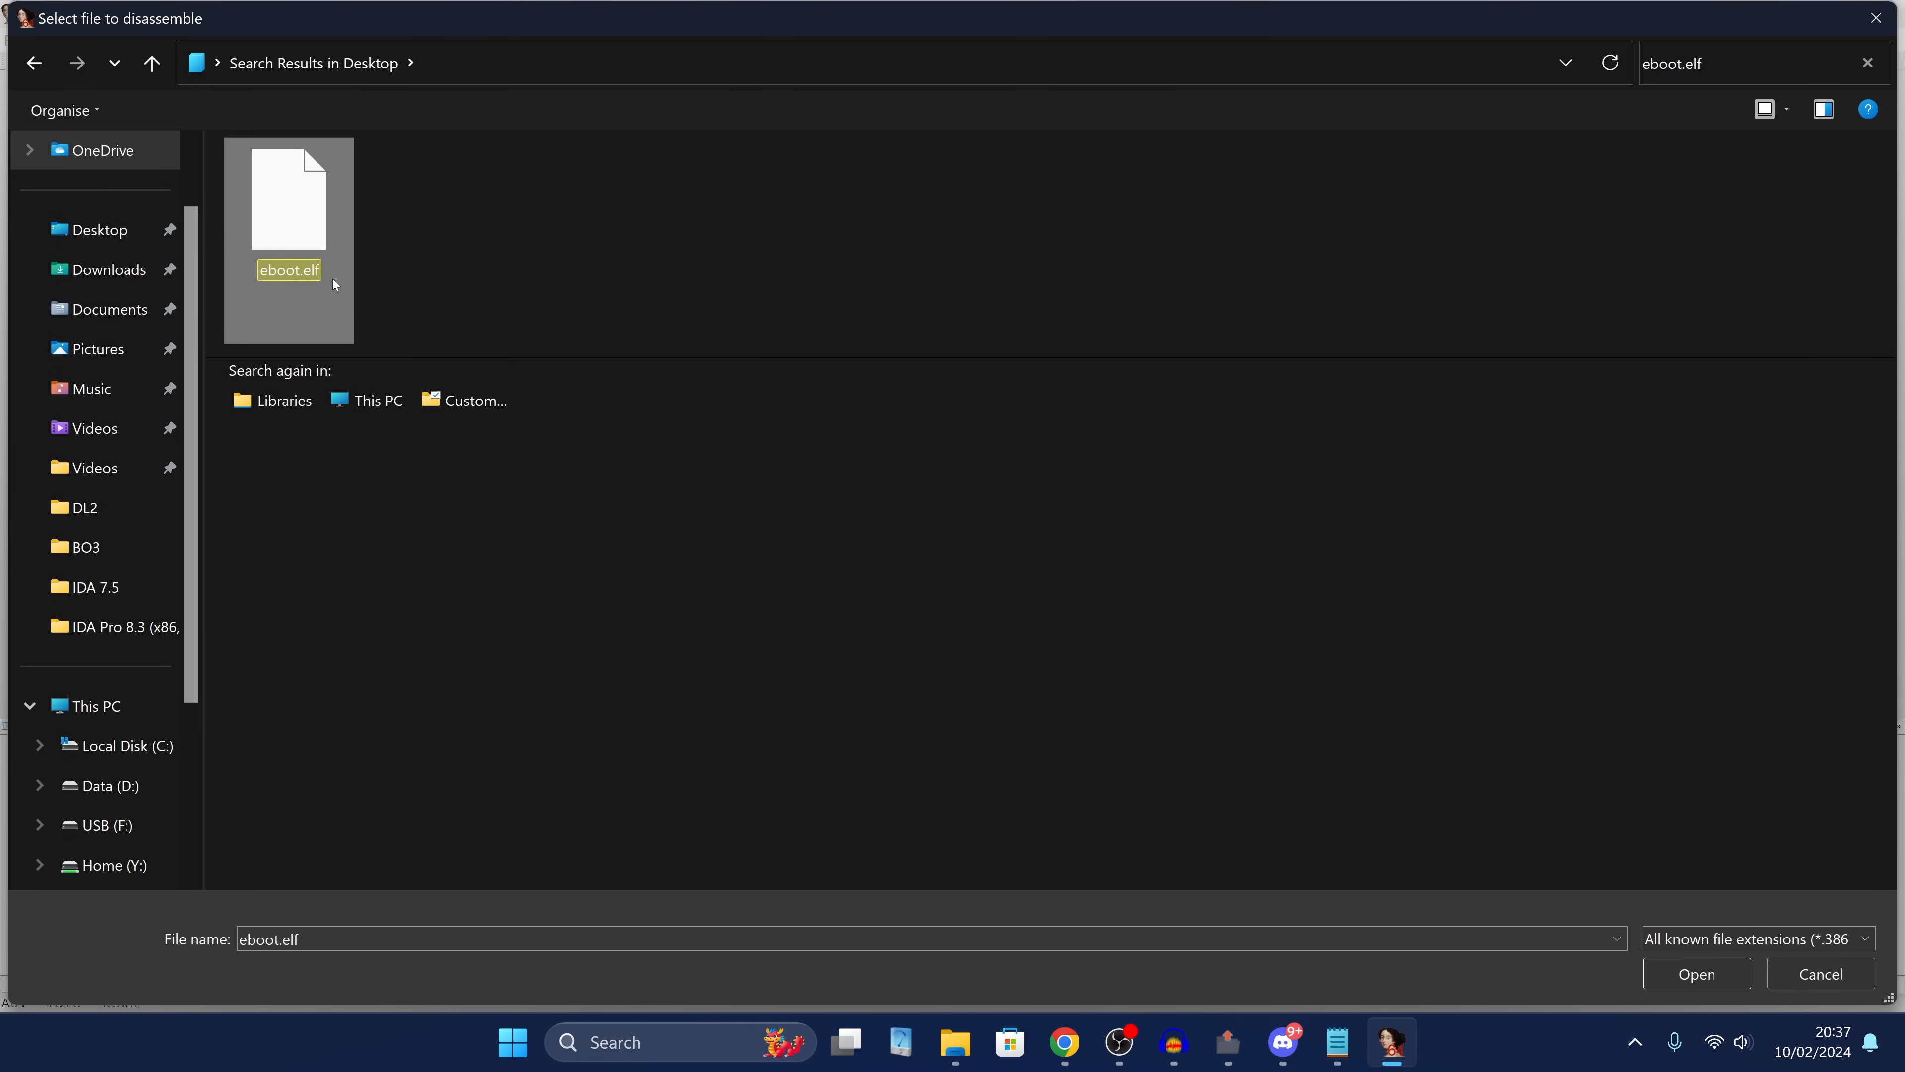
left_click(1696, 972)
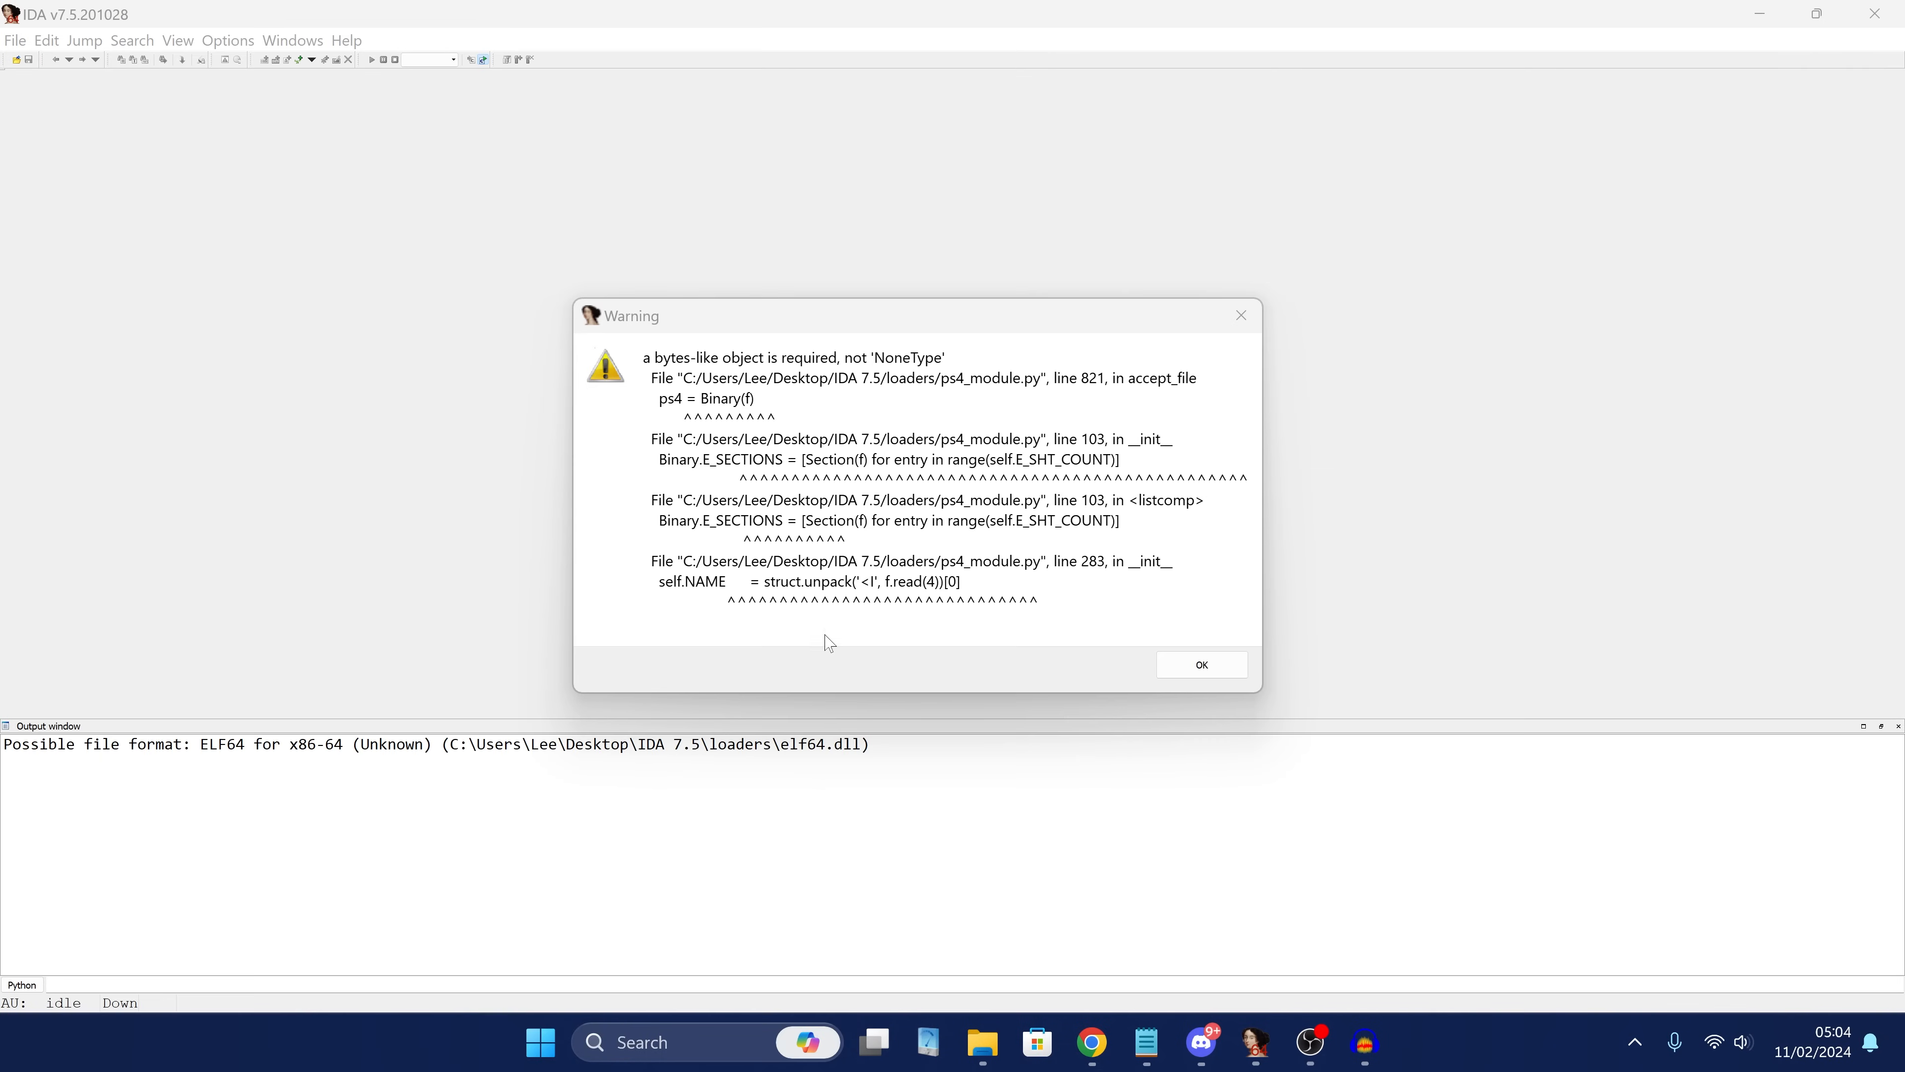
mouse_move(925, 531)
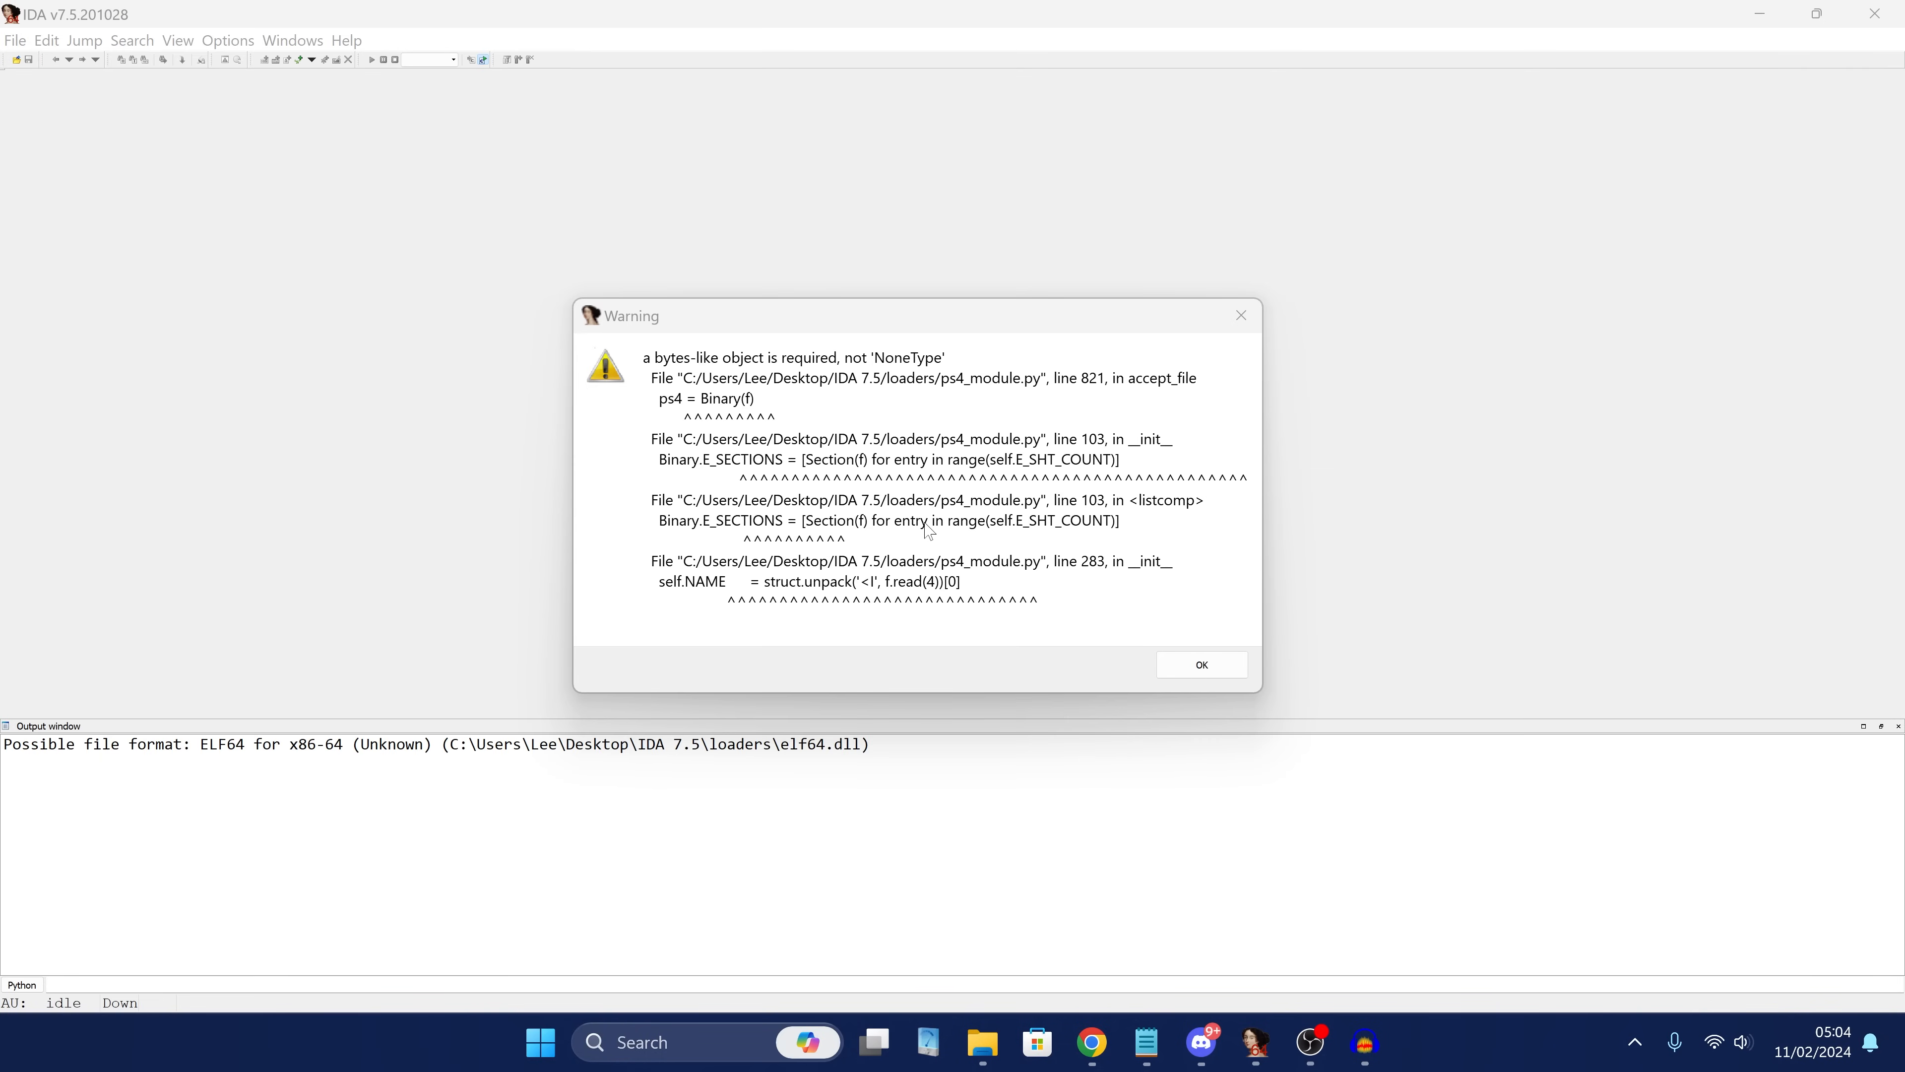
mouse_move(1004, 746)
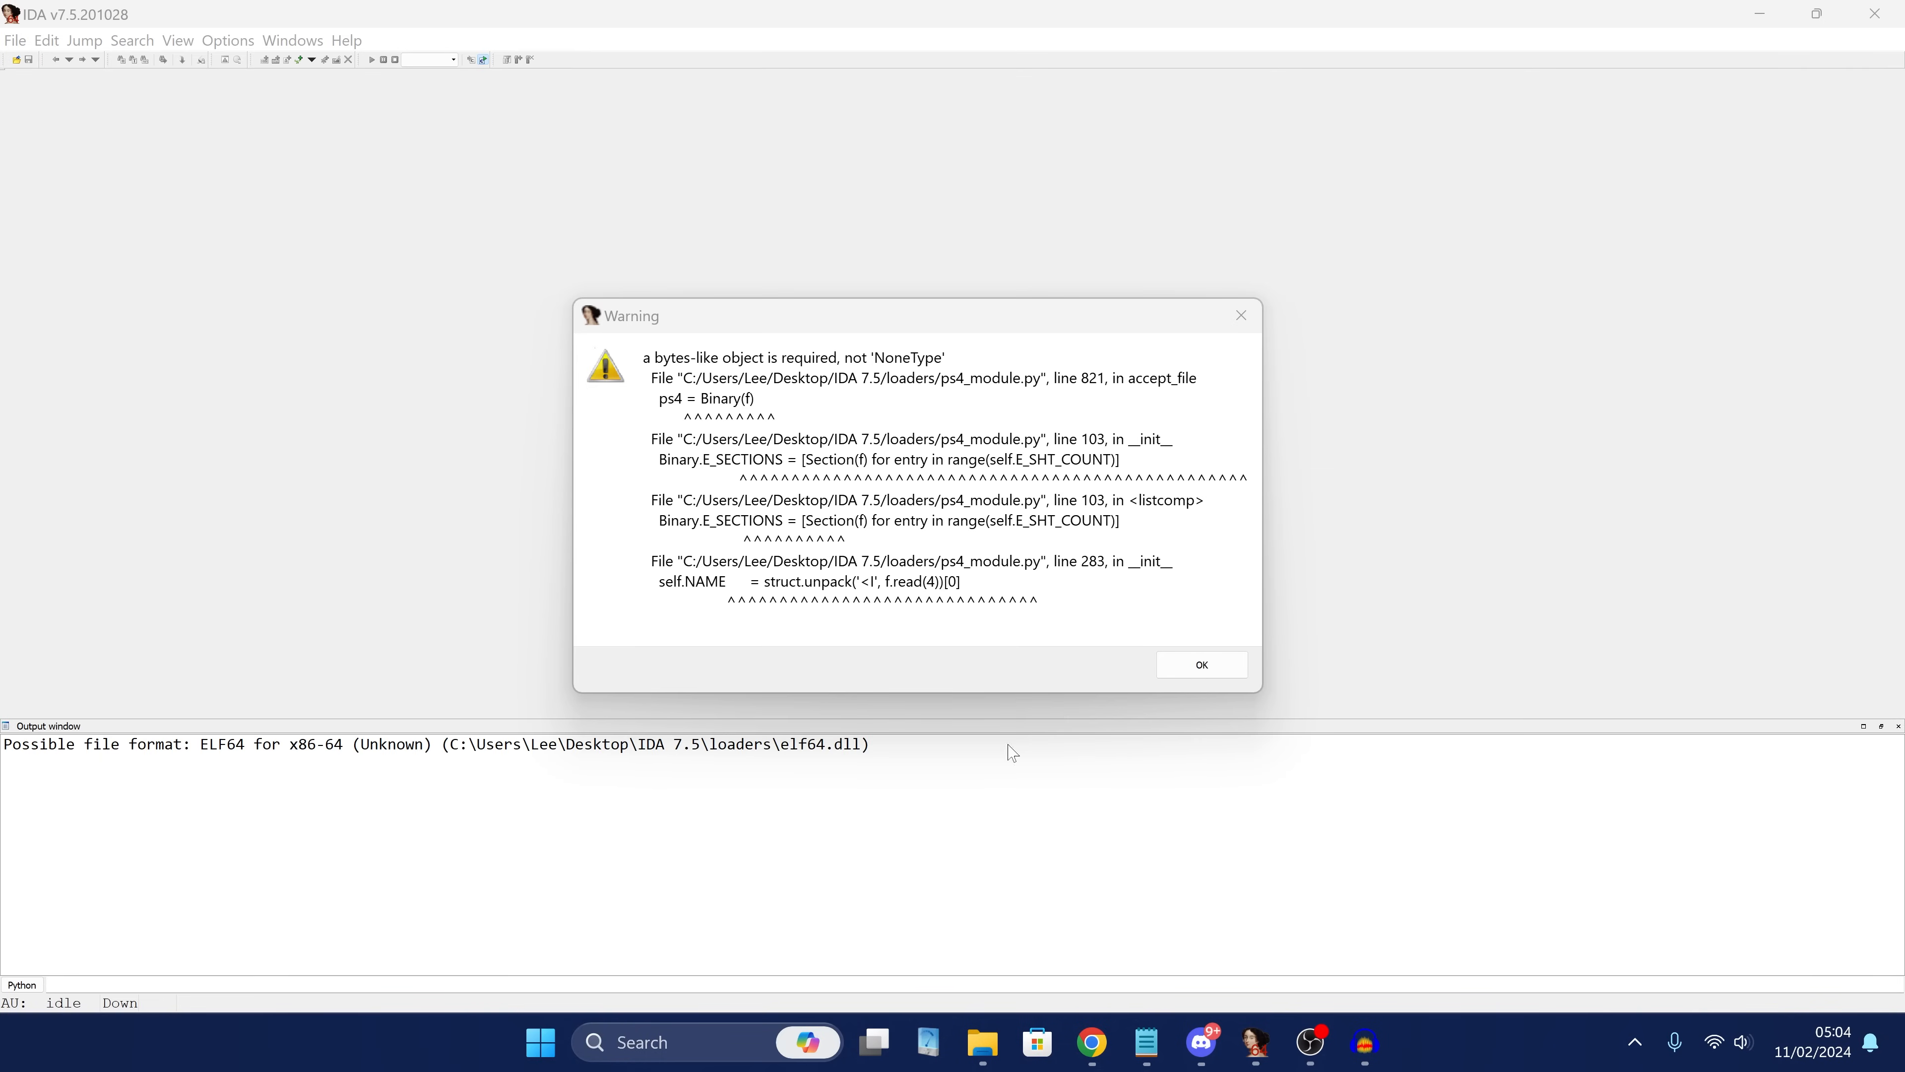
mouse_move(1036, 508)
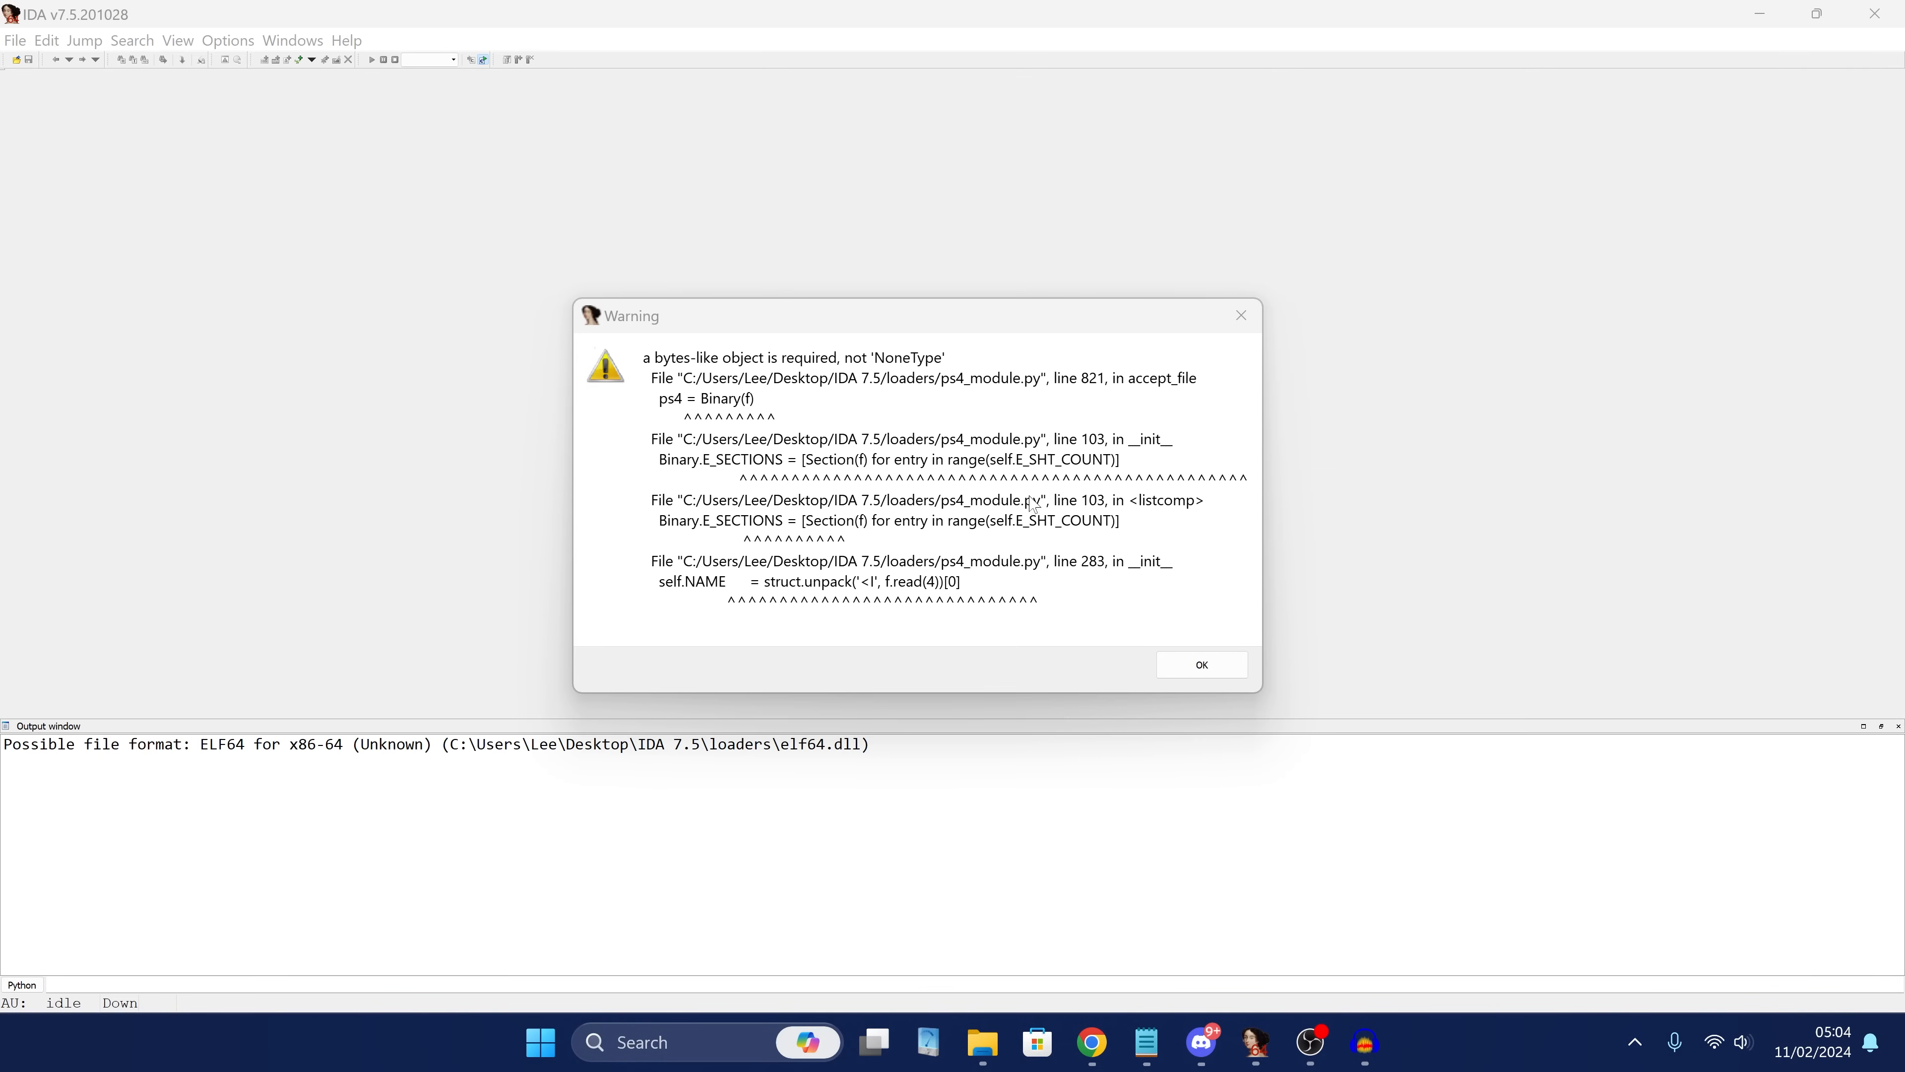
mouse_move(1038, 531)
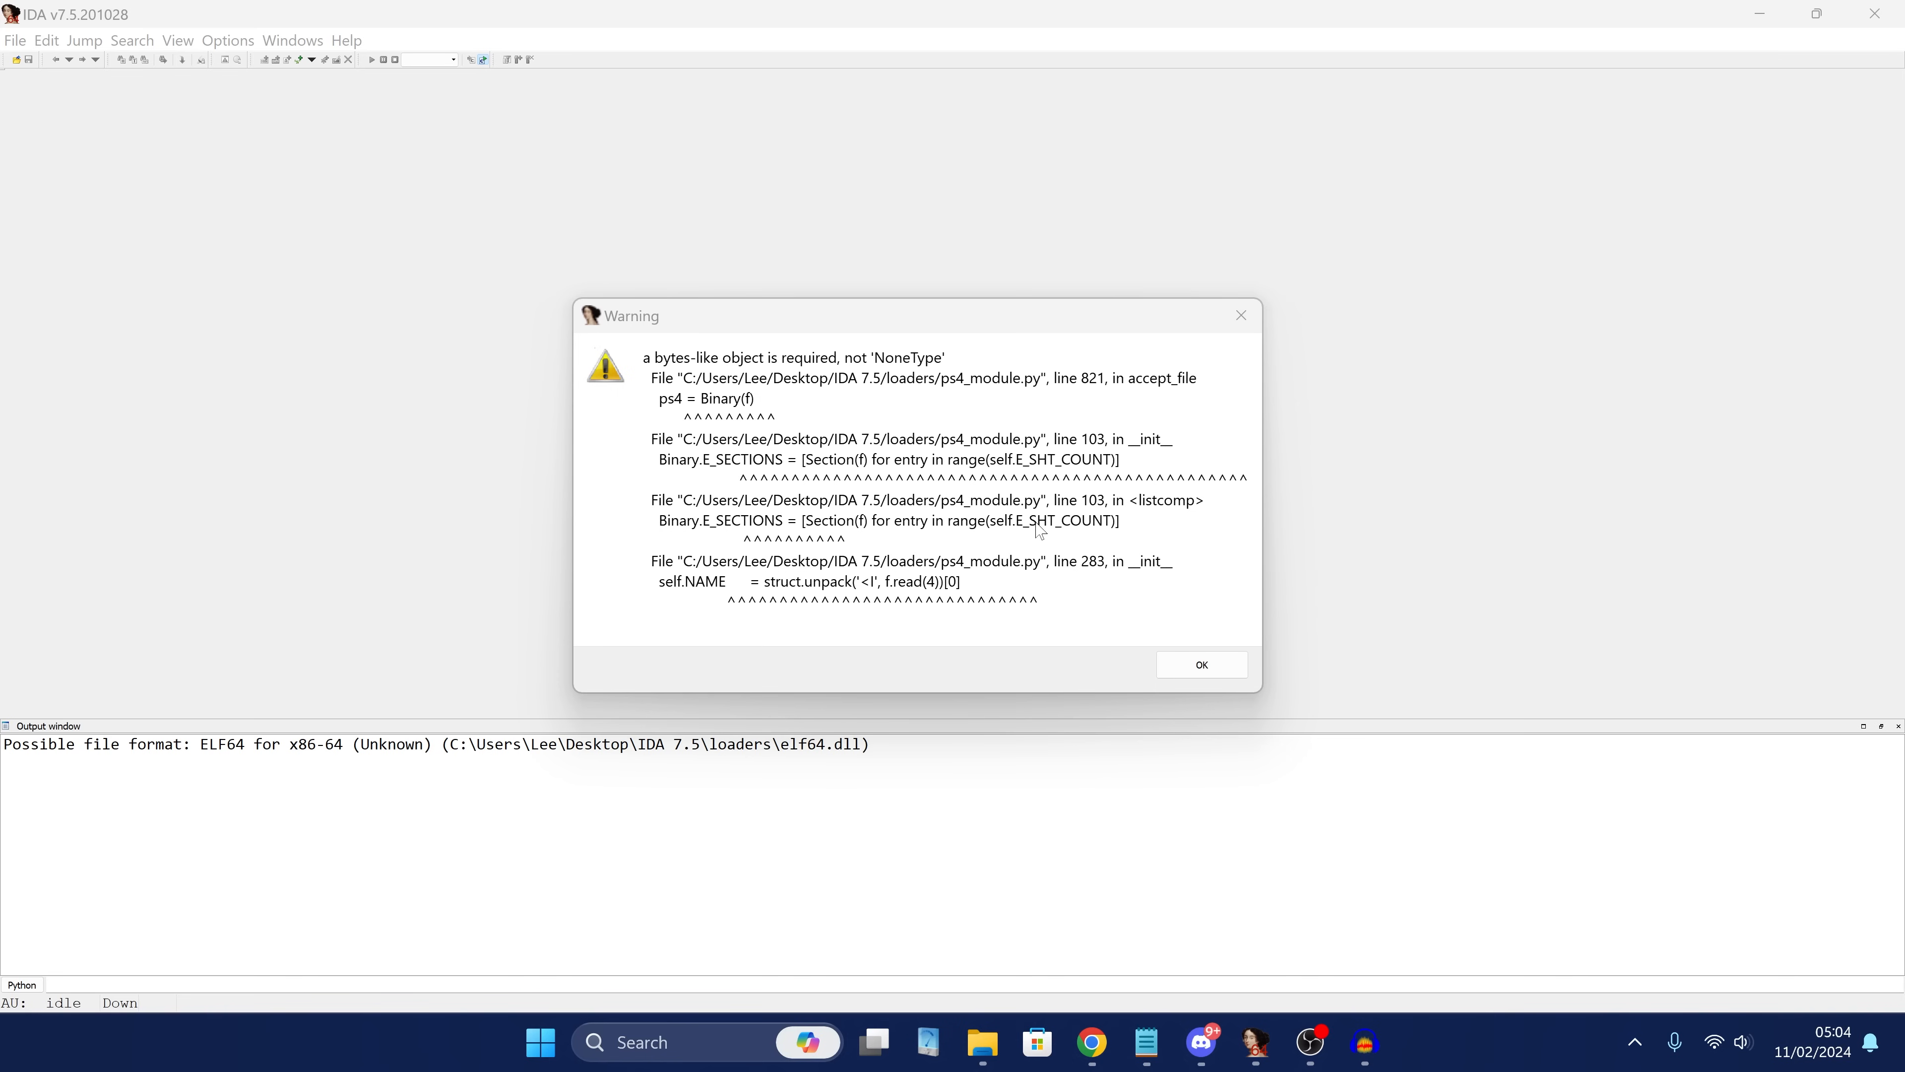
left_click(1202, 663)
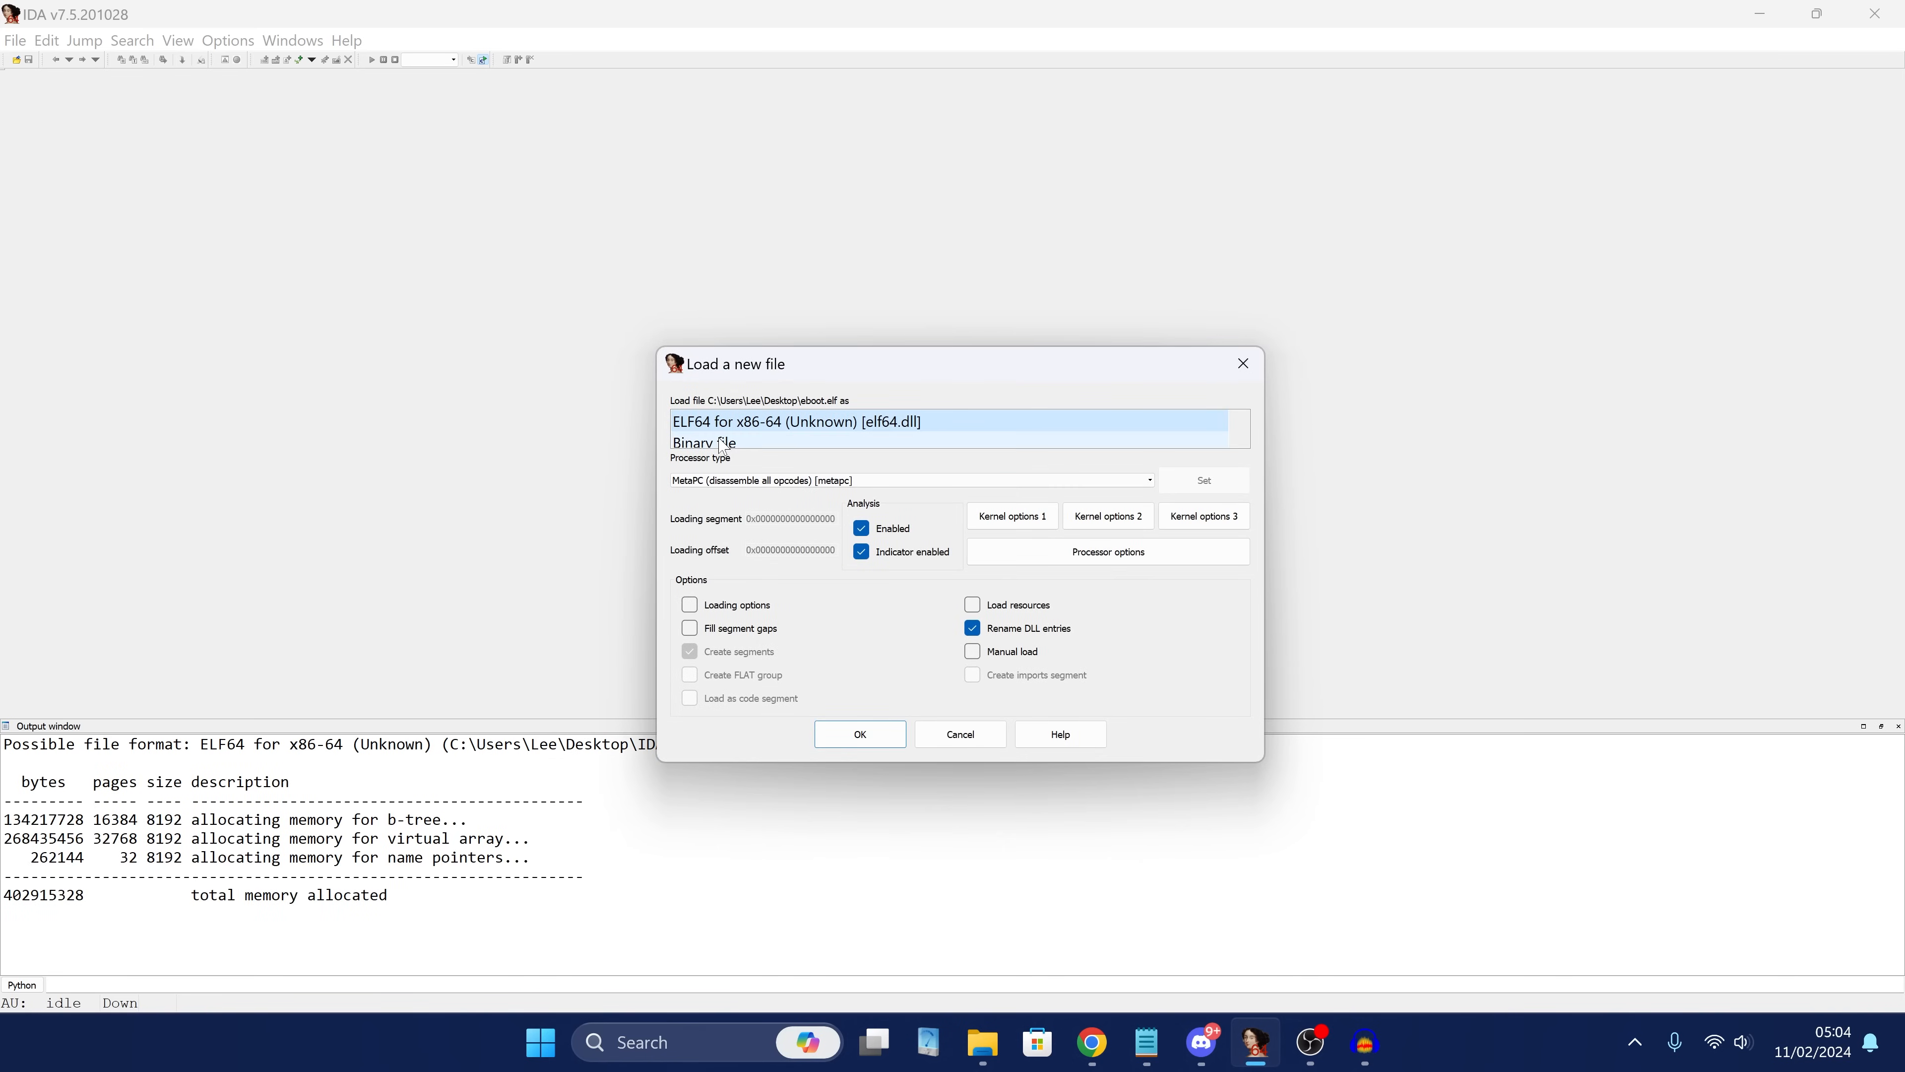
mouse_move(780, 452)
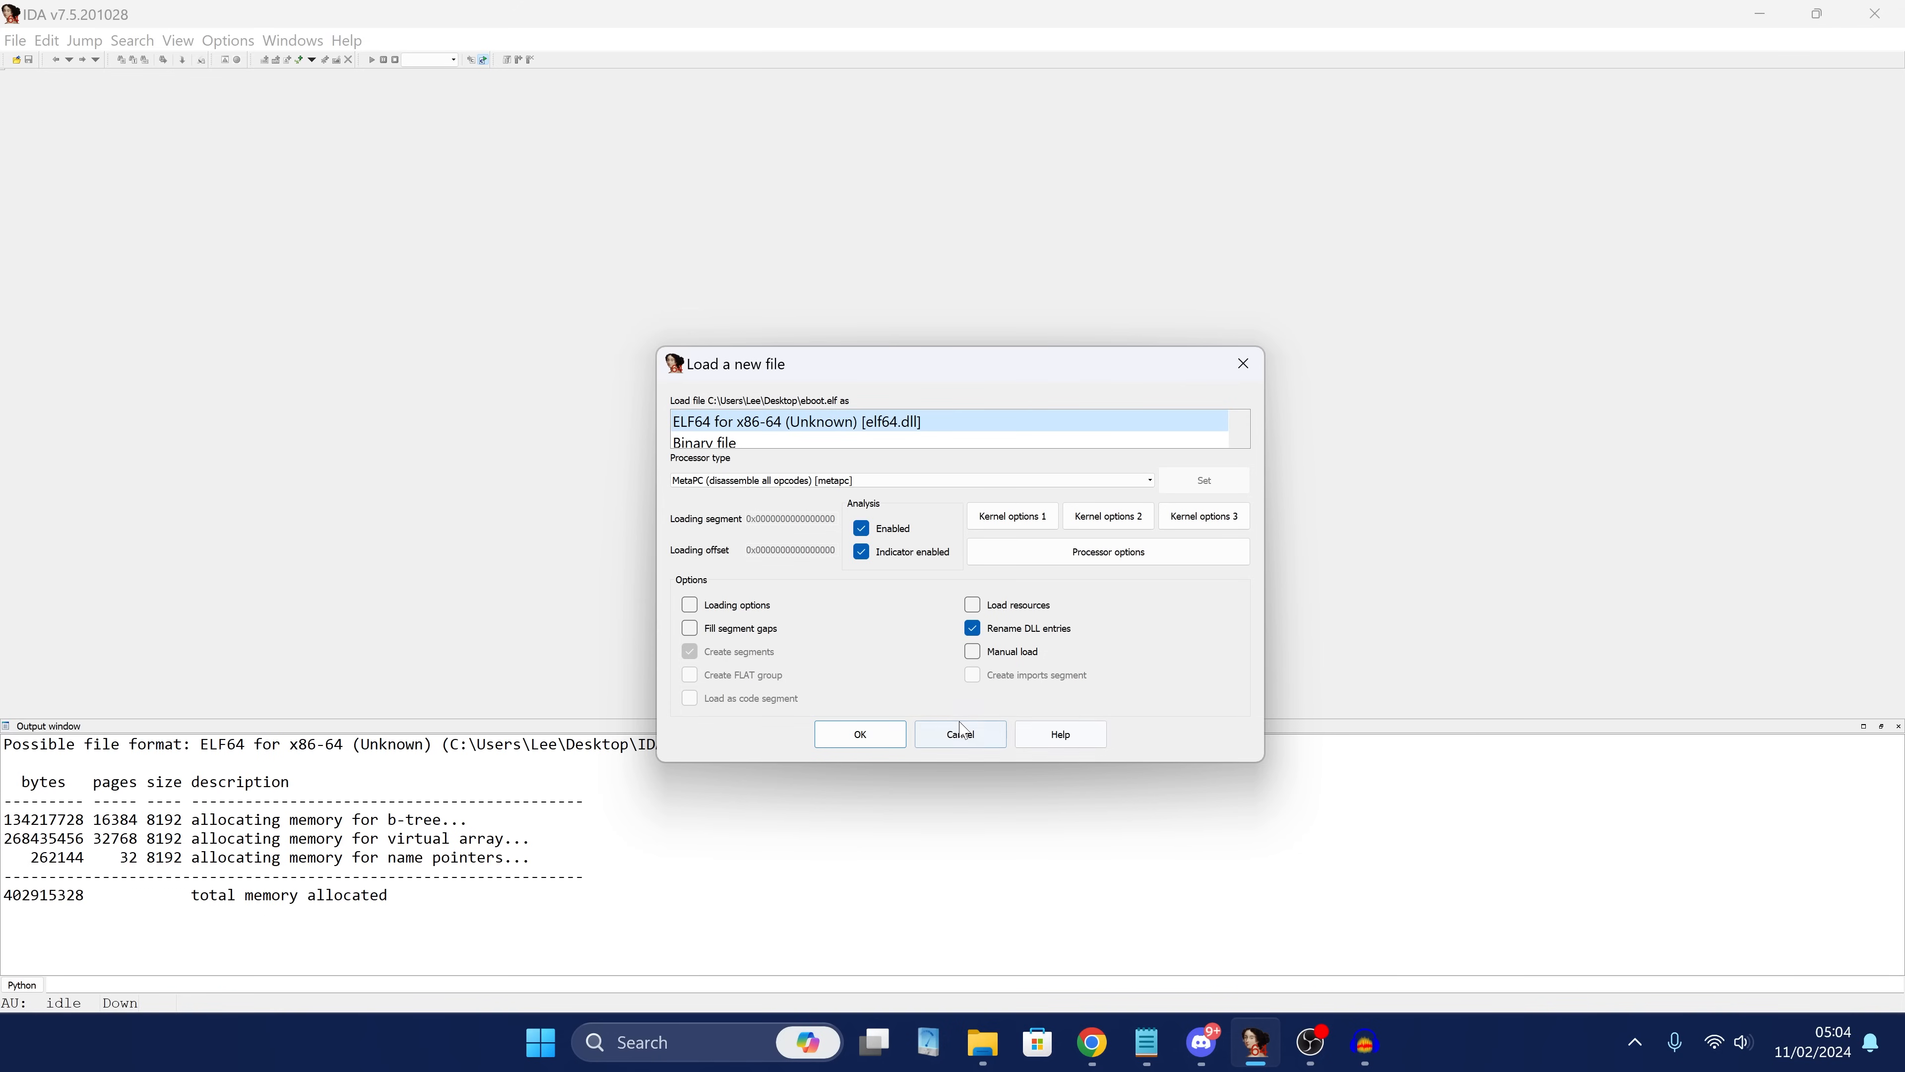
left_click(960, 733)
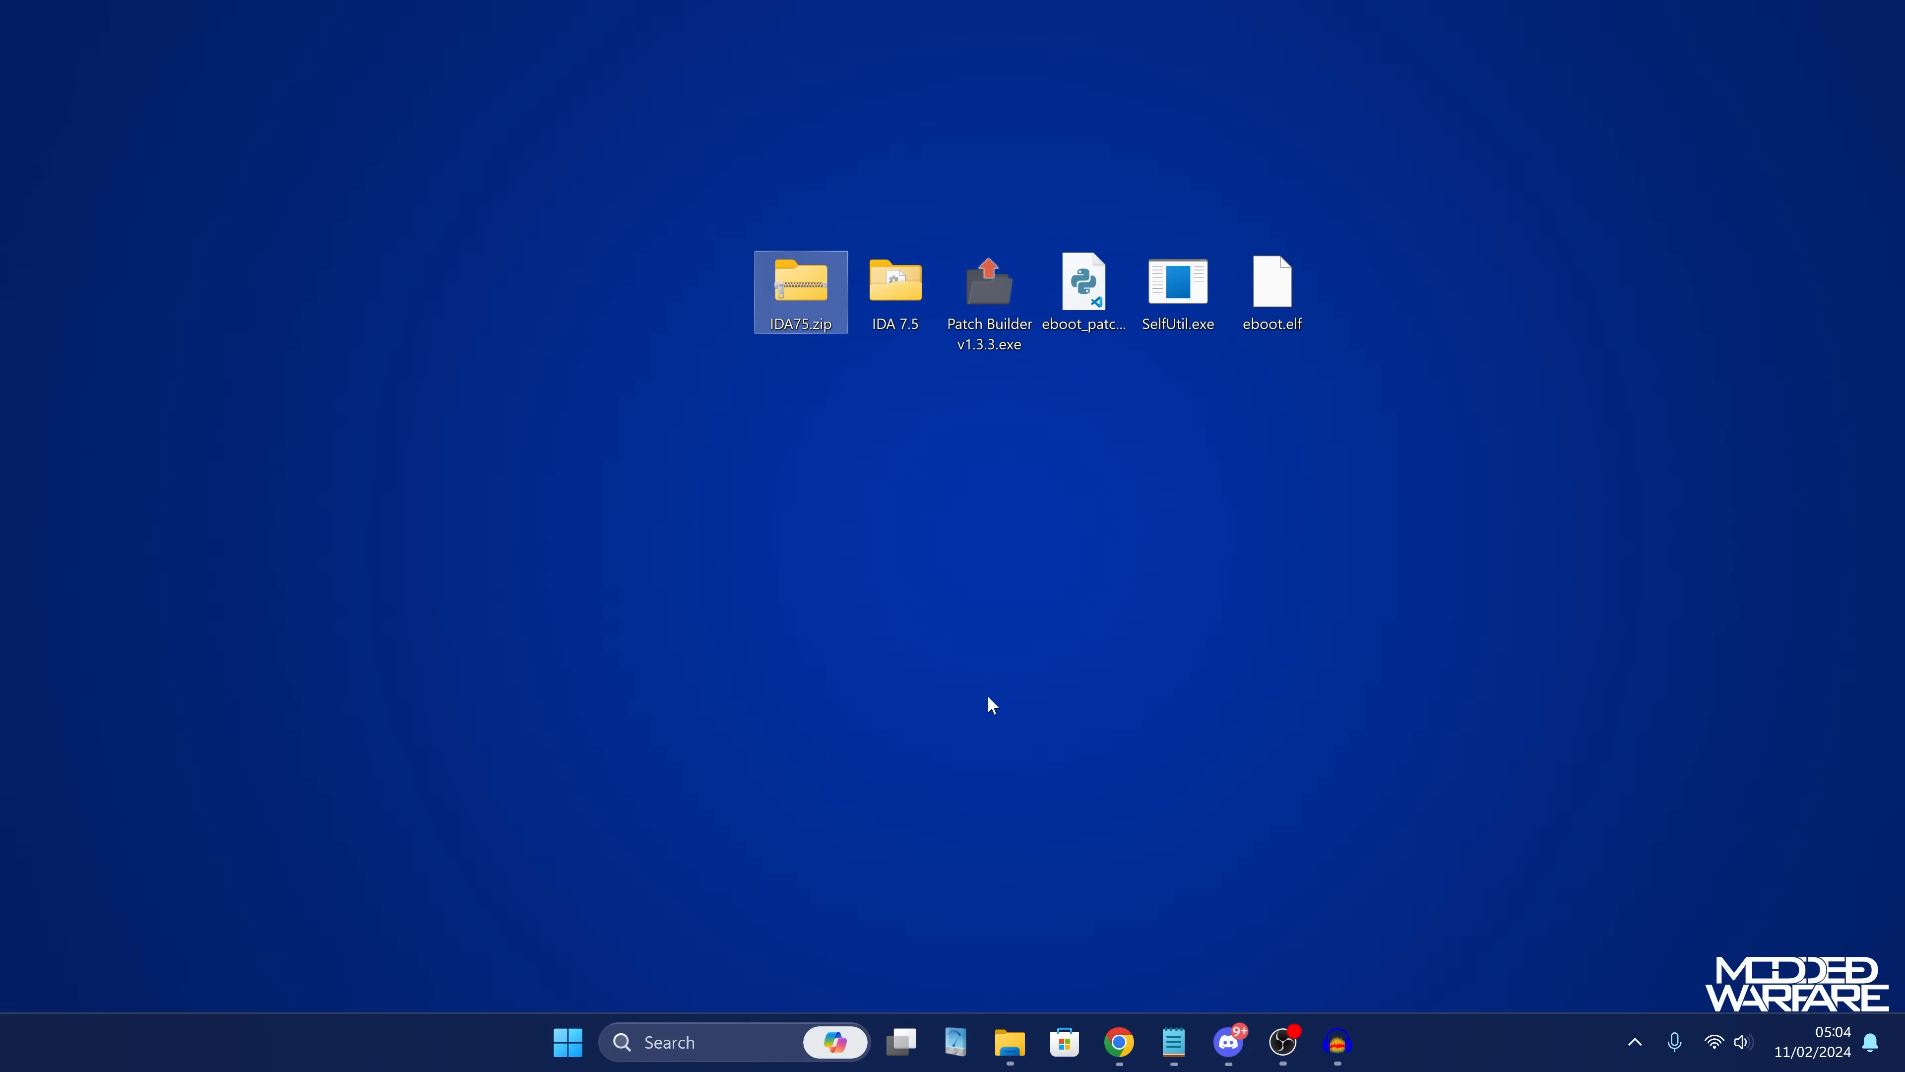
mouse_move(917, 996)
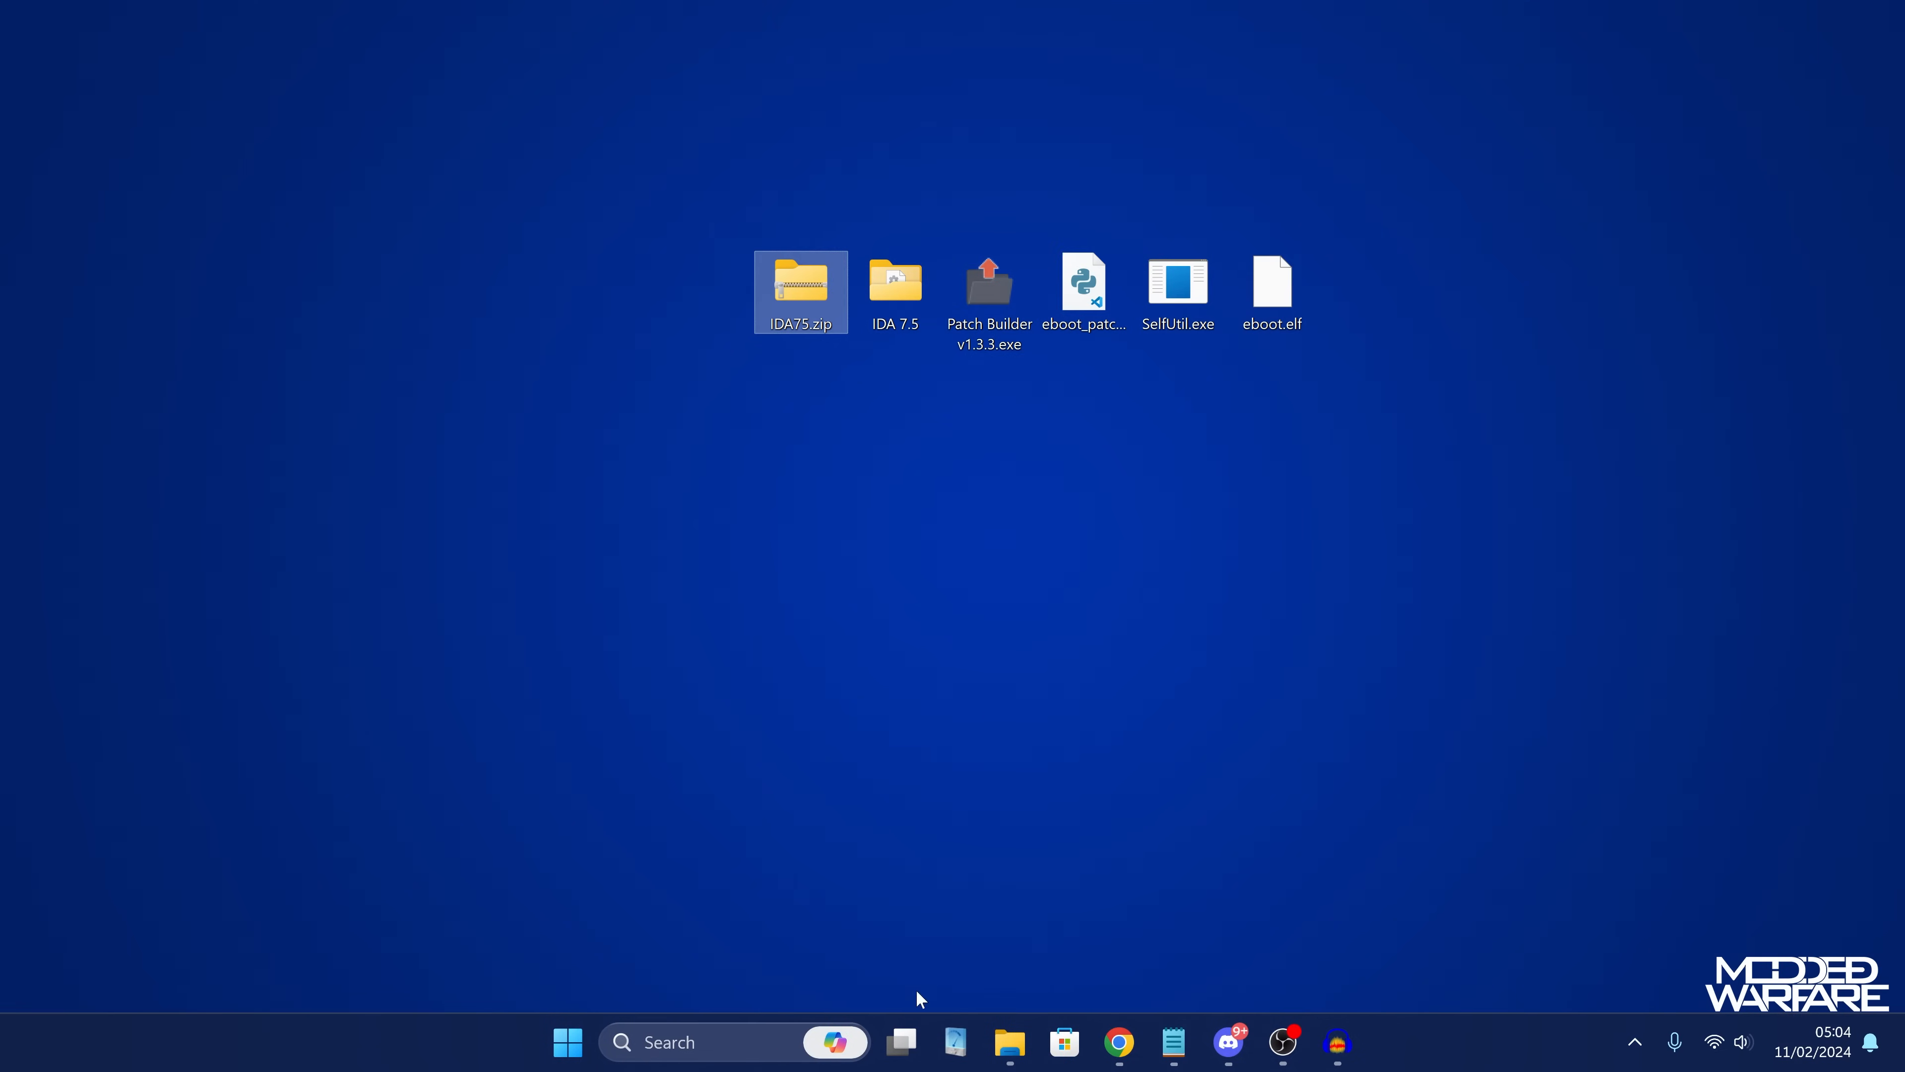
Open ps4_module.py from IDA 7.5 > loaders in VS Code and comment out the faulty line.
double_click(895, 282)
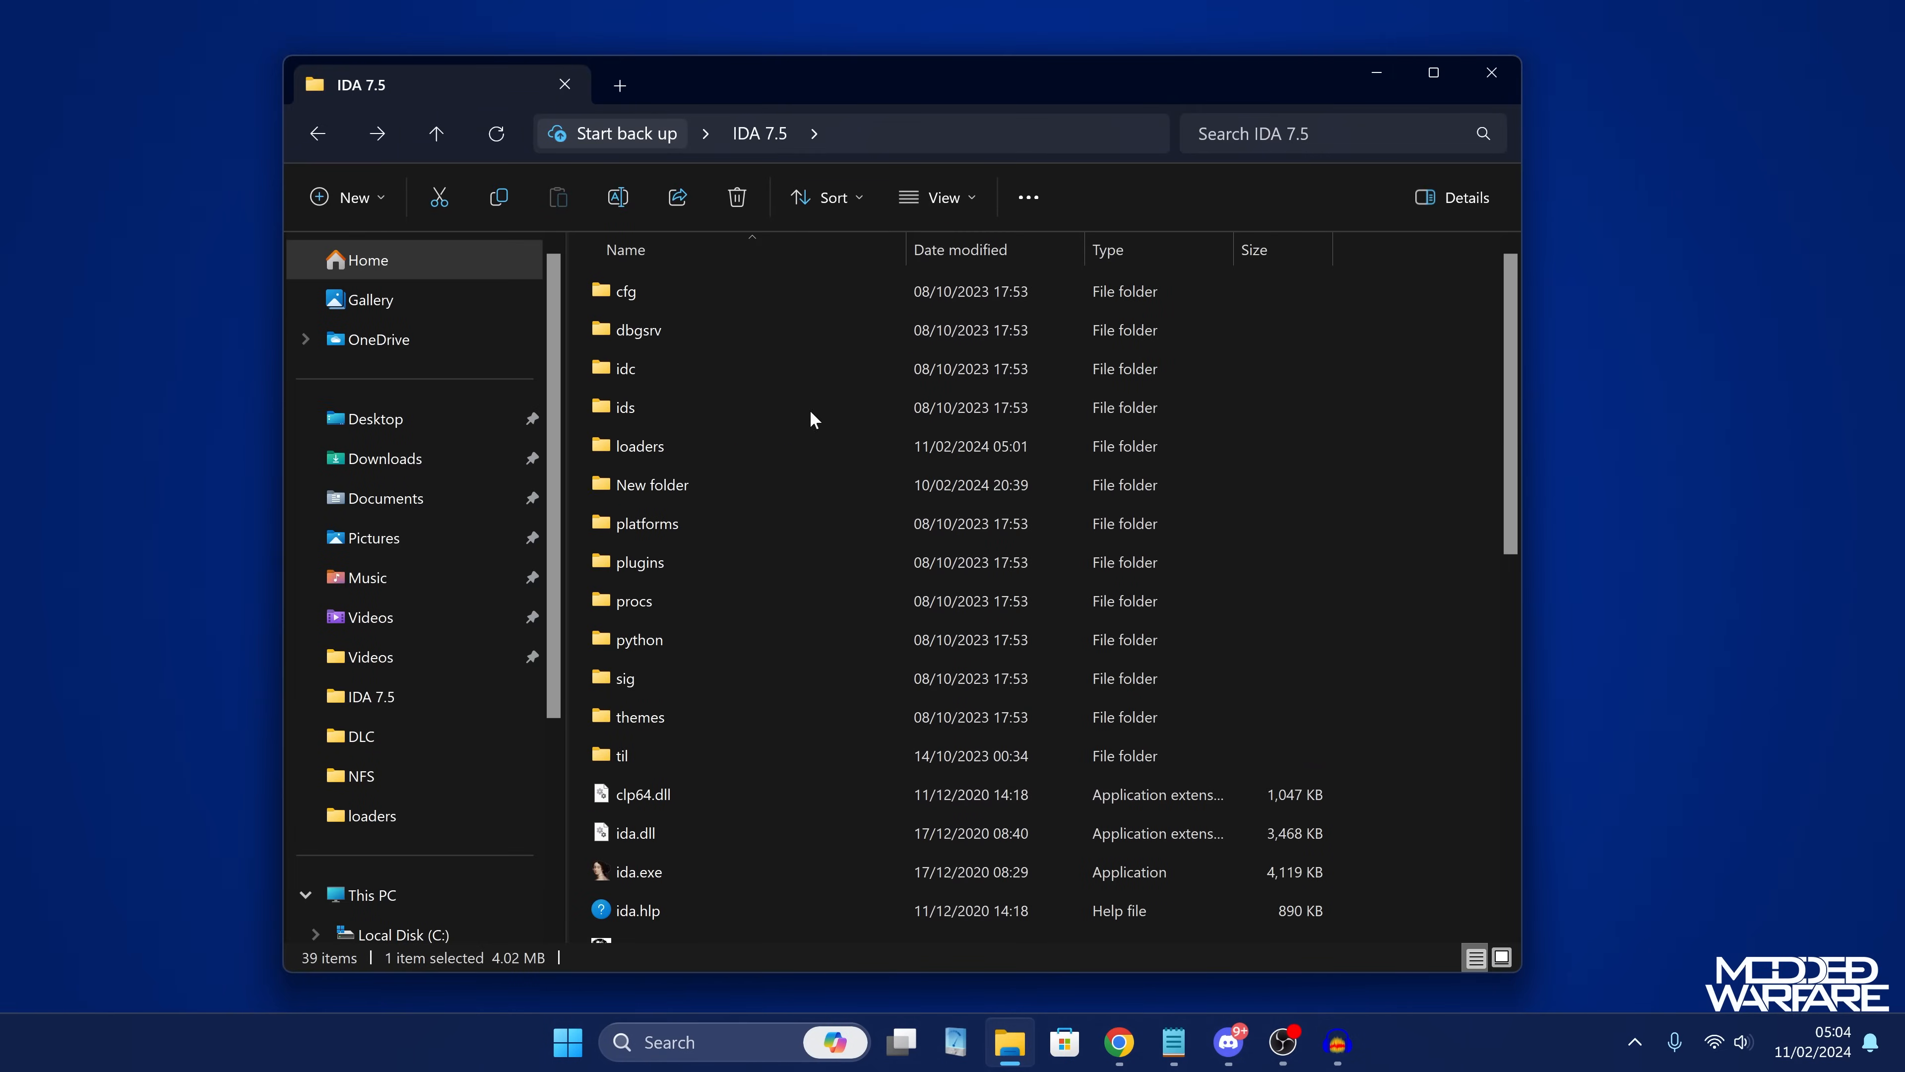
double_click(639, 446)
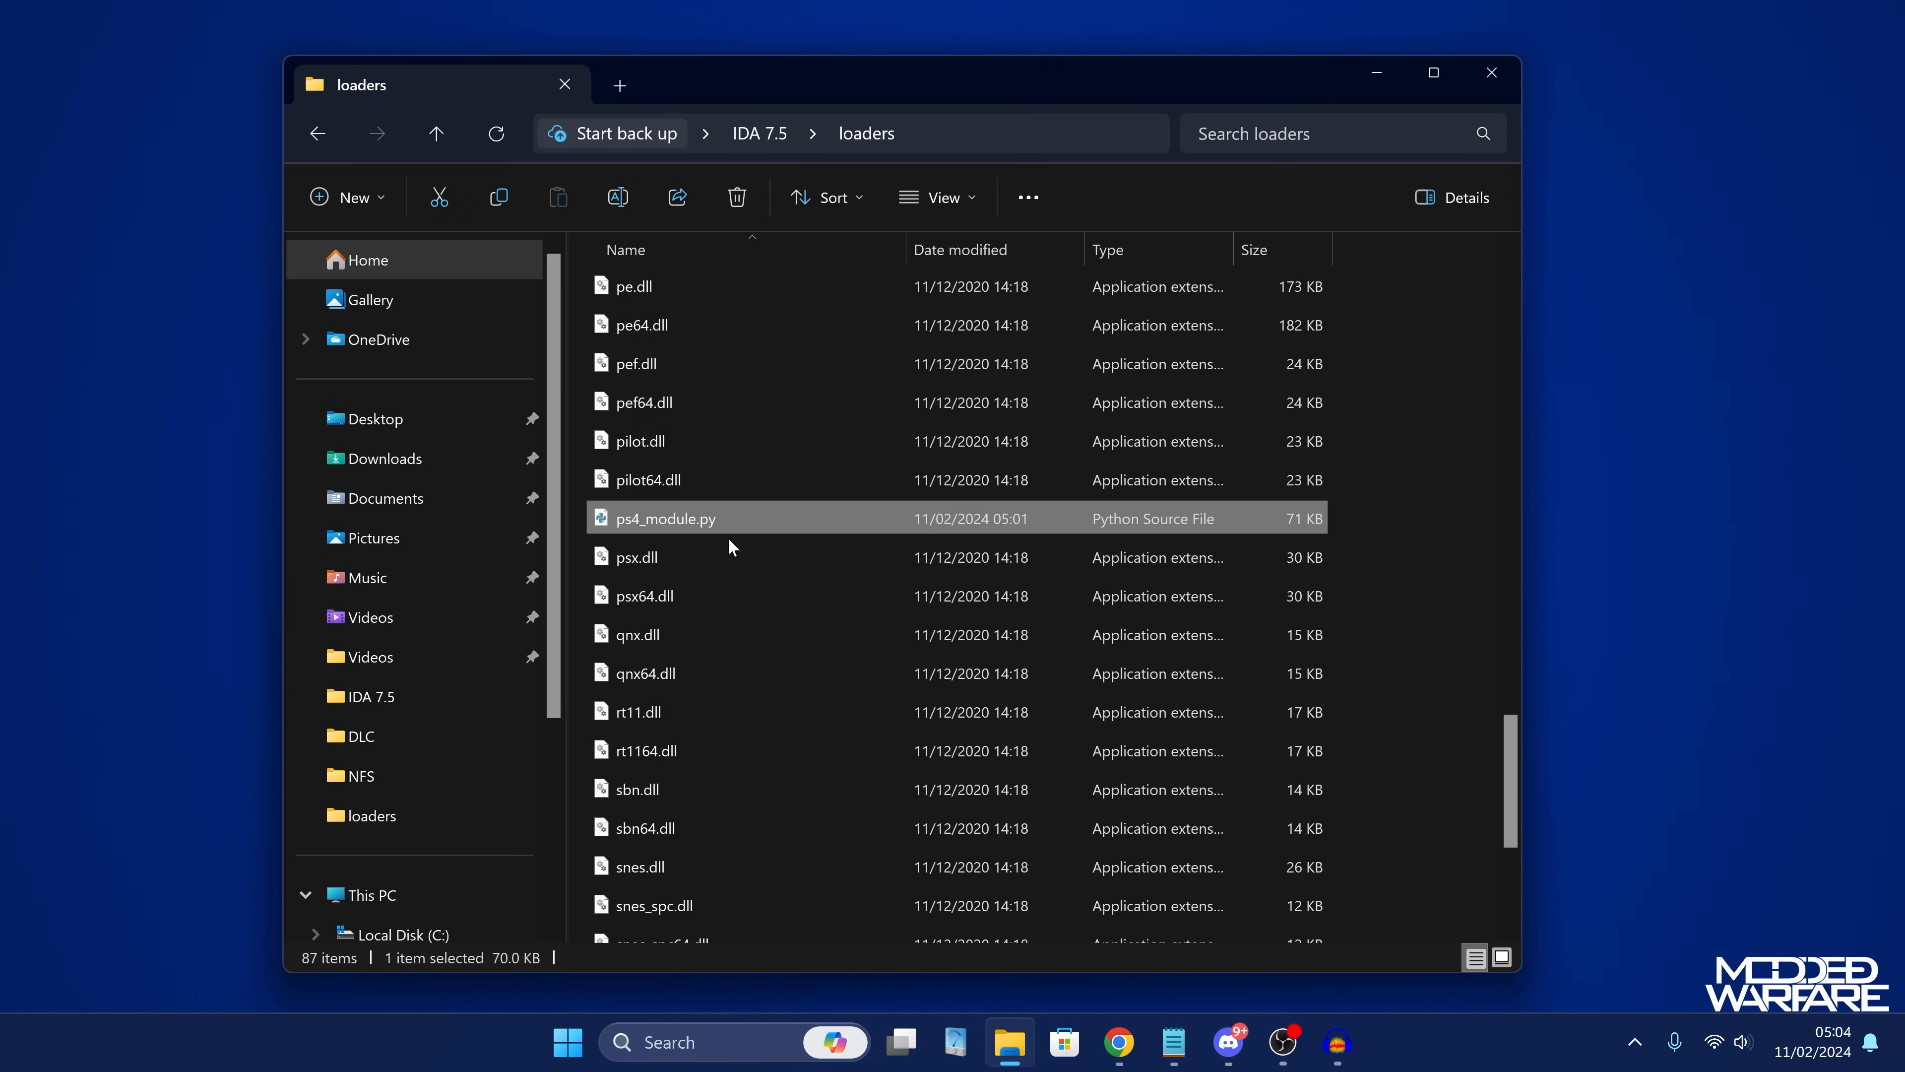
double_click(663, 518)
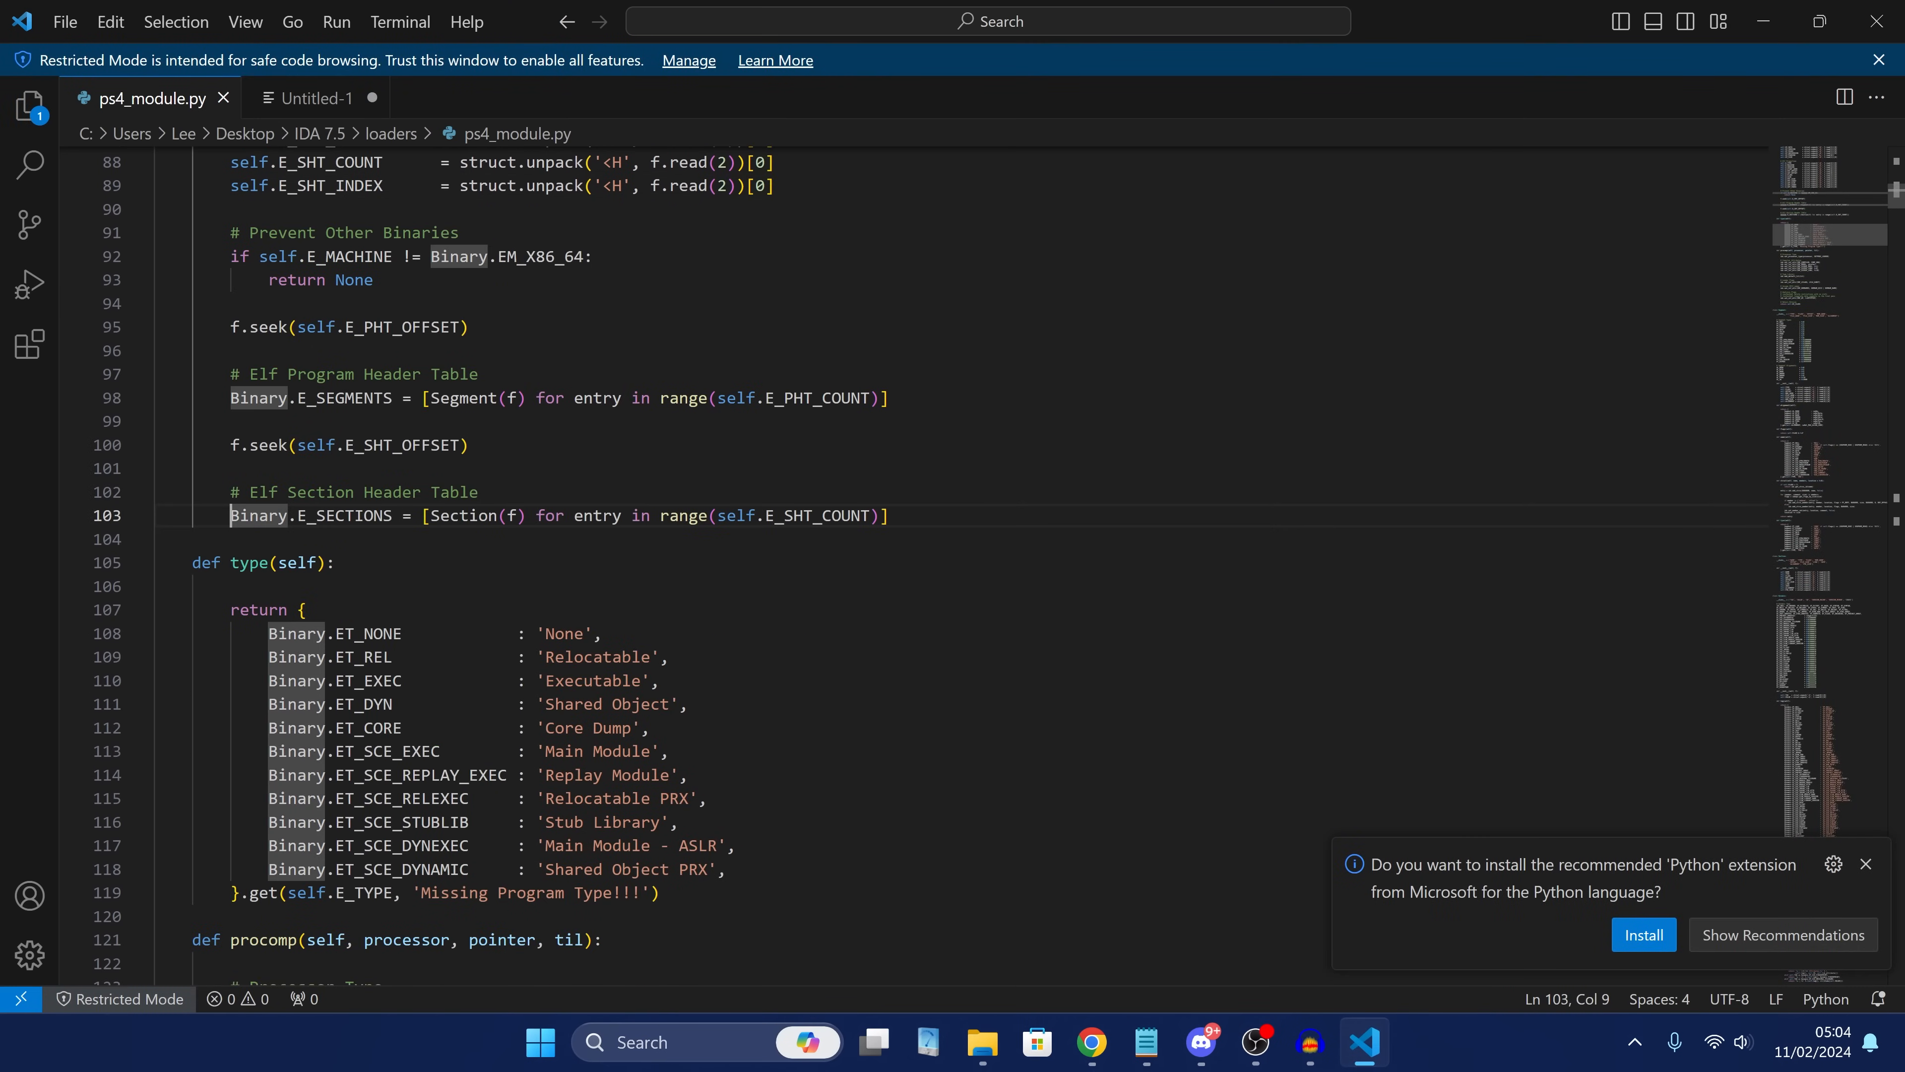
key("ctrl+/")
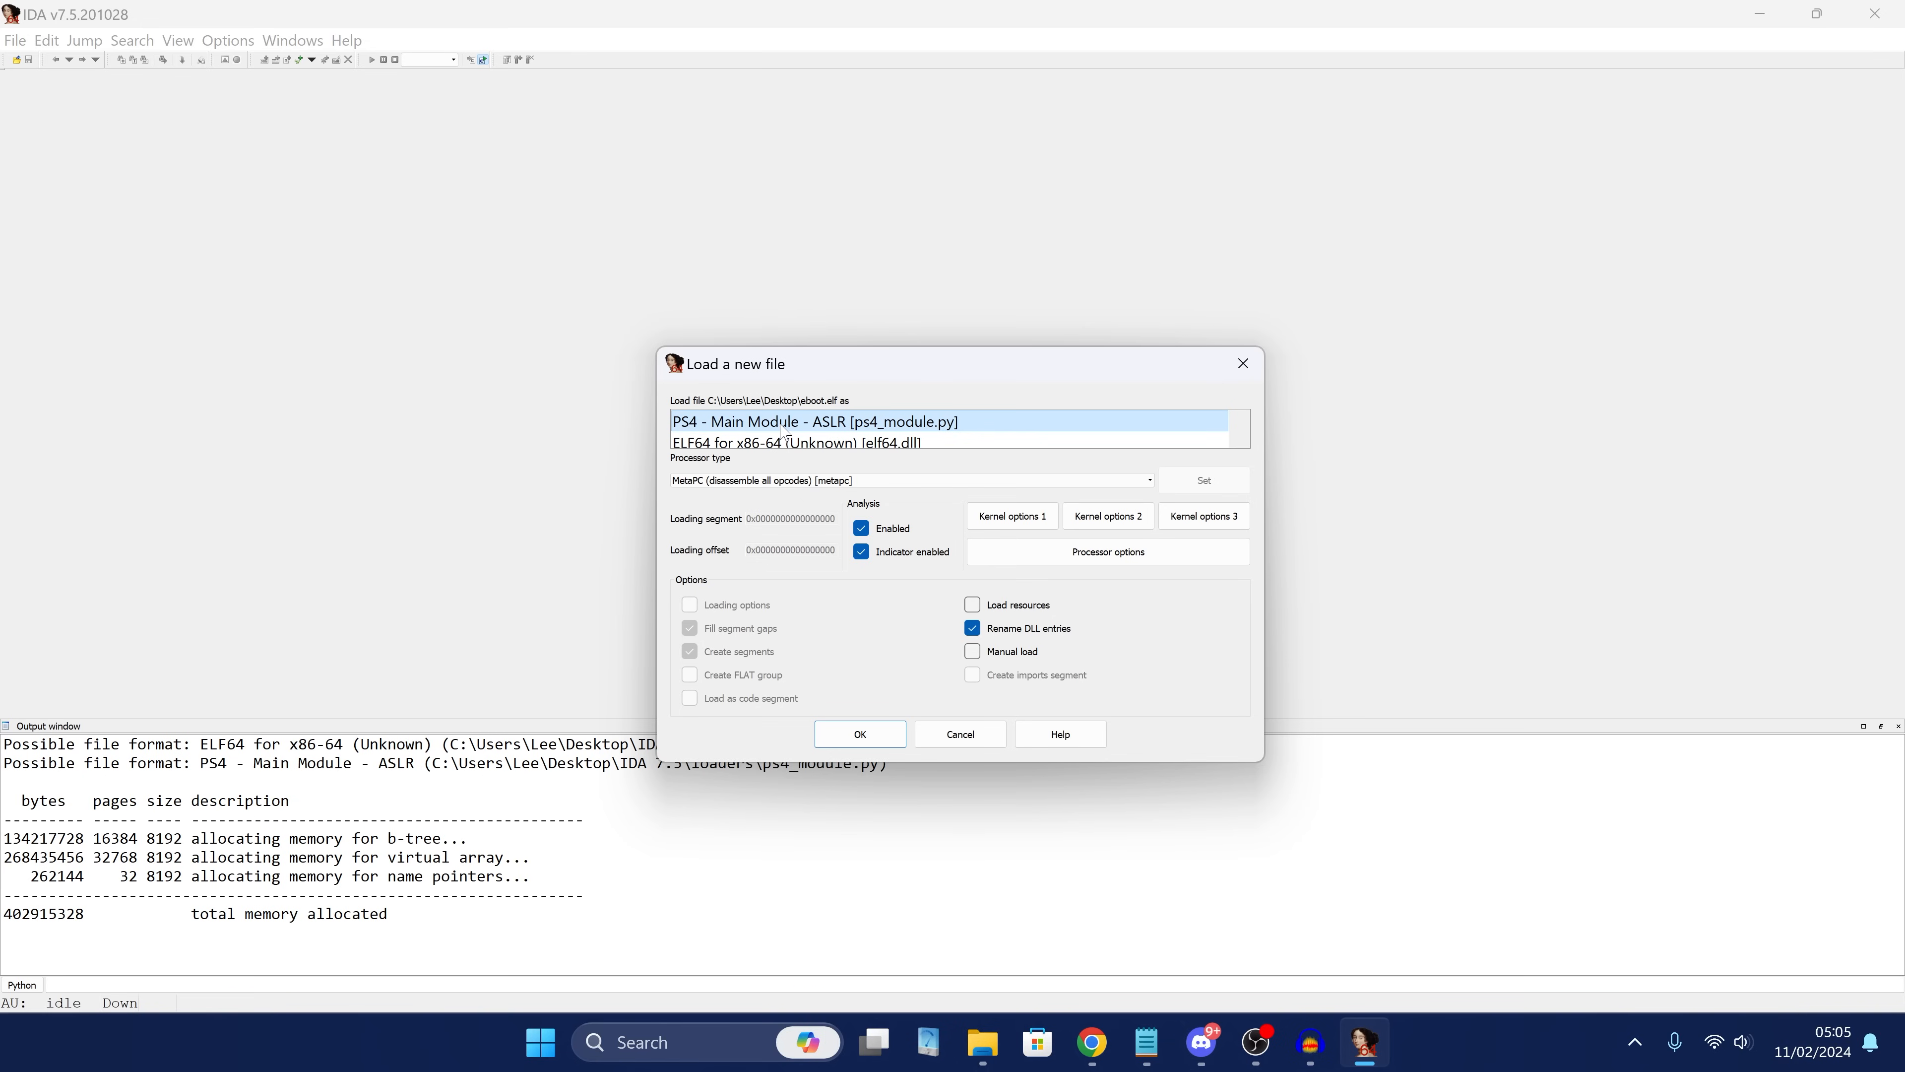
mouse_move(814, 433)
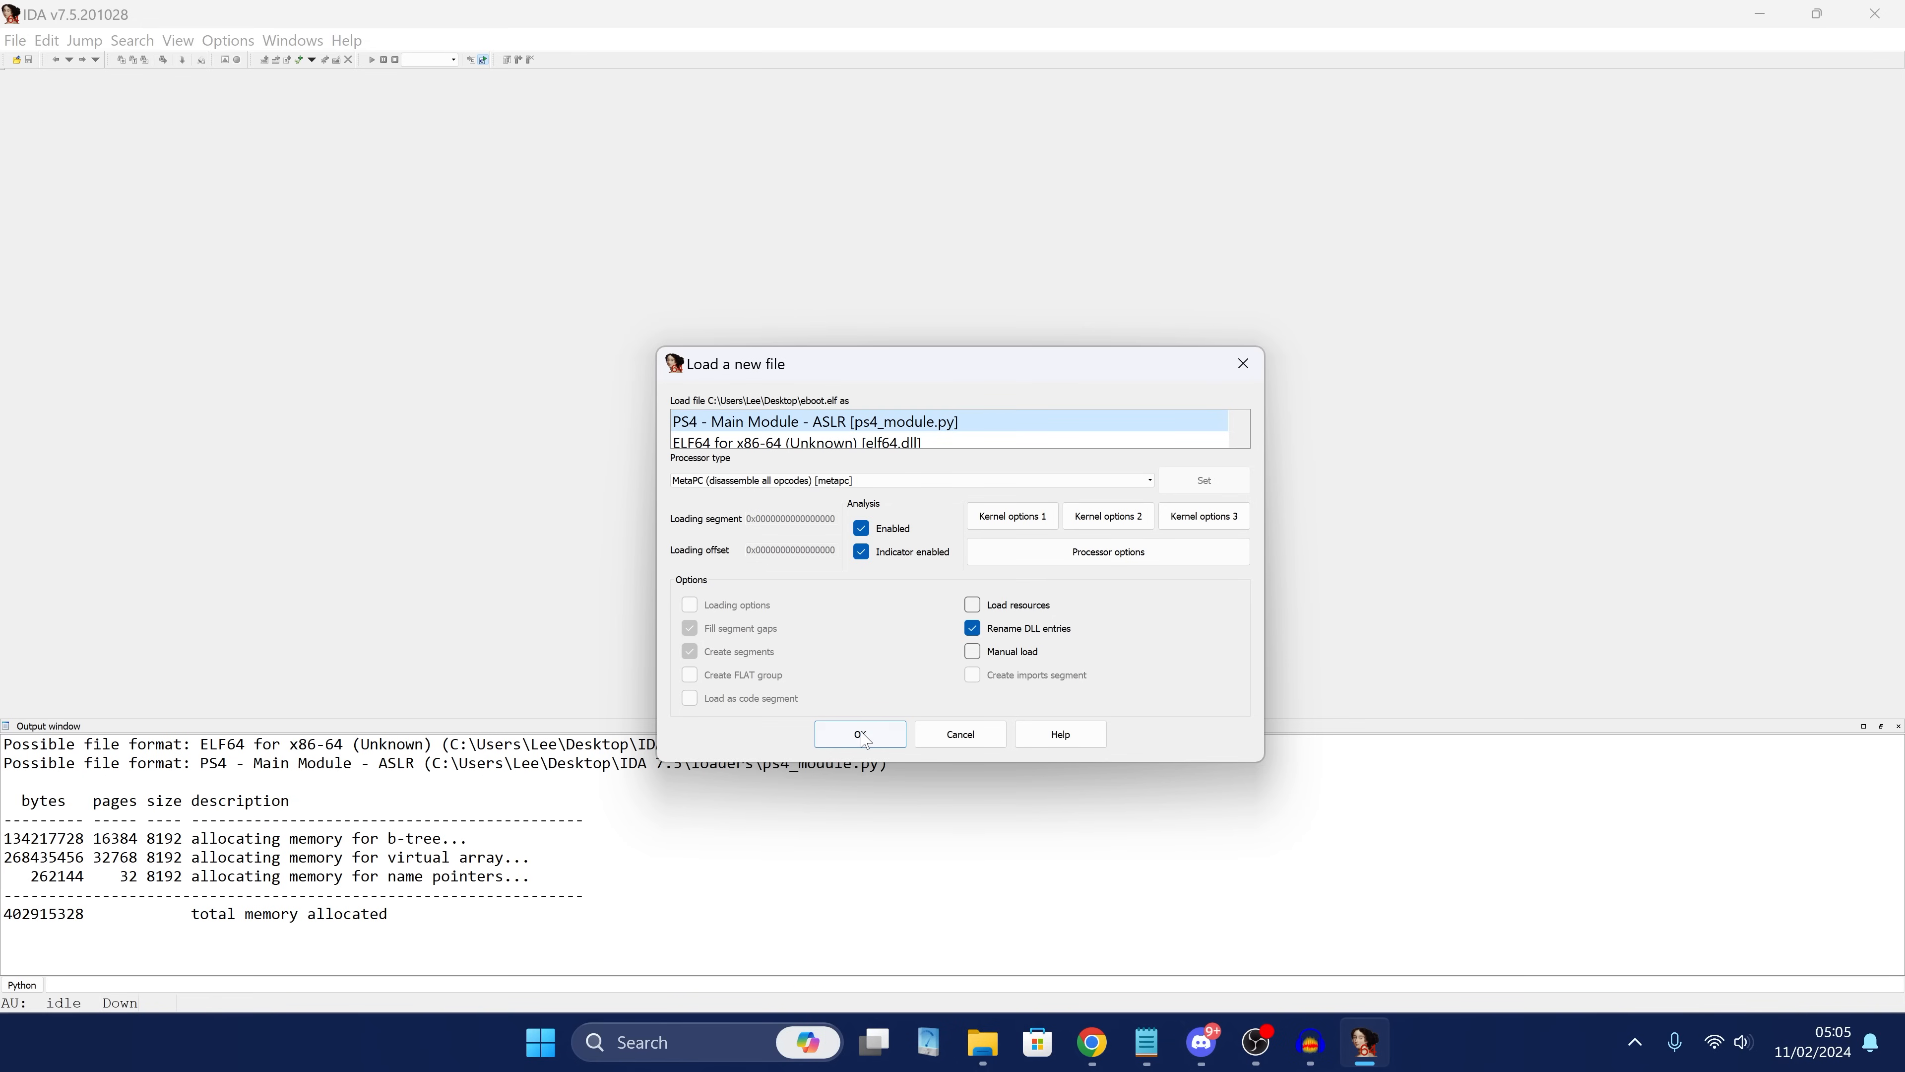
Load eboot.elf with the 'PS4 - Main Module - ASLR' loader and let autoanalysis run.
left_click(860, 735)
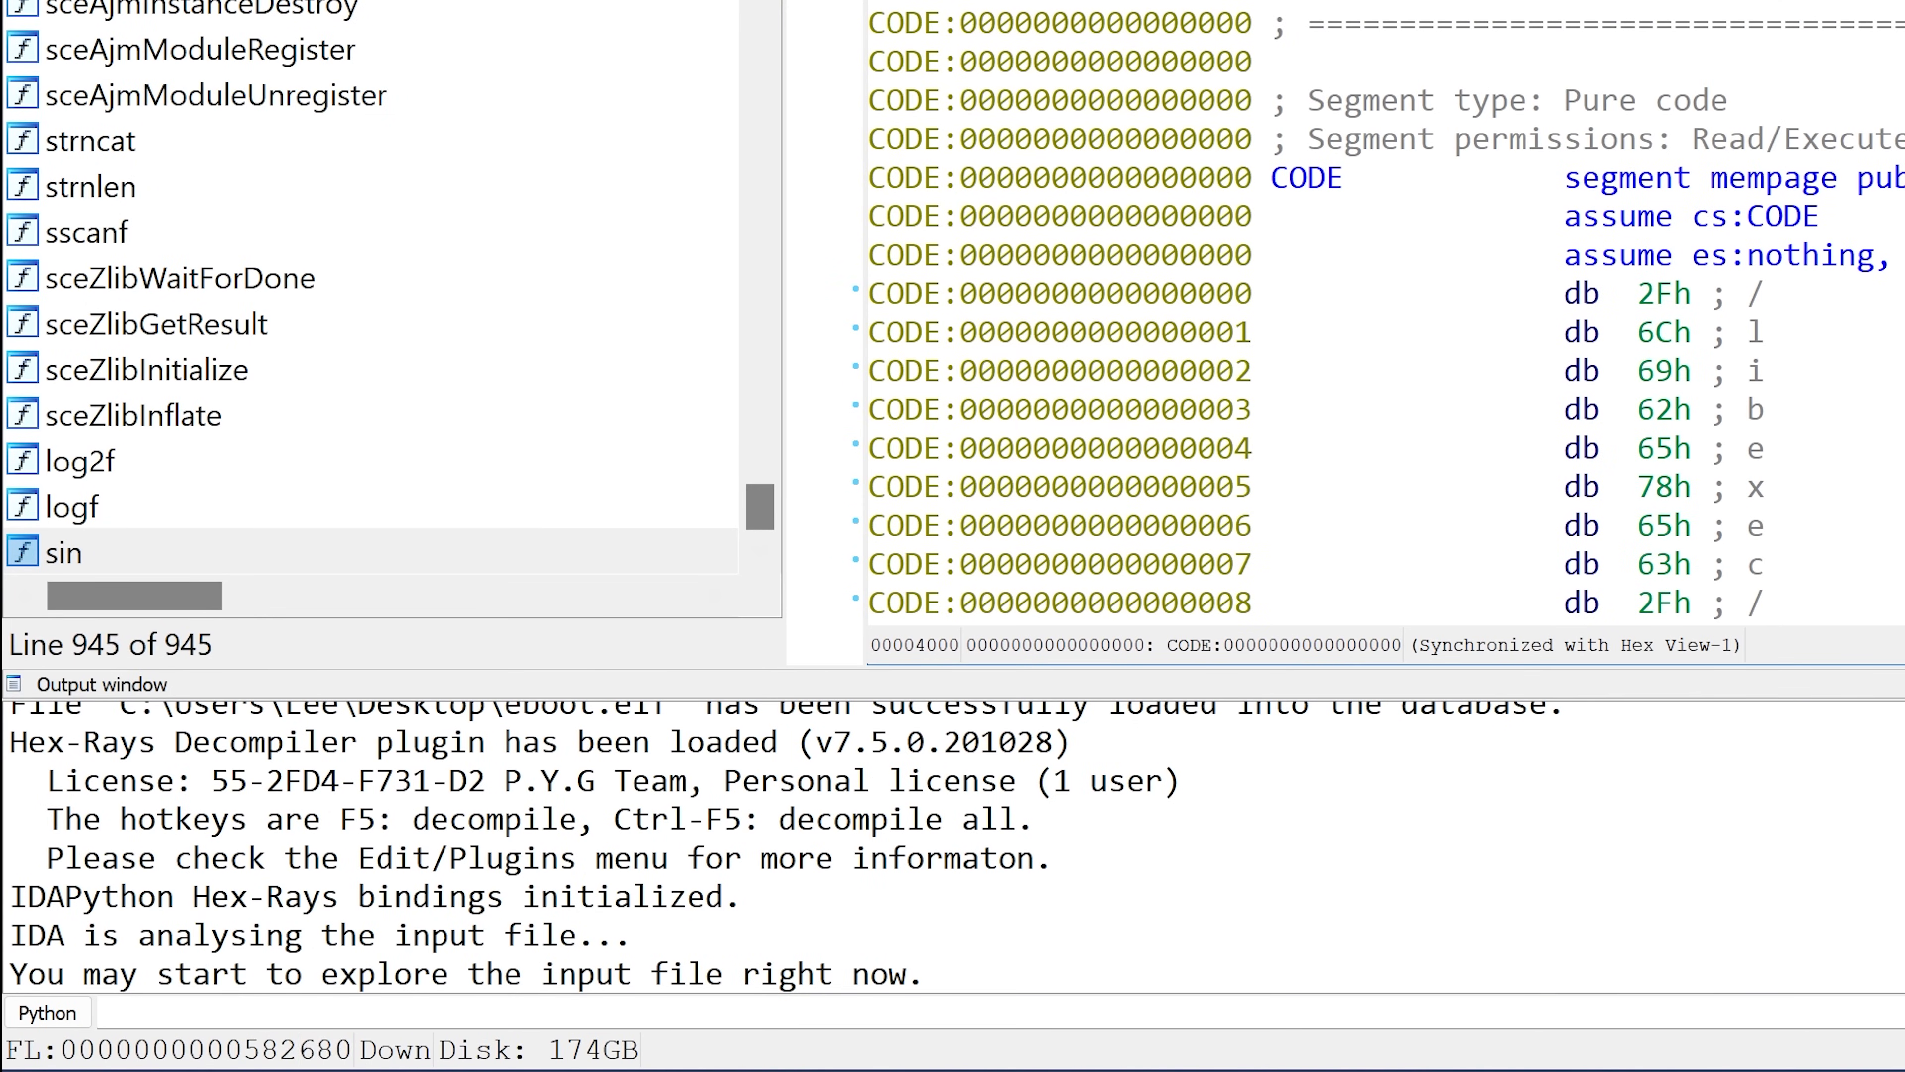
mouse_move(433, 938)
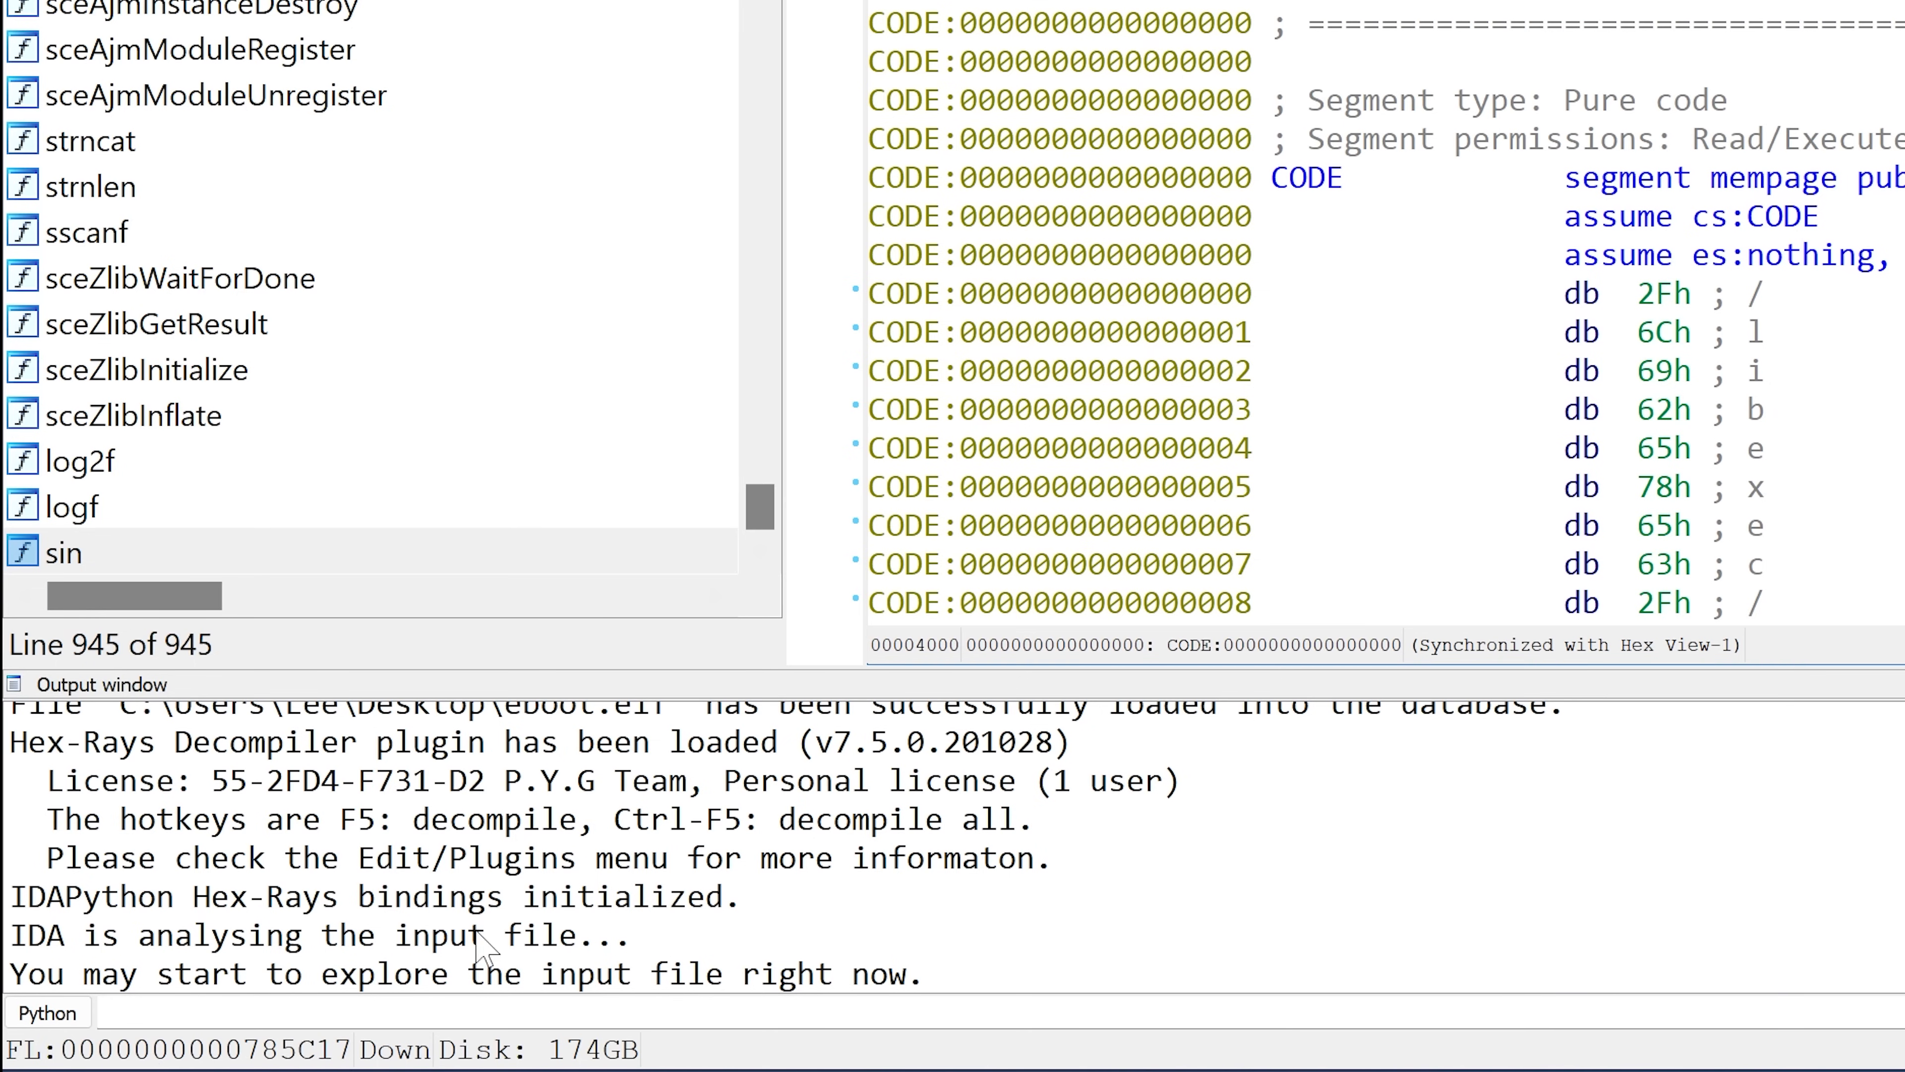
mouse_move(1365, 171)
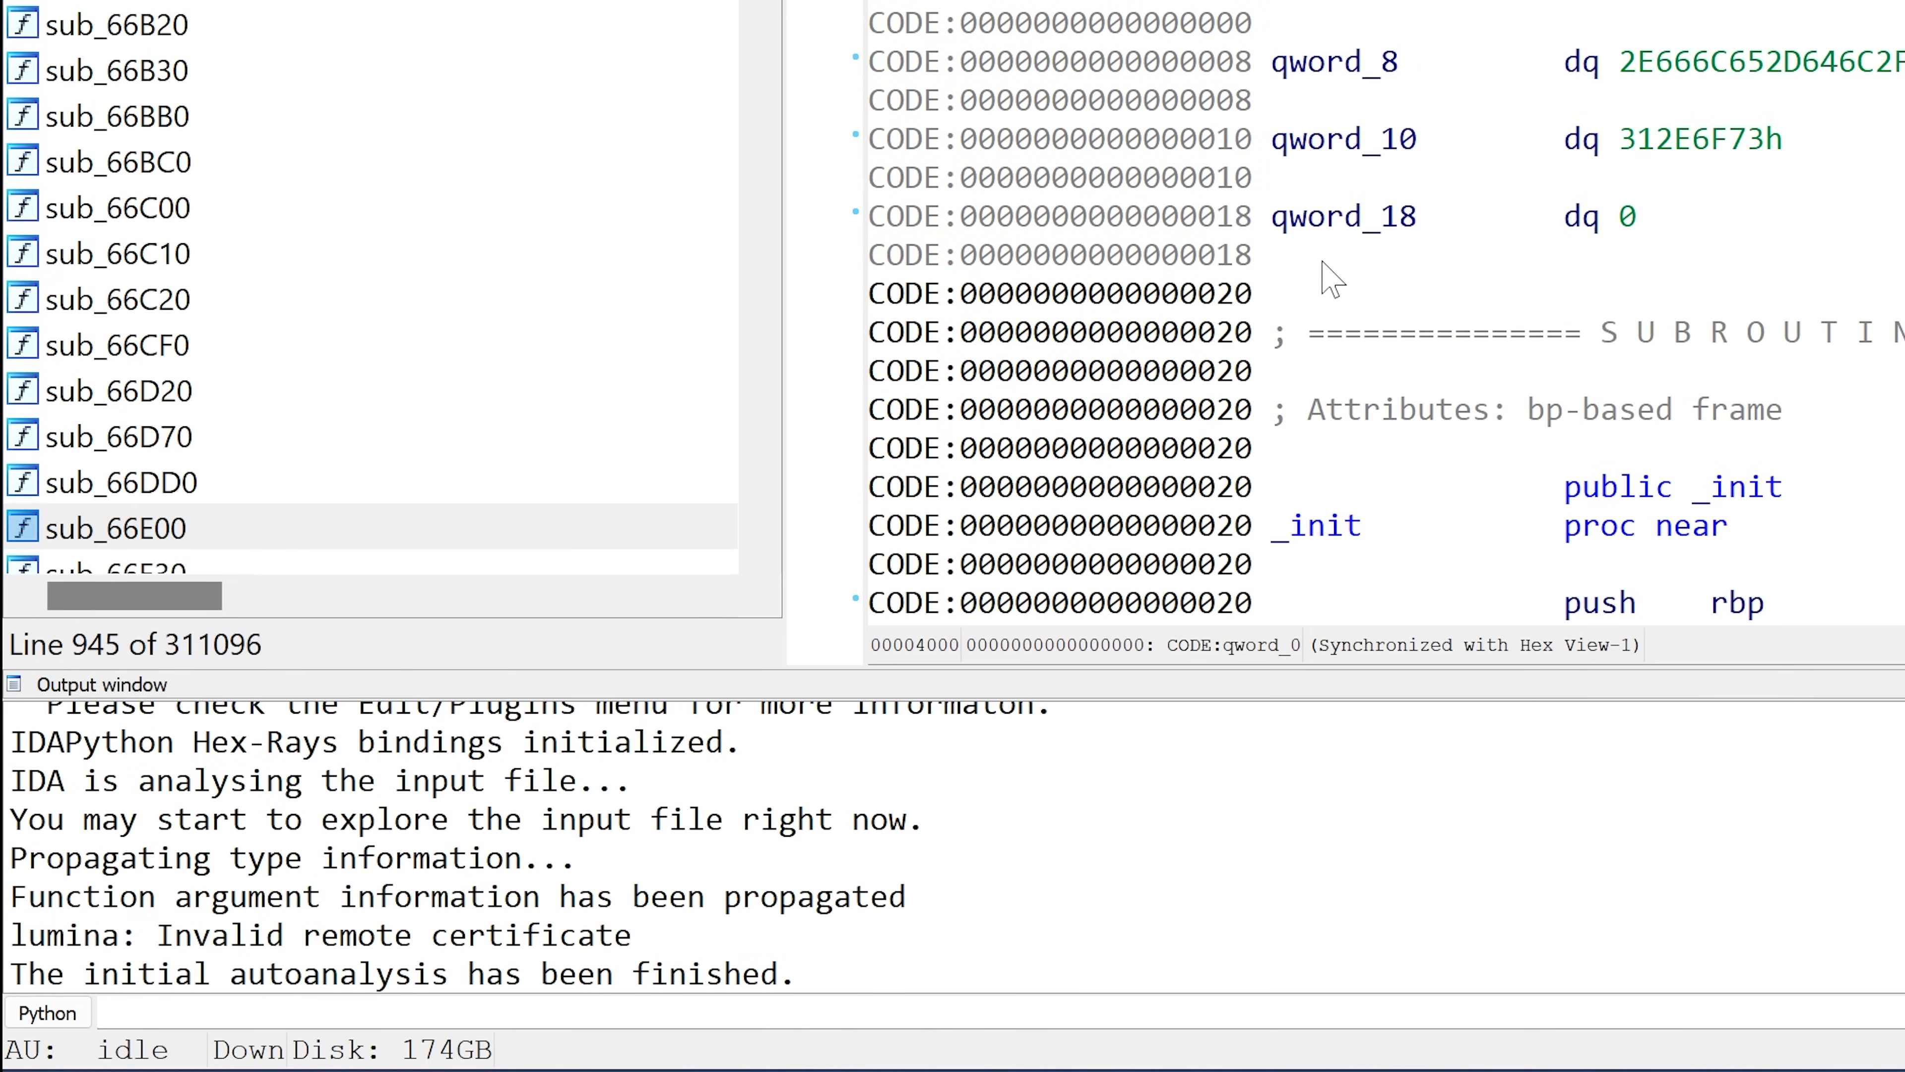
mouse_move(1282, 280)
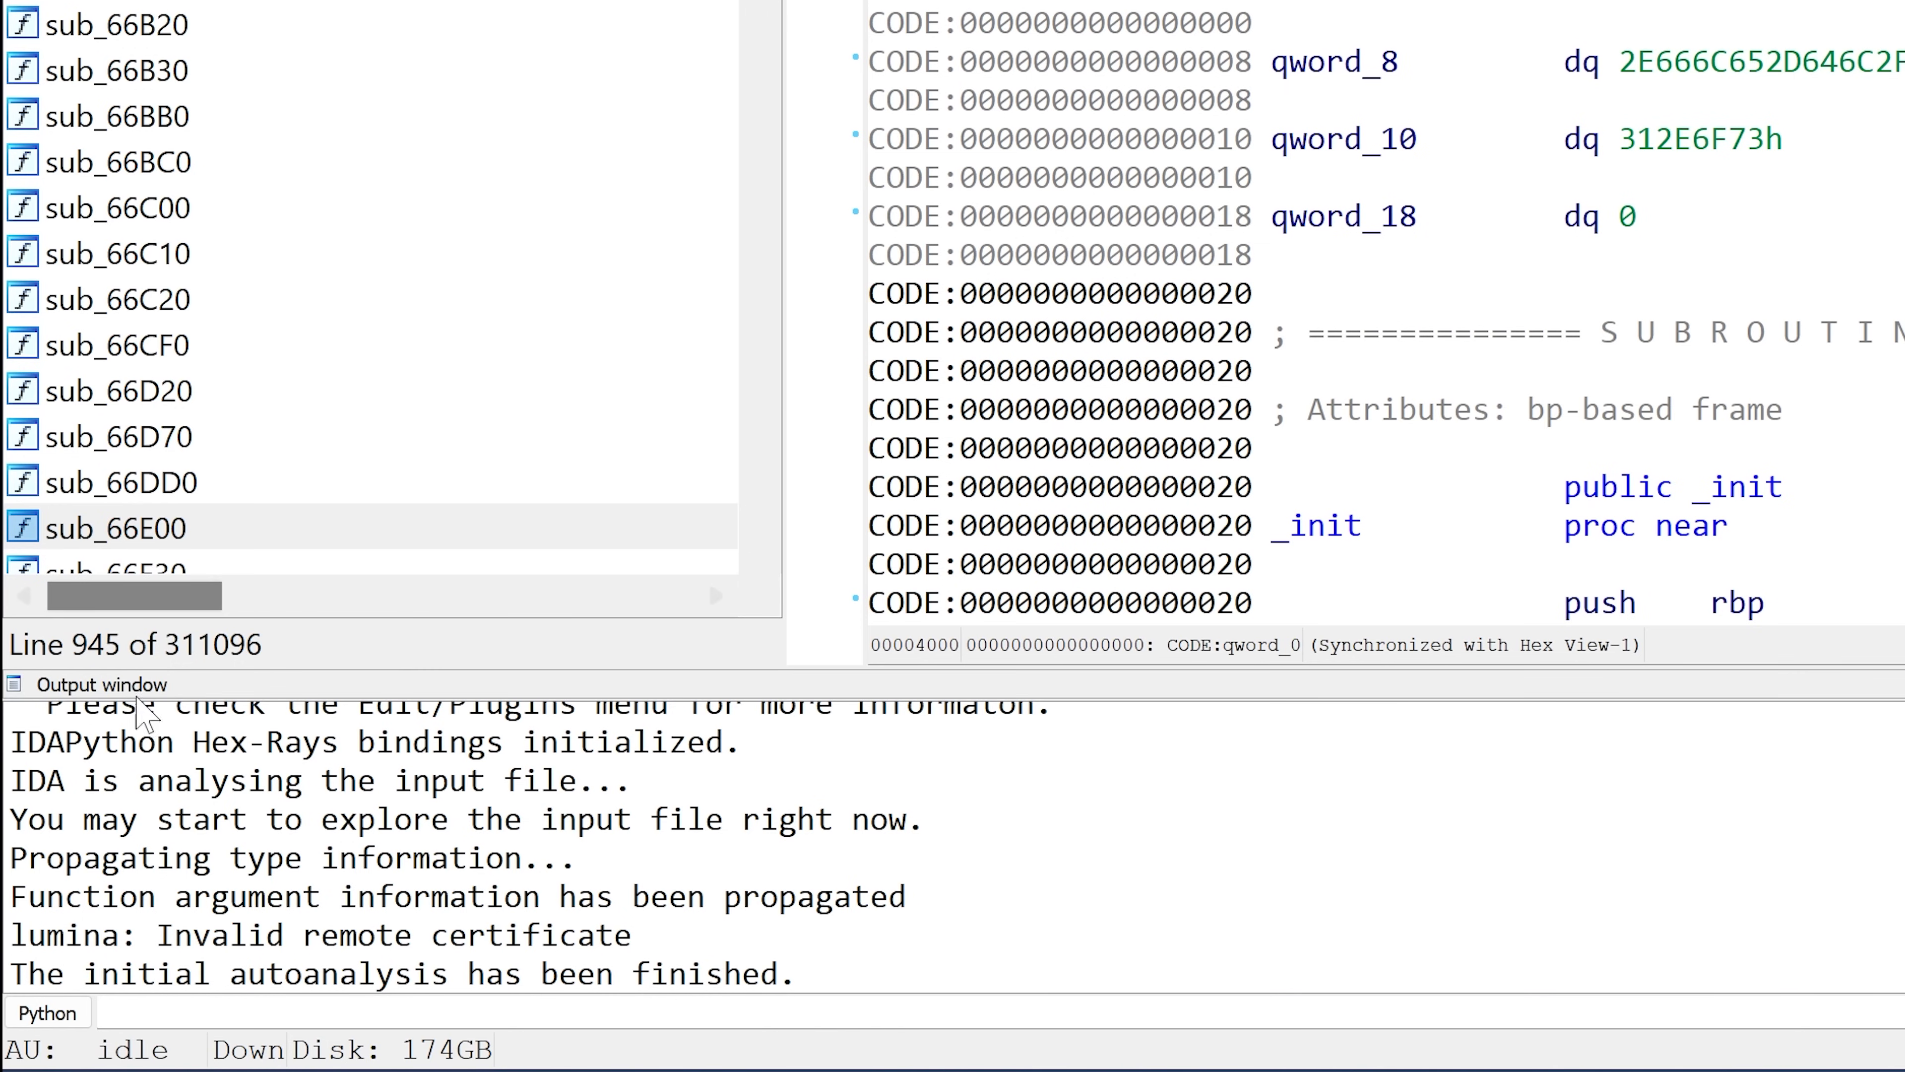
mouse_move(98, 1060)
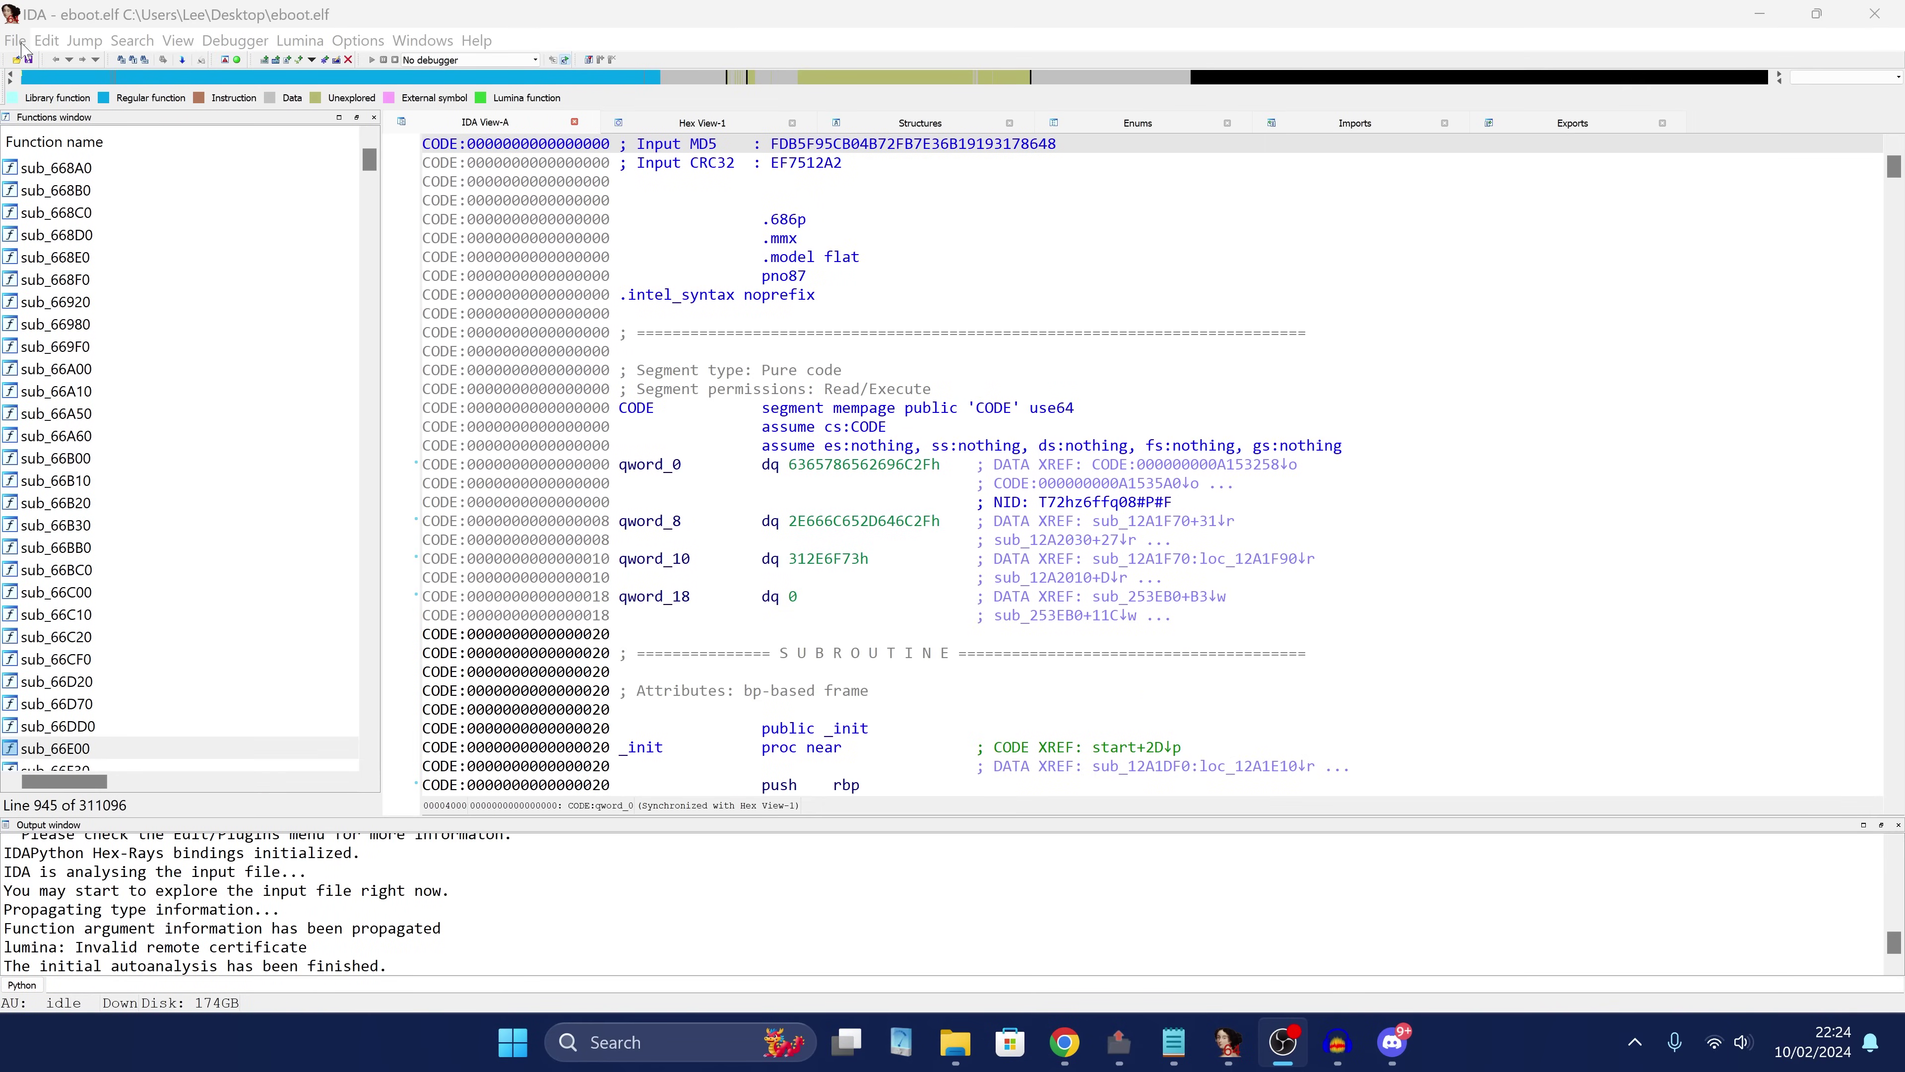
Run eboot_patcher.py via Script file and let it choose code space automatically.
left_click(17, 40)
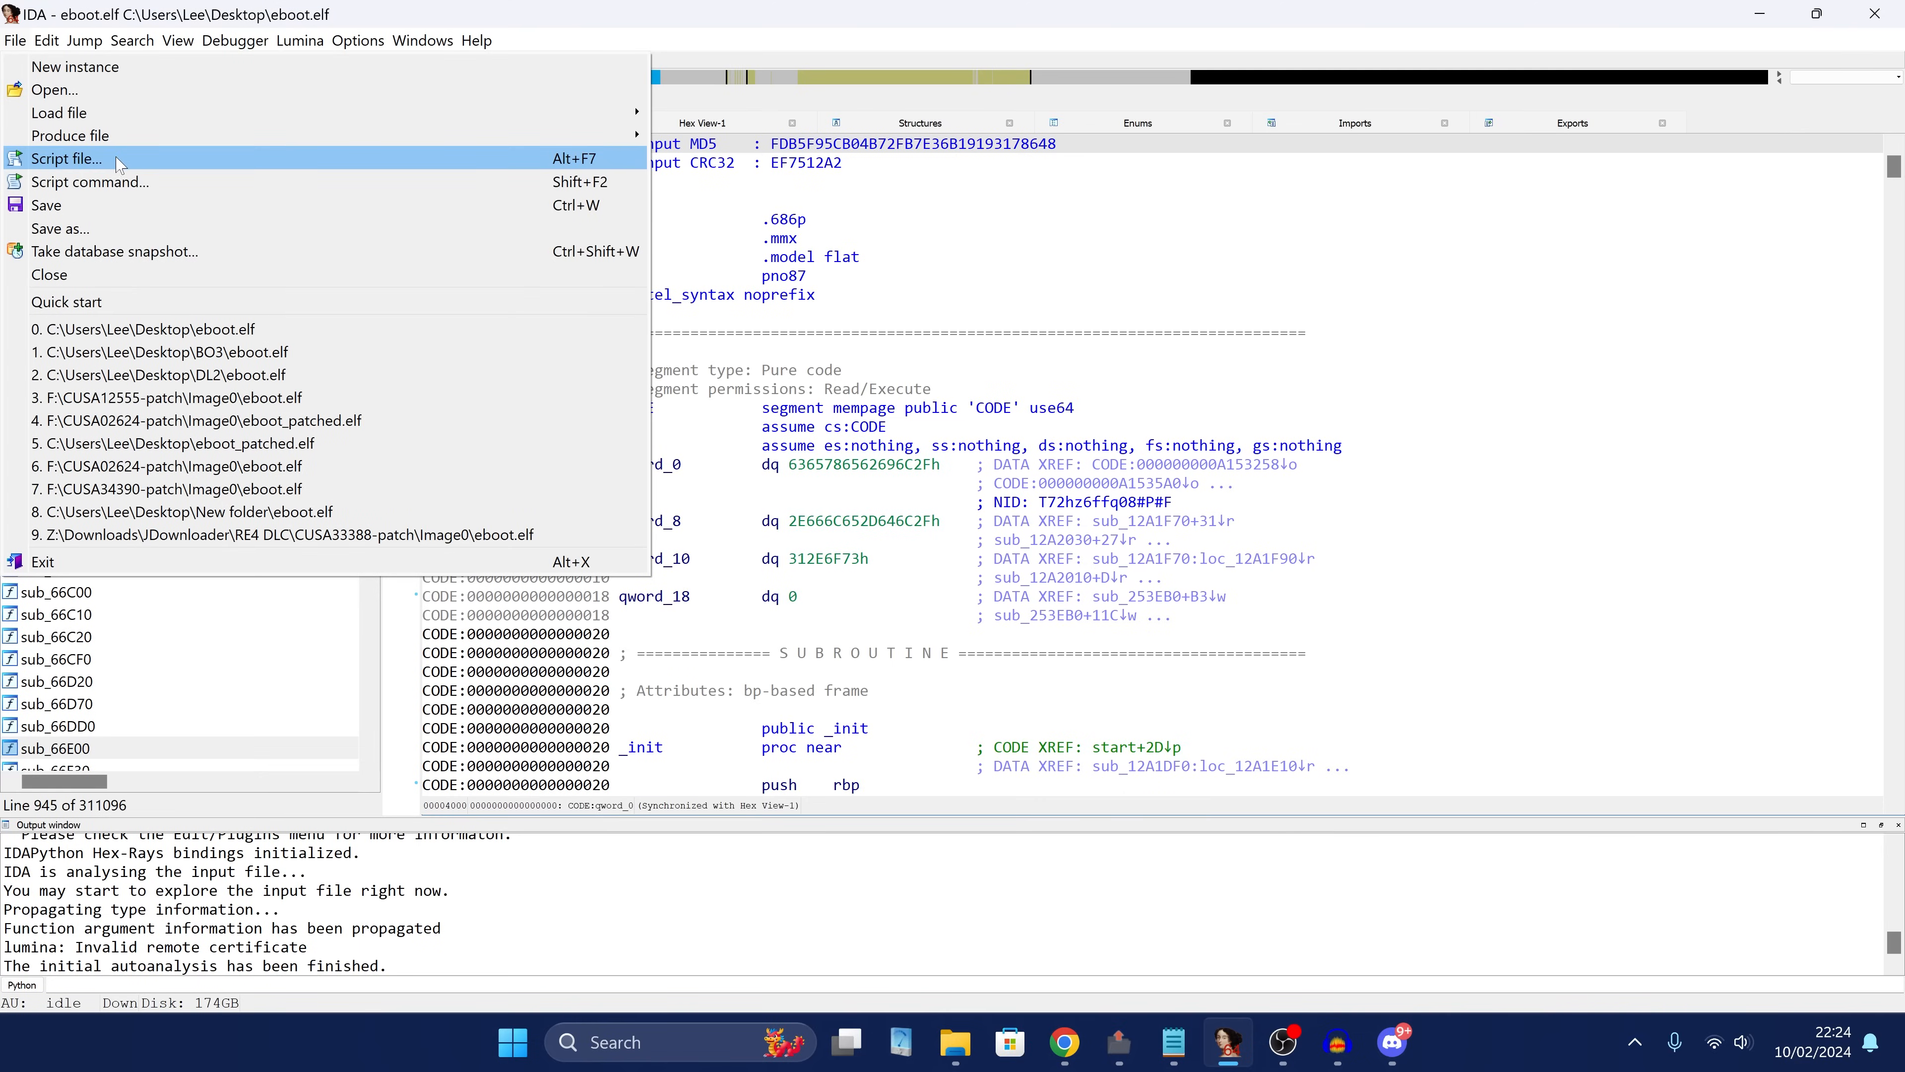
left_click(65, 159)
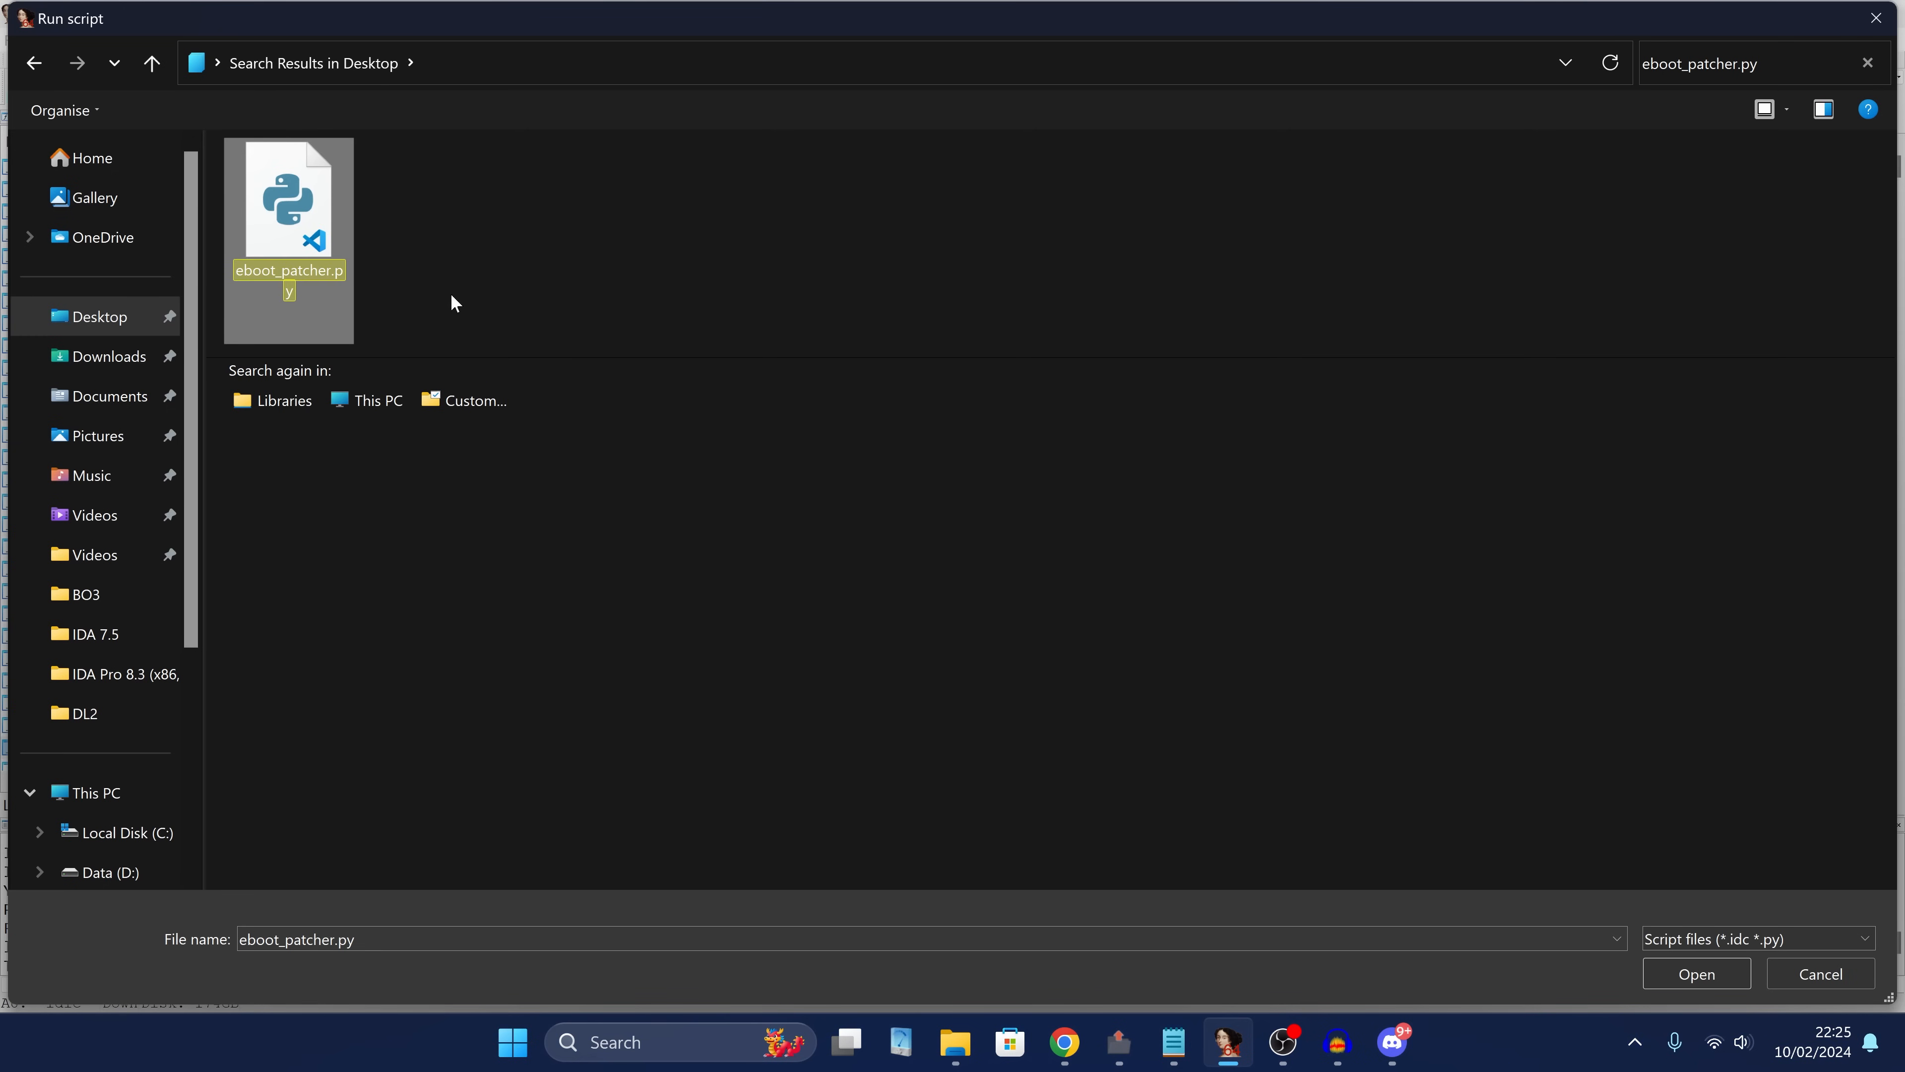
left_click(1696, 973)
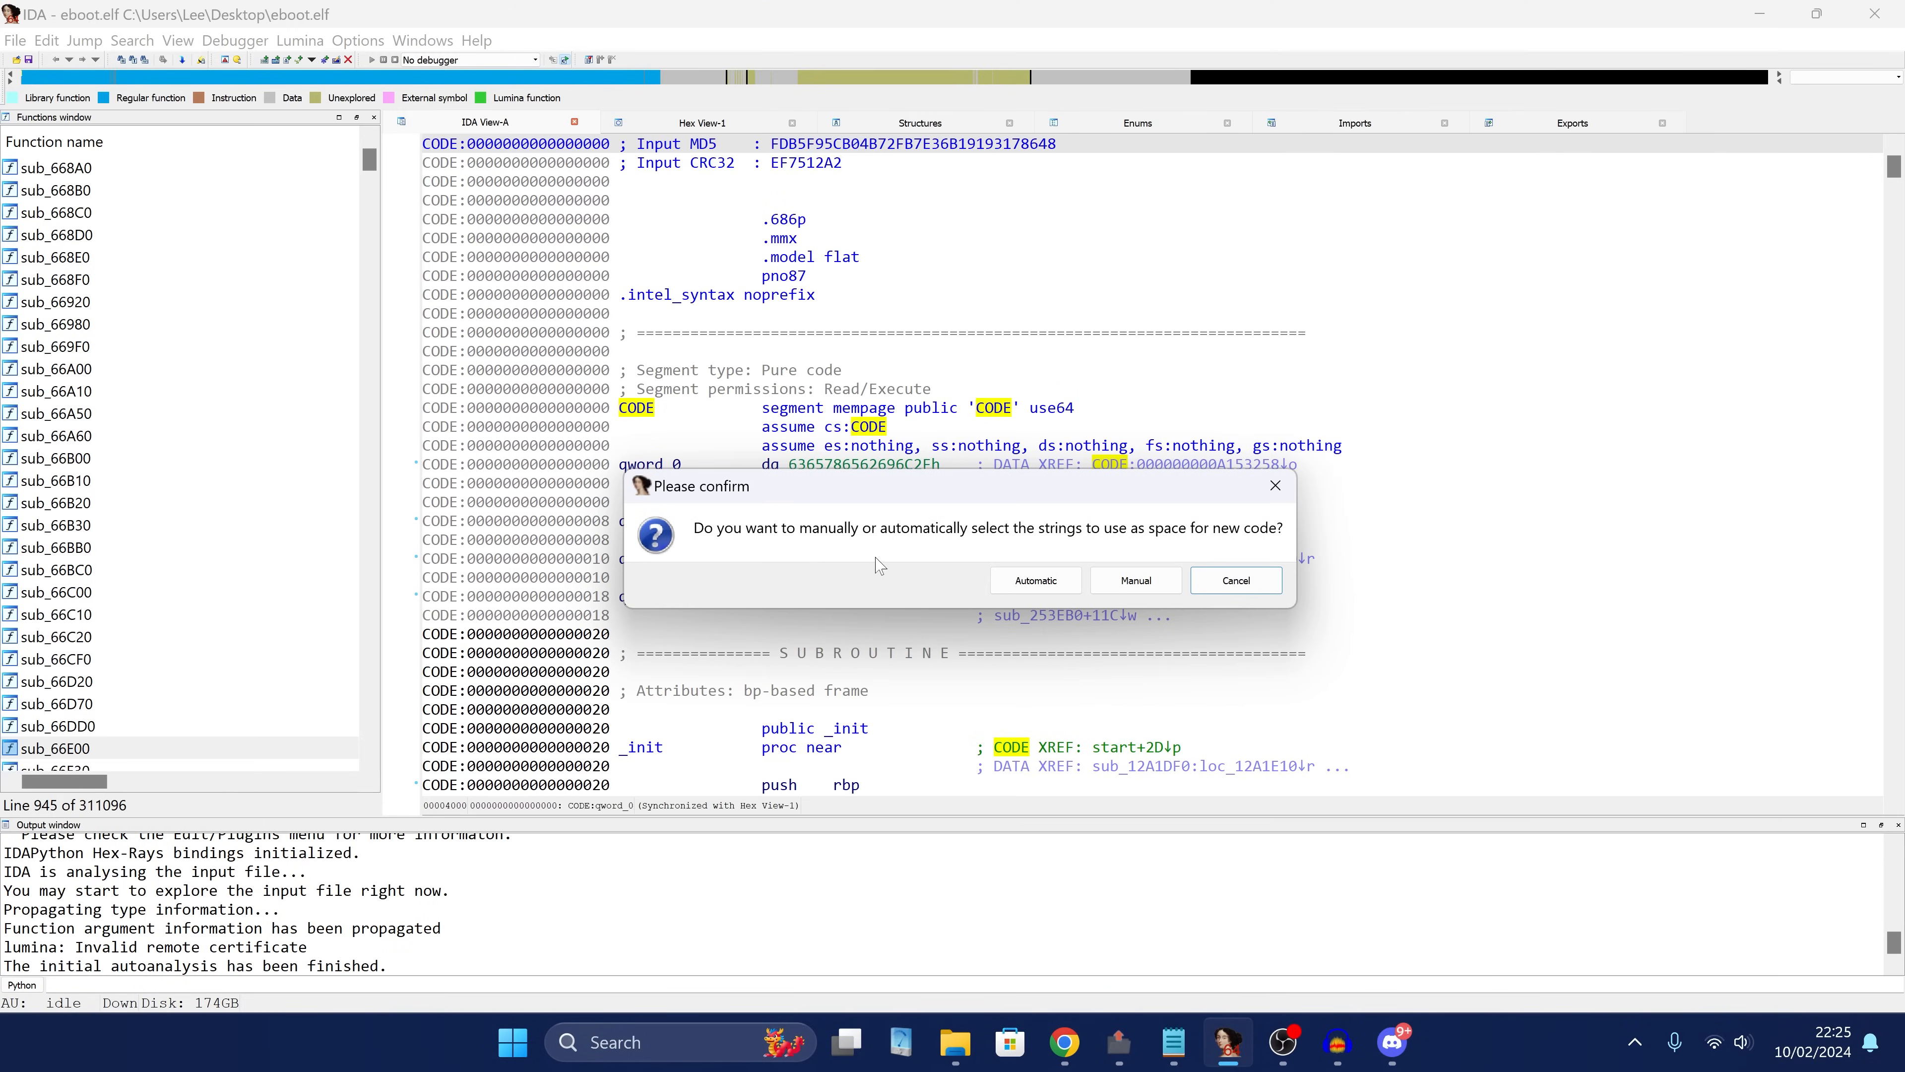
mouse_move(1025, 605)
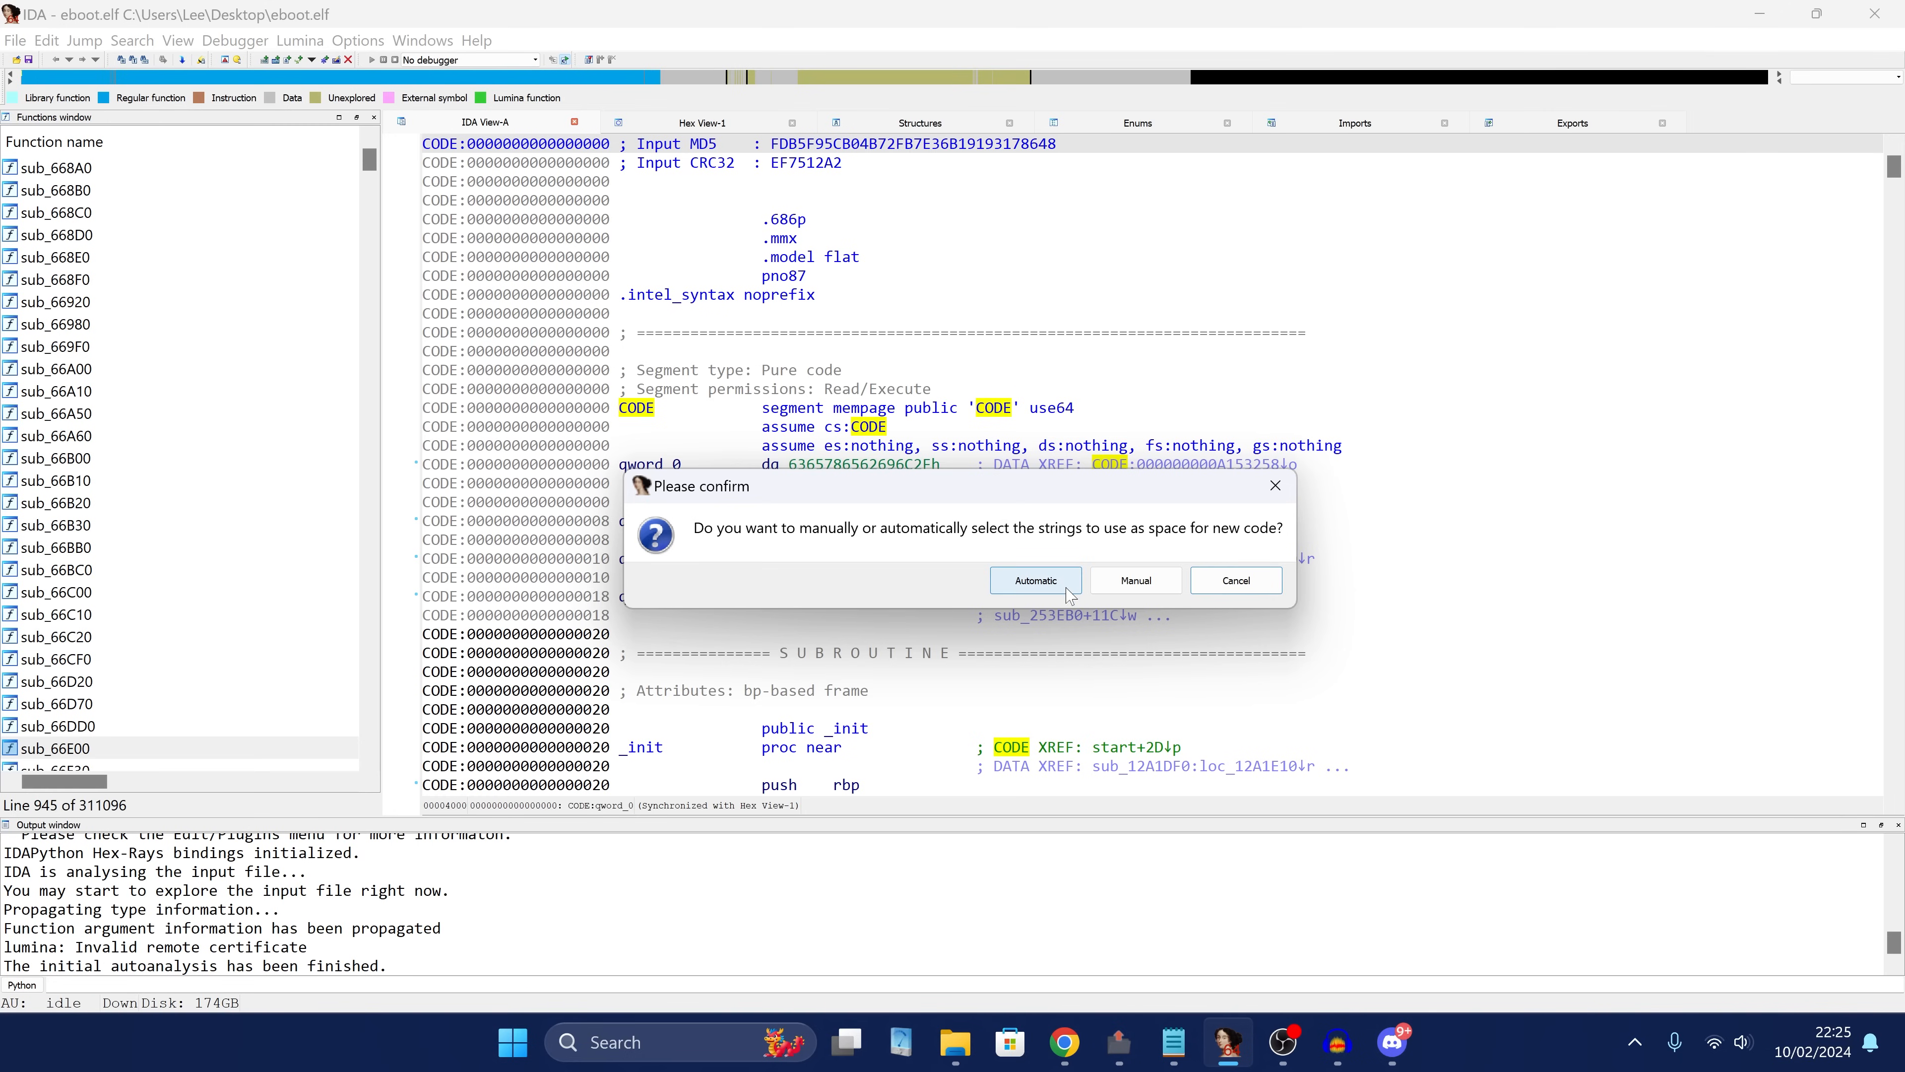
left_click(1136, 579)
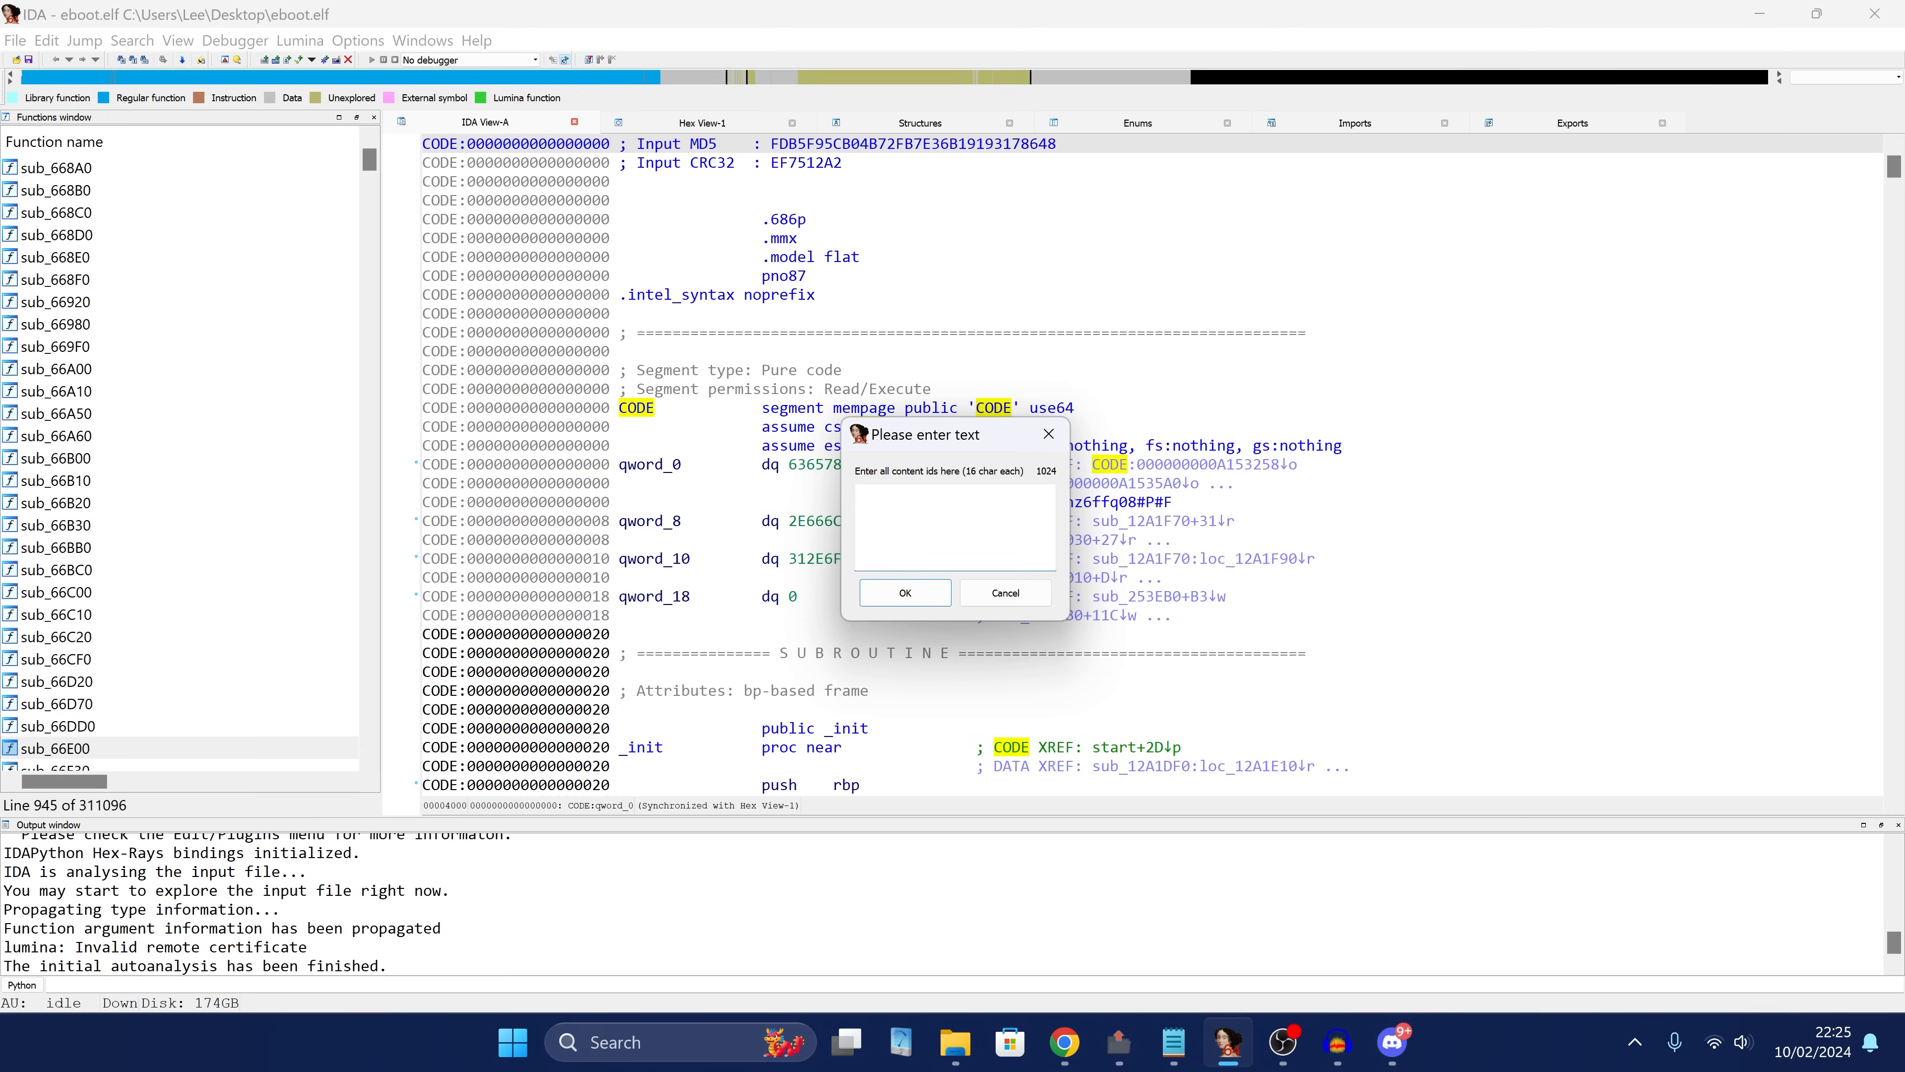
Enter SURVIVALPACK0000, TRAUMAPACK000000, UNLOCKALLREWARDS and WEAPONPARTS00000 as the DLC content IDs and confirm.
left_click(955, 1042)
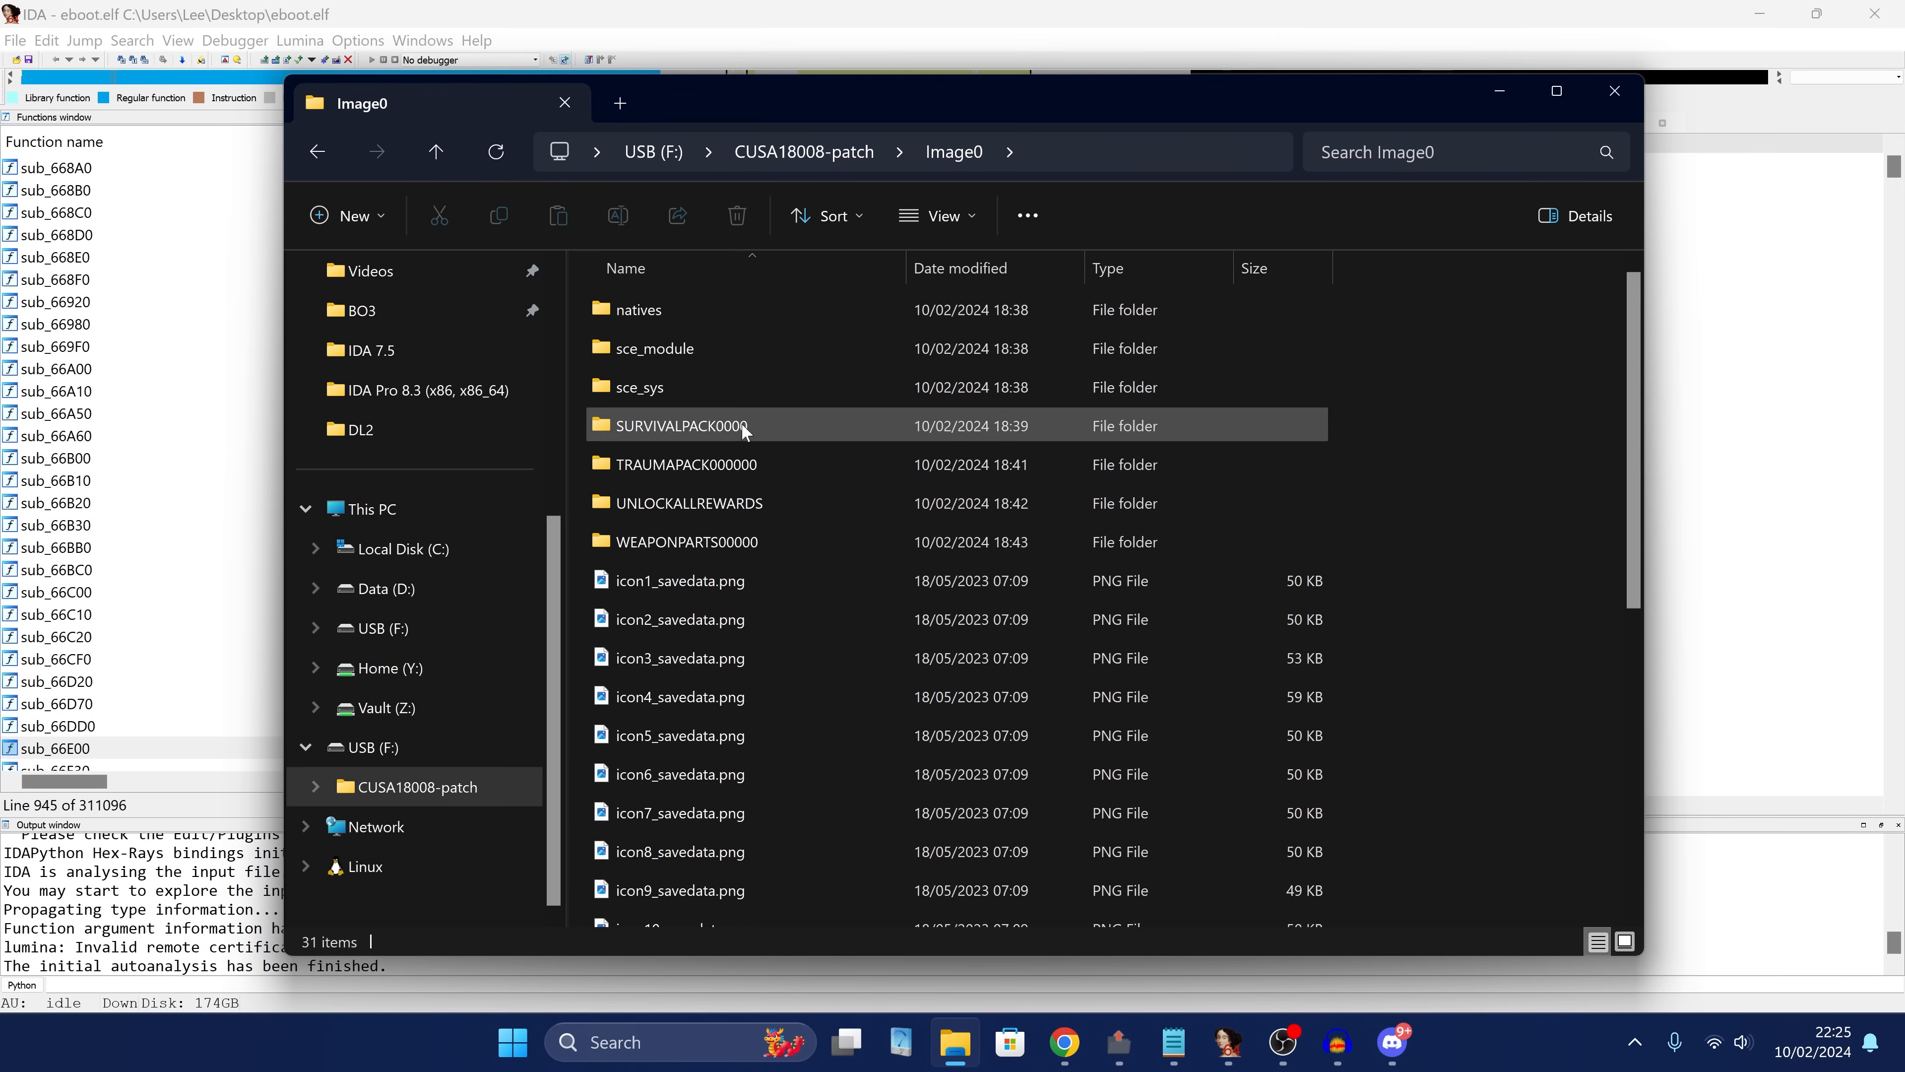
left_click(640, 387)
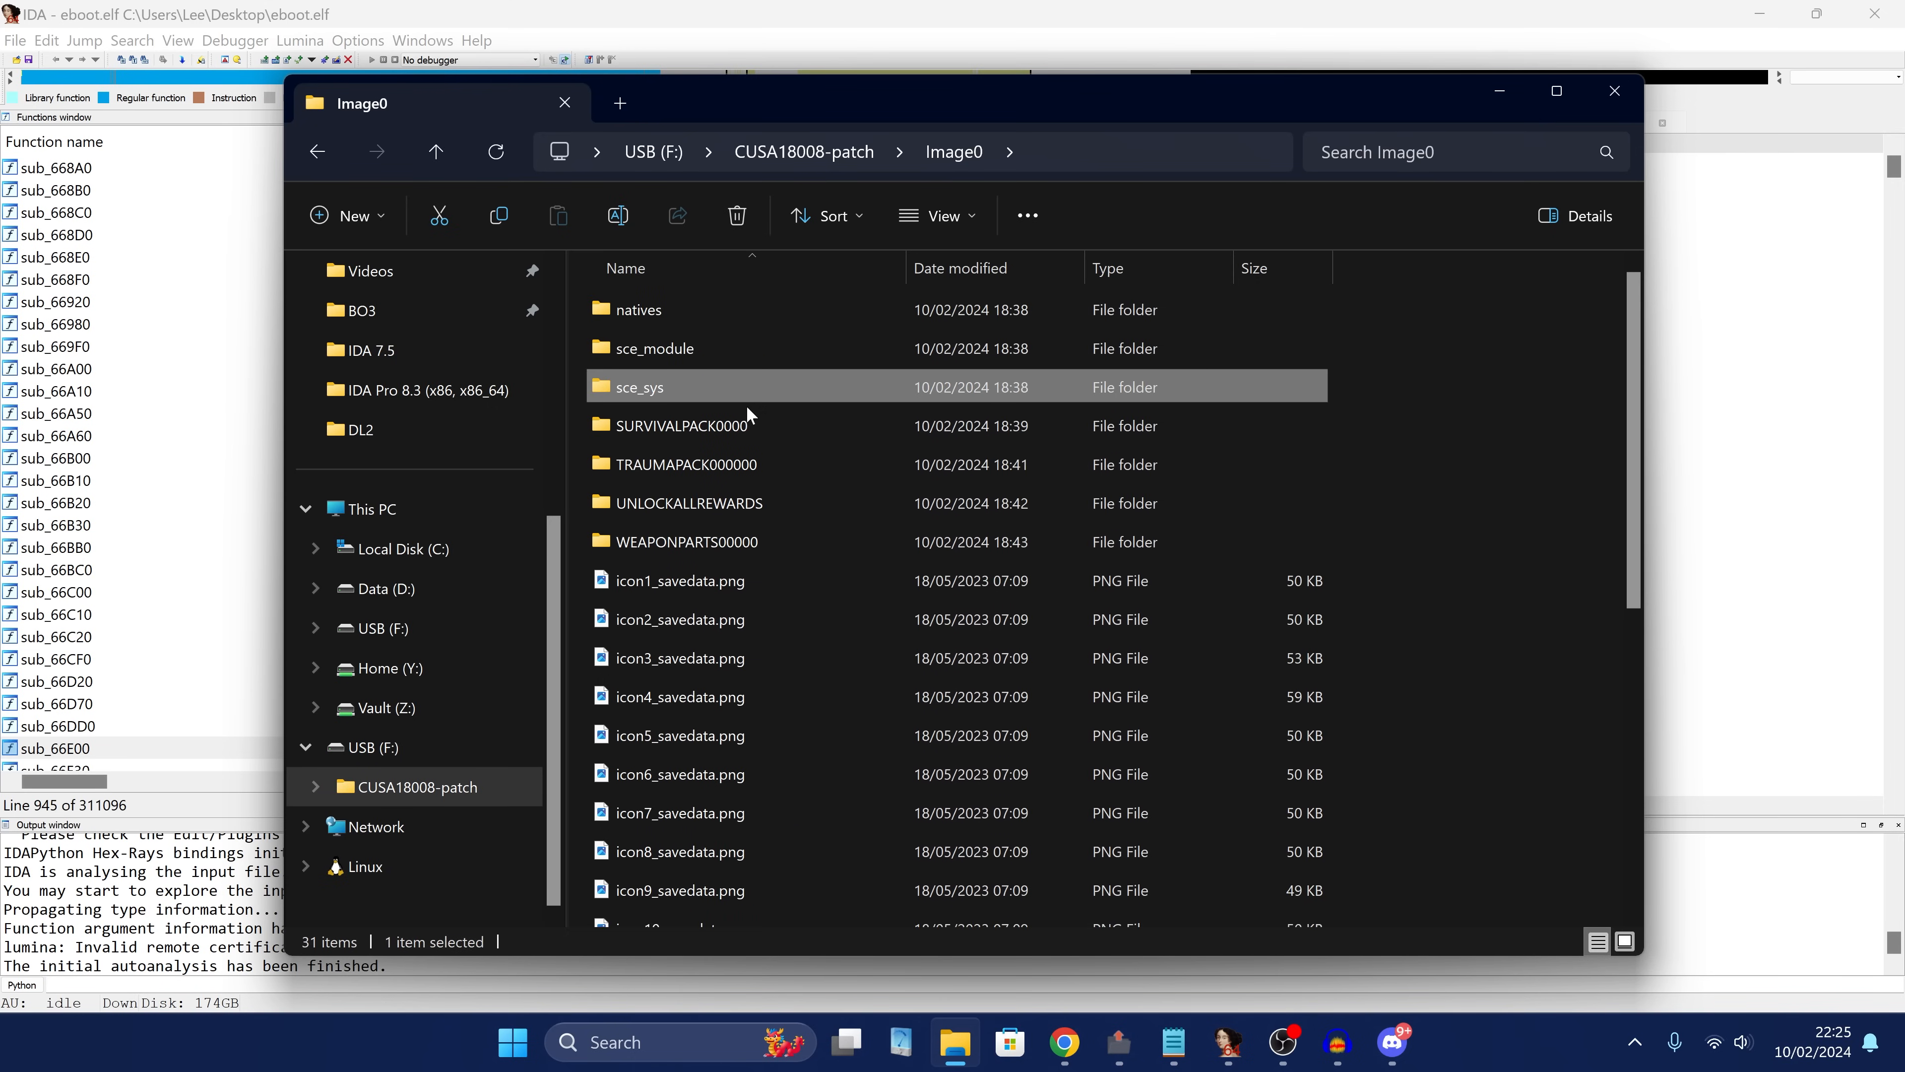
key("F2")
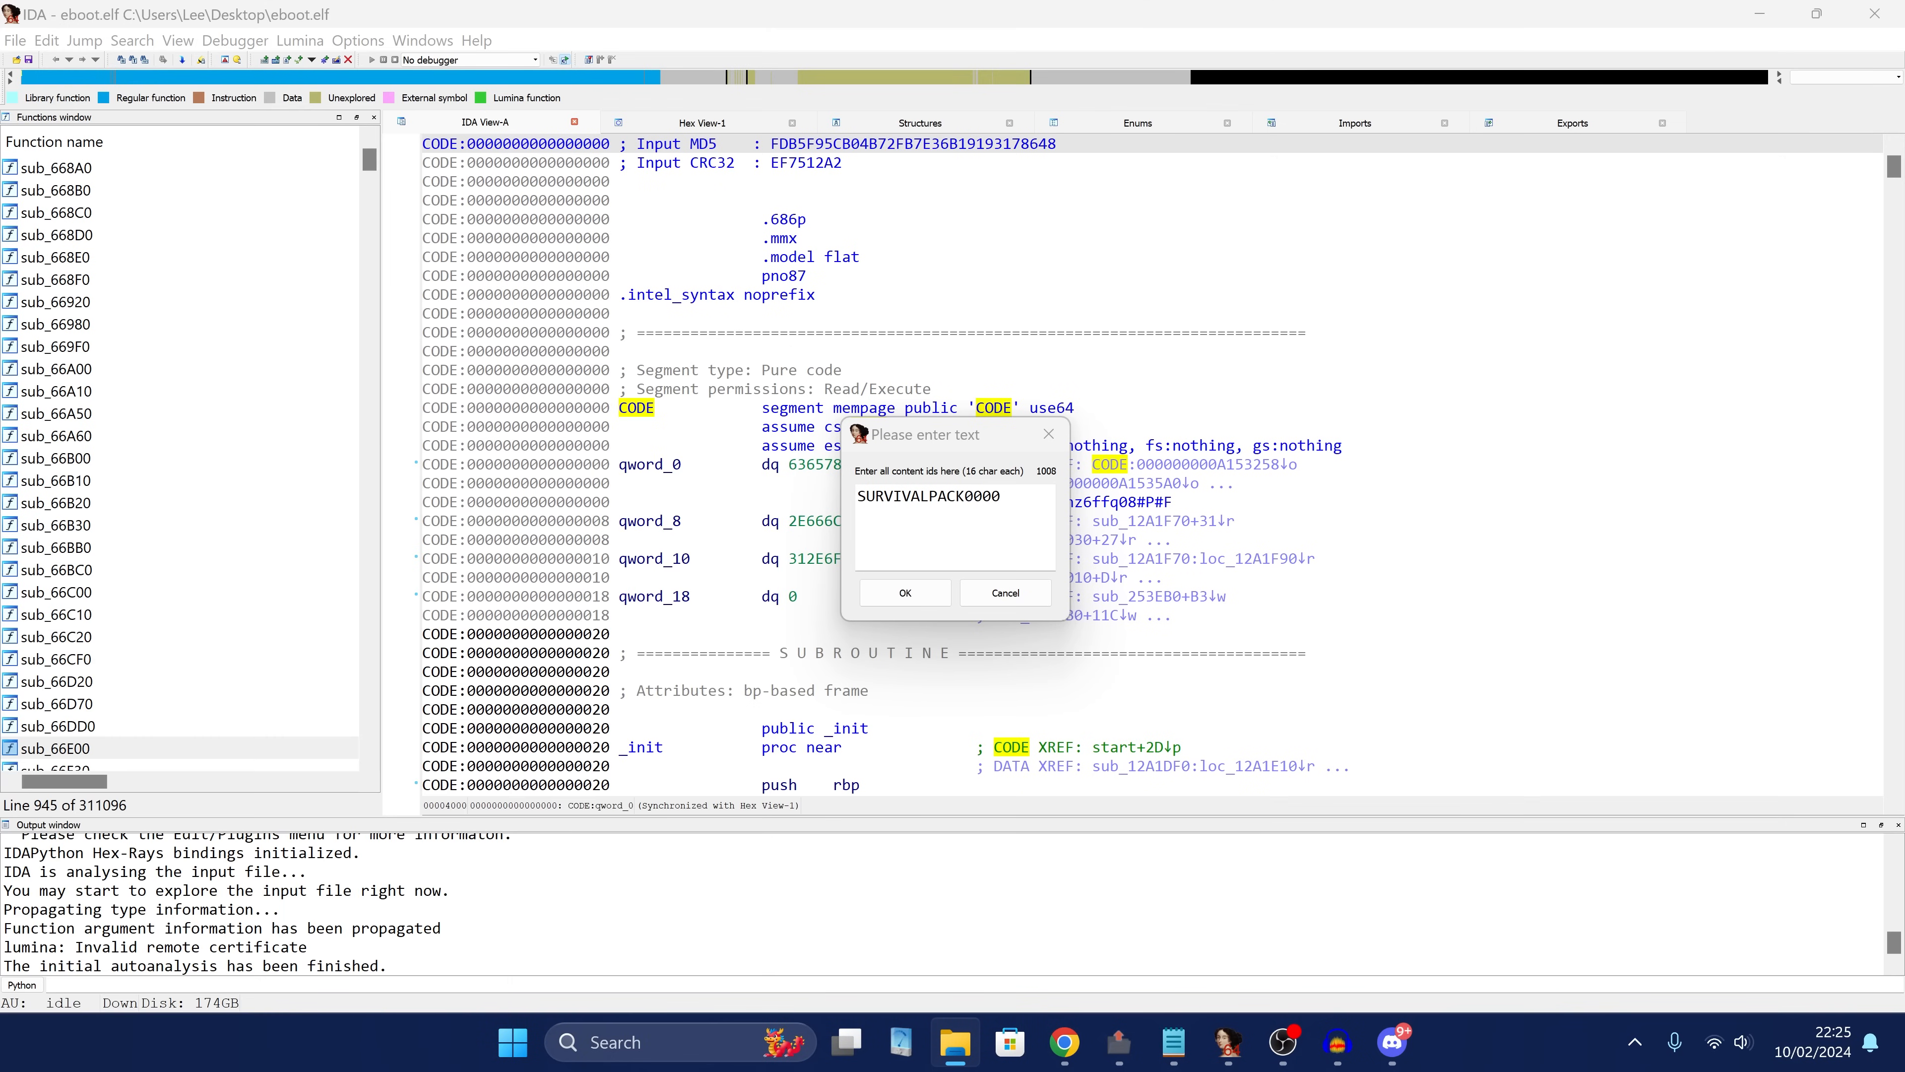
type("TRAUMAPACK000000")
type("UNLOCKALLREWARDS")
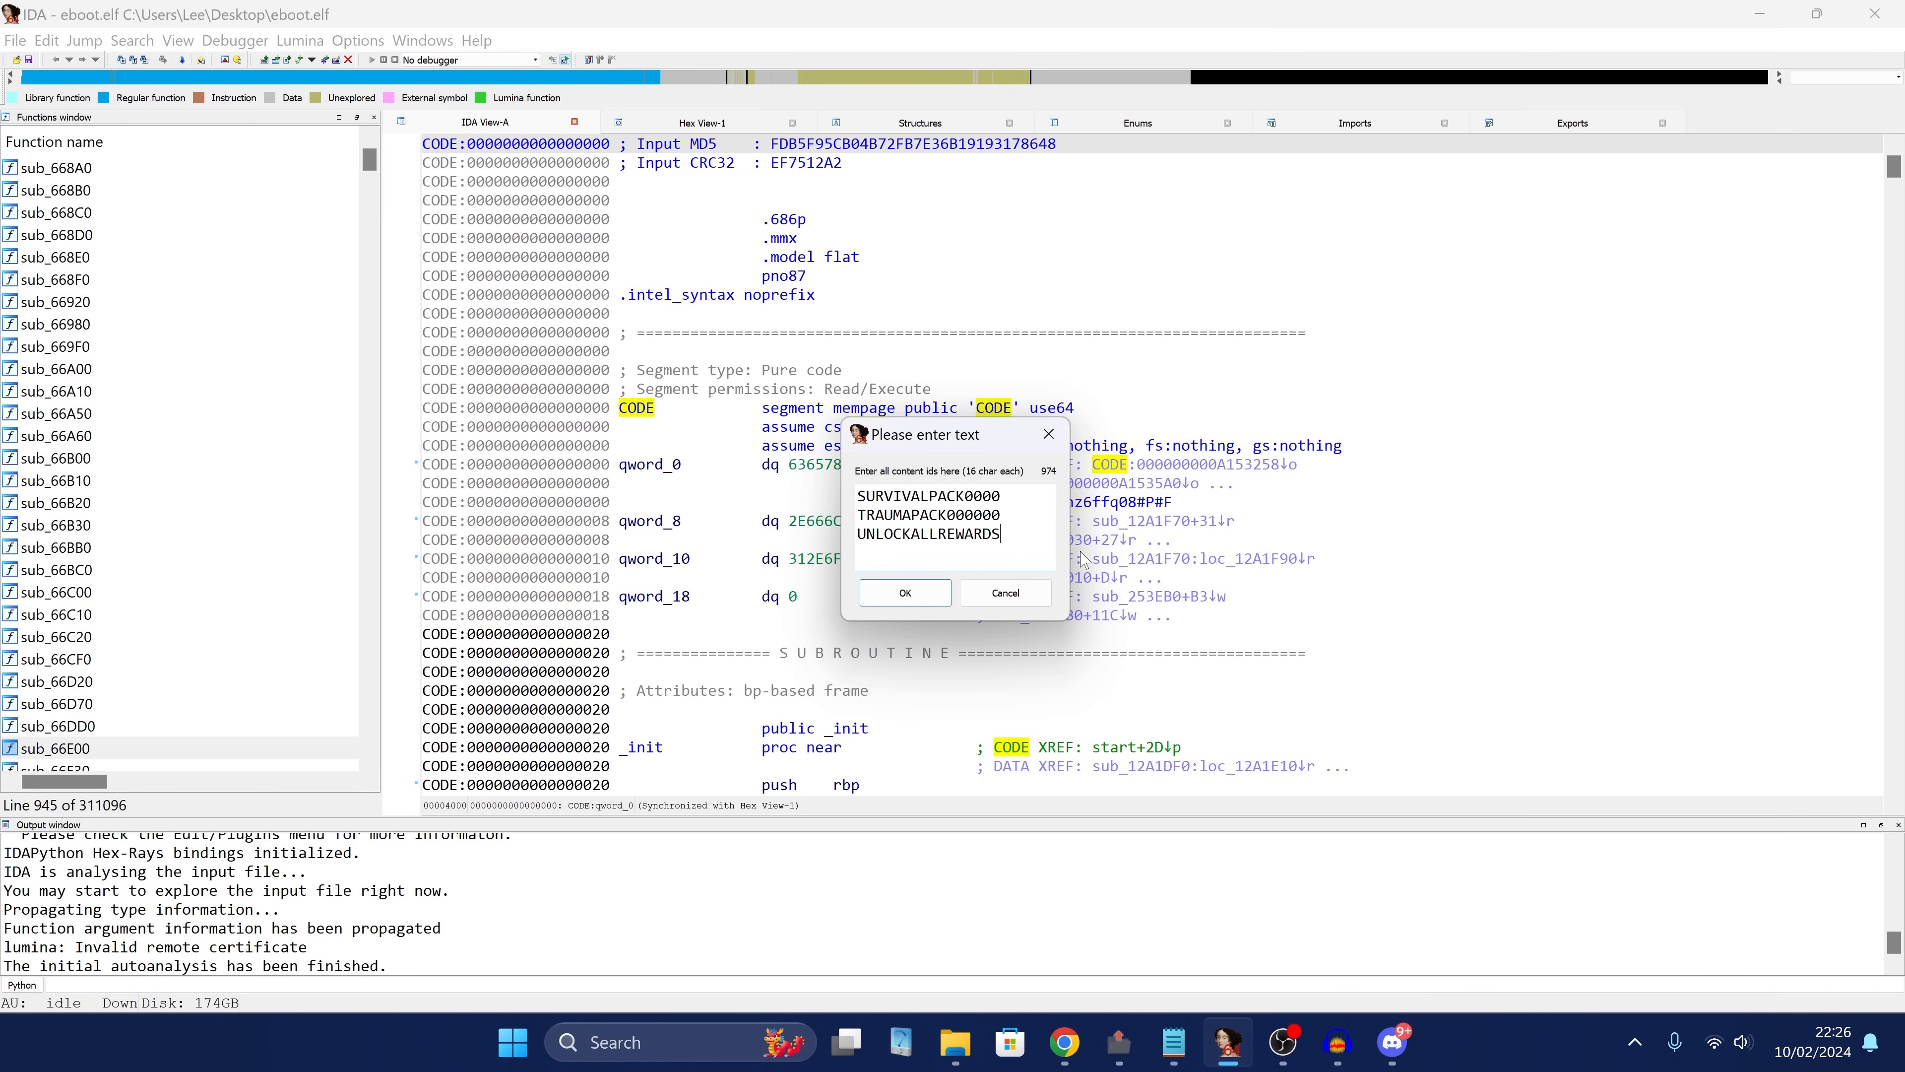
type("WEAPONPARTS00000")
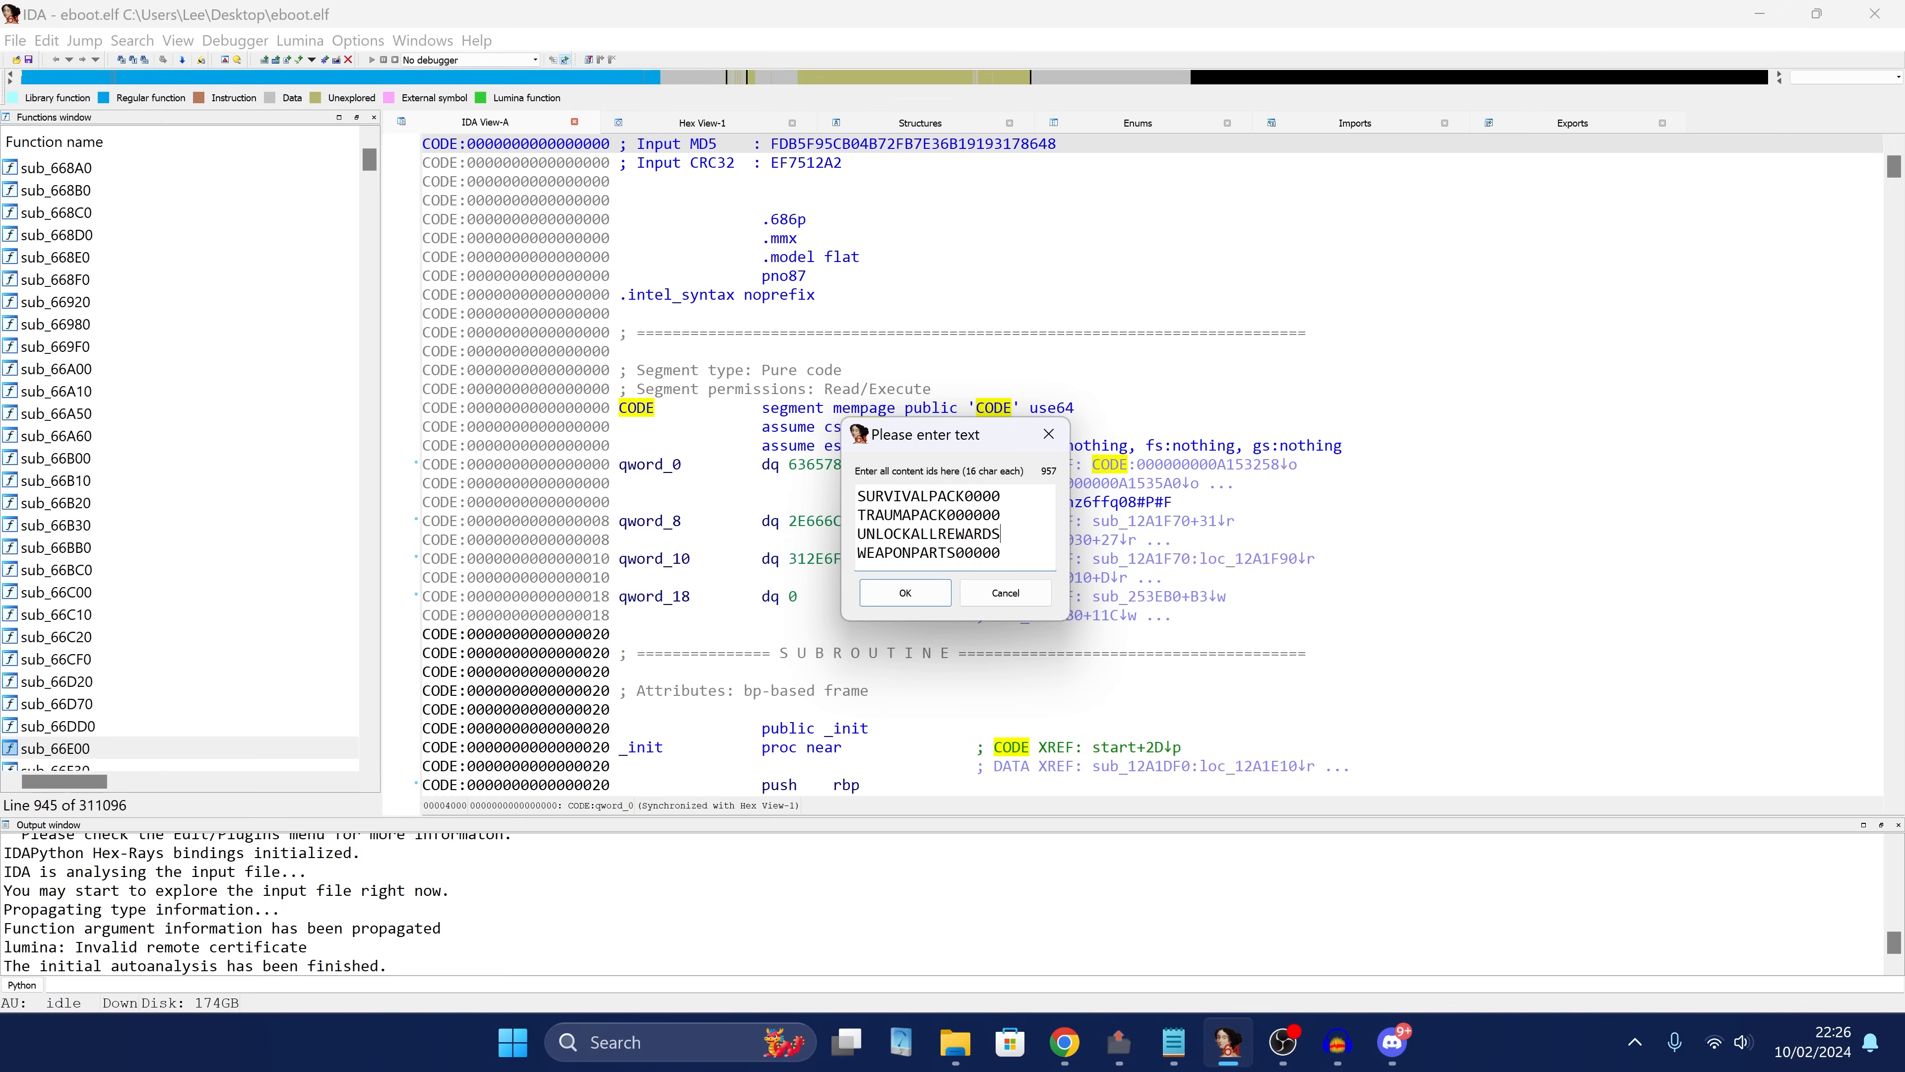
mouse_move(905, 594)
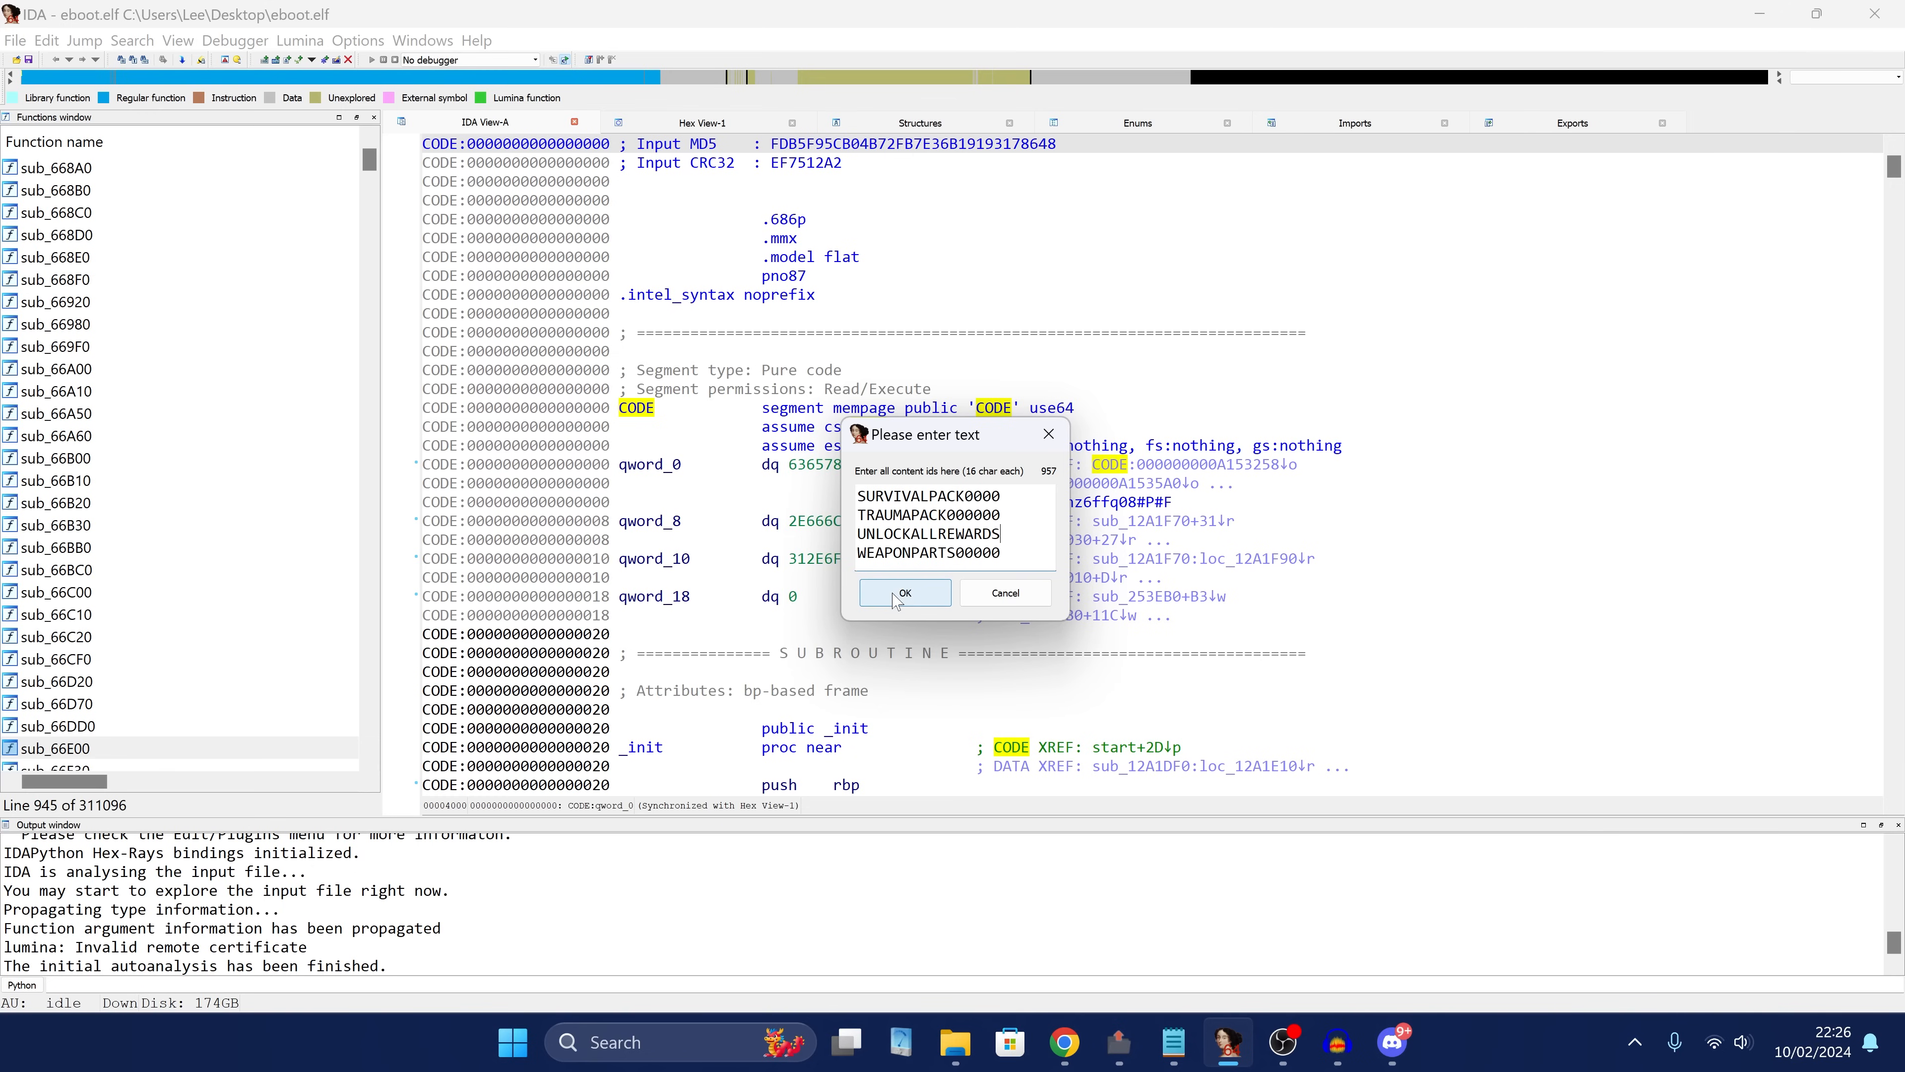
left_click(905, 592)
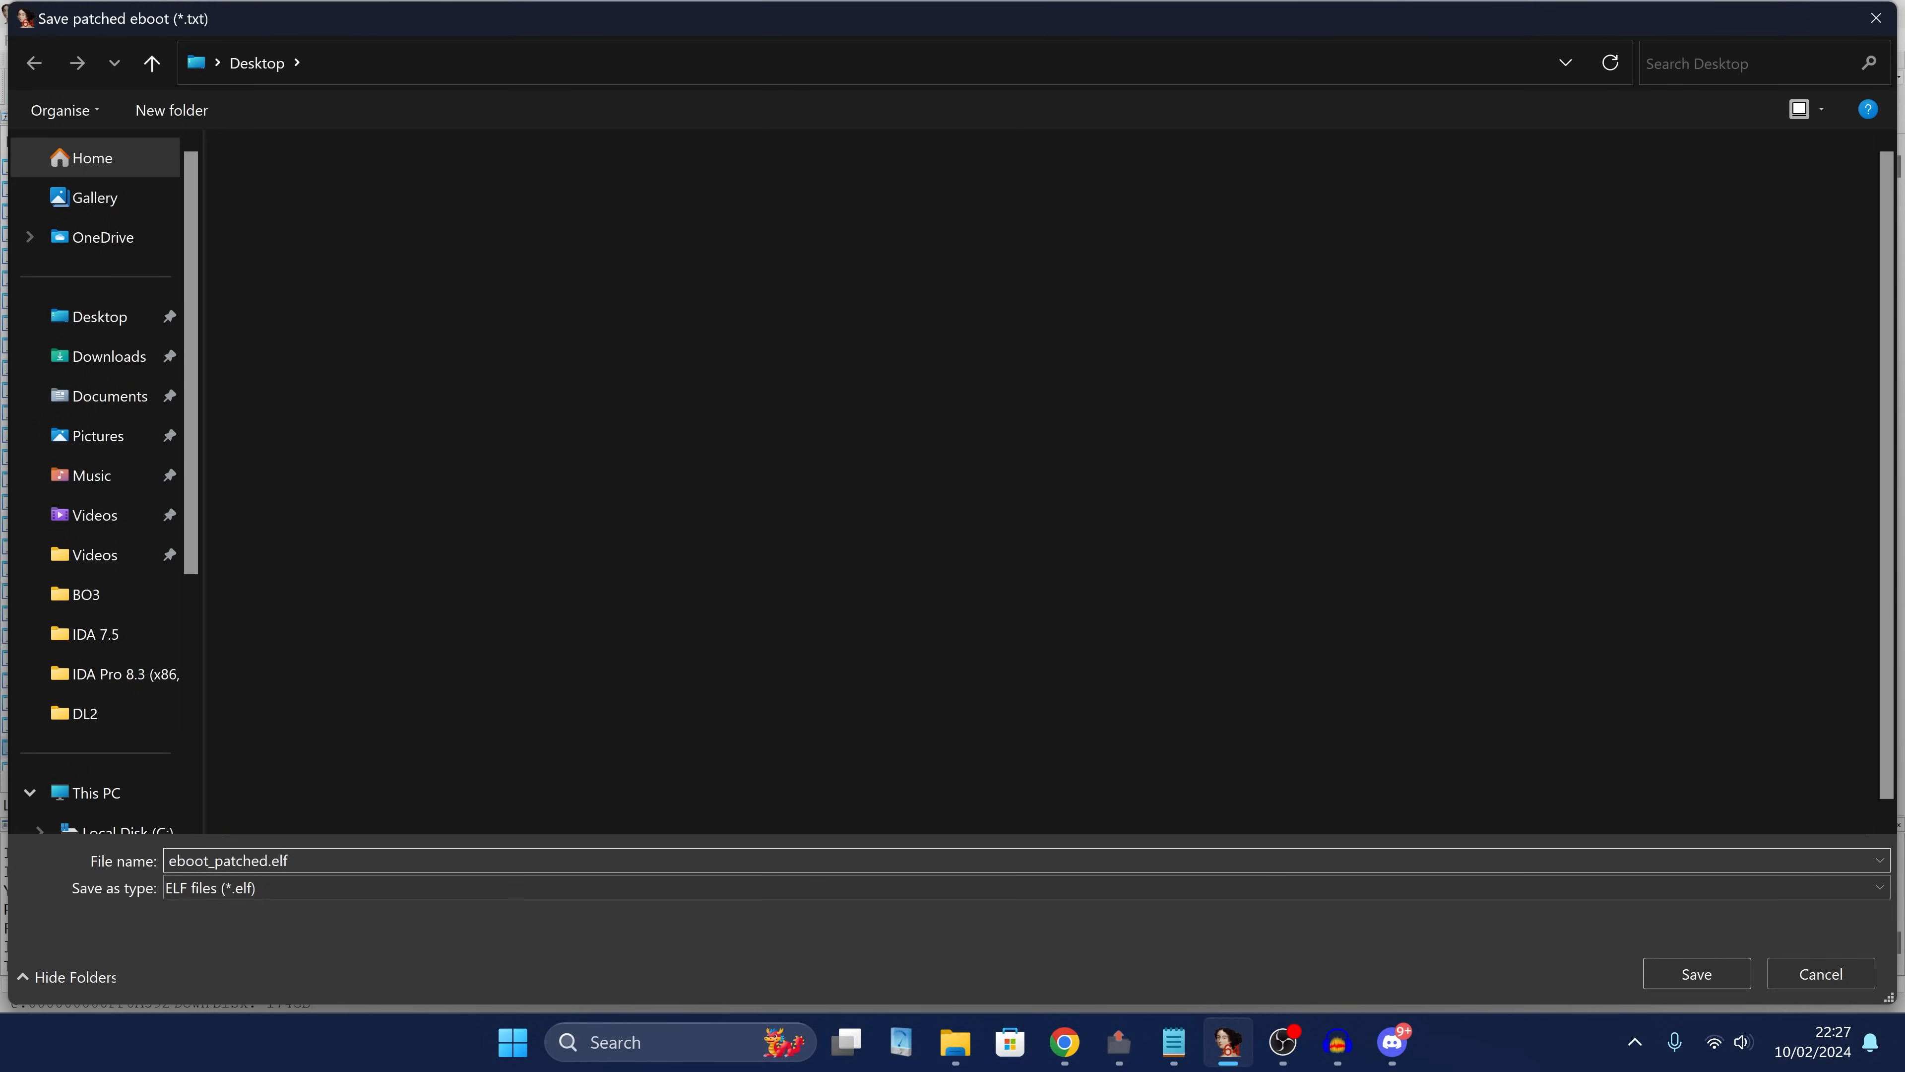
Save eboot_patched.elf into F:\CUSA18008-patch\Image0, acknowledge patching complete and exit IDA.
scroll("down", 3)
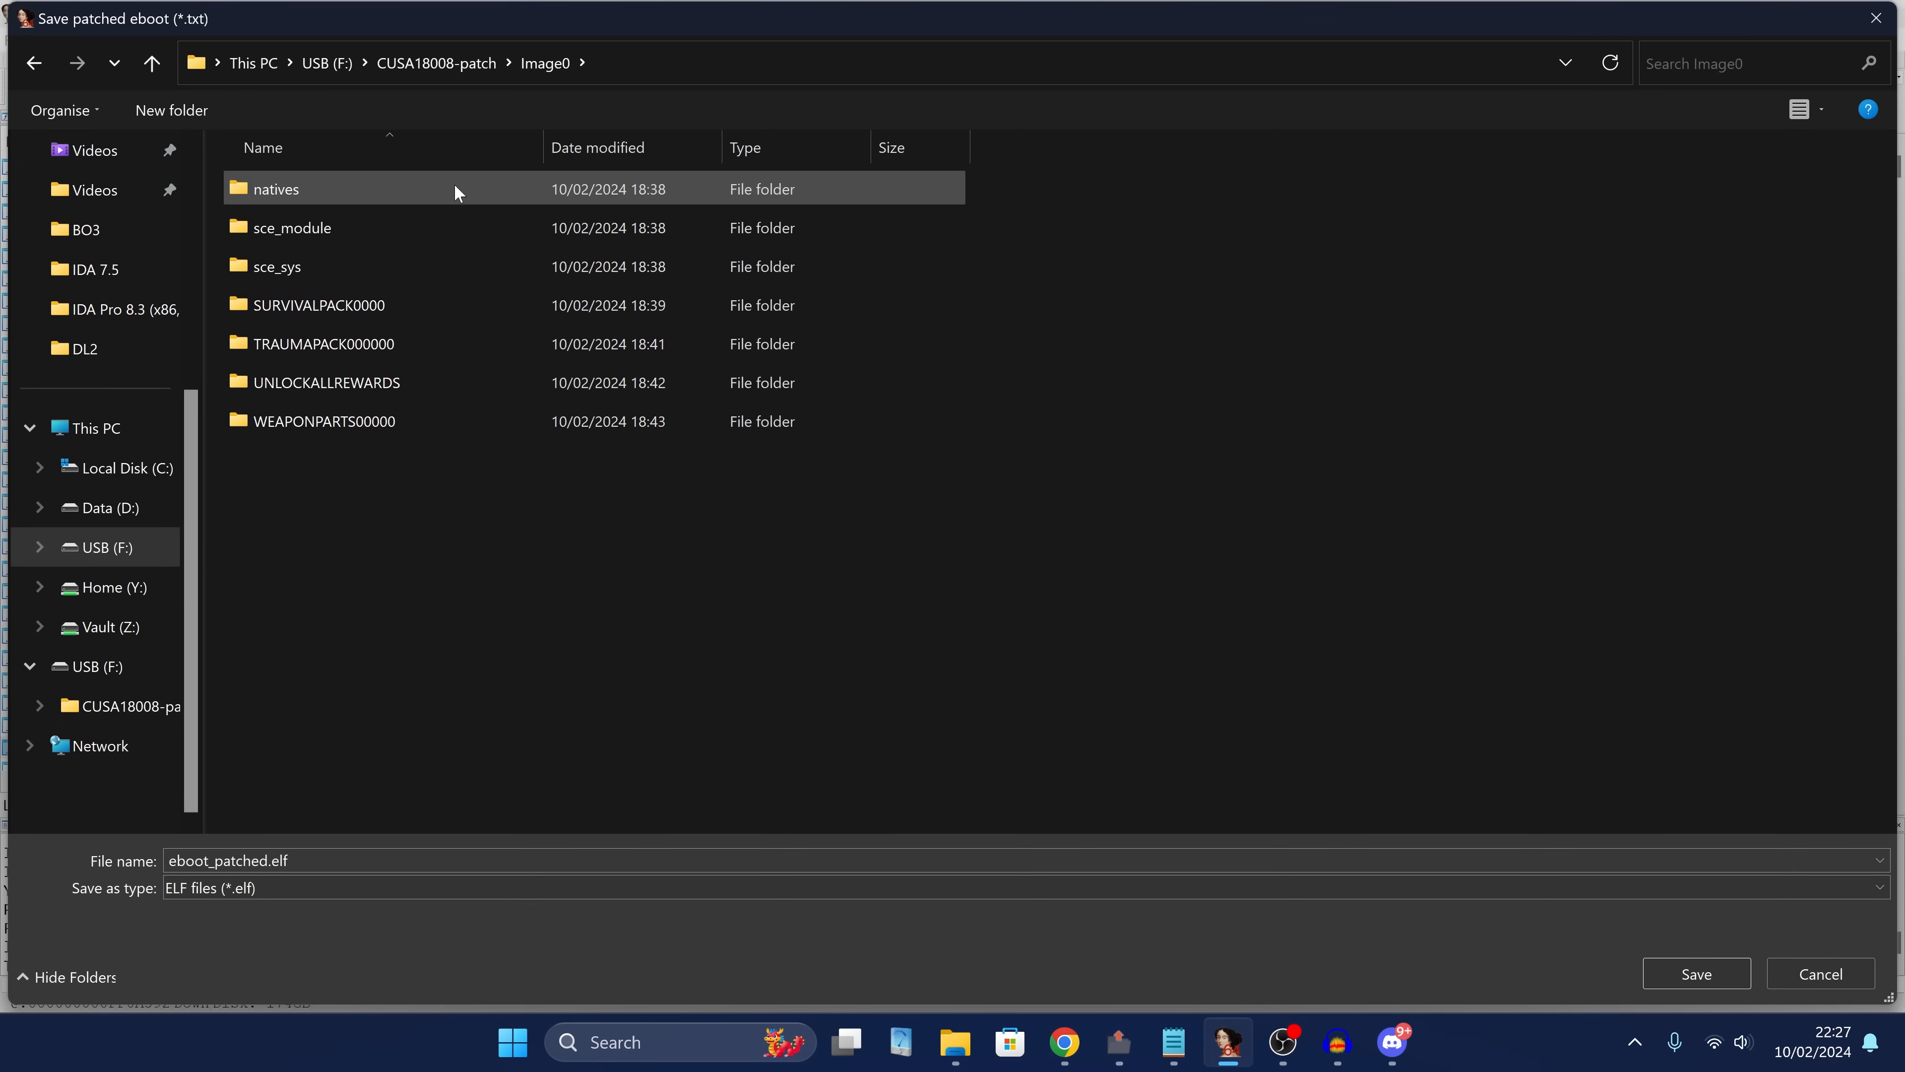
left_click(1697, 973)
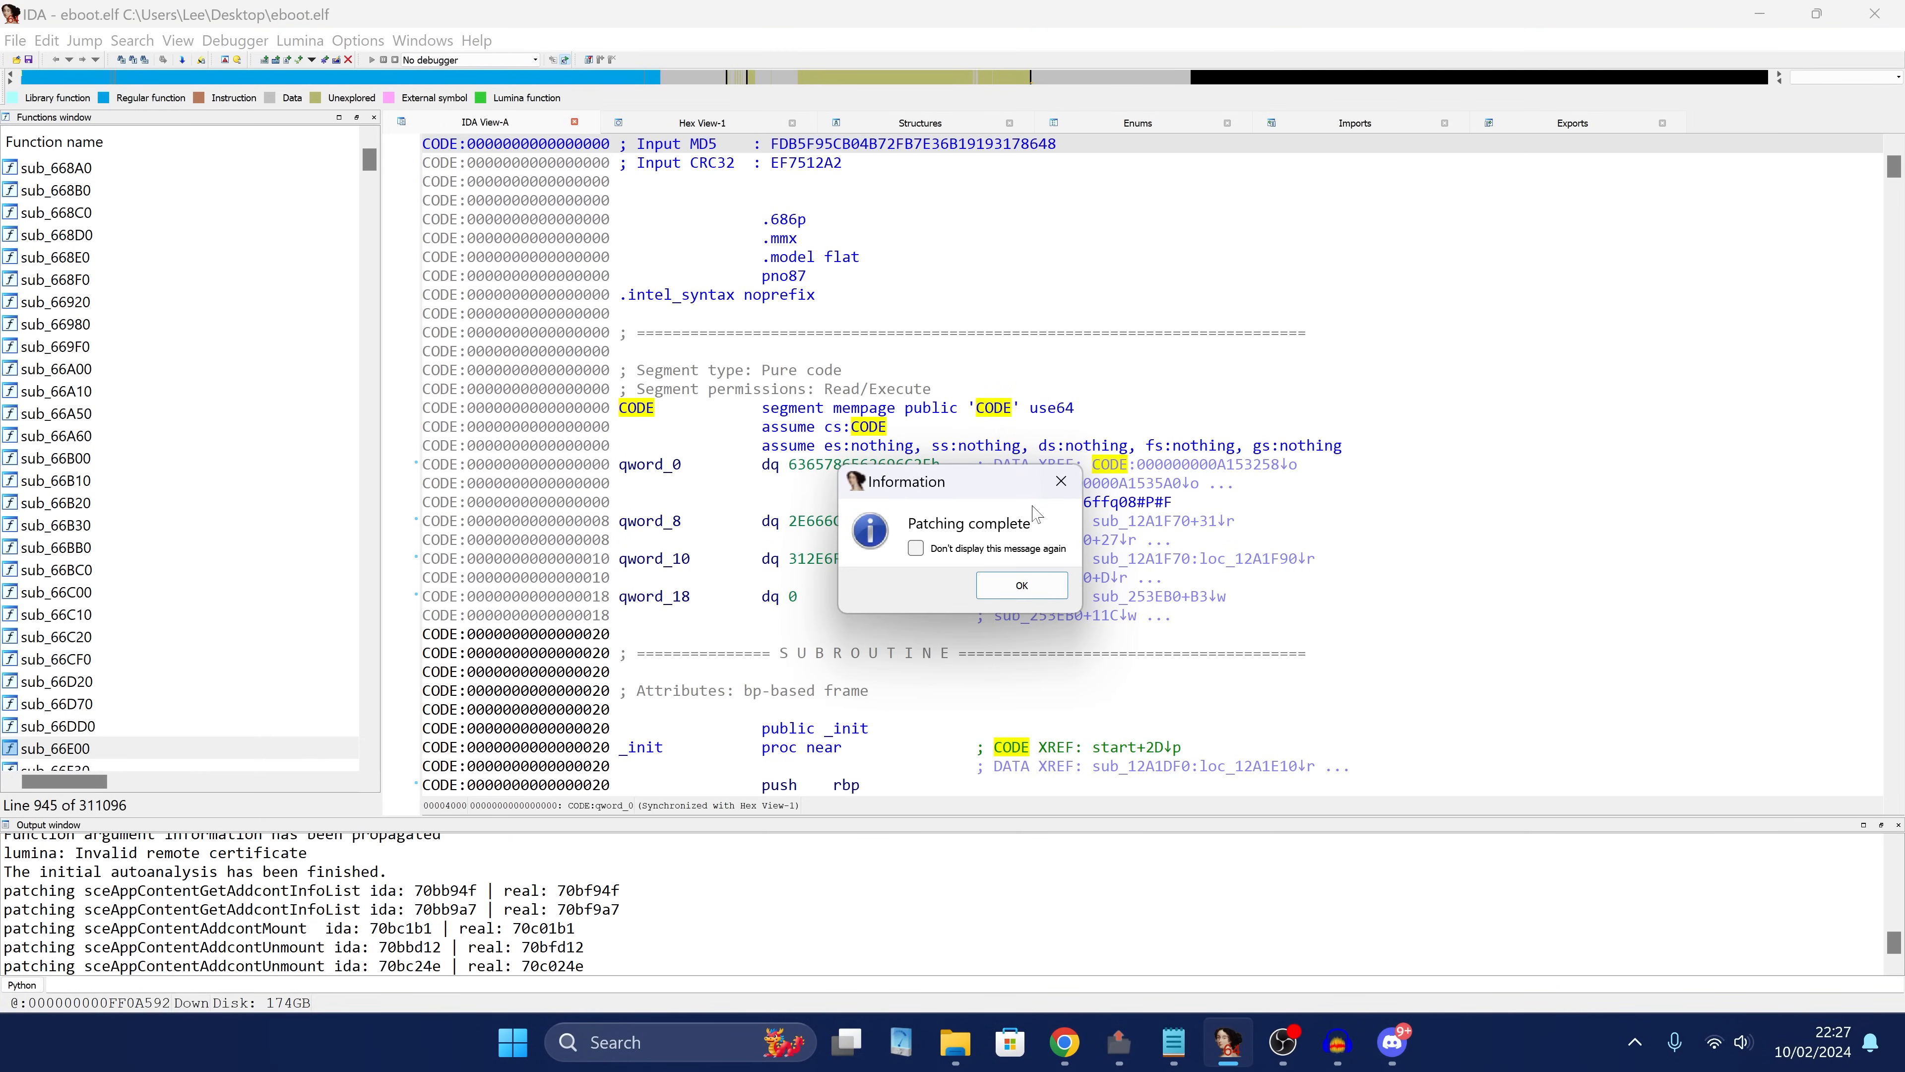
left_click(1022, 585)
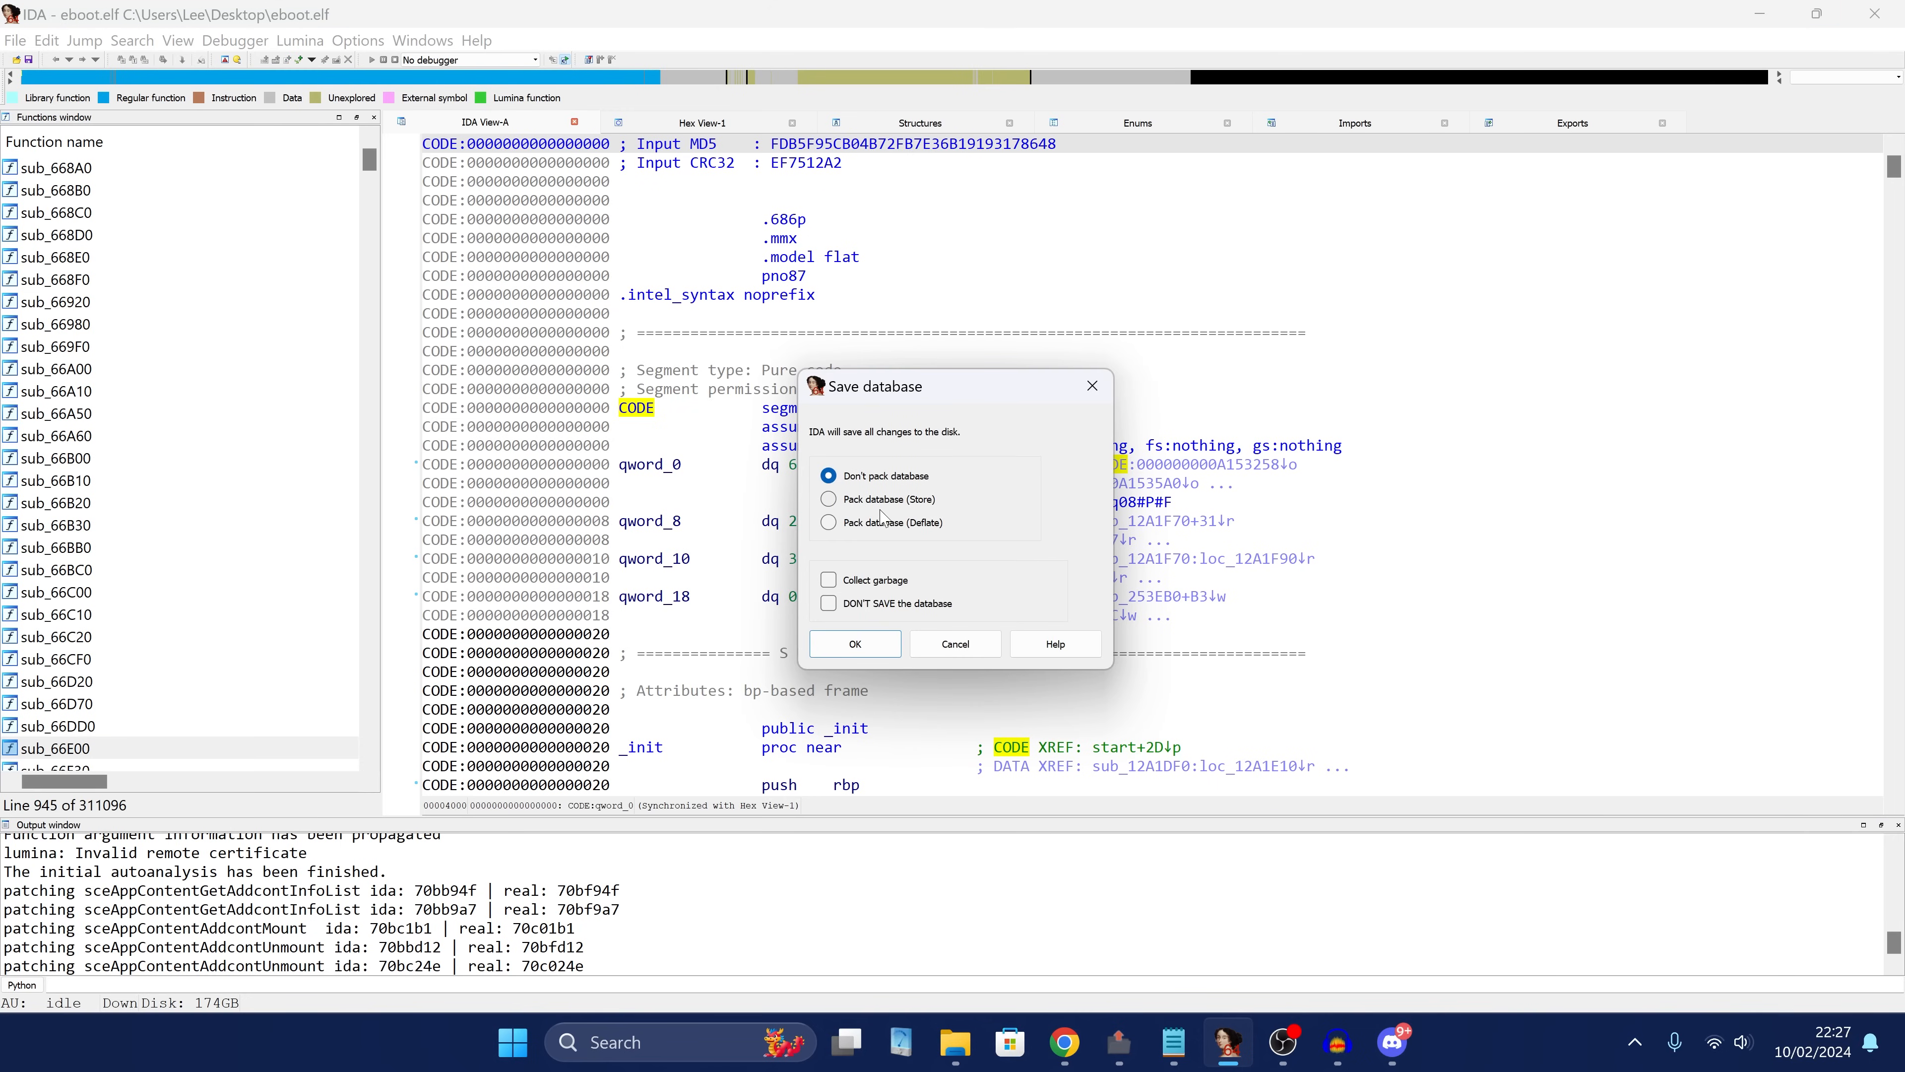
left_click(855, 643)
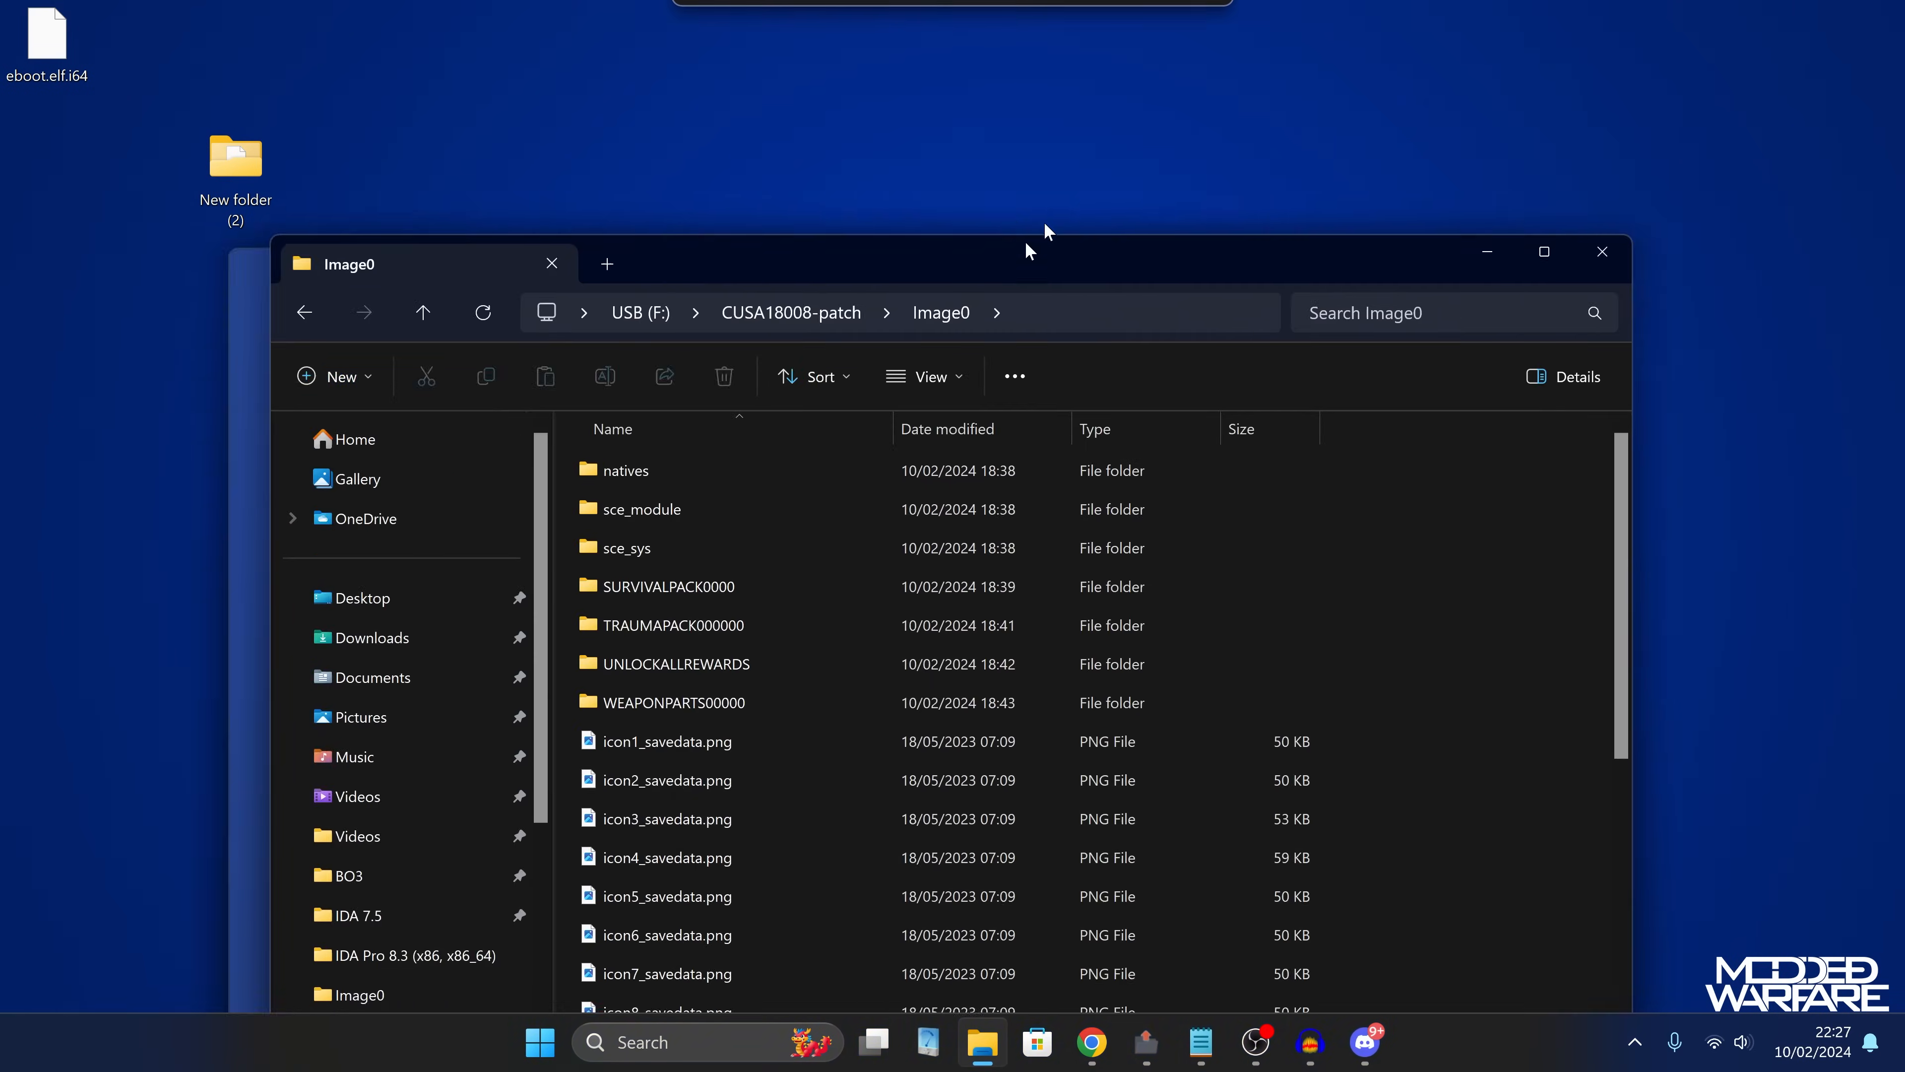
Rename the patched ELF to eboot.bin and accept the extension change warning.
scroll("down", 3)
type("eboot")
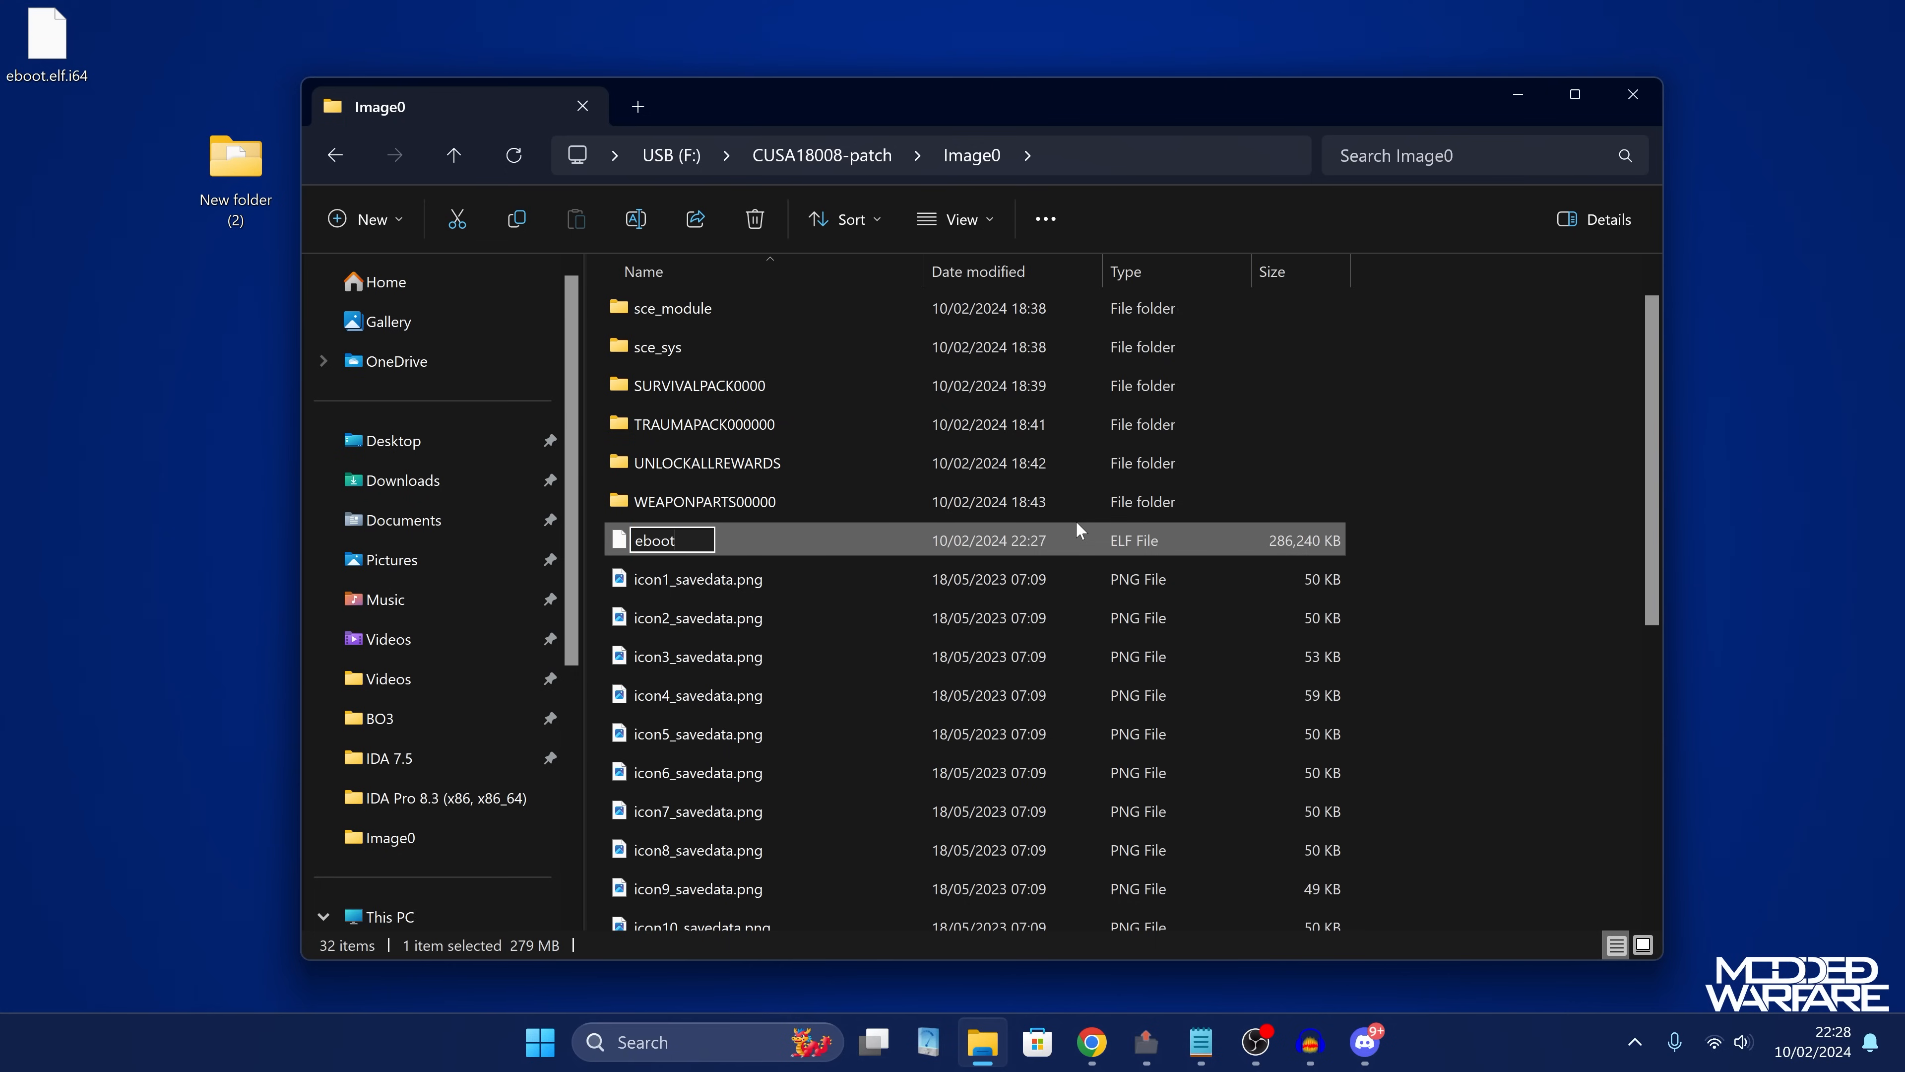
type(".b")
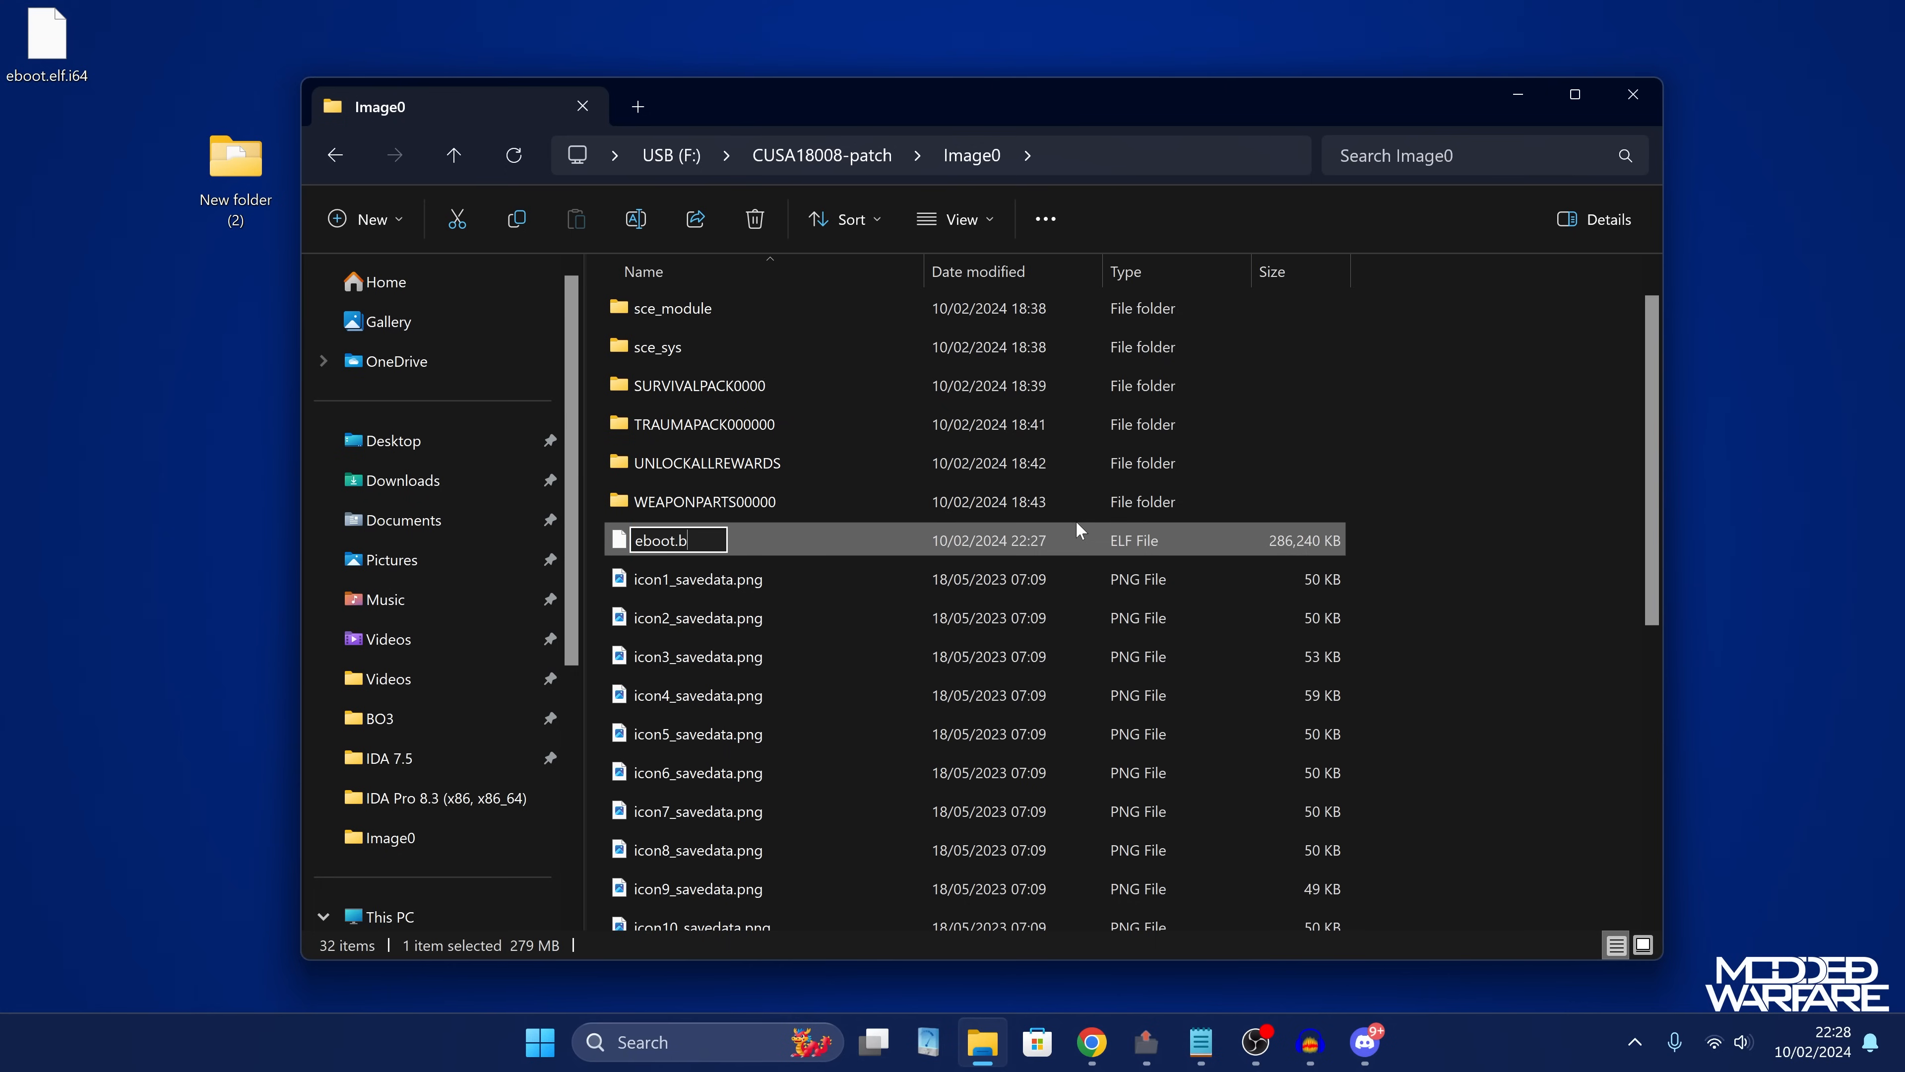
key("Enter")
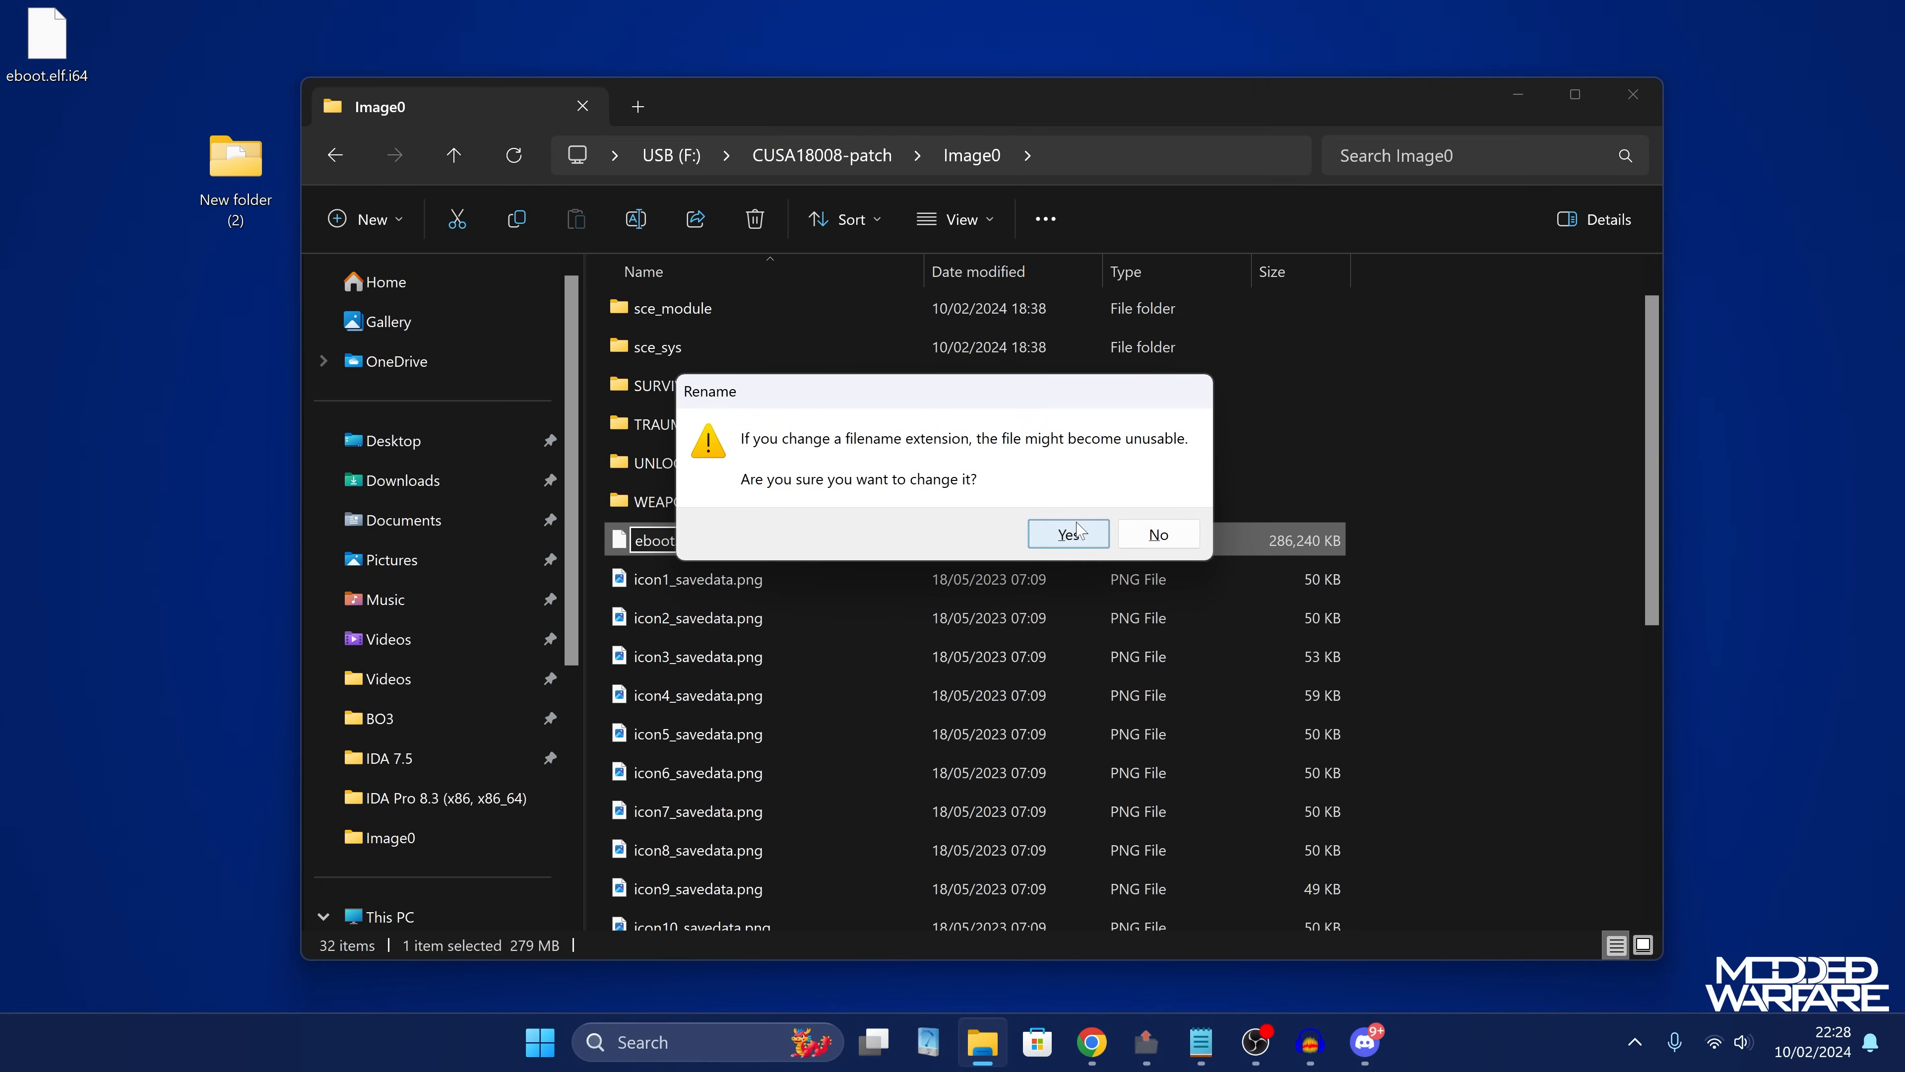
left_click(1070, 533)
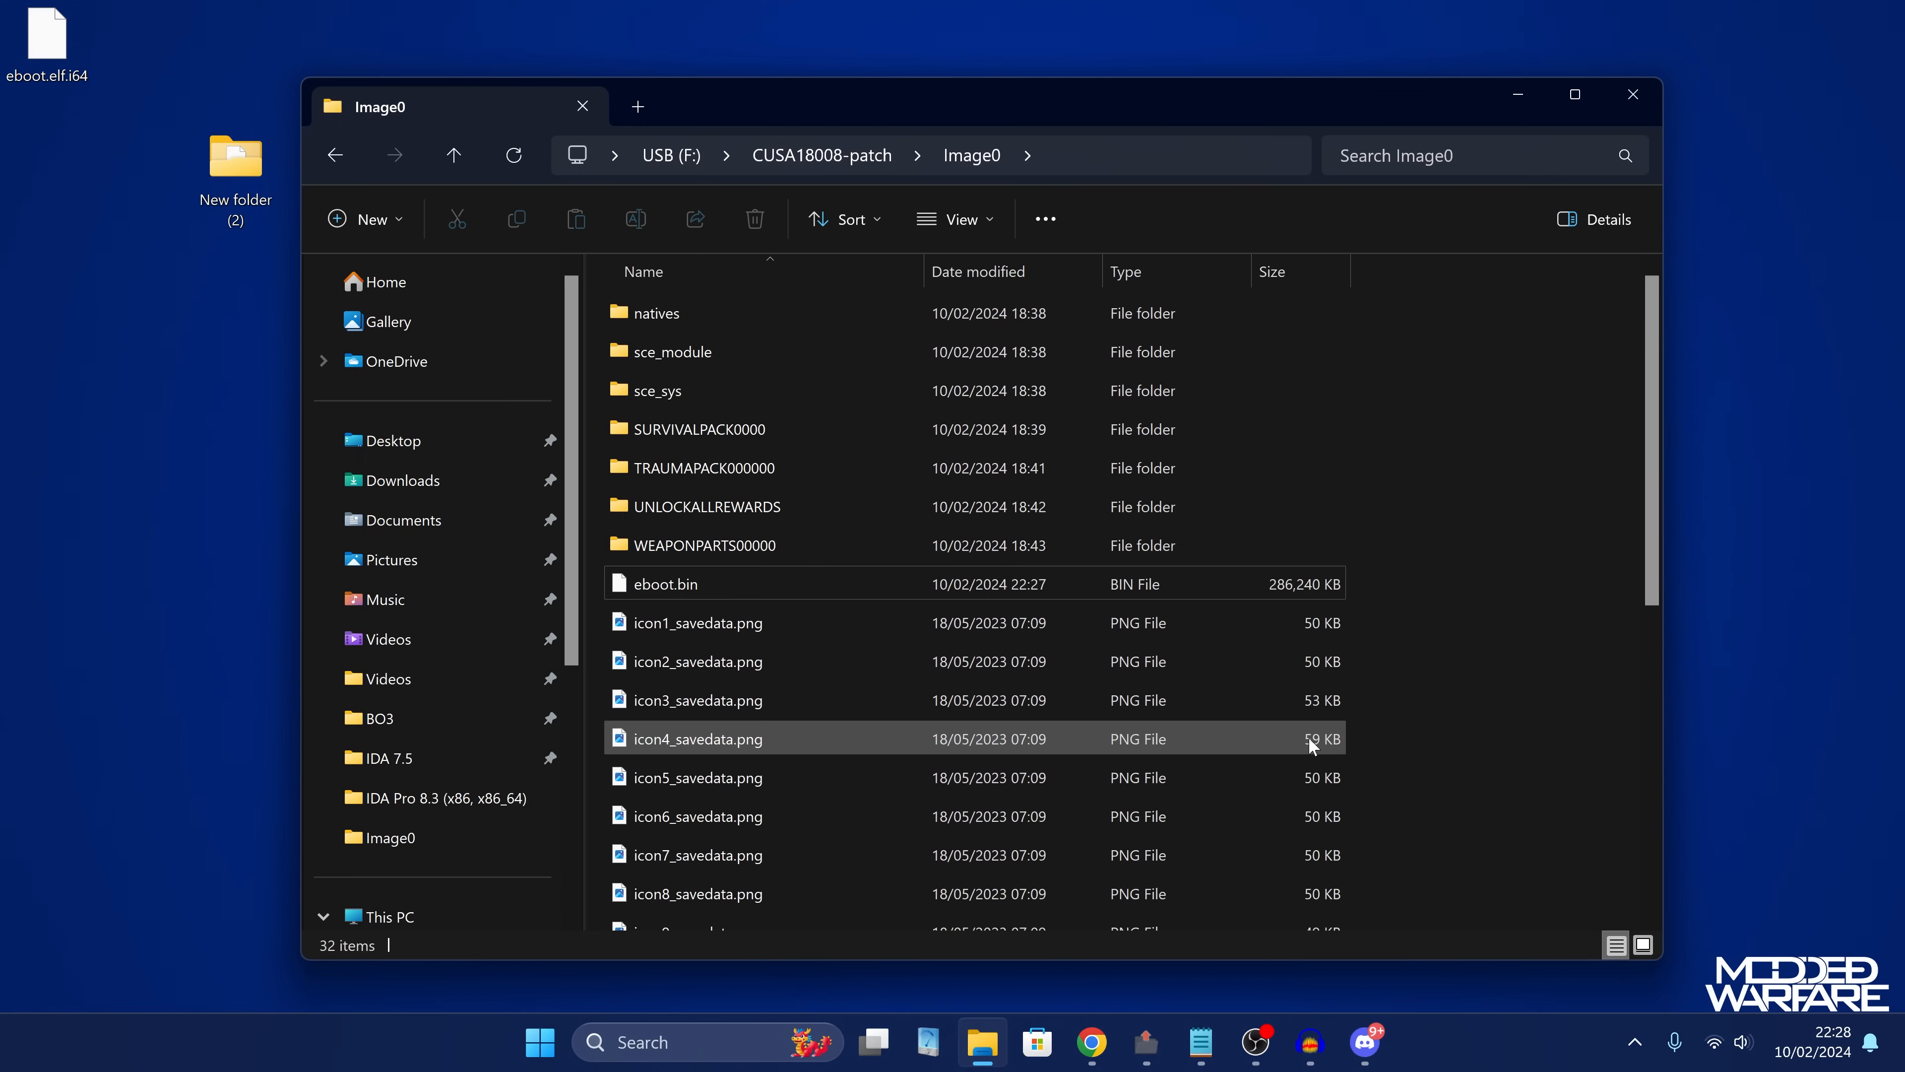
mouse_move(1301, 764)
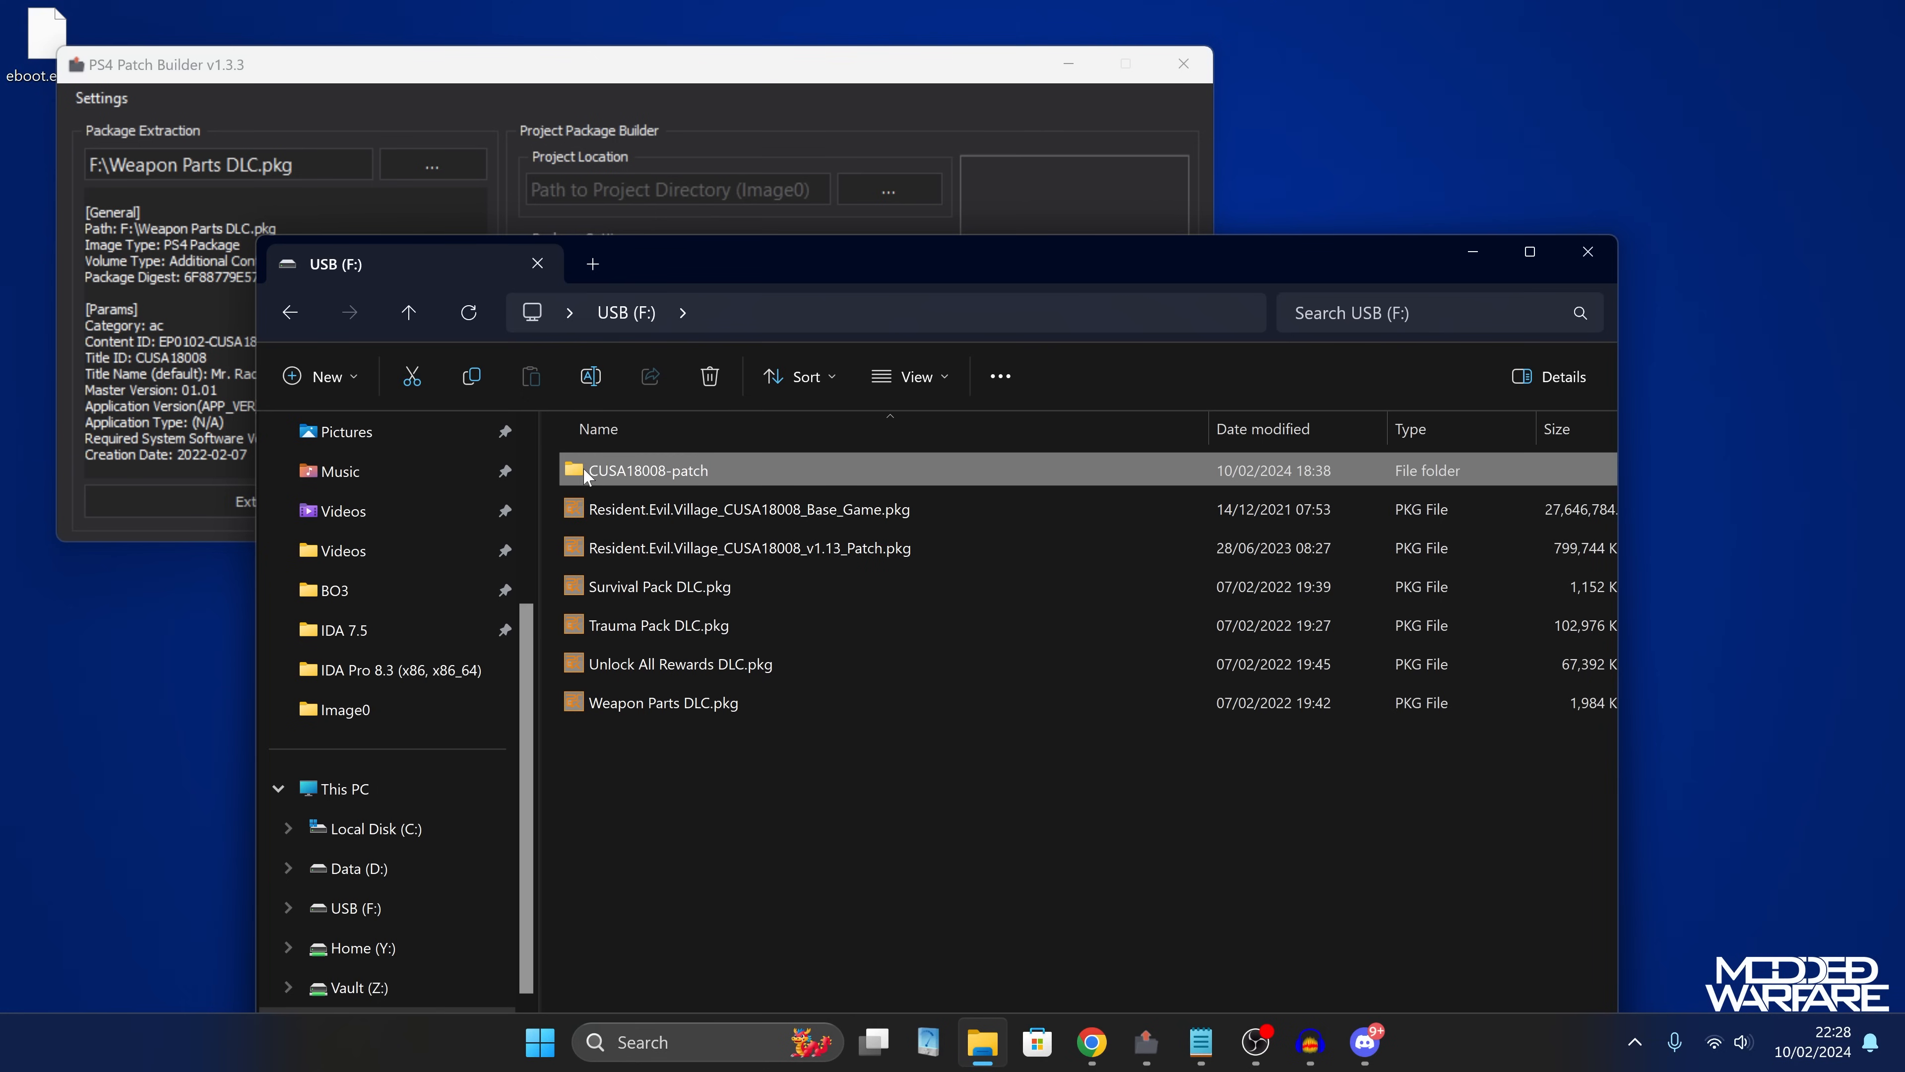
mouse_move(670, 471)
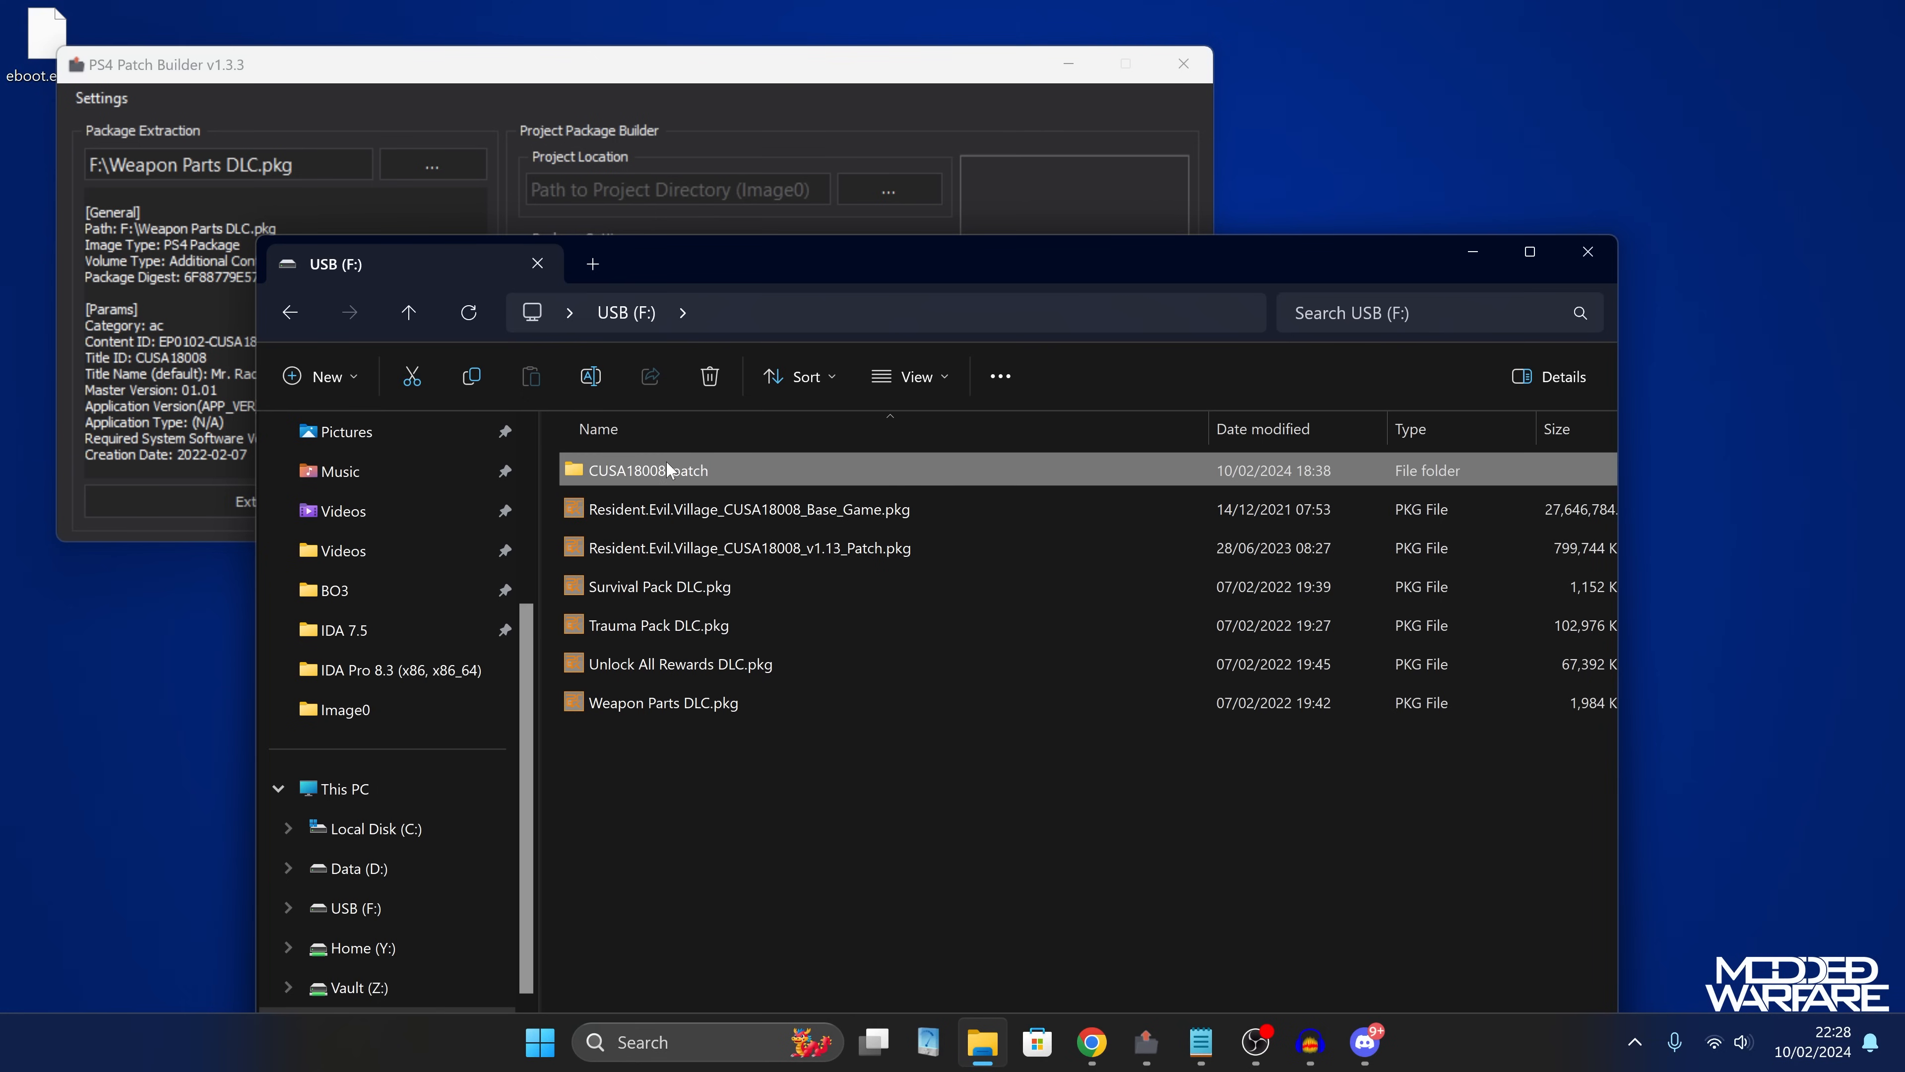
Build the EP0102-CUSA18008_00-VILLAGEFULLGAMEX-A0113-V0100.pkg update package from the CUSA18008-patch folder onto USB (F:).
double_click(637, 470)
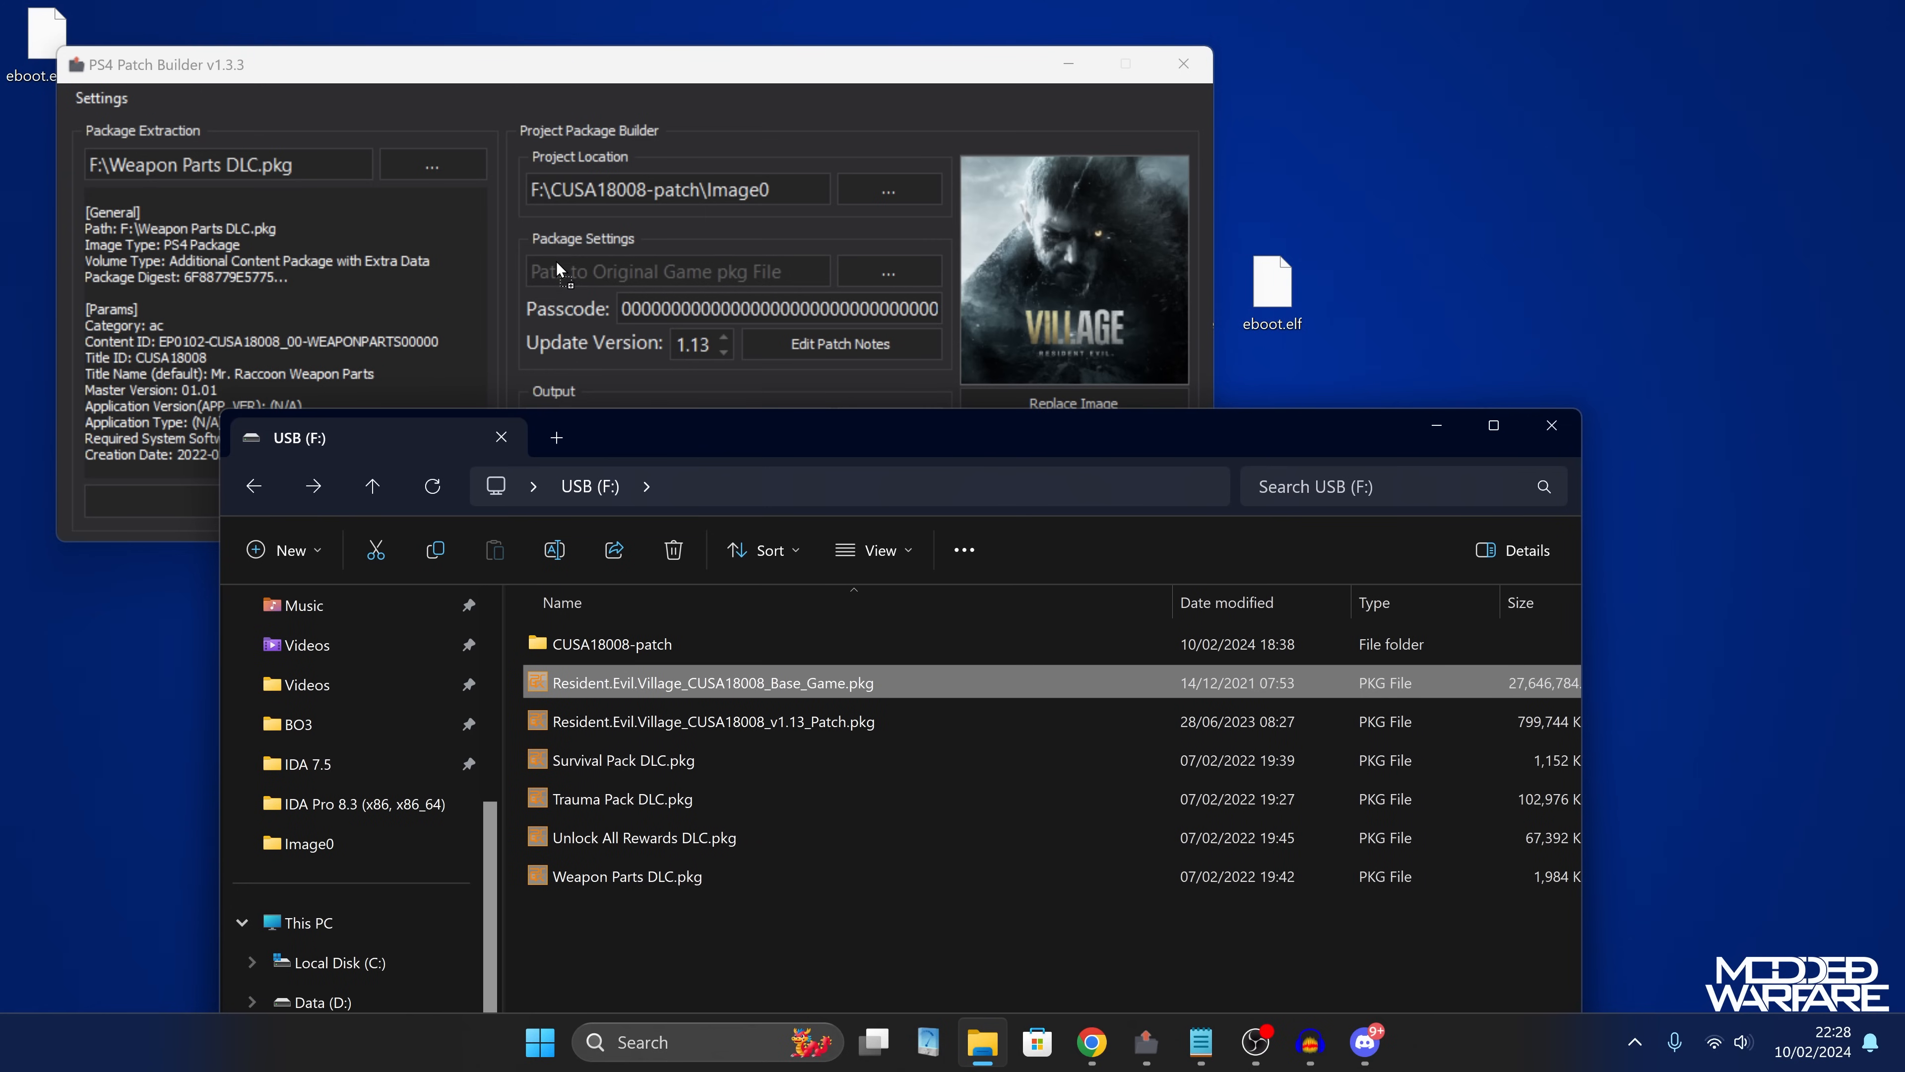
mouse_move(711, 284)
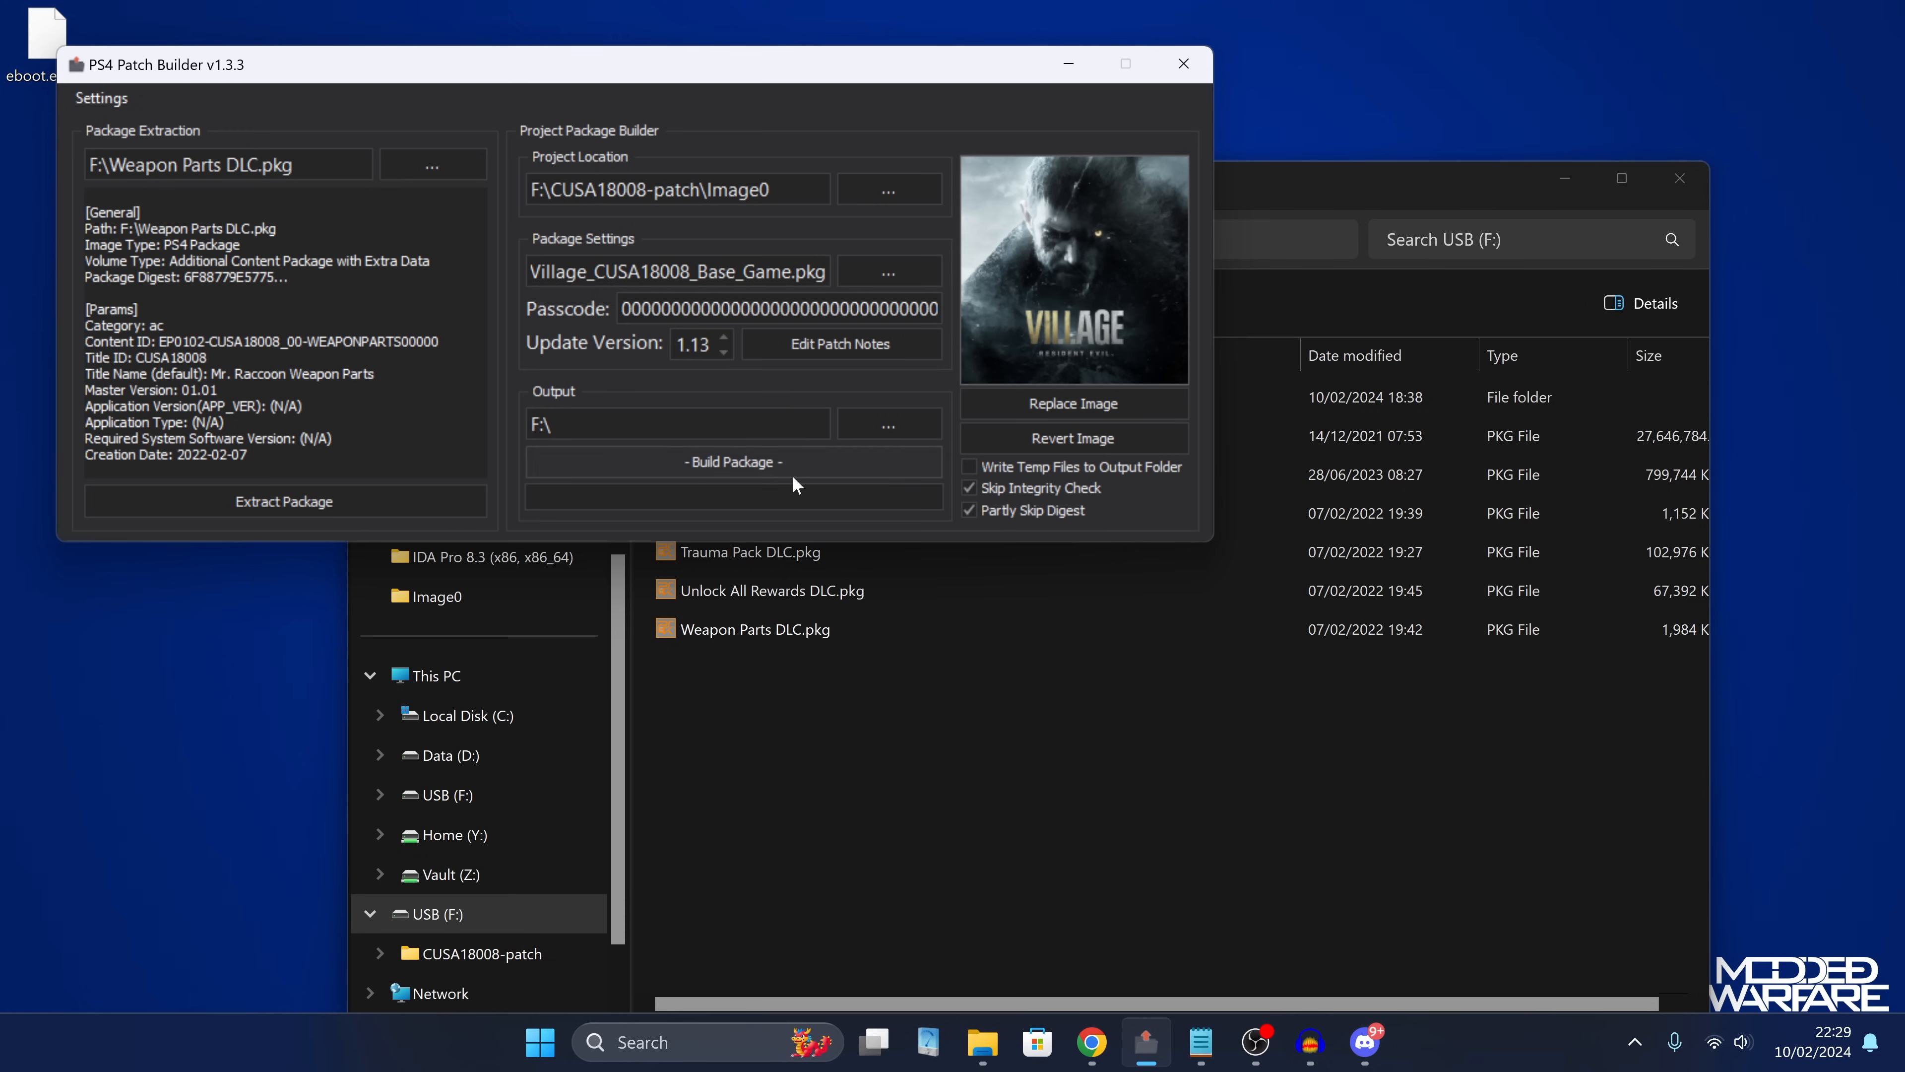
left_click(731, 461)
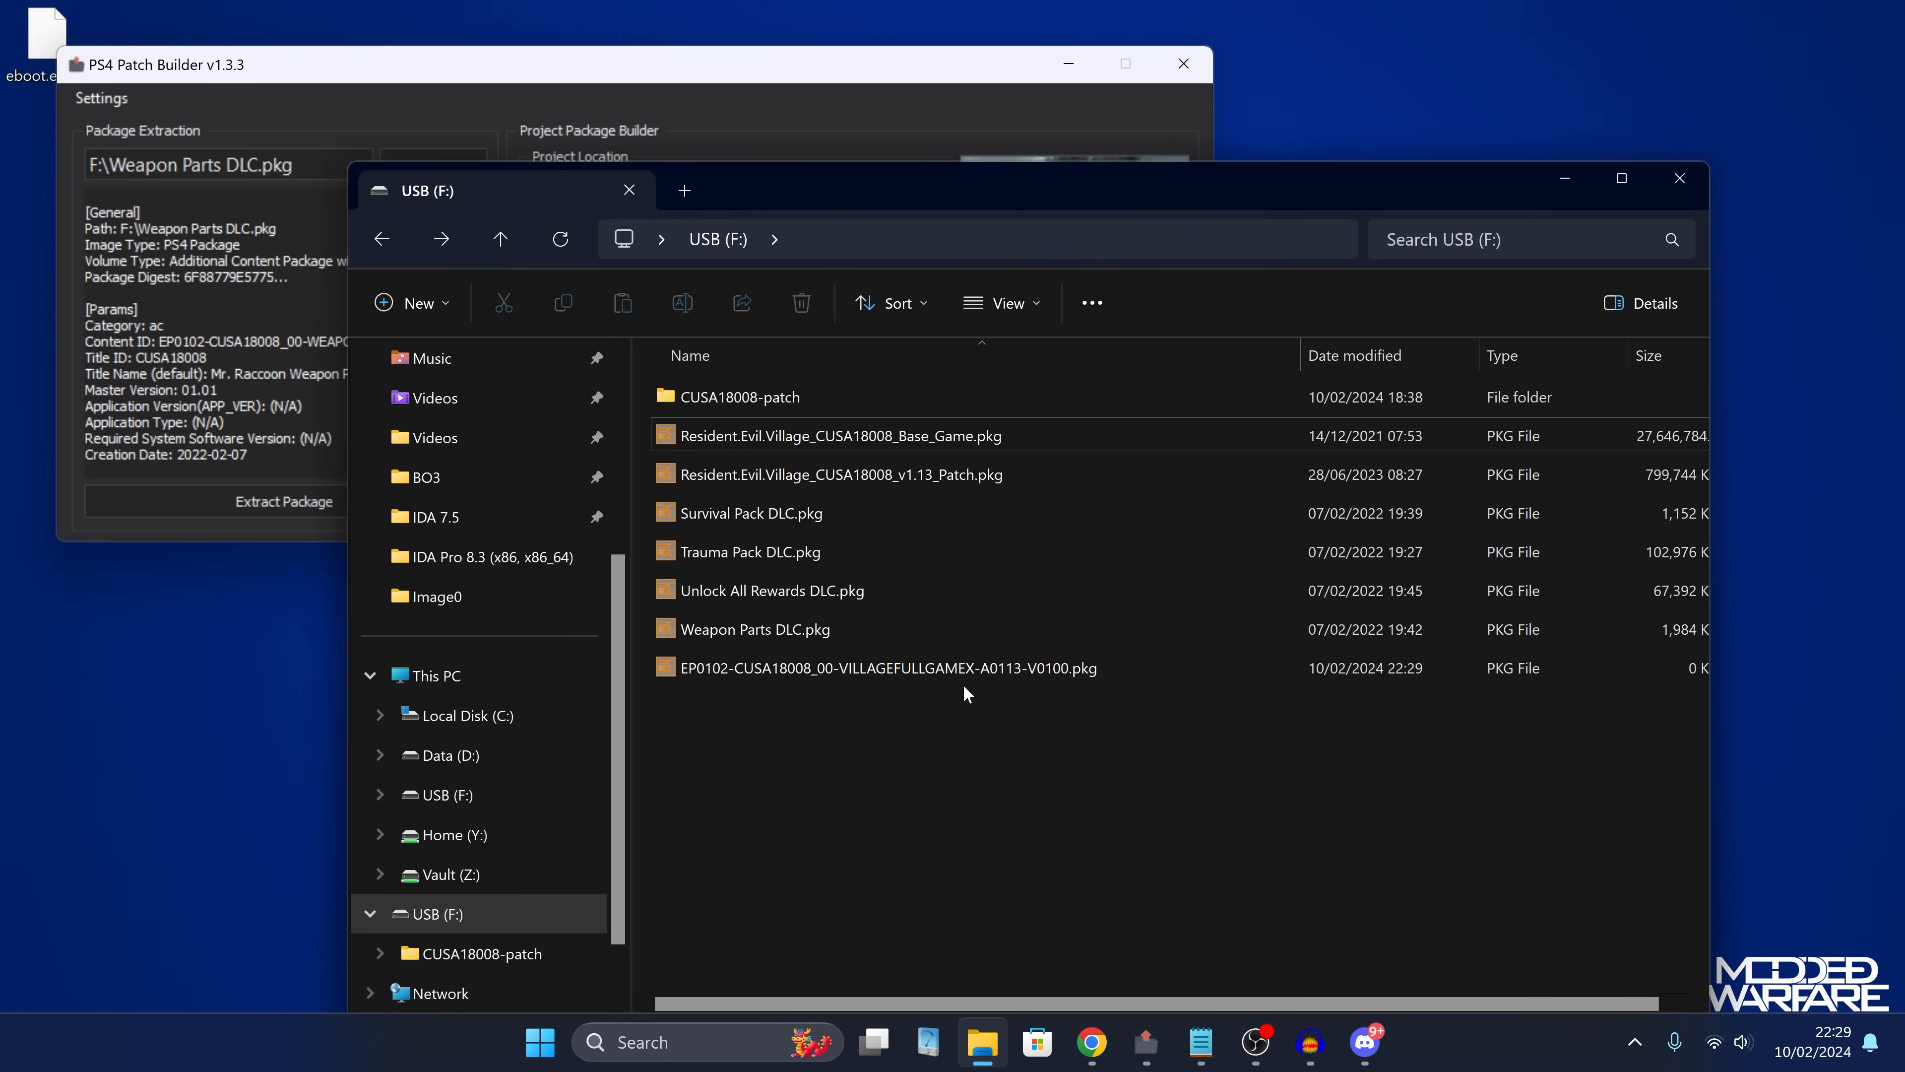
left_click(851, 670)
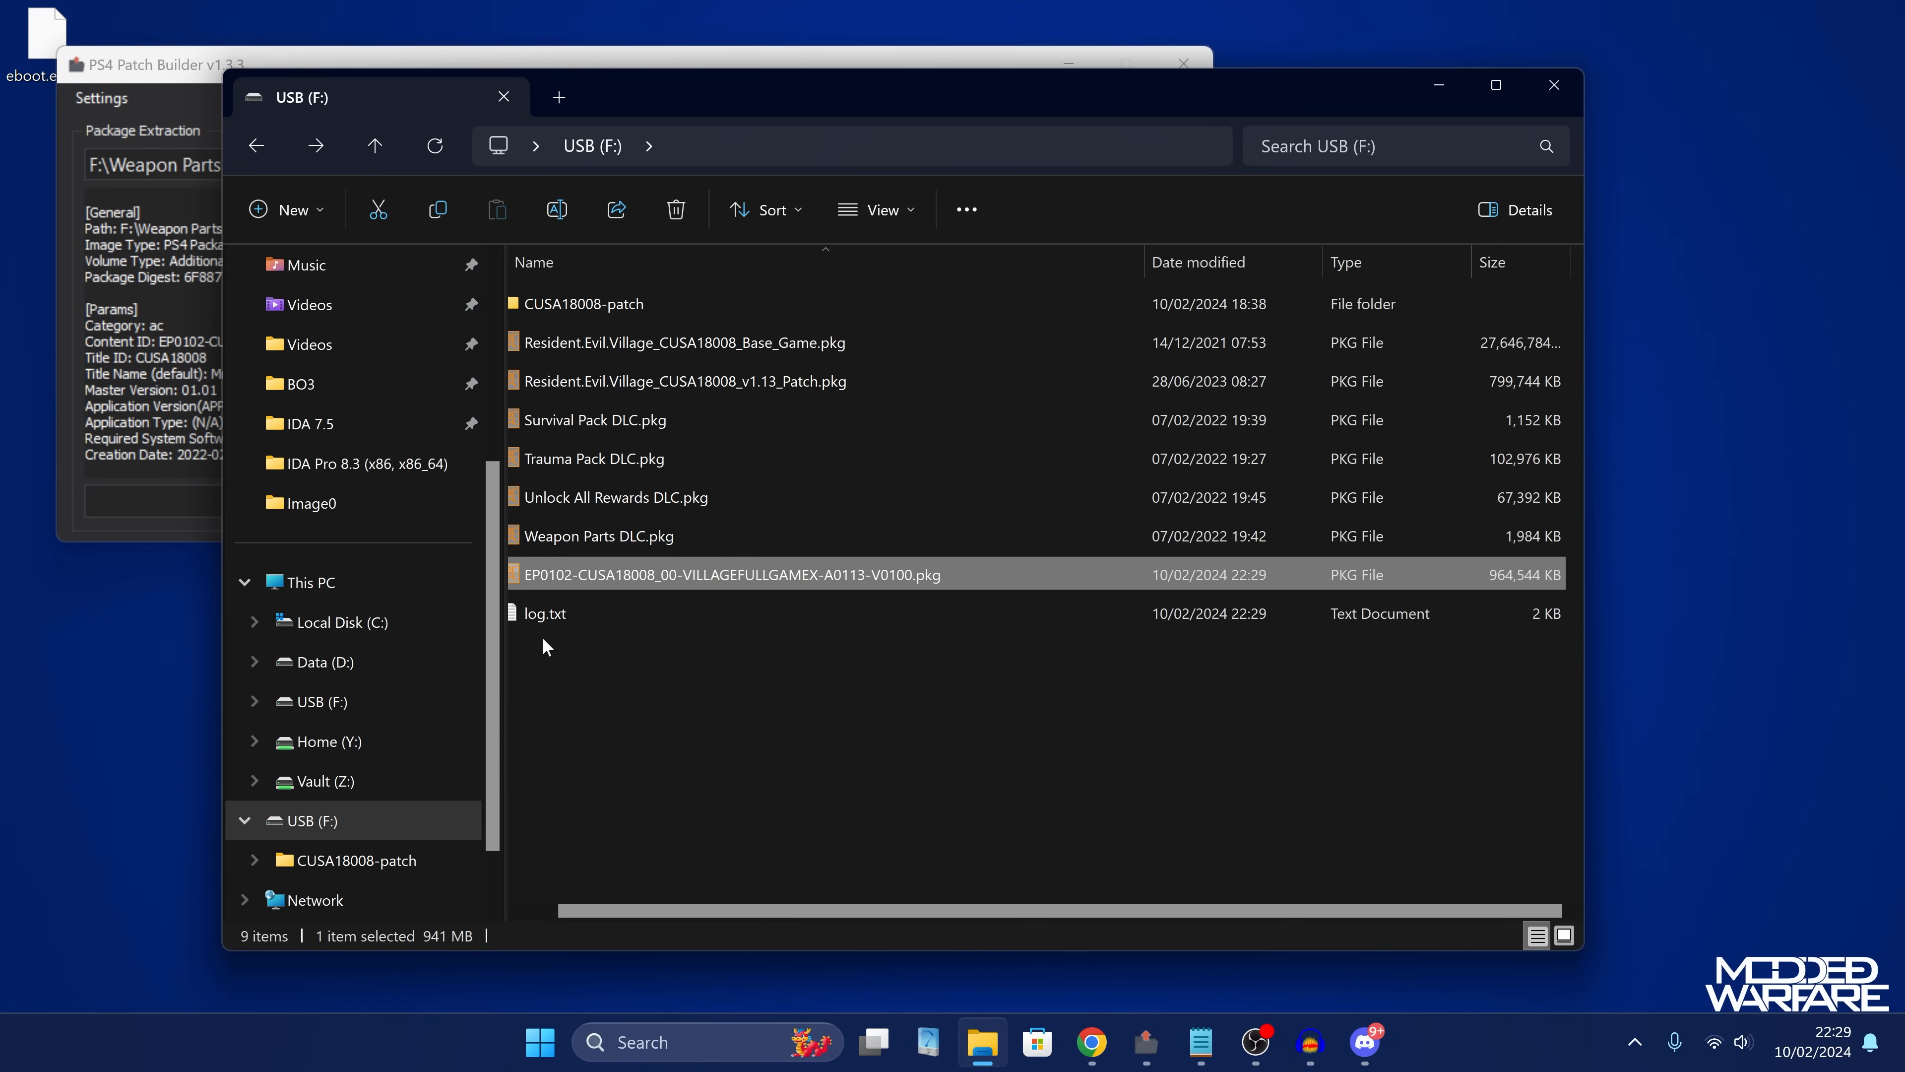
mouse_move(1441, 601)
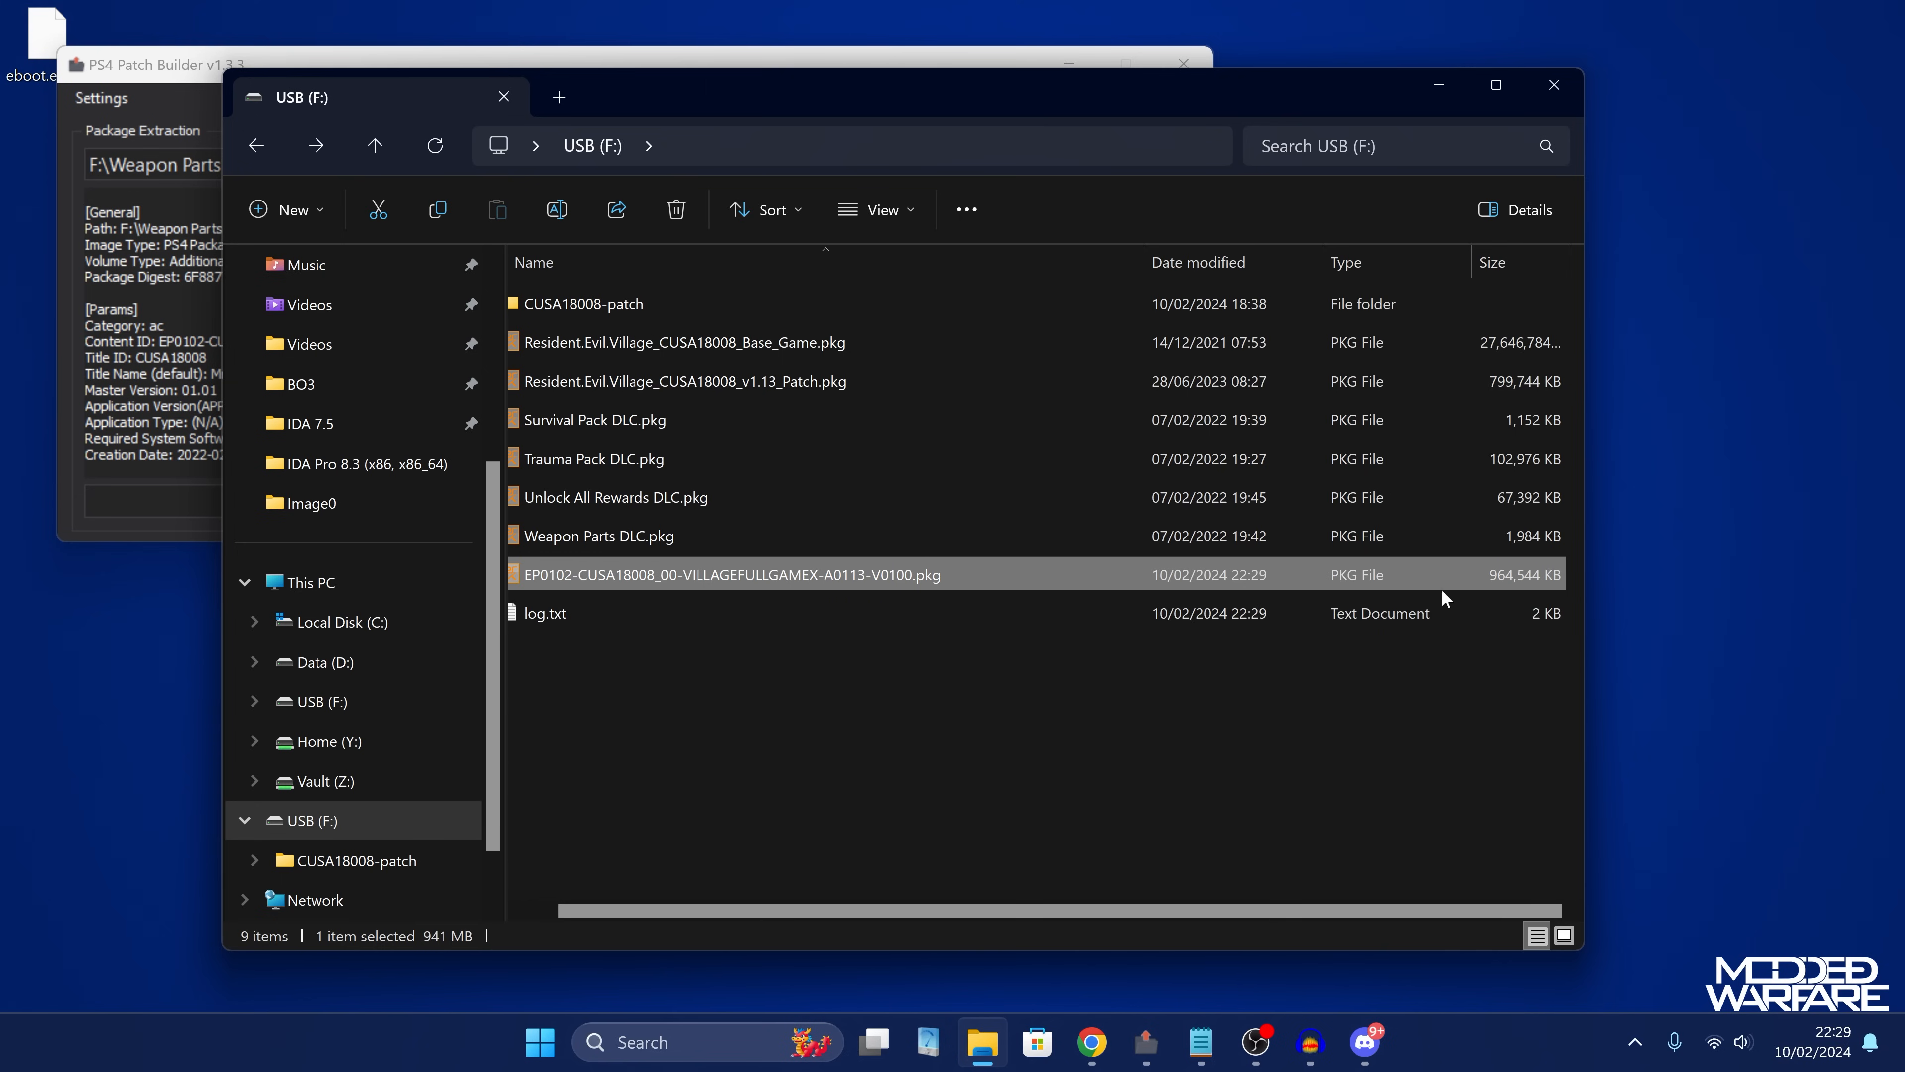
mouse_move(1510, 579)
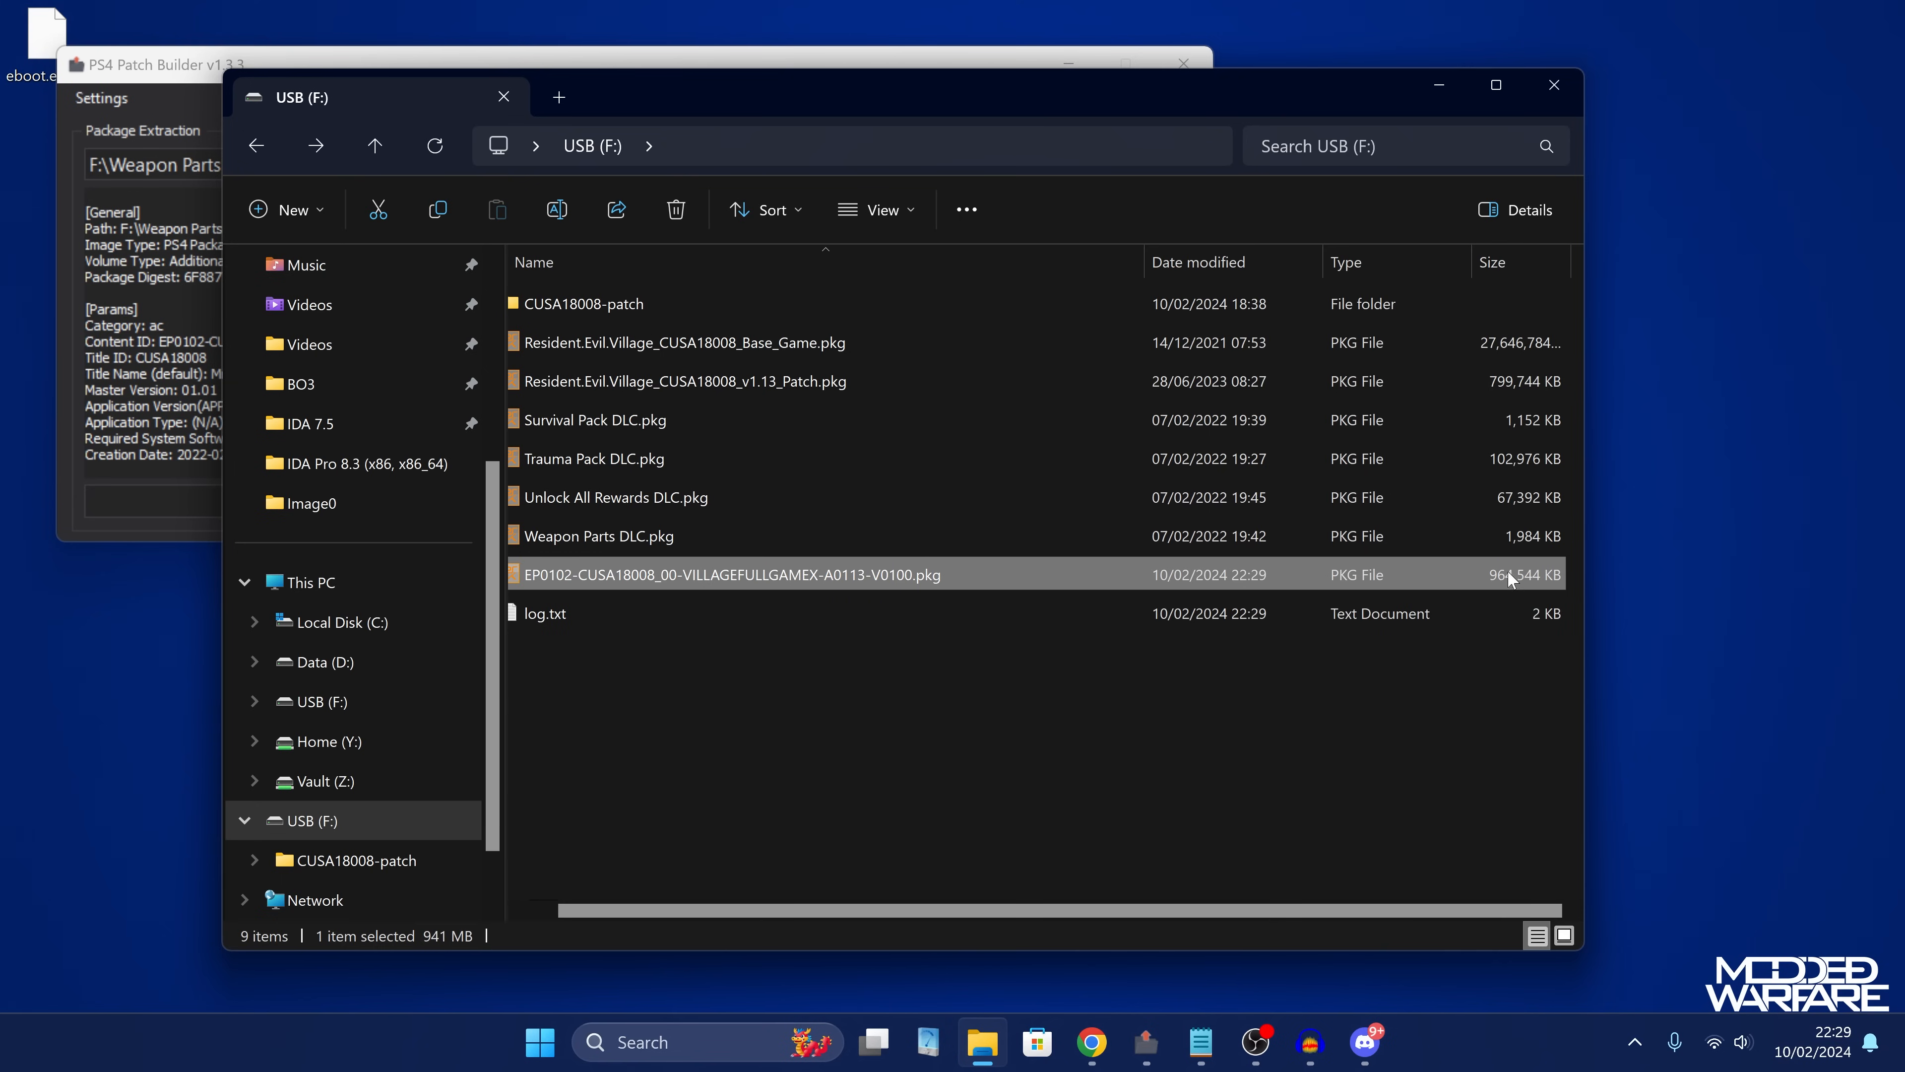
mouse_move(1514, 395)
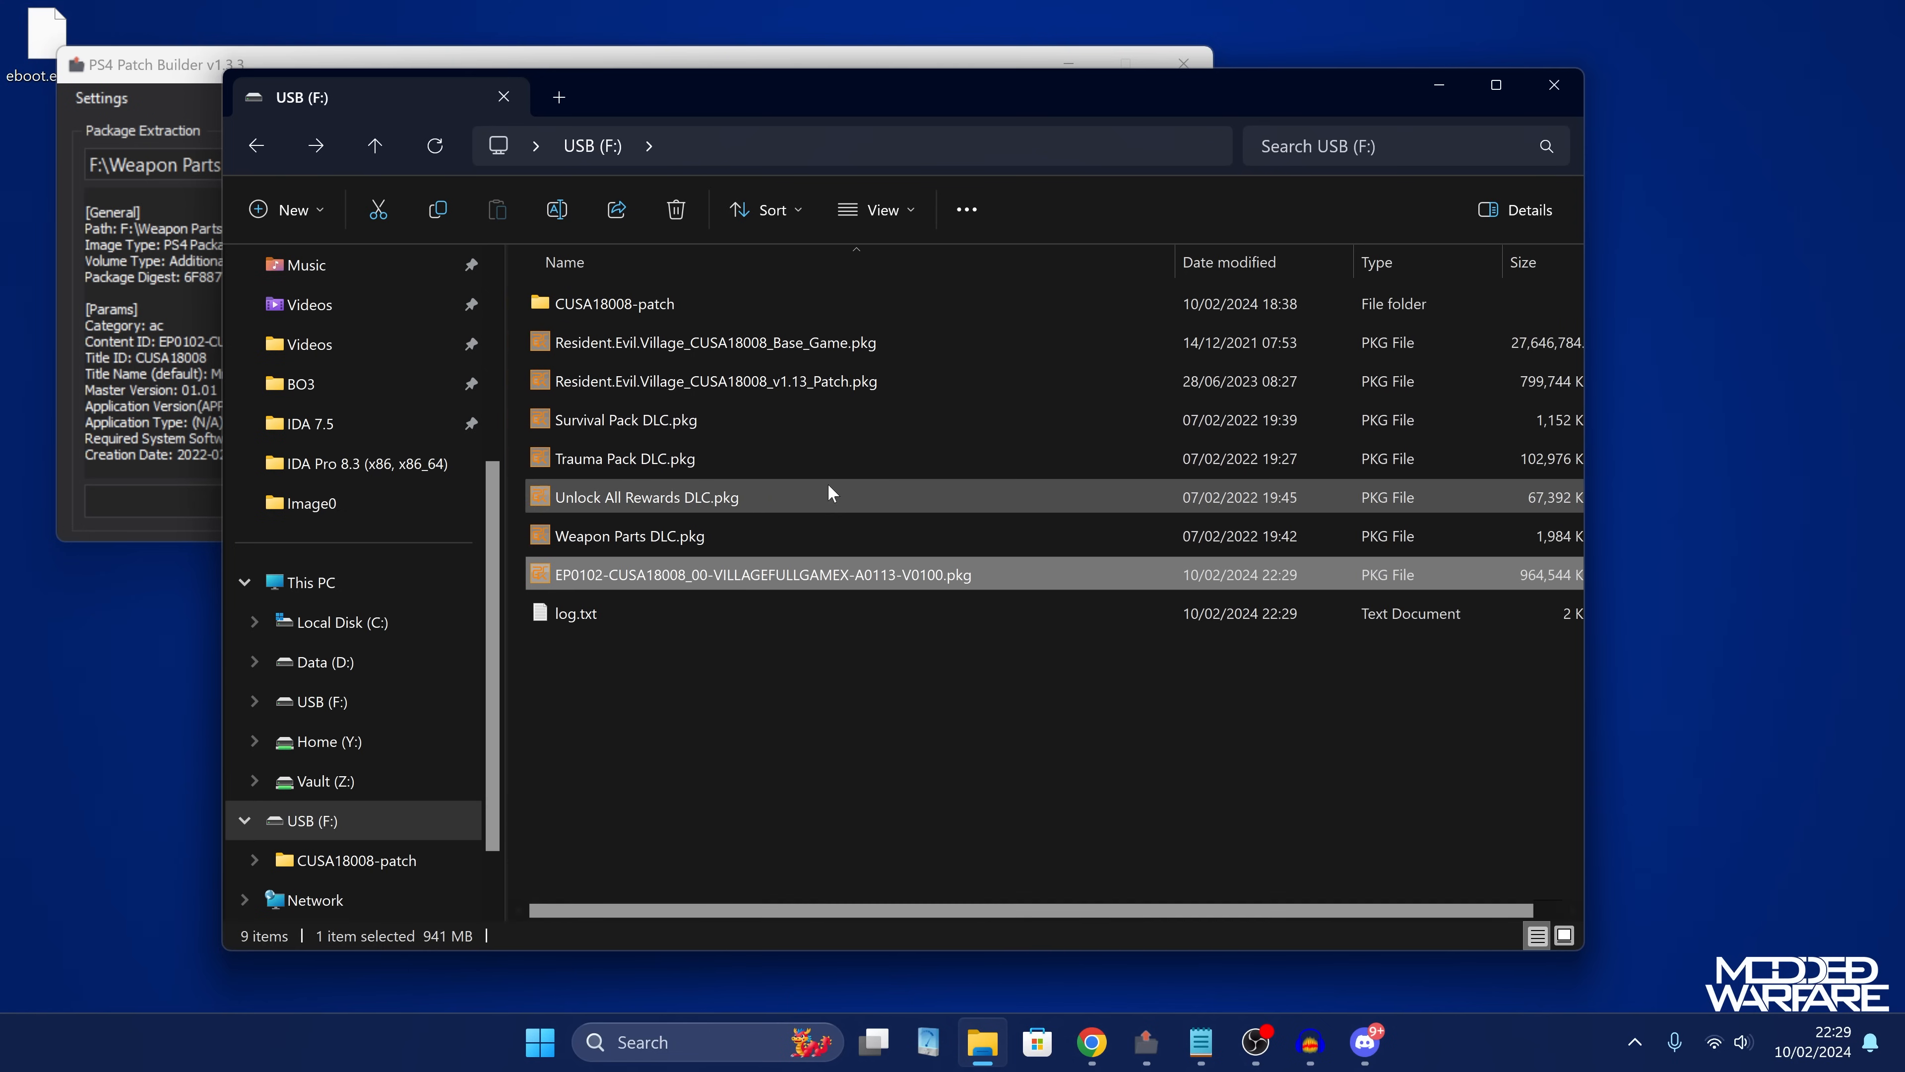
mouse_move(823, 596)
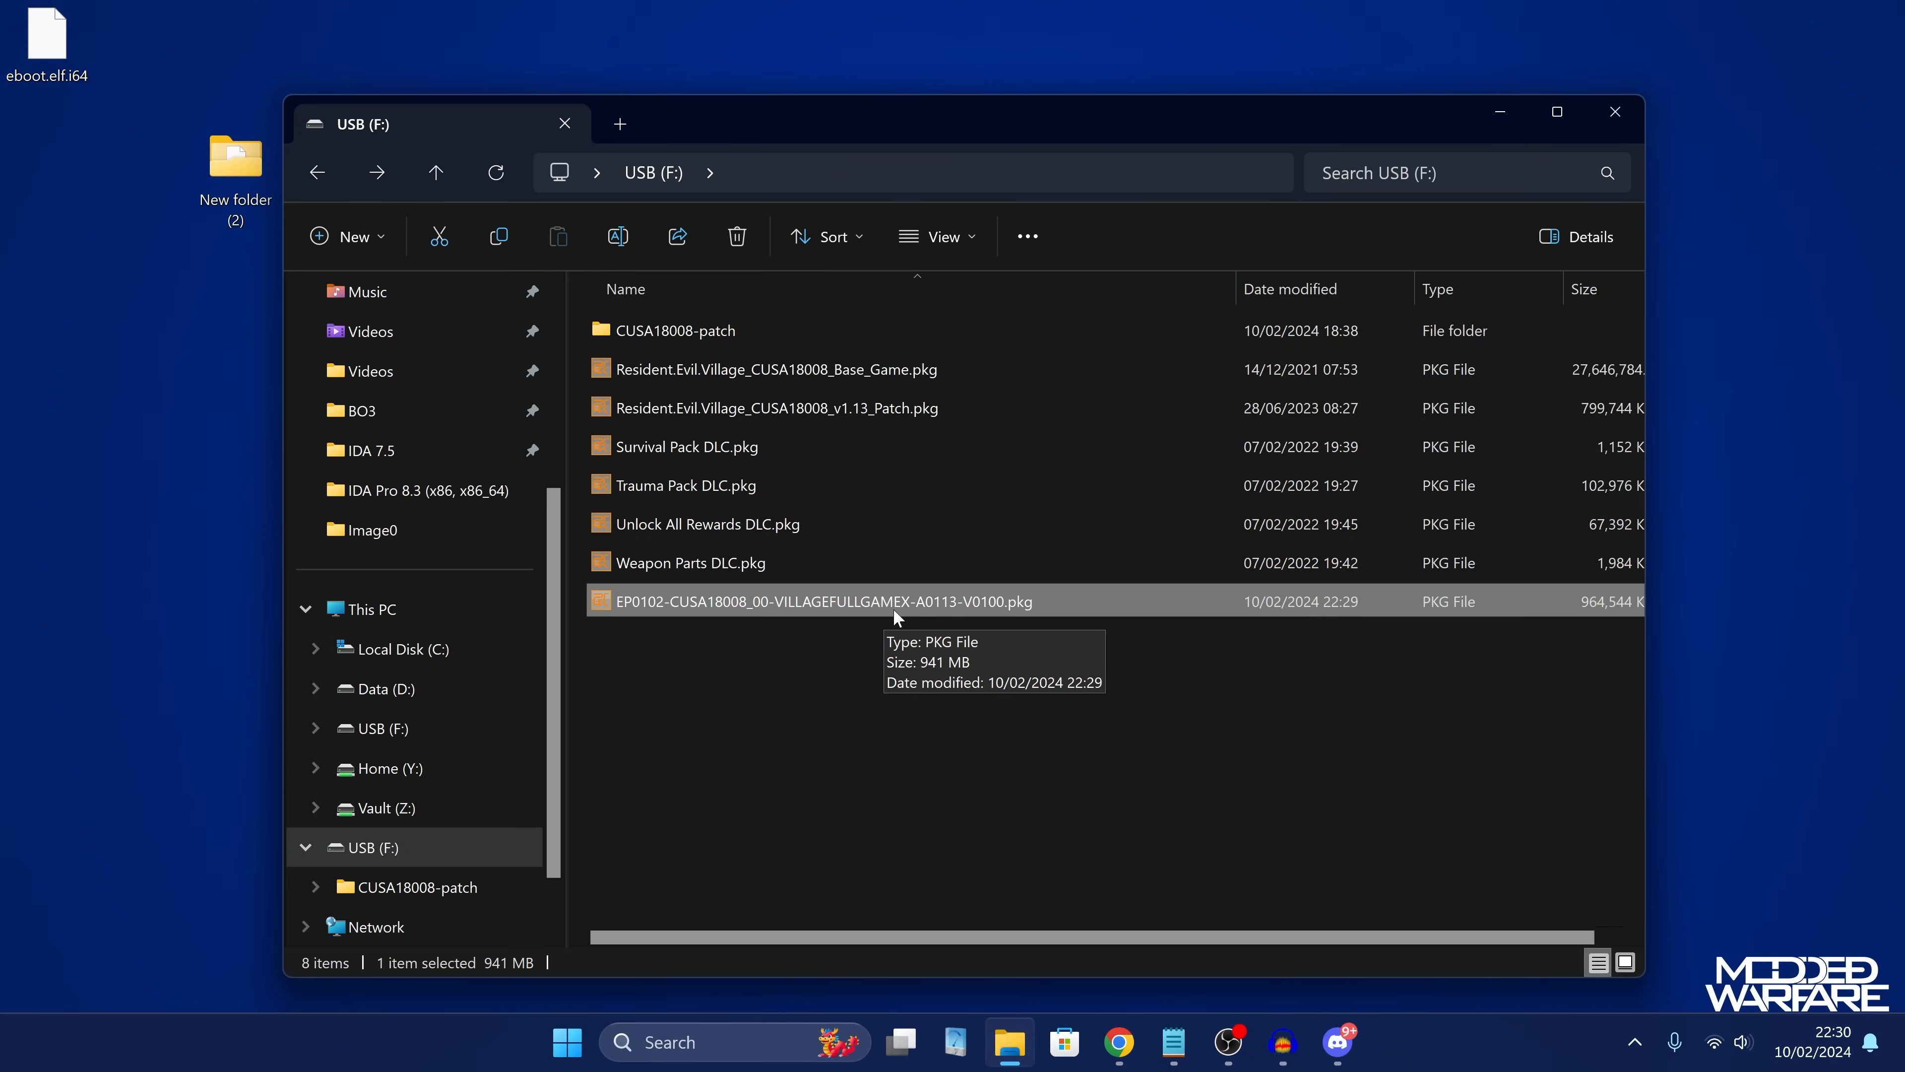
mouse_move(889, 663)
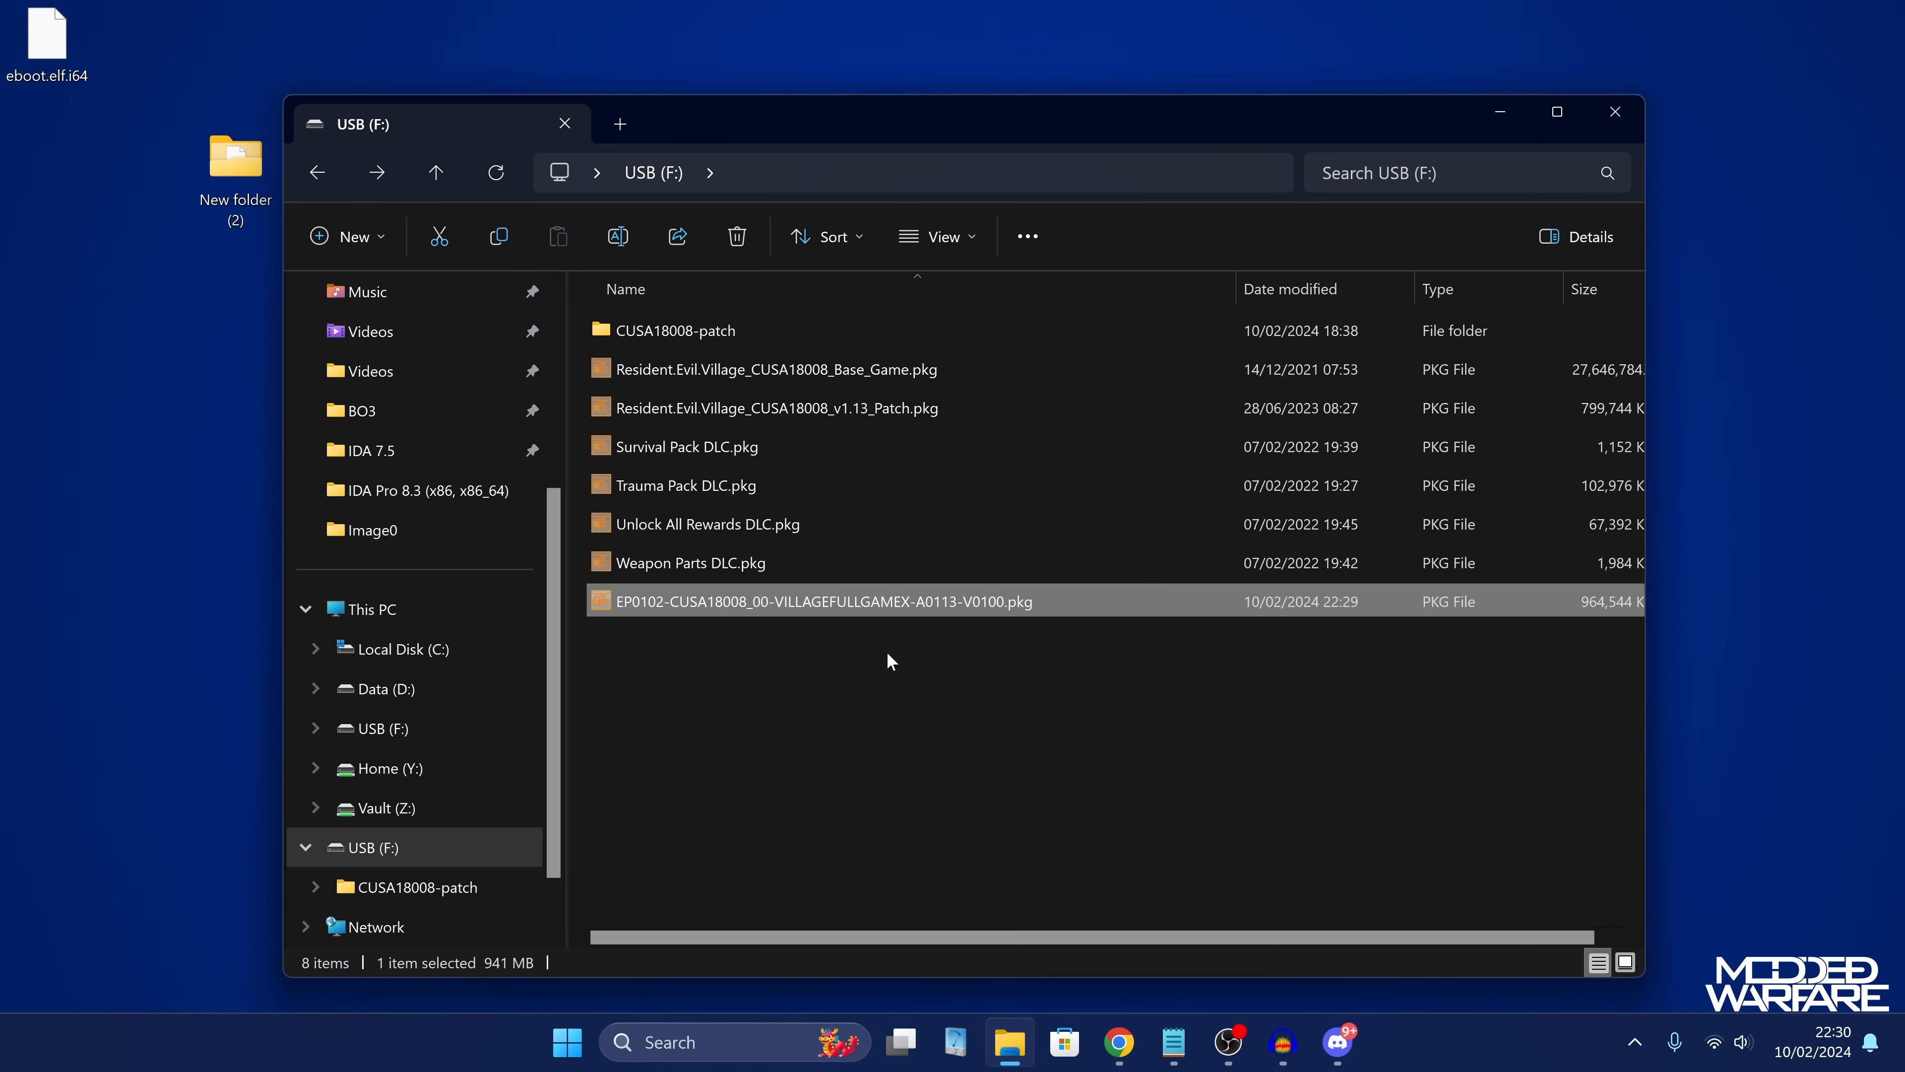
mouse_move(931, 486)
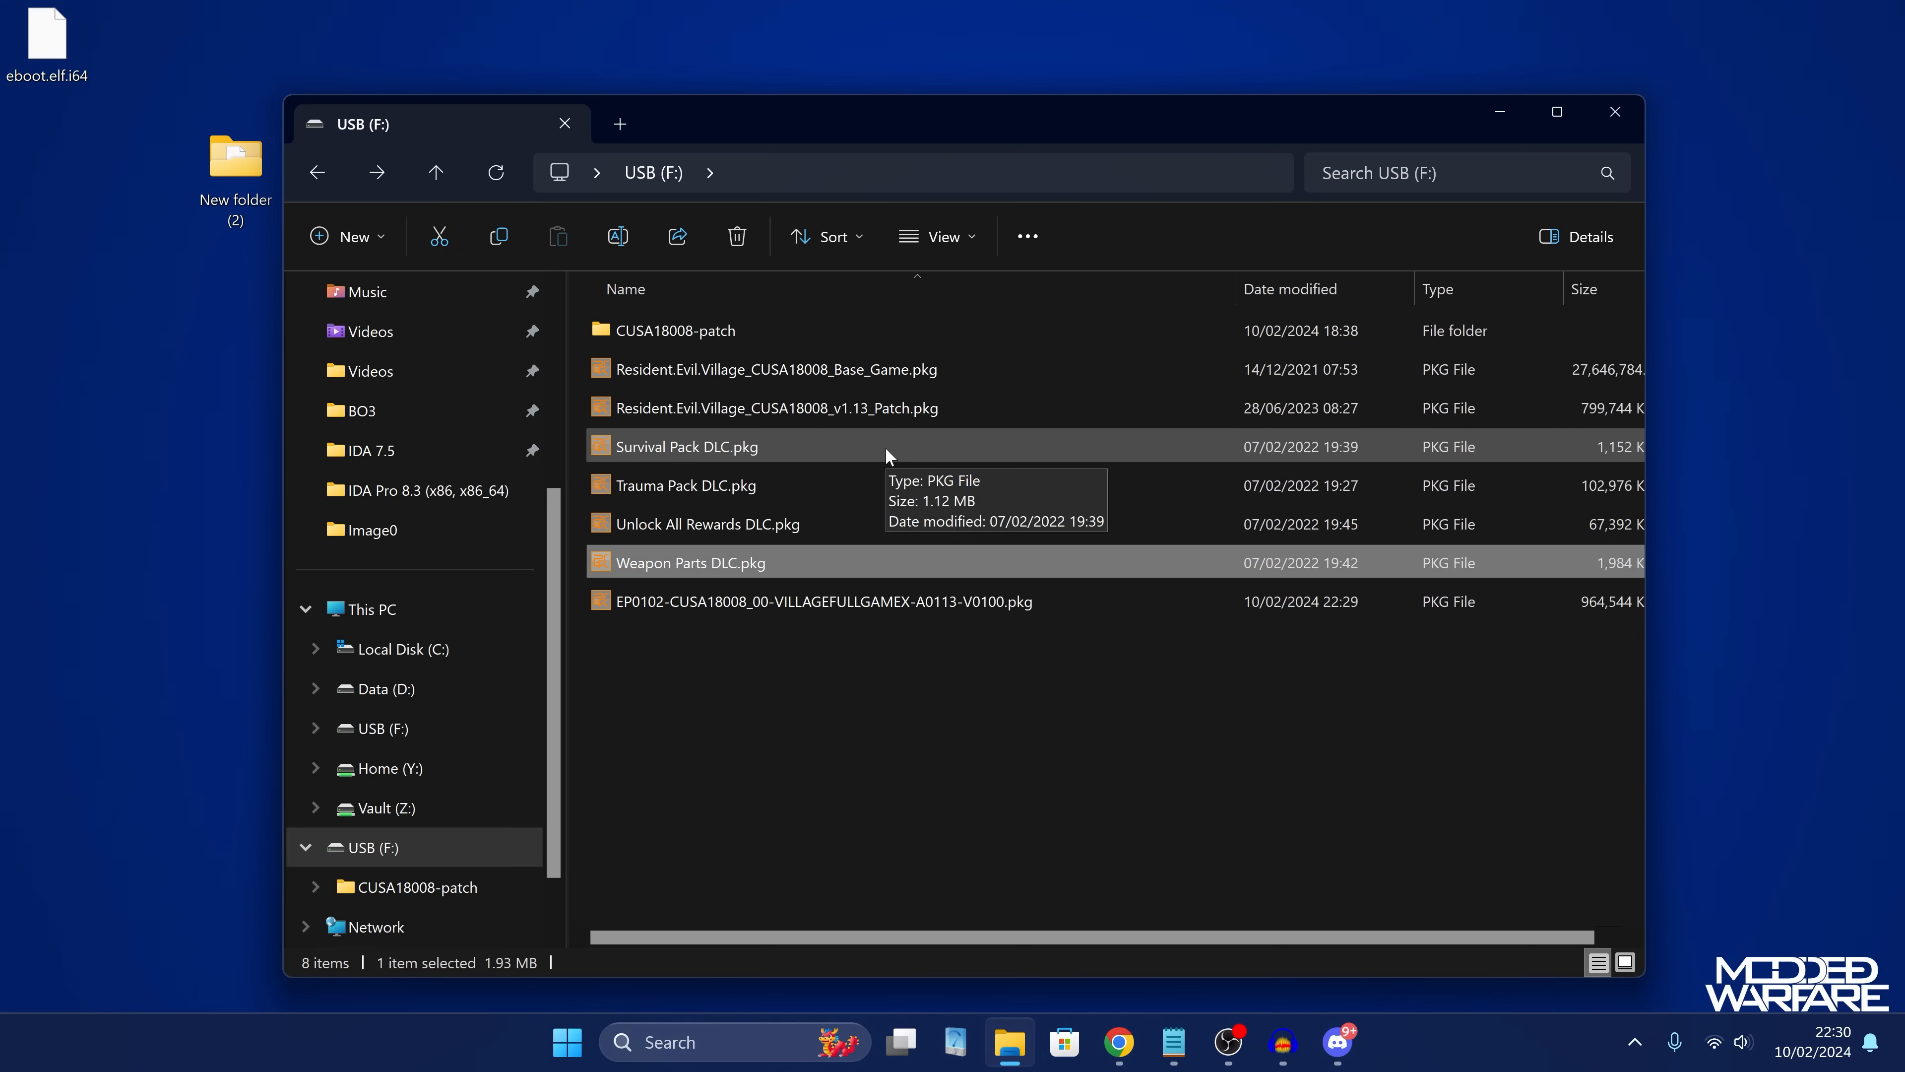
mouse_move(960, 578)
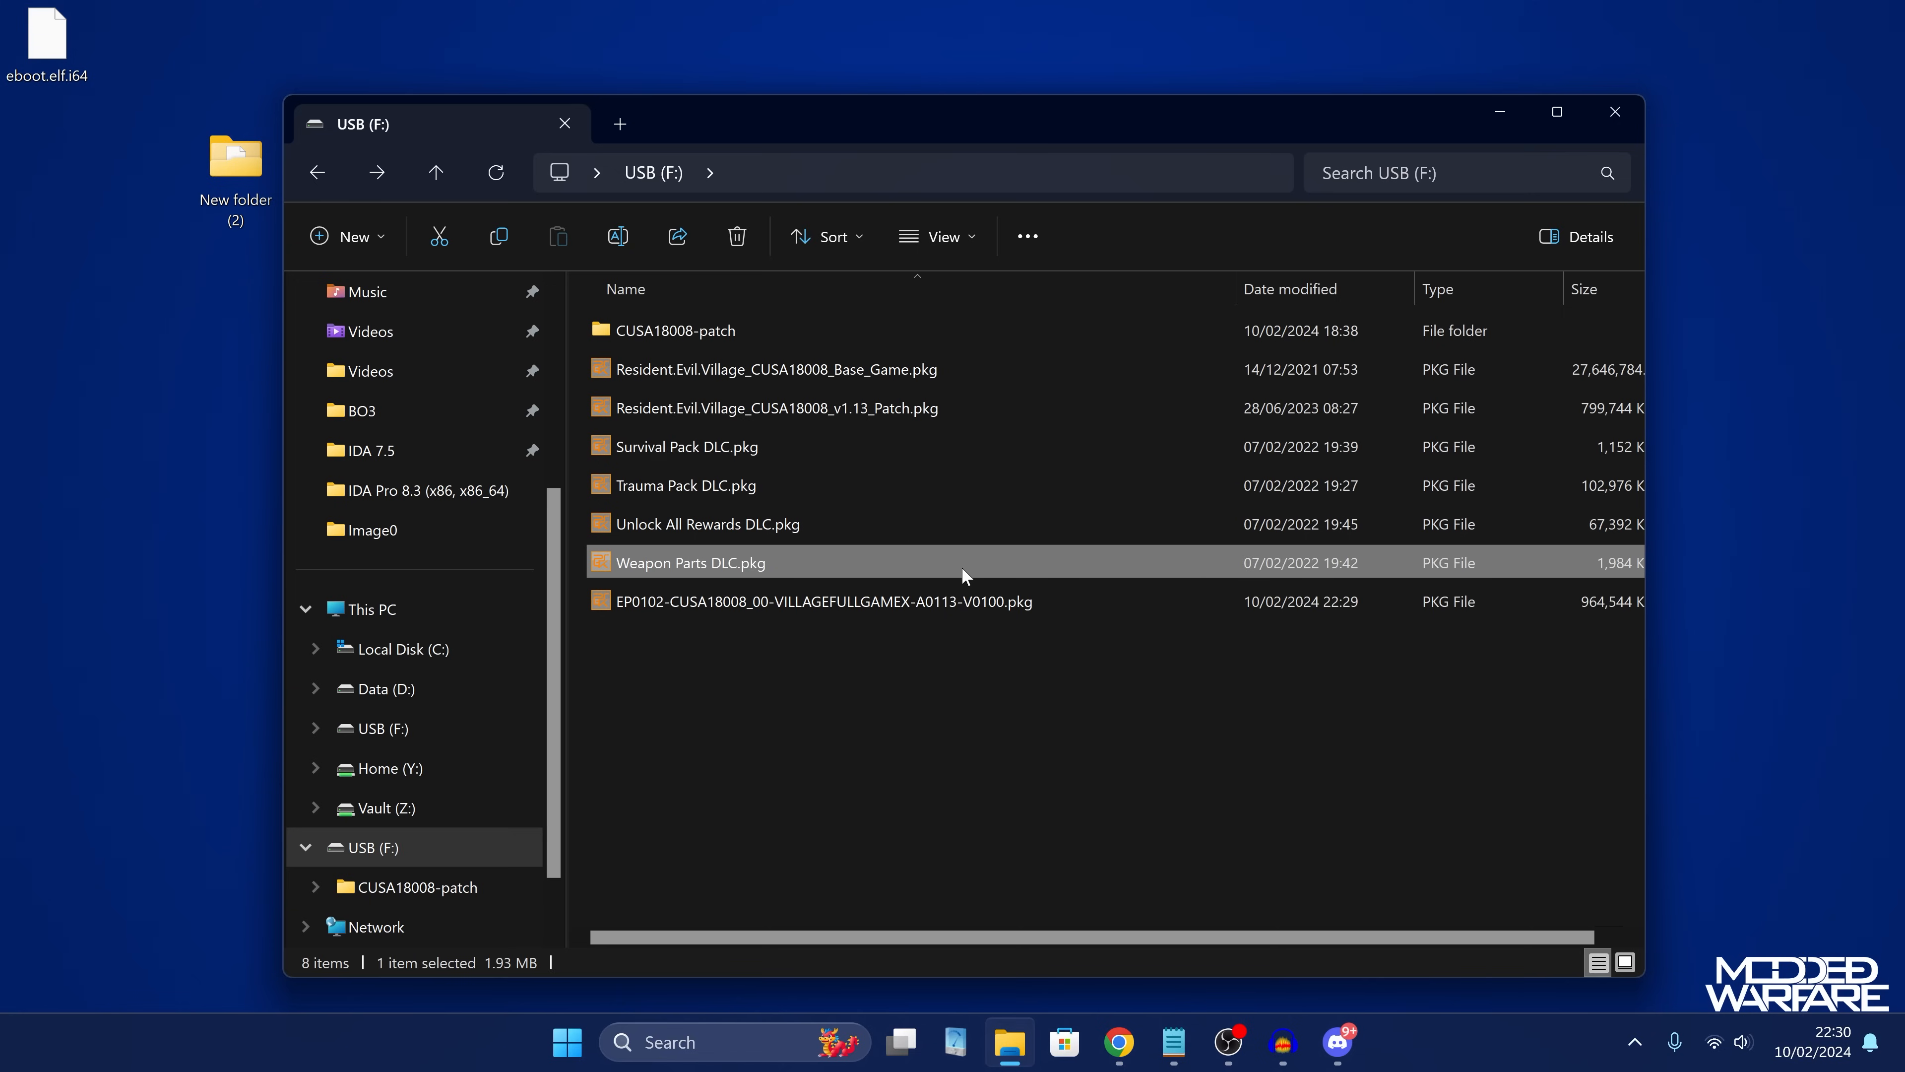
Delete log.txt from USB (F:), check the new 941 MB update pkg and close the drive window.
left_click(789, 602)
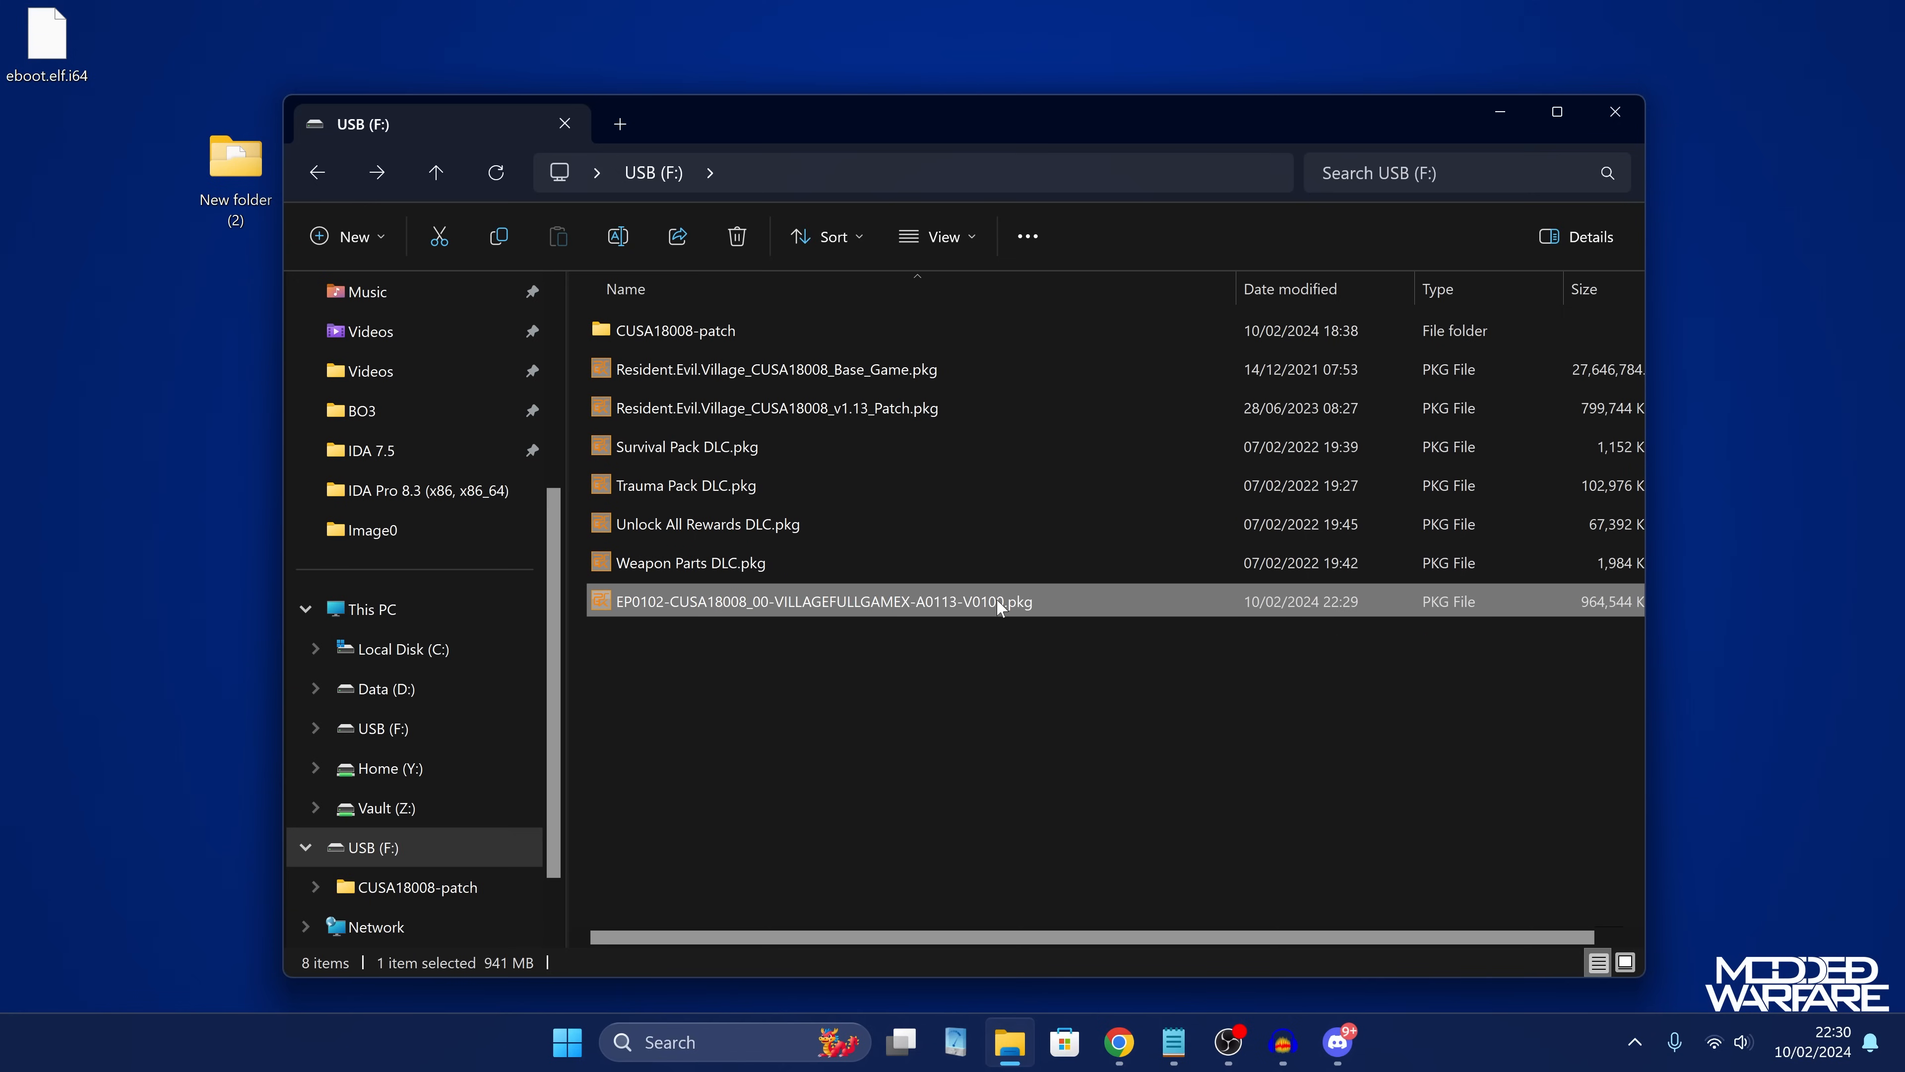
mouse_move(1002, 612)
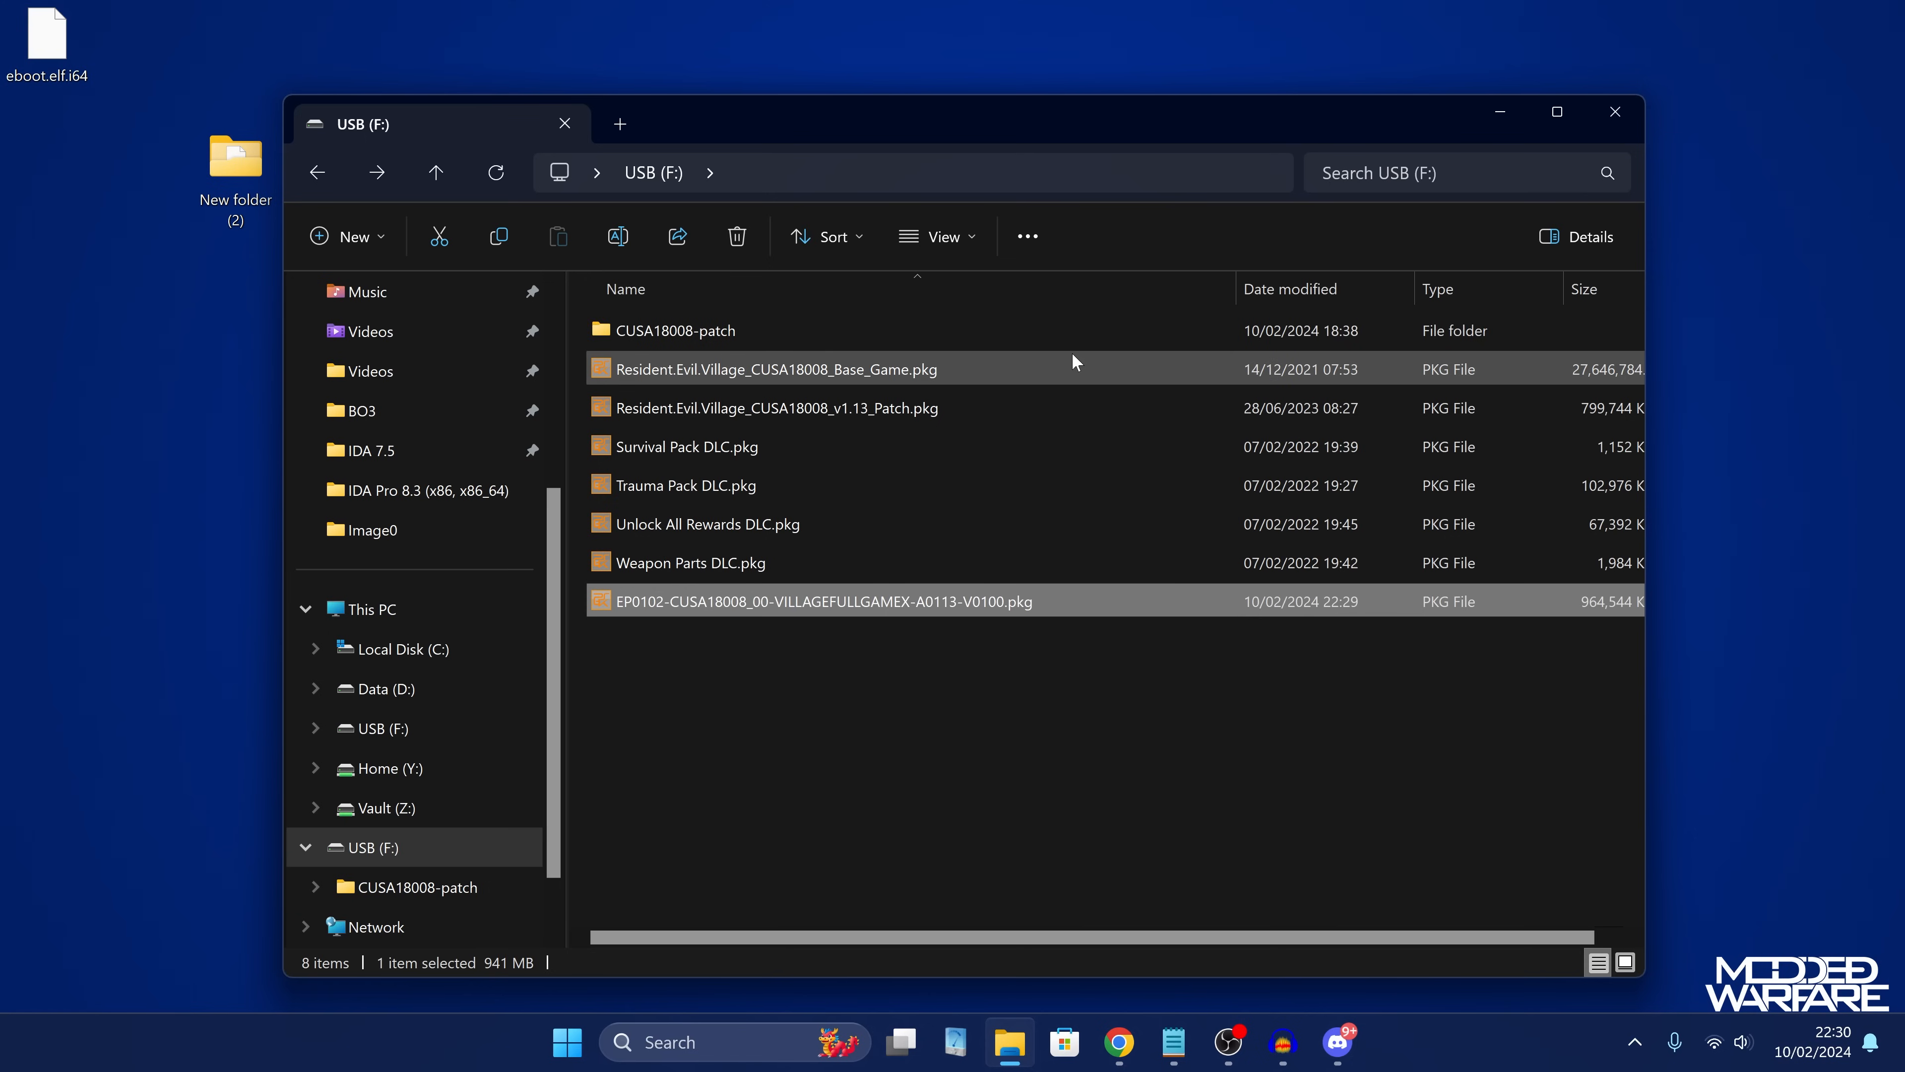
left_click(776, 369)
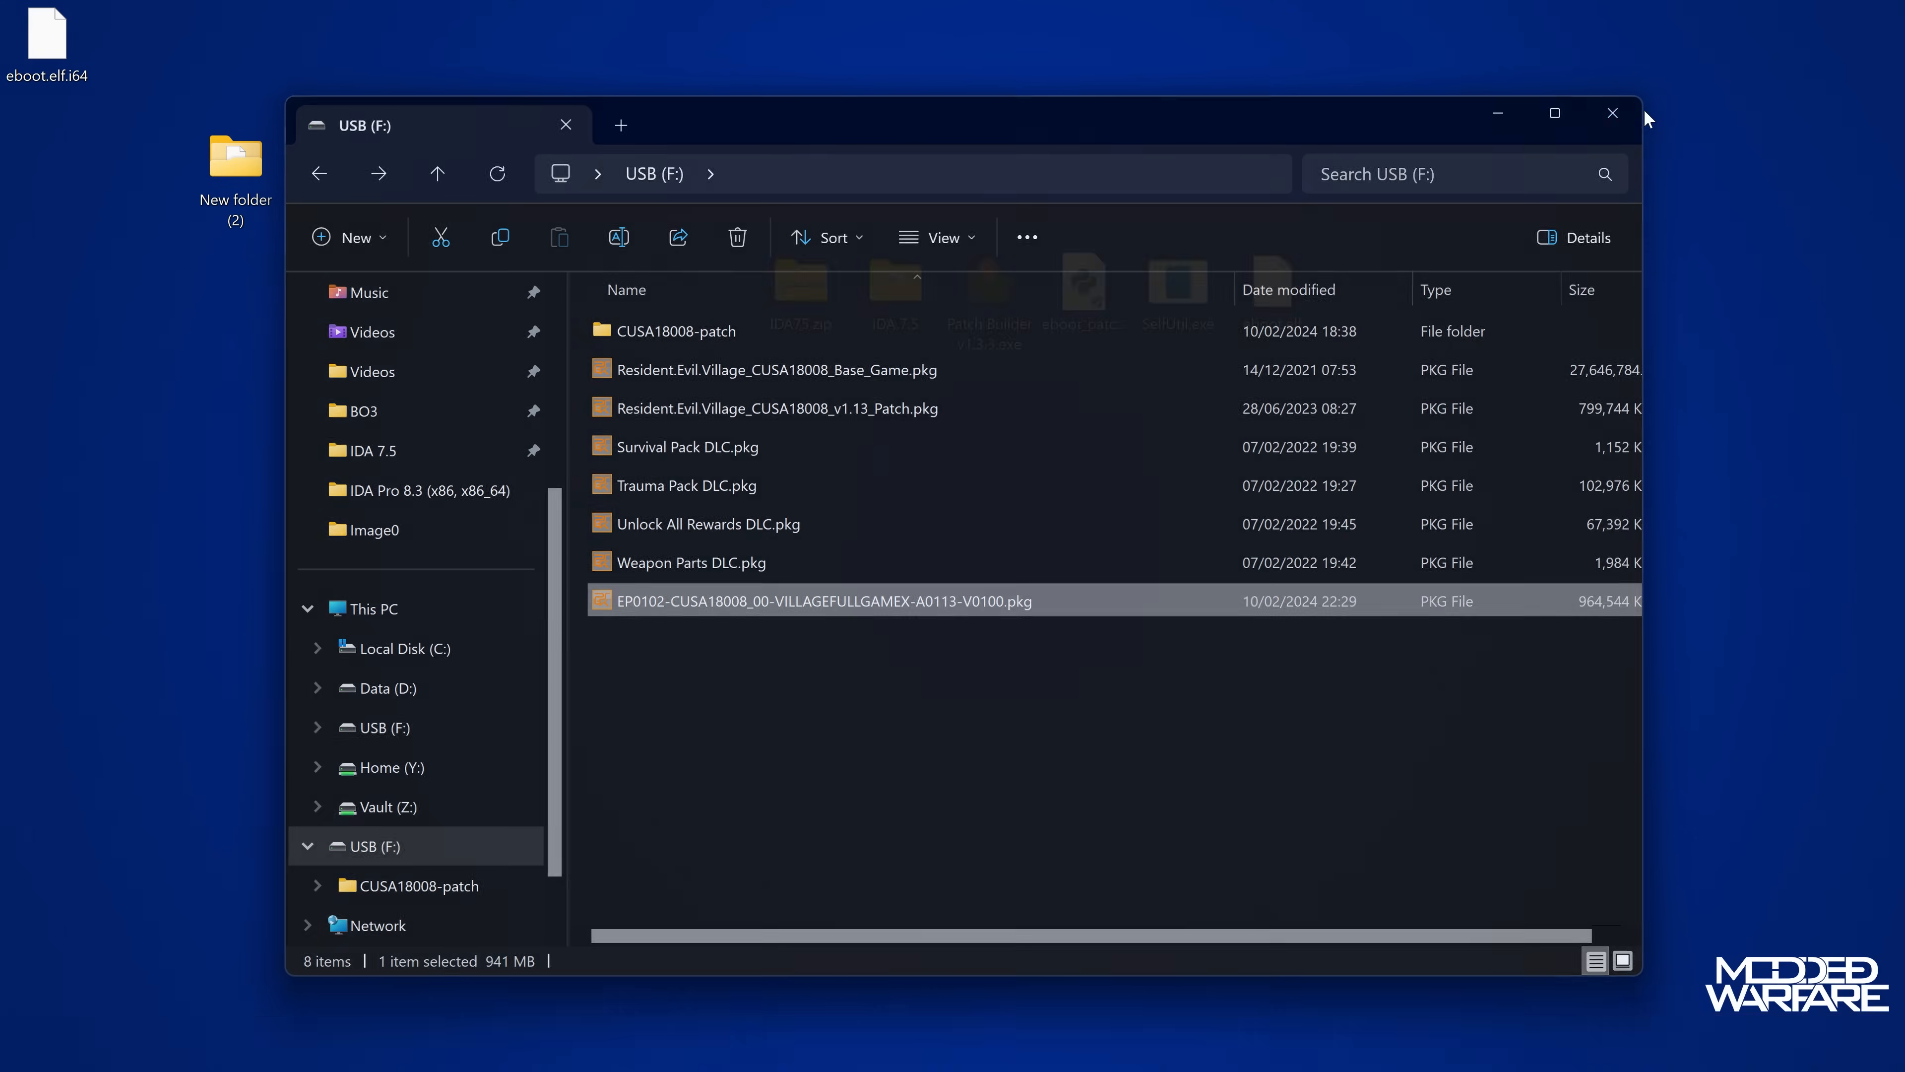
left_click(1612, 113)
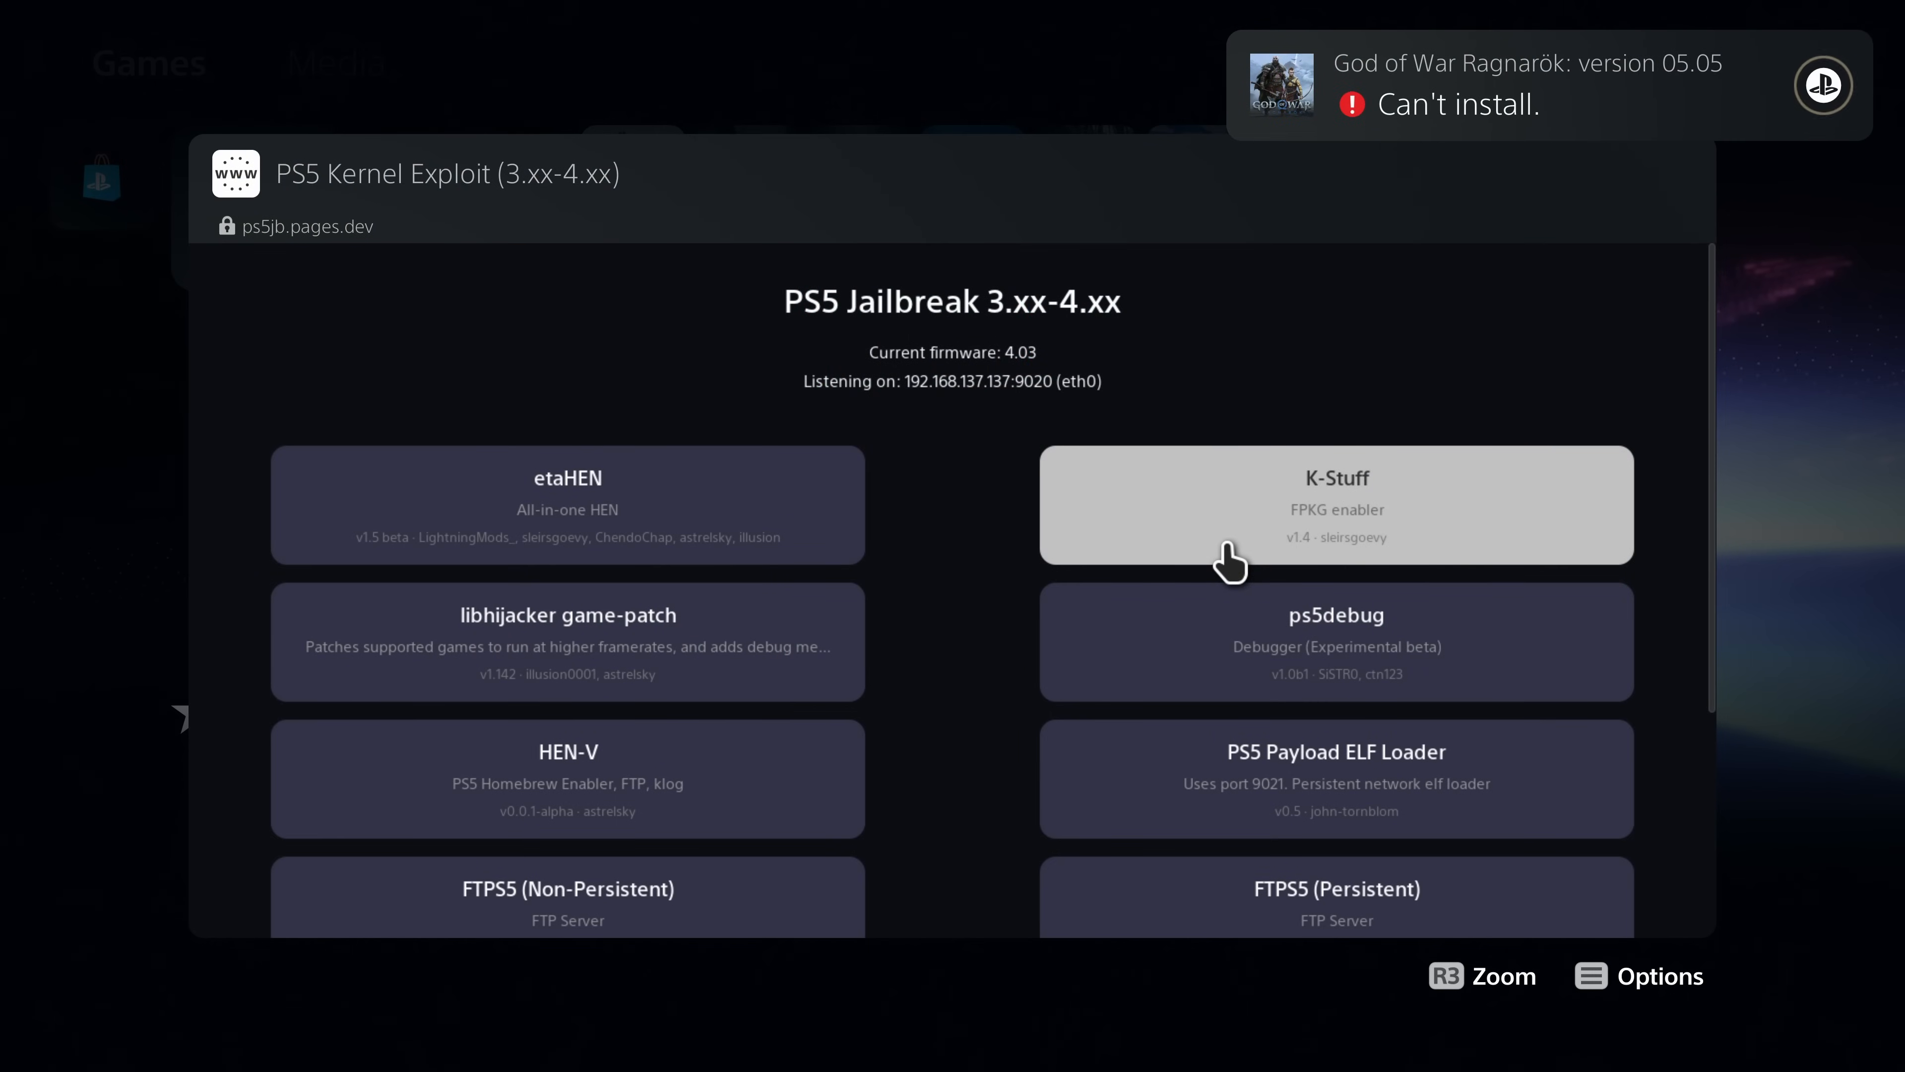
Run the K-Stuff FPKG enabler and install the EP0102 update pkg from Debug Settings > Package Installer.
left_click(1338, 504)
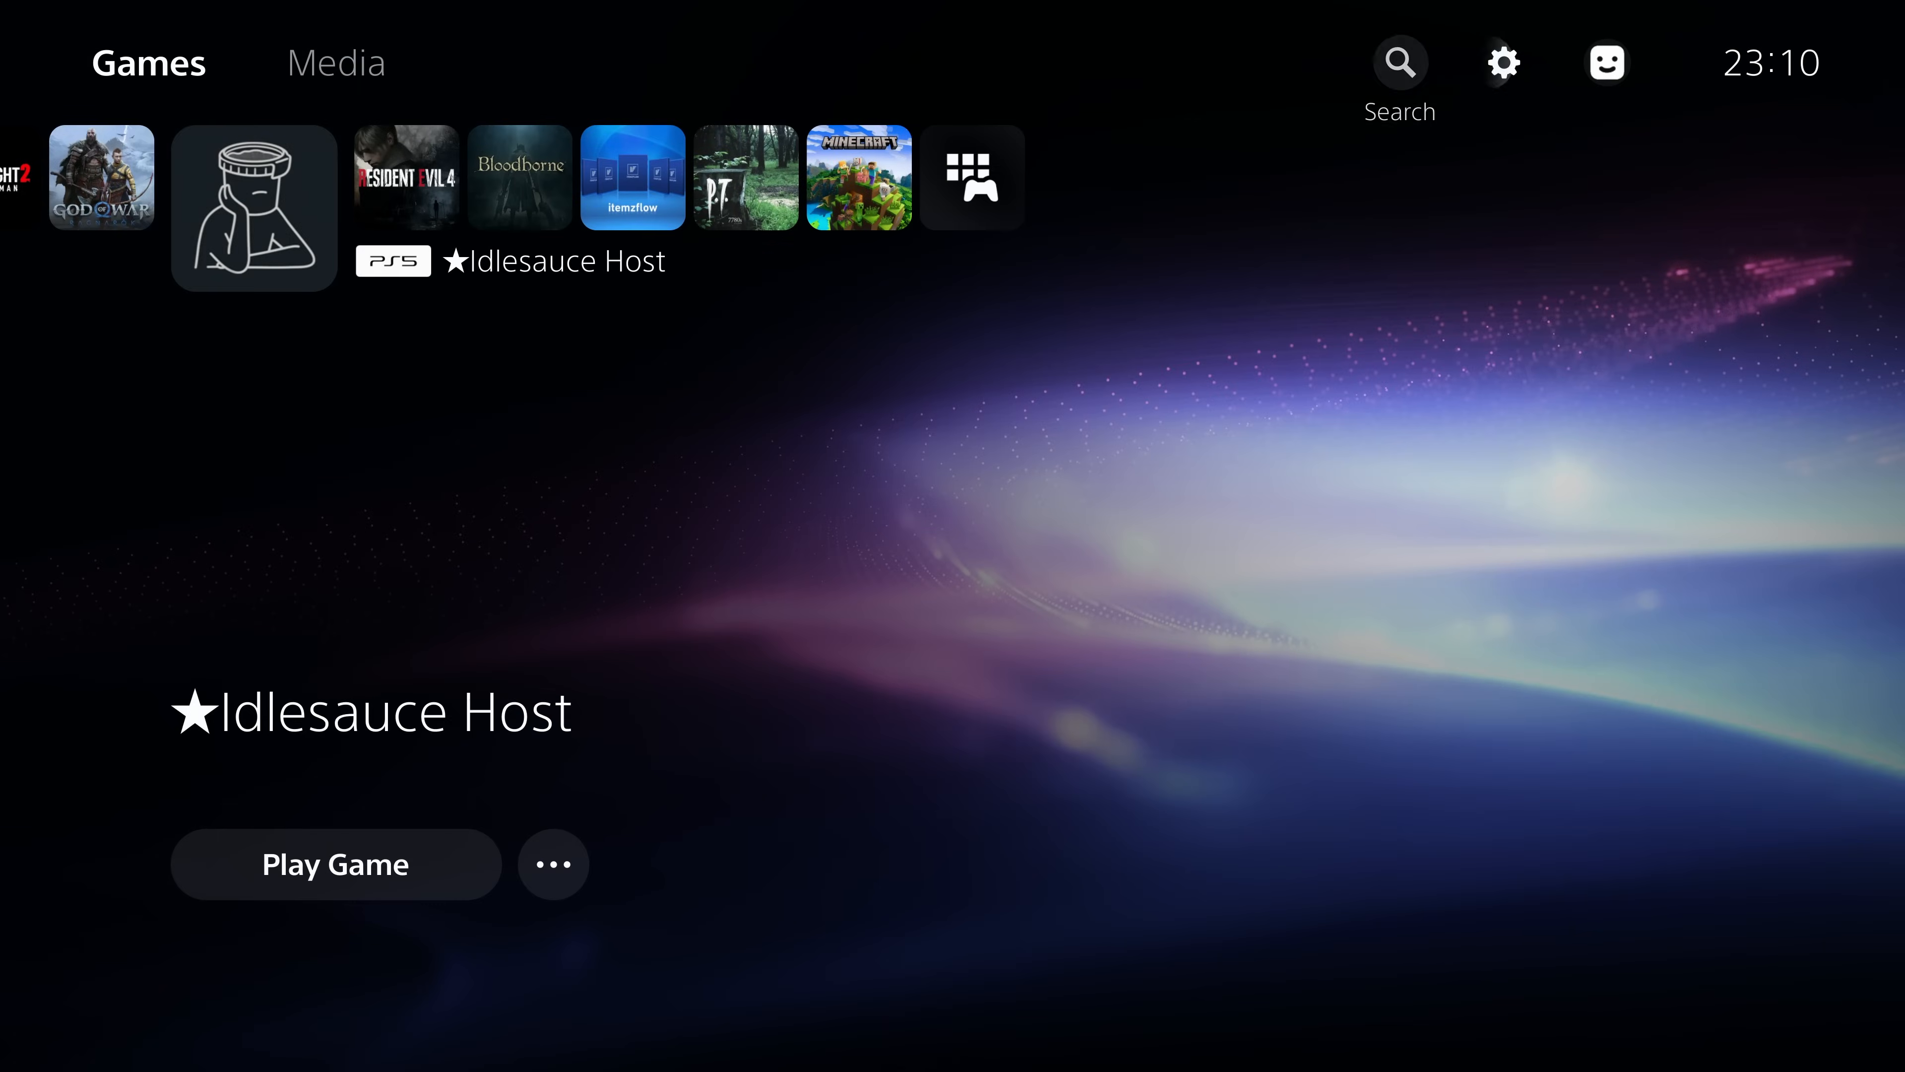
left_click(1504, 63)
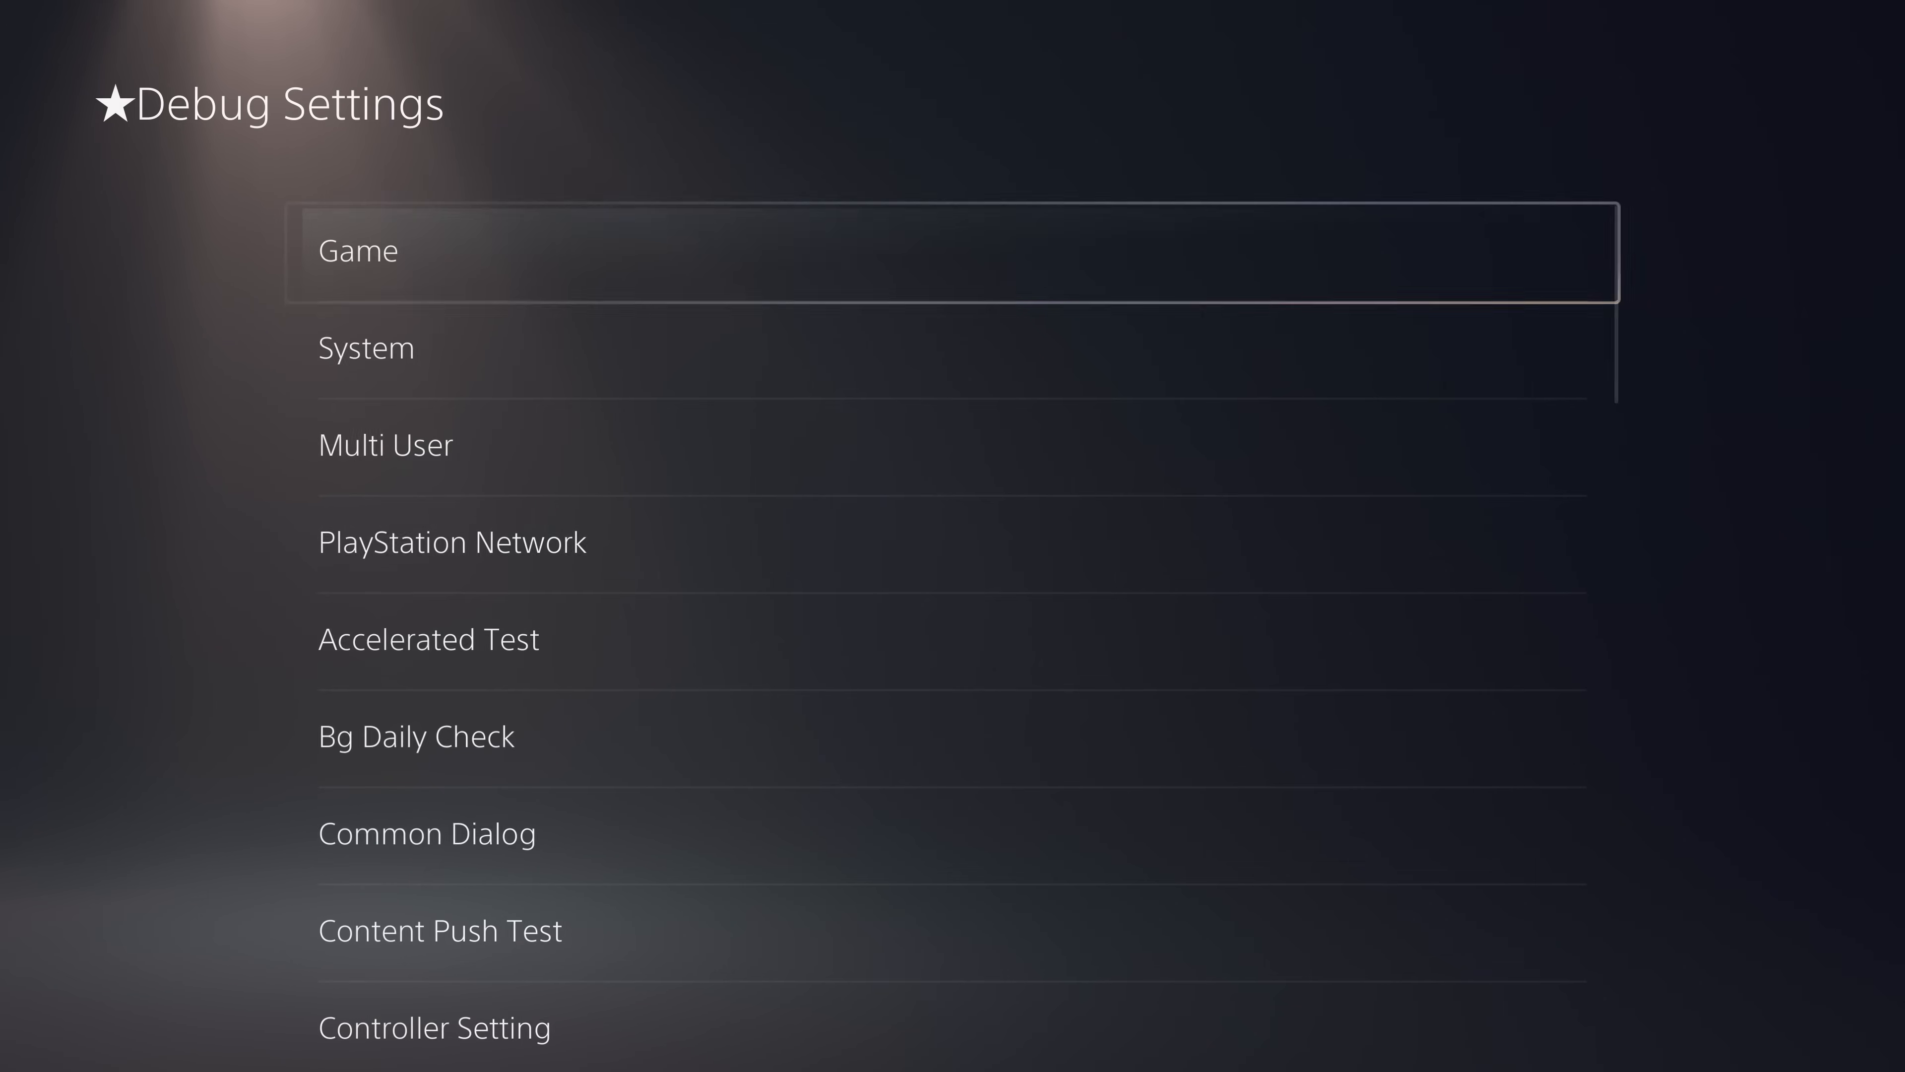
left_click(357, 250)
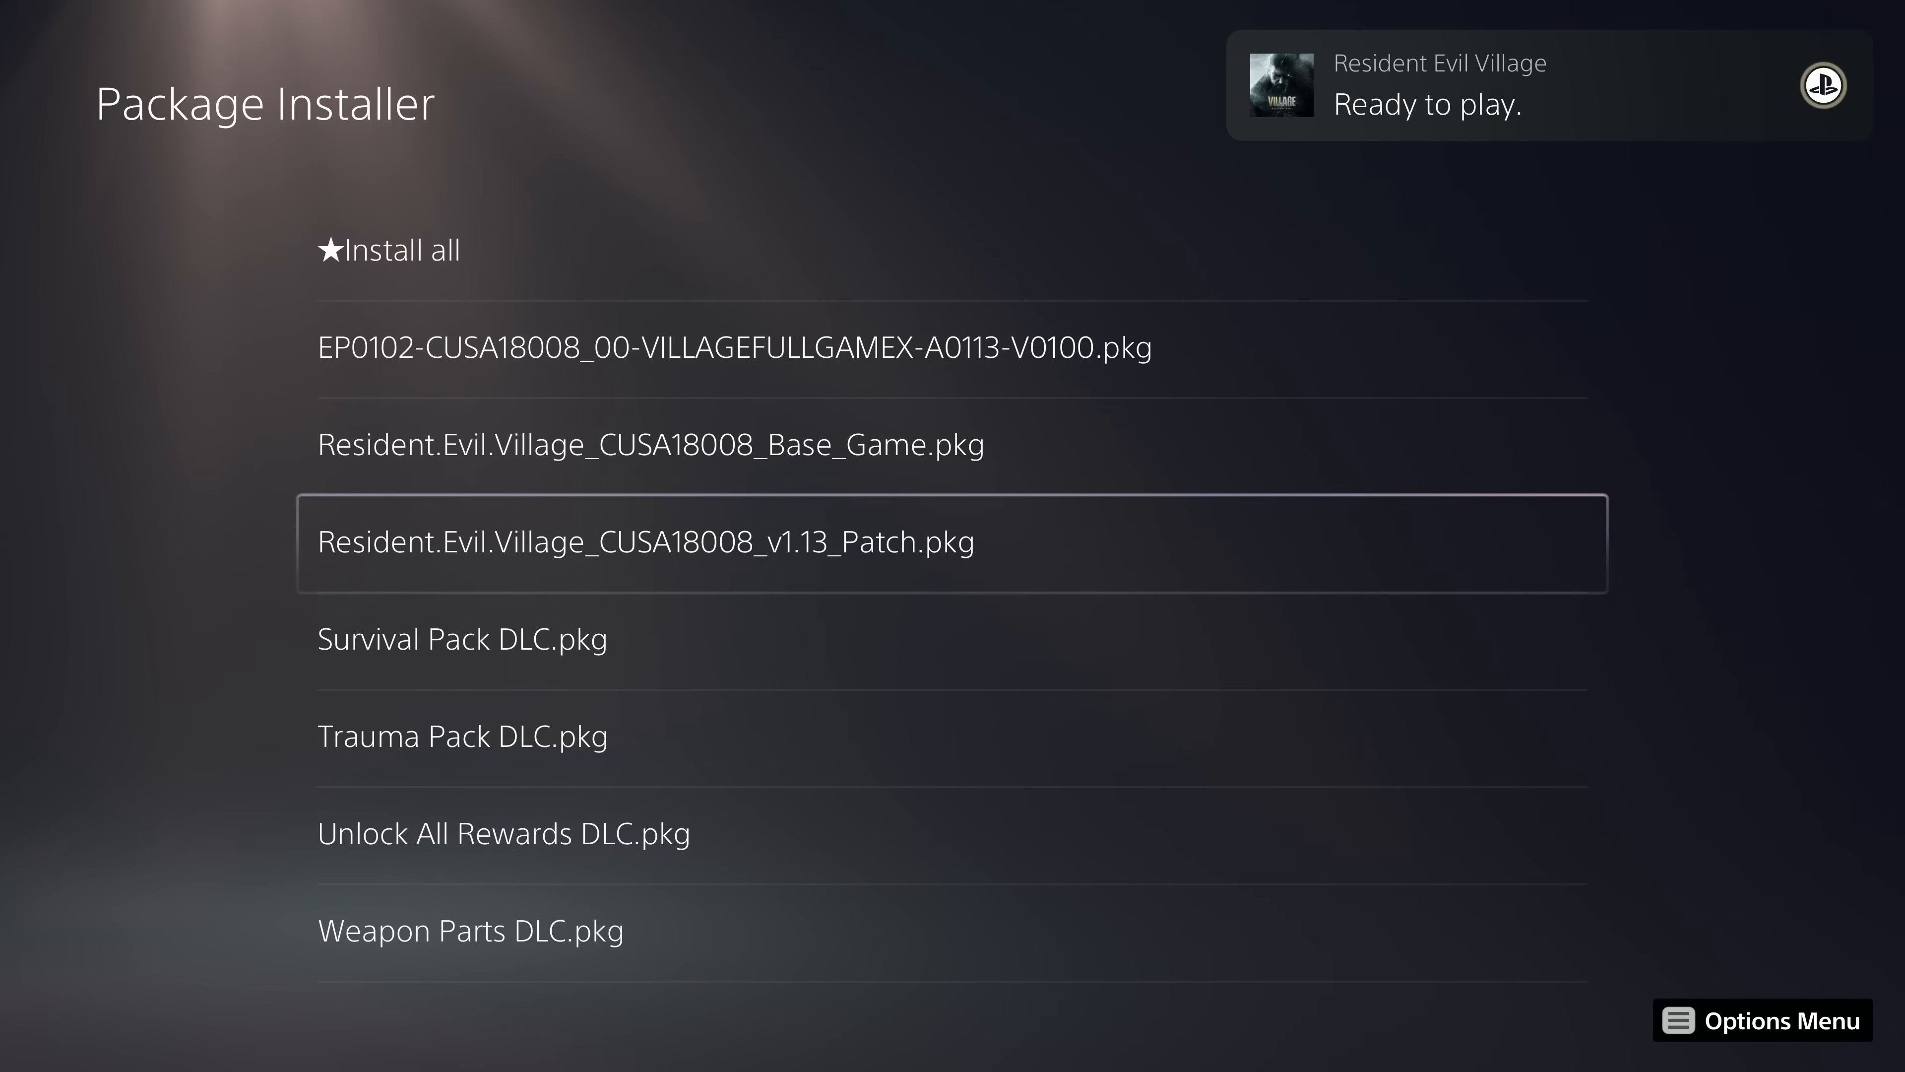
key("Up")
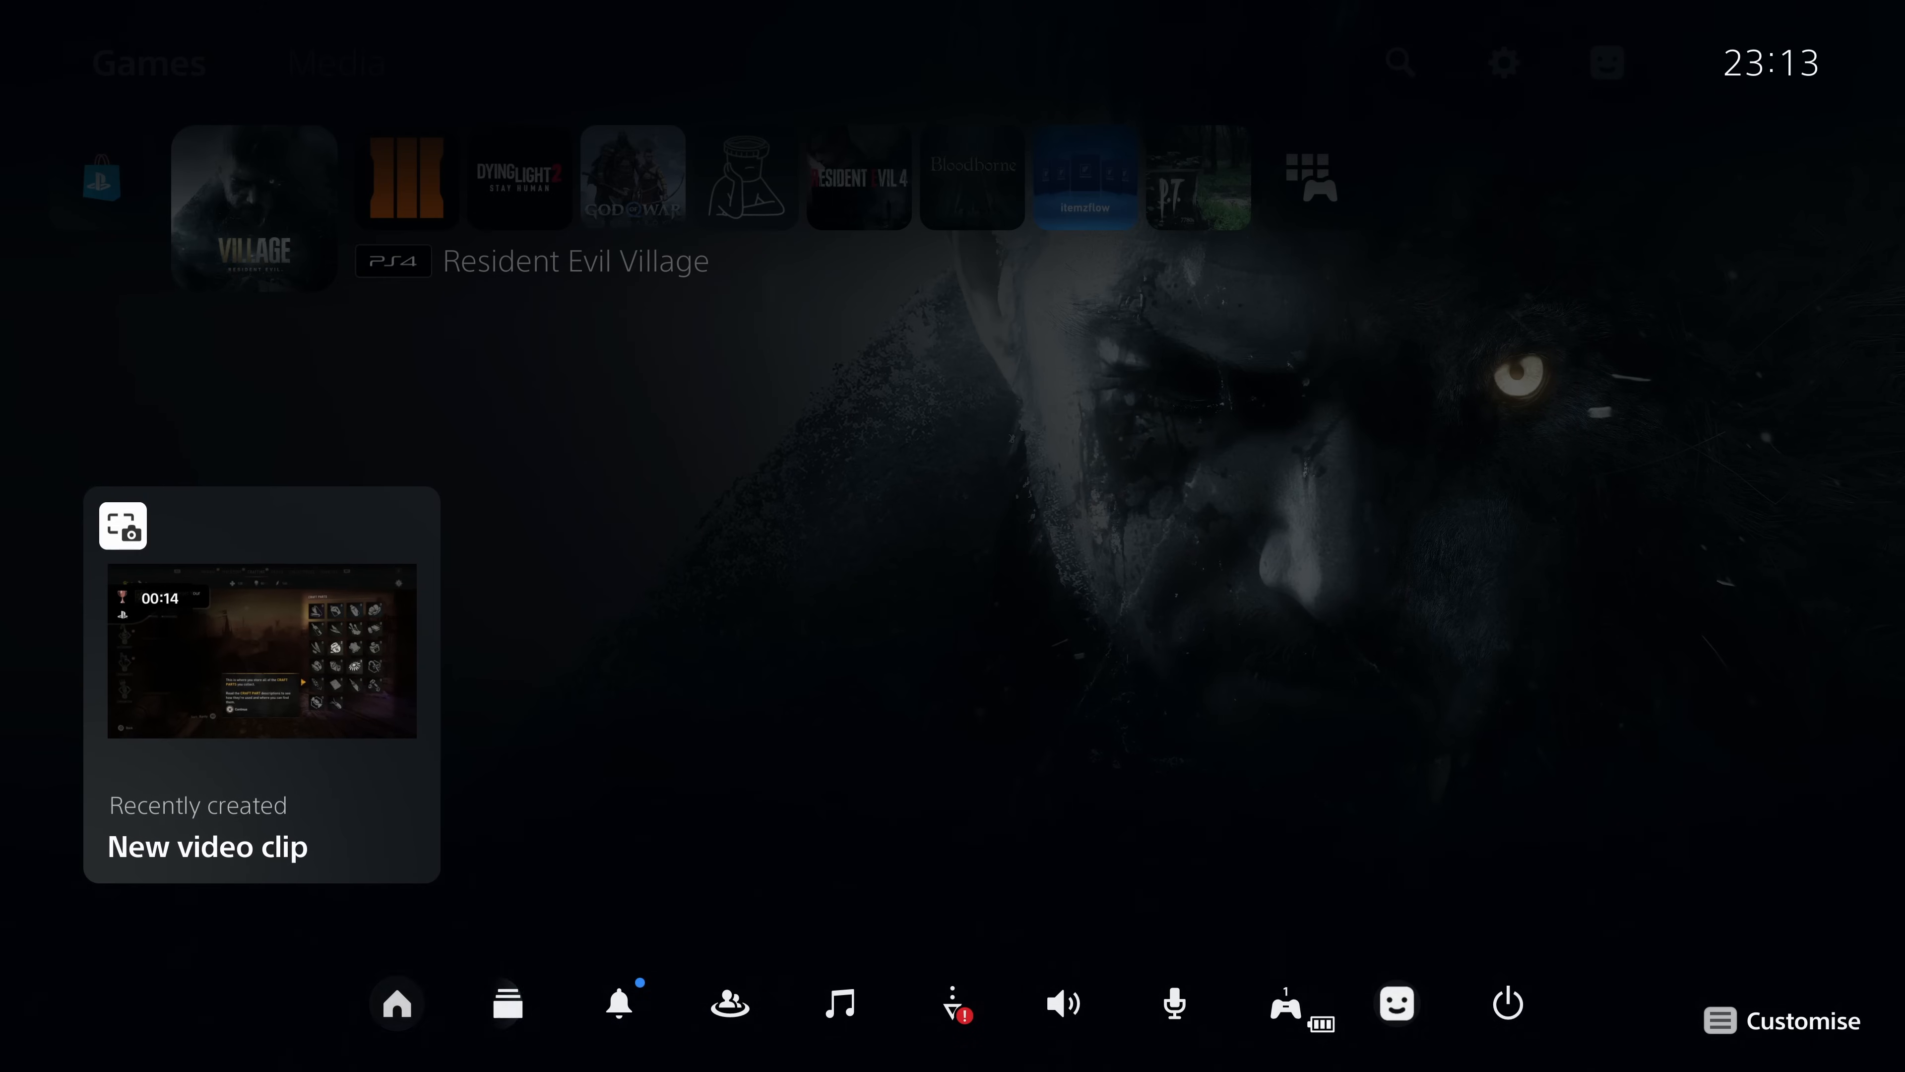
Check the install in Downloads and confirm Resident Evil Village reports Updated.
left_click(955, 1006)
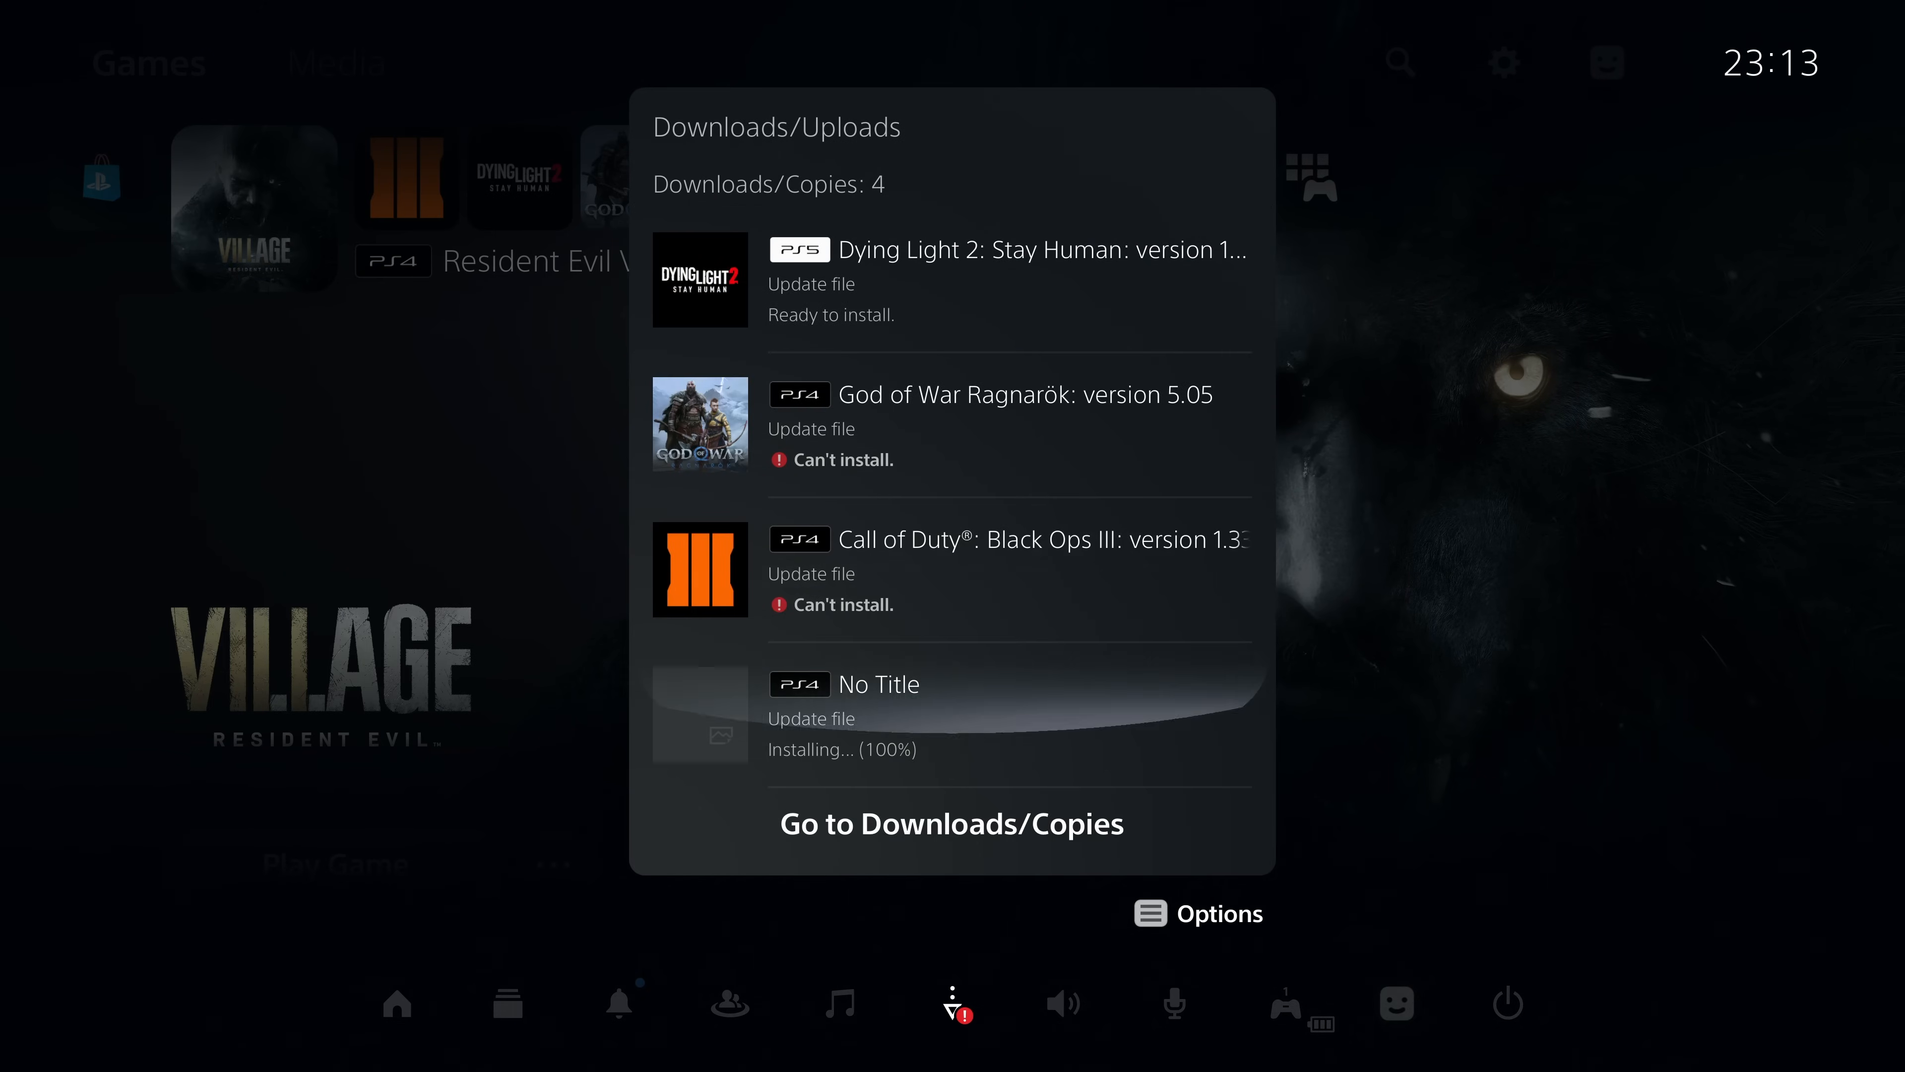
left_click(951, 827)
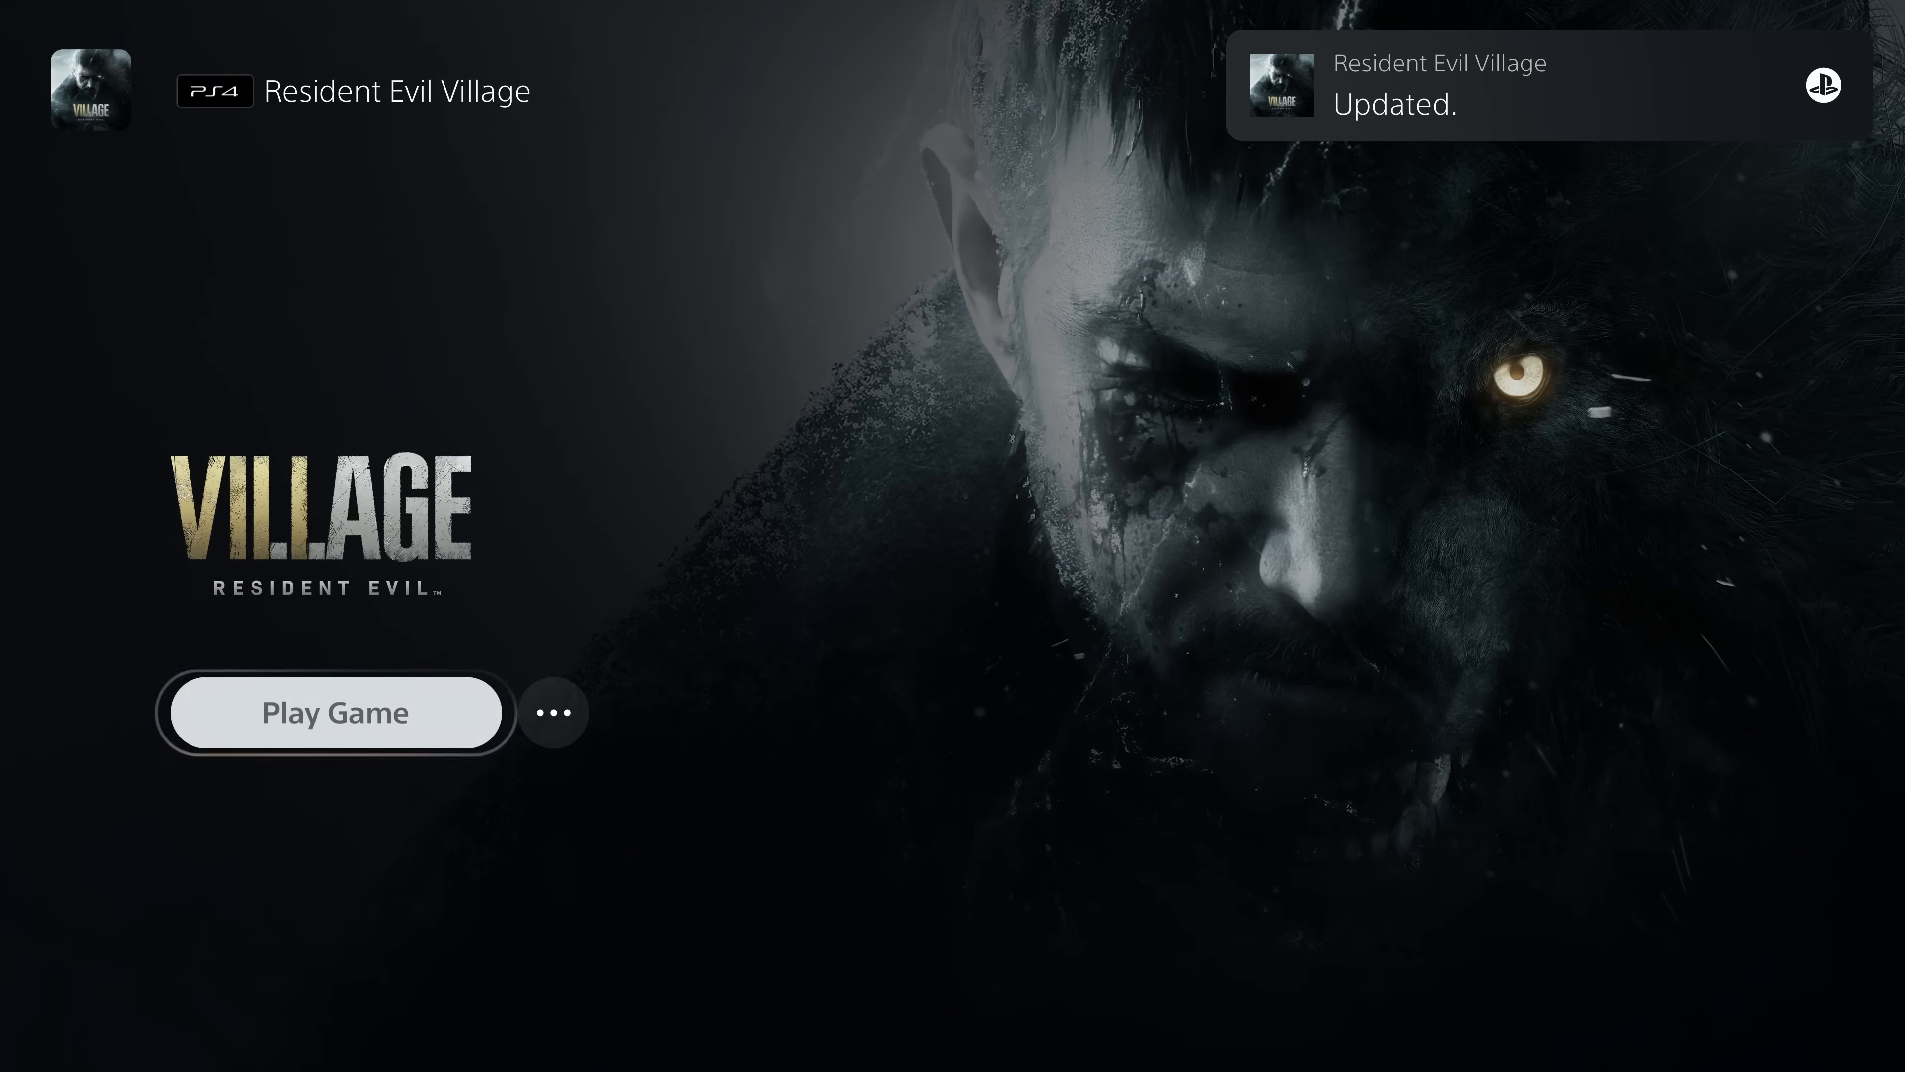
left_click(554, 713)
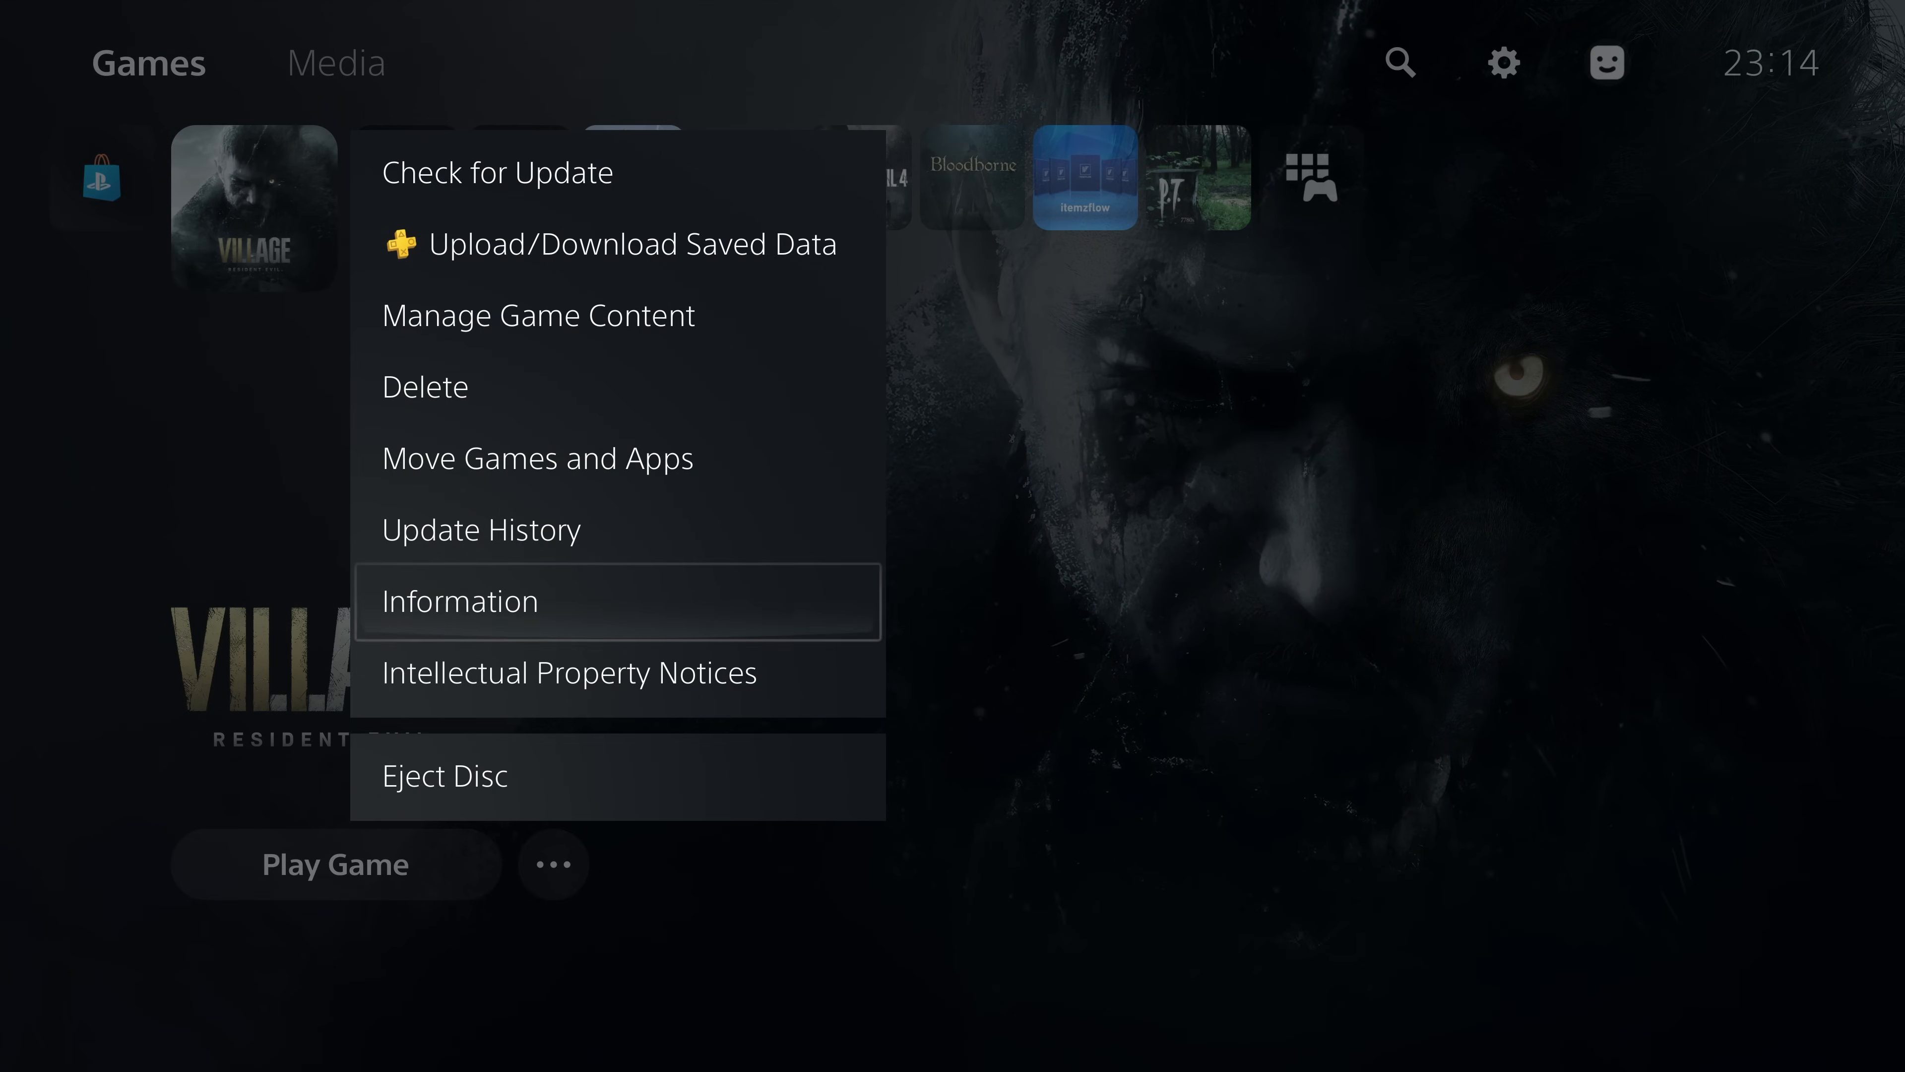
key("Escape")
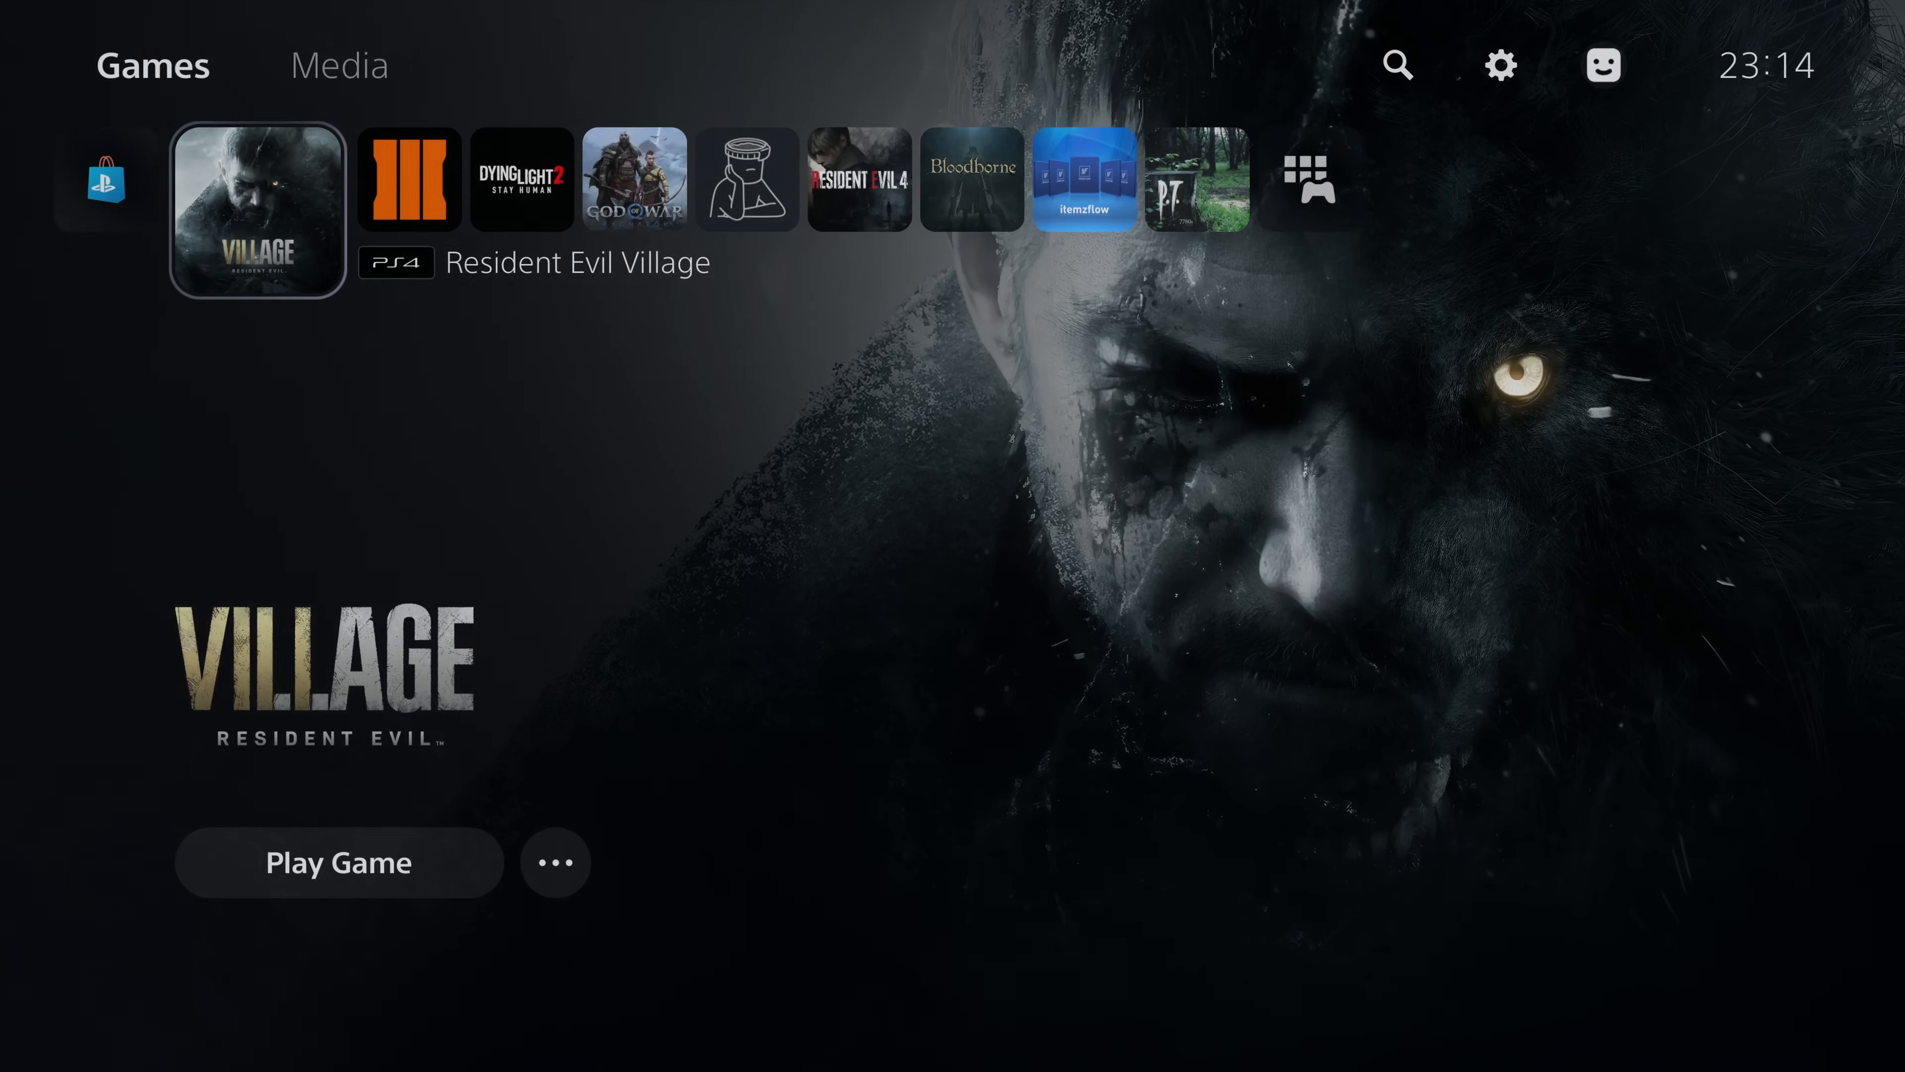
Launch Resident Evil Village and acknowledge the all-rewards, Bonuses and Trauma Pack unlock notices.
left_click(340, 864)
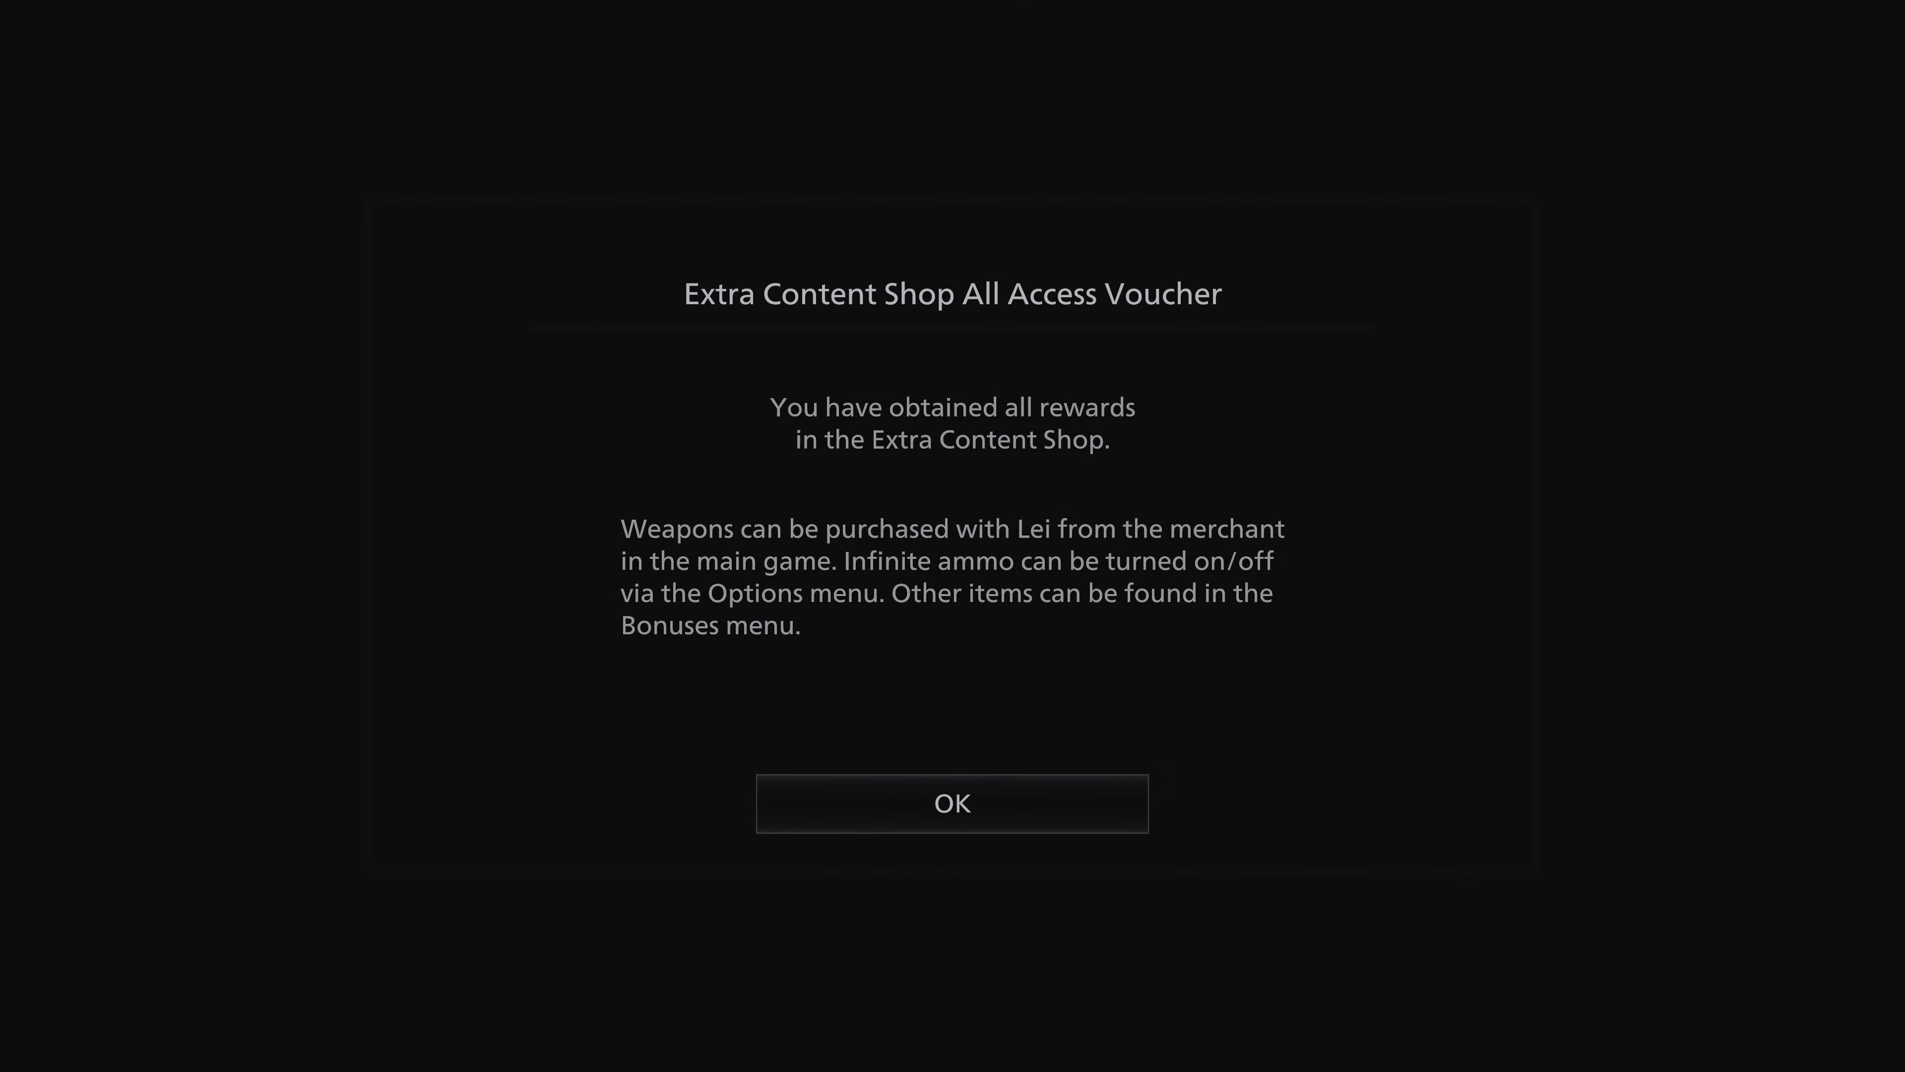
left_click(953, 804)
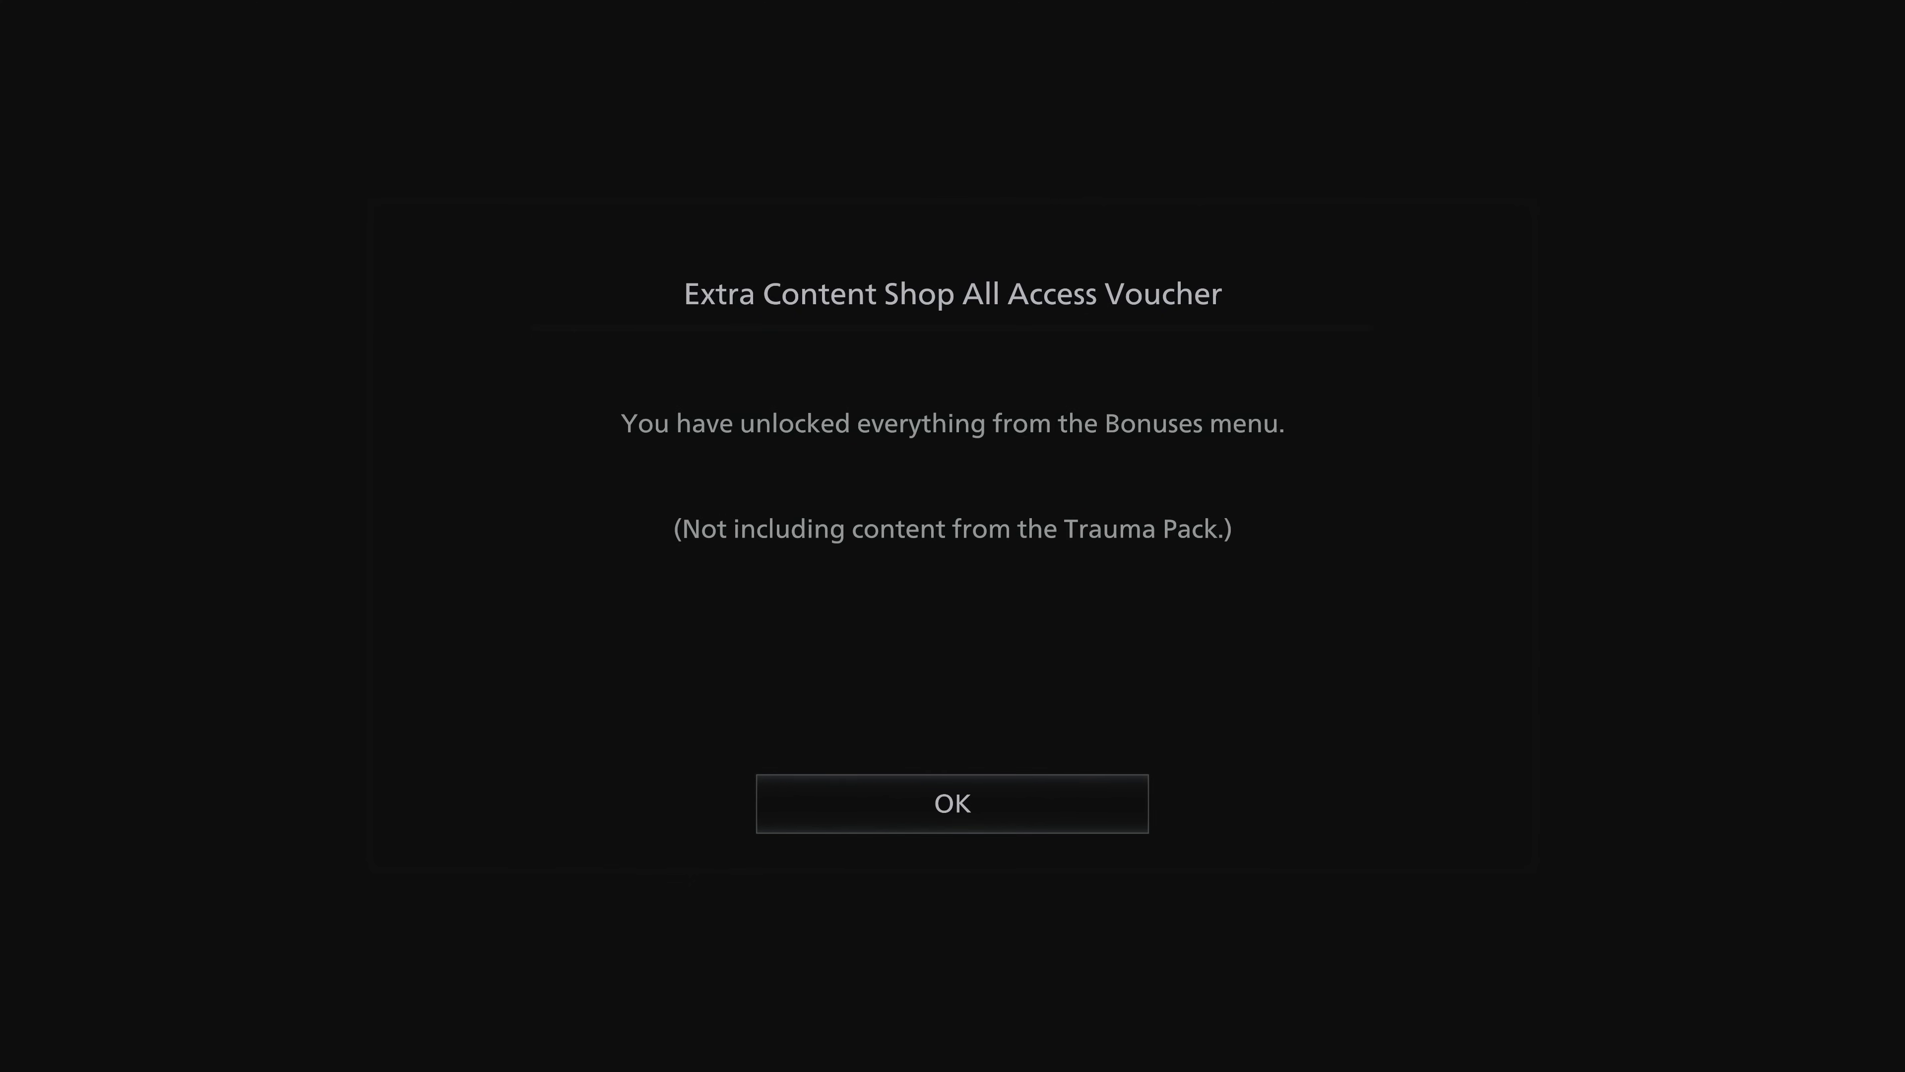
left_click(953, 811)
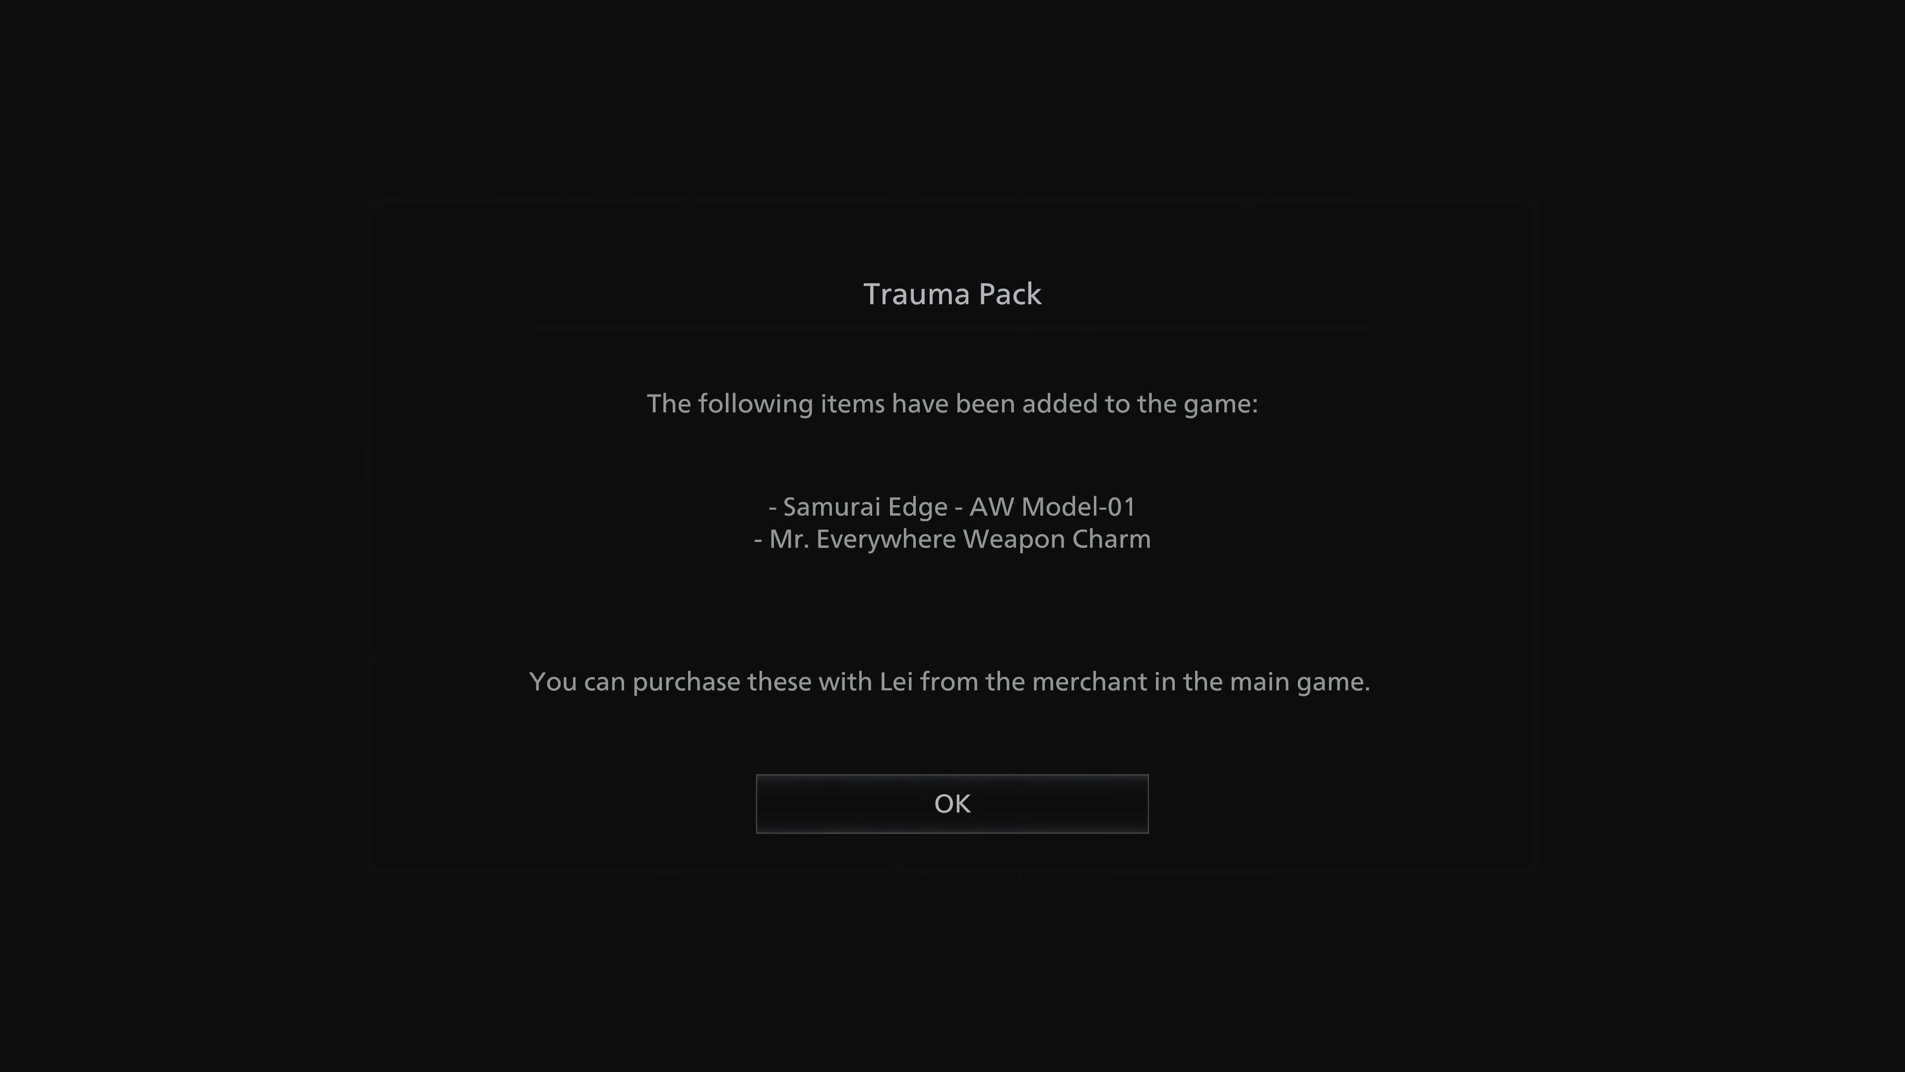
left_click(953, 804)
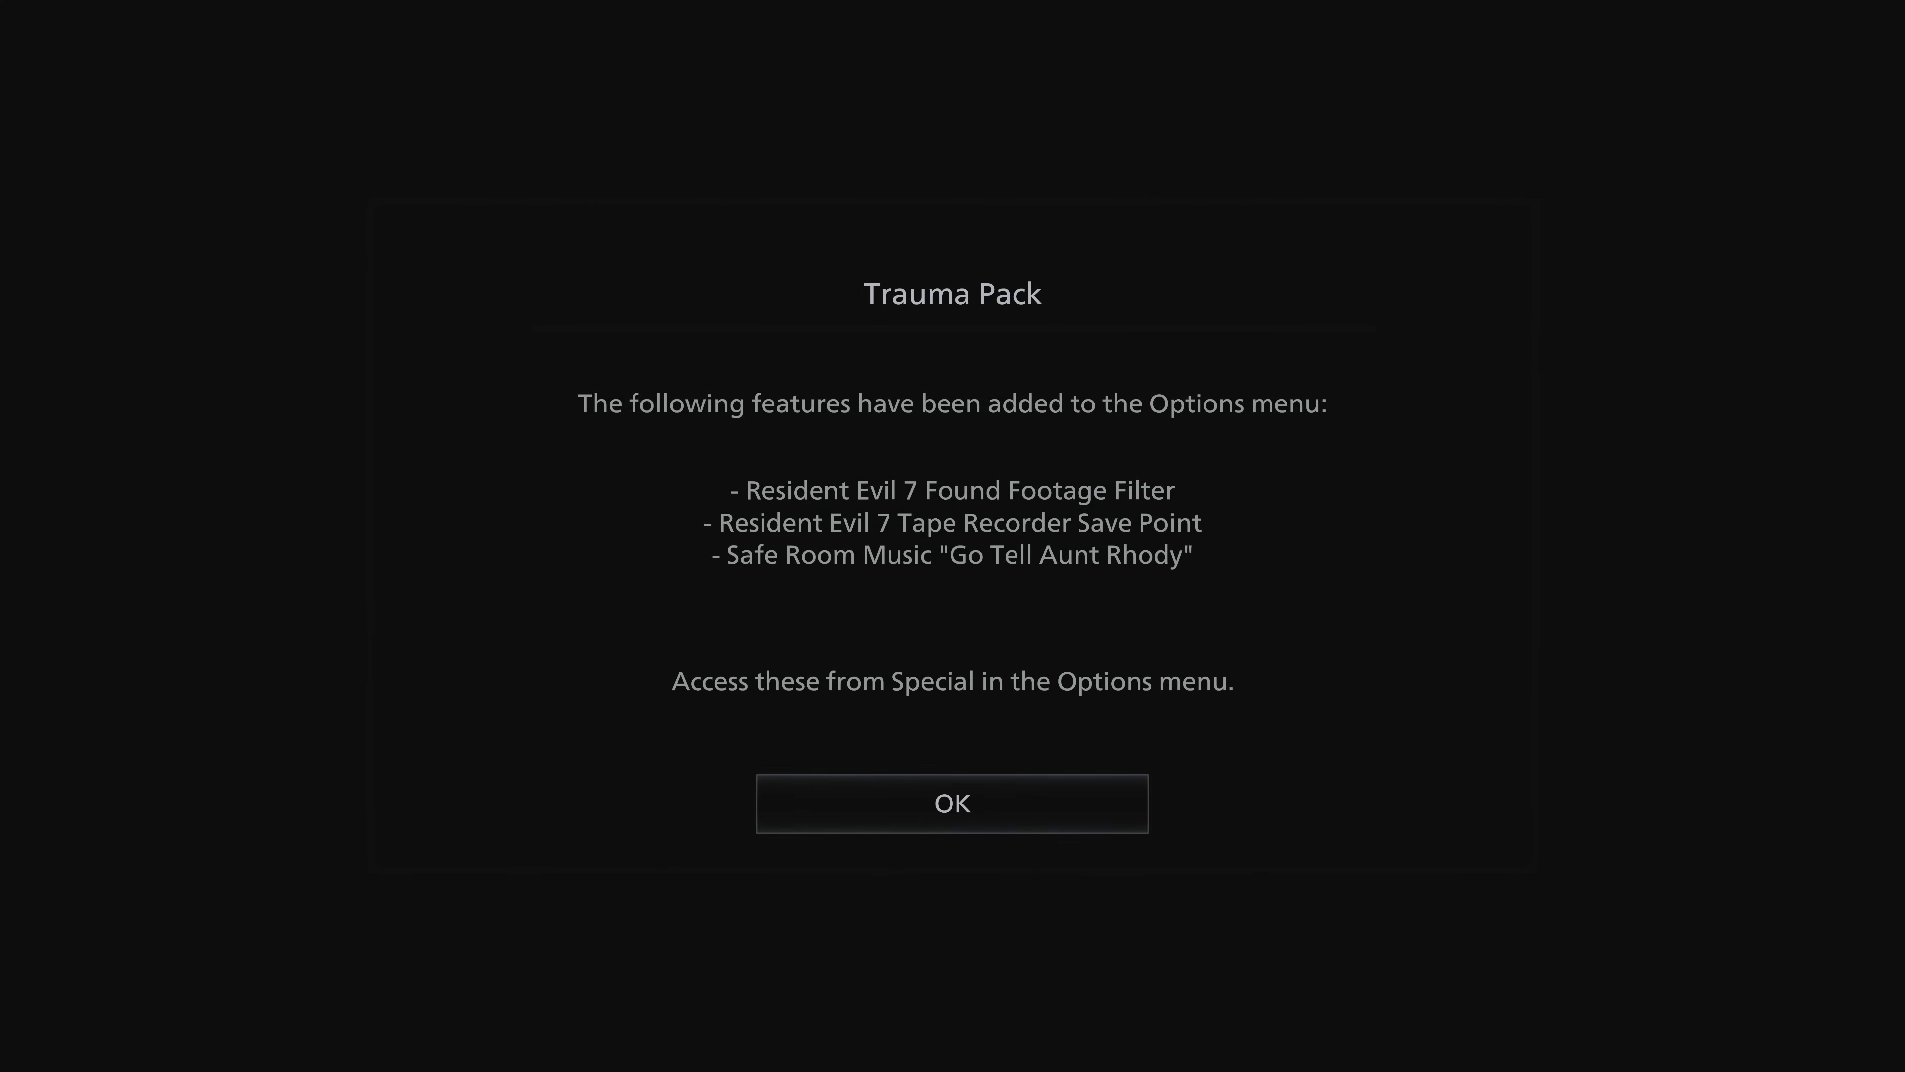
left_click(955, 803)
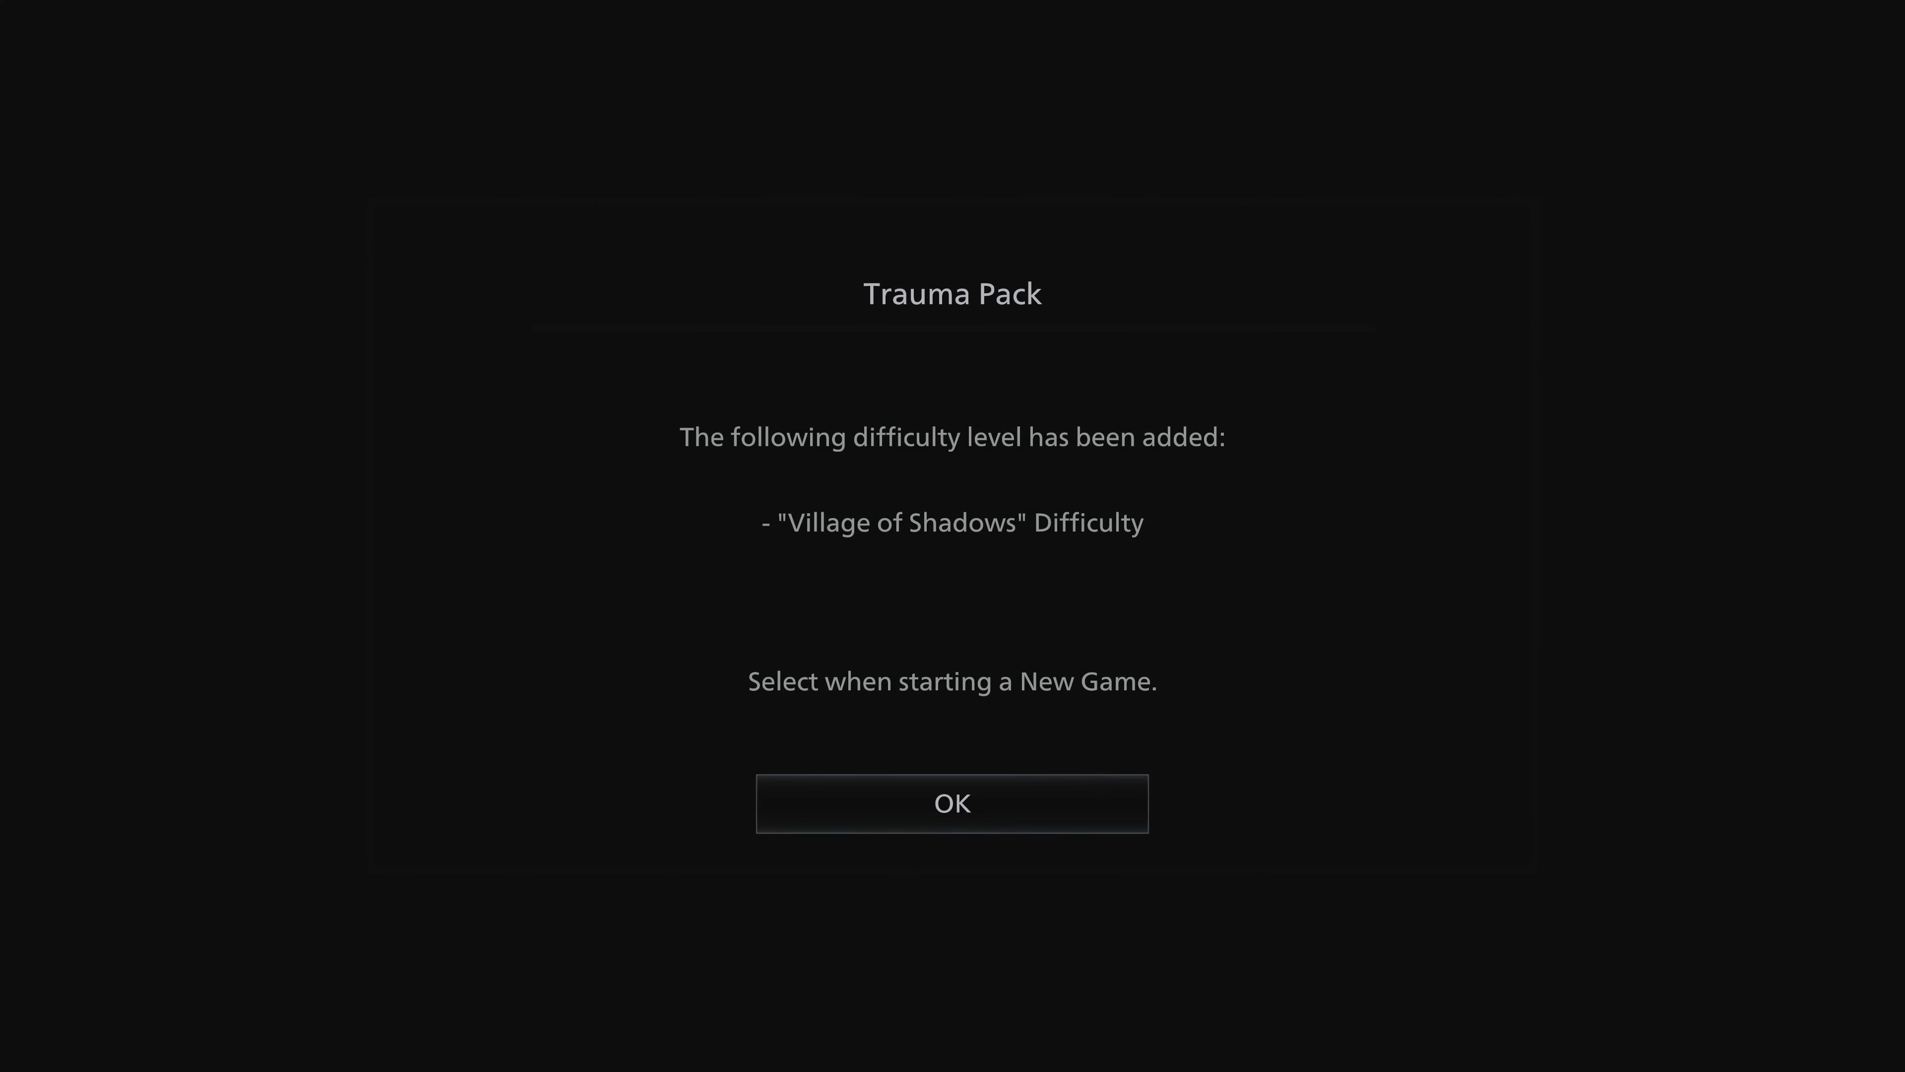
Acknowledge the Village of Shadows and Survival Resources notices, decline the RE7 recap and view Bonuses.
left_click(955, 813)
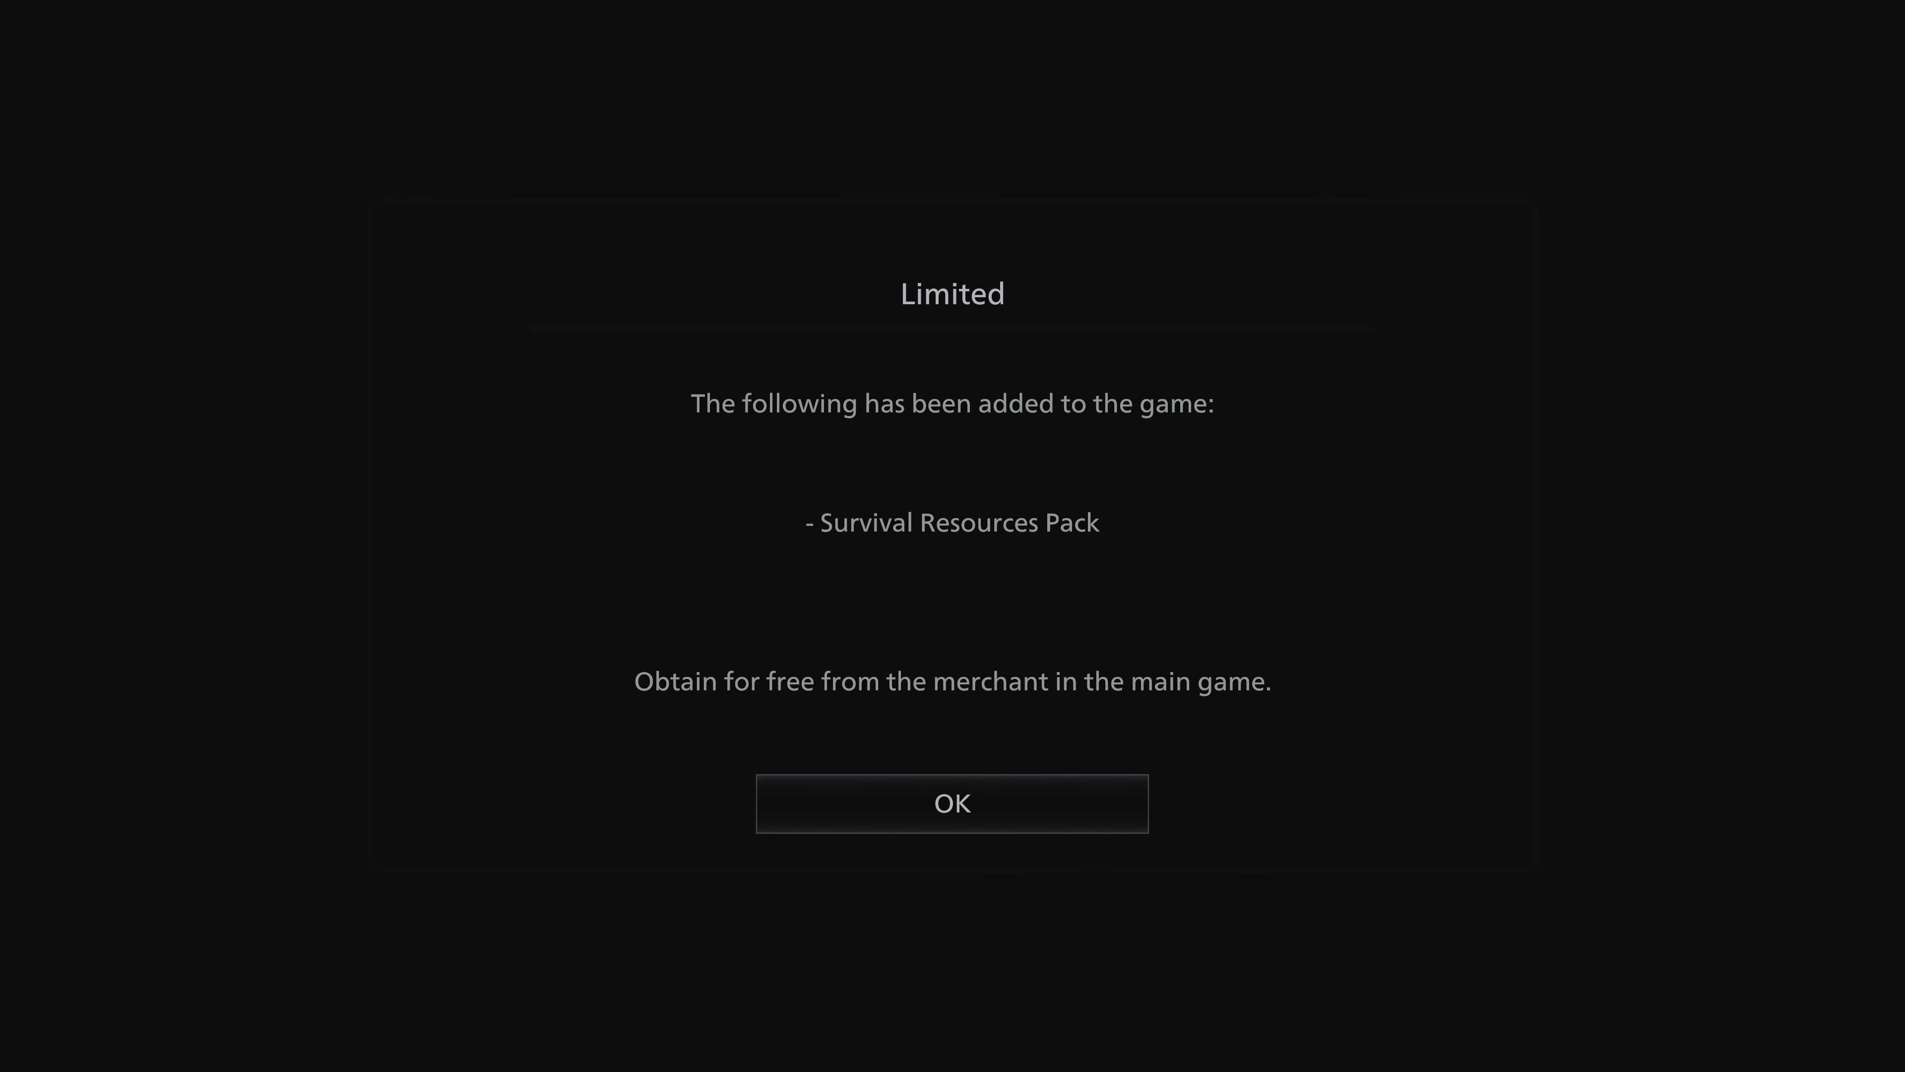
left_click(953, 808)
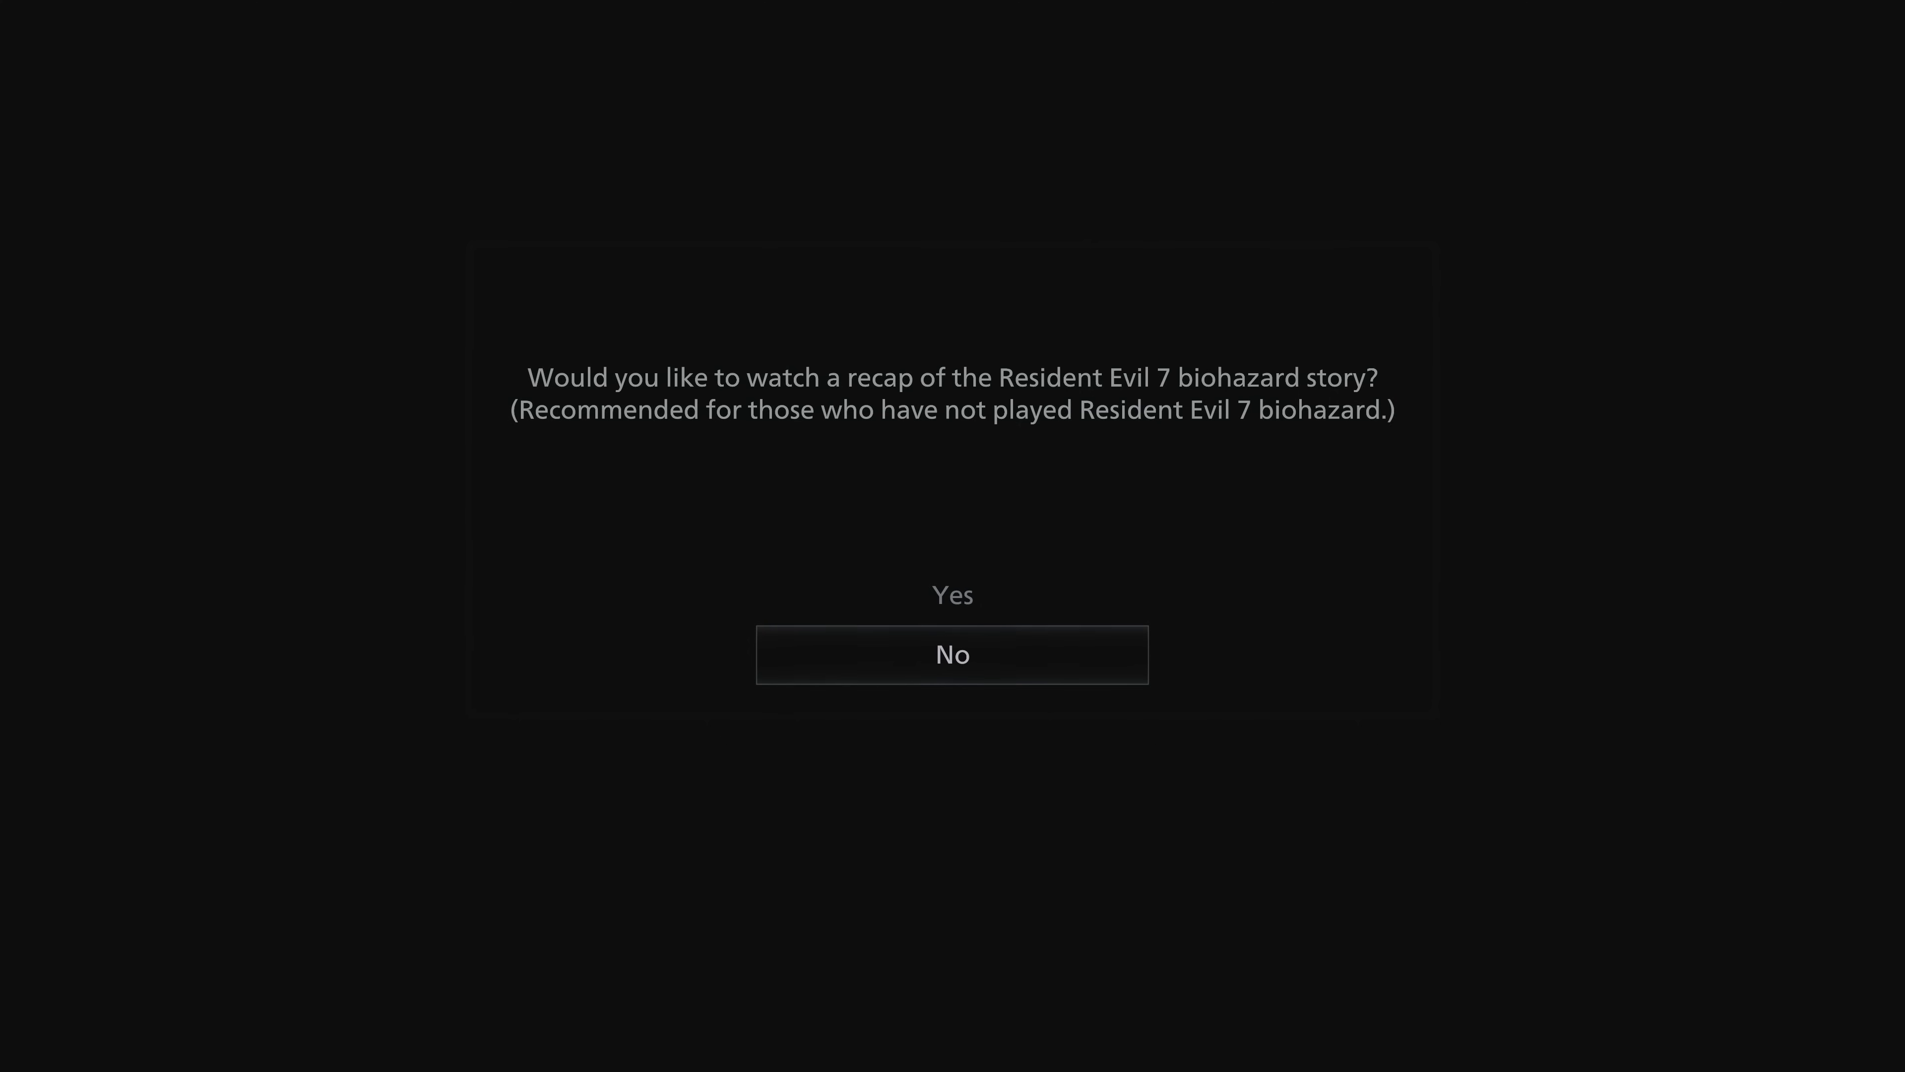
left_click(954, 653)
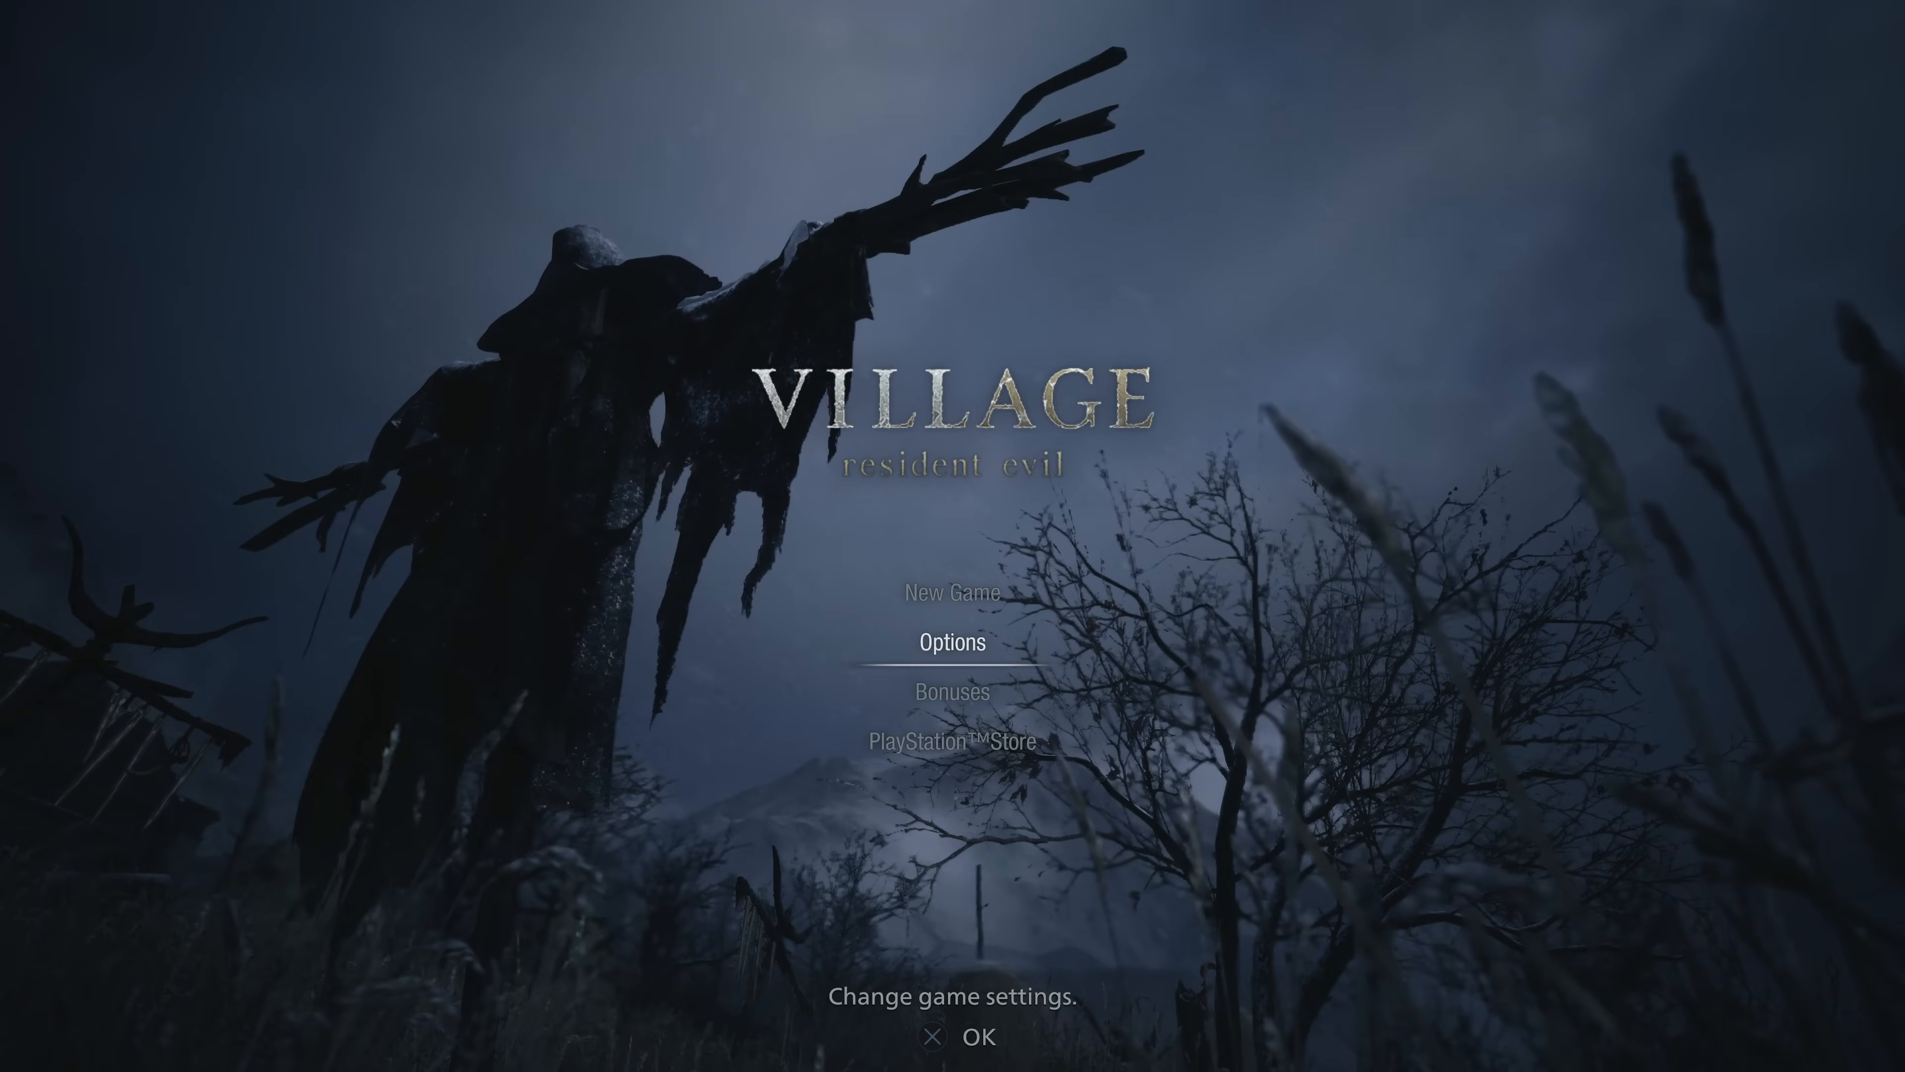
left_click(951, 691)
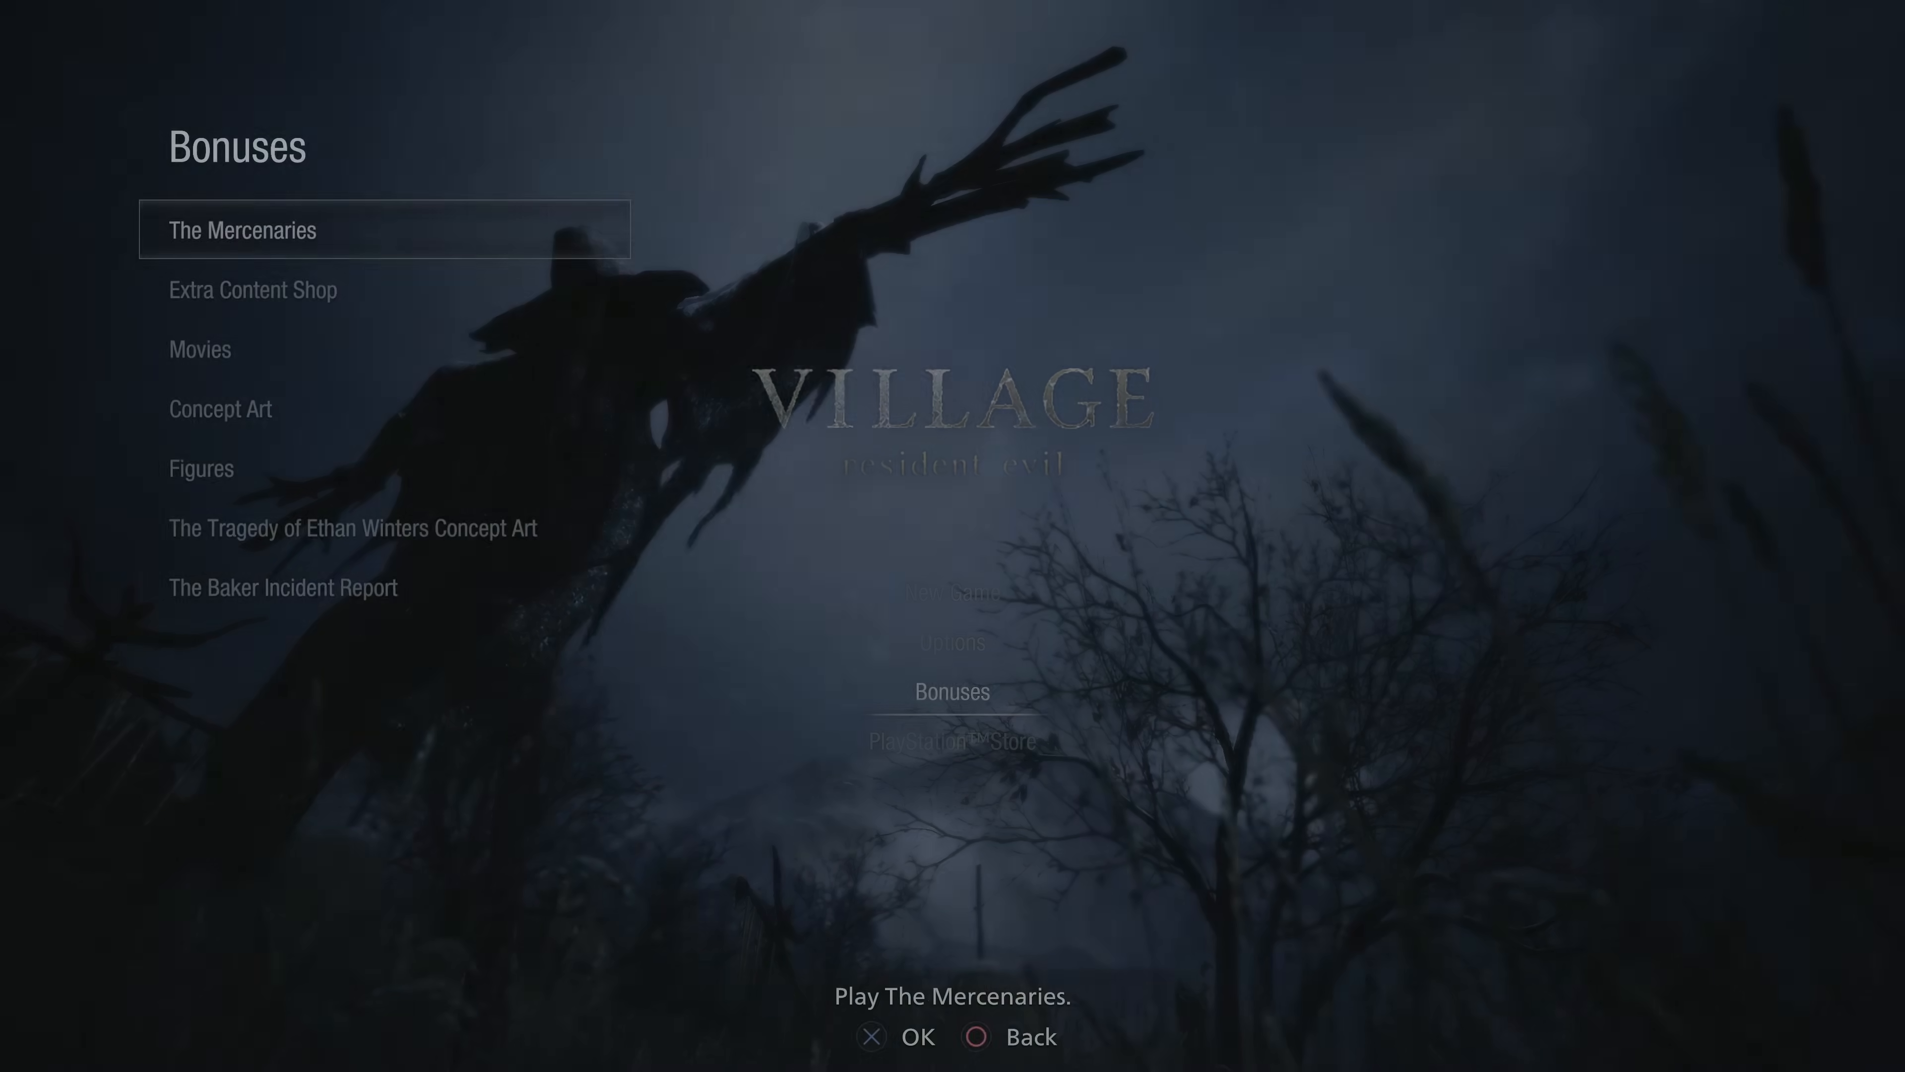